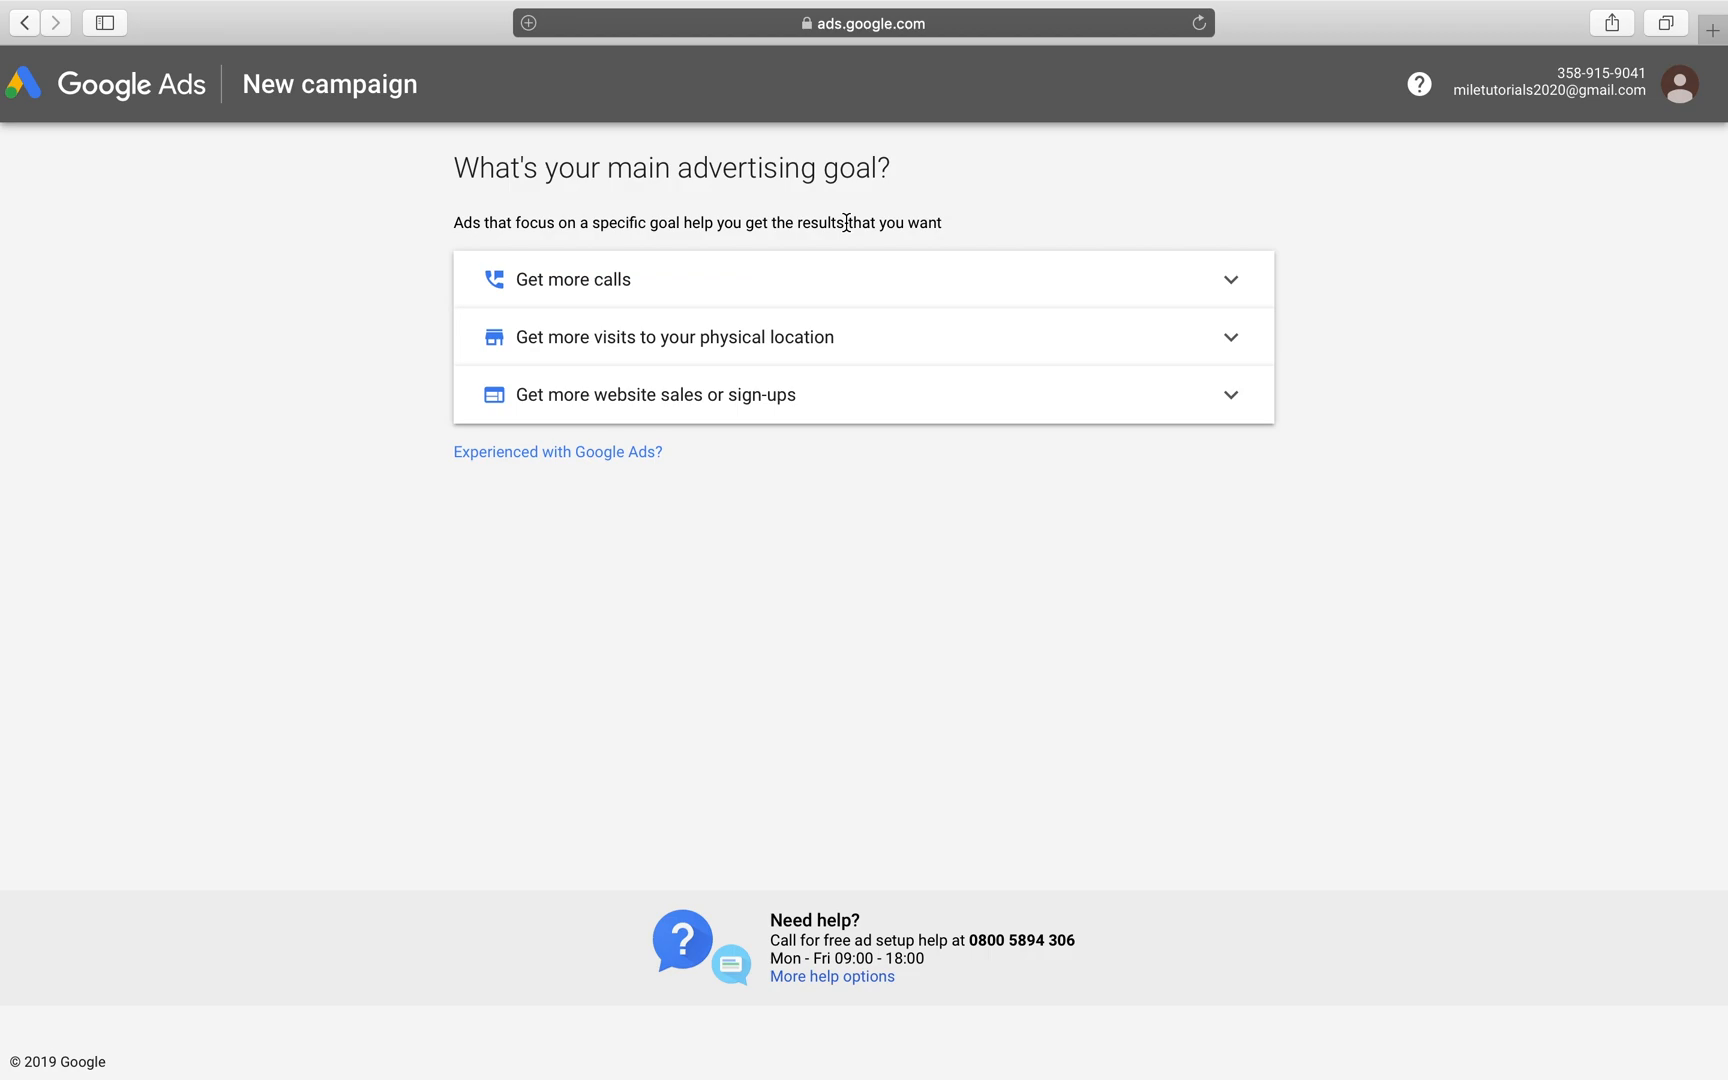
mouse_move(849, 494)
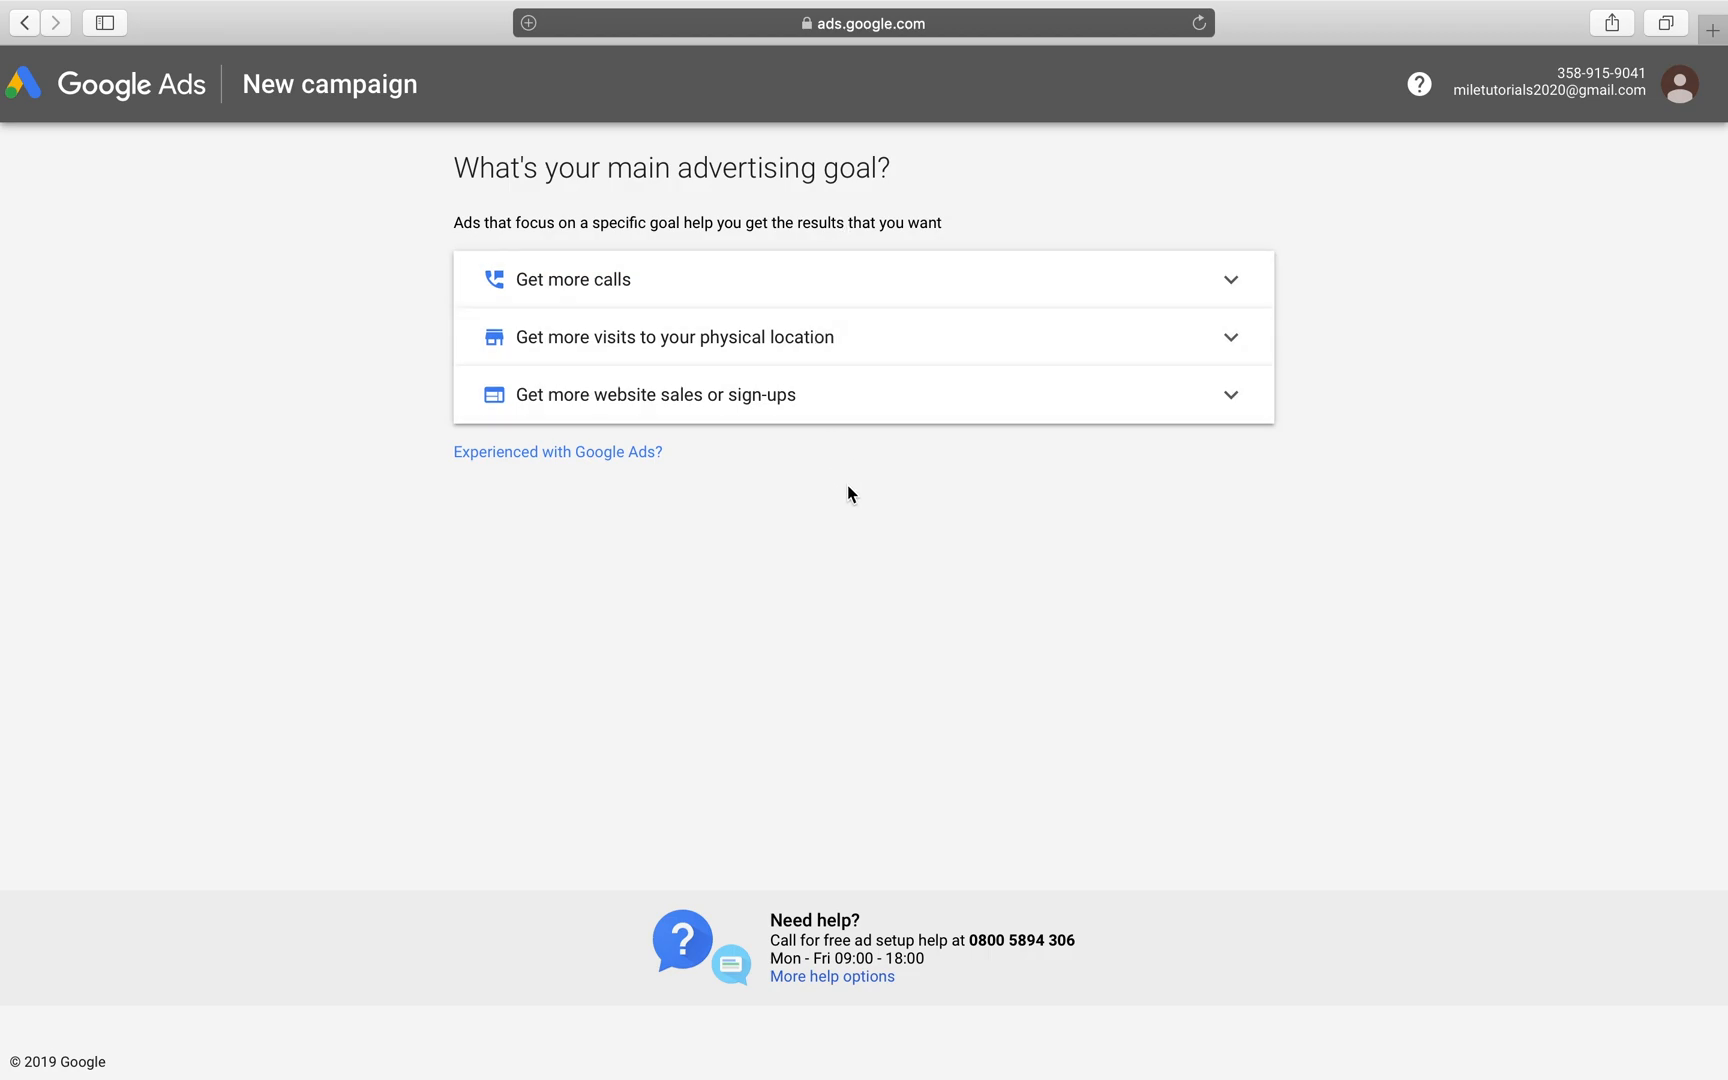
mouse_move(449, 143)
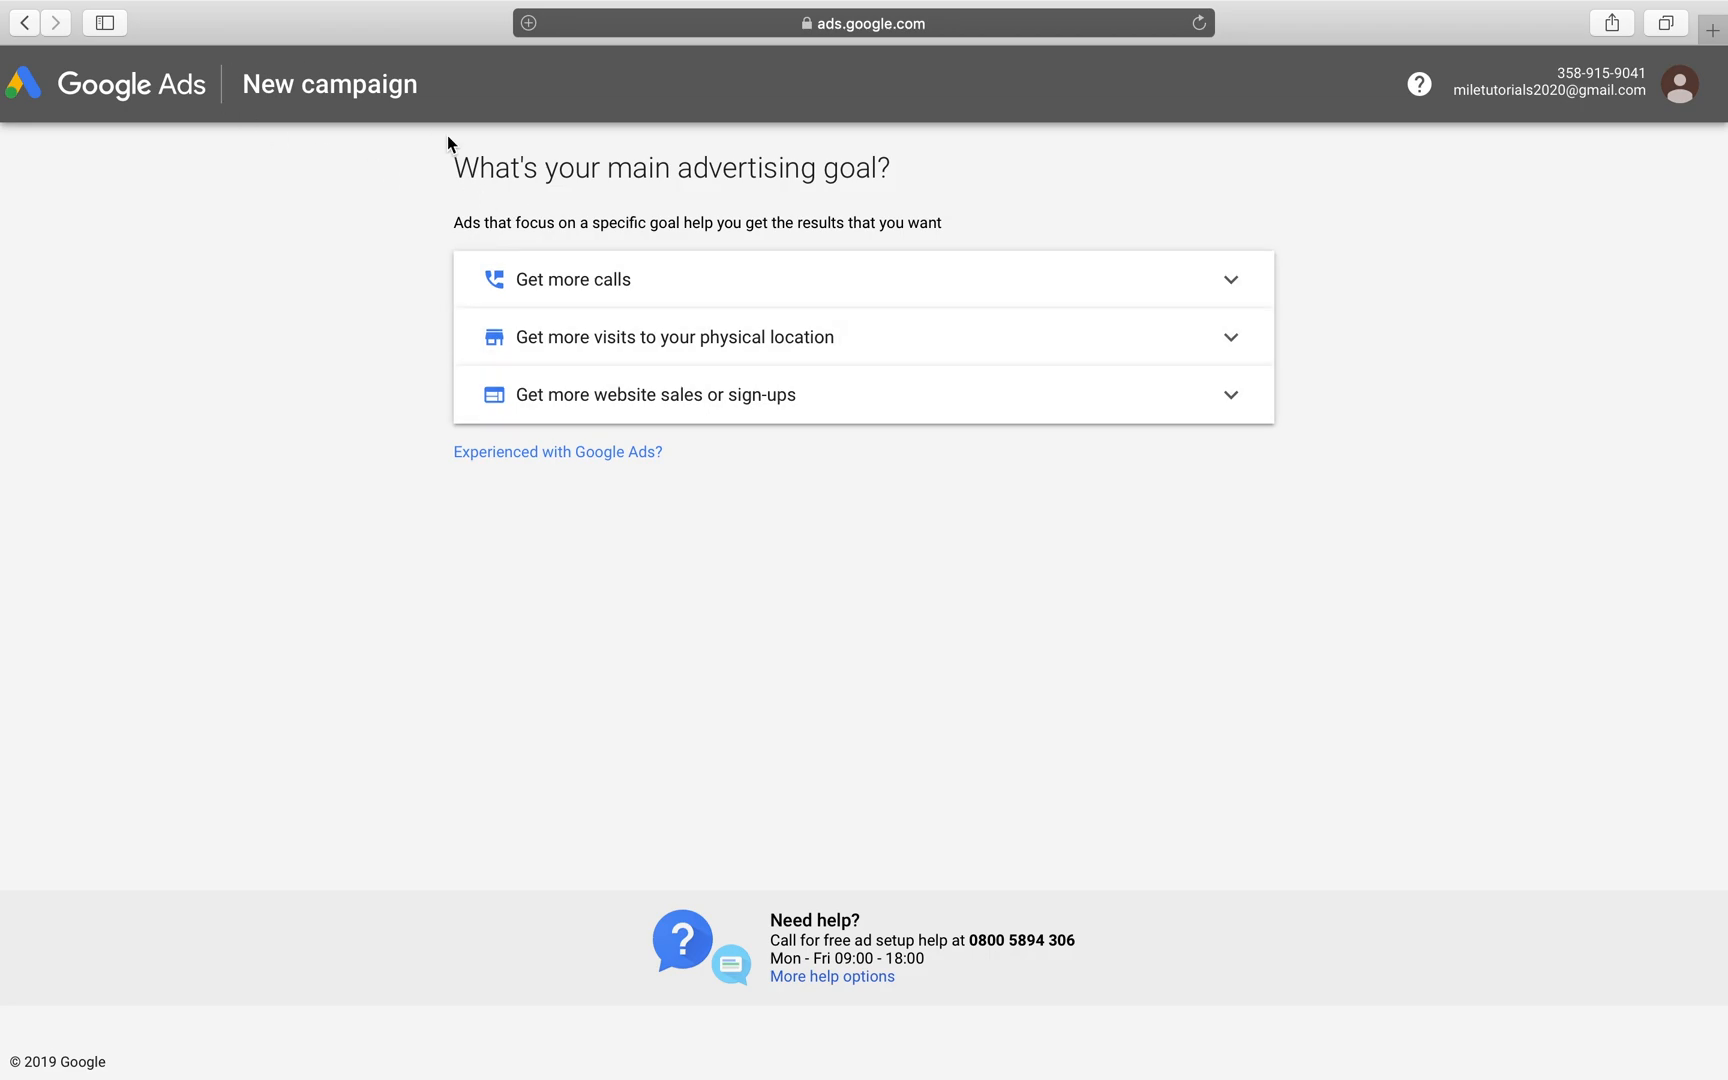
mouse_move(602, 175)
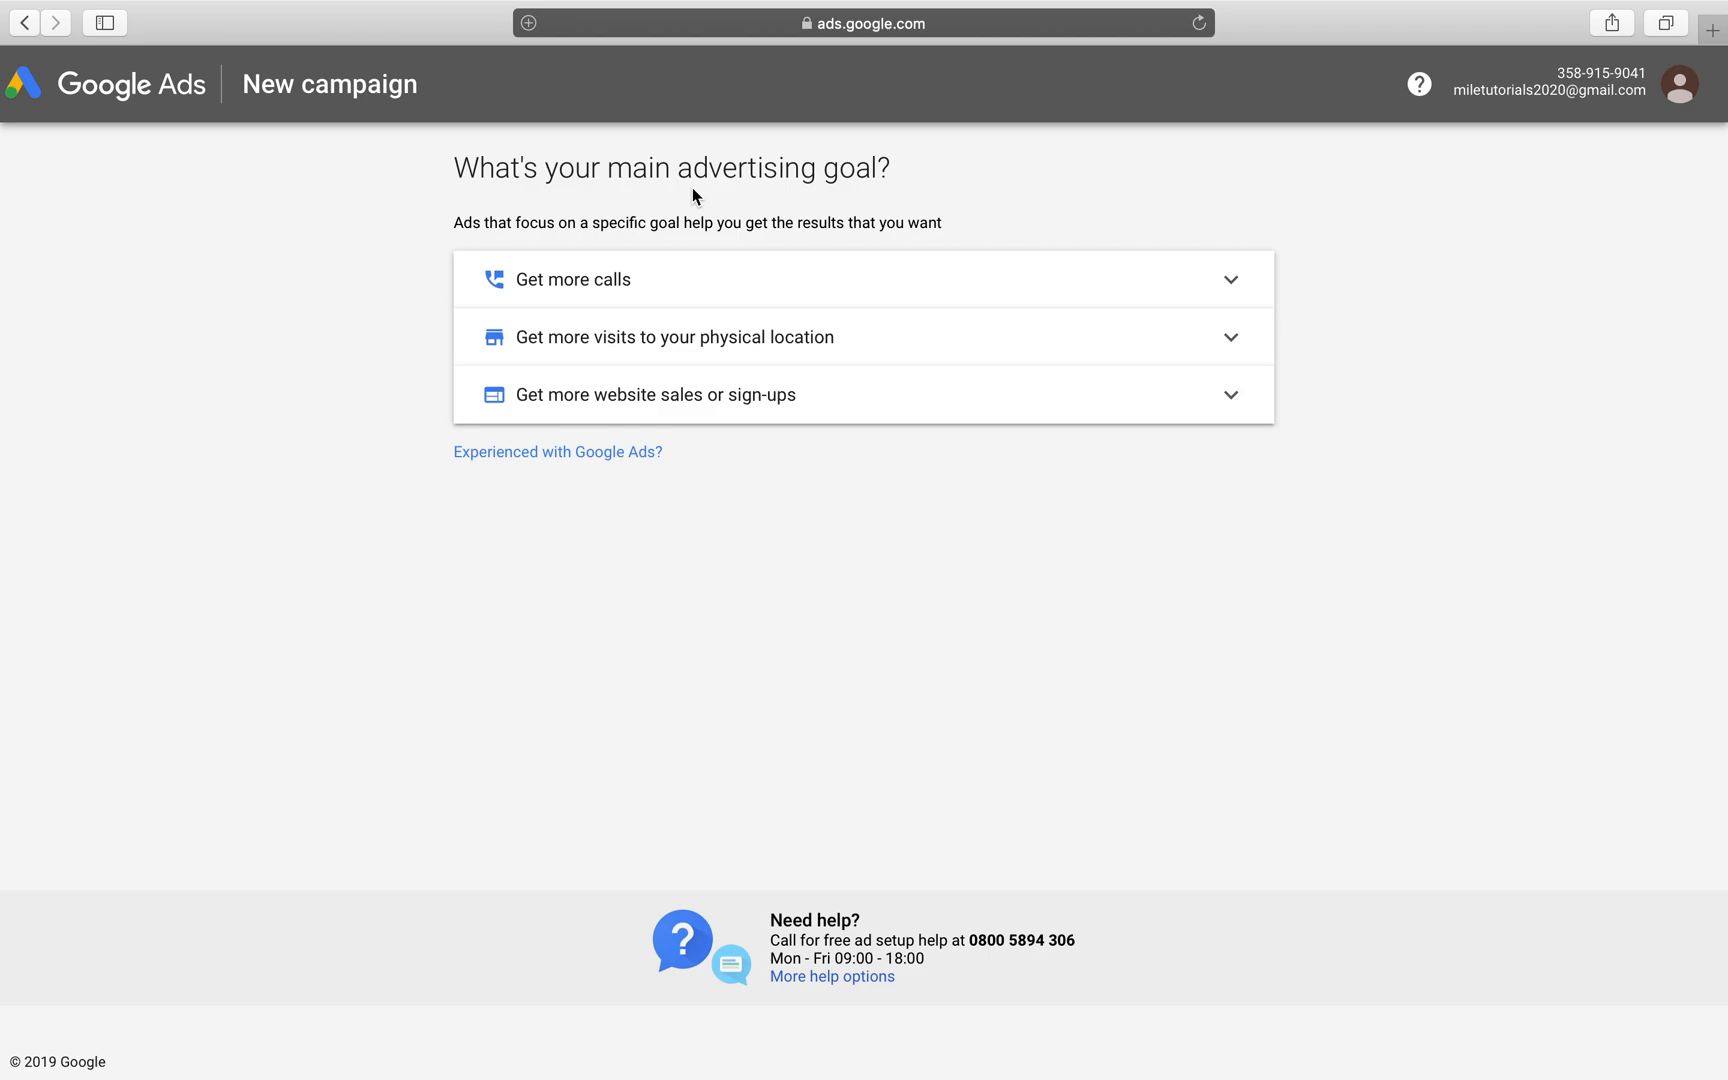
mouse_move(1002, 337)
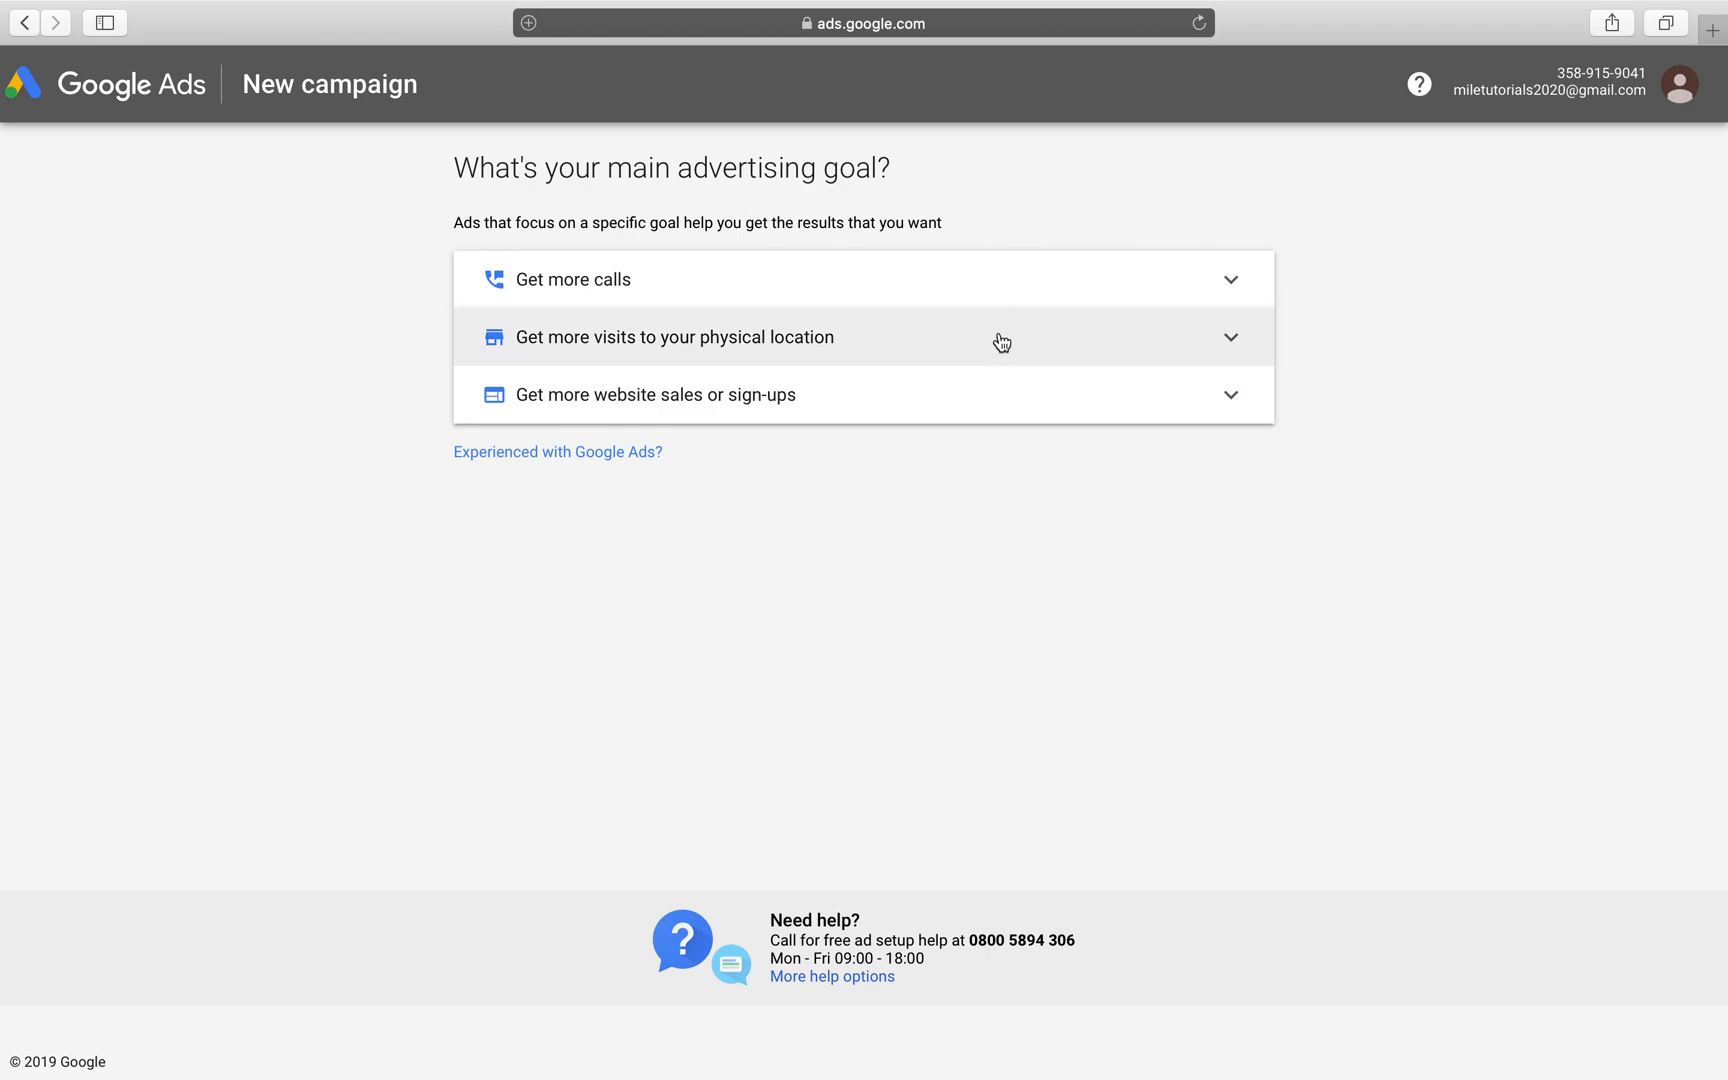
mouse_move(748, 279)
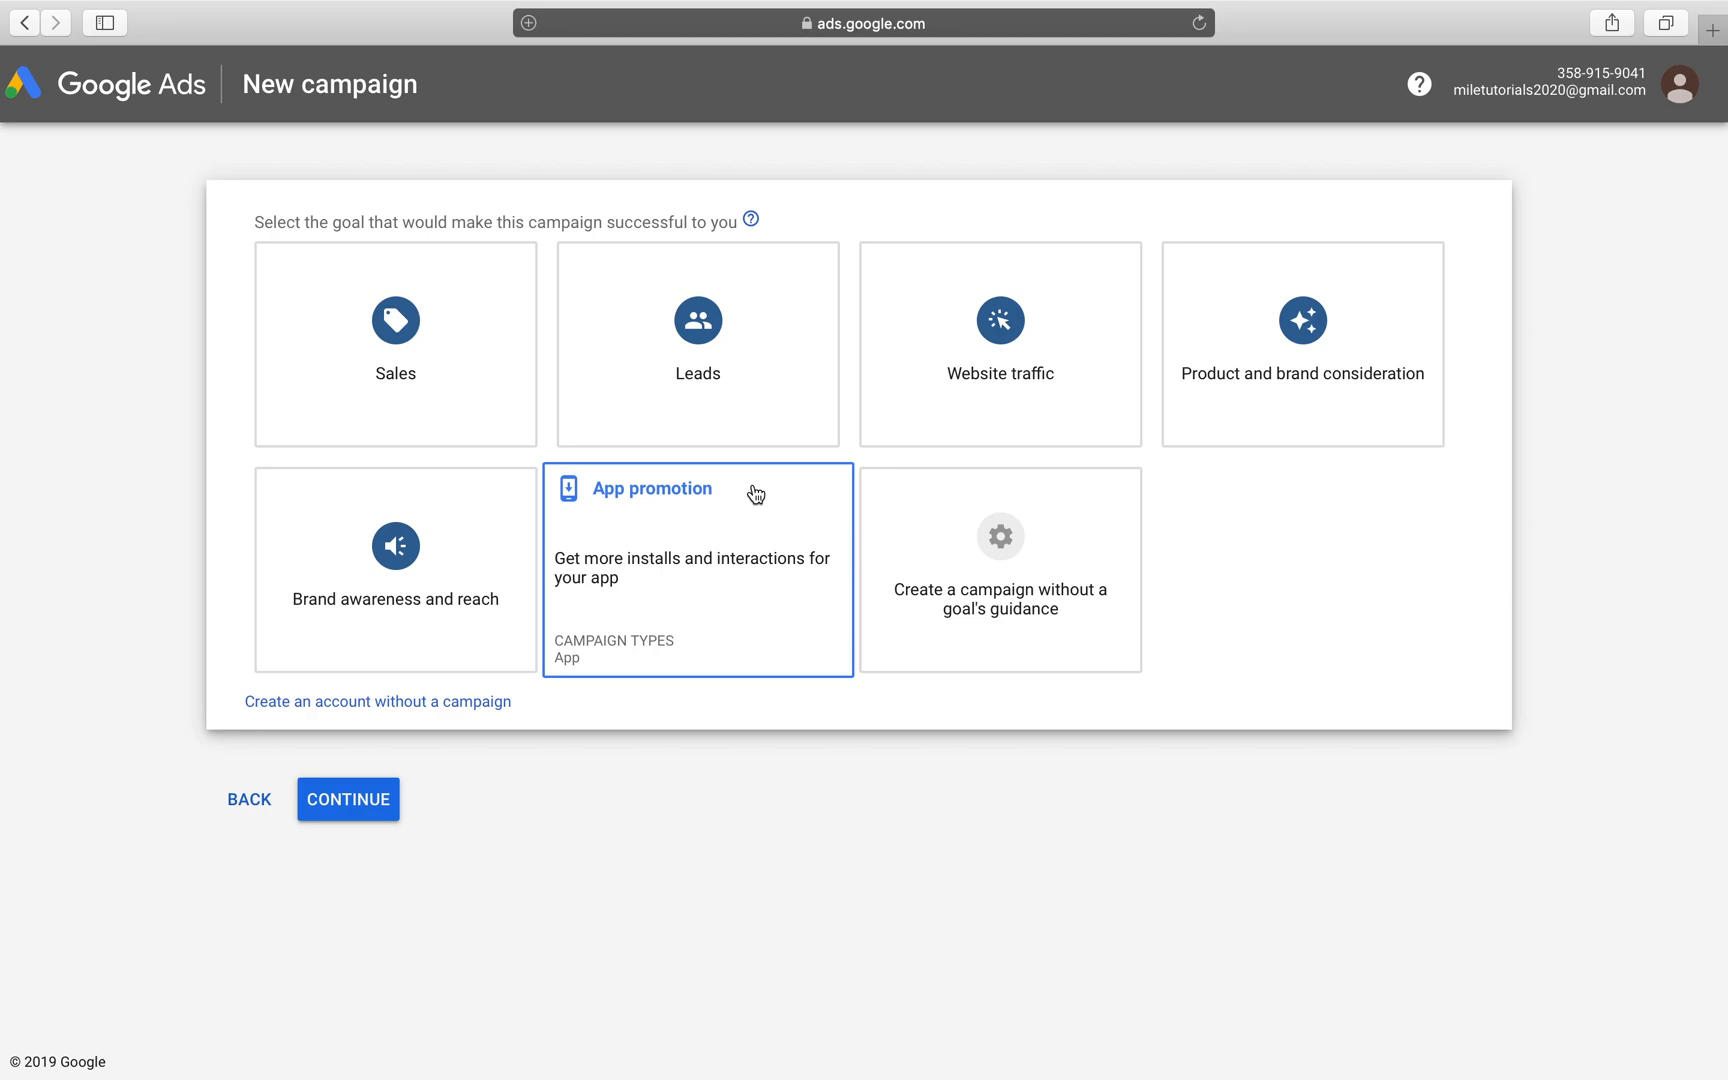
mouse_move(631, 541)
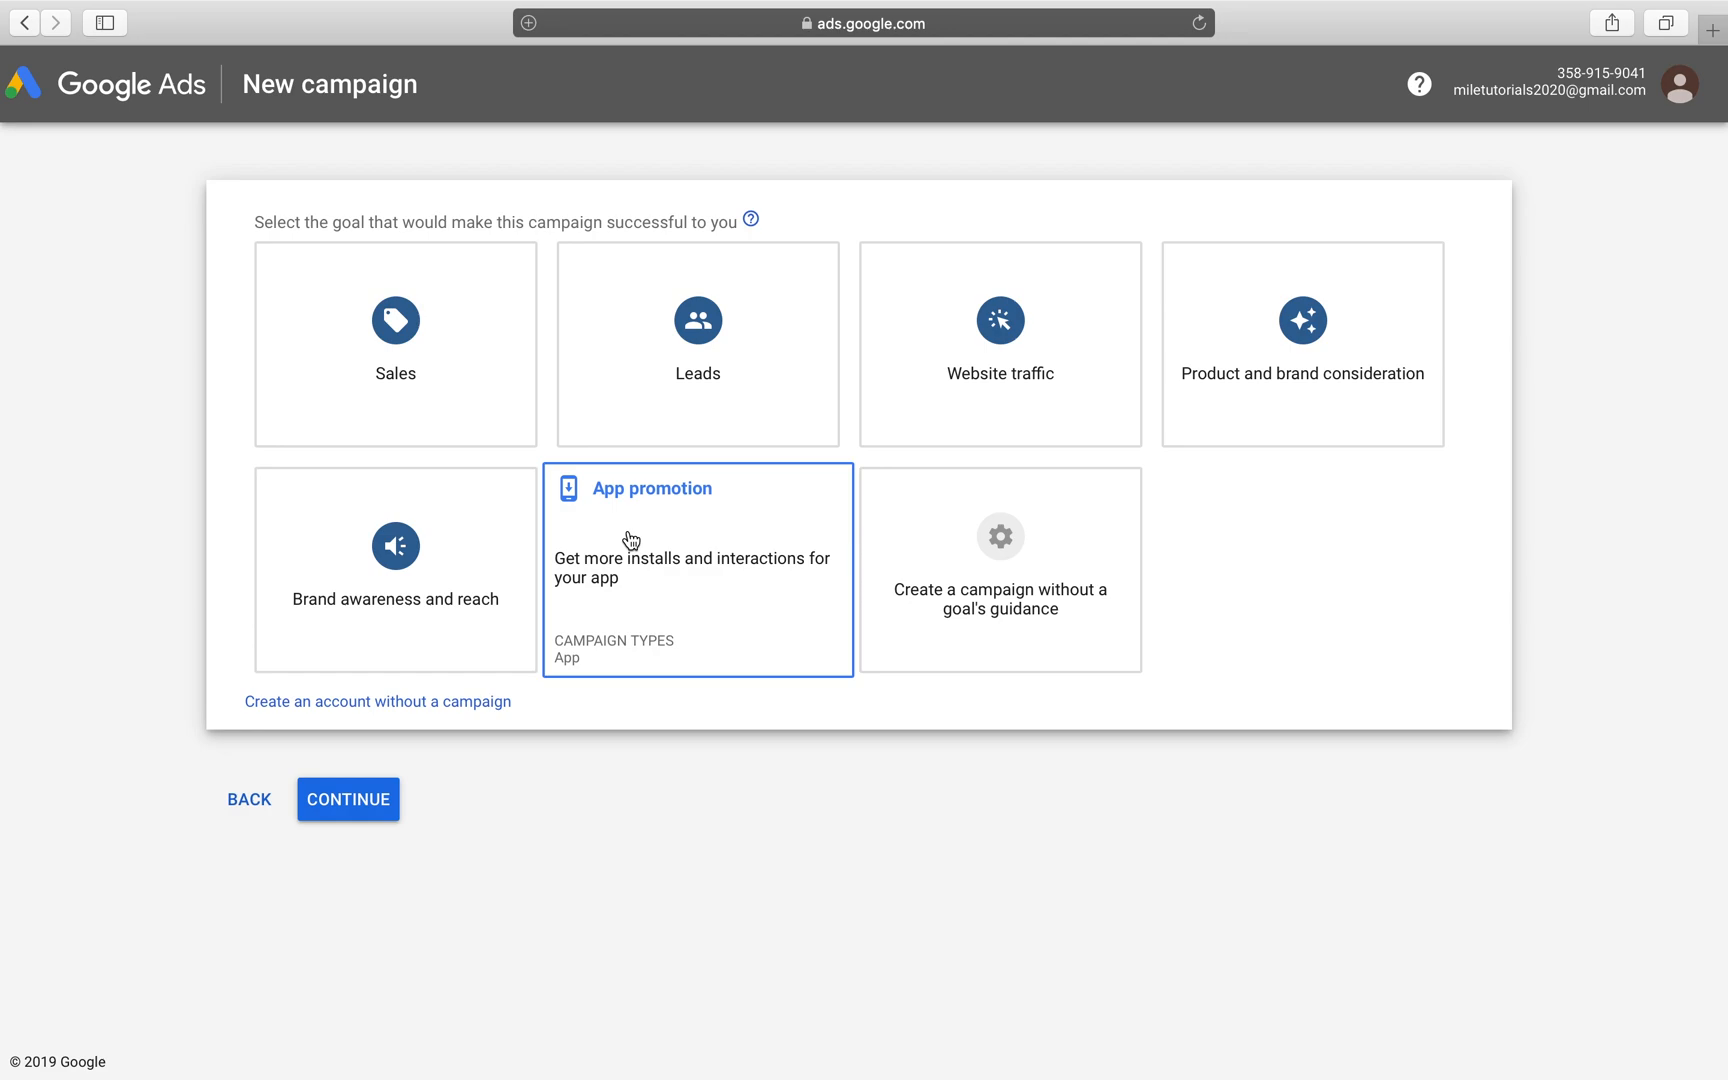
Step: Choose the App promotion goal, keep the App campaign type, and select the Android platform
left_click(696, 540)
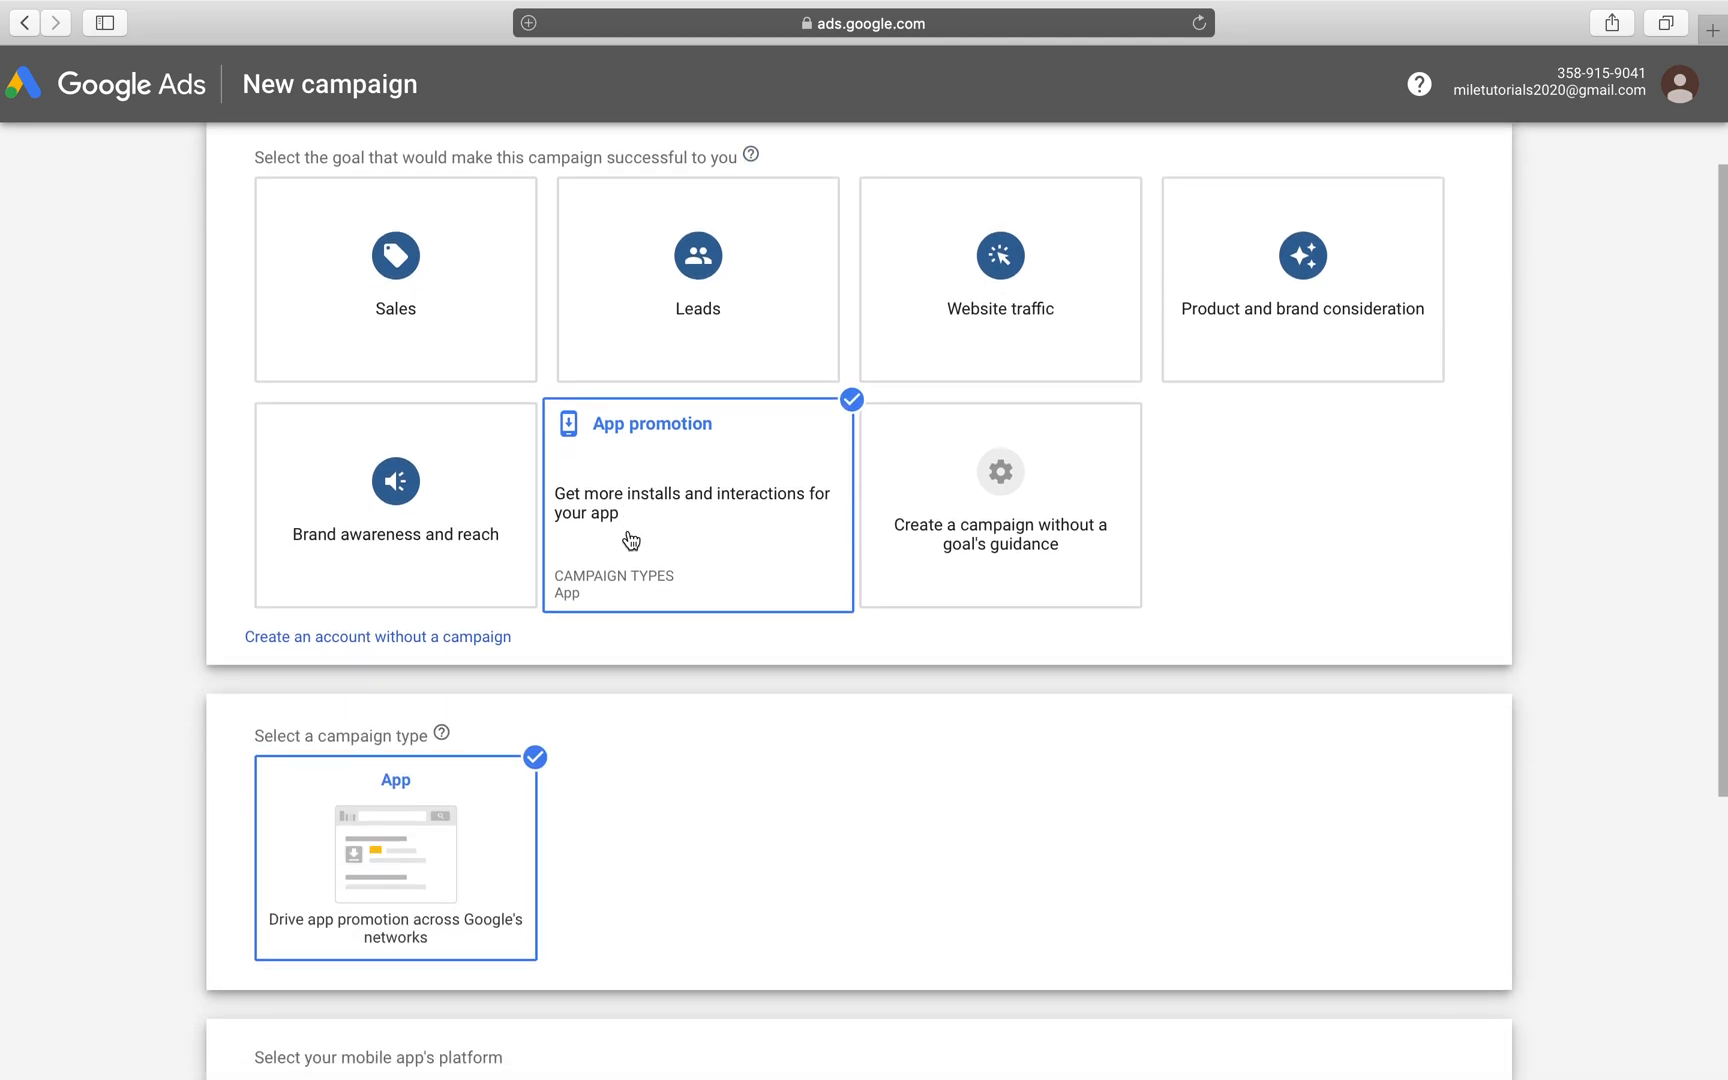
scroll("down", 3)
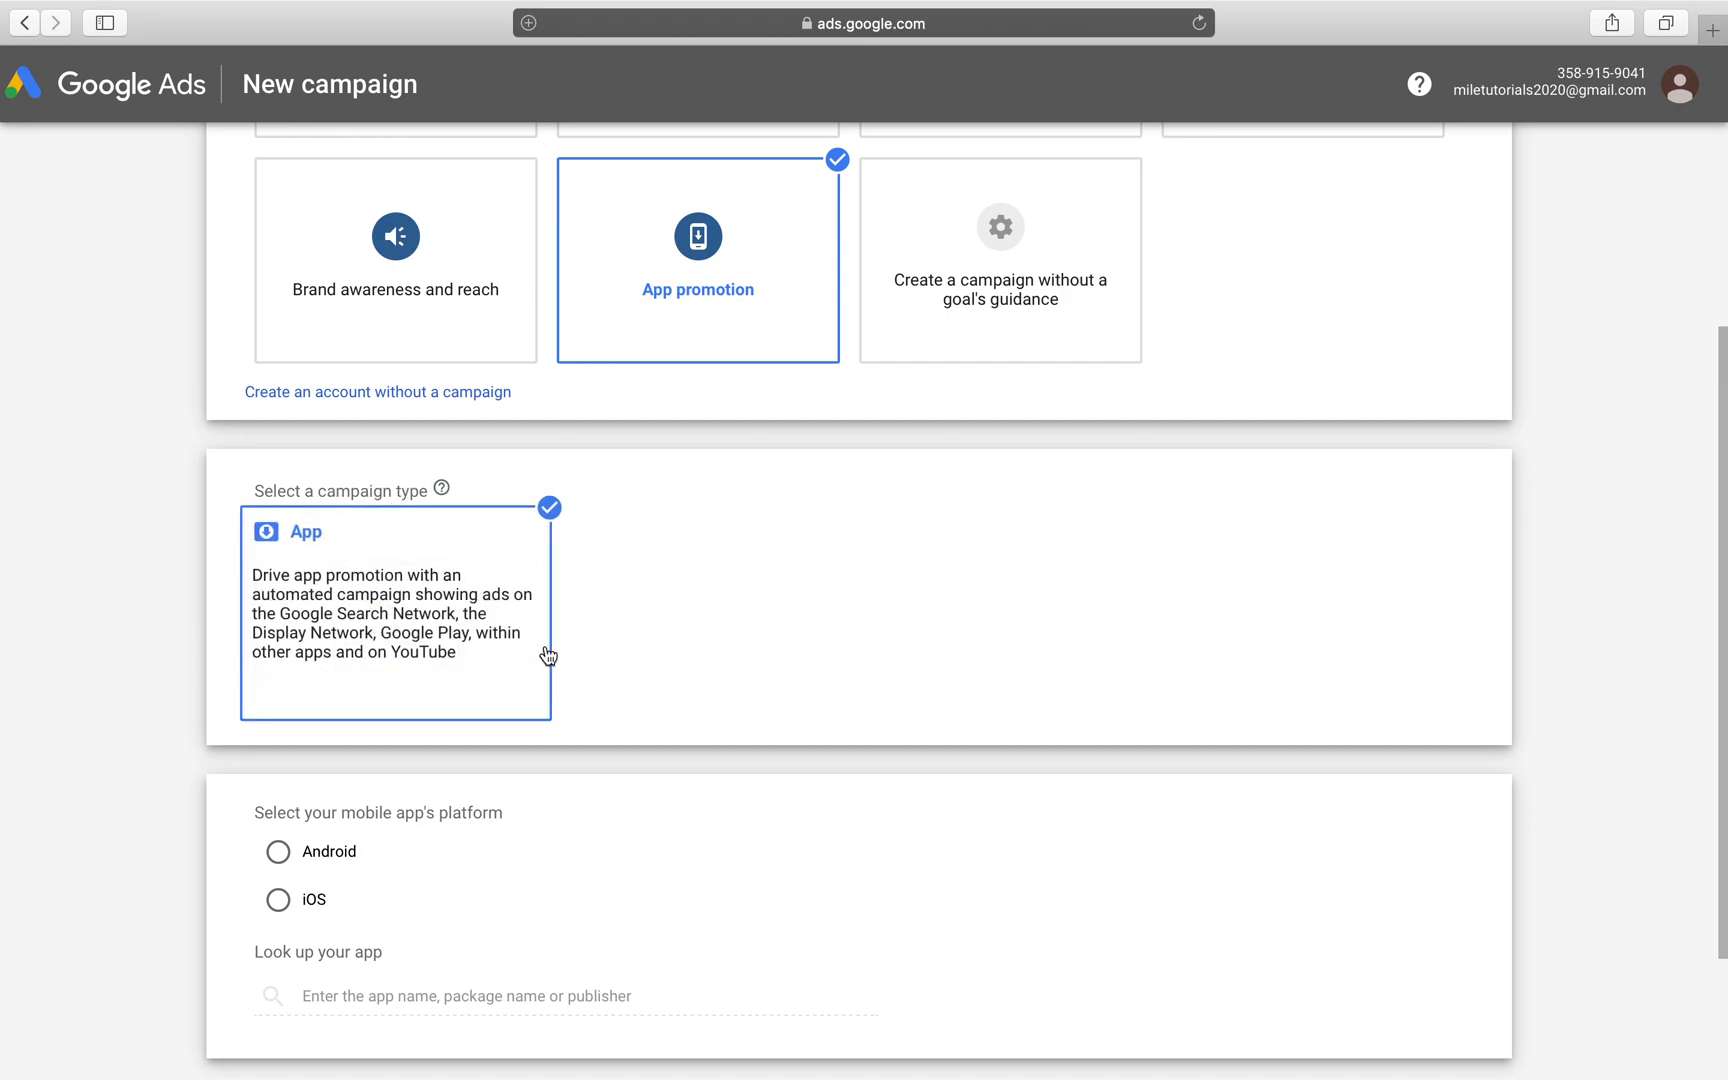
scroll("down", 3)
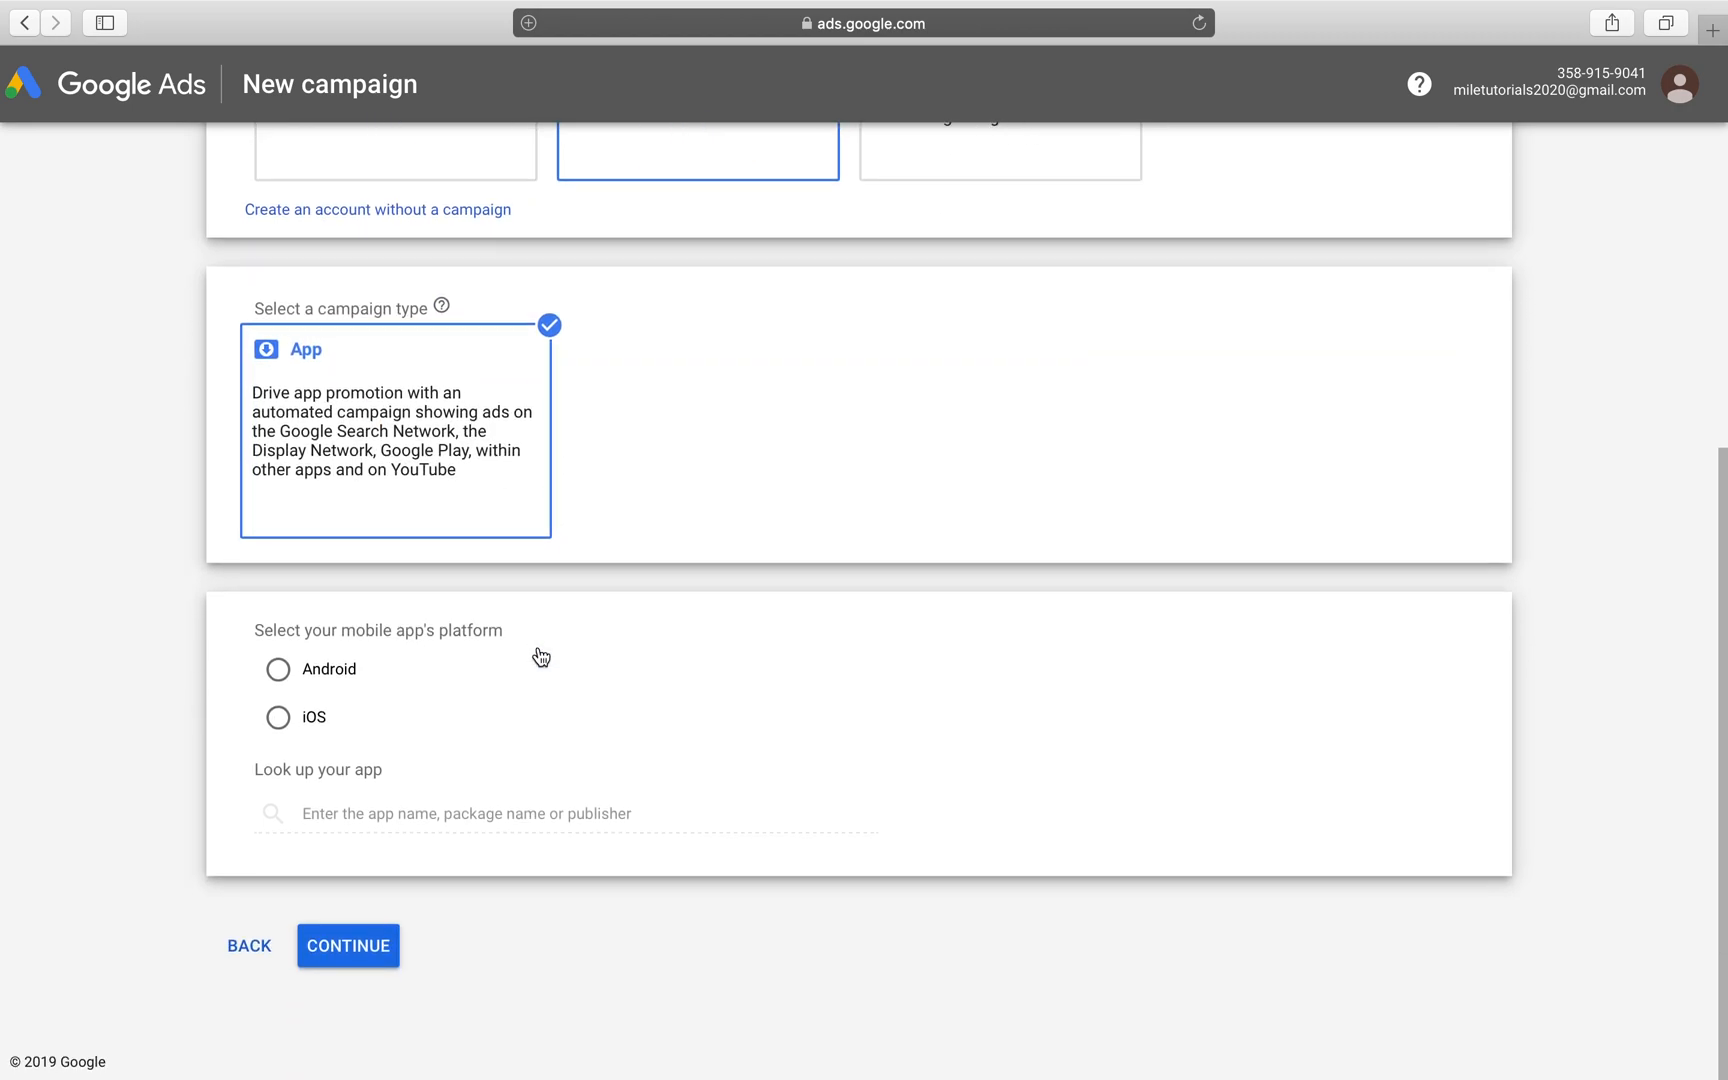
left_click(278, 669)
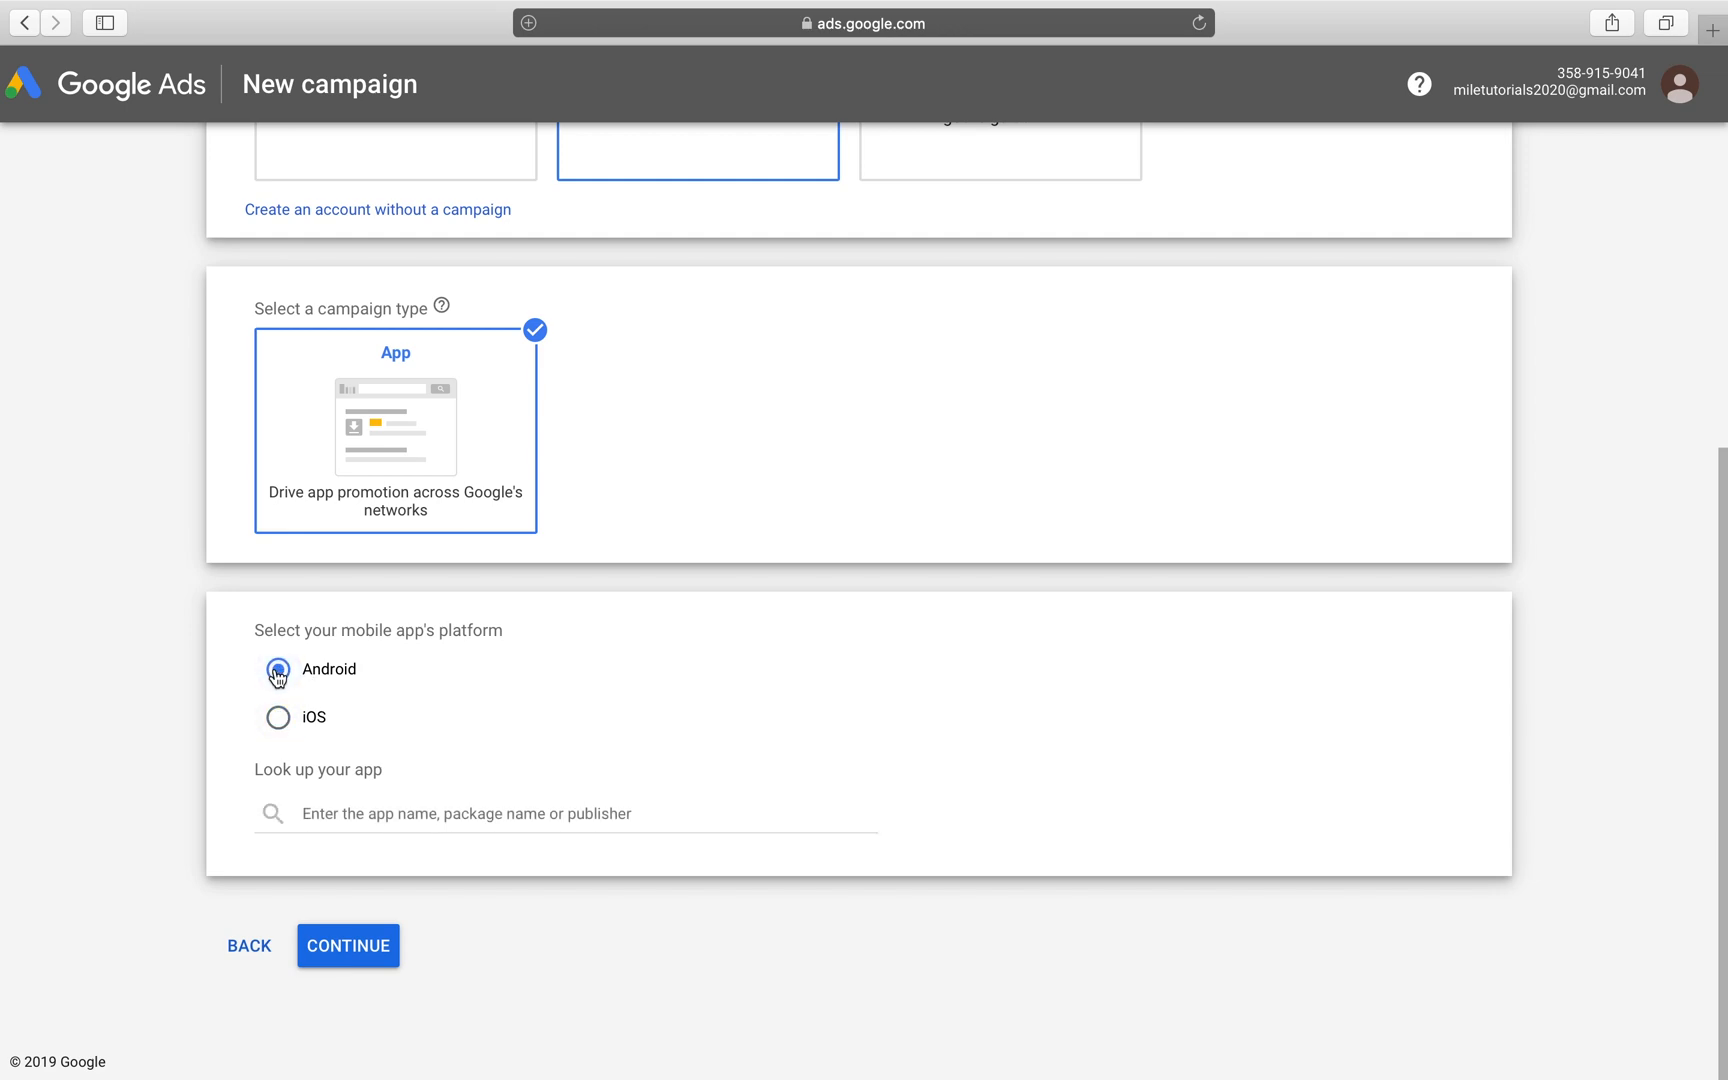
left_click(278, 669)
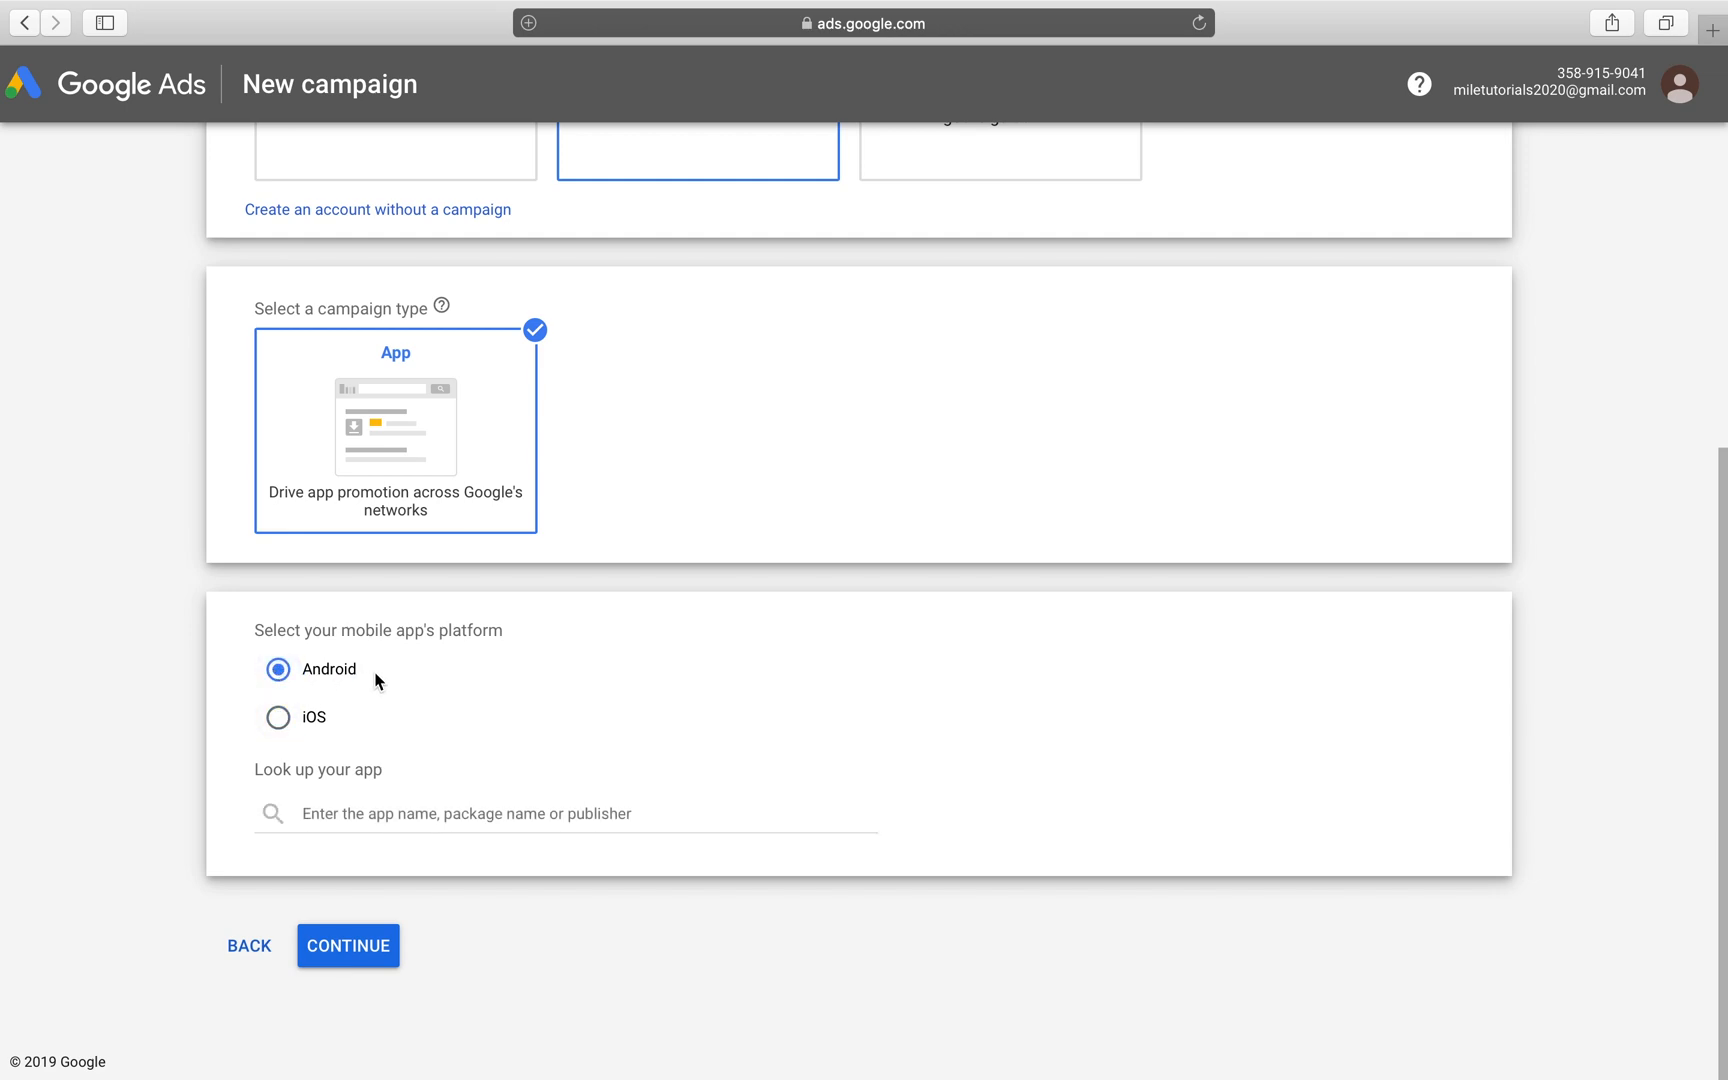
mouse_move(343, 679)
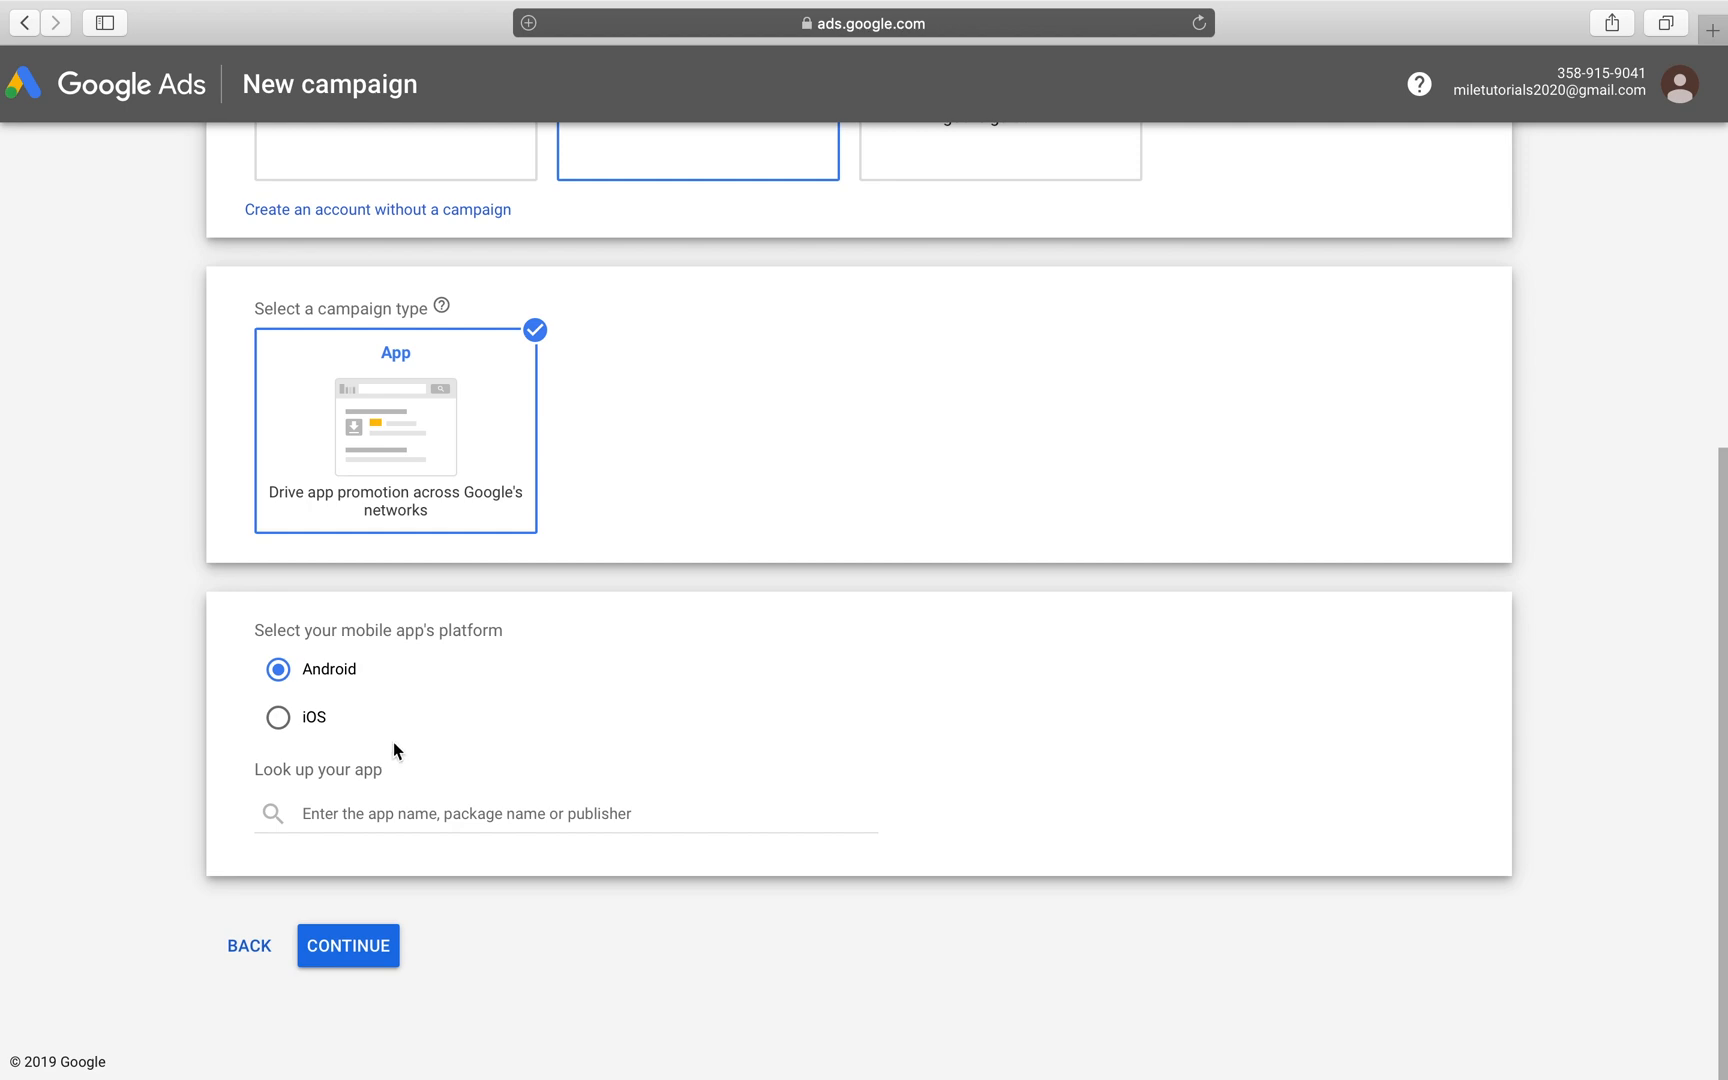
Step: Search 'Facebook', pick Messenger – Text and Video Chat for Free, and continue
left_click(564, 813)
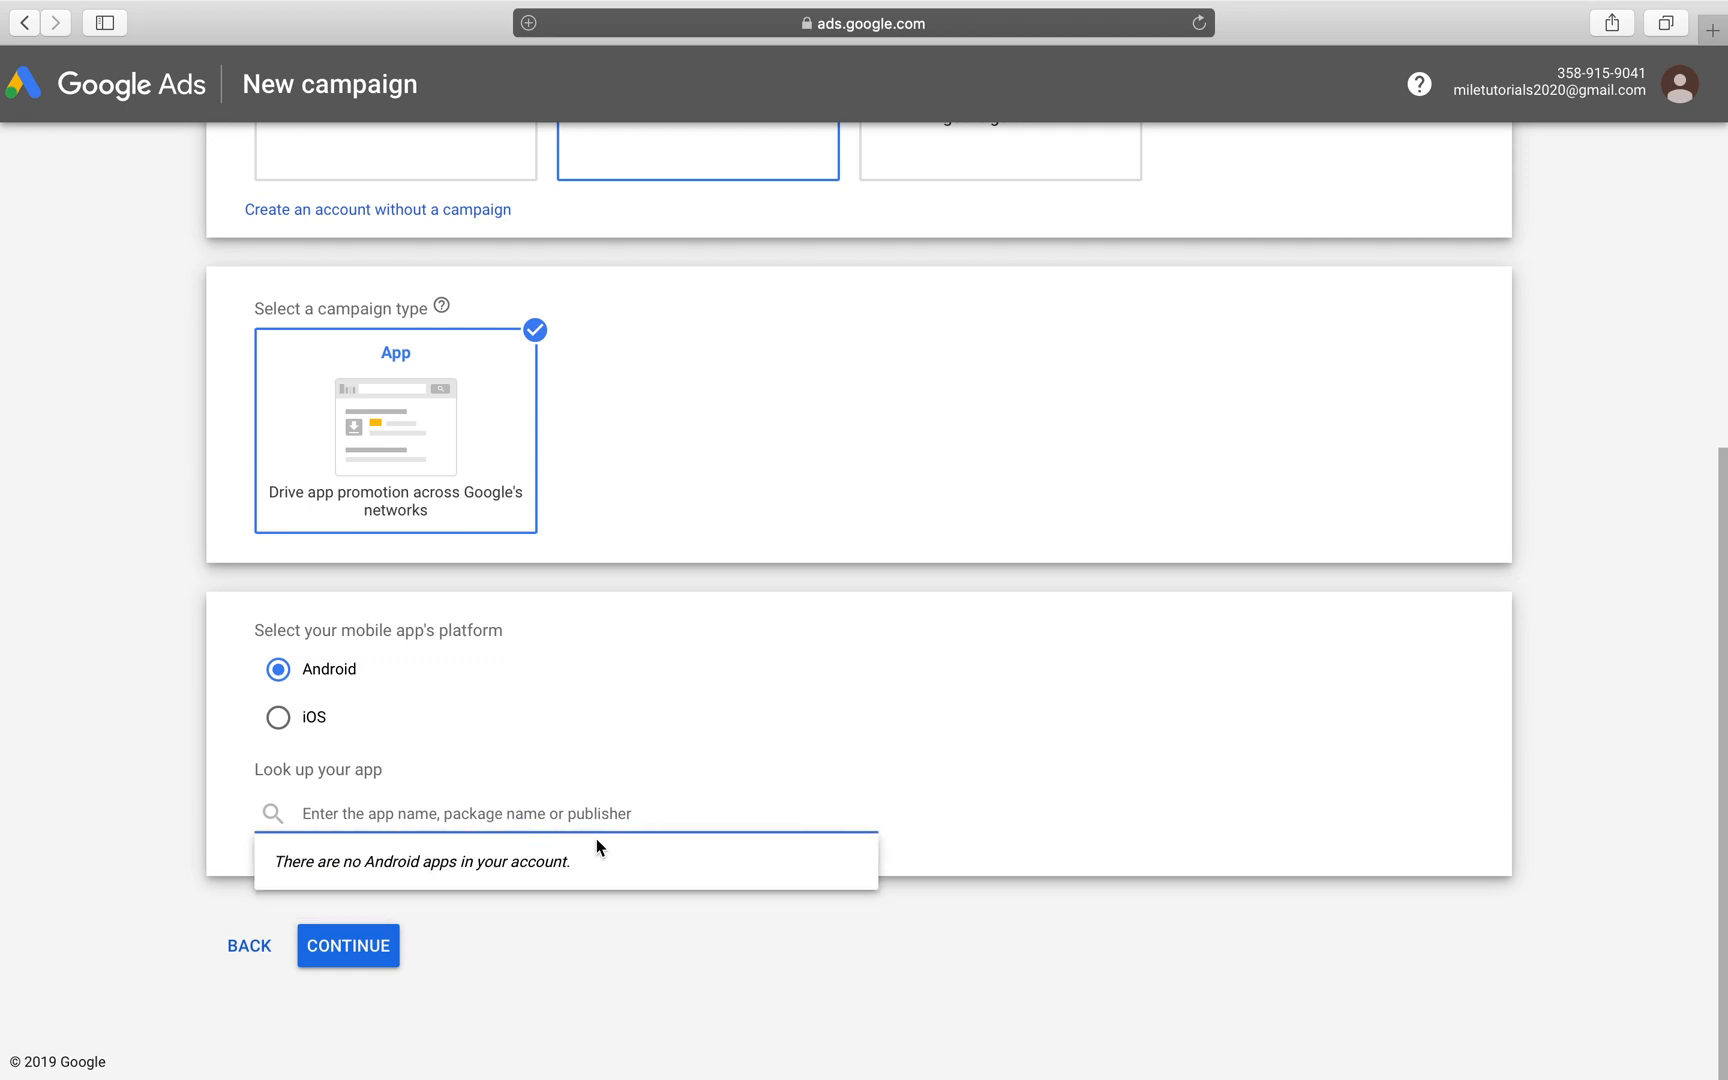
mouse_move(474, 888)
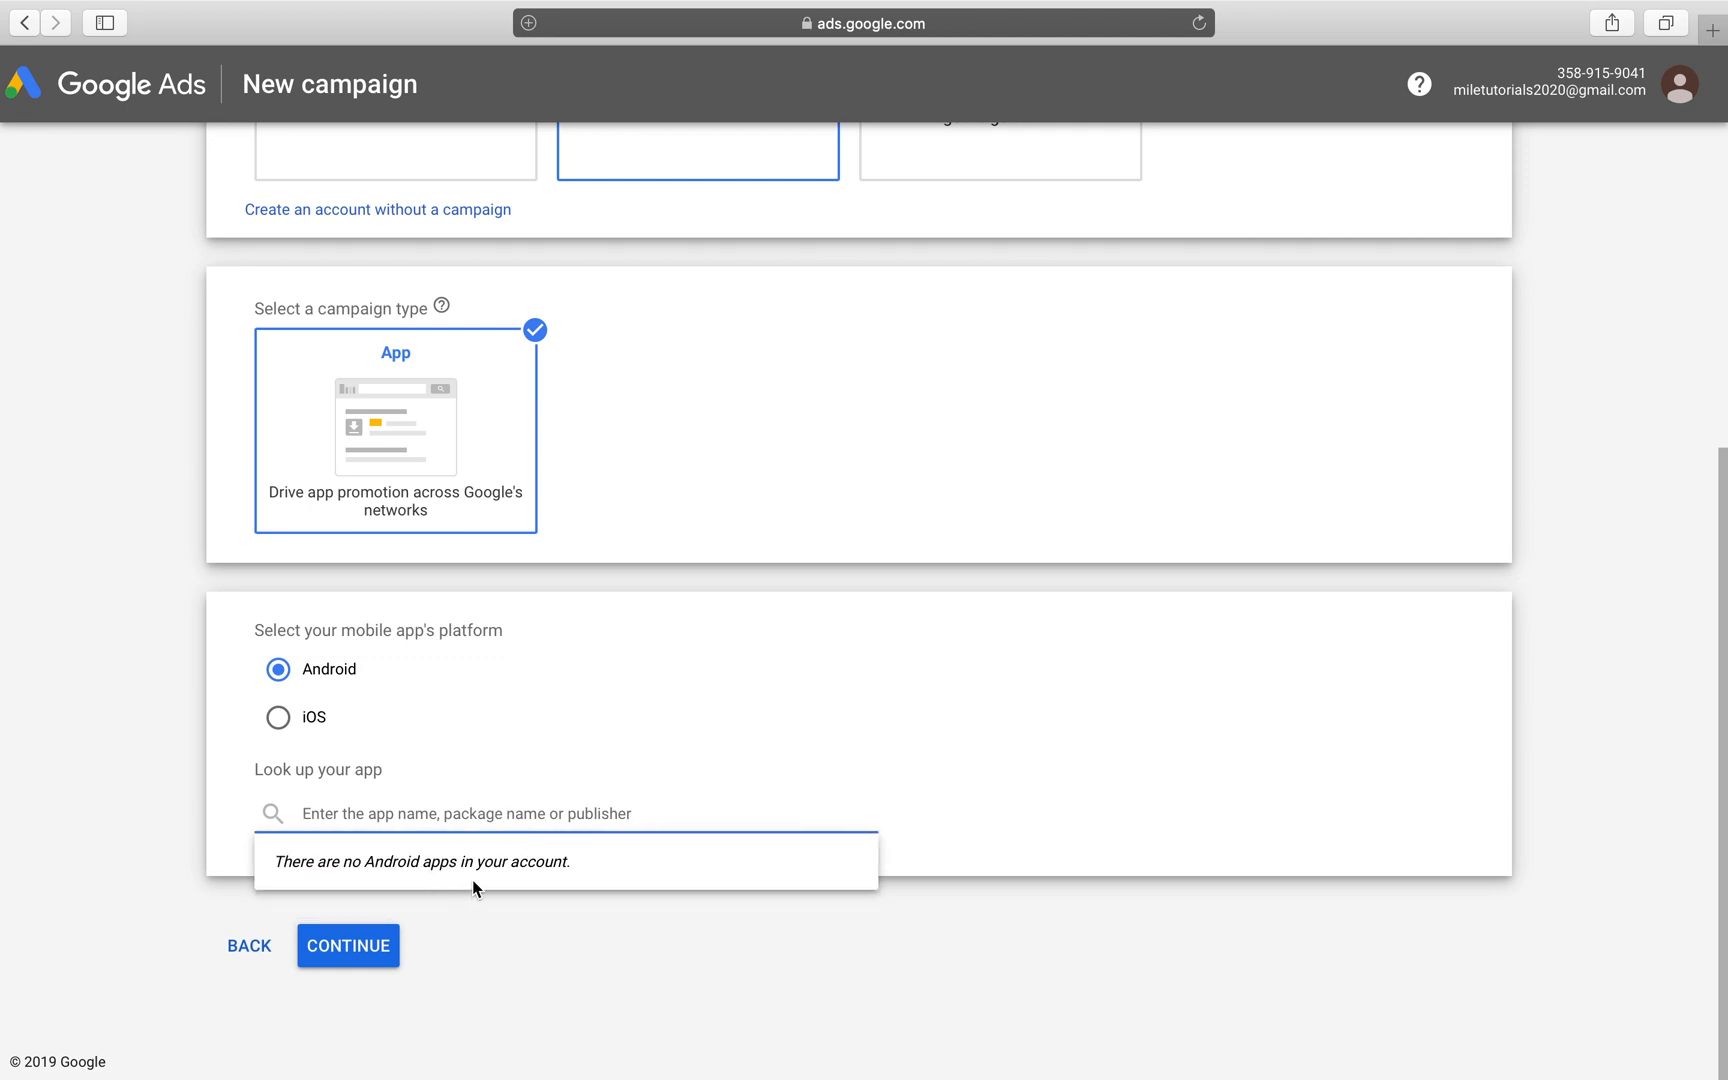
type("Faceb")
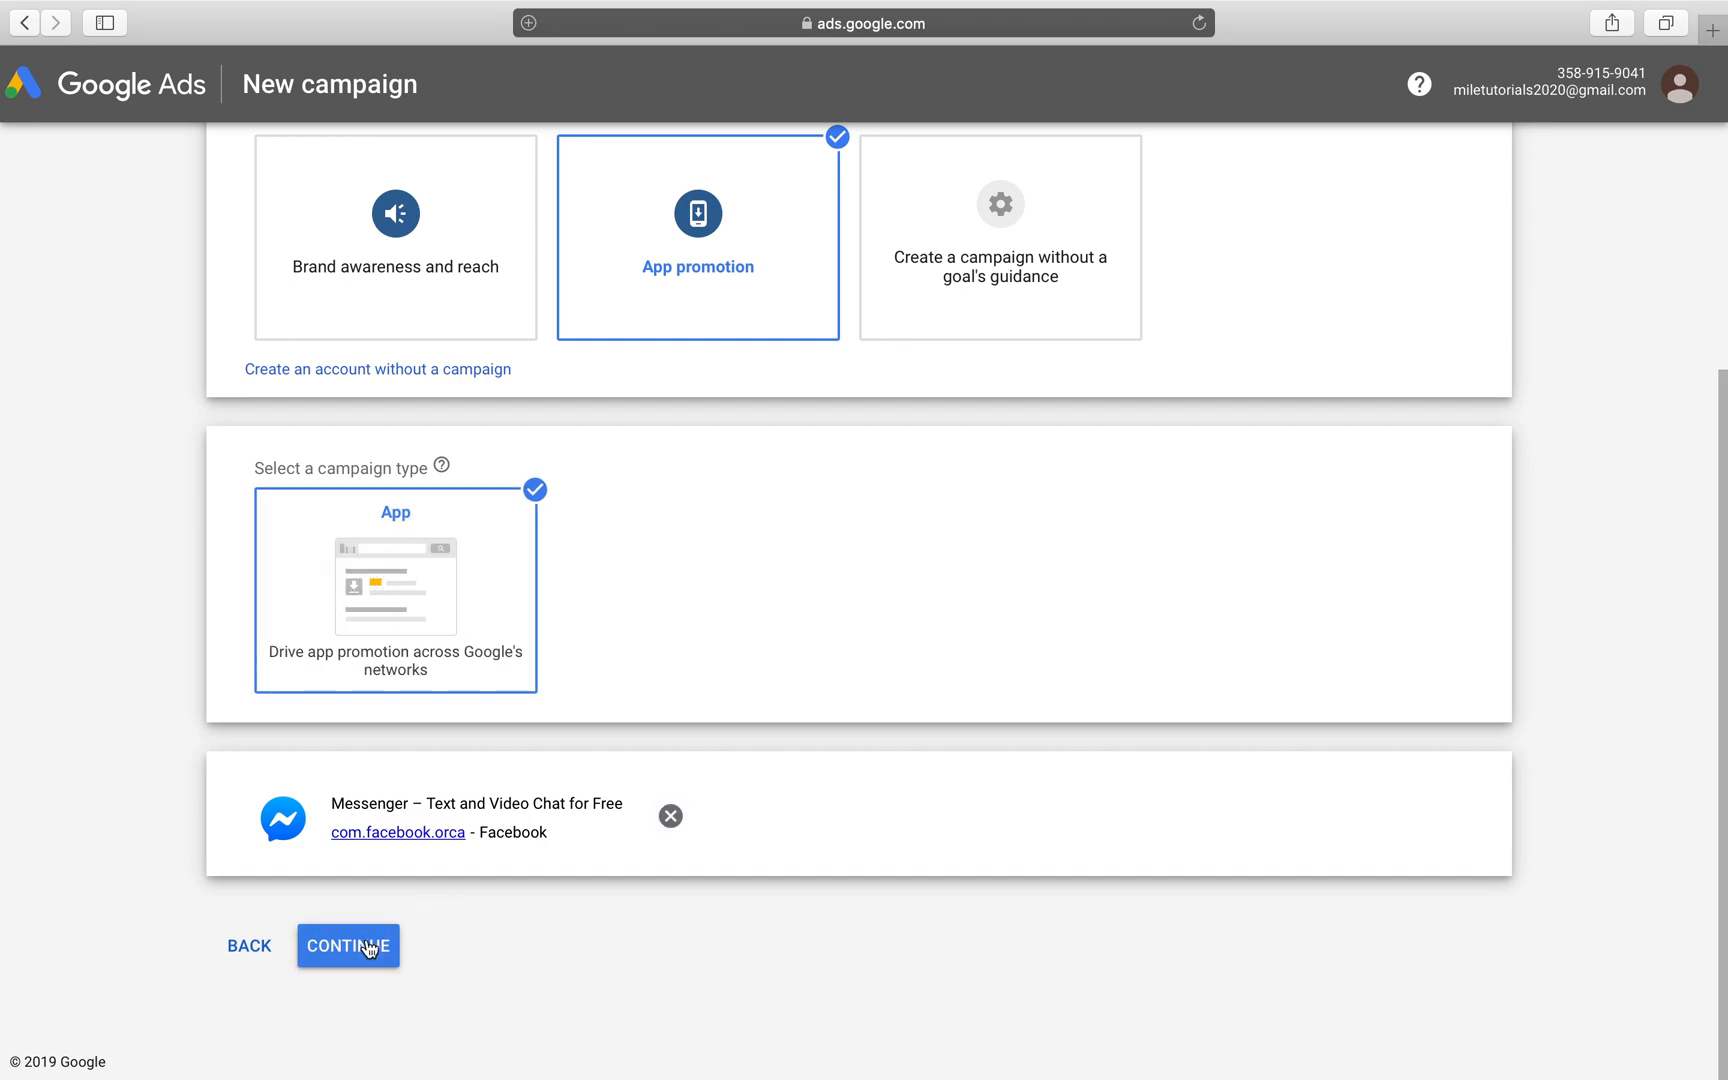
left_click(348, 946)
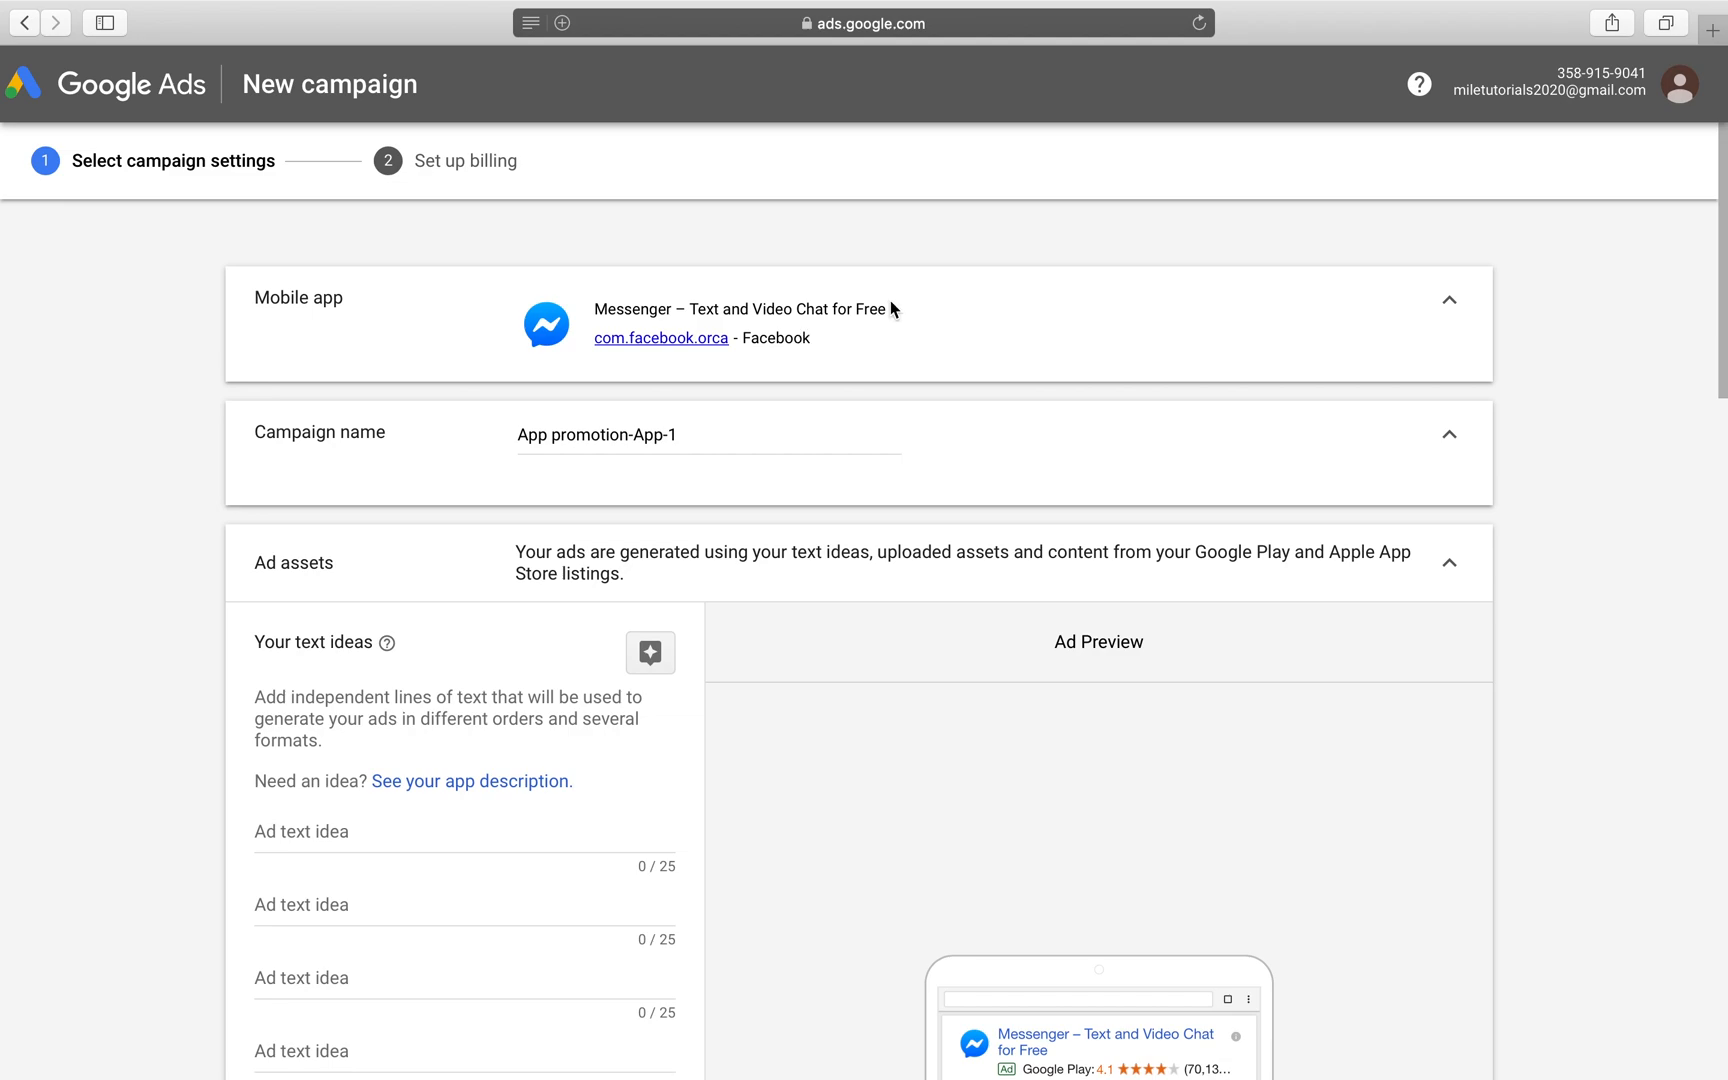
Step: Replace the campaign name App promotion-App-1 with 'UAC - Android'
scroll("down", 3)
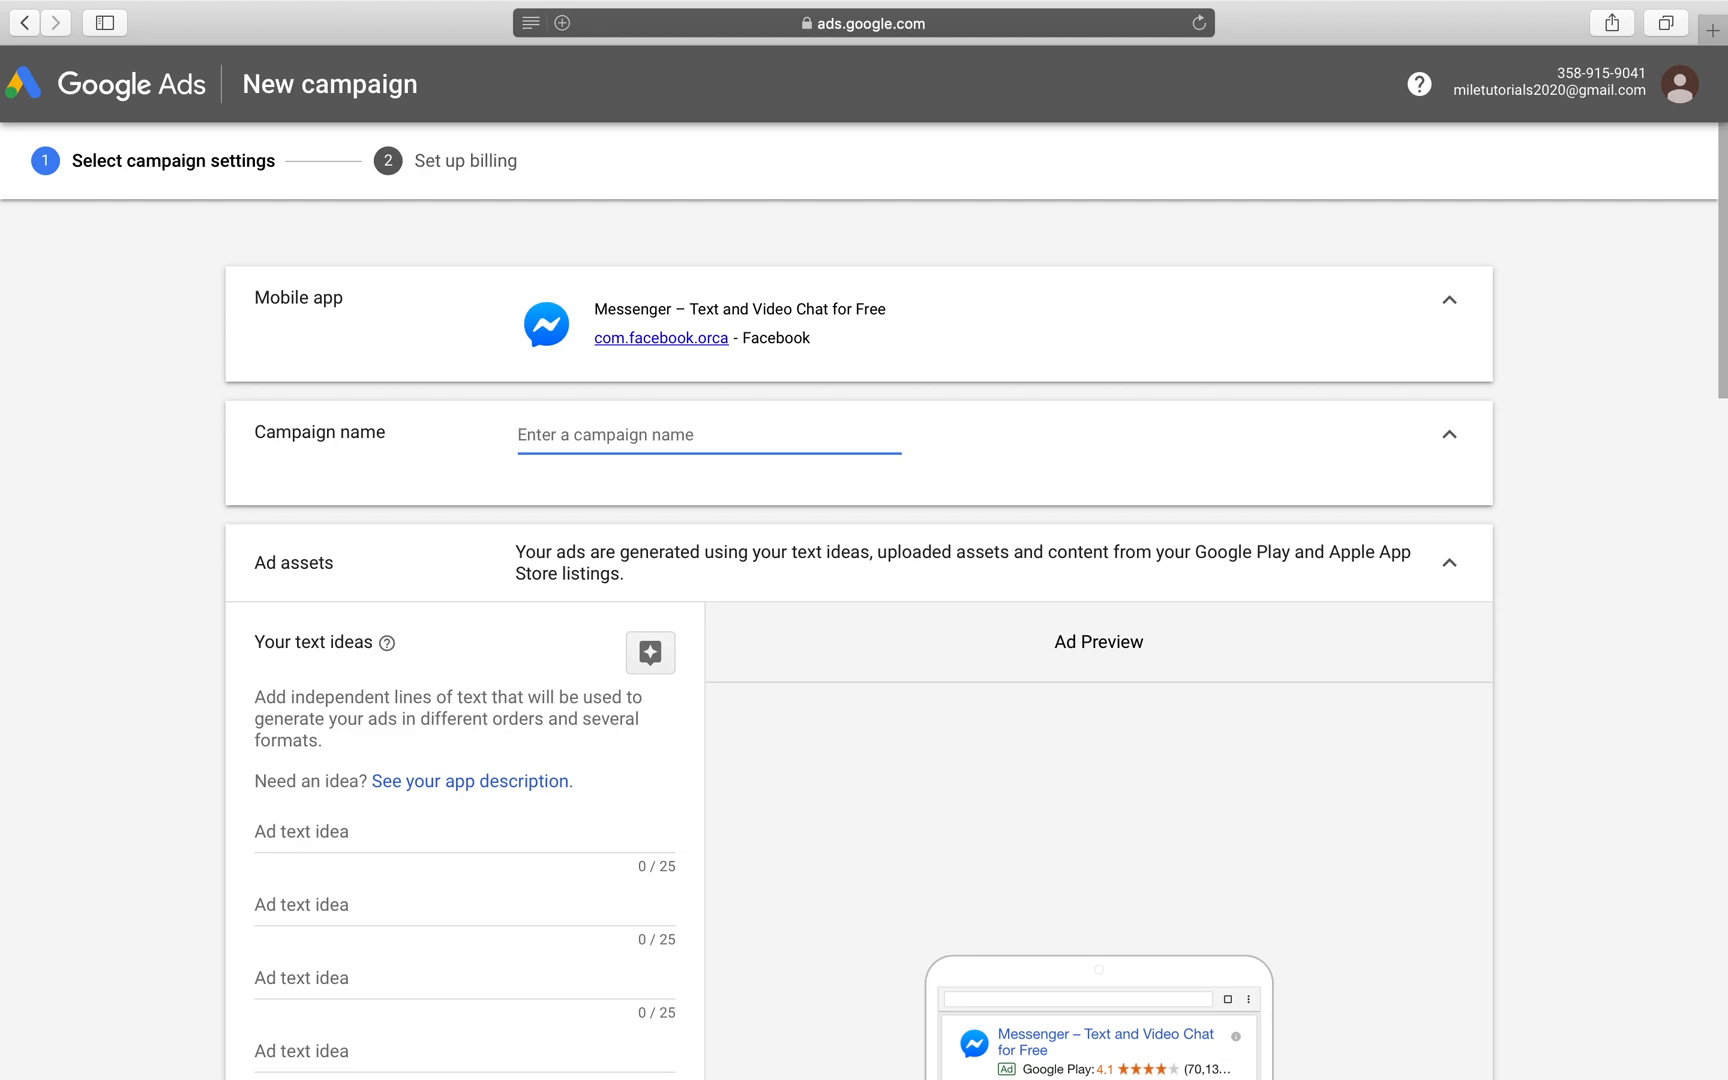
type("UAC -")
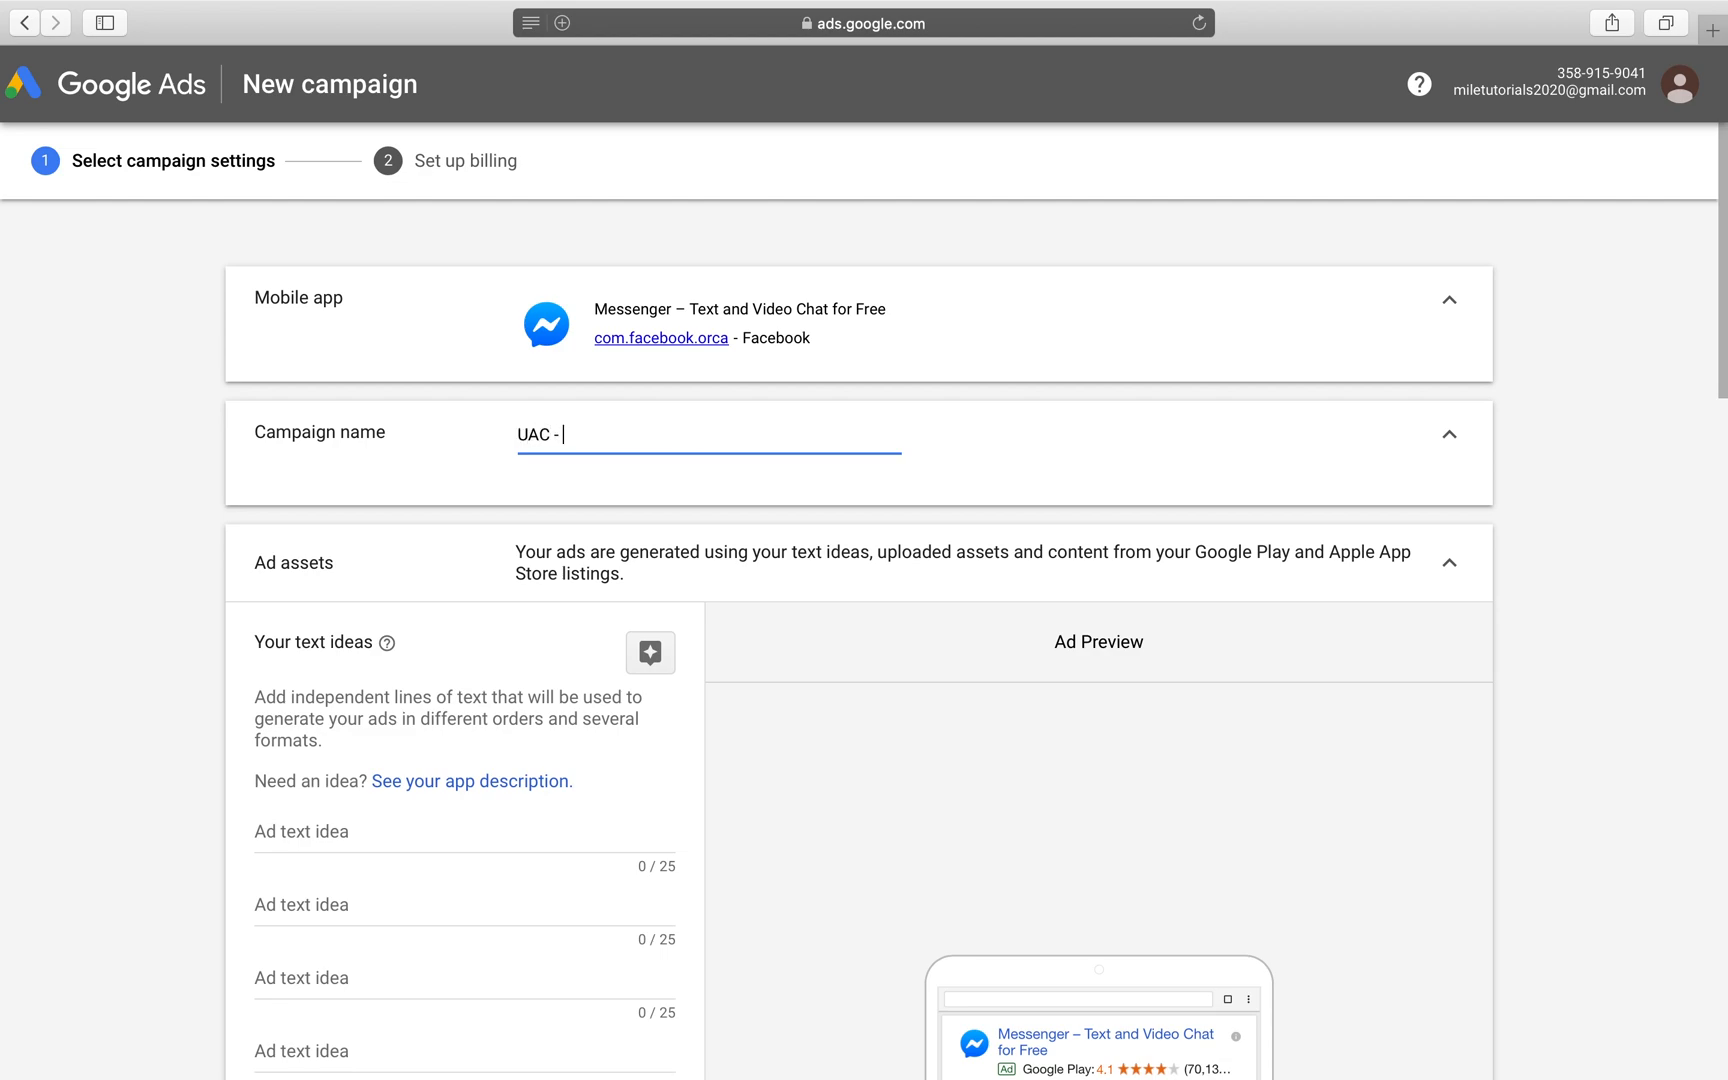
type("Ando")
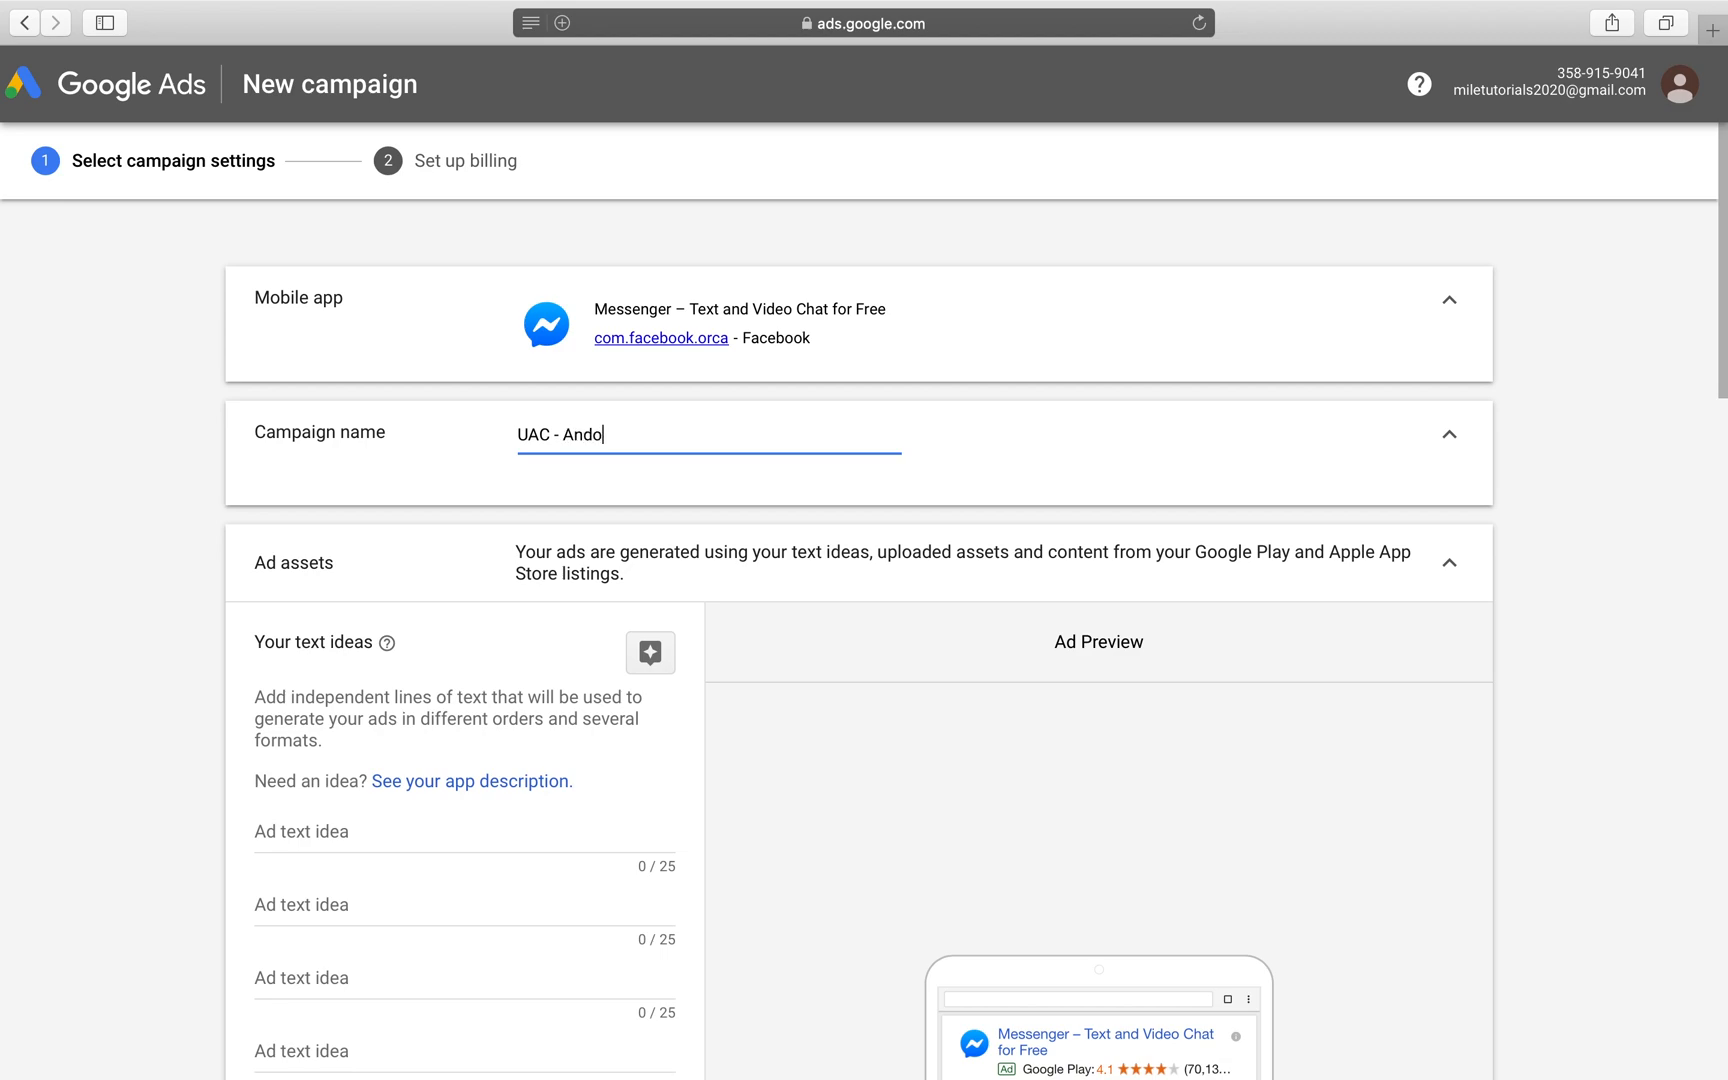
type("roid")
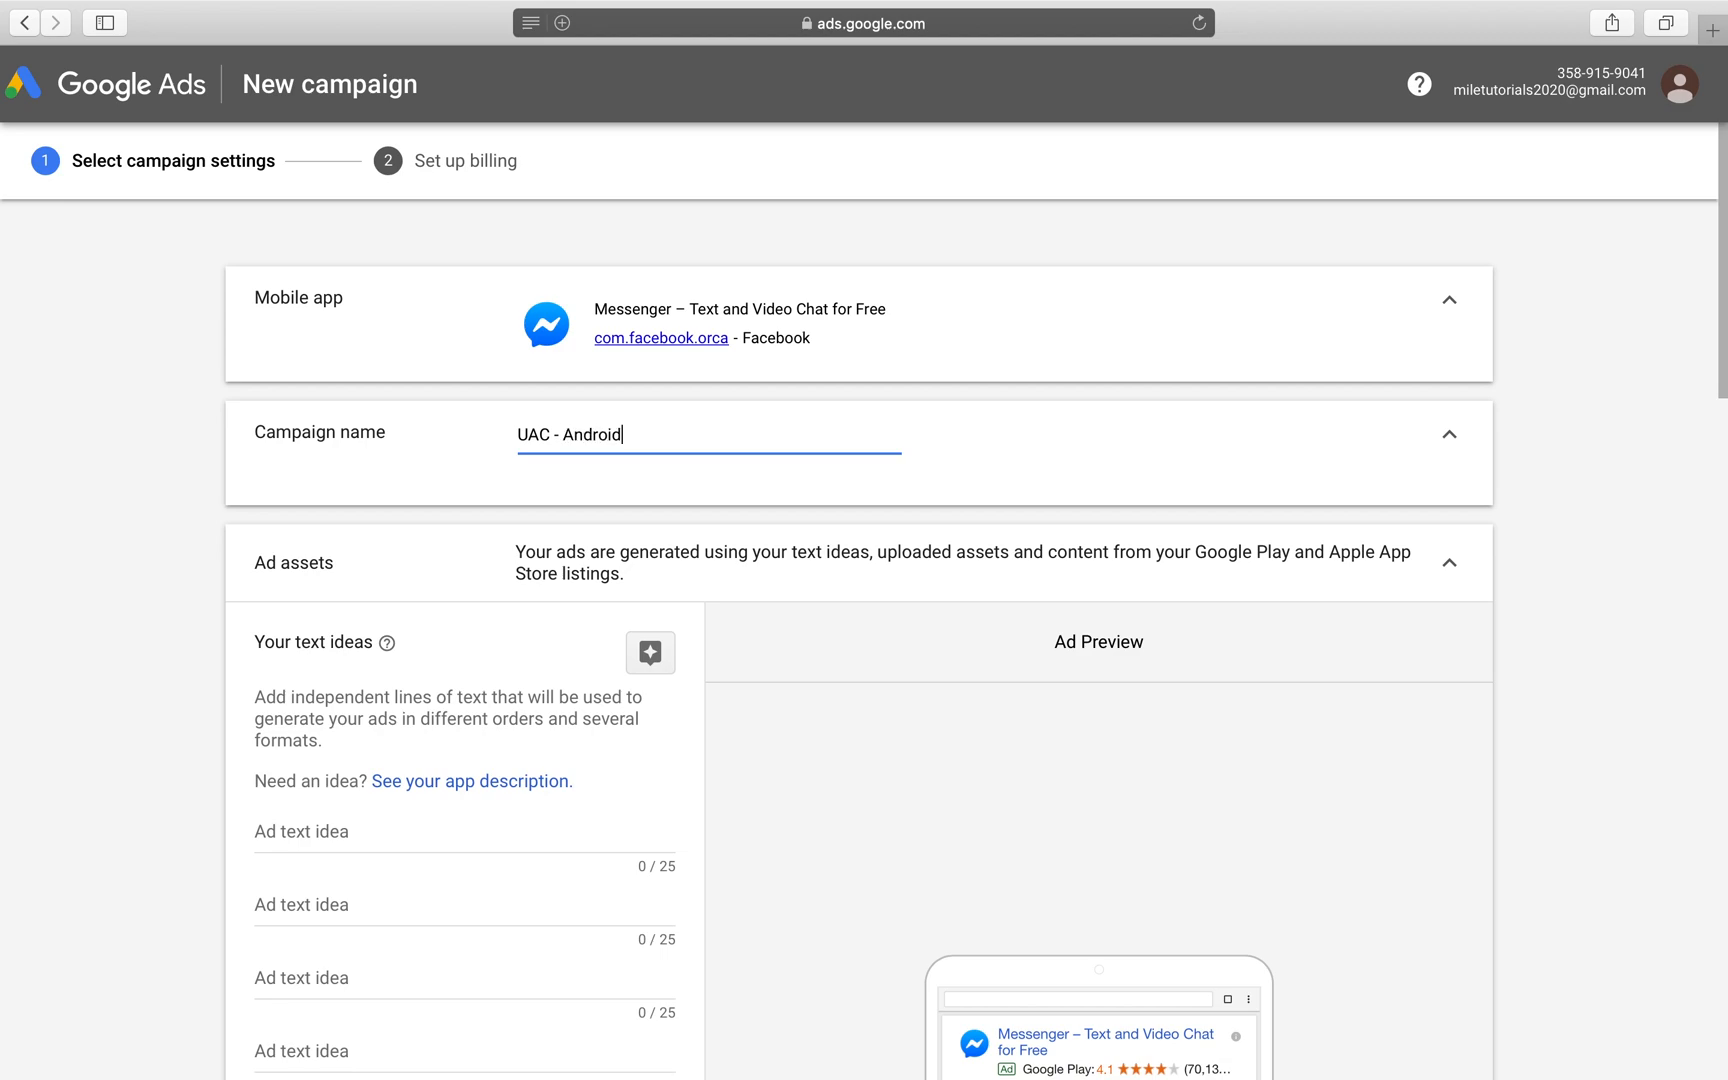
scroll("down", 3)
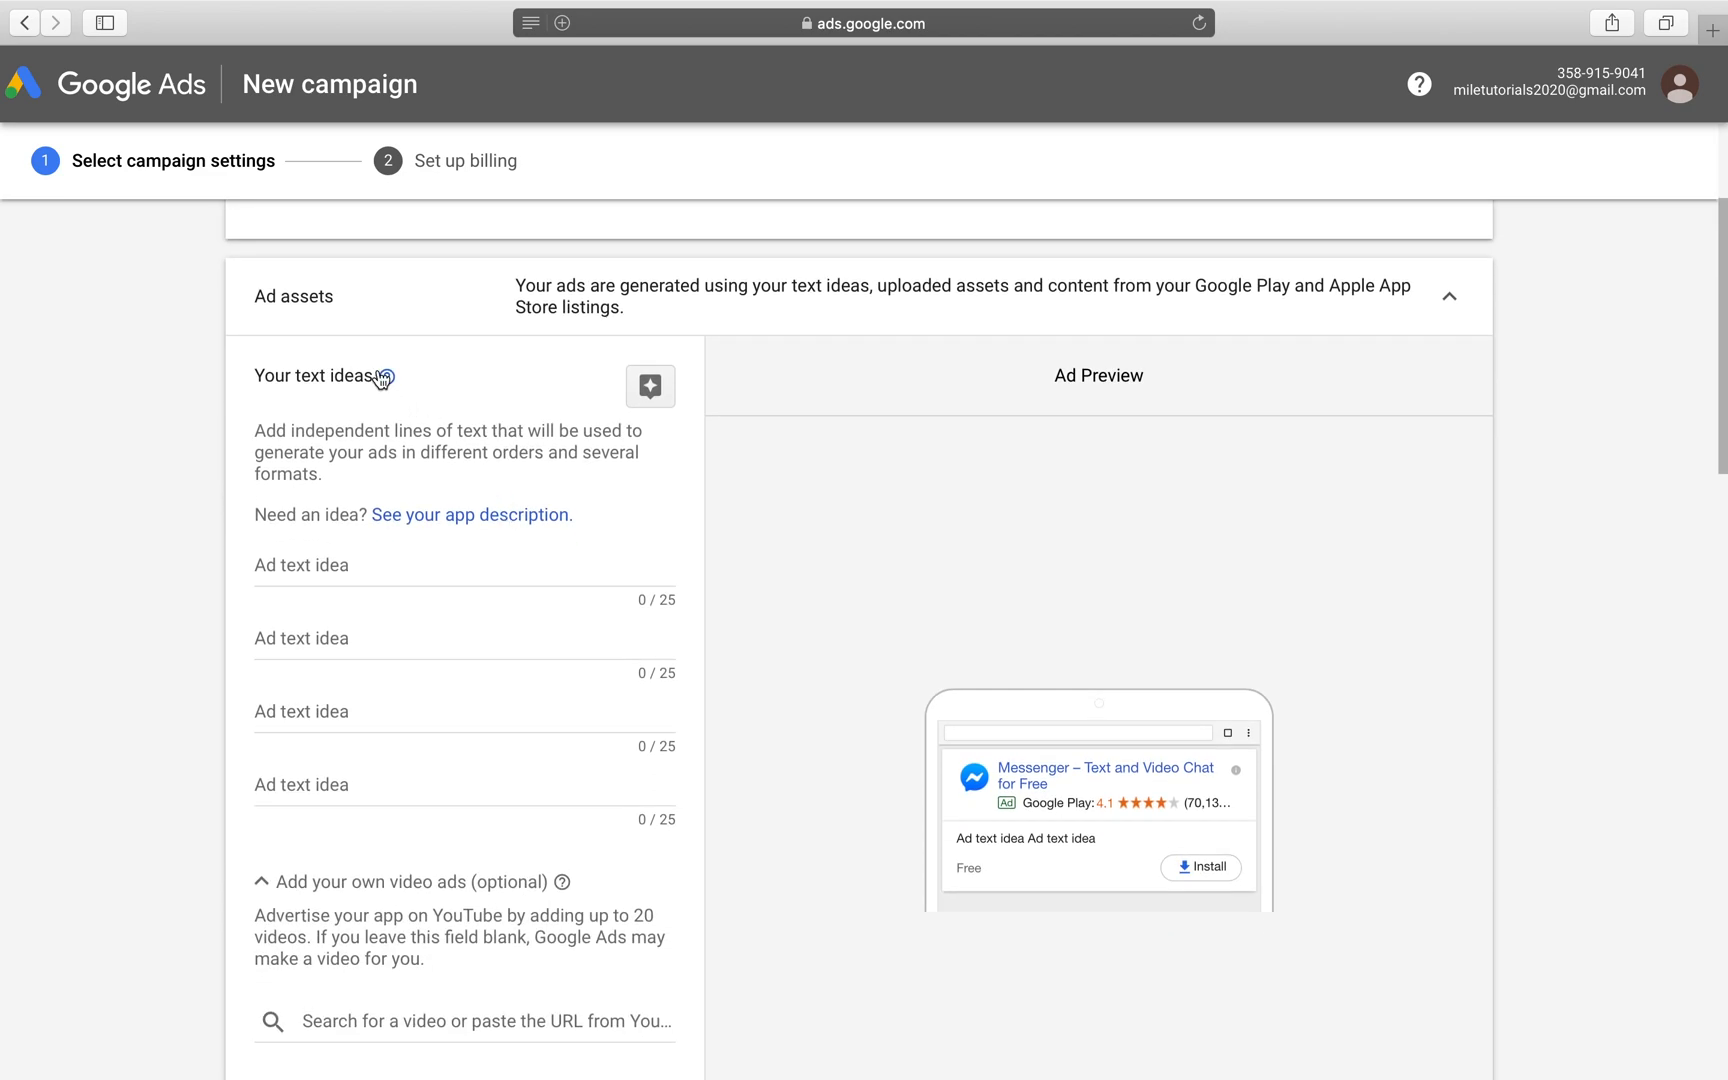
mouse_move(533, 323)
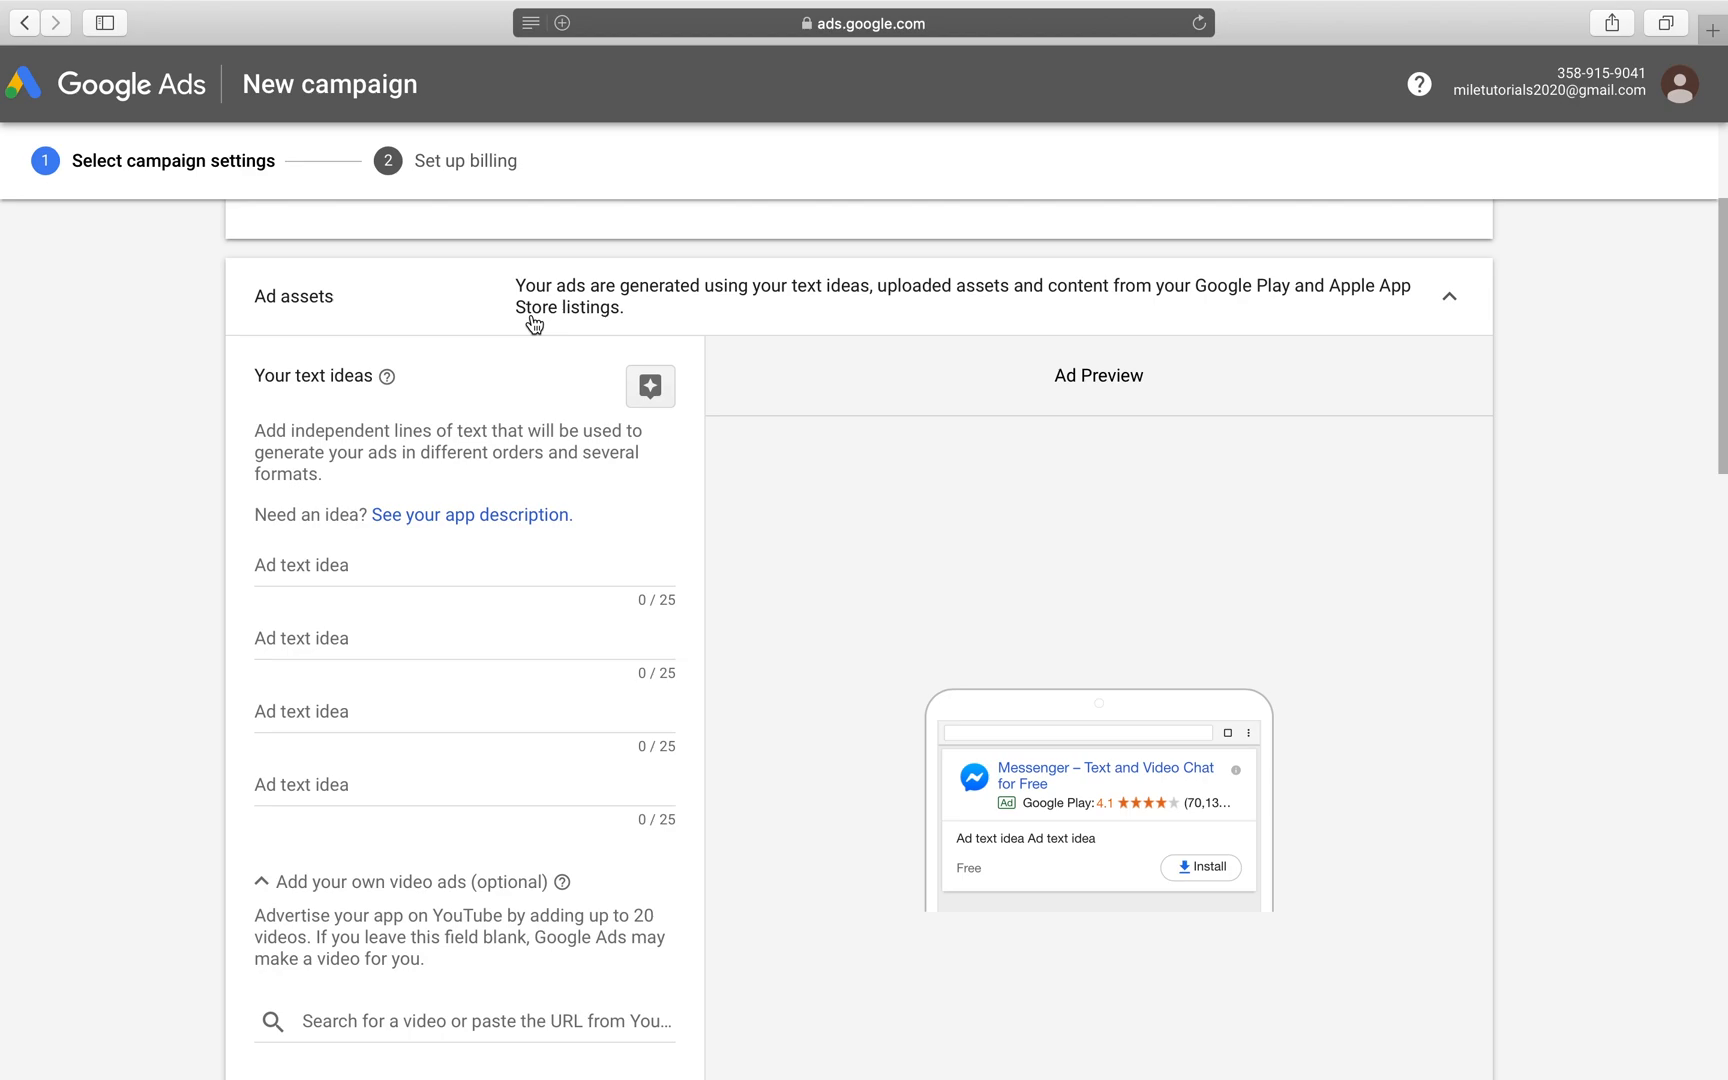
Step: Enter 'Free messaging app.' and 'Facebooks new app.' as the first two ad text ideas
scroll("down", 3)
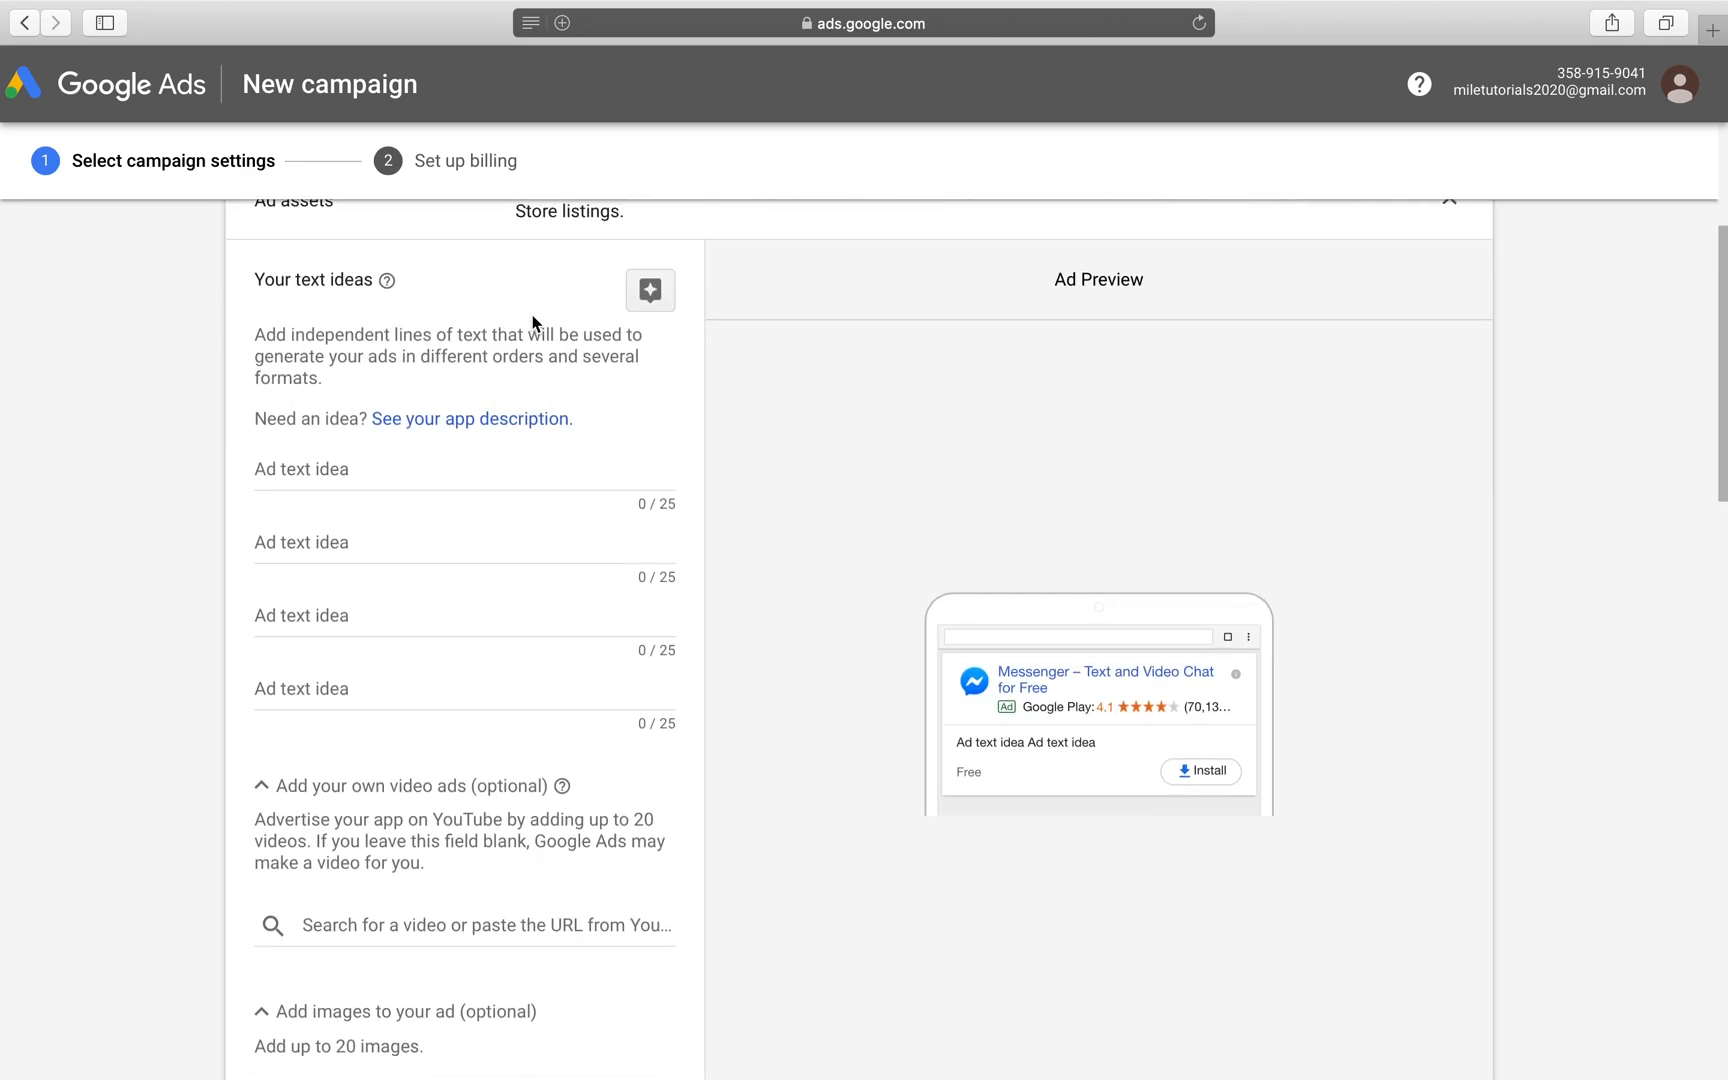
mouse_move(1090, 693)
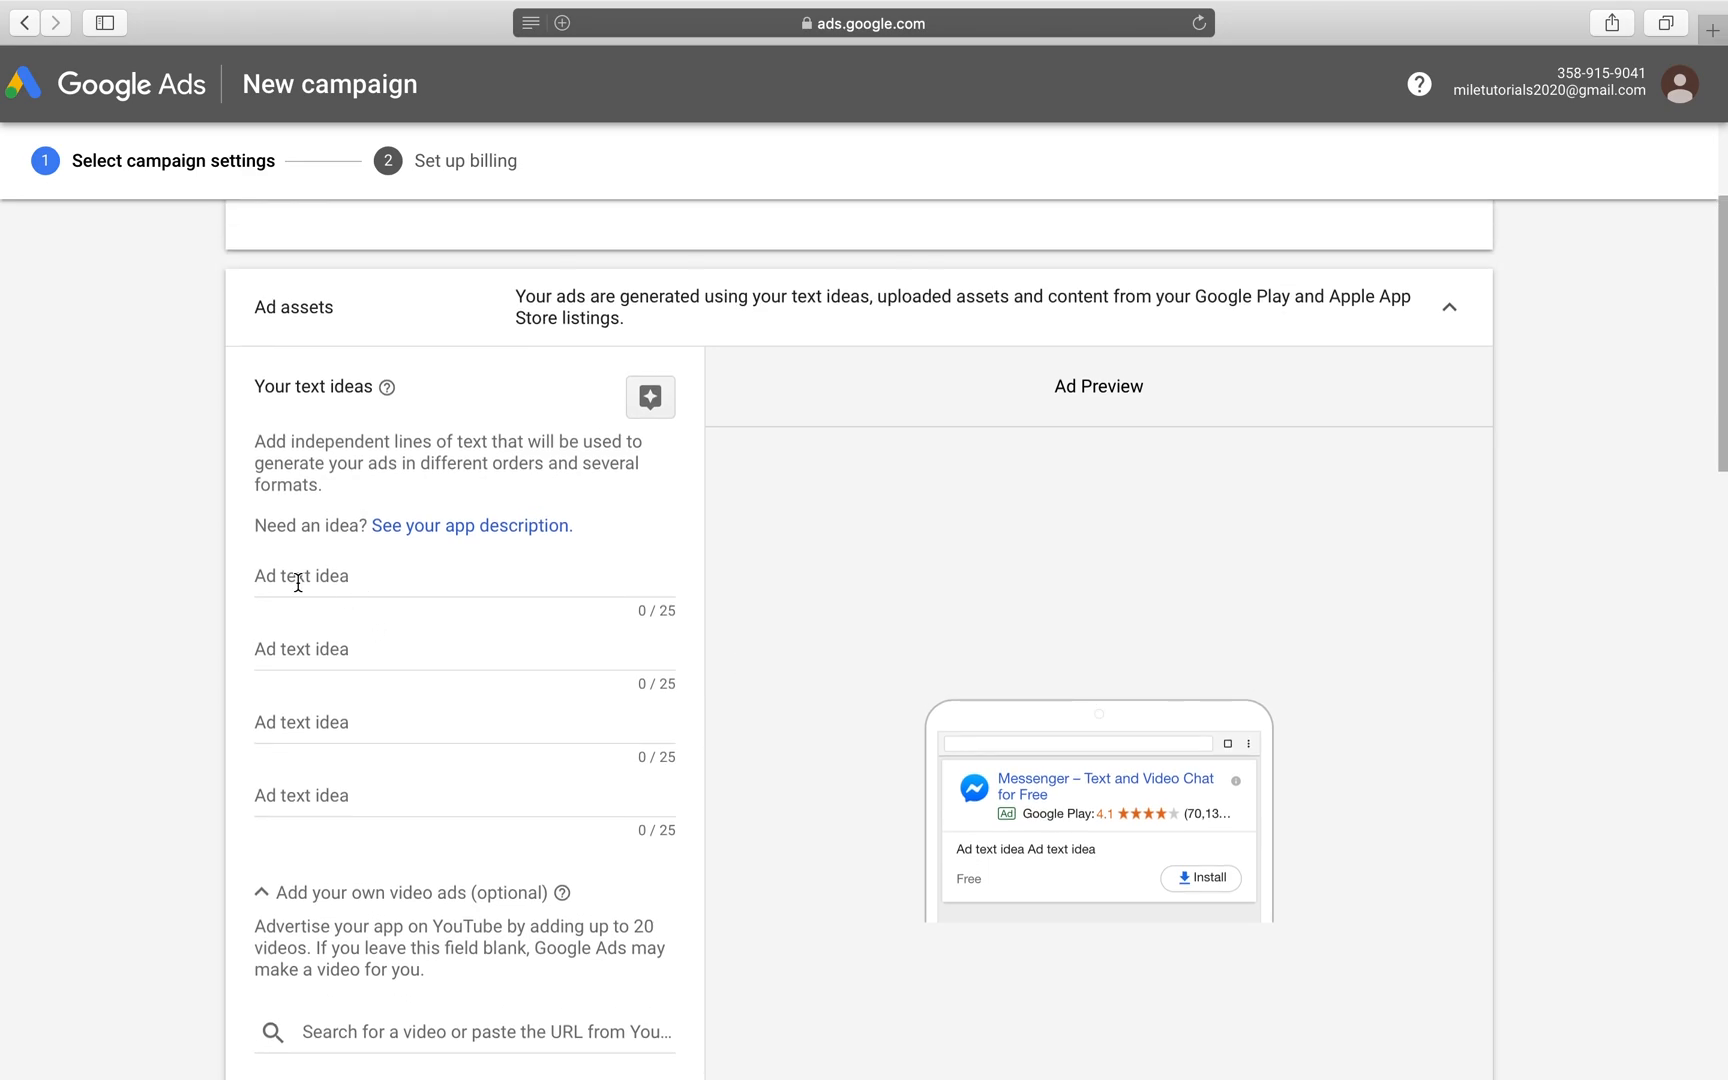
mouse_move(434, 715)
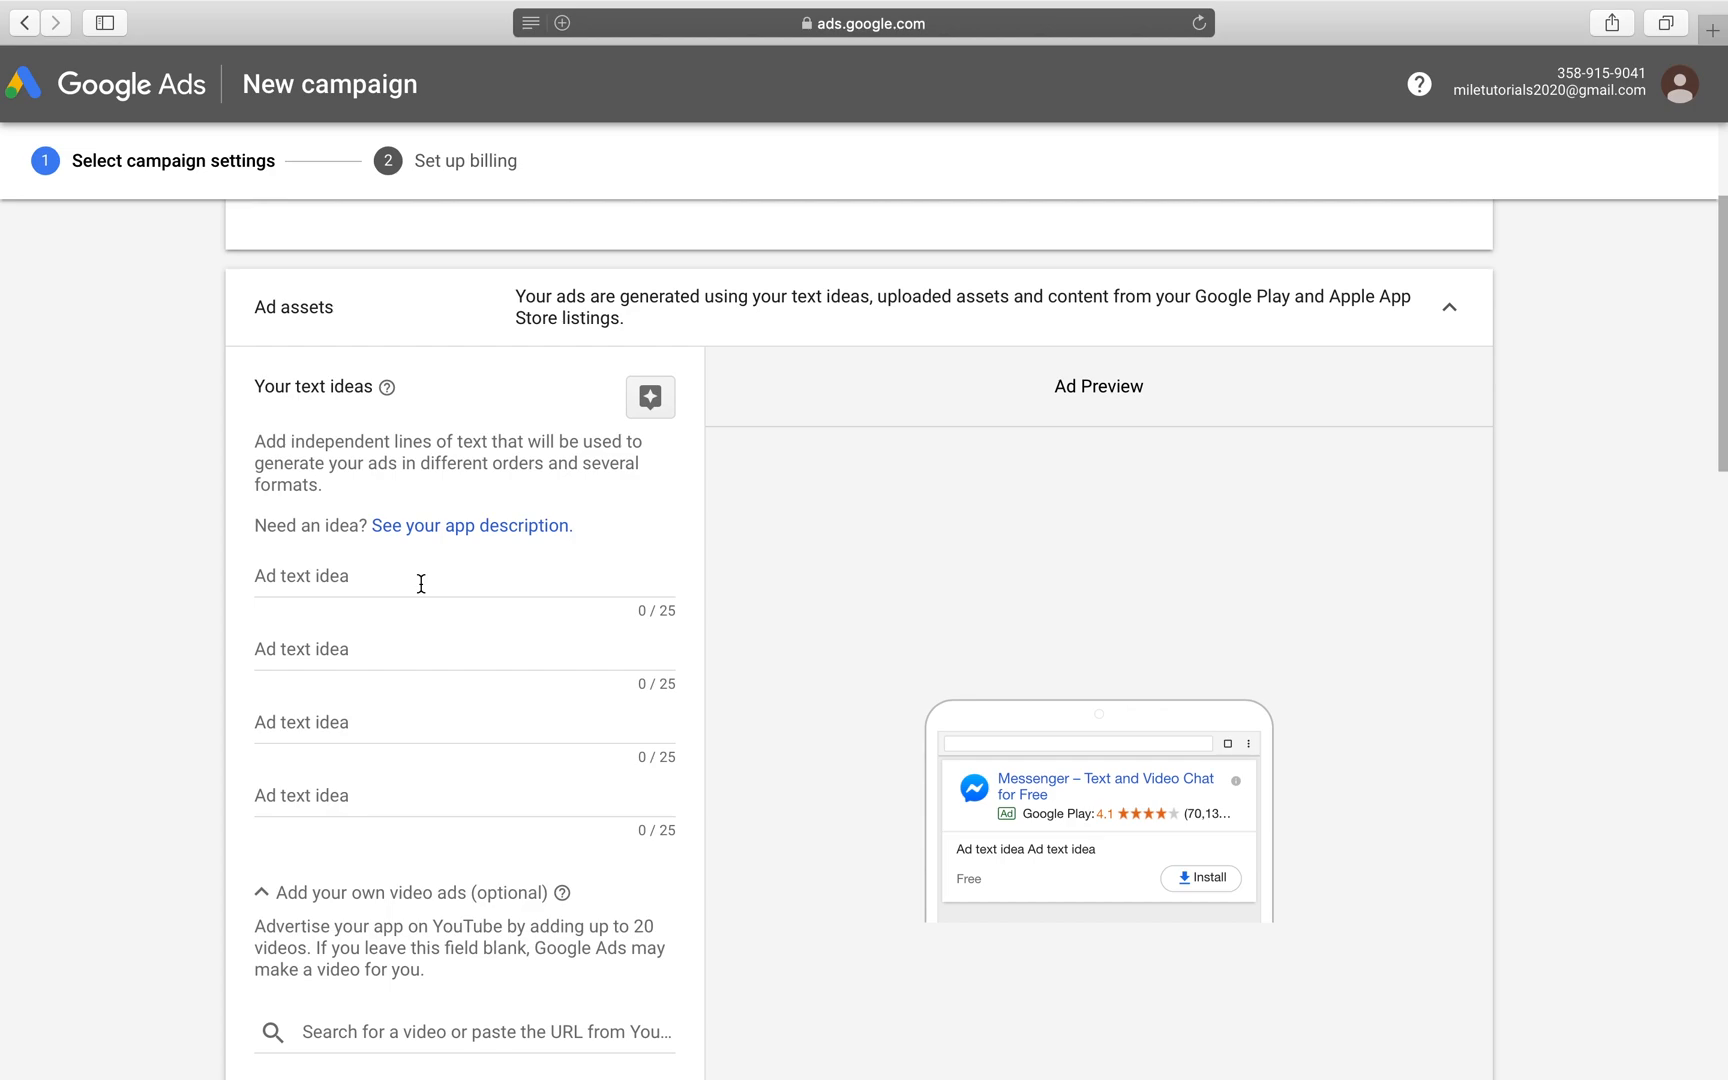
left_click(441, 575)
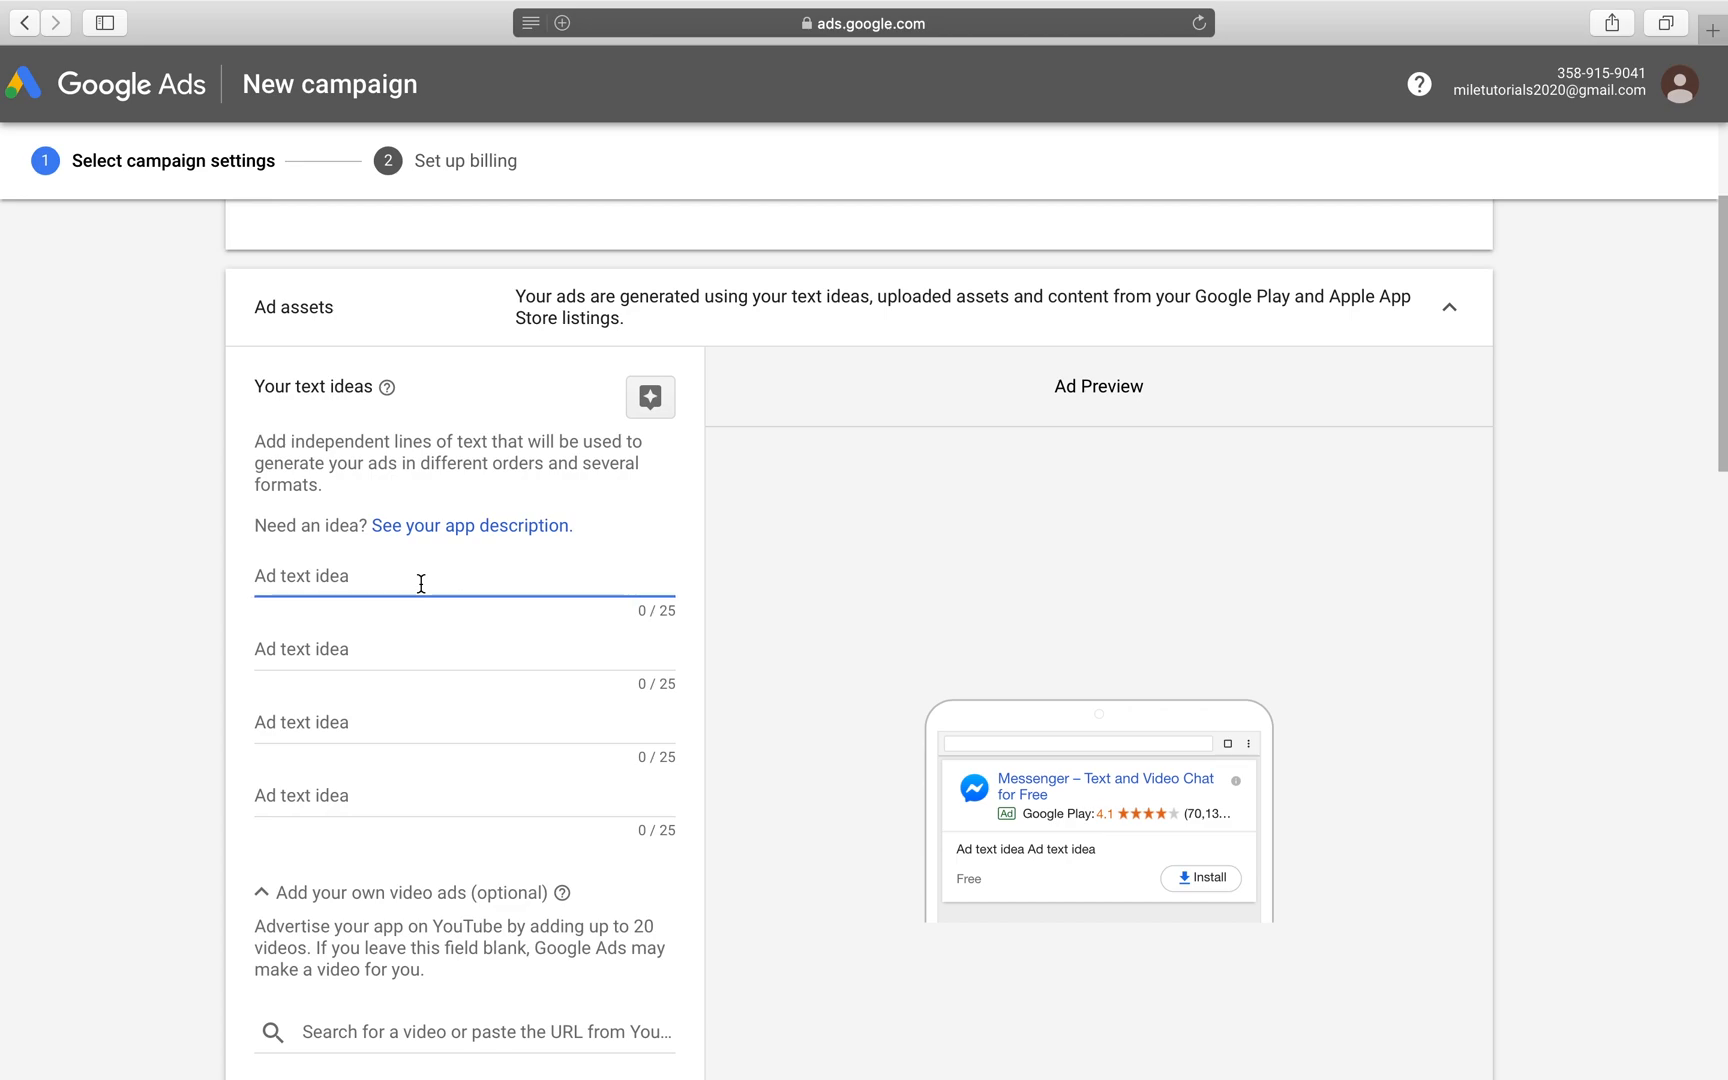
type("Free messag")
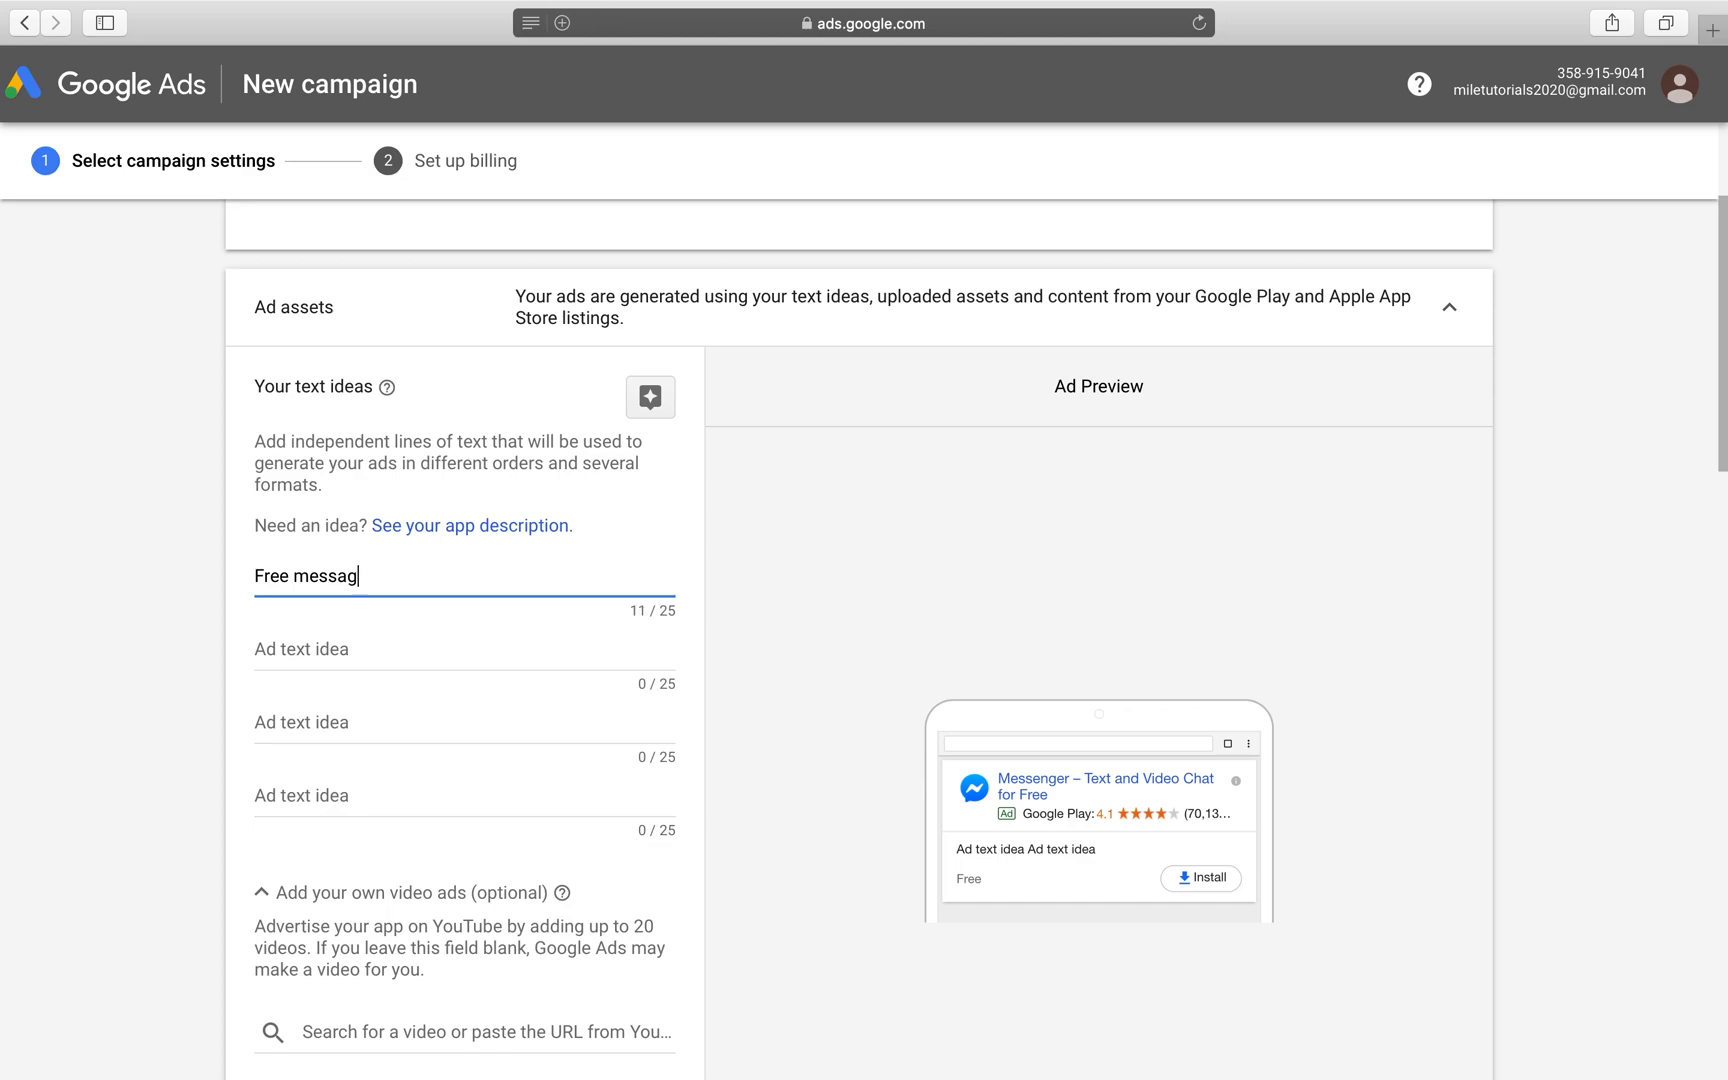
type("ing app.")
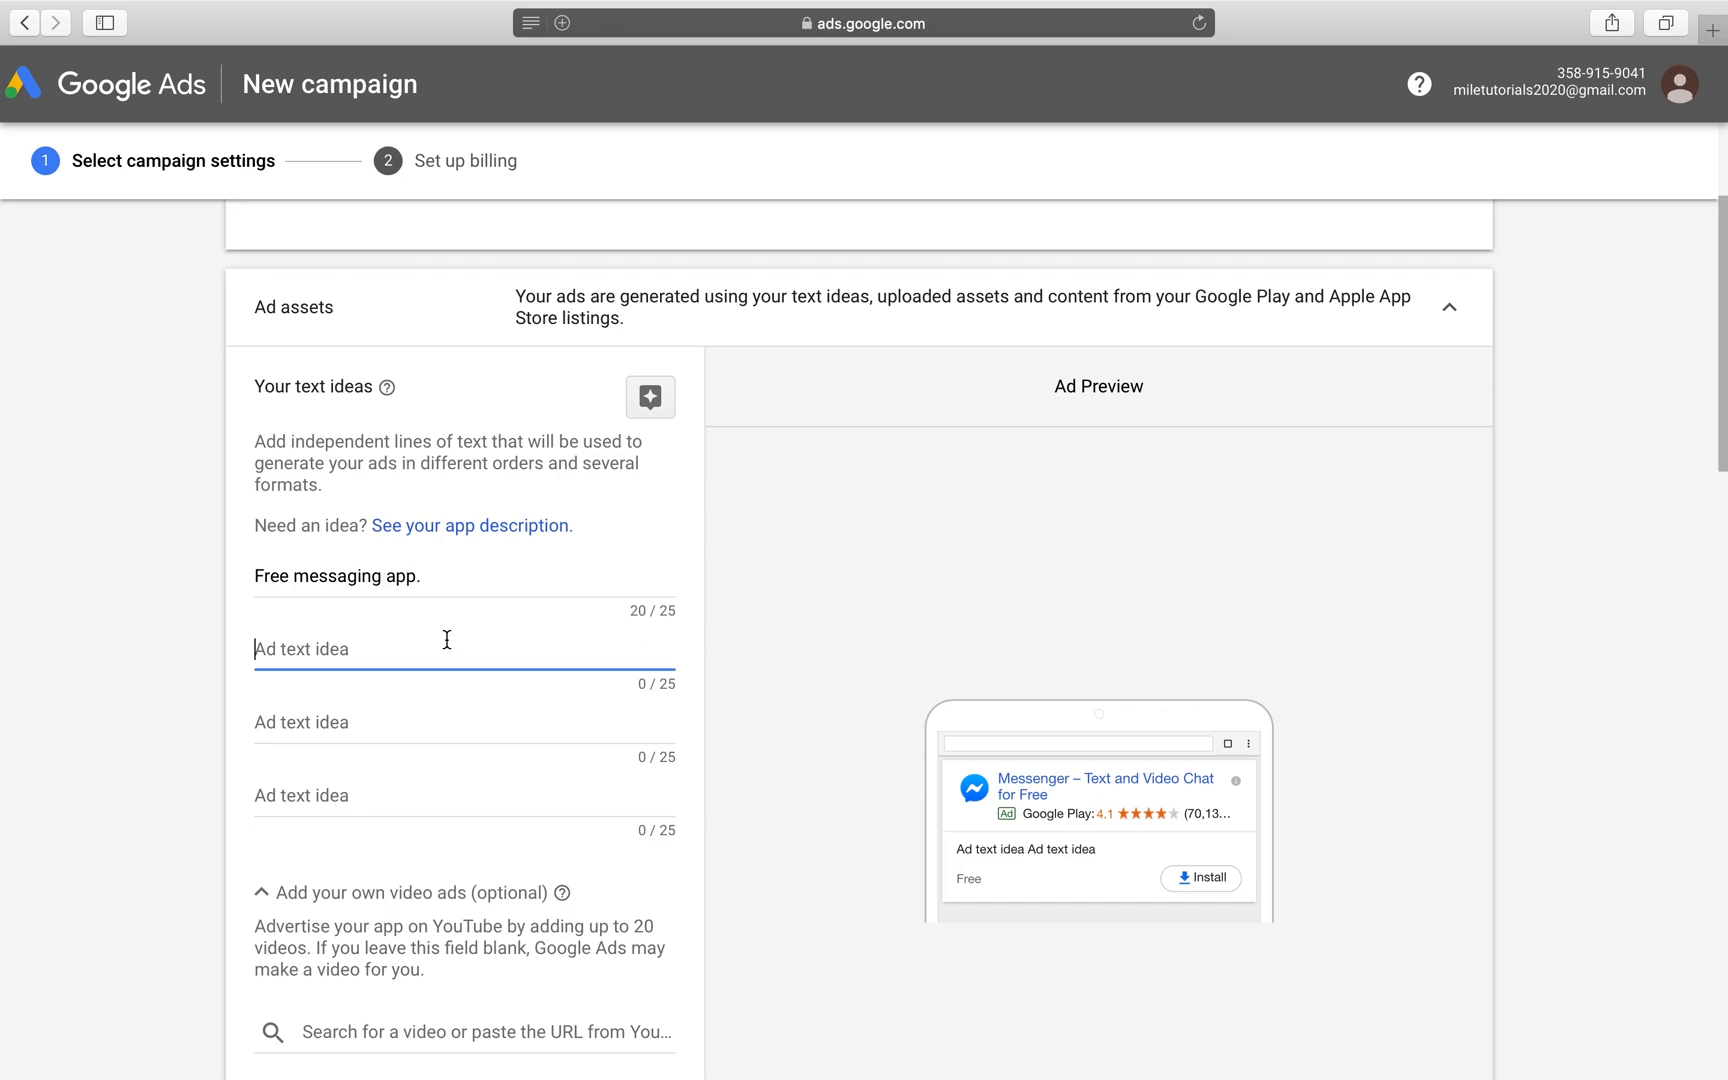
type("Facebooks n")
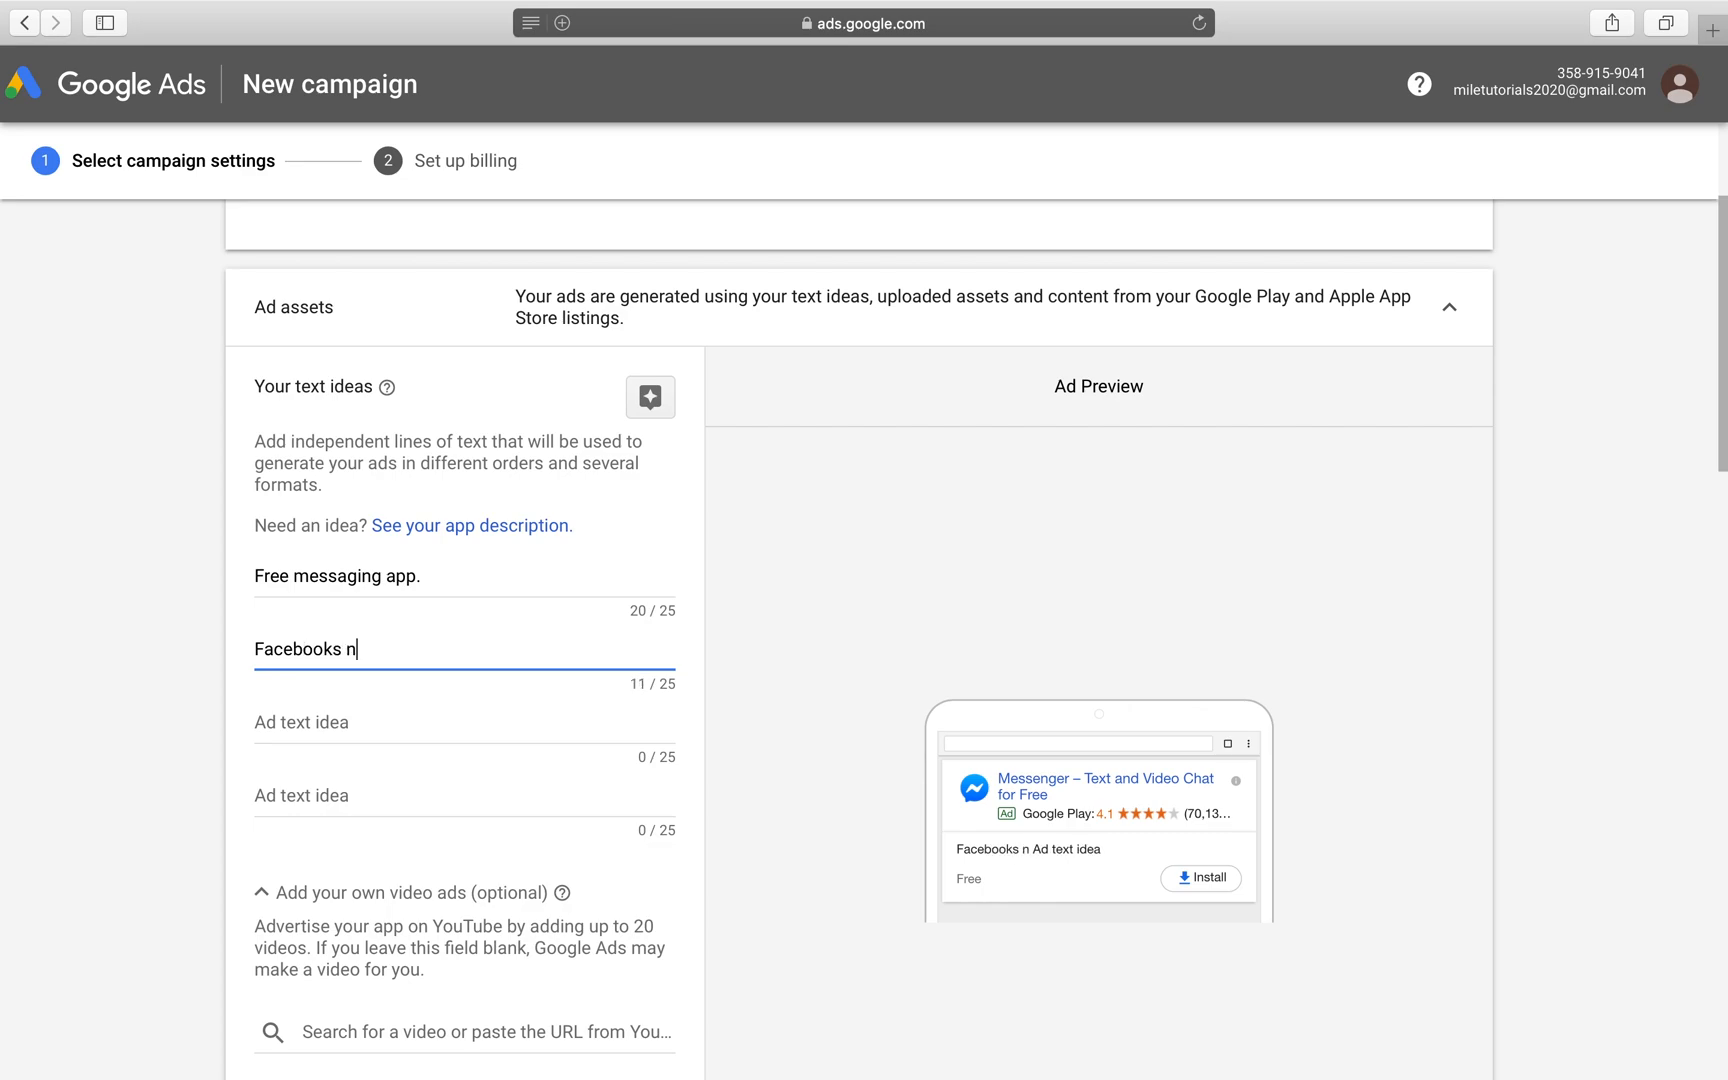
type("ew app.")
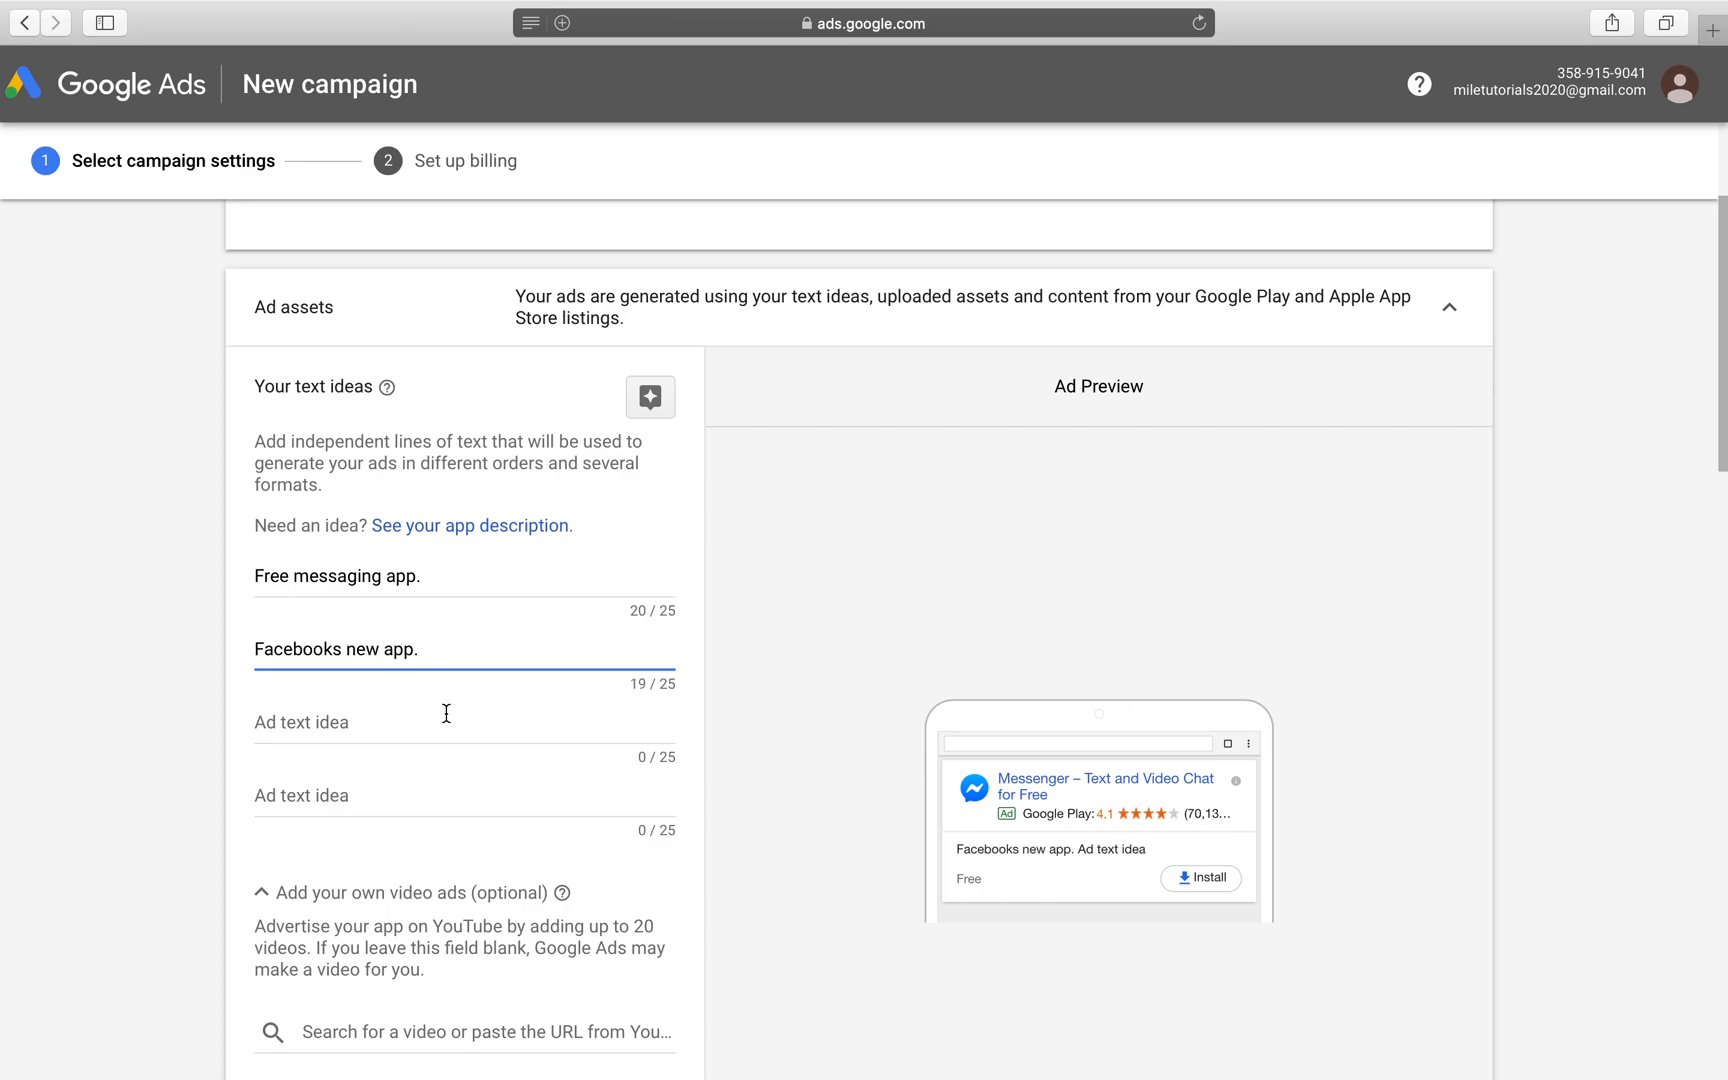
left_click(464, 796)
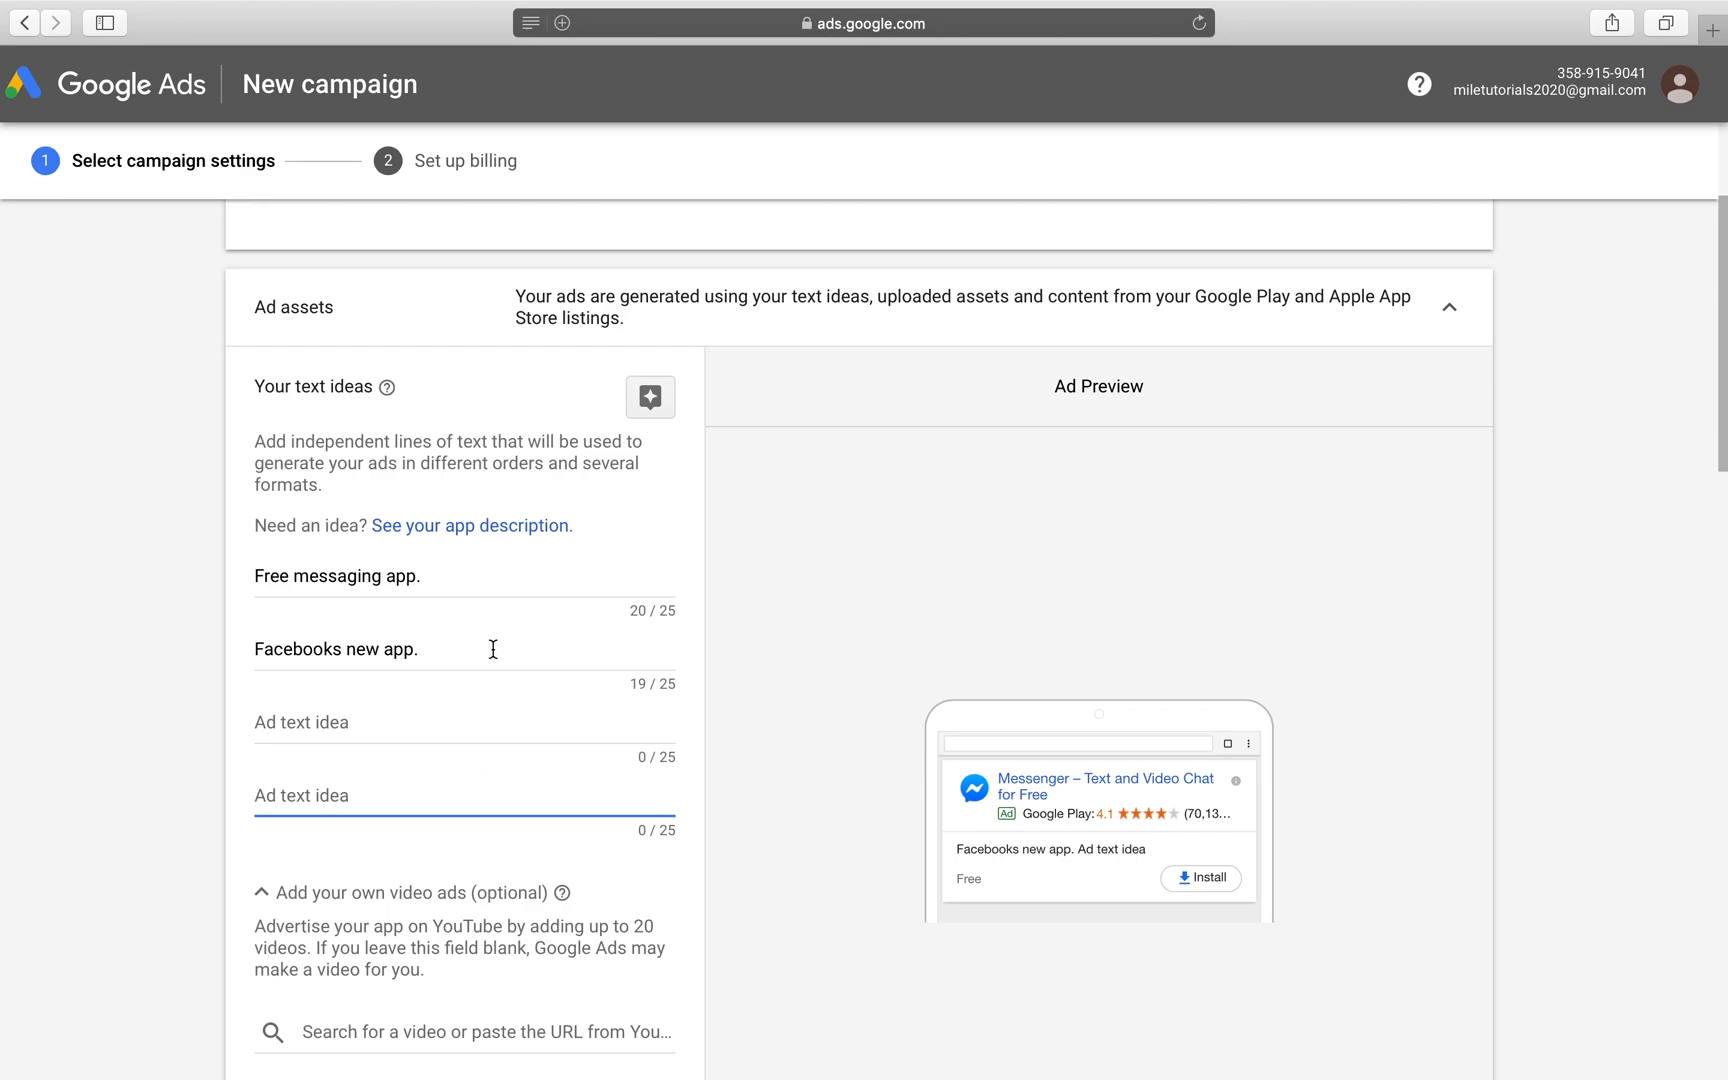
mouse_move(756, 694)
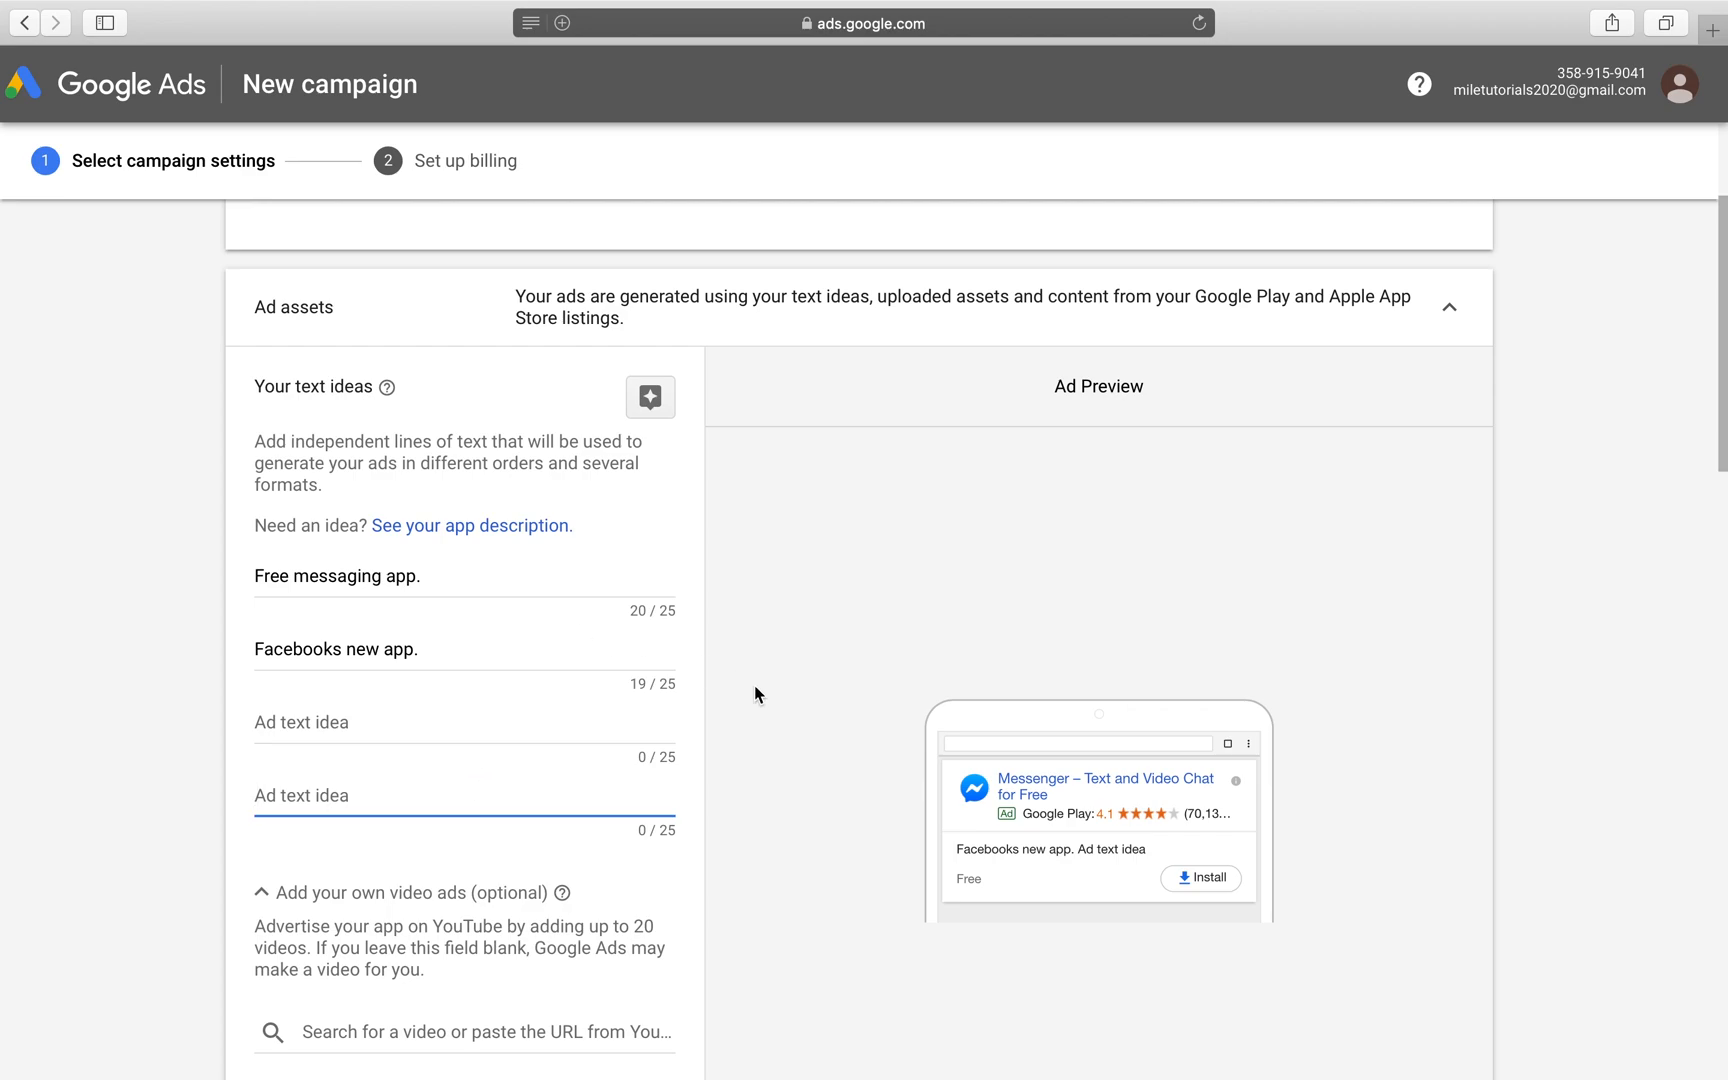
mouse_move(1180, 872)
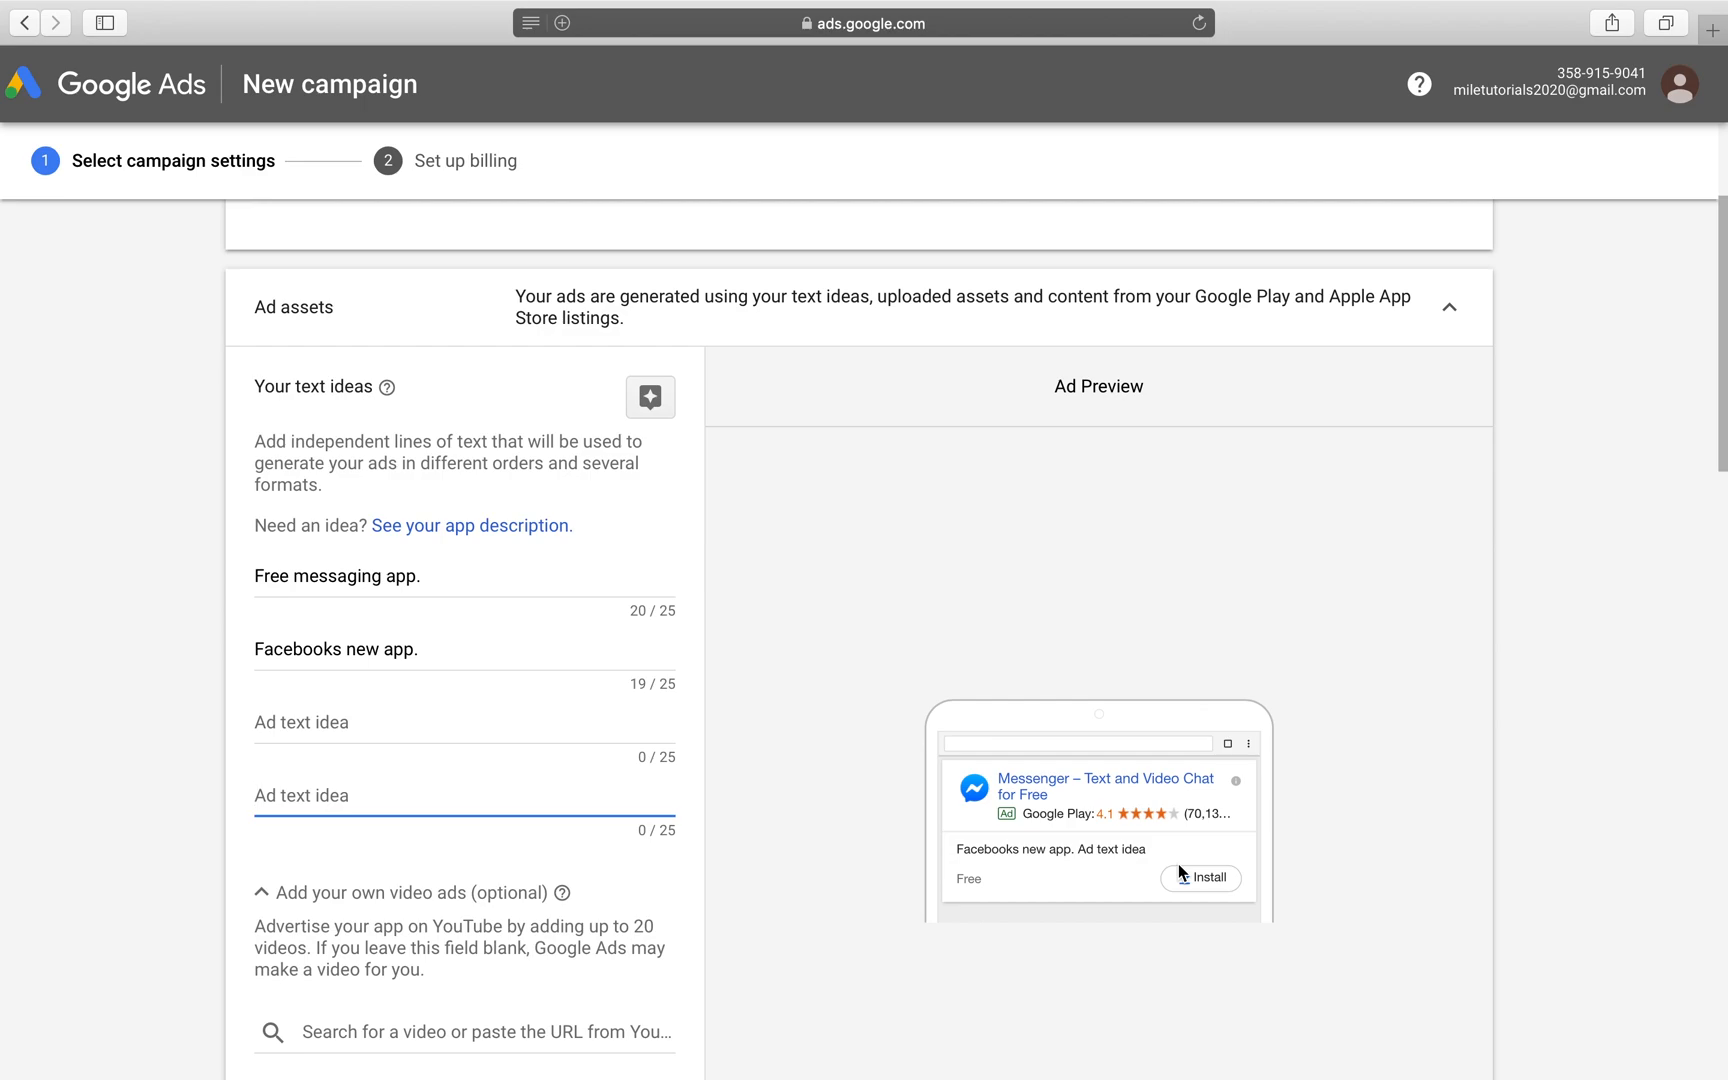
mouse_move(705, 728)
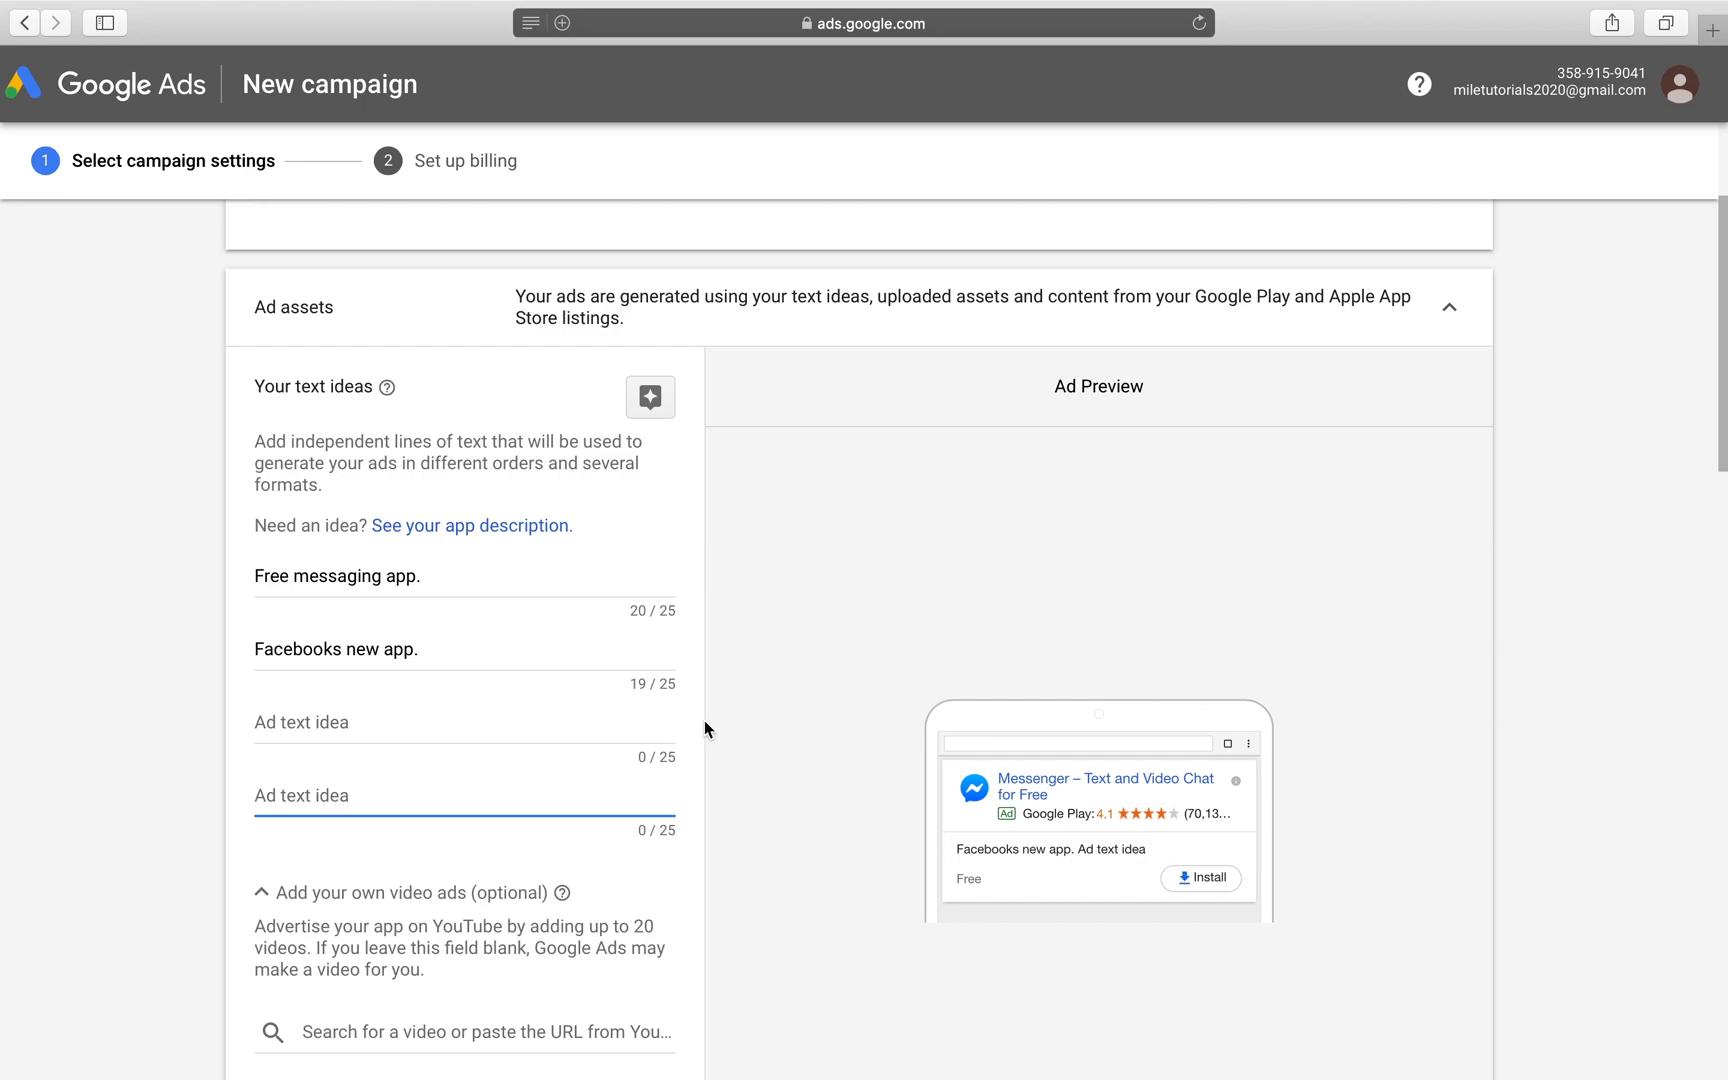
mouse_move(278, 603)
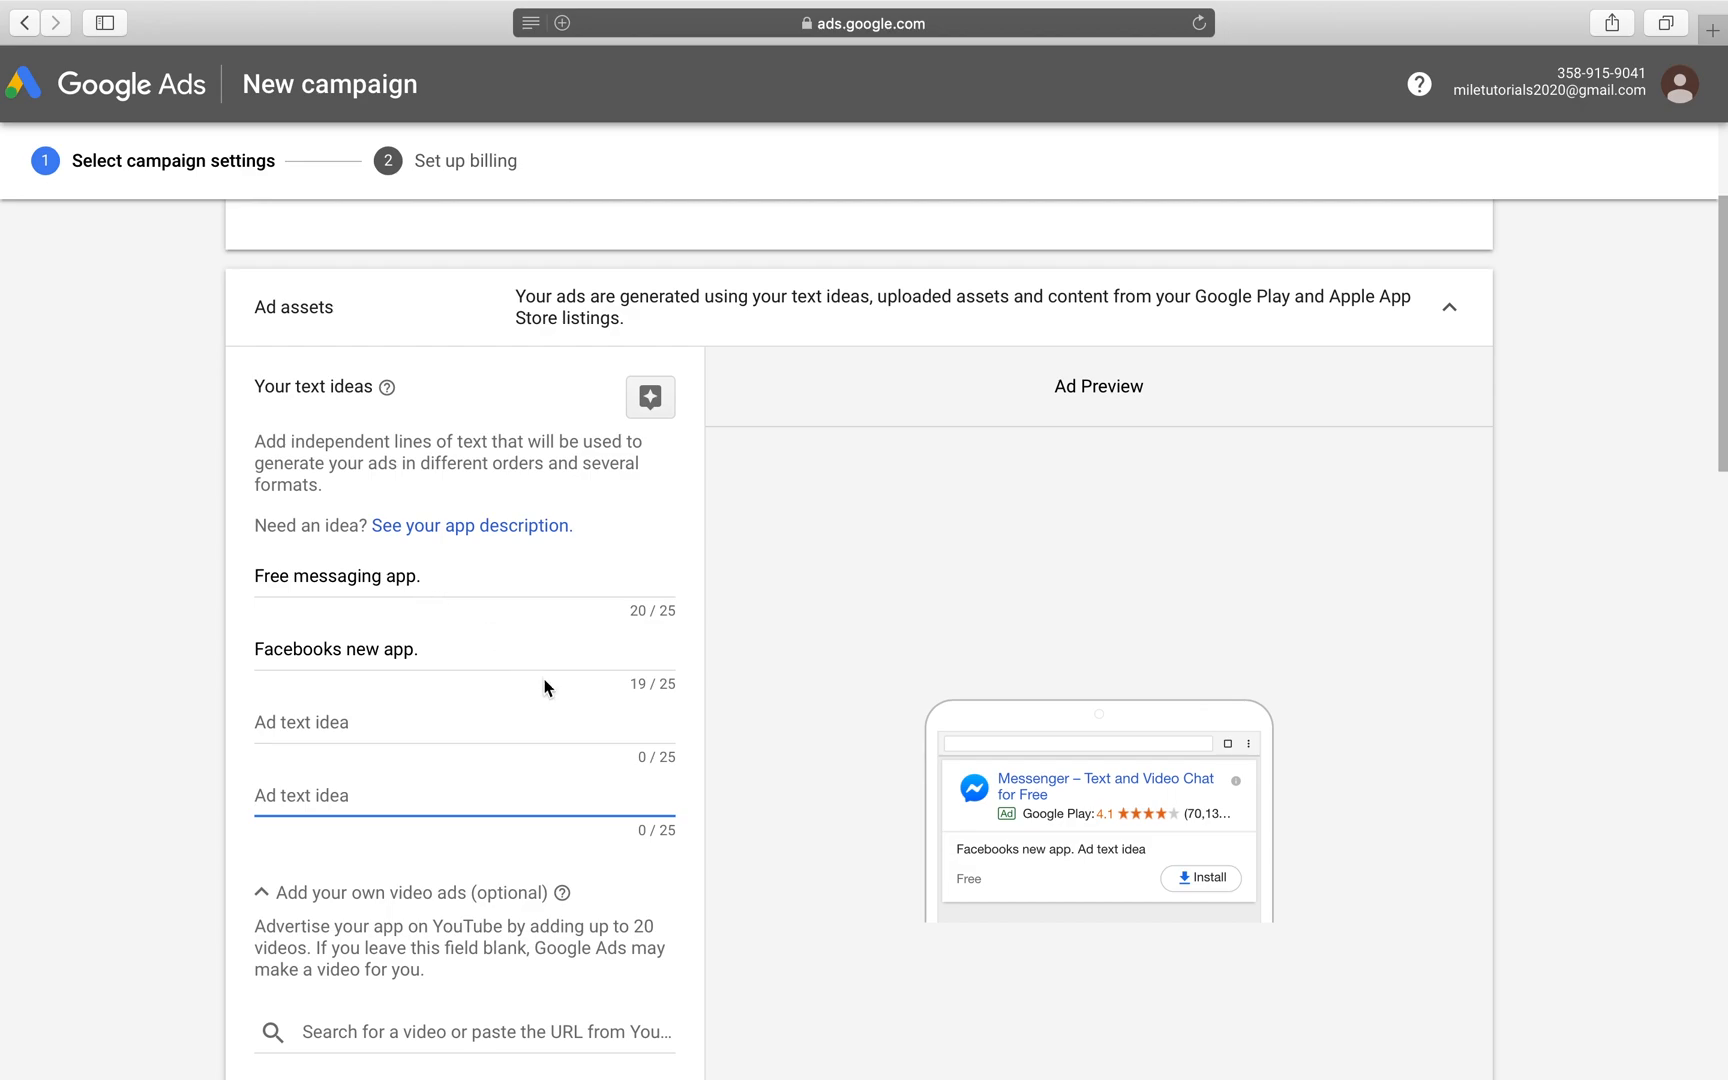
Step: Paste the YouTube link for 'I got fired from Facebook (for having a YouTube channel).' as a video ad
scroll("down", 3)
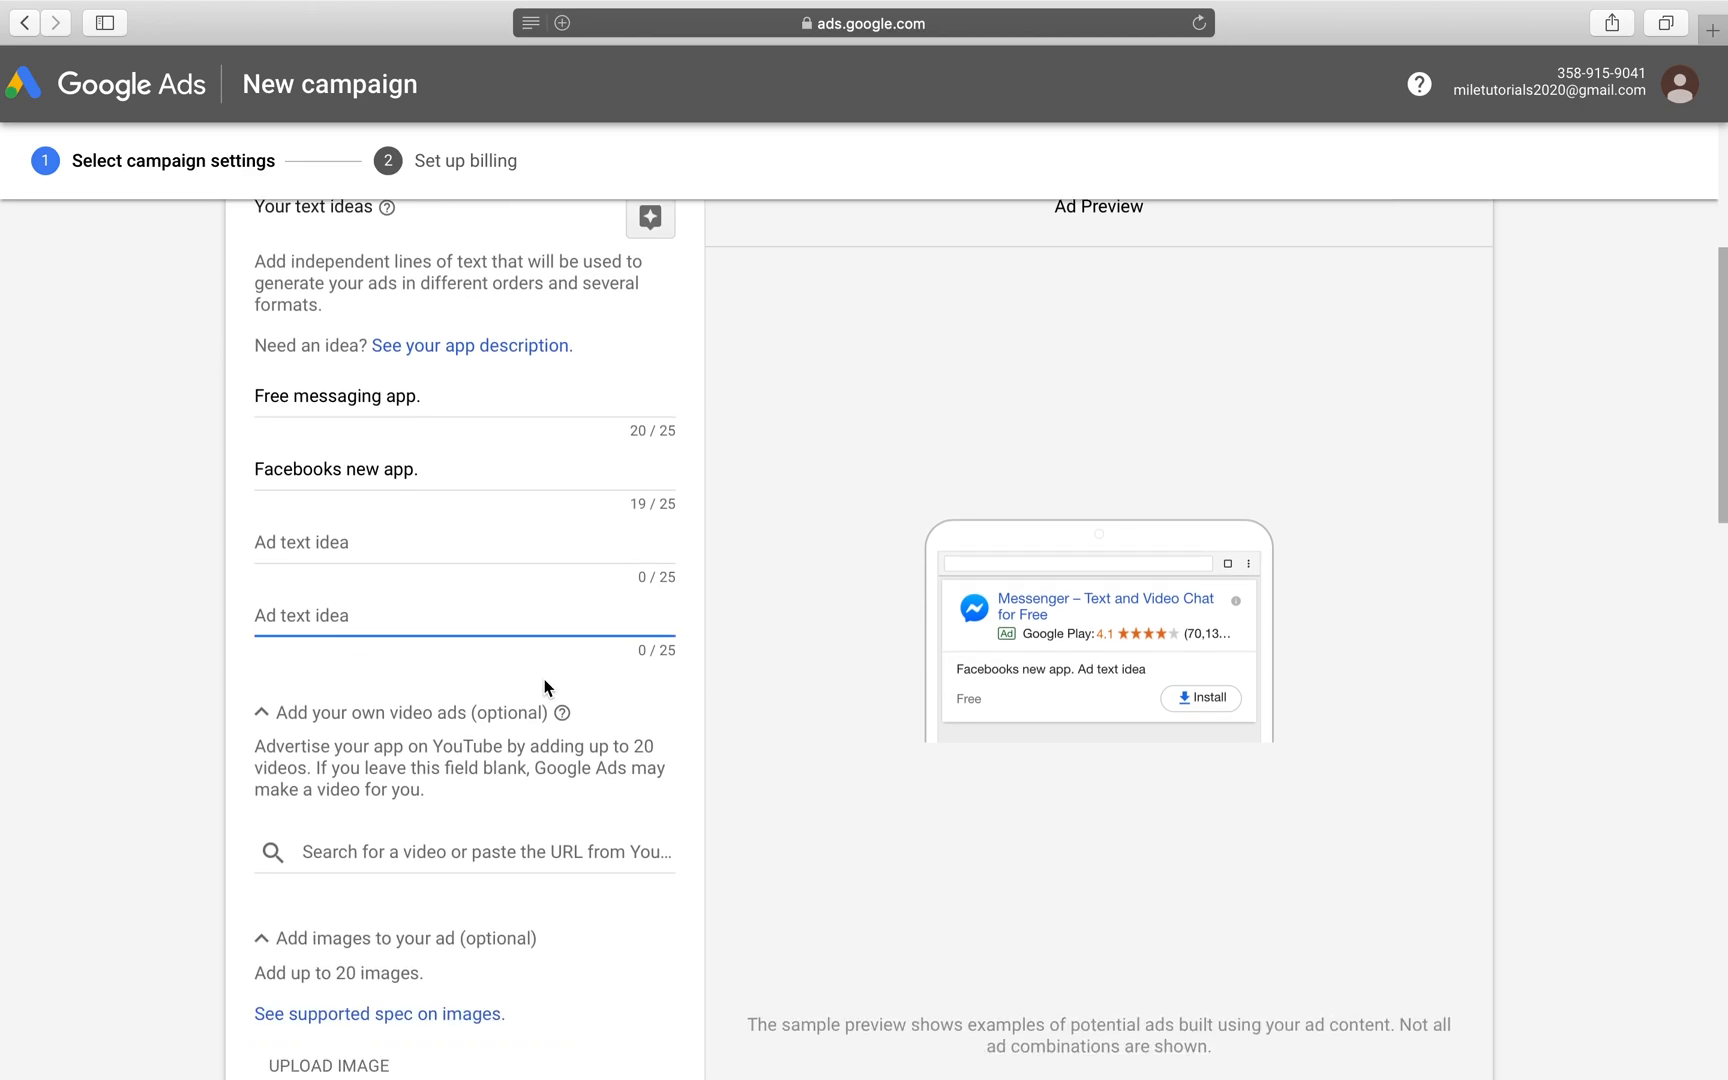
scroll("down", 3)
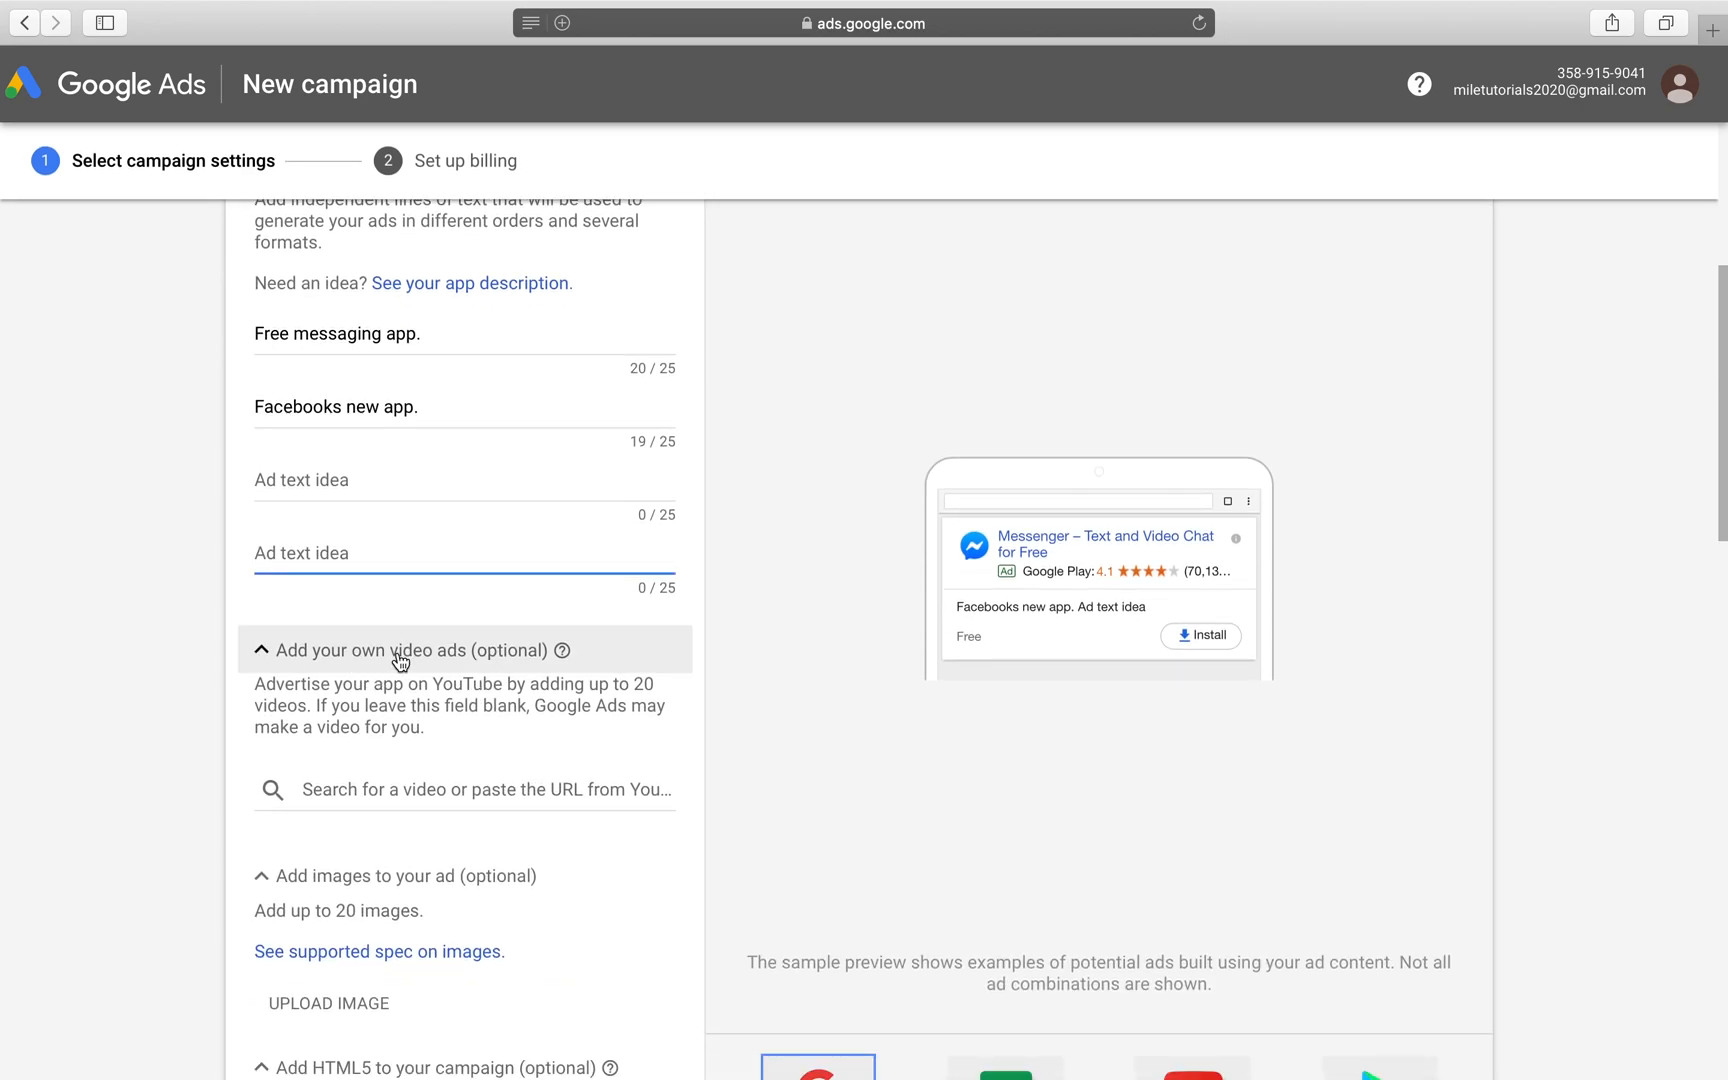
left_click(463, 789)
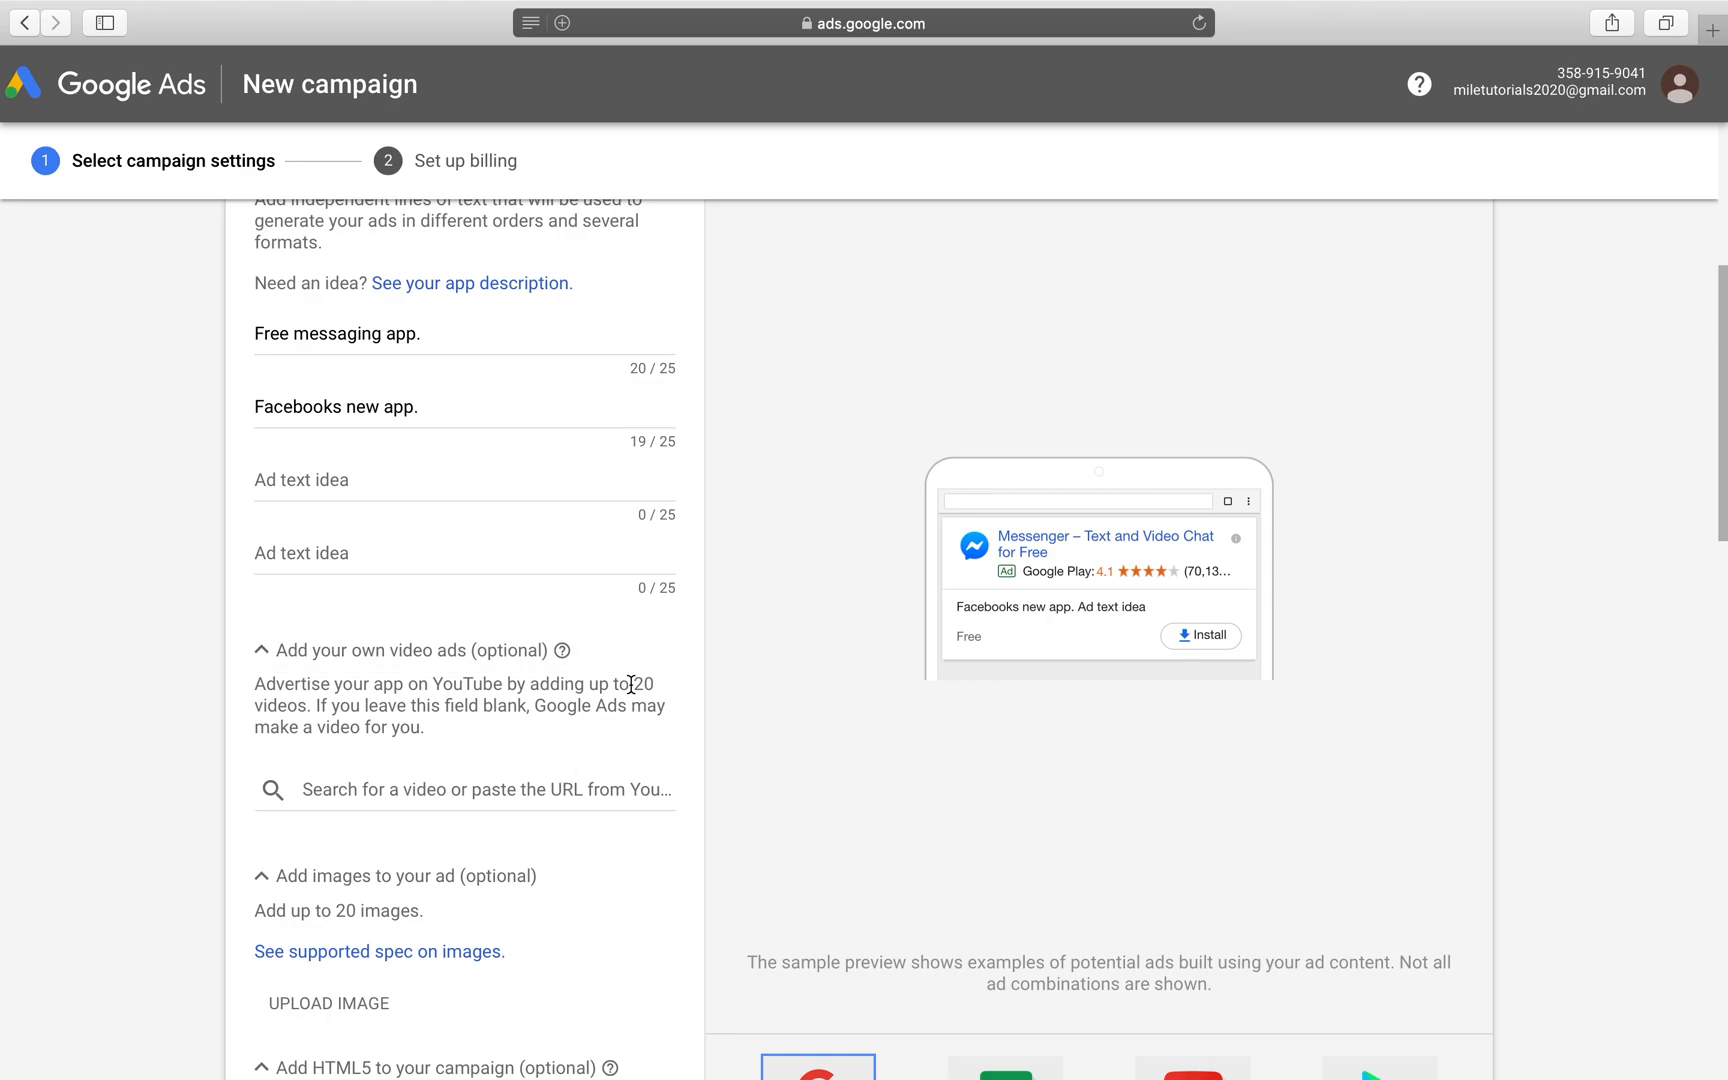
mouse_move(582, 774)
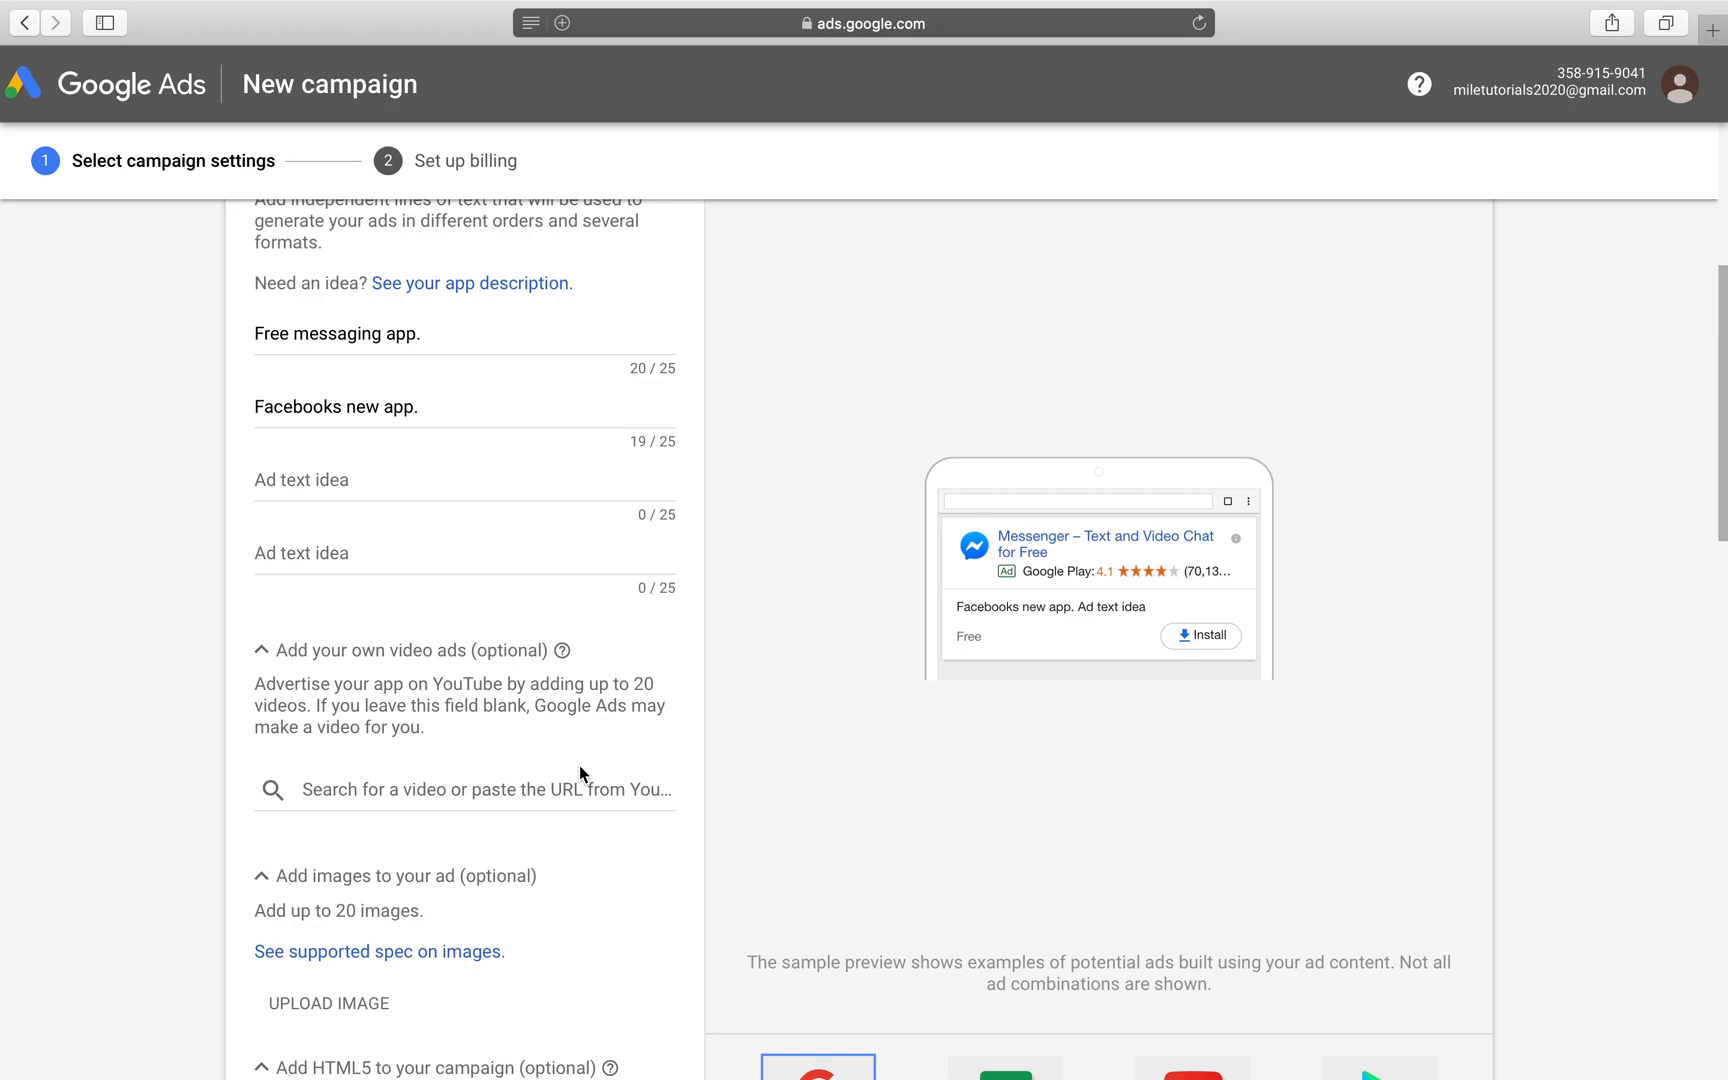
mouse_move(507, 793)
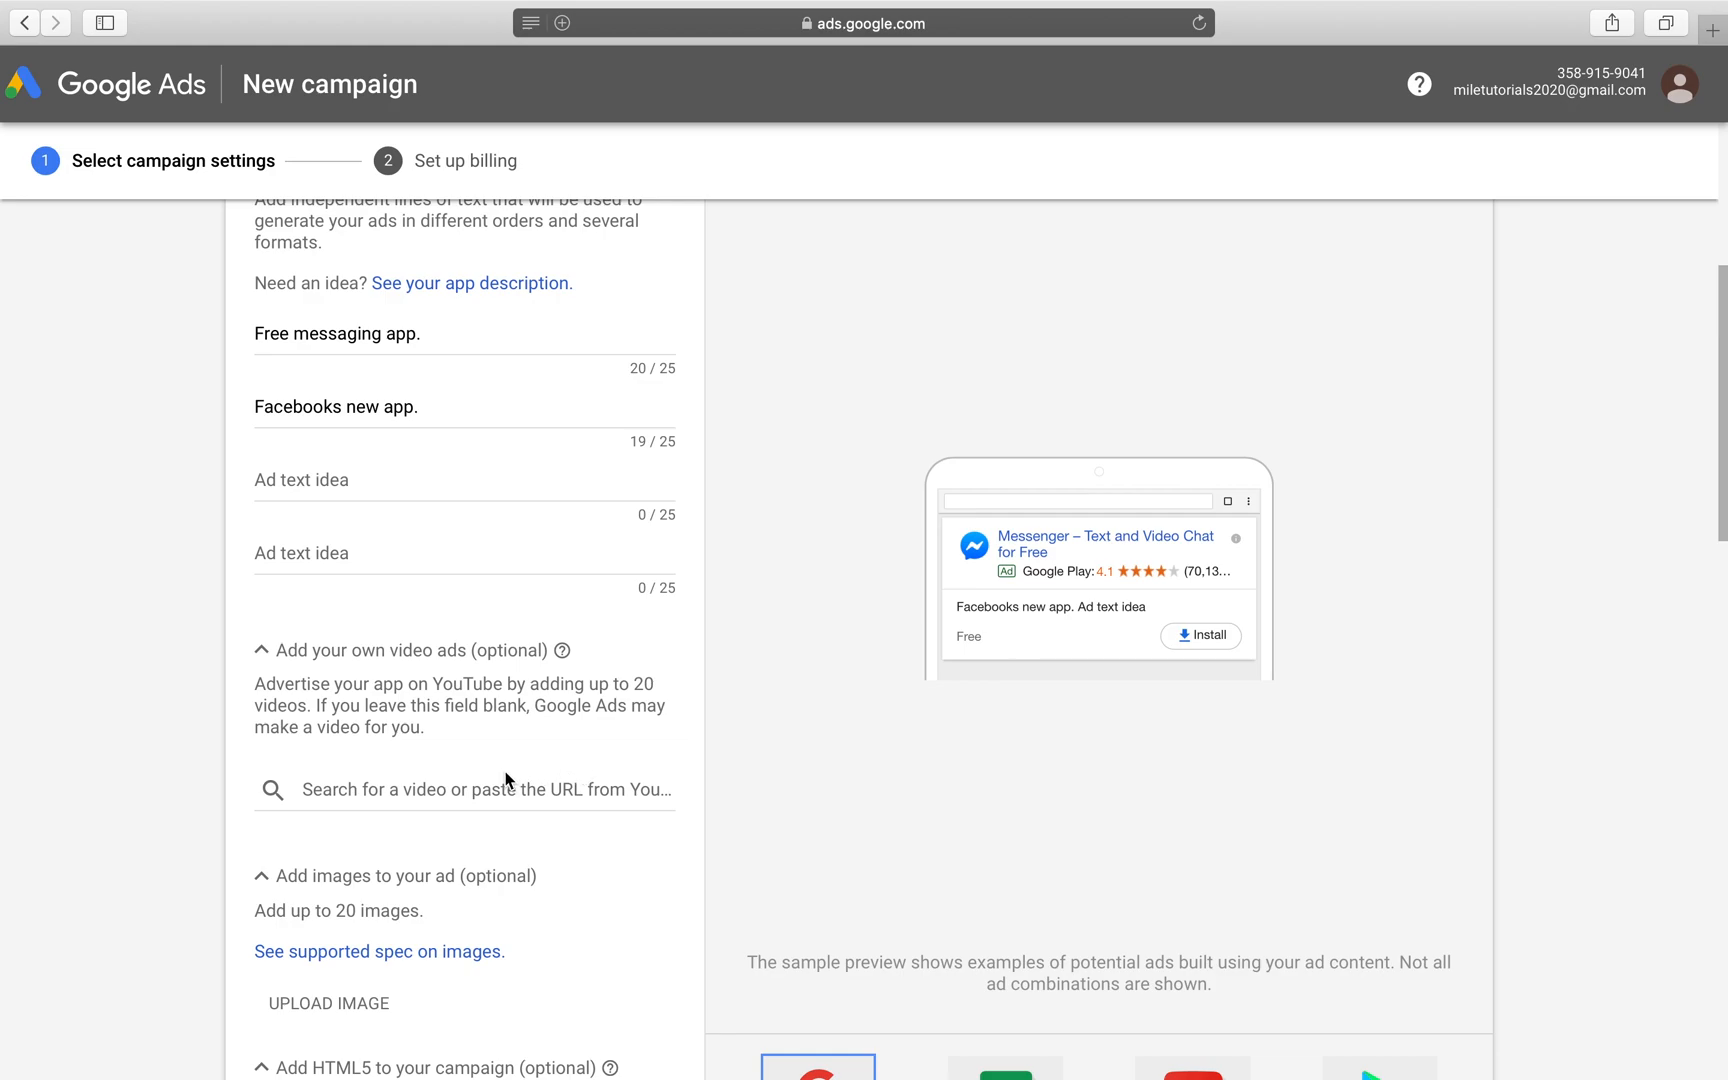
mouse_move(498, 775)
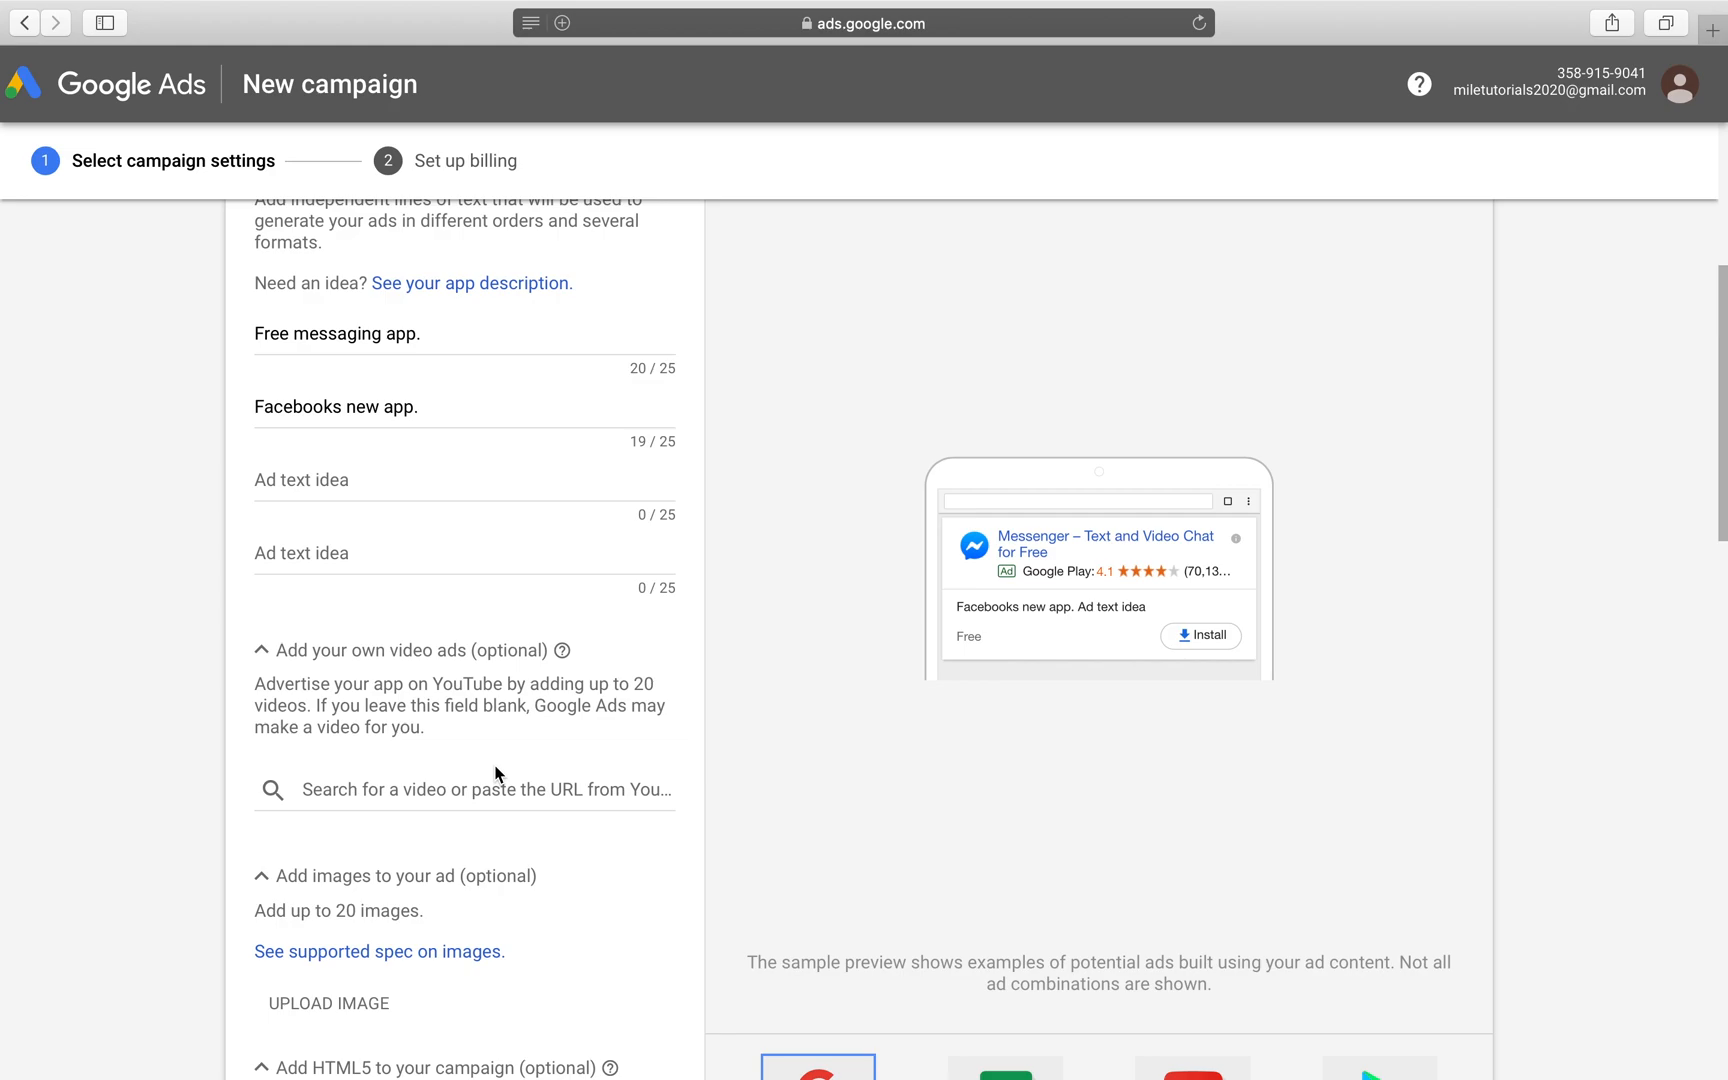
left_click(463, 789)
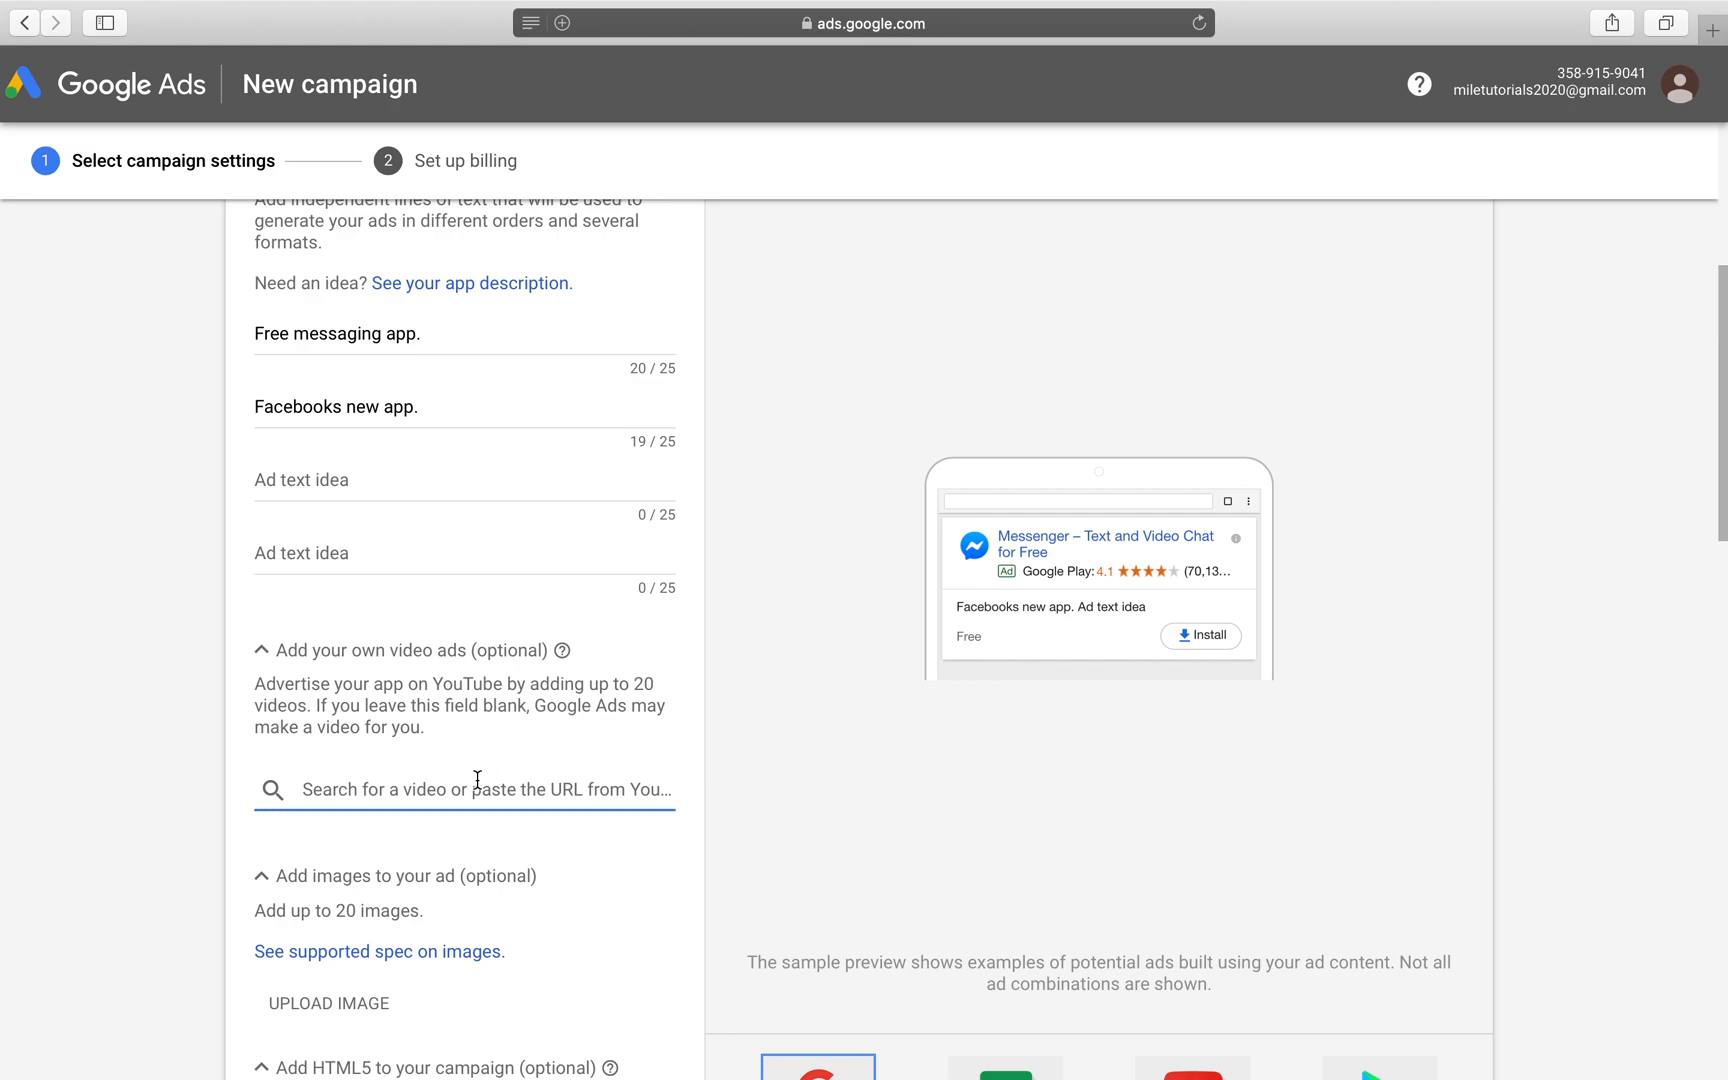
type("youtube.com/watch?v=2pIJoPkh9")
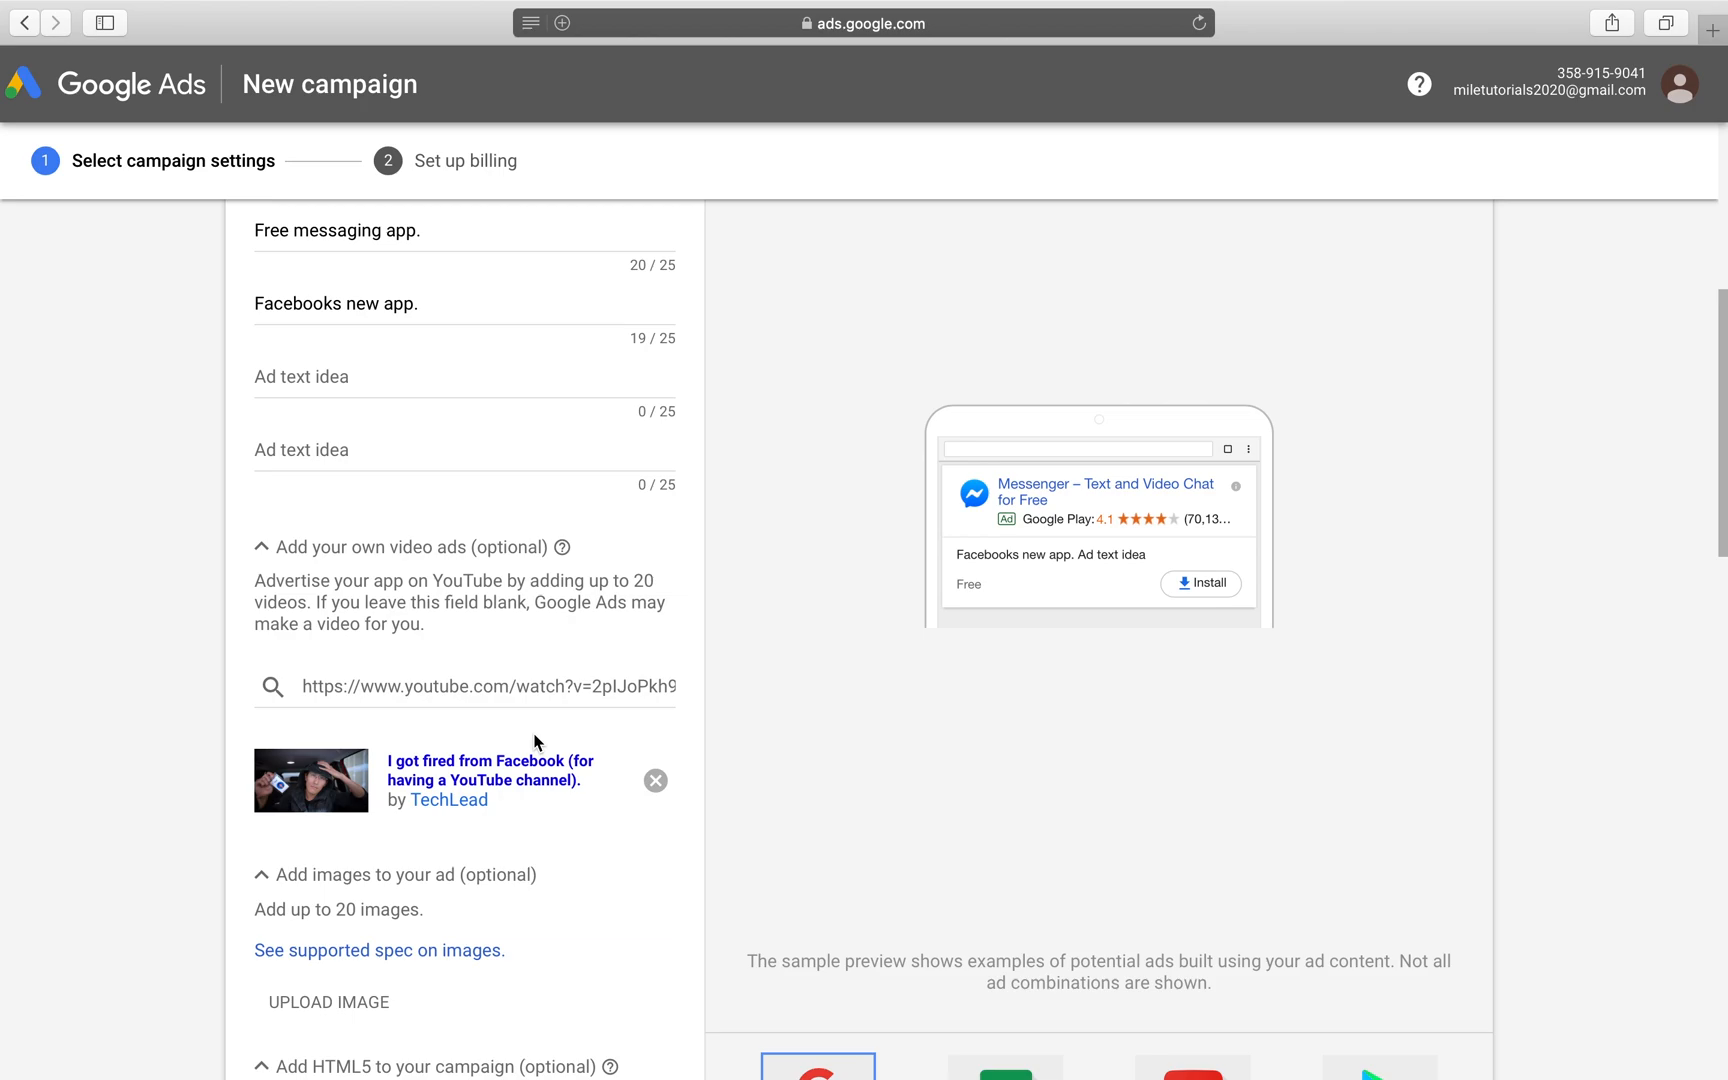
mouse_move(634, 843)
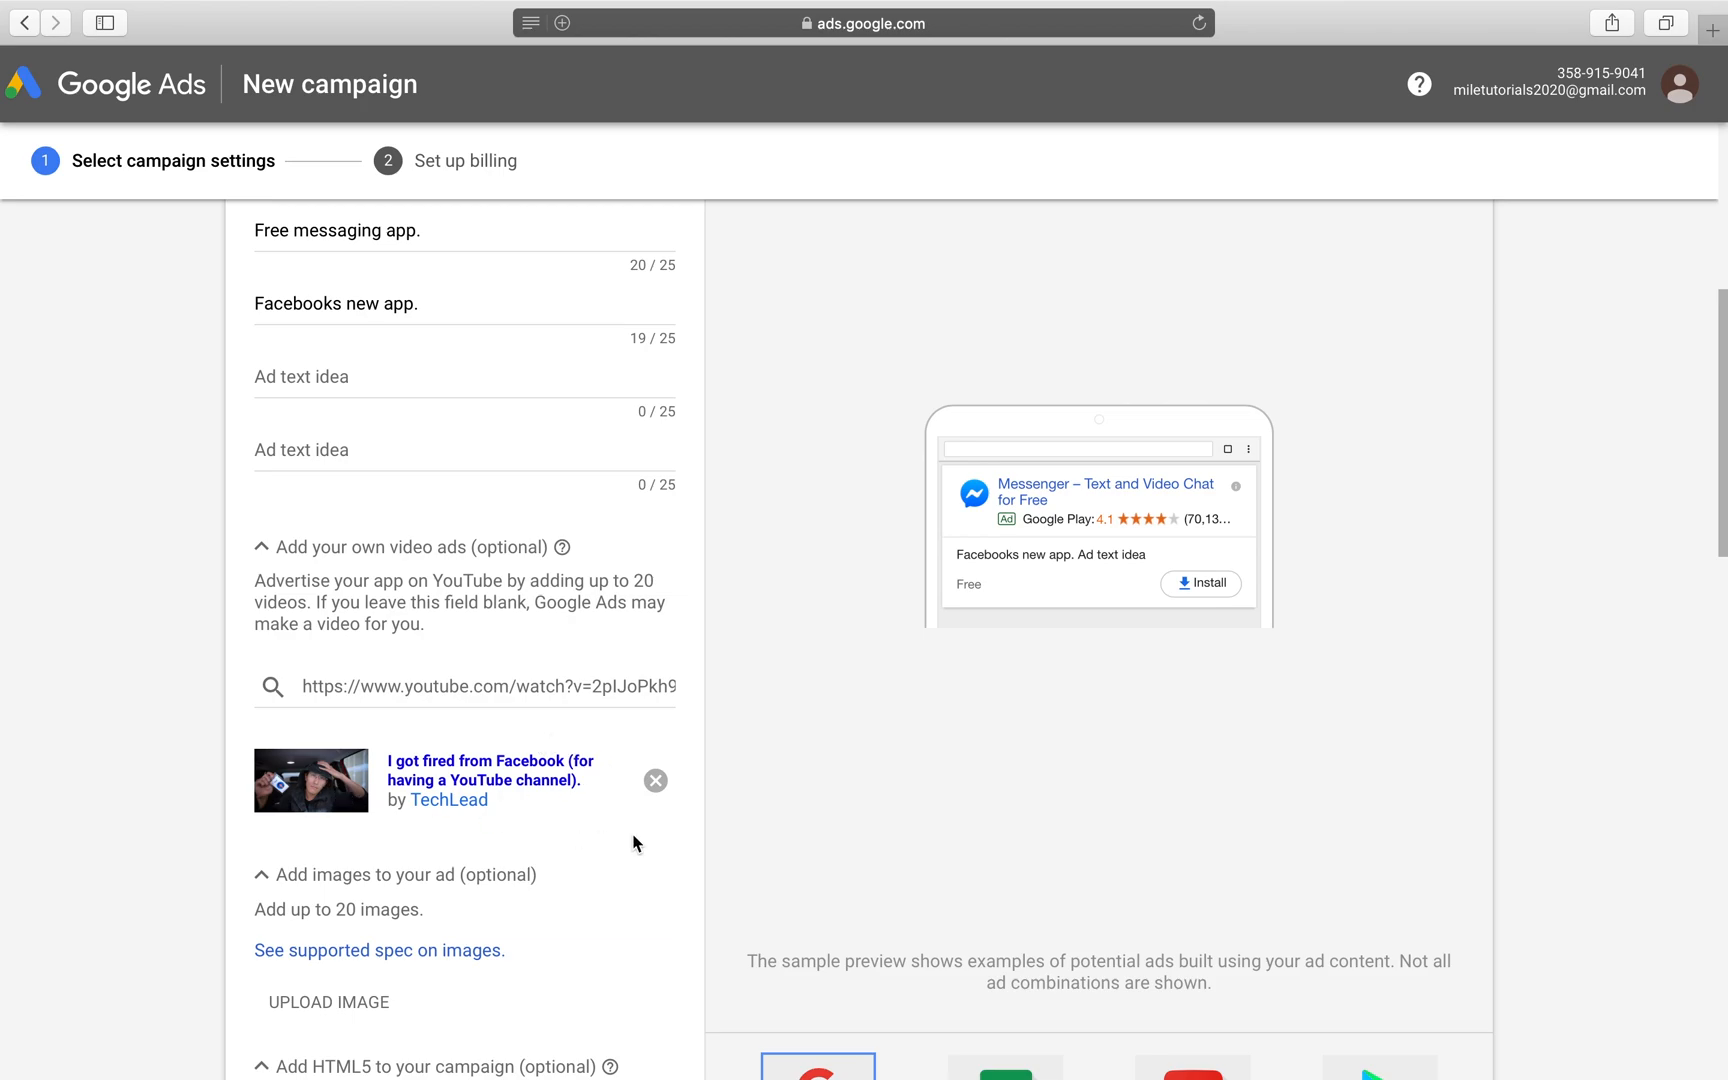
mouse_move(499, 804)
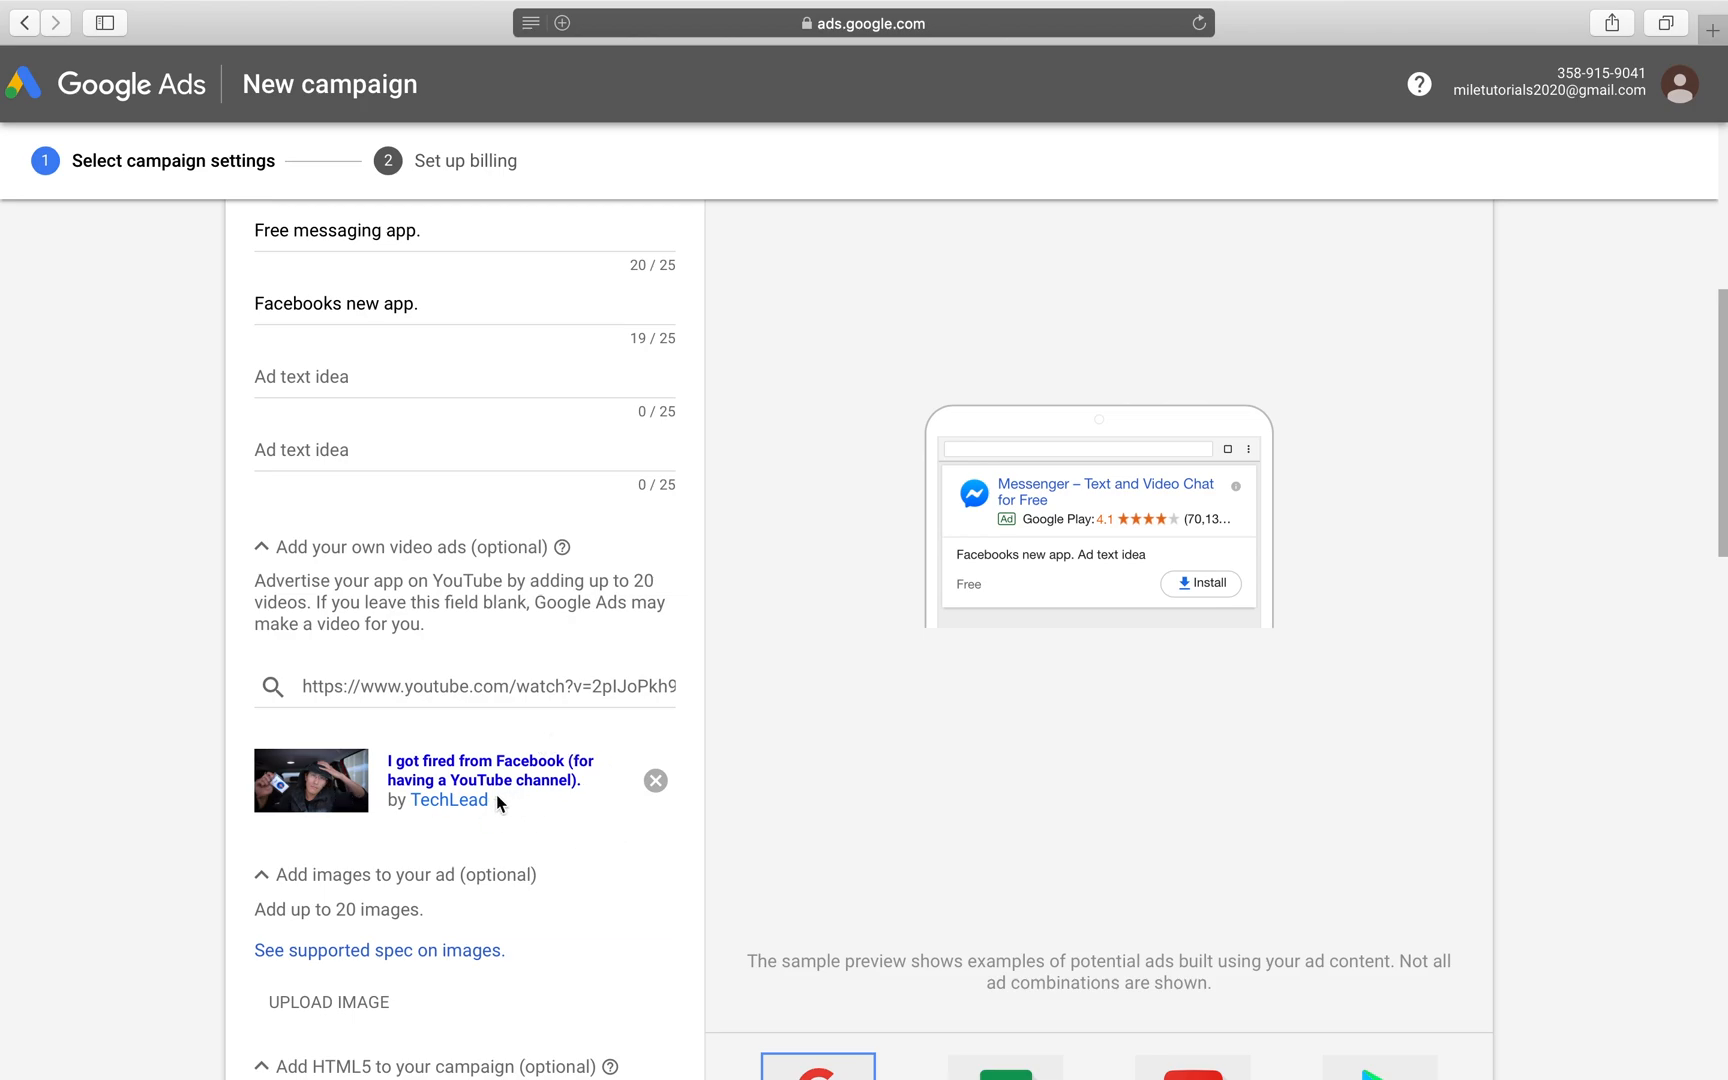
scroll("down", 3)
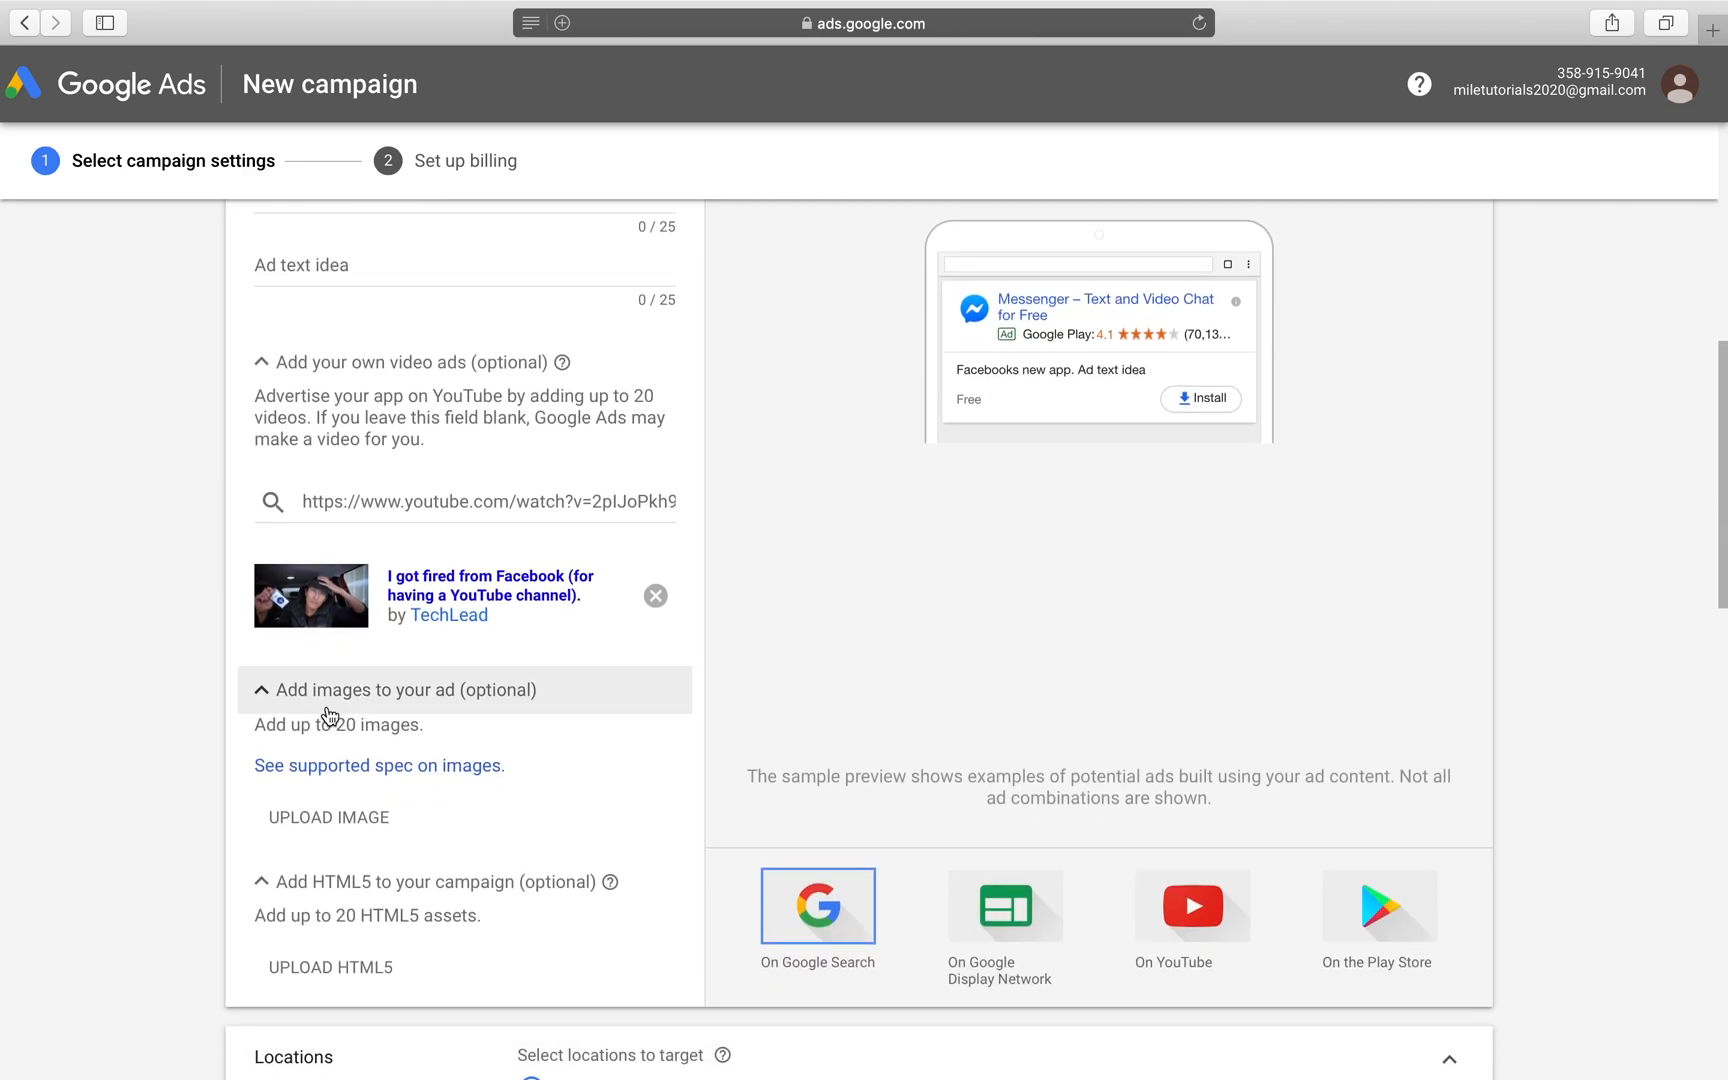
mouse_move(242, 742)
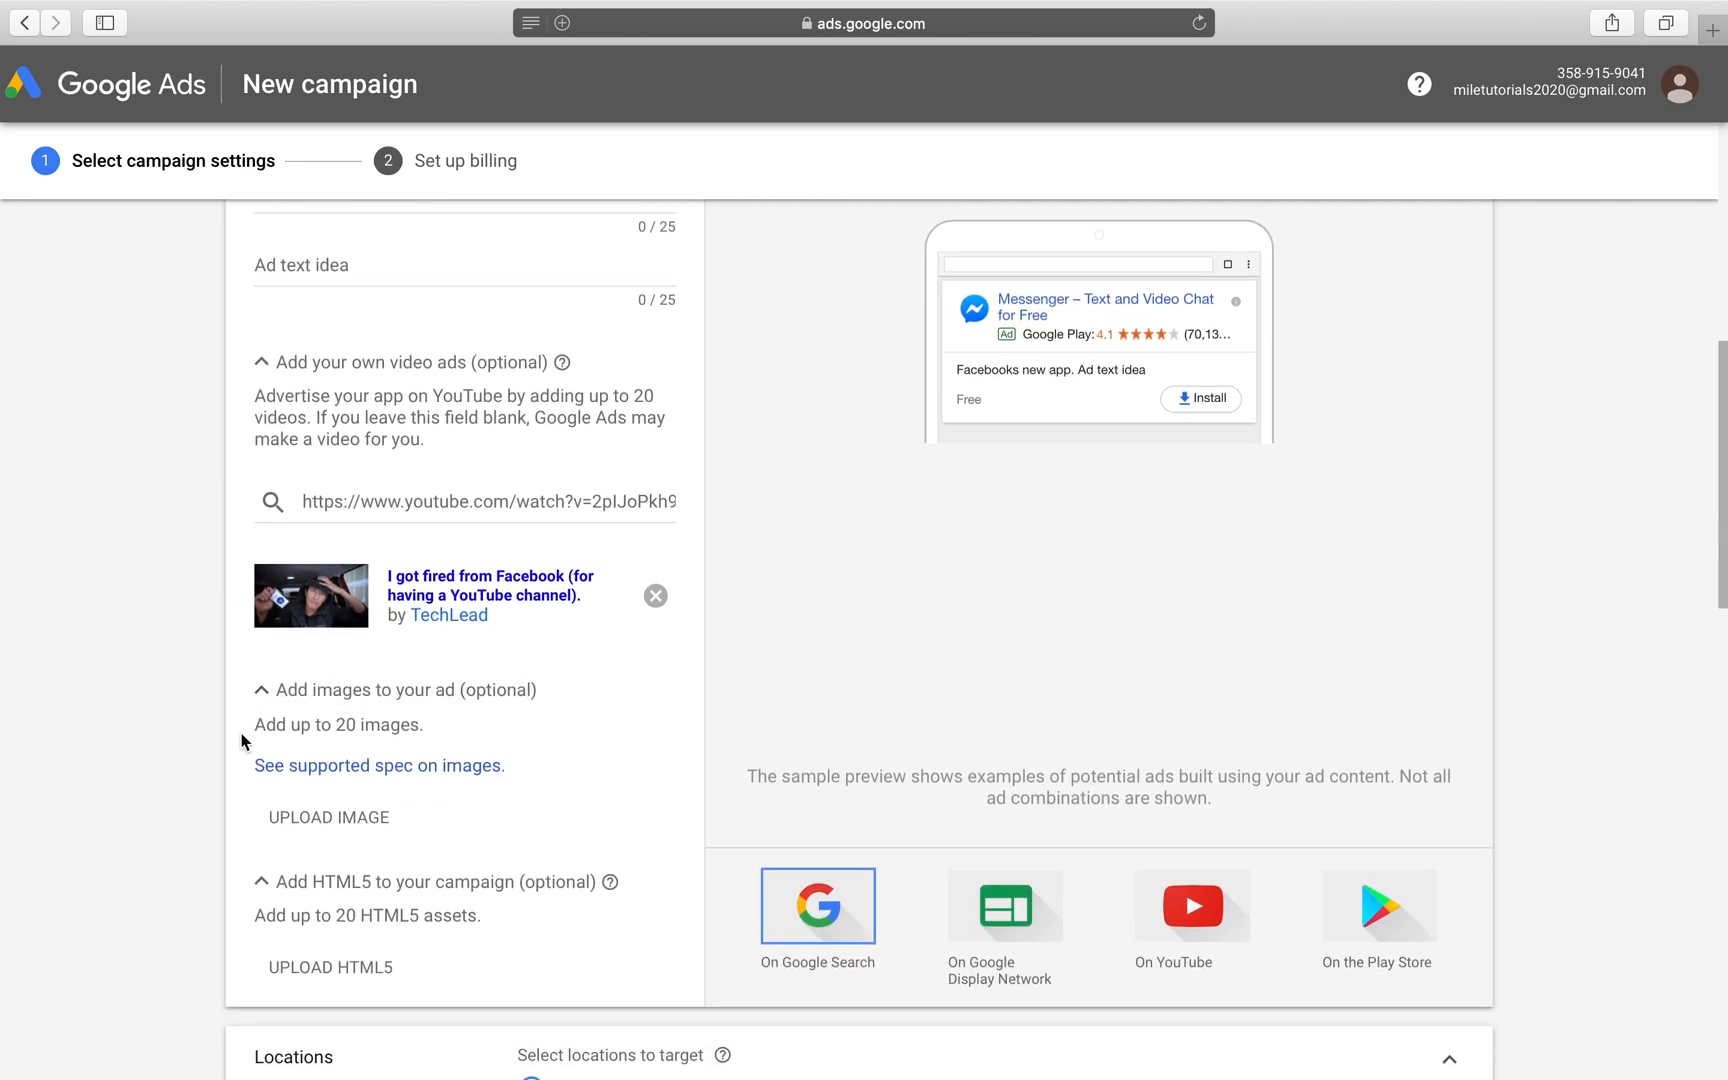
left_click(378, 765)
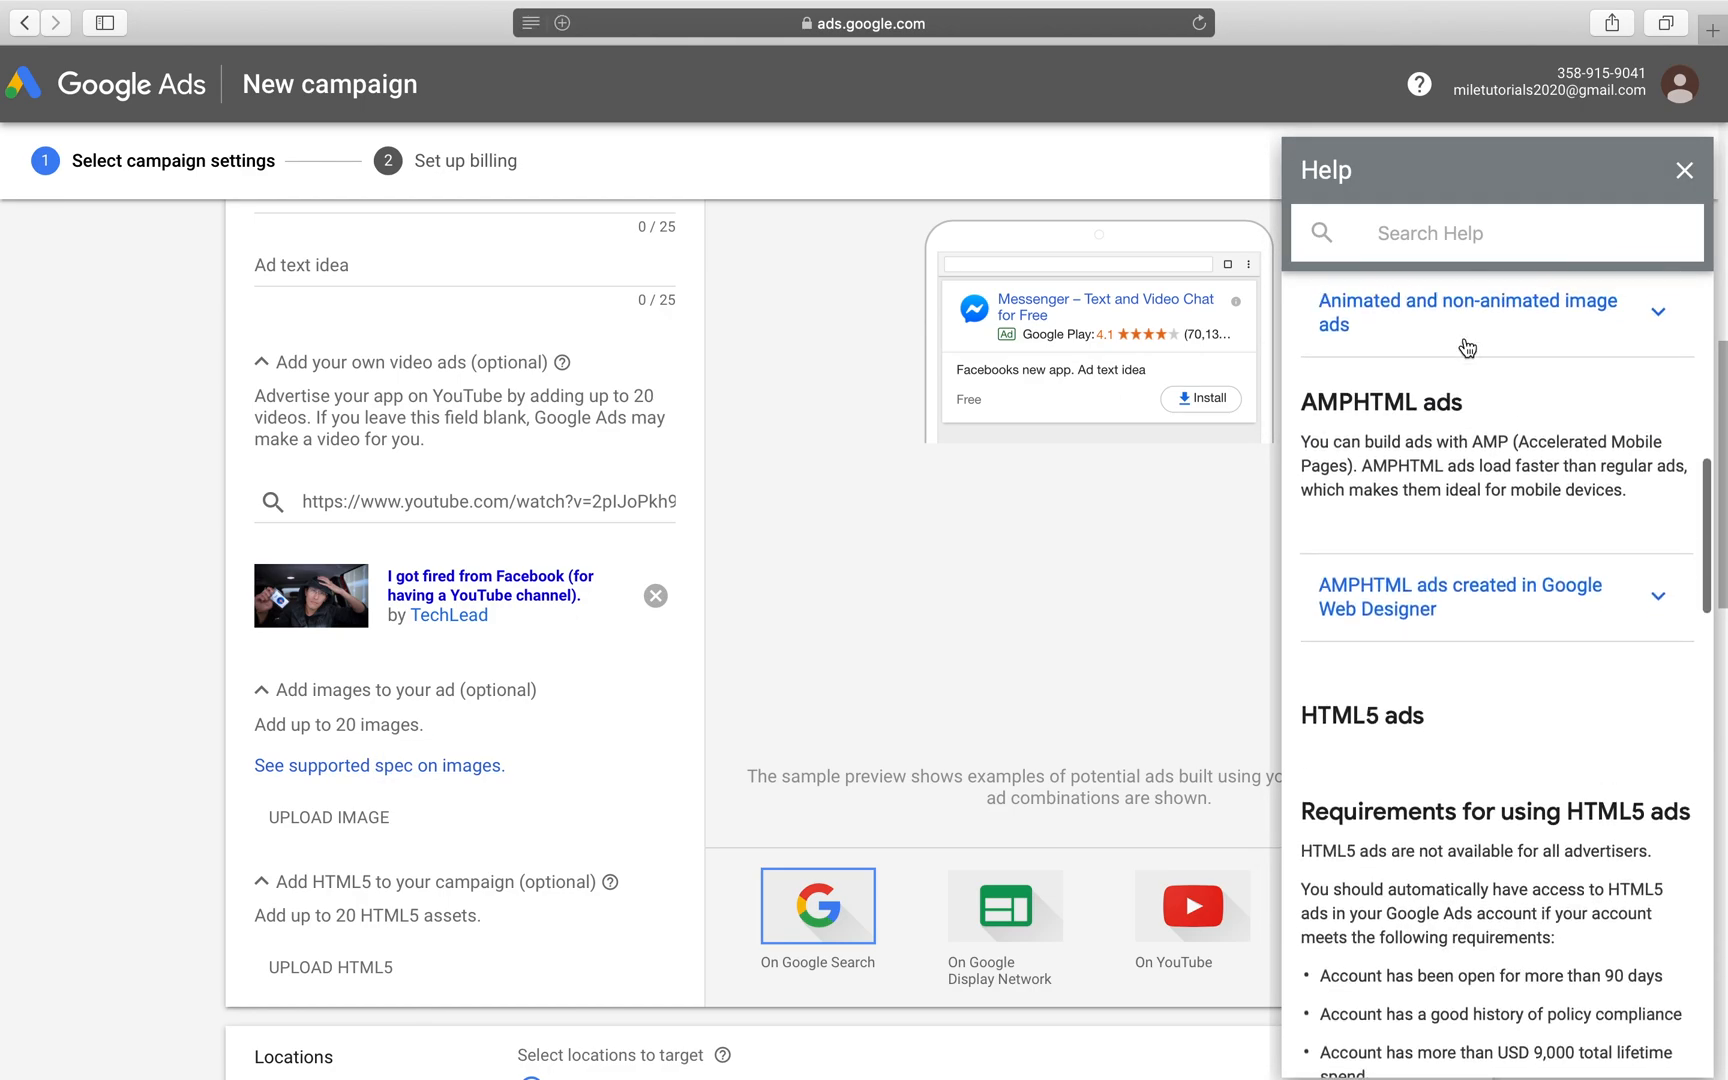
left_click(1466, 312)
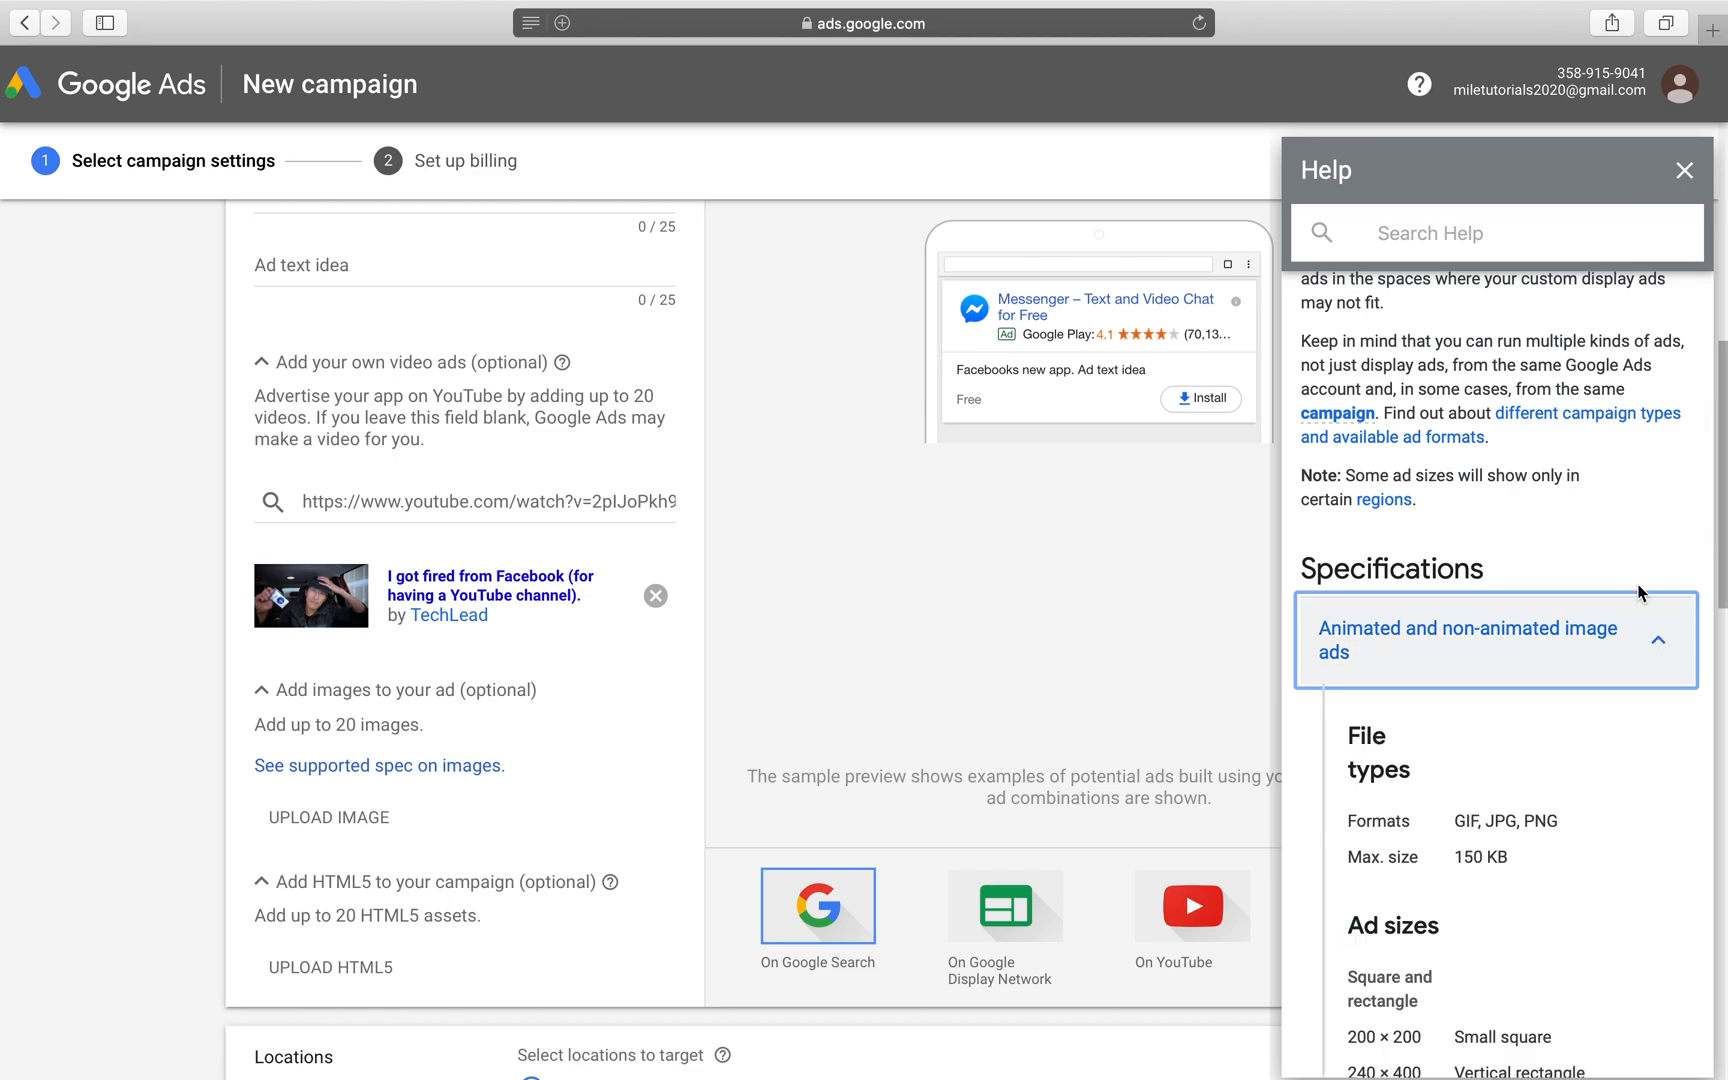
scroll("down", 3)
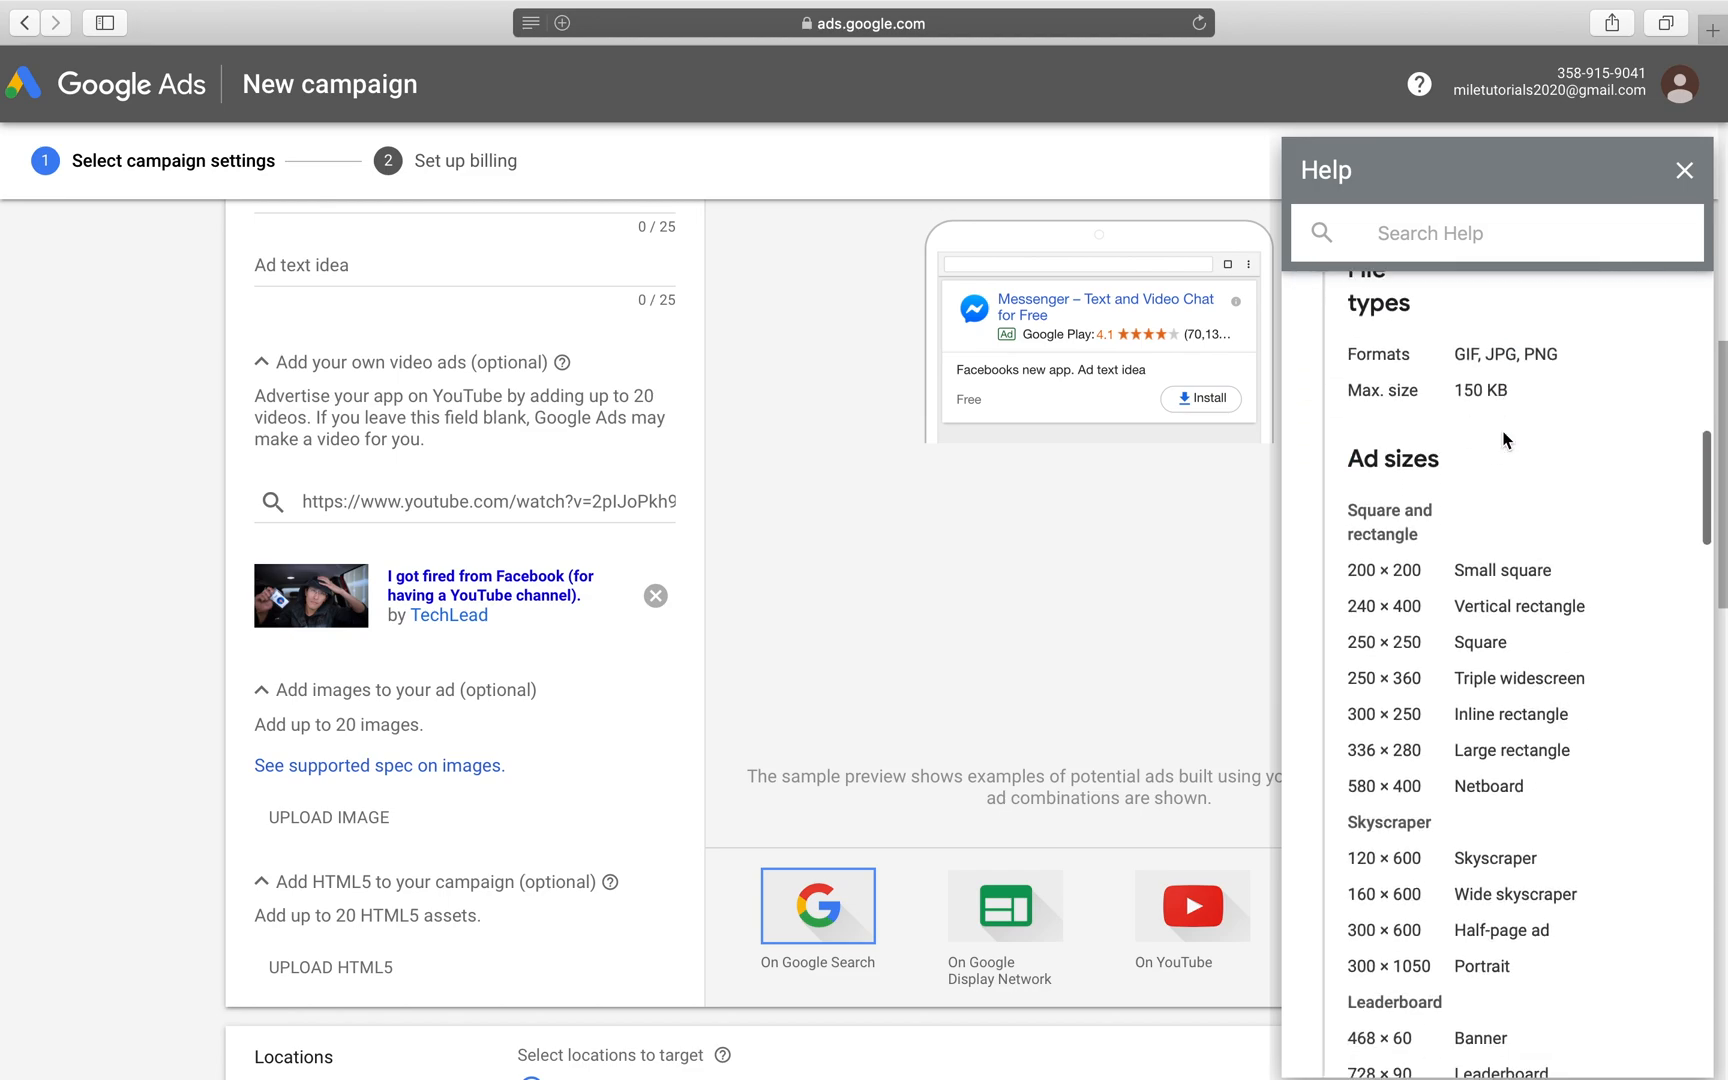
scroll("down", 3)
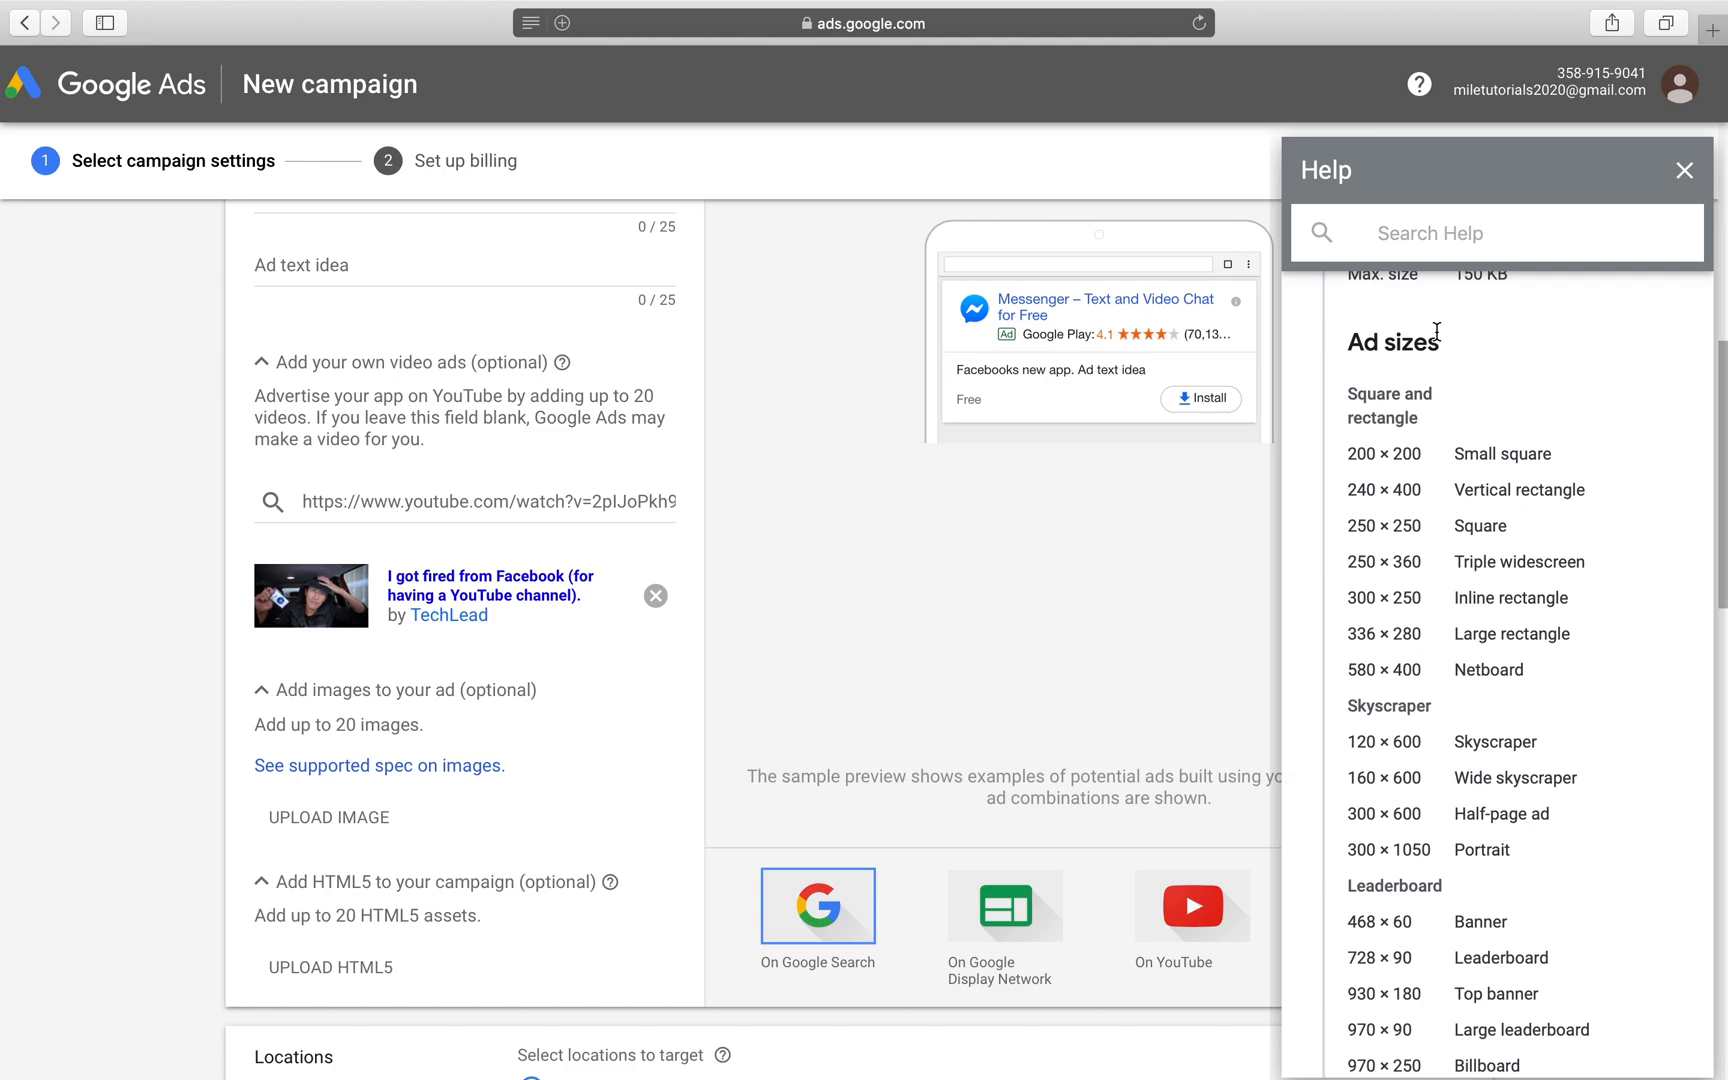
scroll("down", 3)
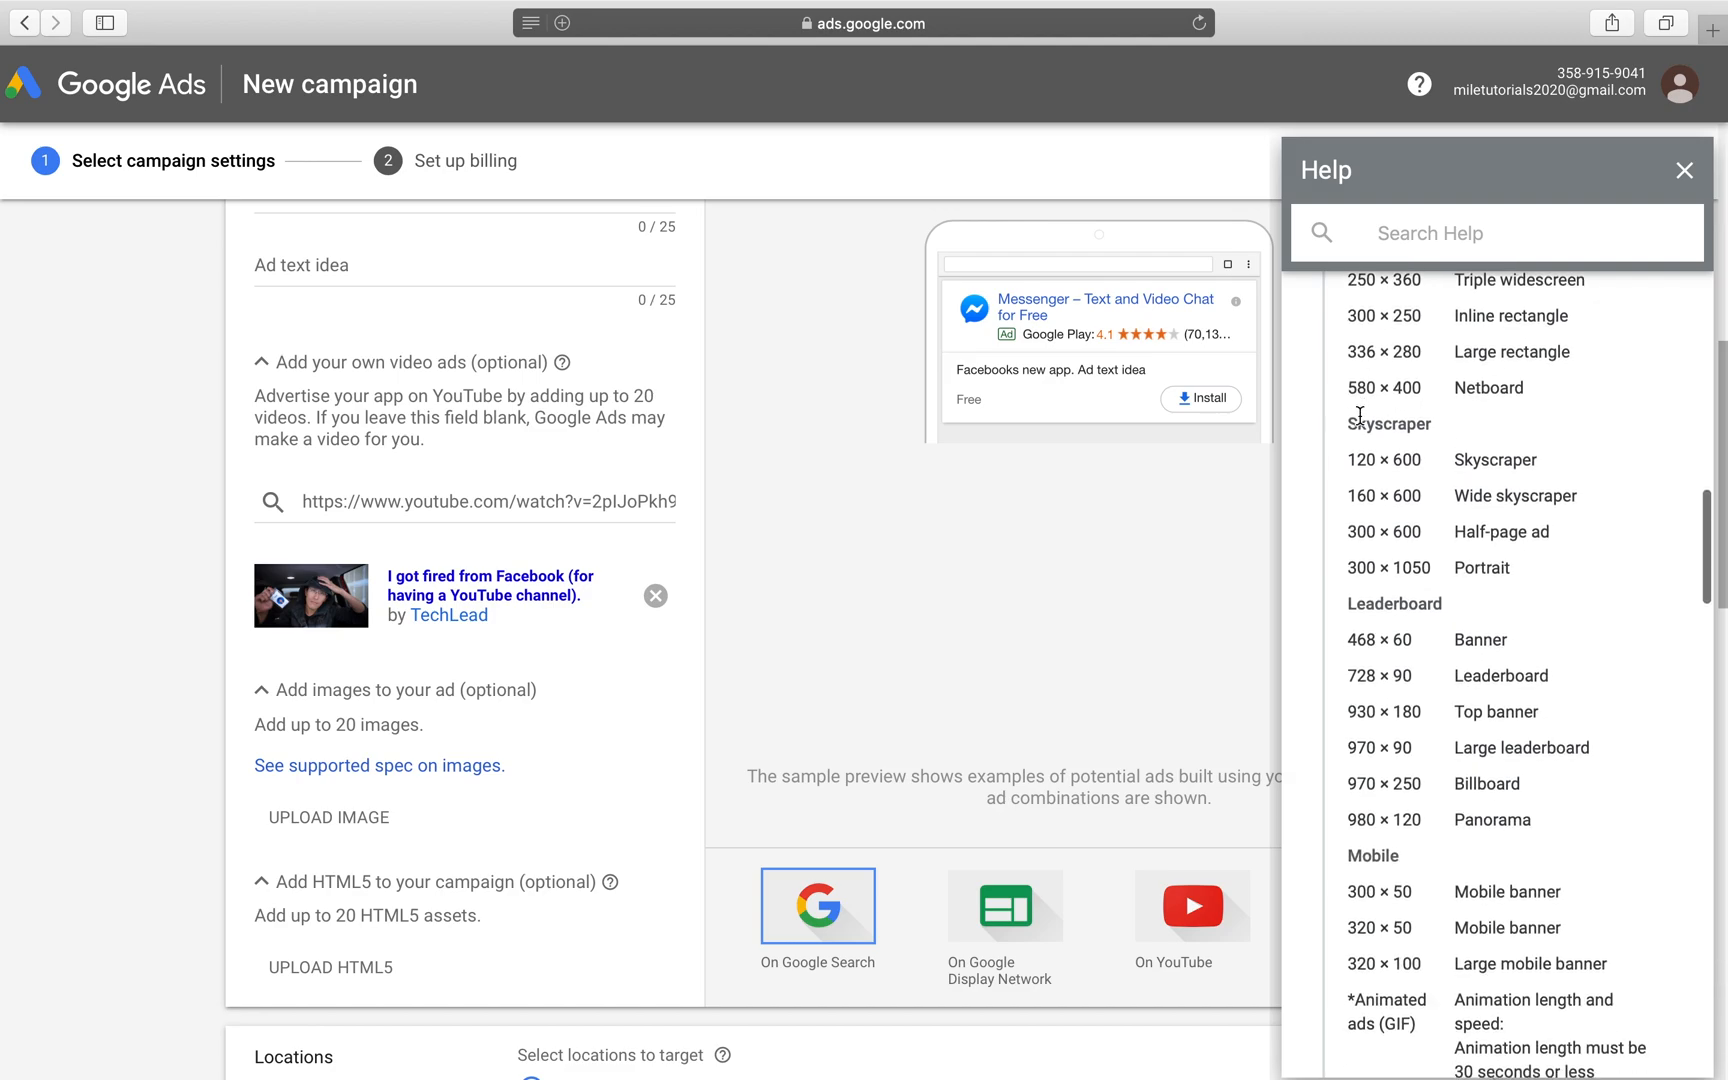
scroll("down", 3)
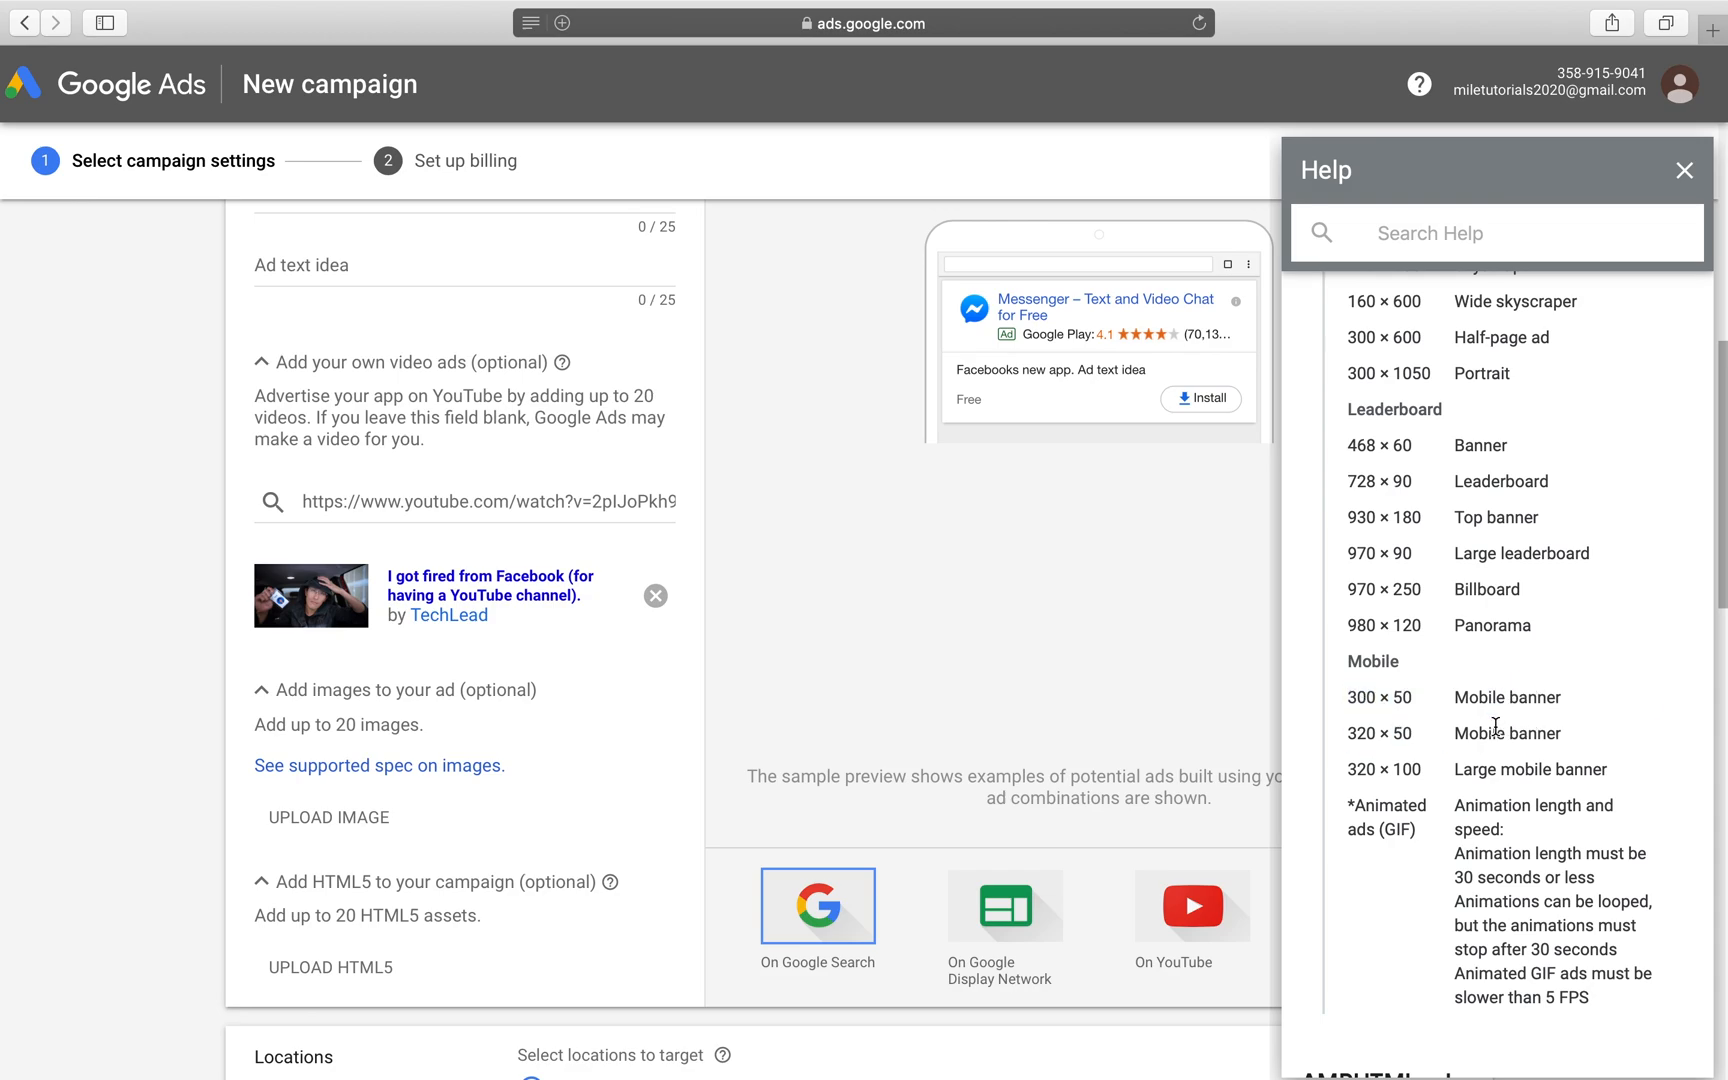
mouse_move(1436, 773)
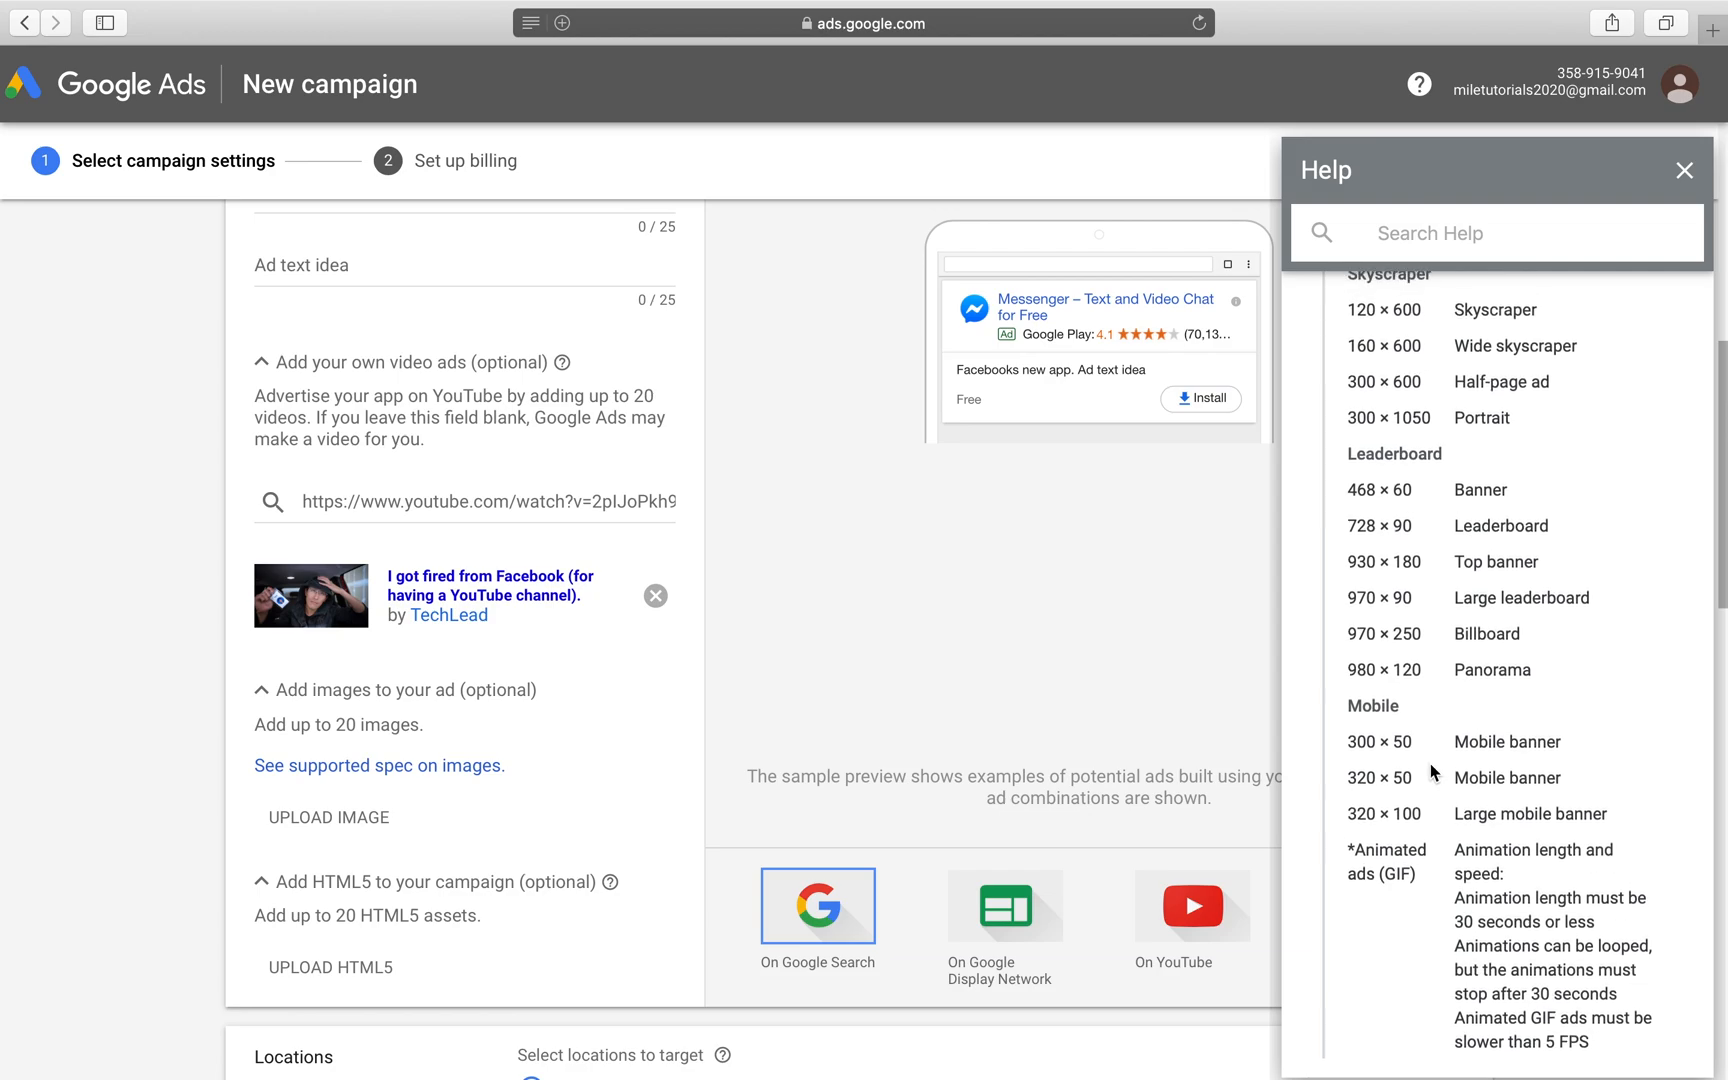
mouse_move(1470, 713)
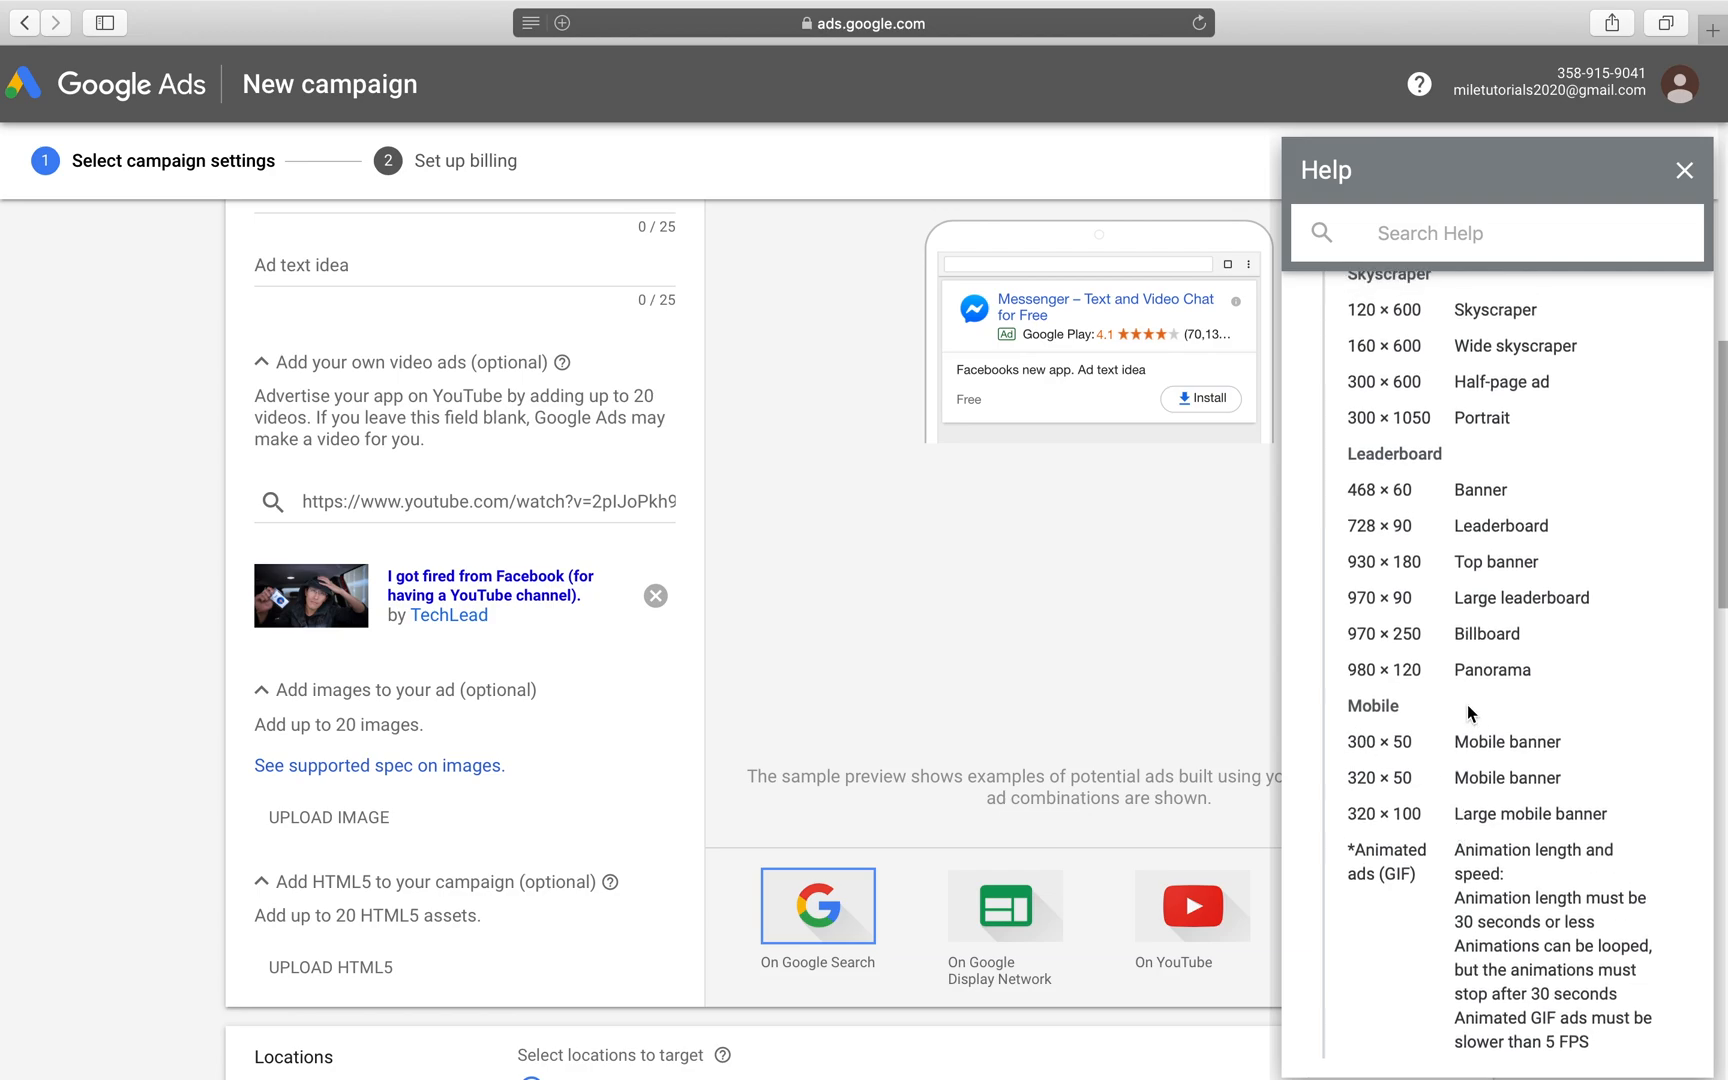
mouse_move(1525, 812)
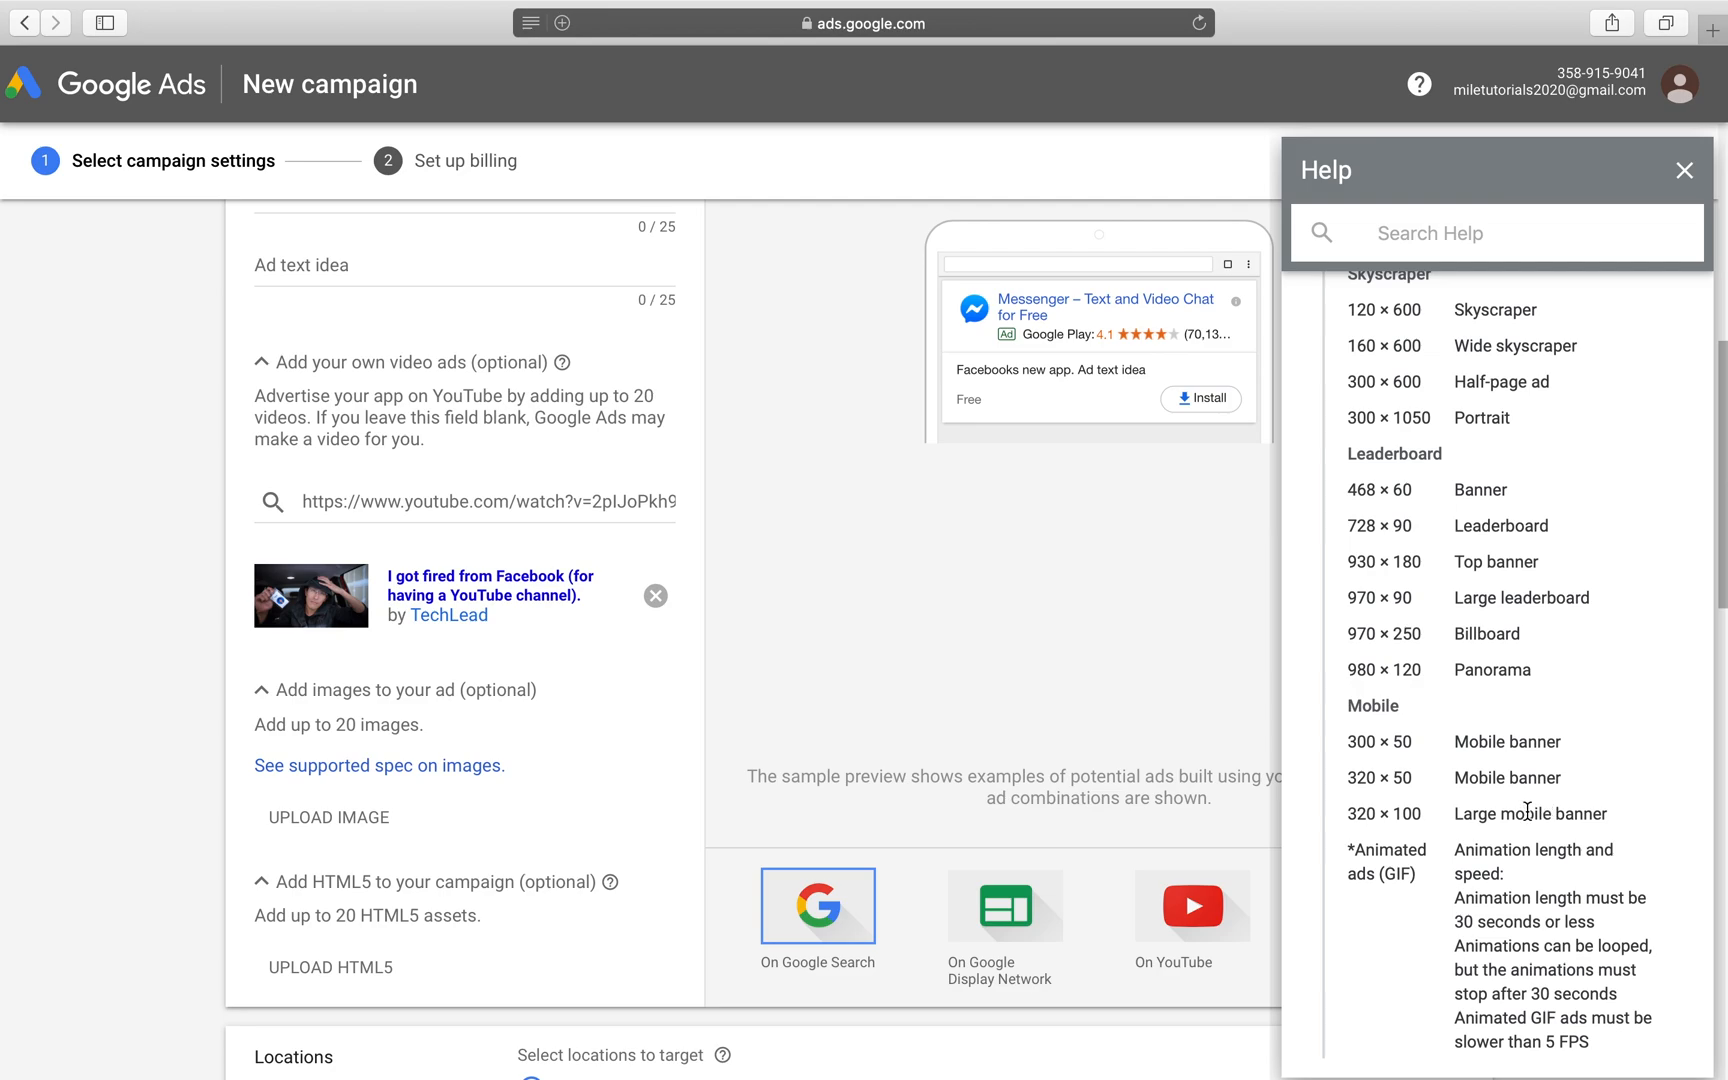
mouse_move(534, 801)
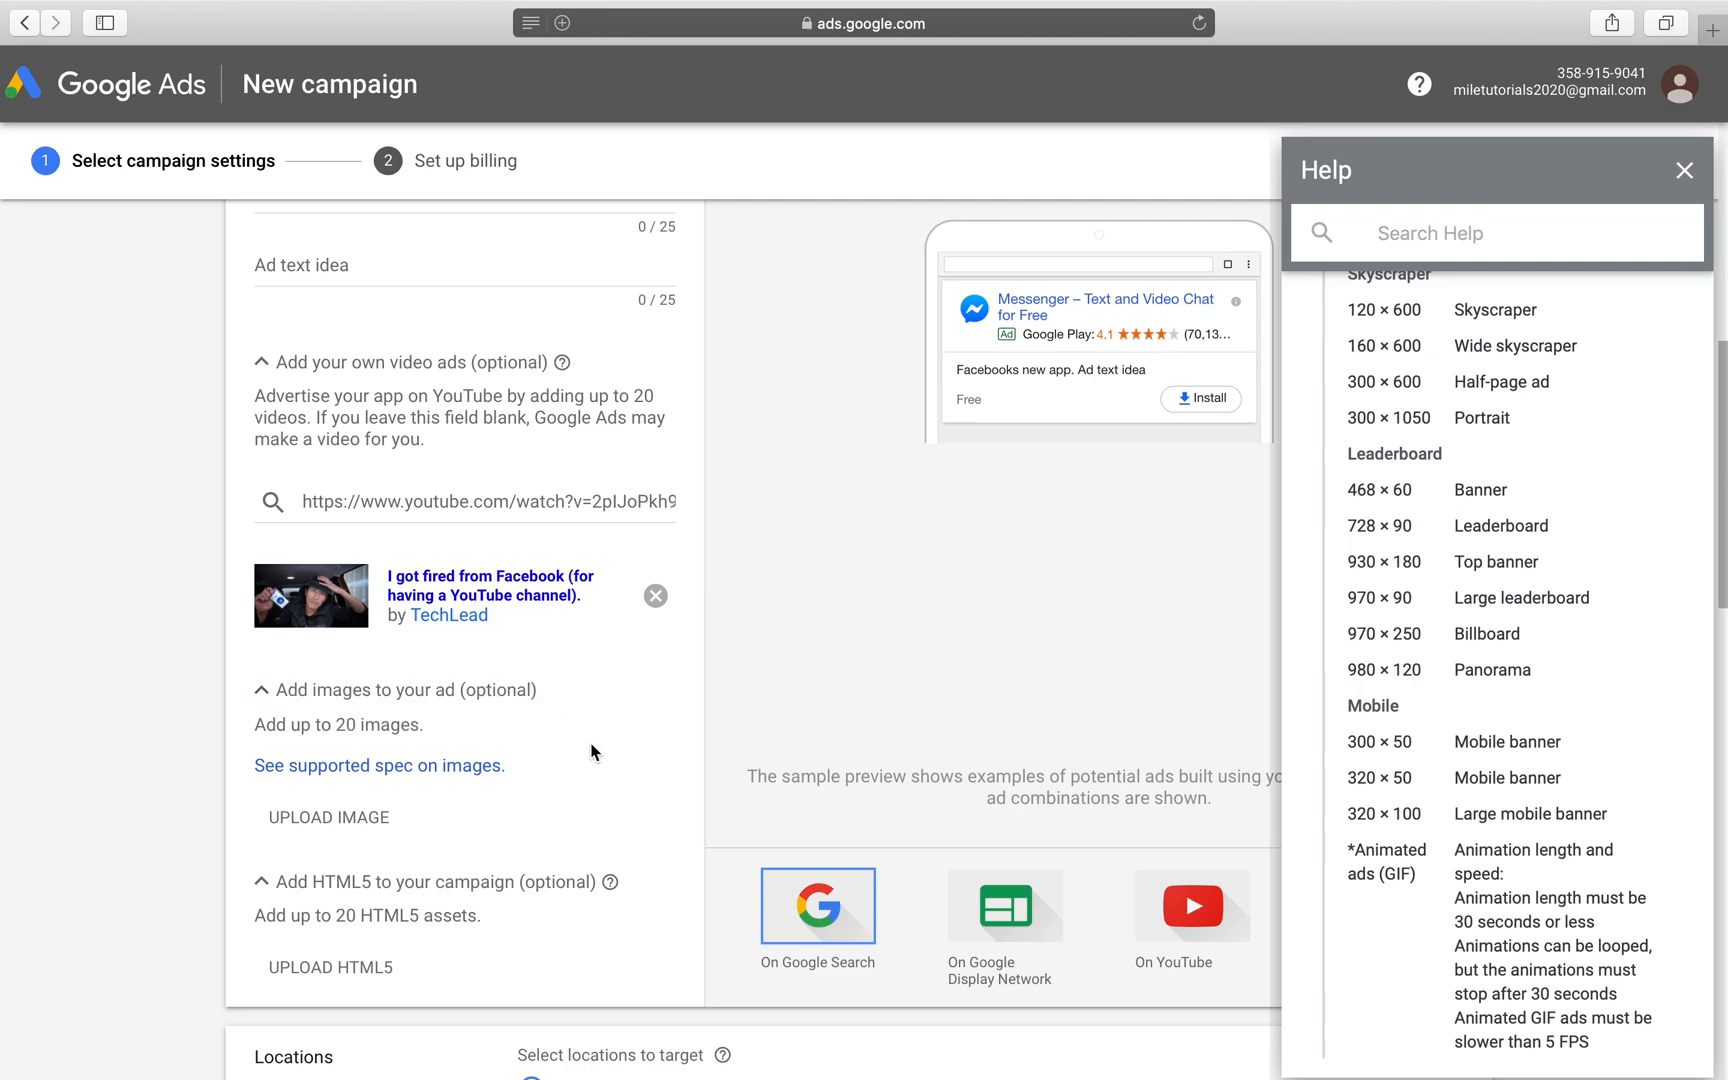
mouse_move(424, 901)
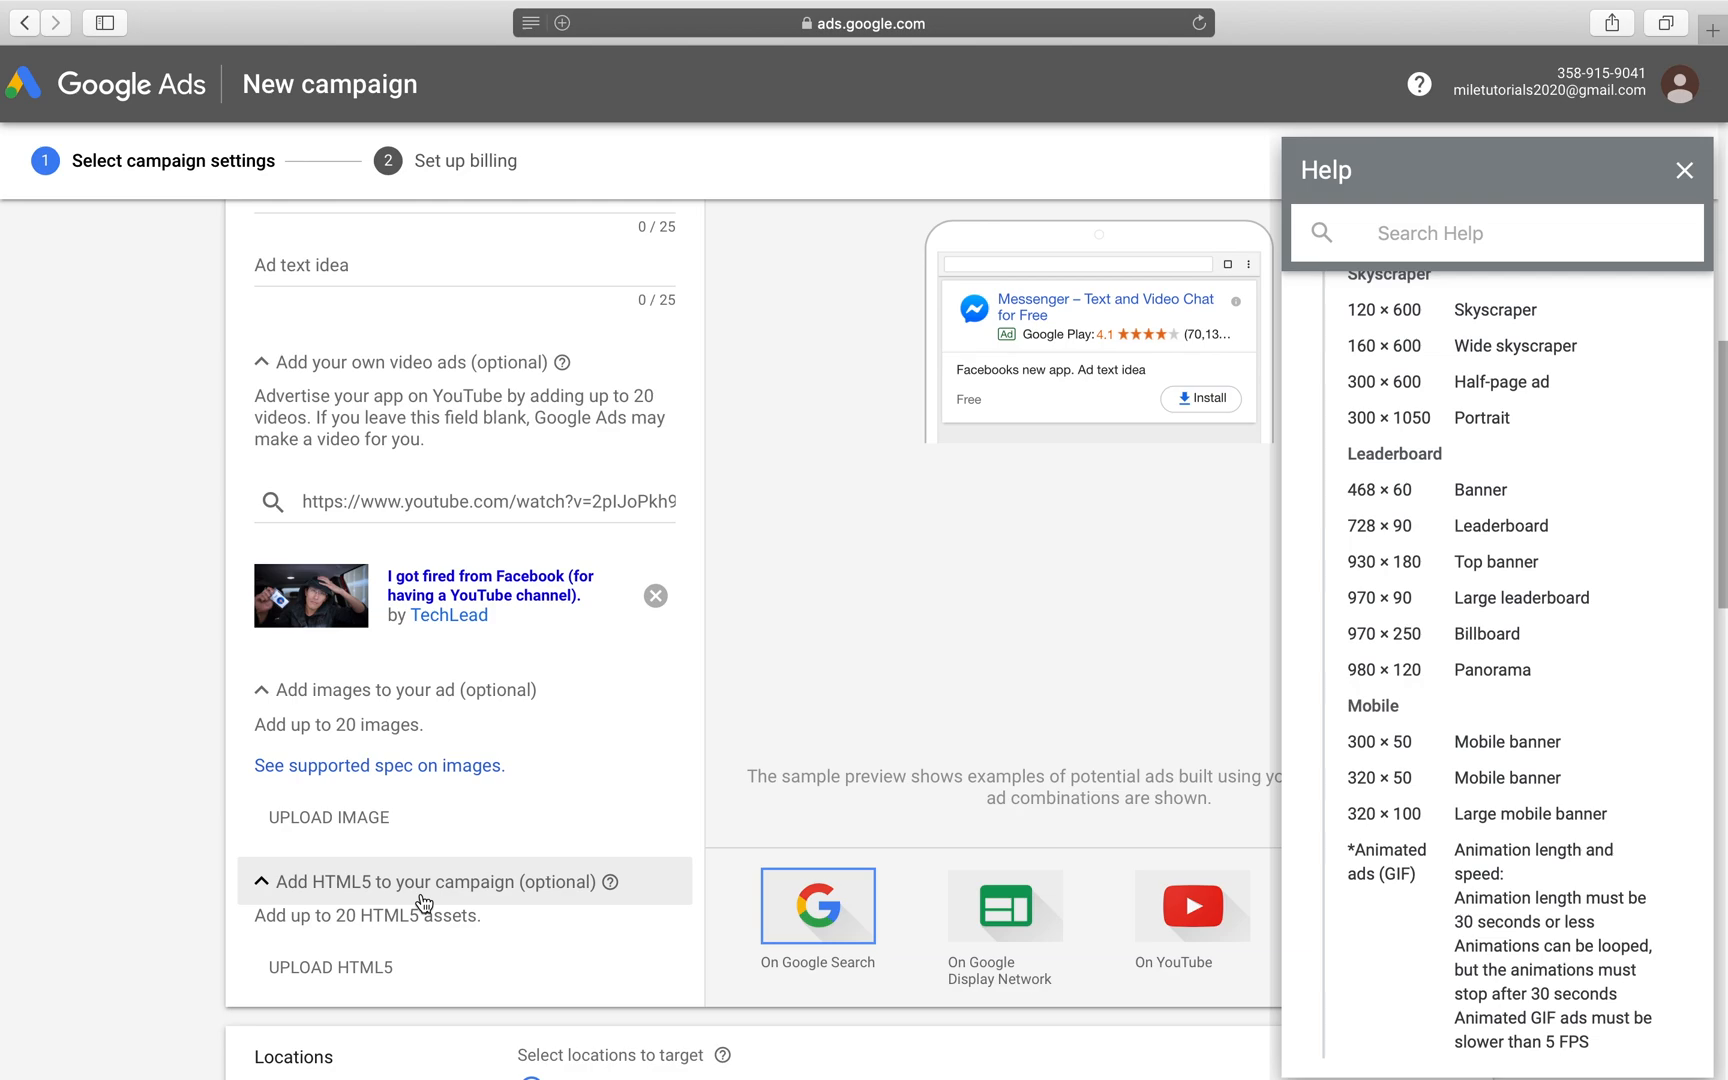
mouse_move(397, 904)
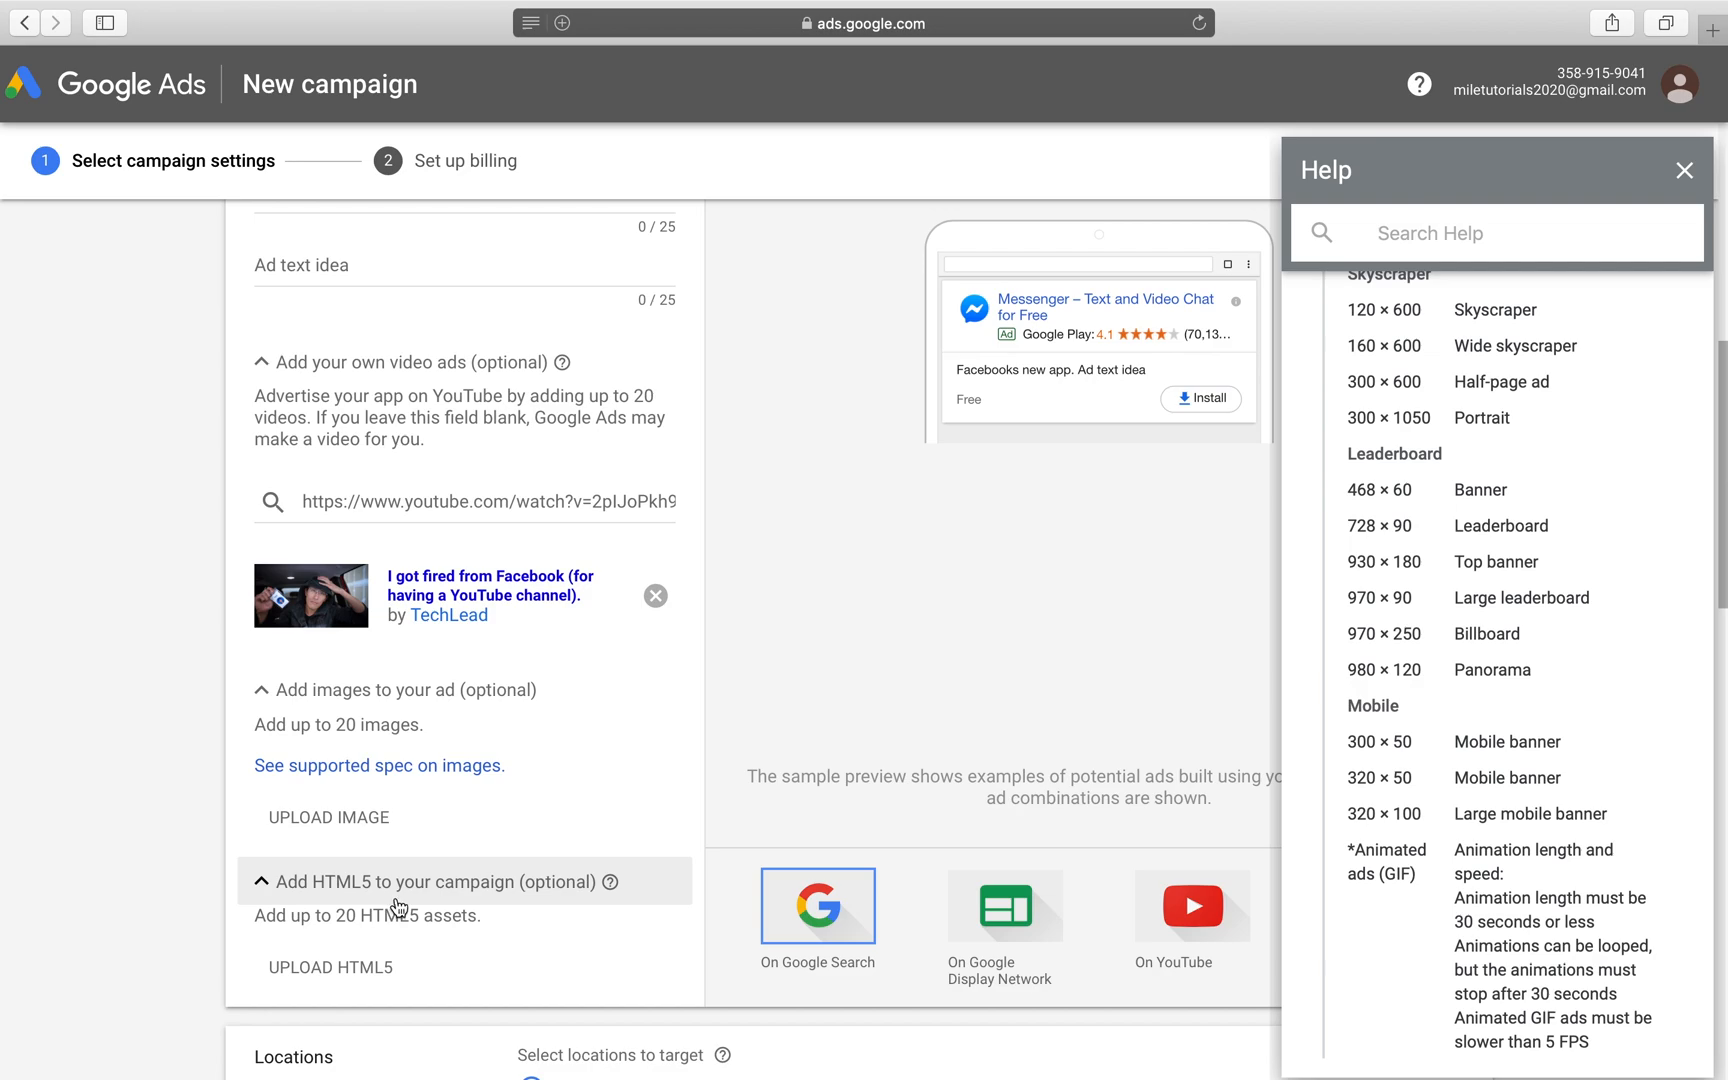
mouse_move(220, 822)
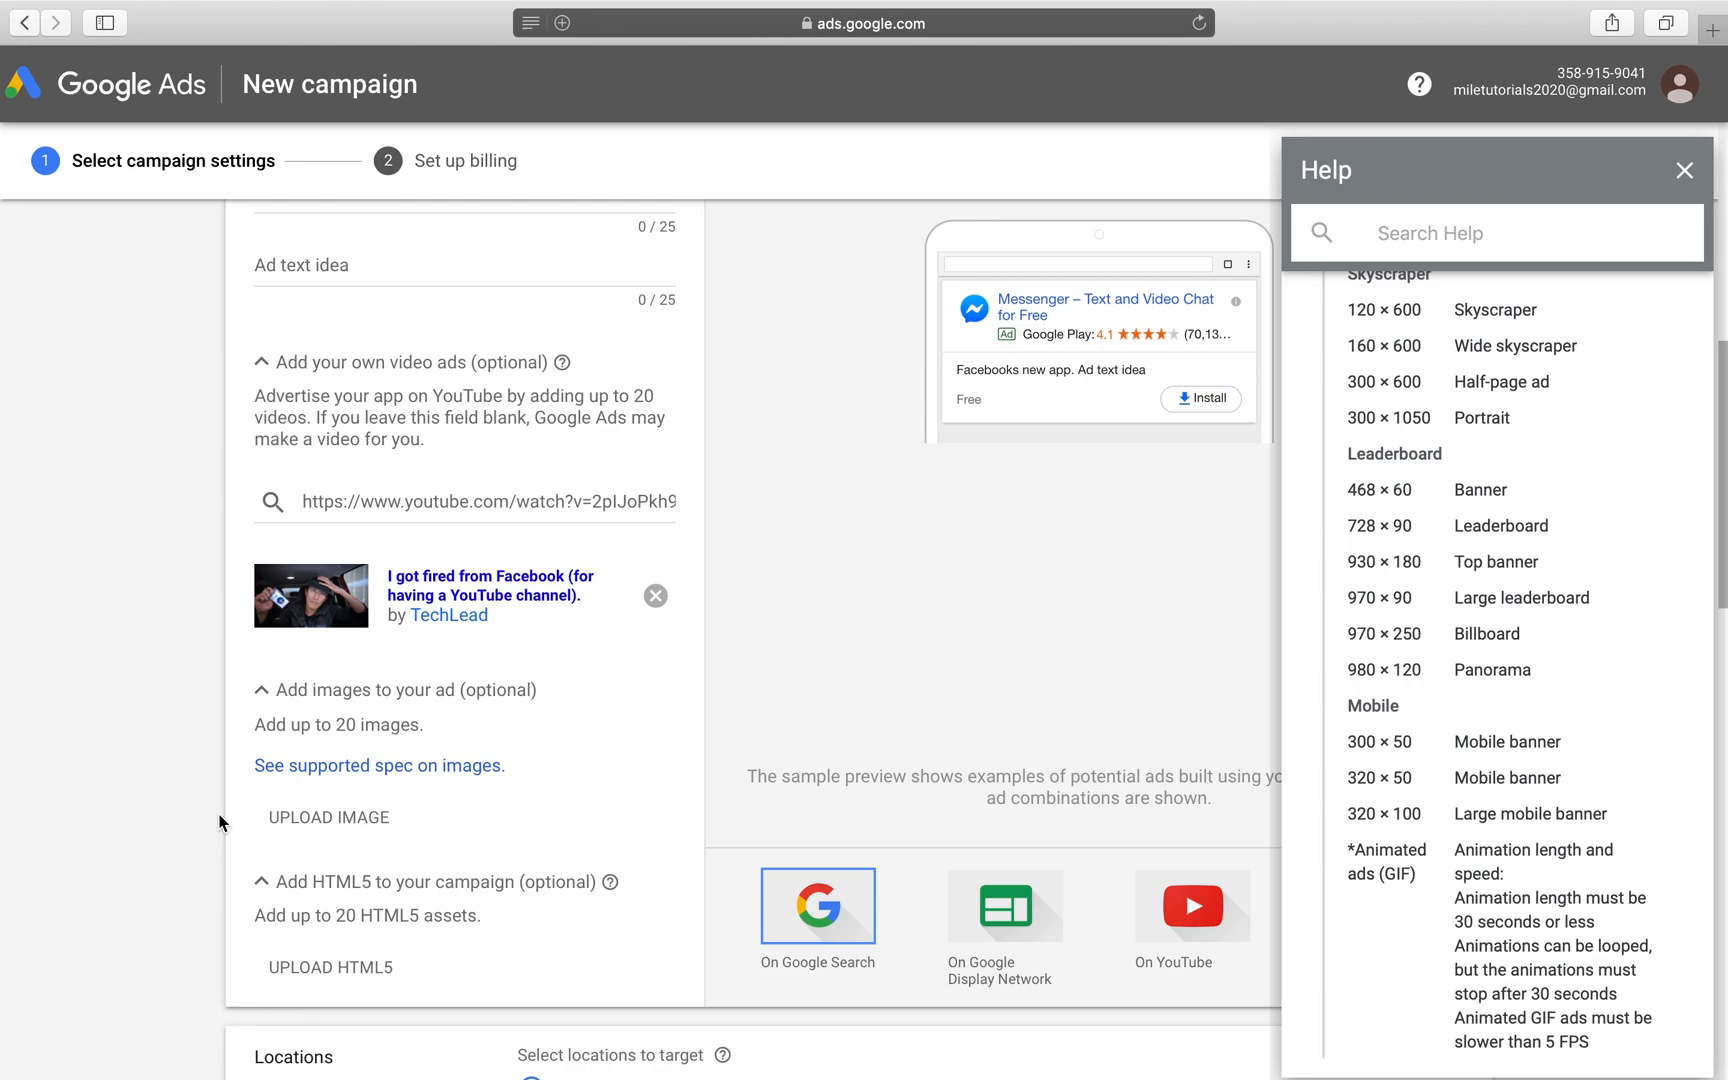
left_click(1684, 170)
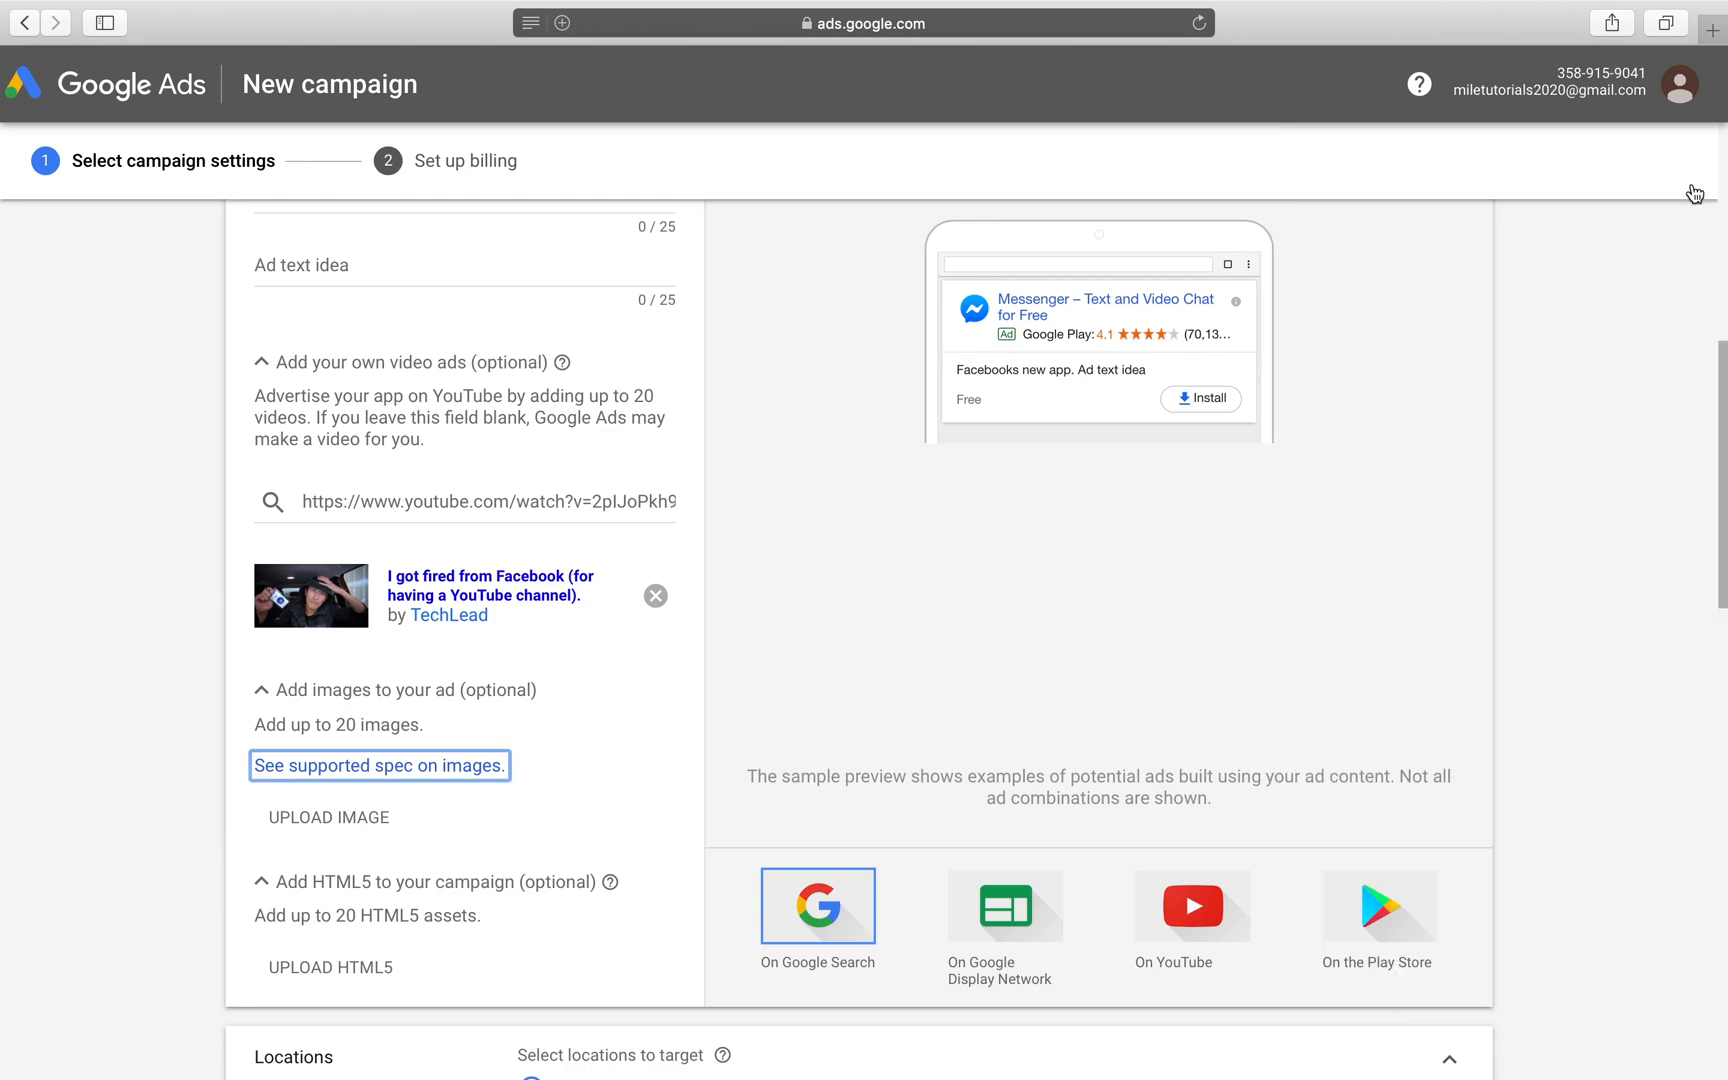
mouse_move(1294, 477)
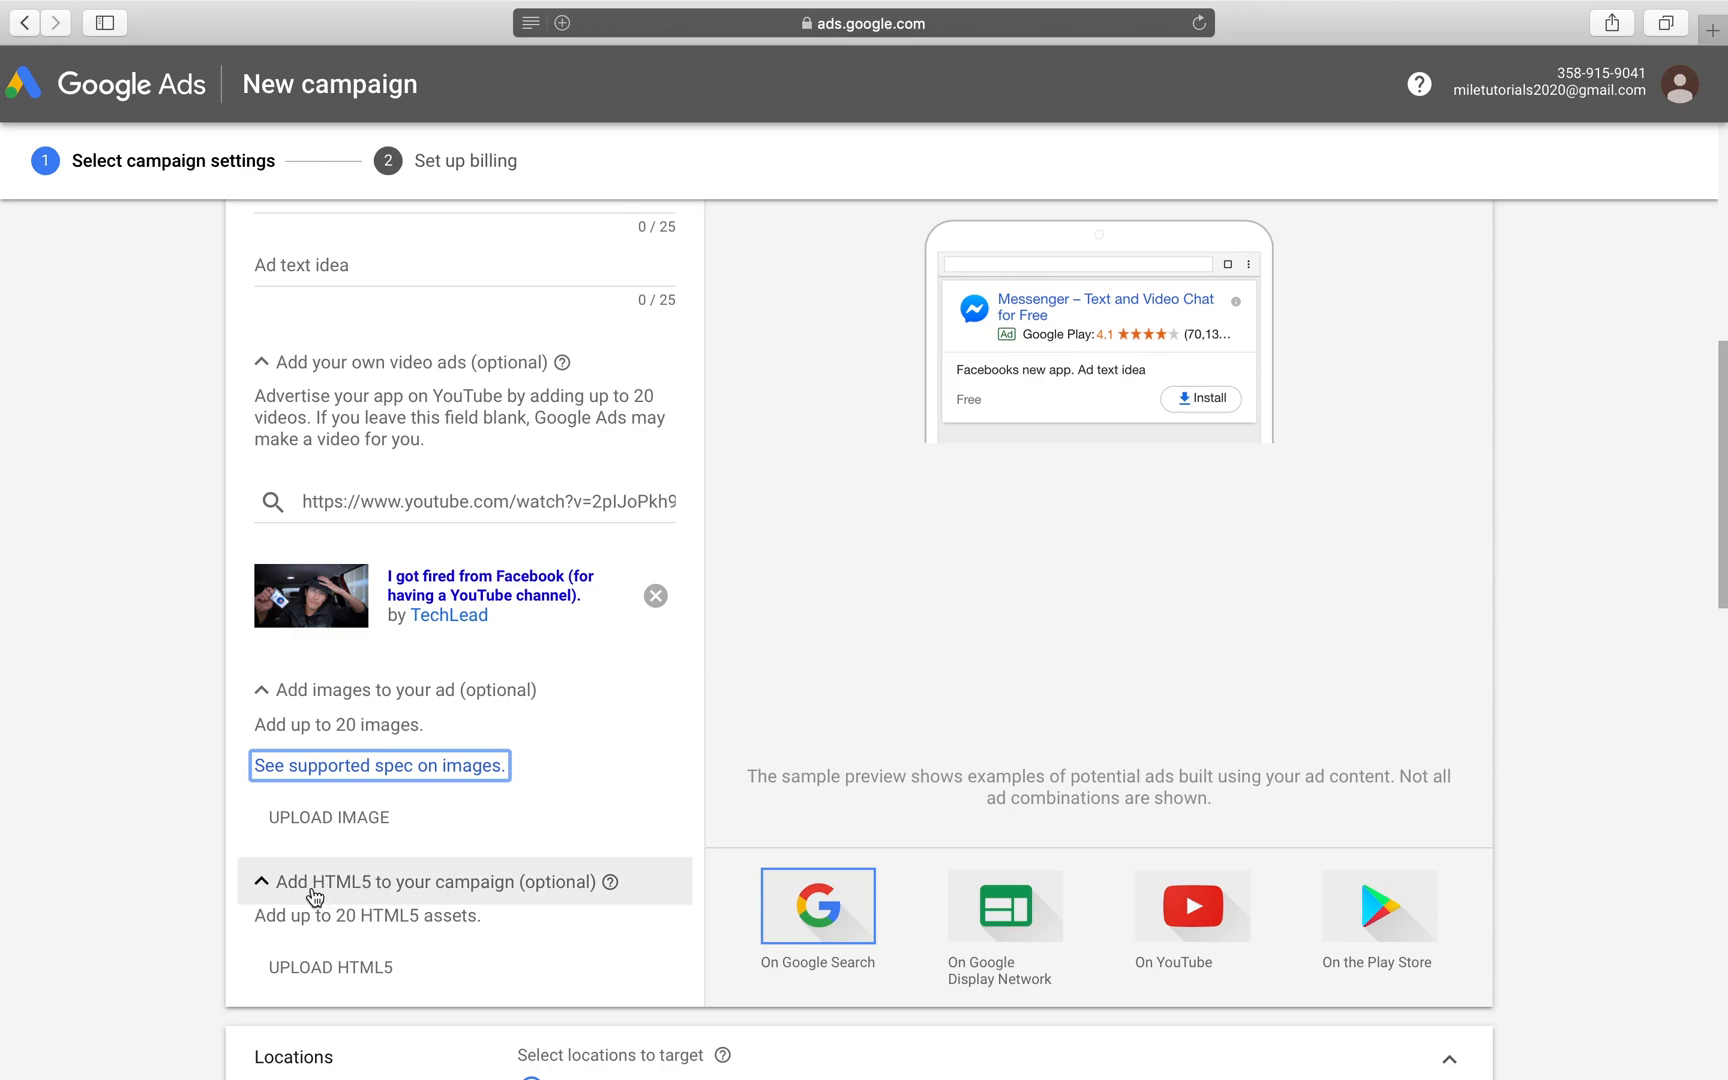
mouse_move(993, 573)
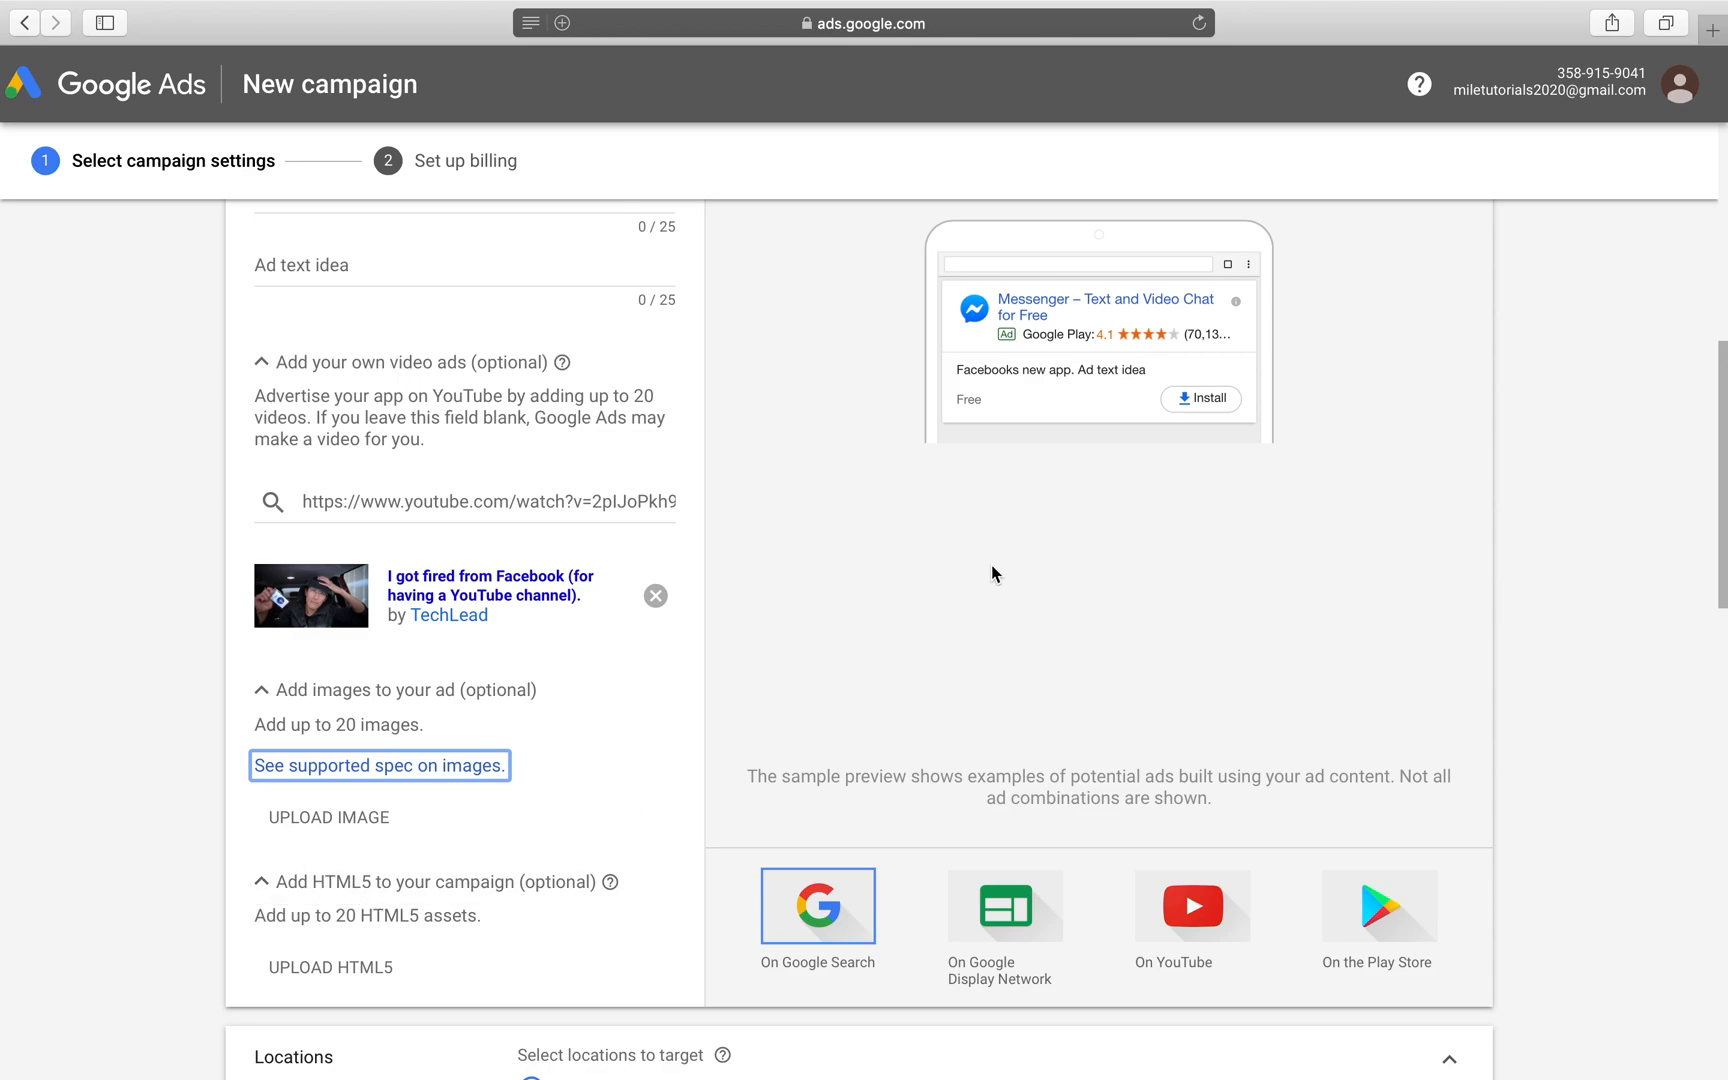
mouse_move(1290, 507)
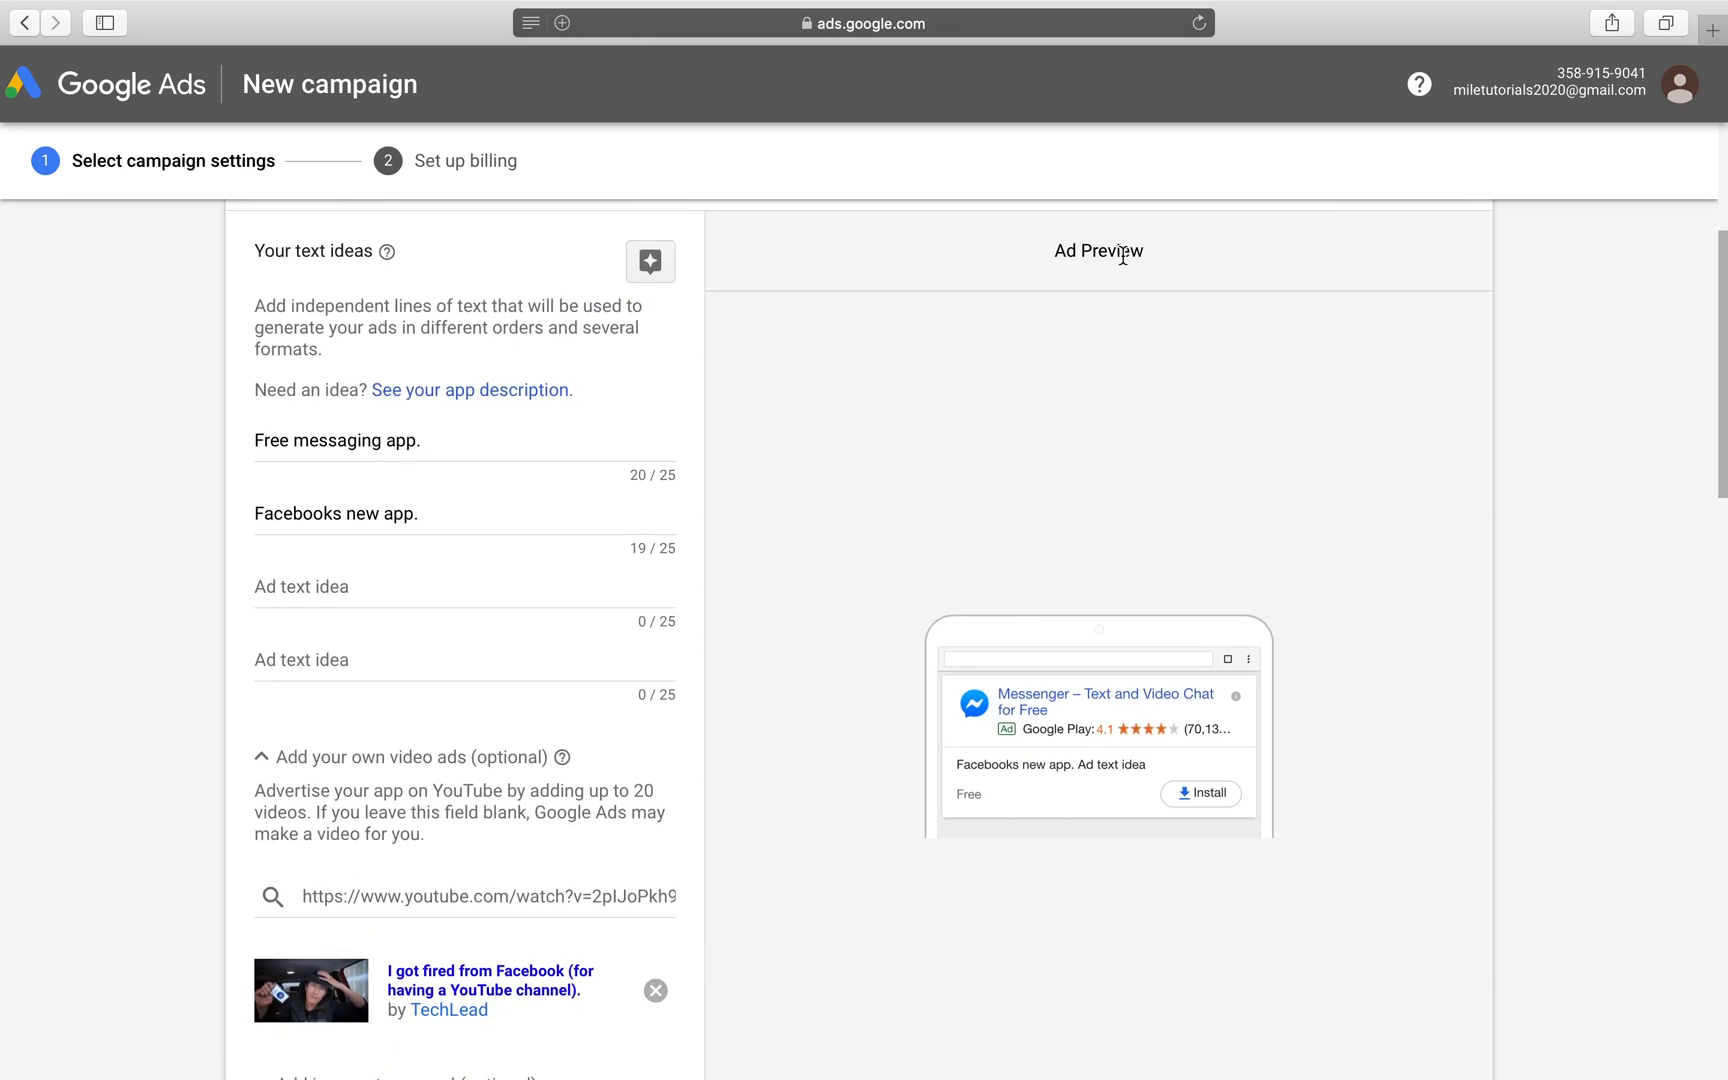
scroll("down", 3)
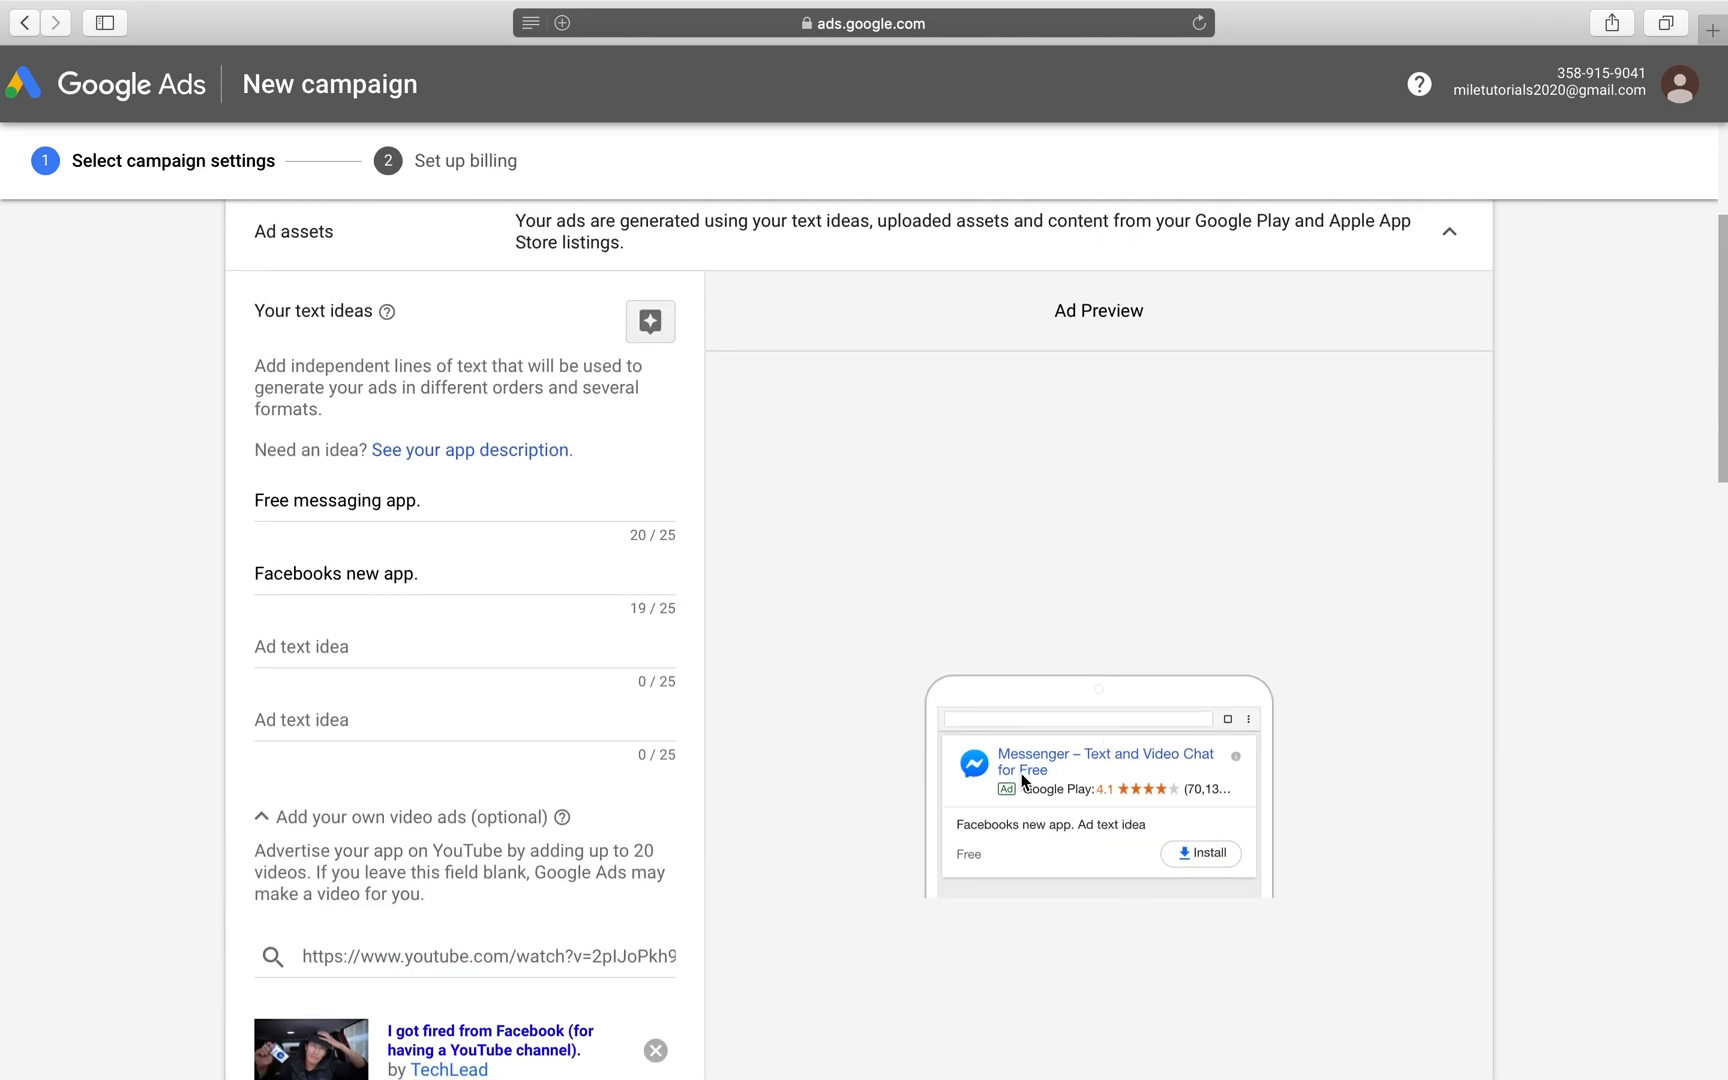
mouse_move(954, 738)
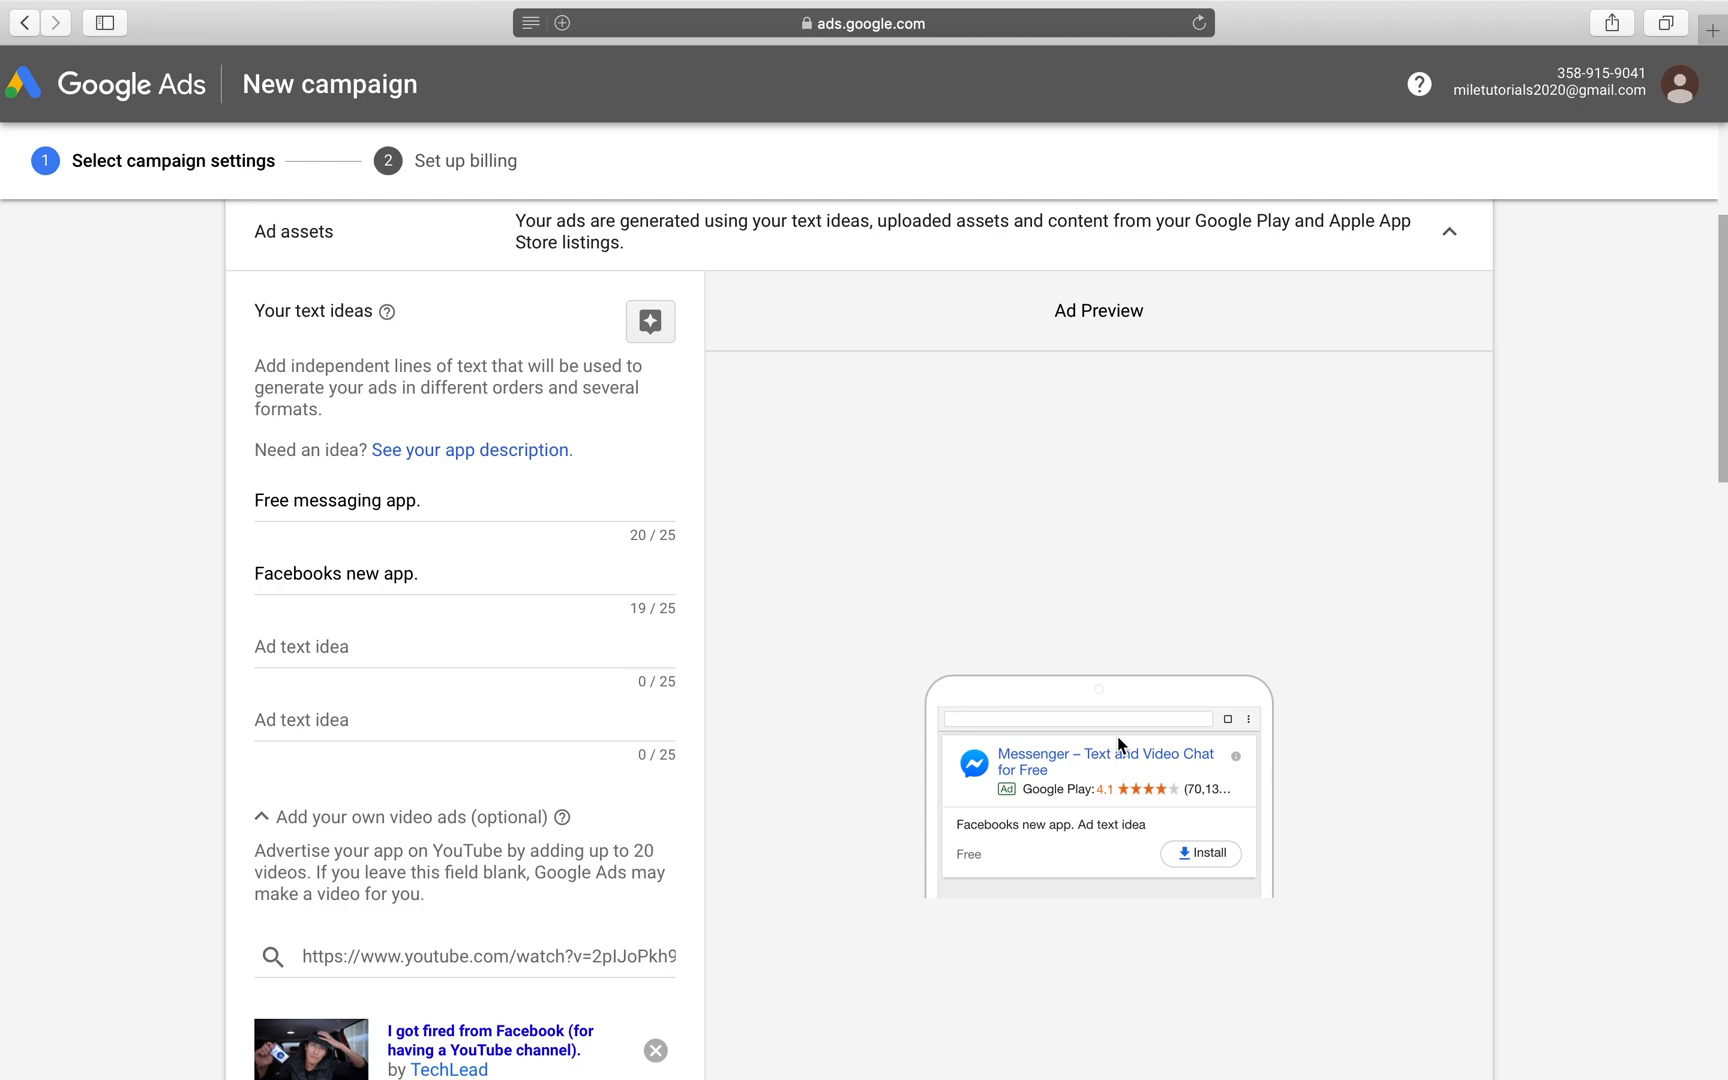
mouse_move(953, 838)
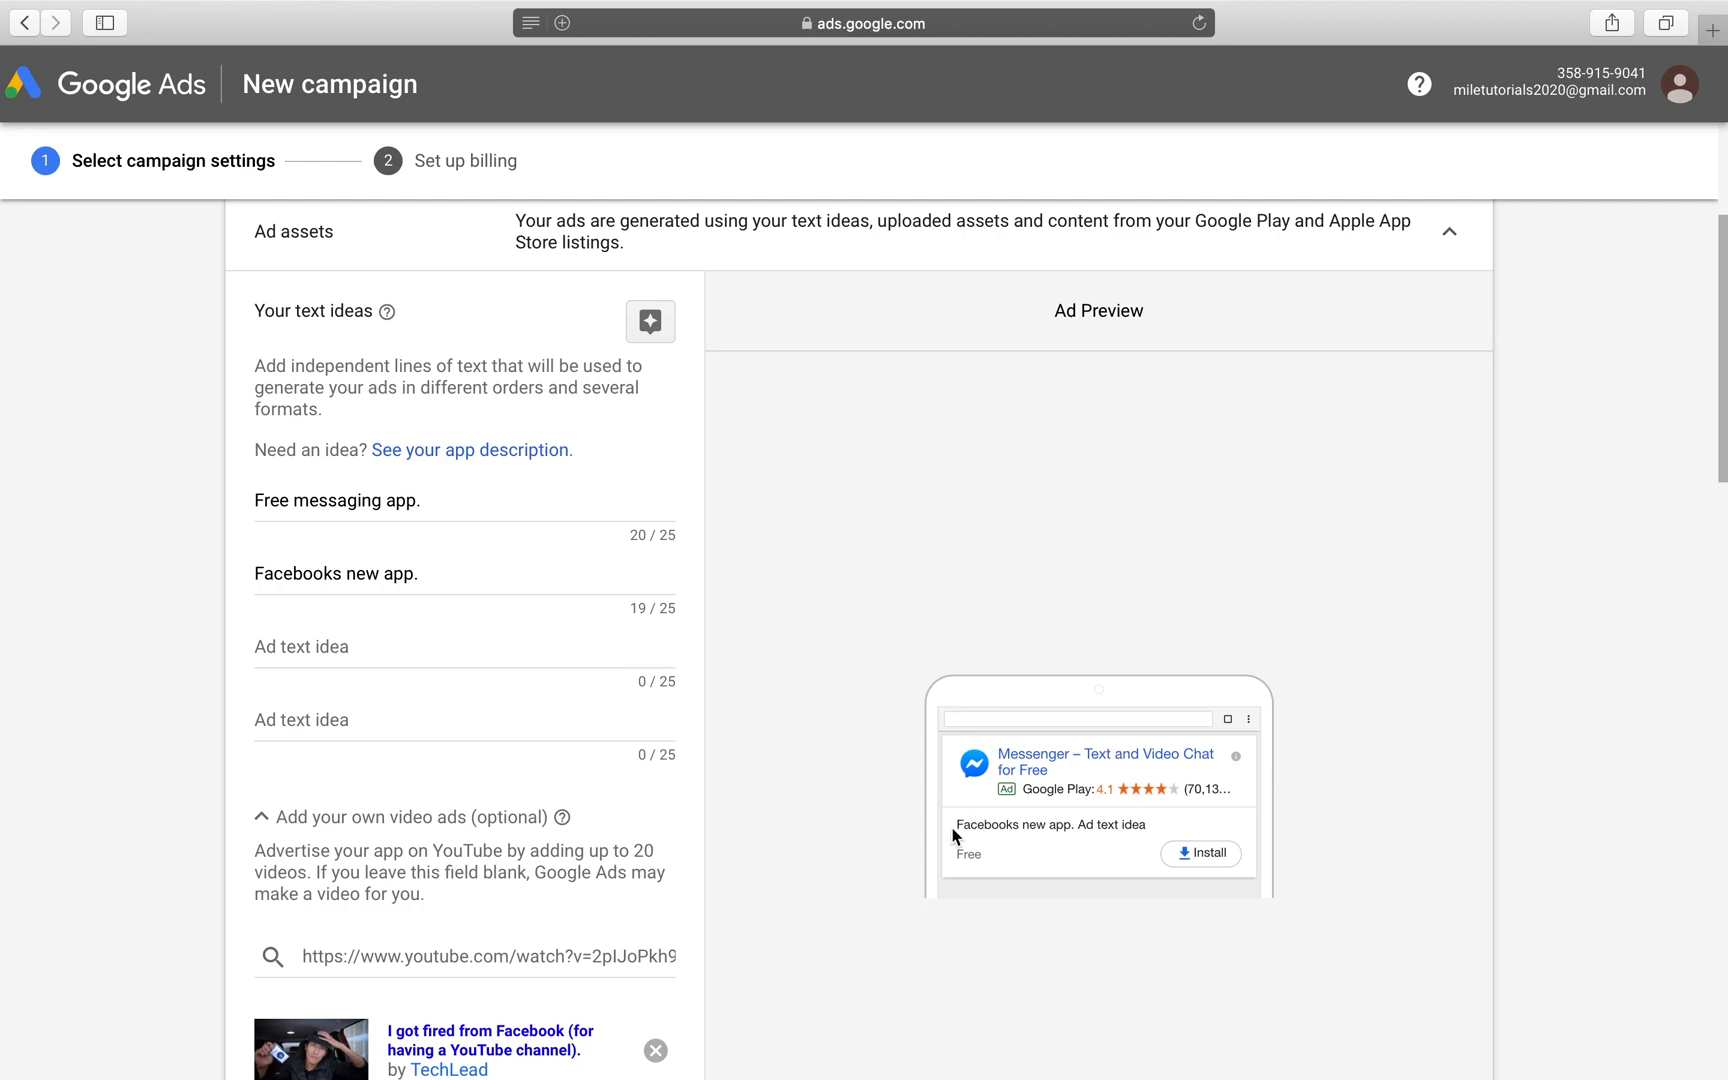
mouse_move(1022, 940)
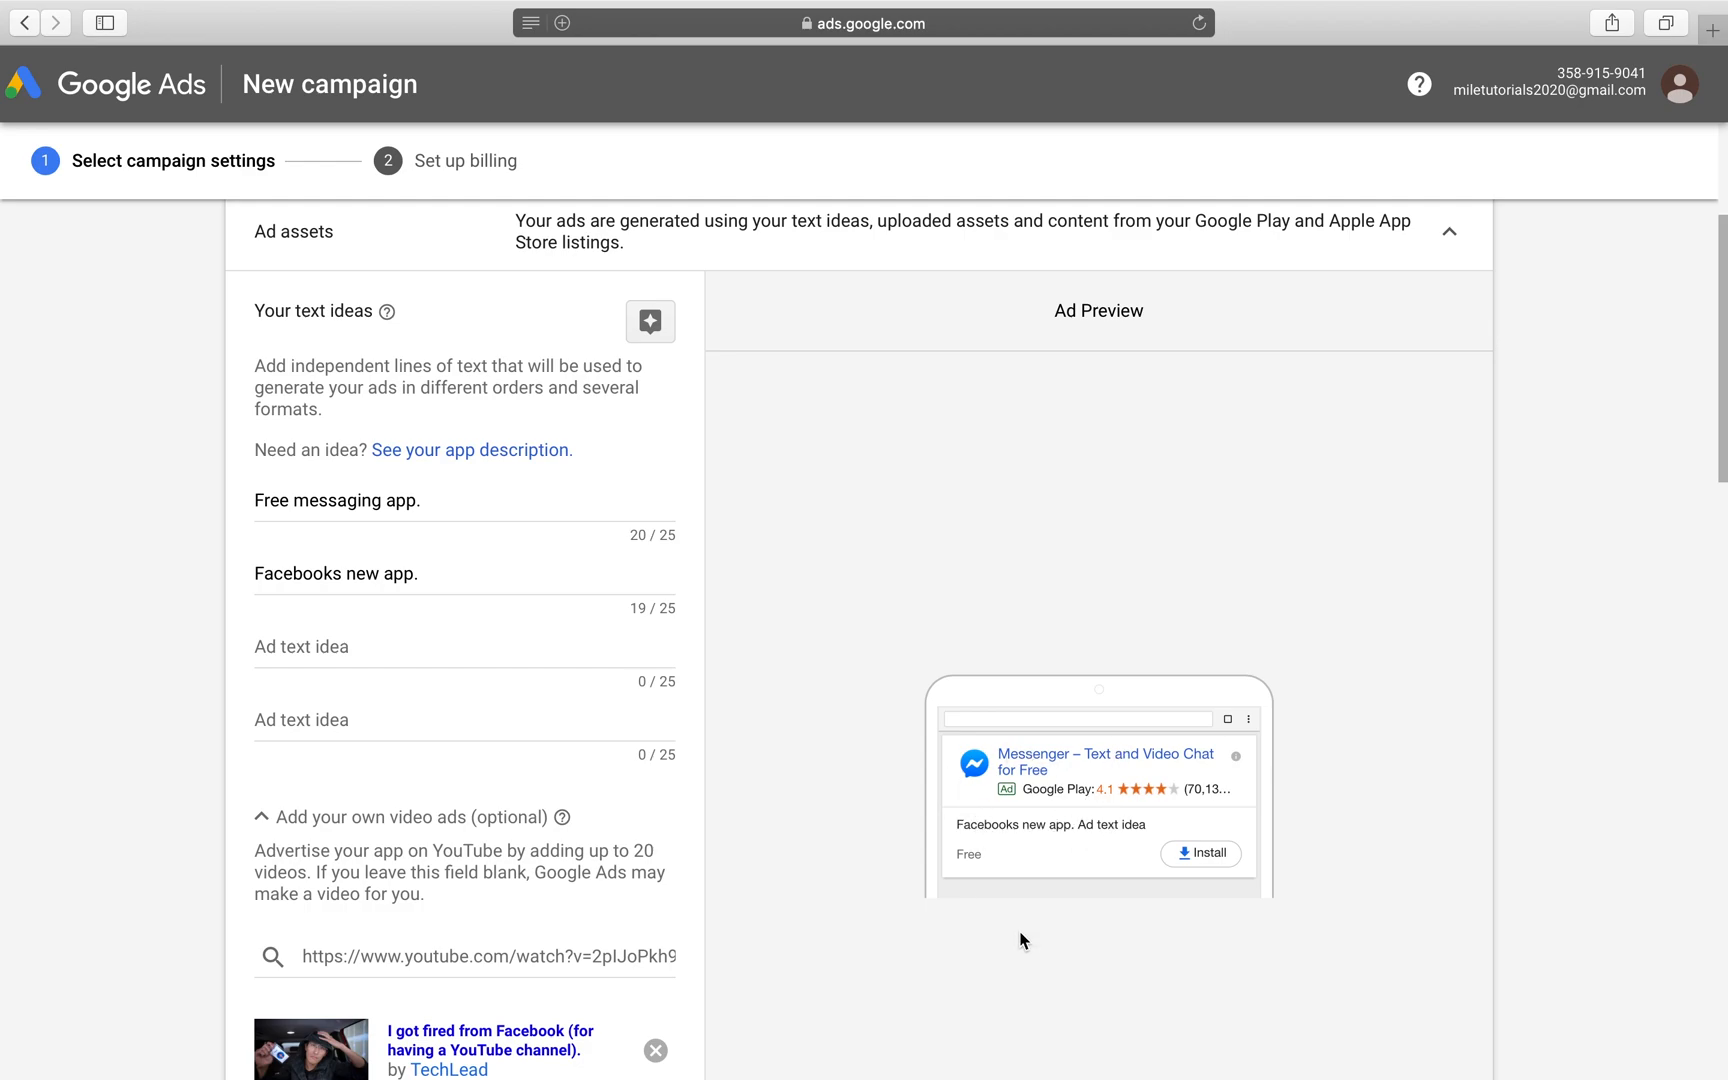
mouse_move(1275, 773)
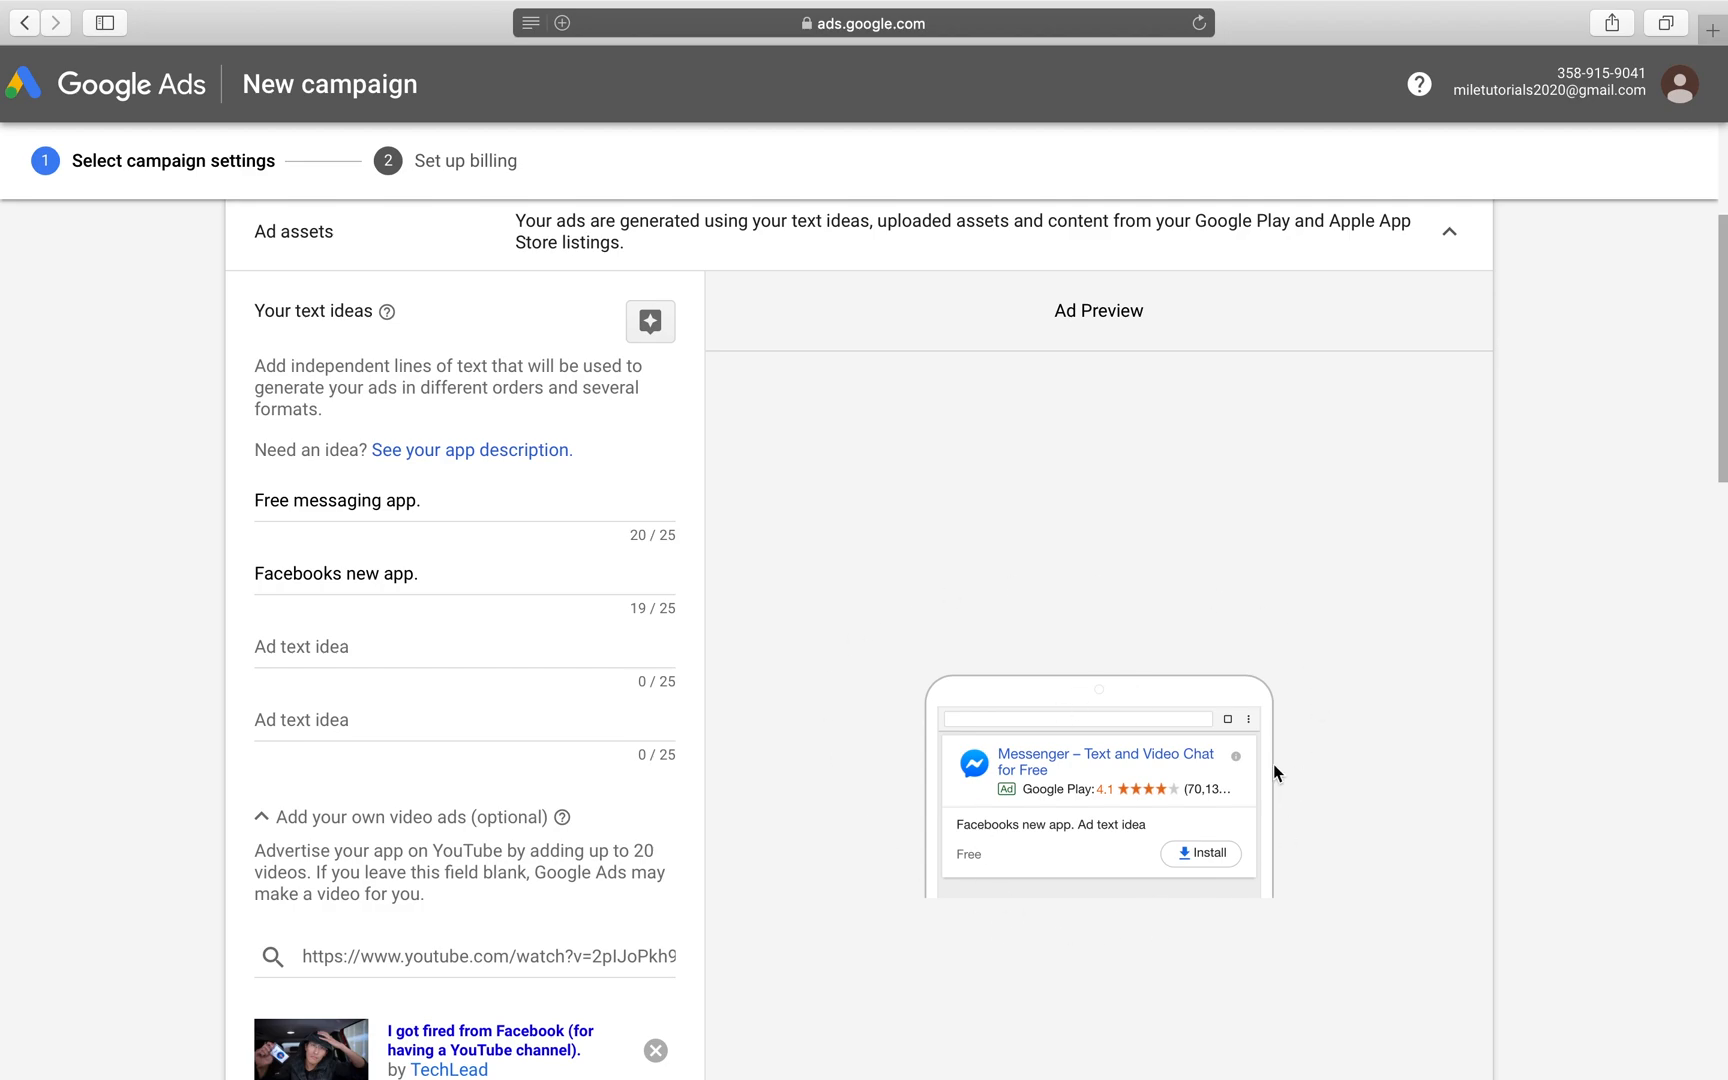
scroll("down", 3)
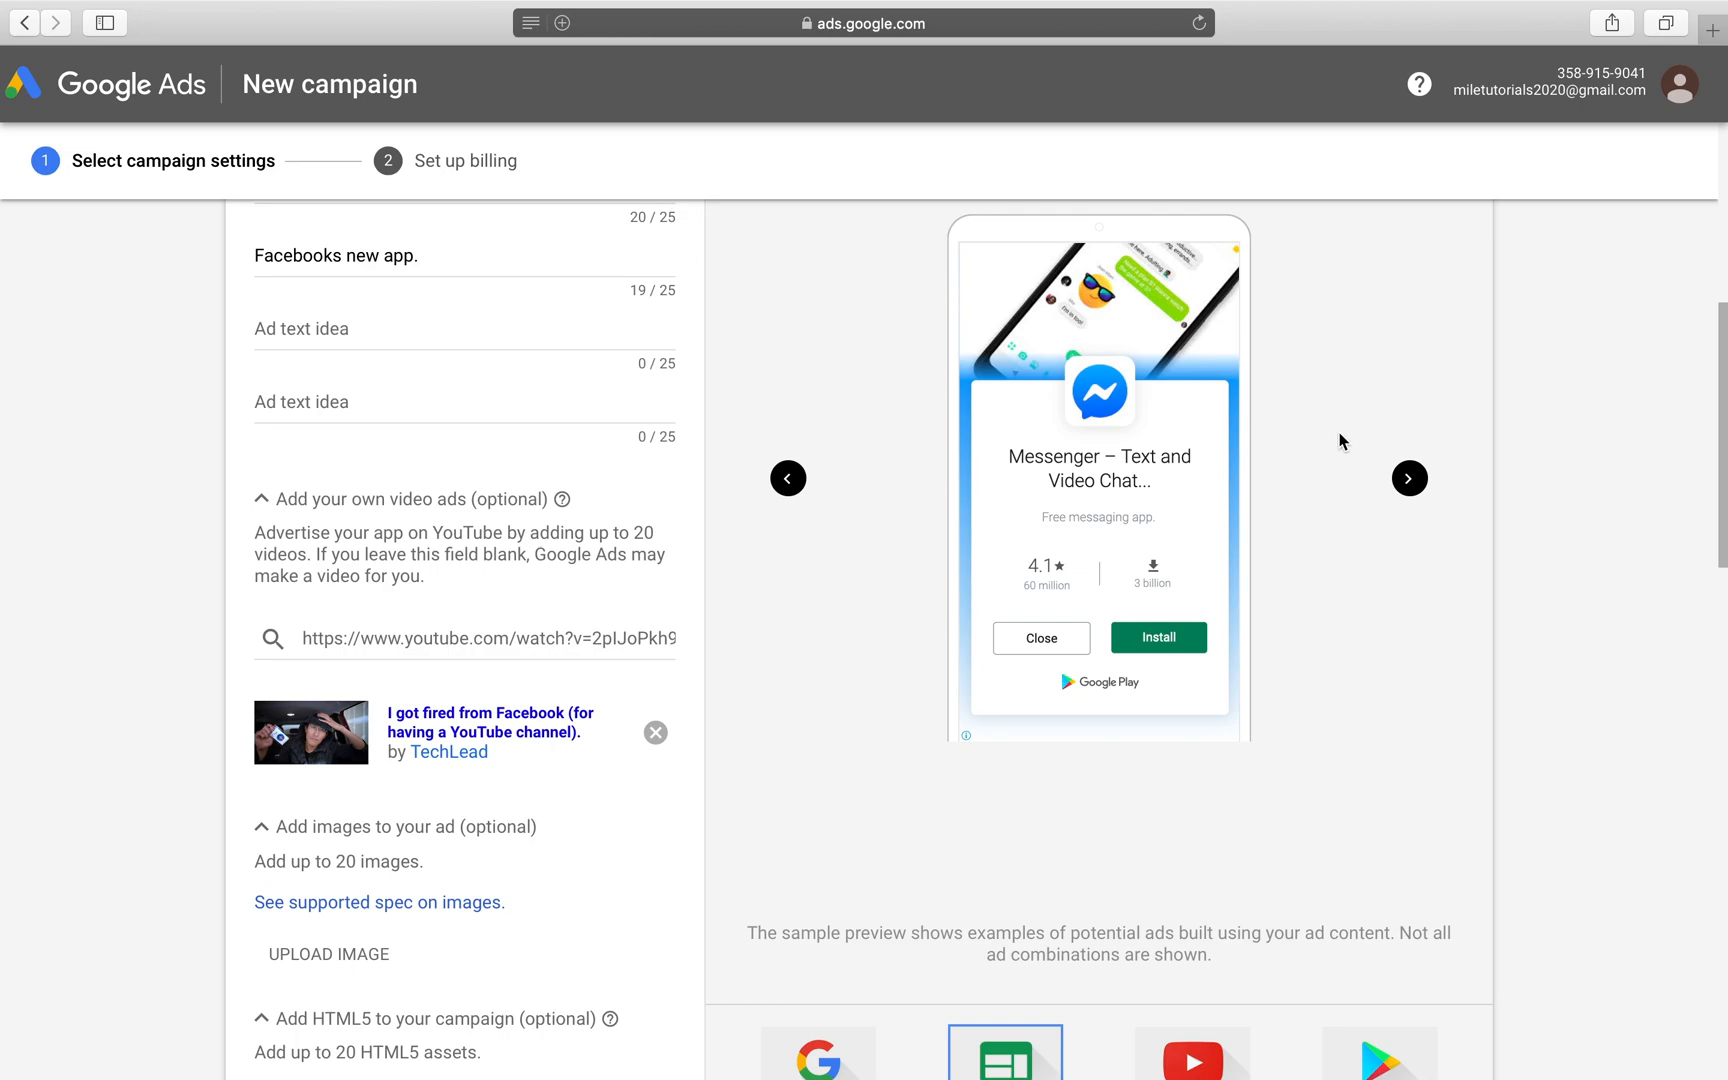
mouse_move(1188, 289)
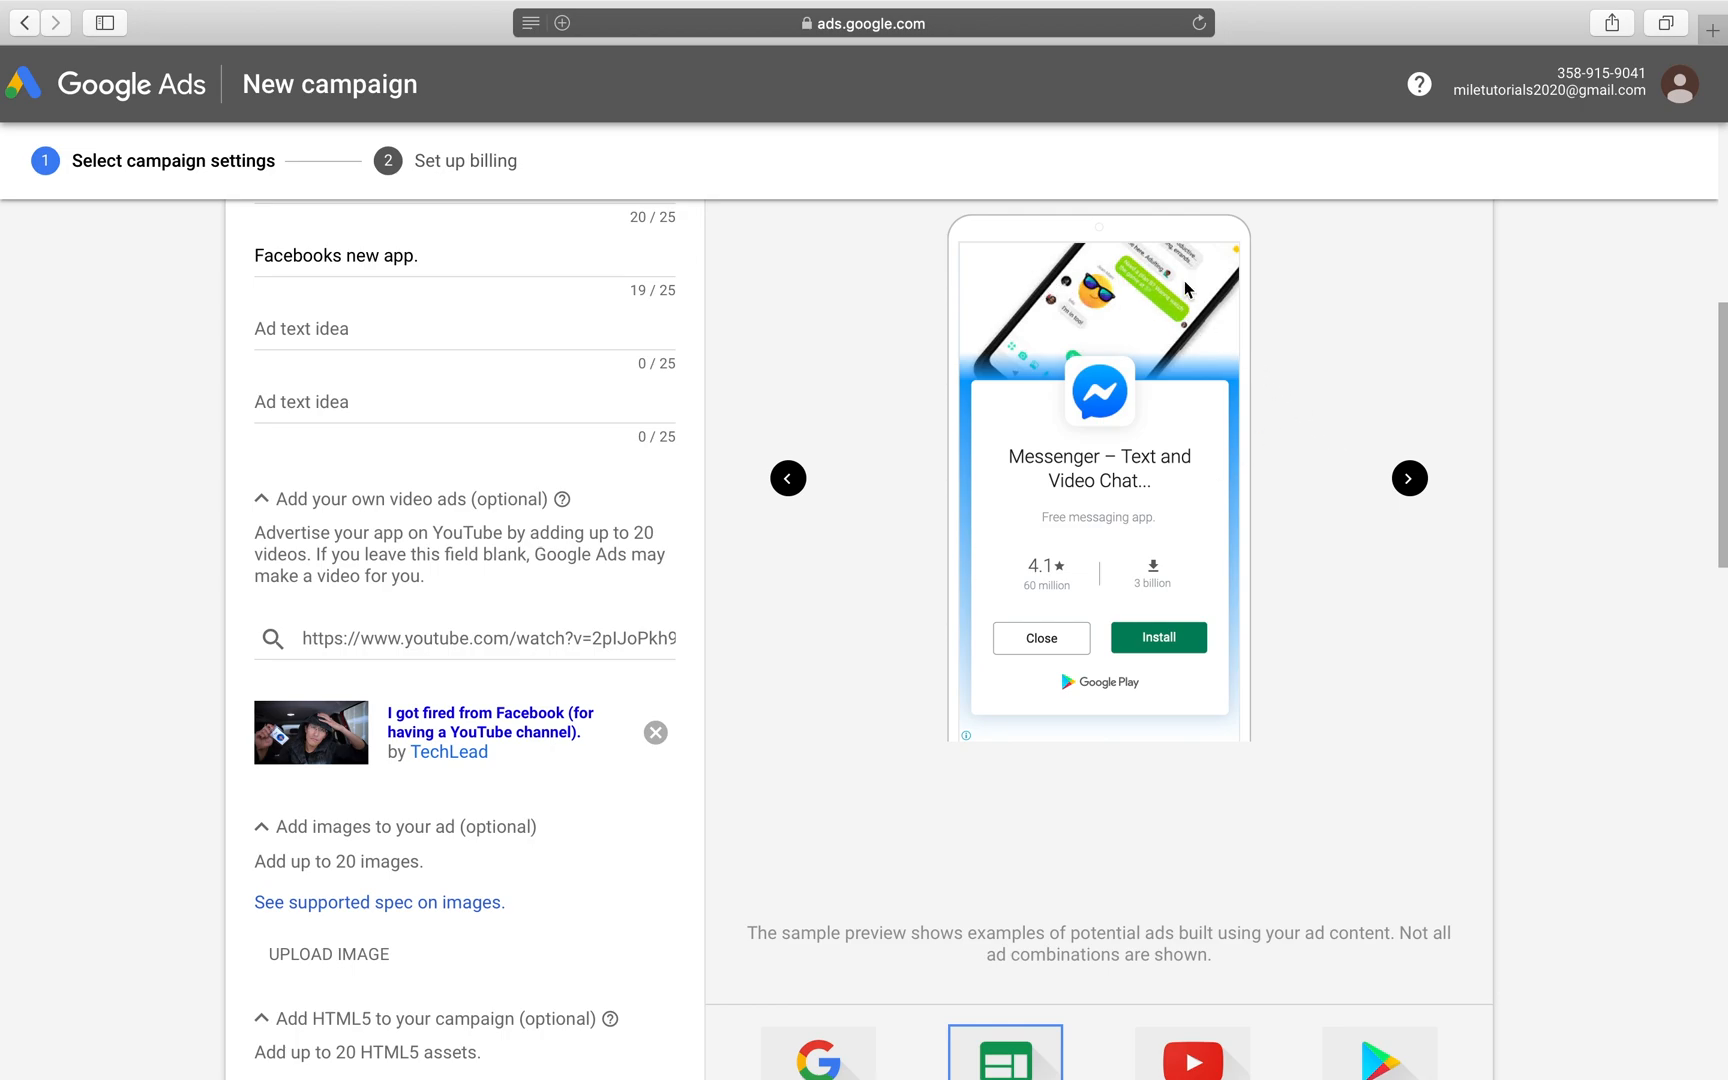
mouse_move(1056, 352)
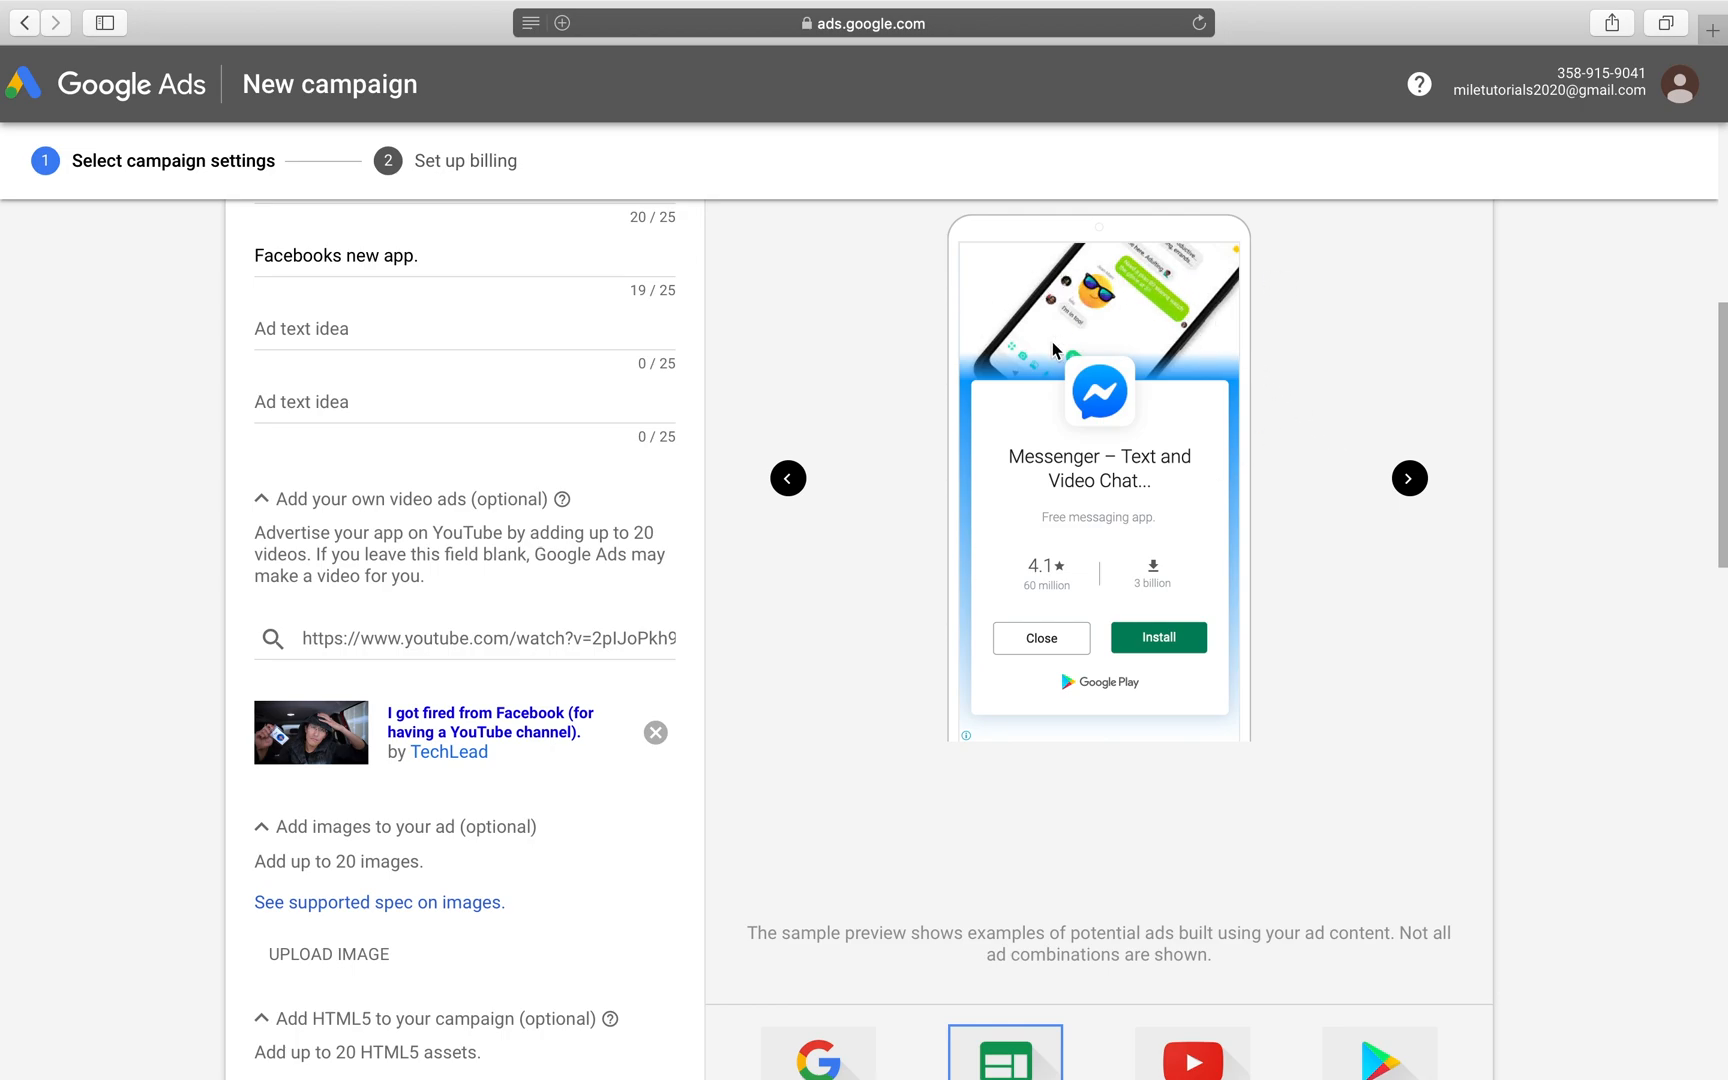
mouse_move(1045, 456)
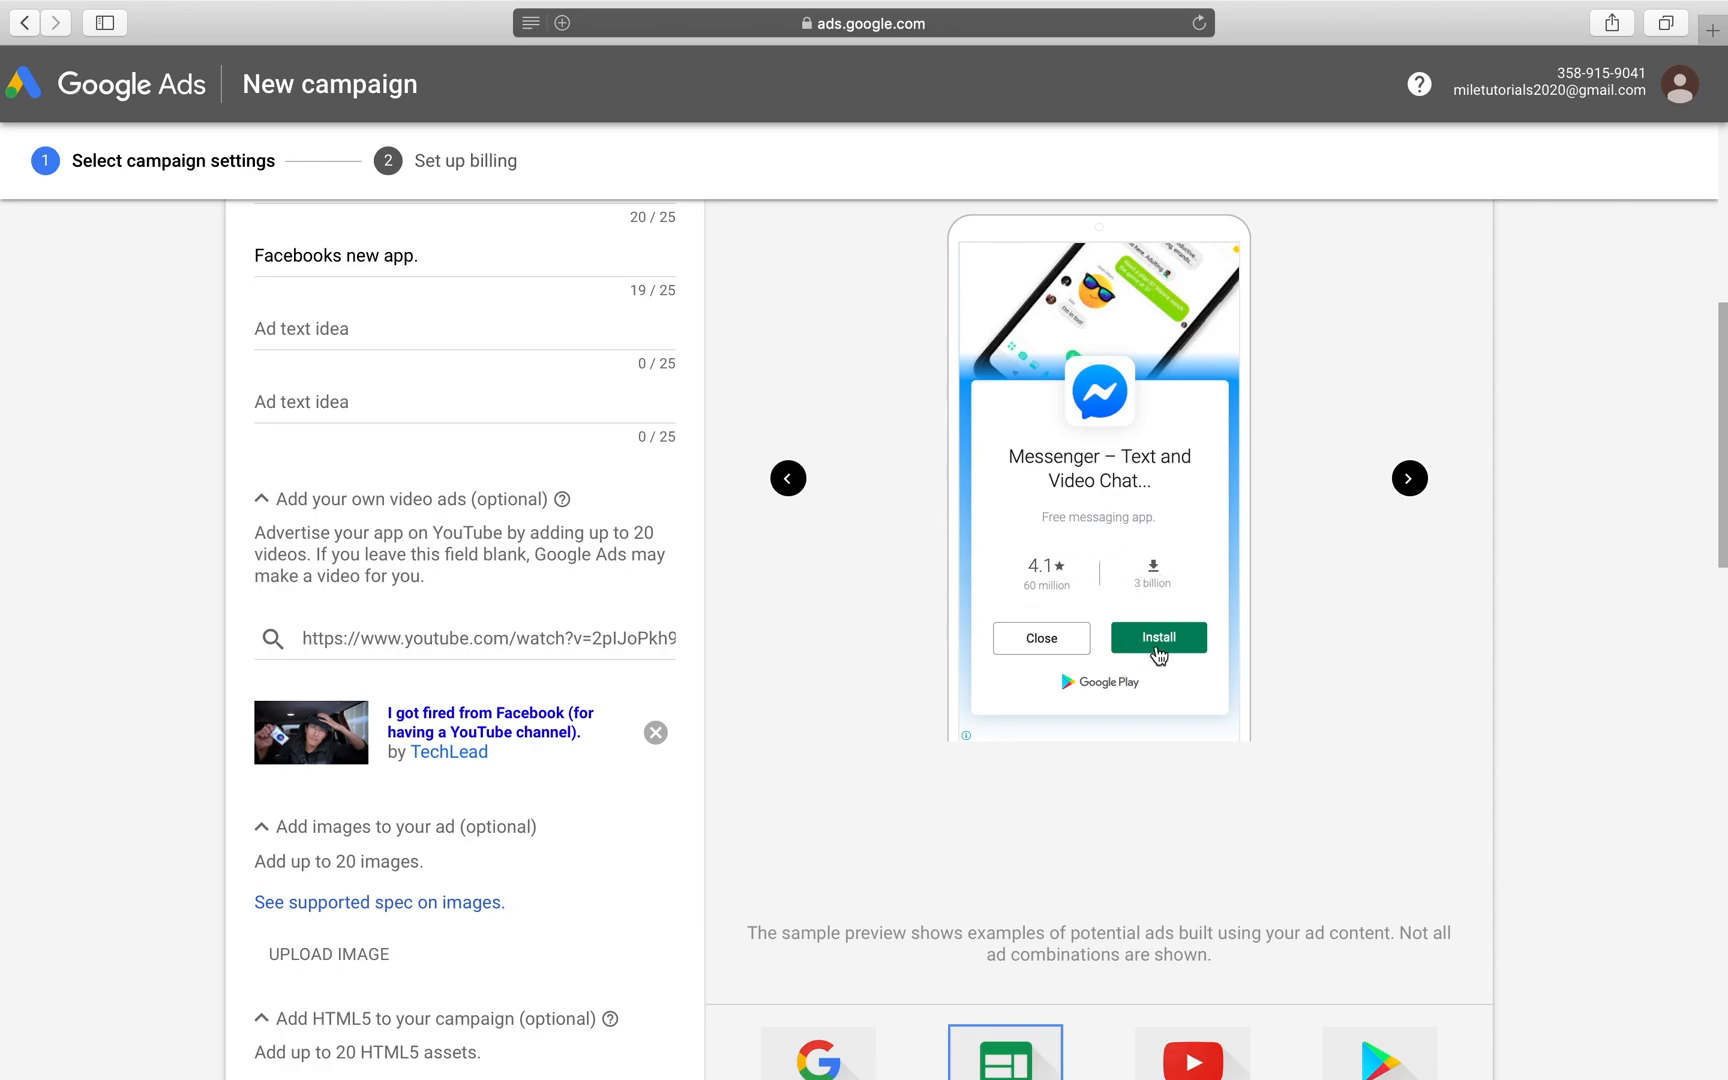
mouse_move(1394, 509)
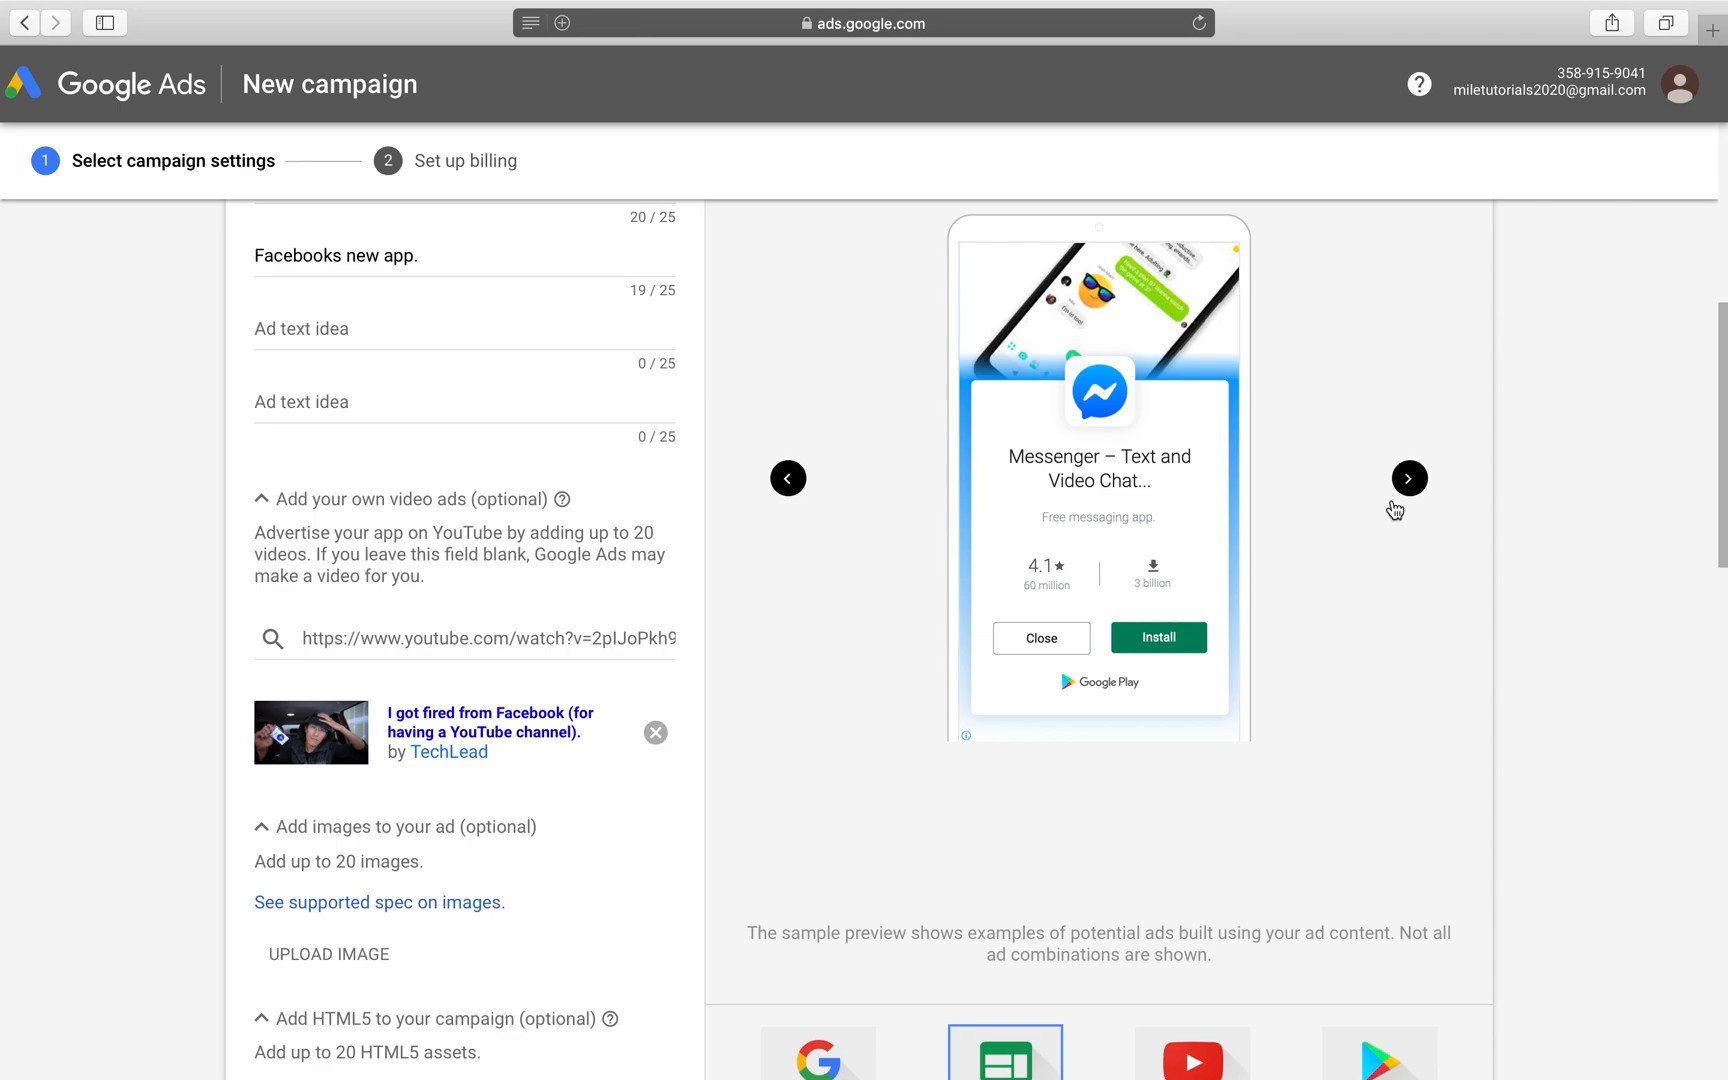
Step: Cycle through the Messenger sample ads in Ad Preview until the Play Store format shows
left_click(1410, 468)
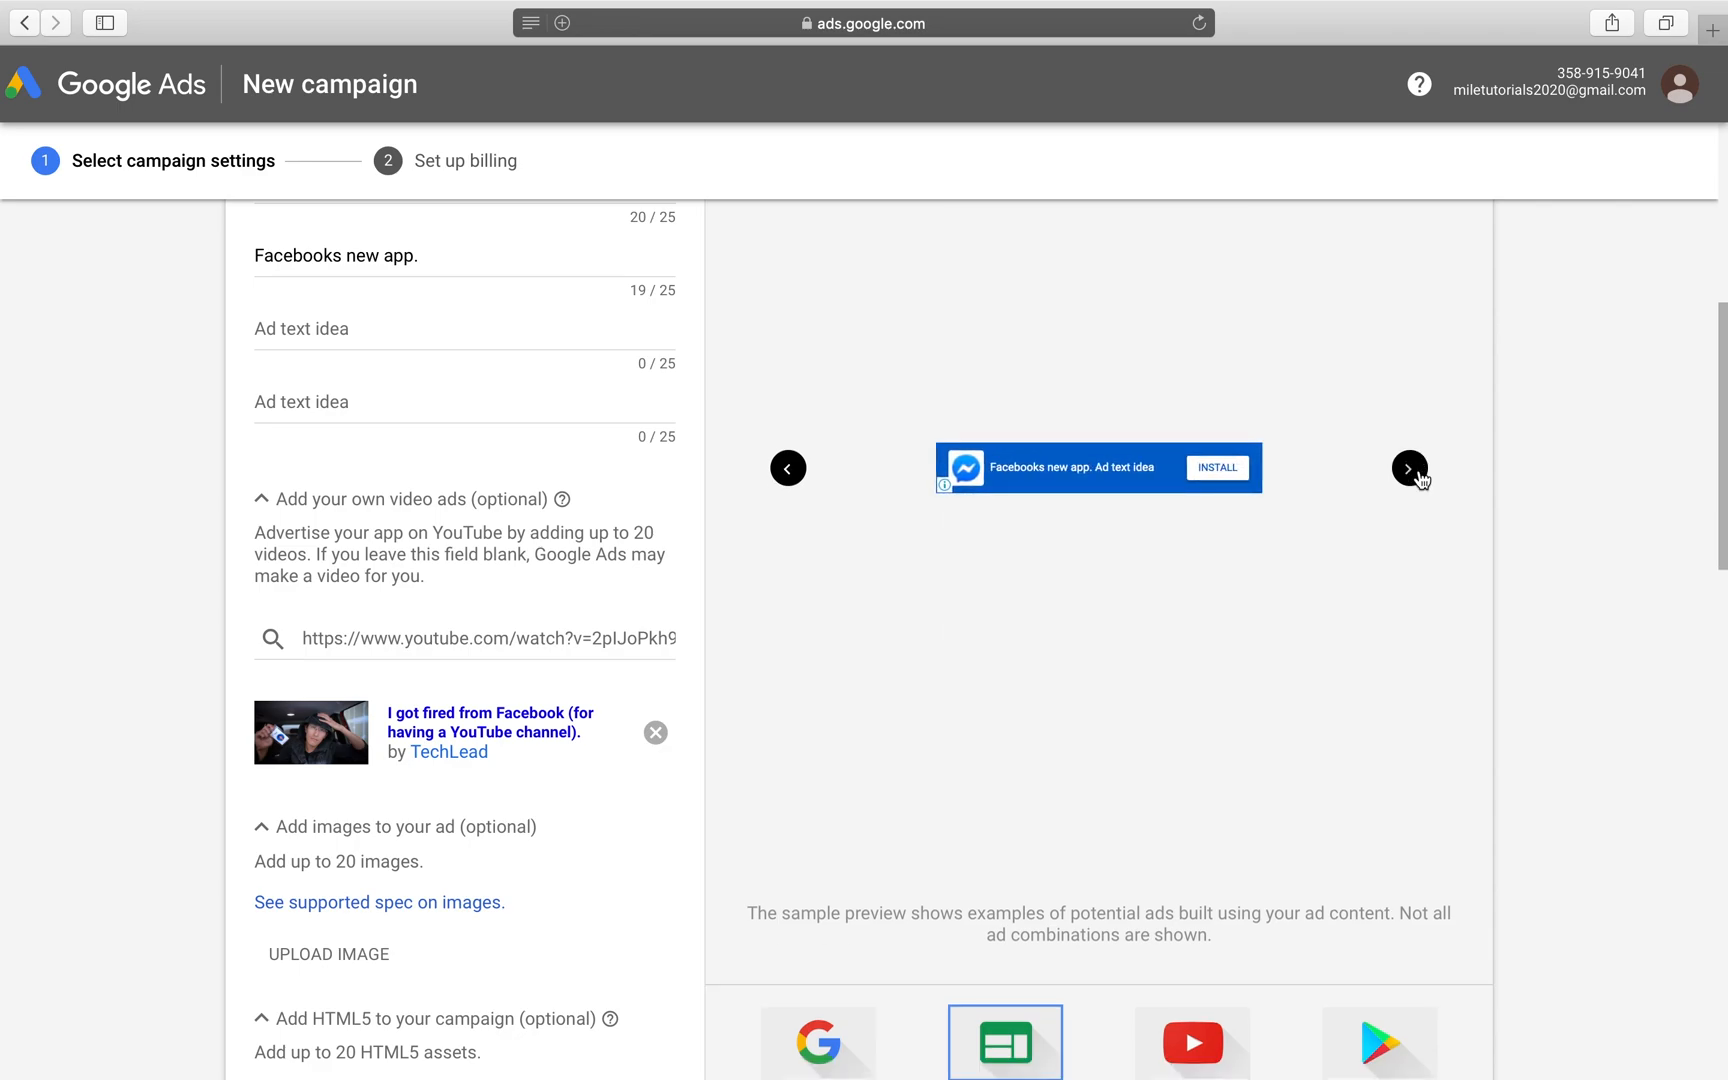
left_click(1408, 467)
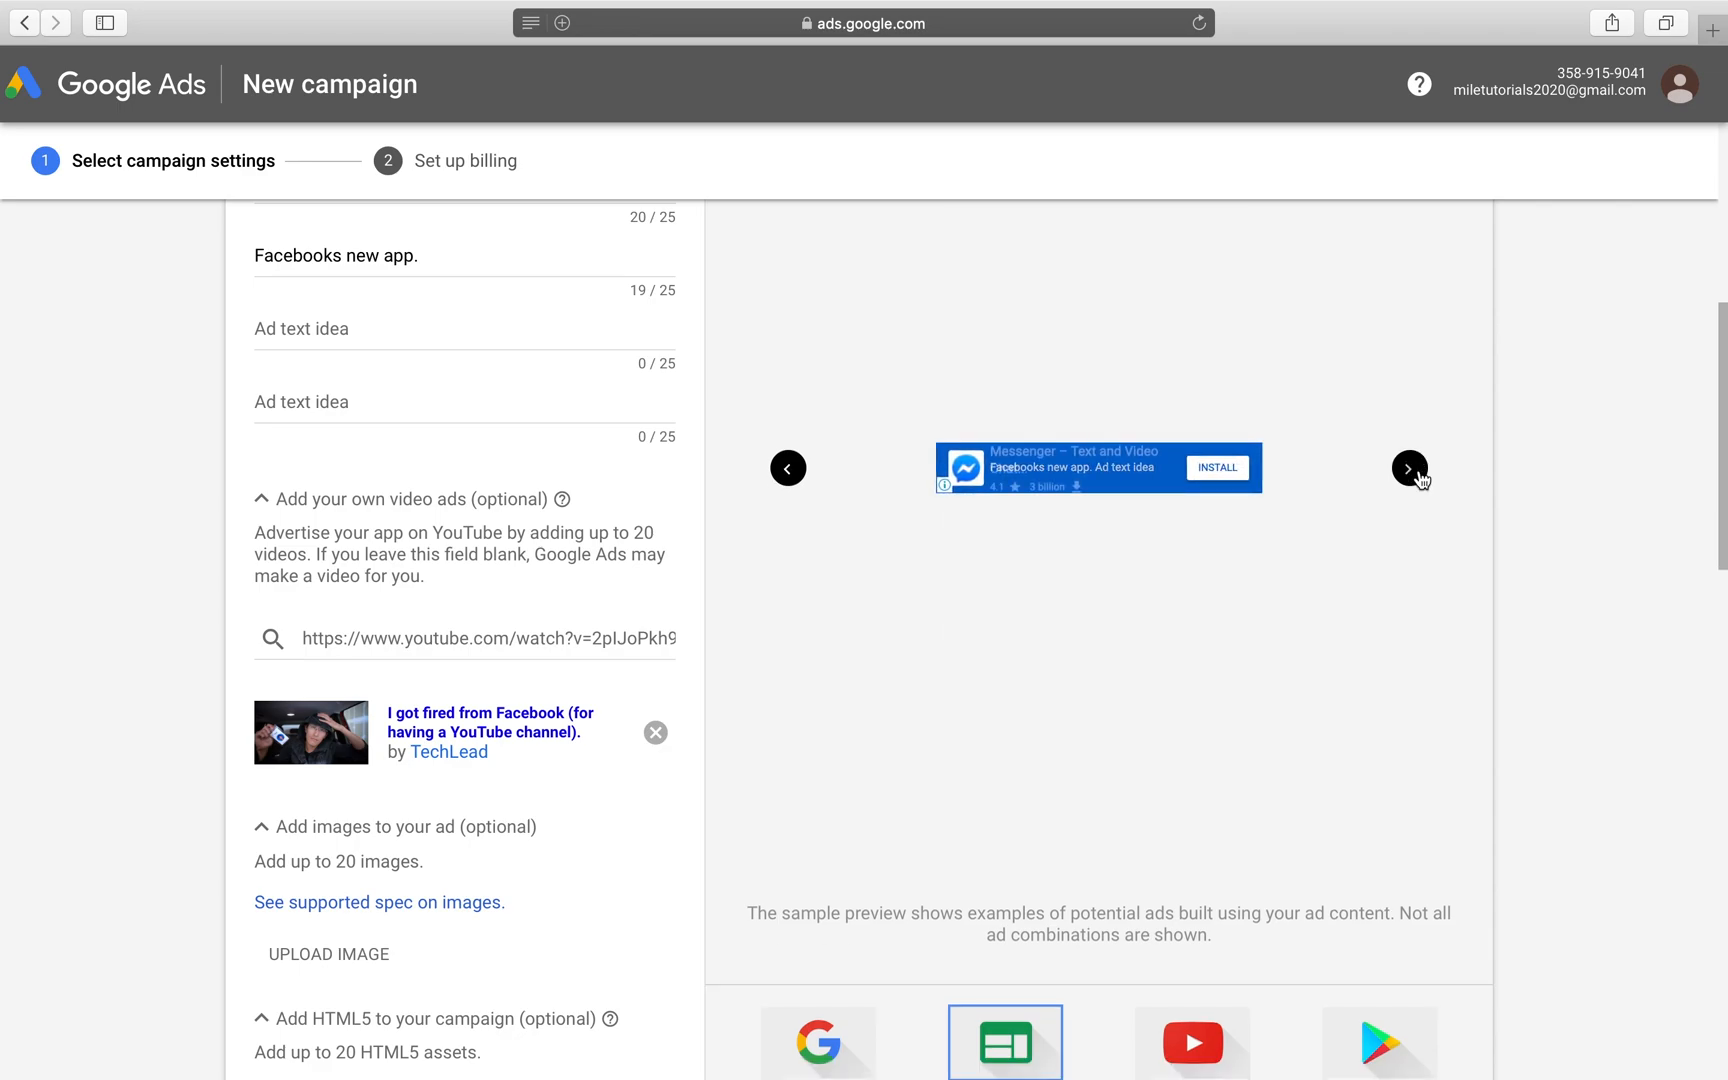
left_click(1410, 467)
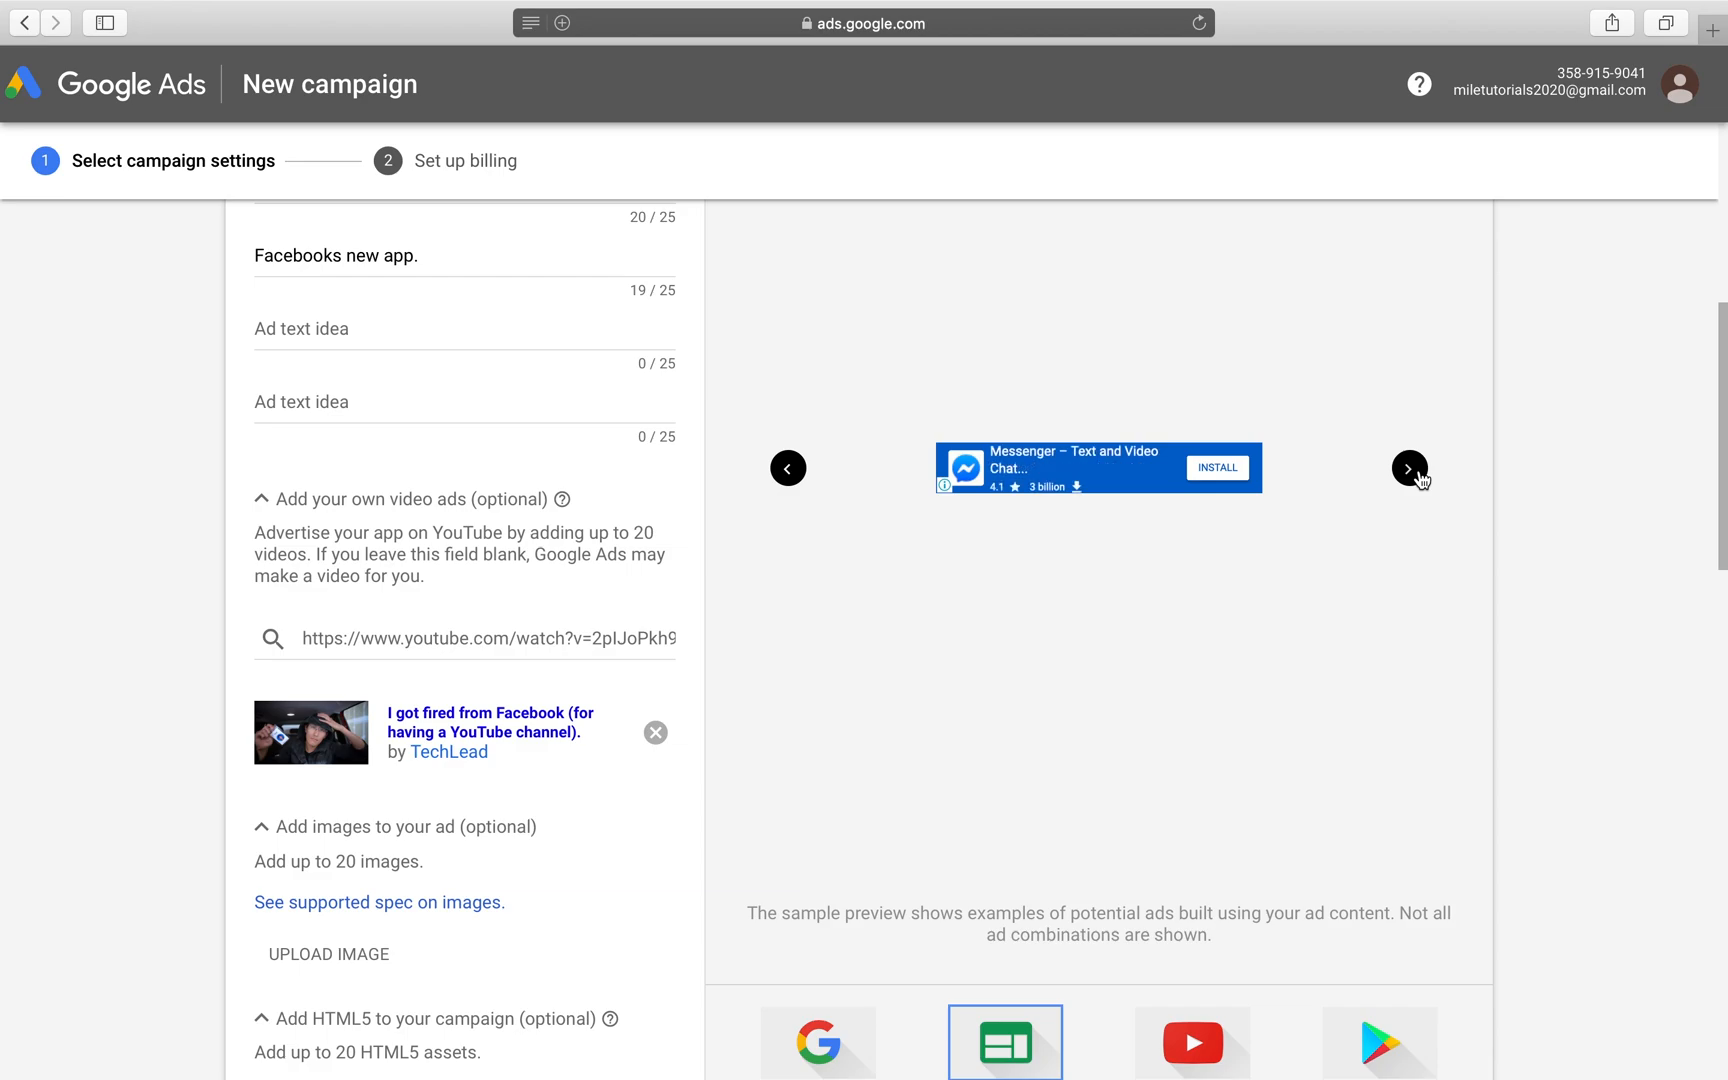
left_click(1410, 477)
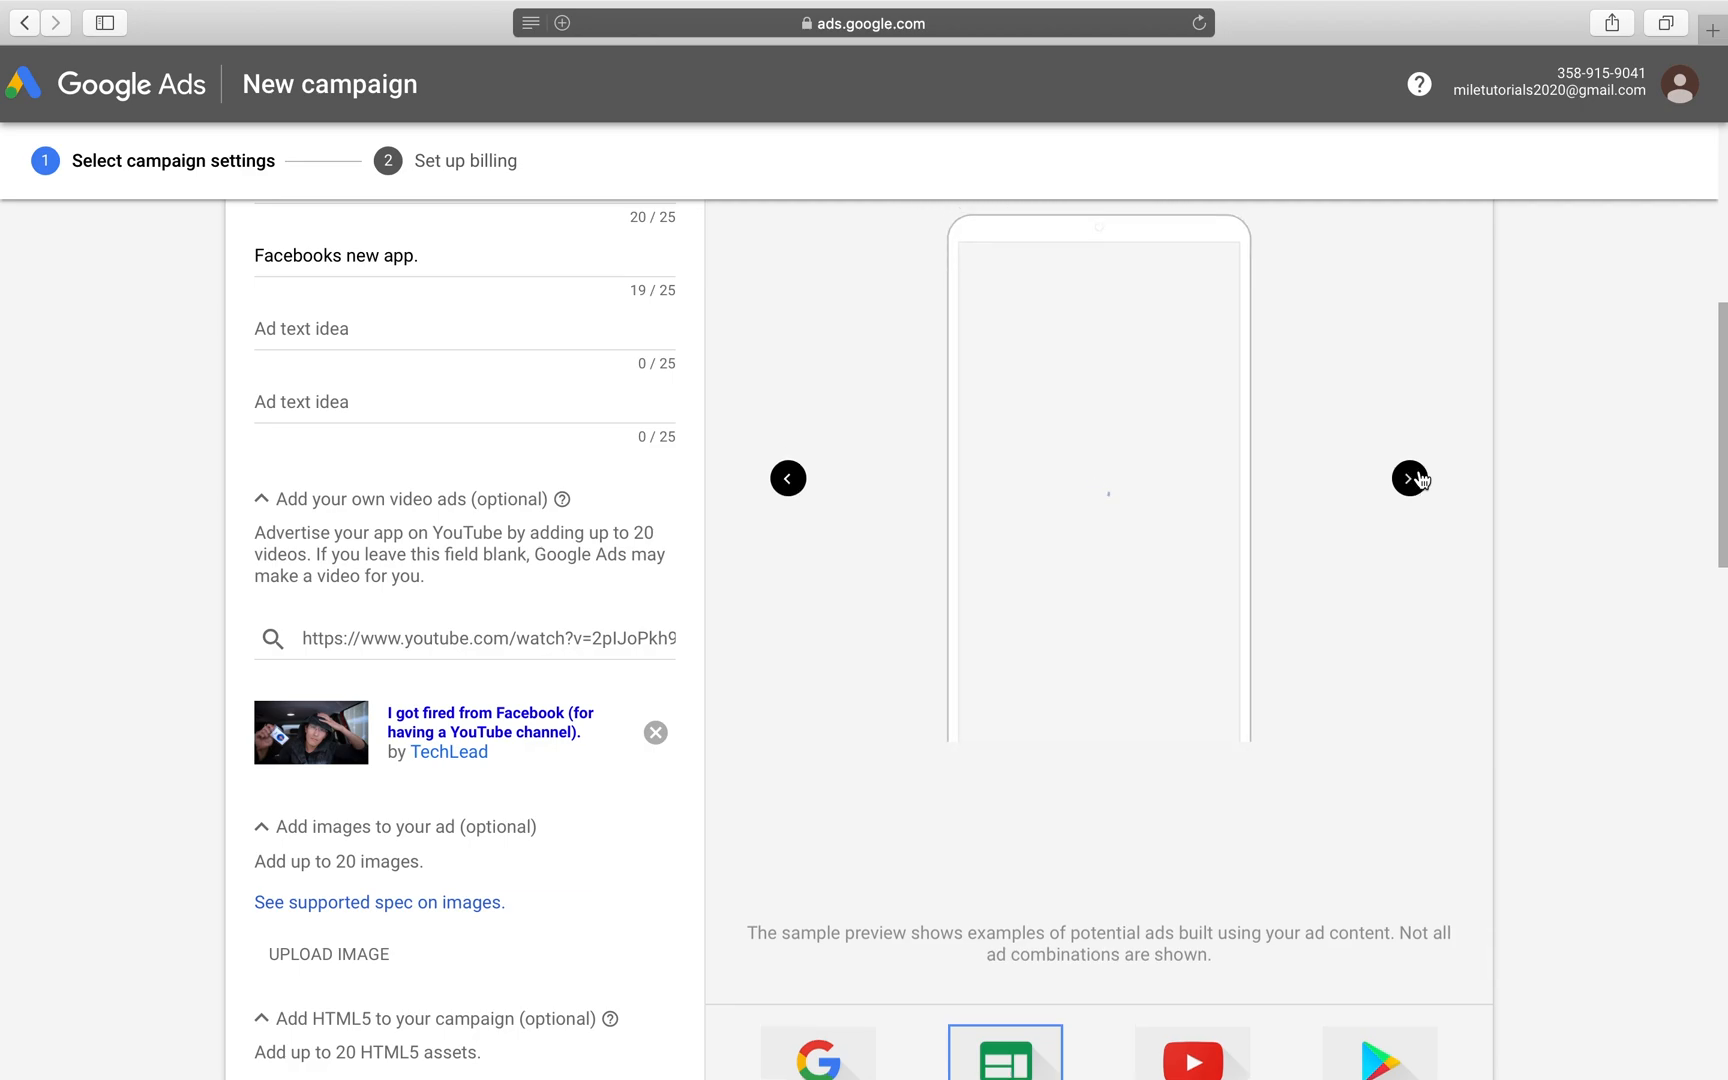
left_click(1411, 478)
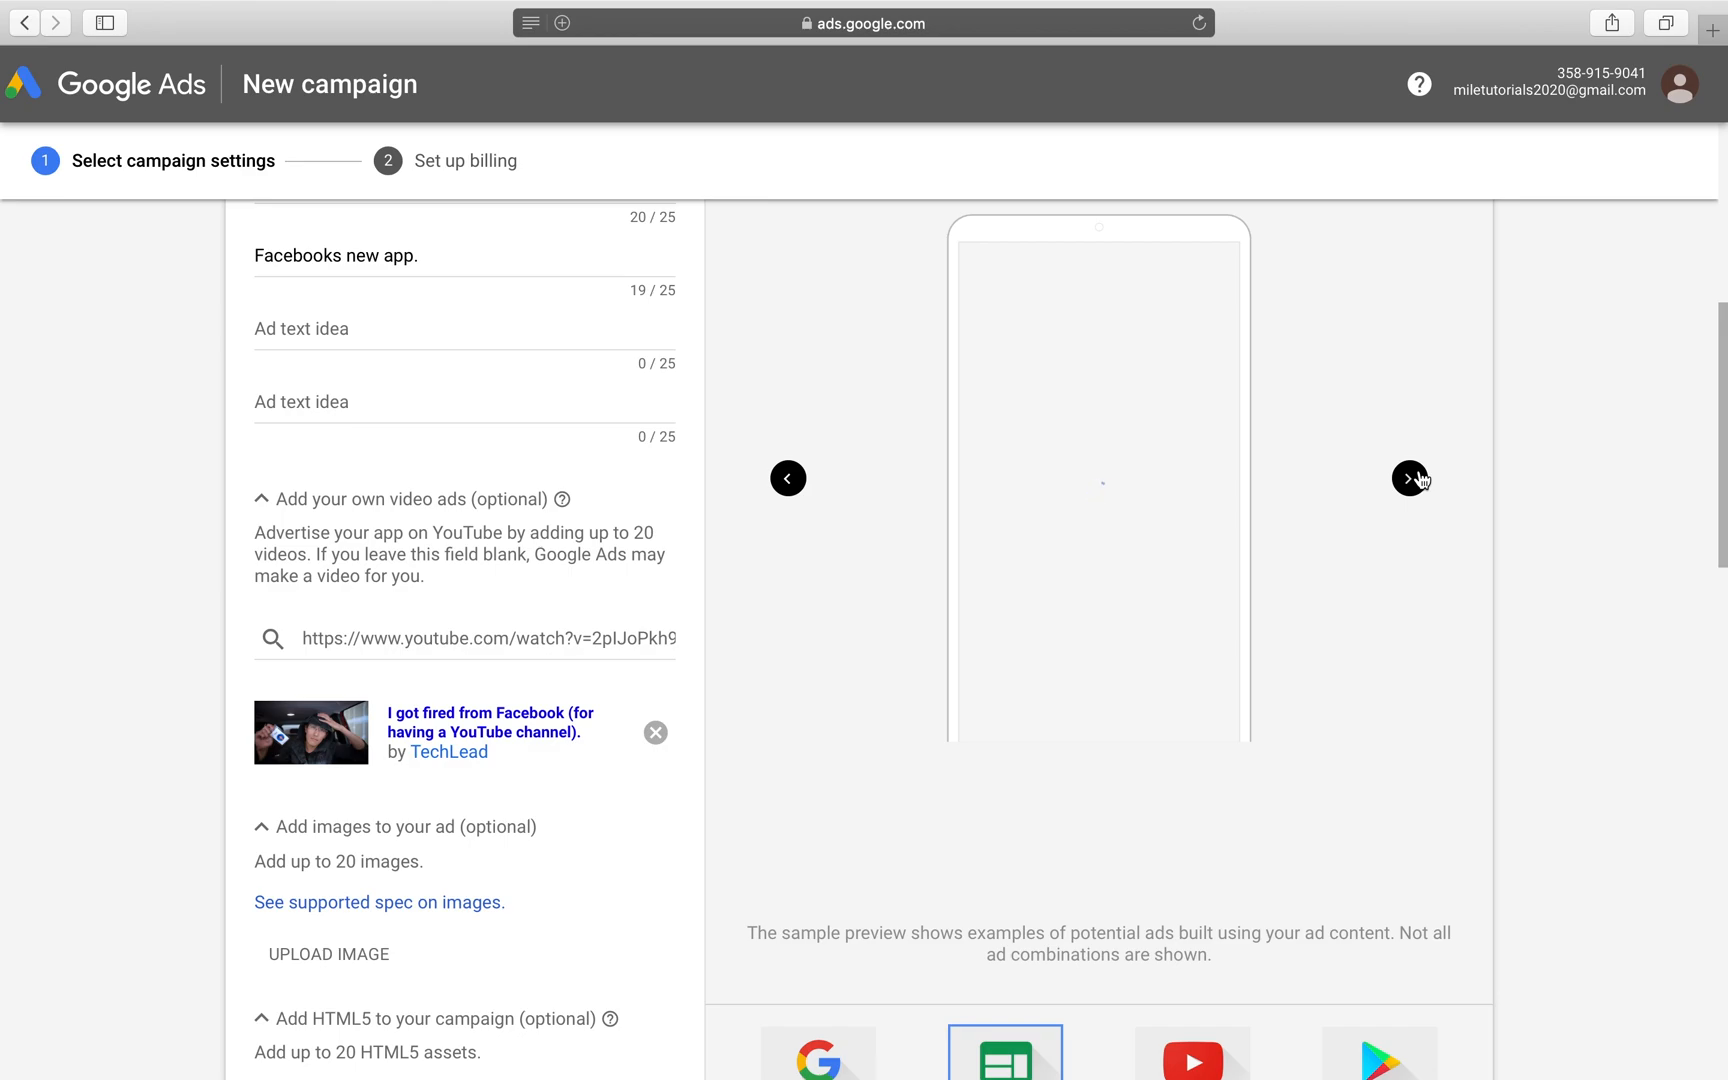
left_click(1412, 478)
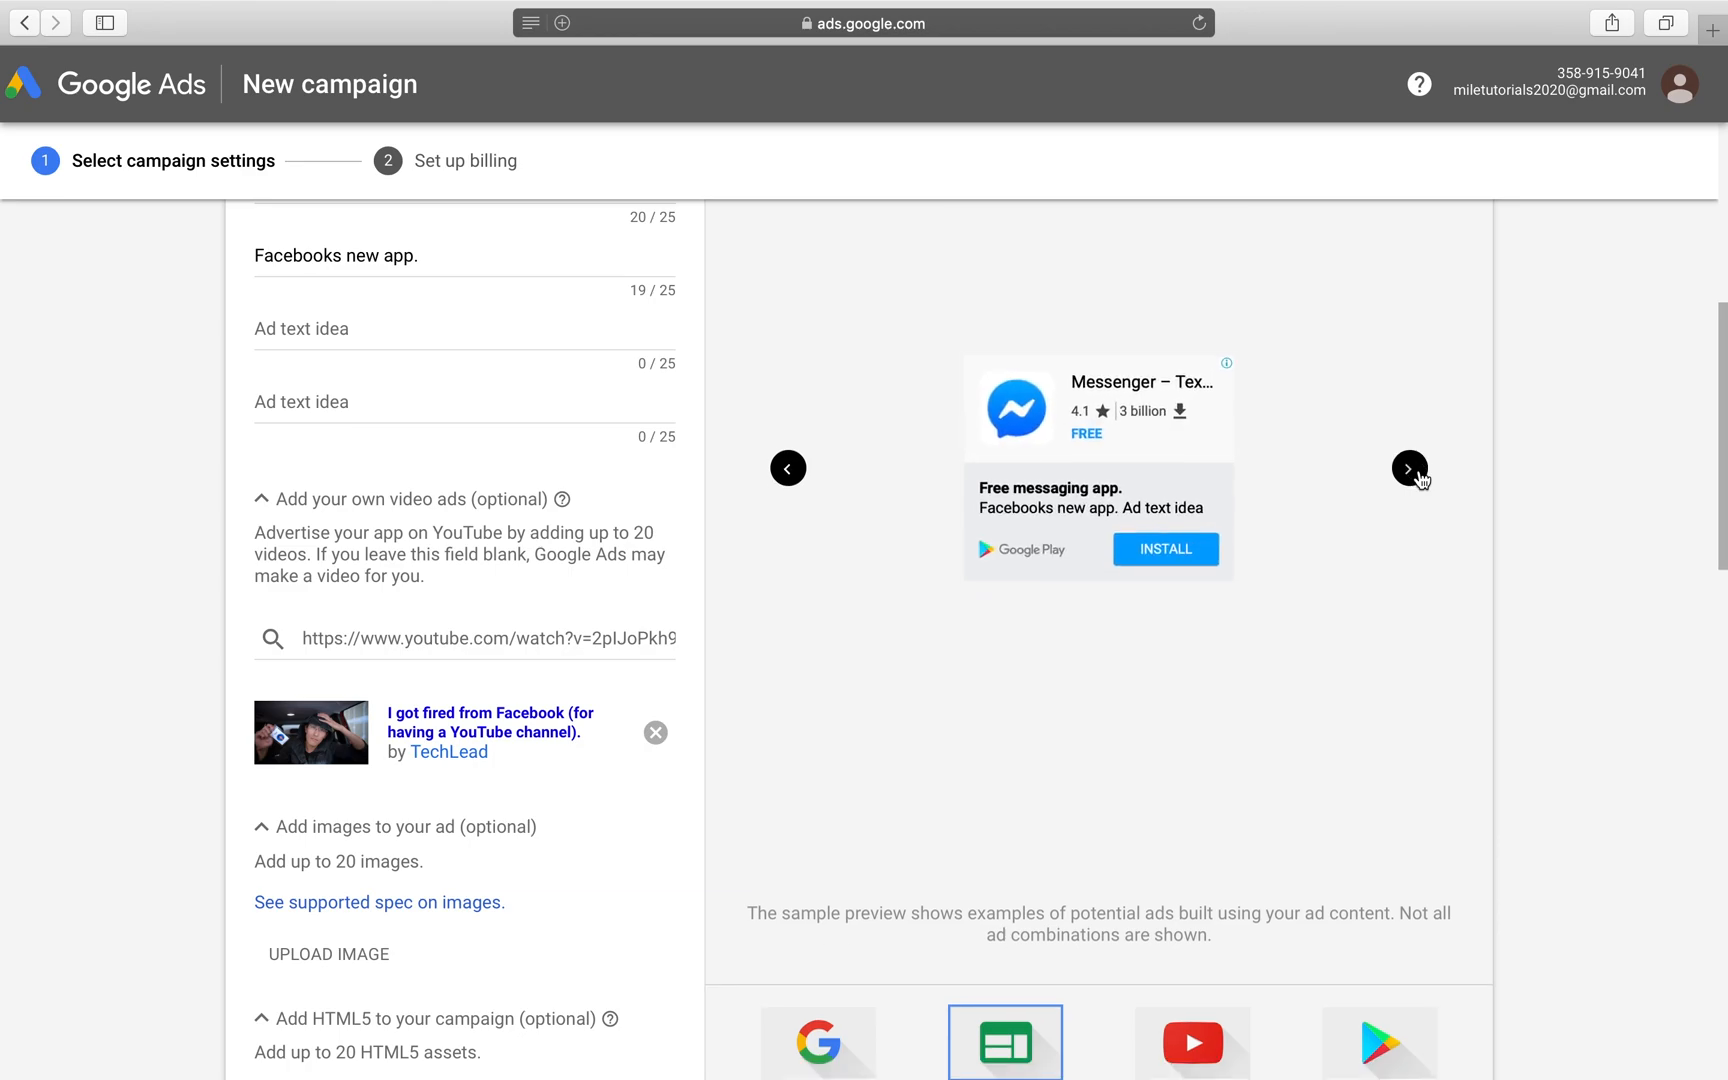
left_click(1191, 911)
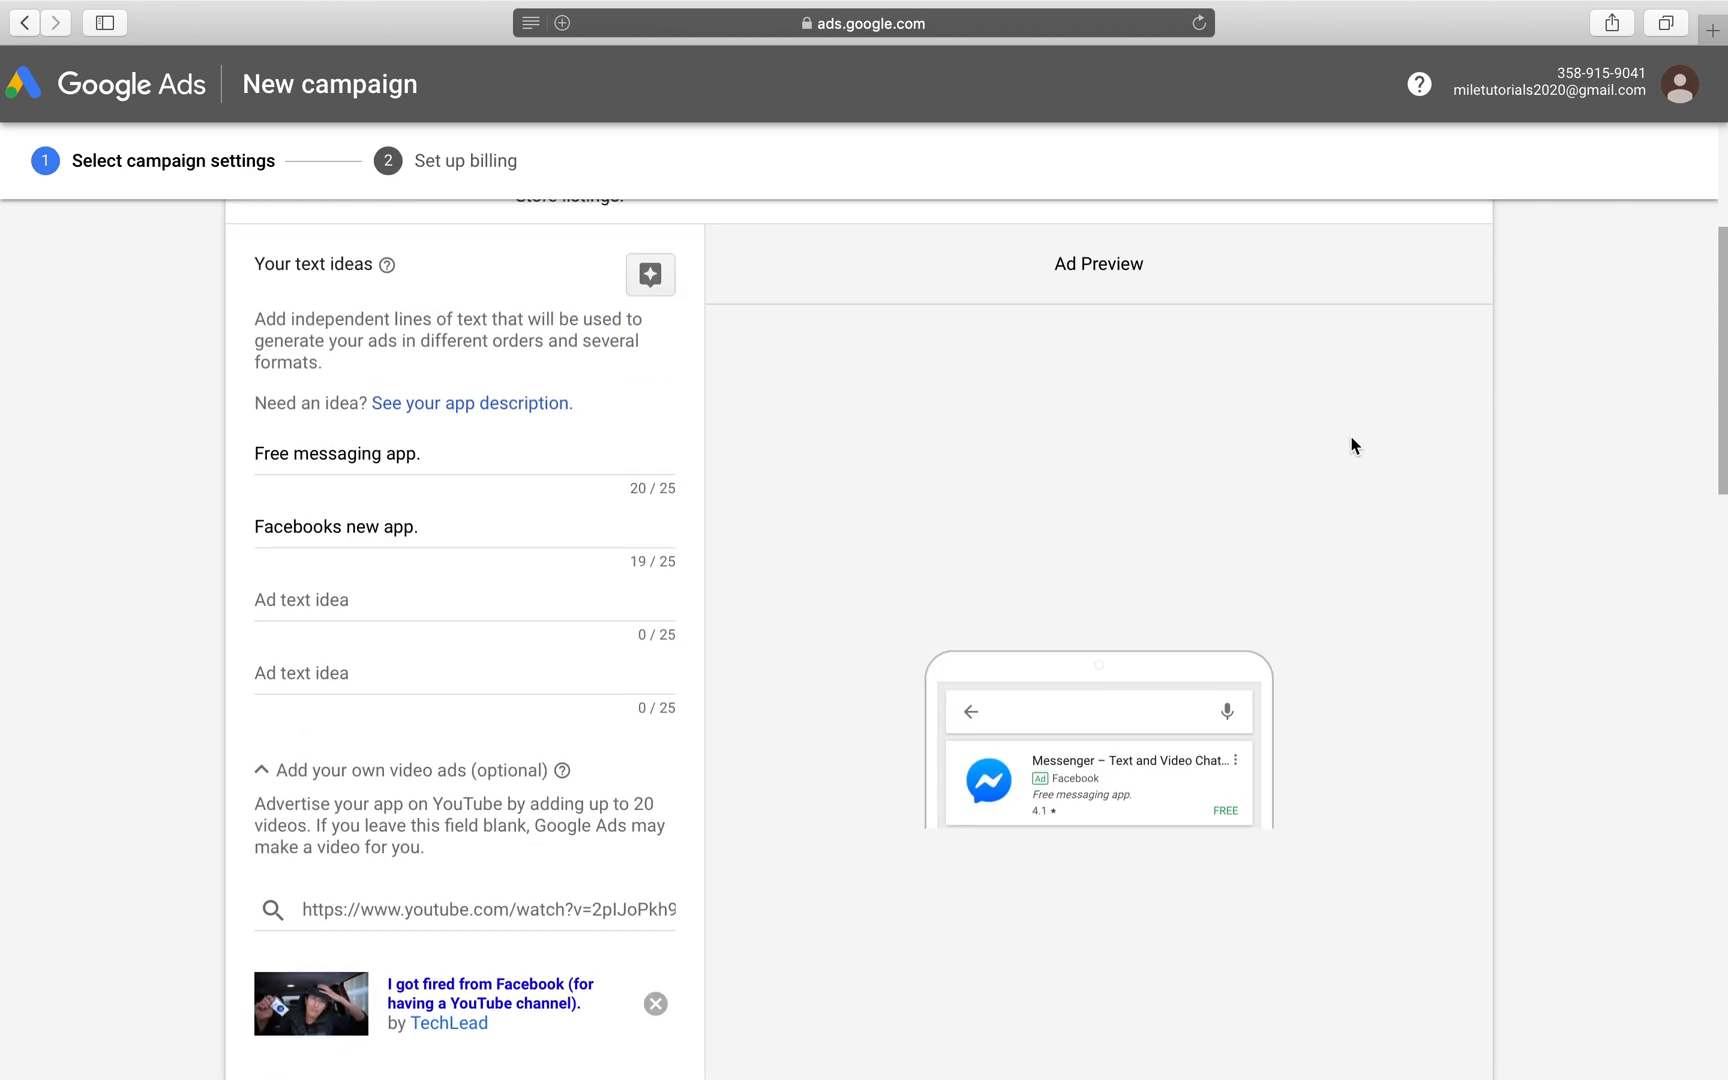
mouse_move(908, 395)
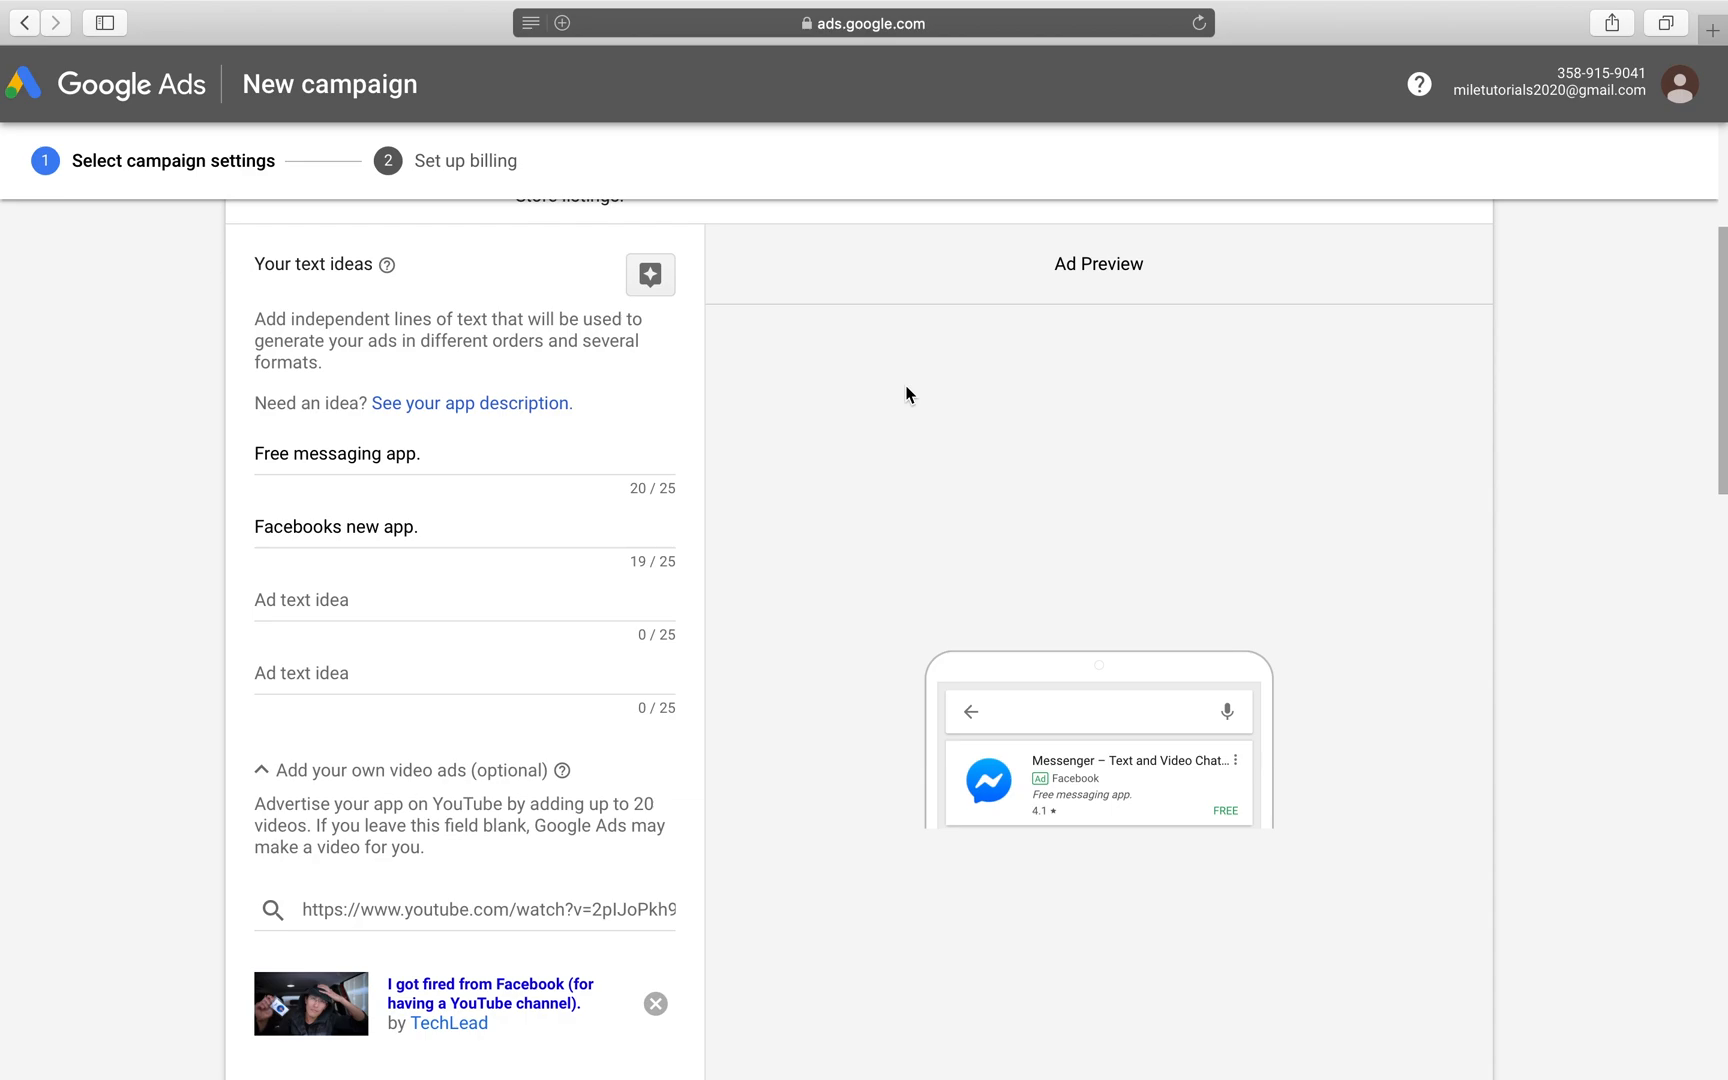
mouse_move(942, 364)
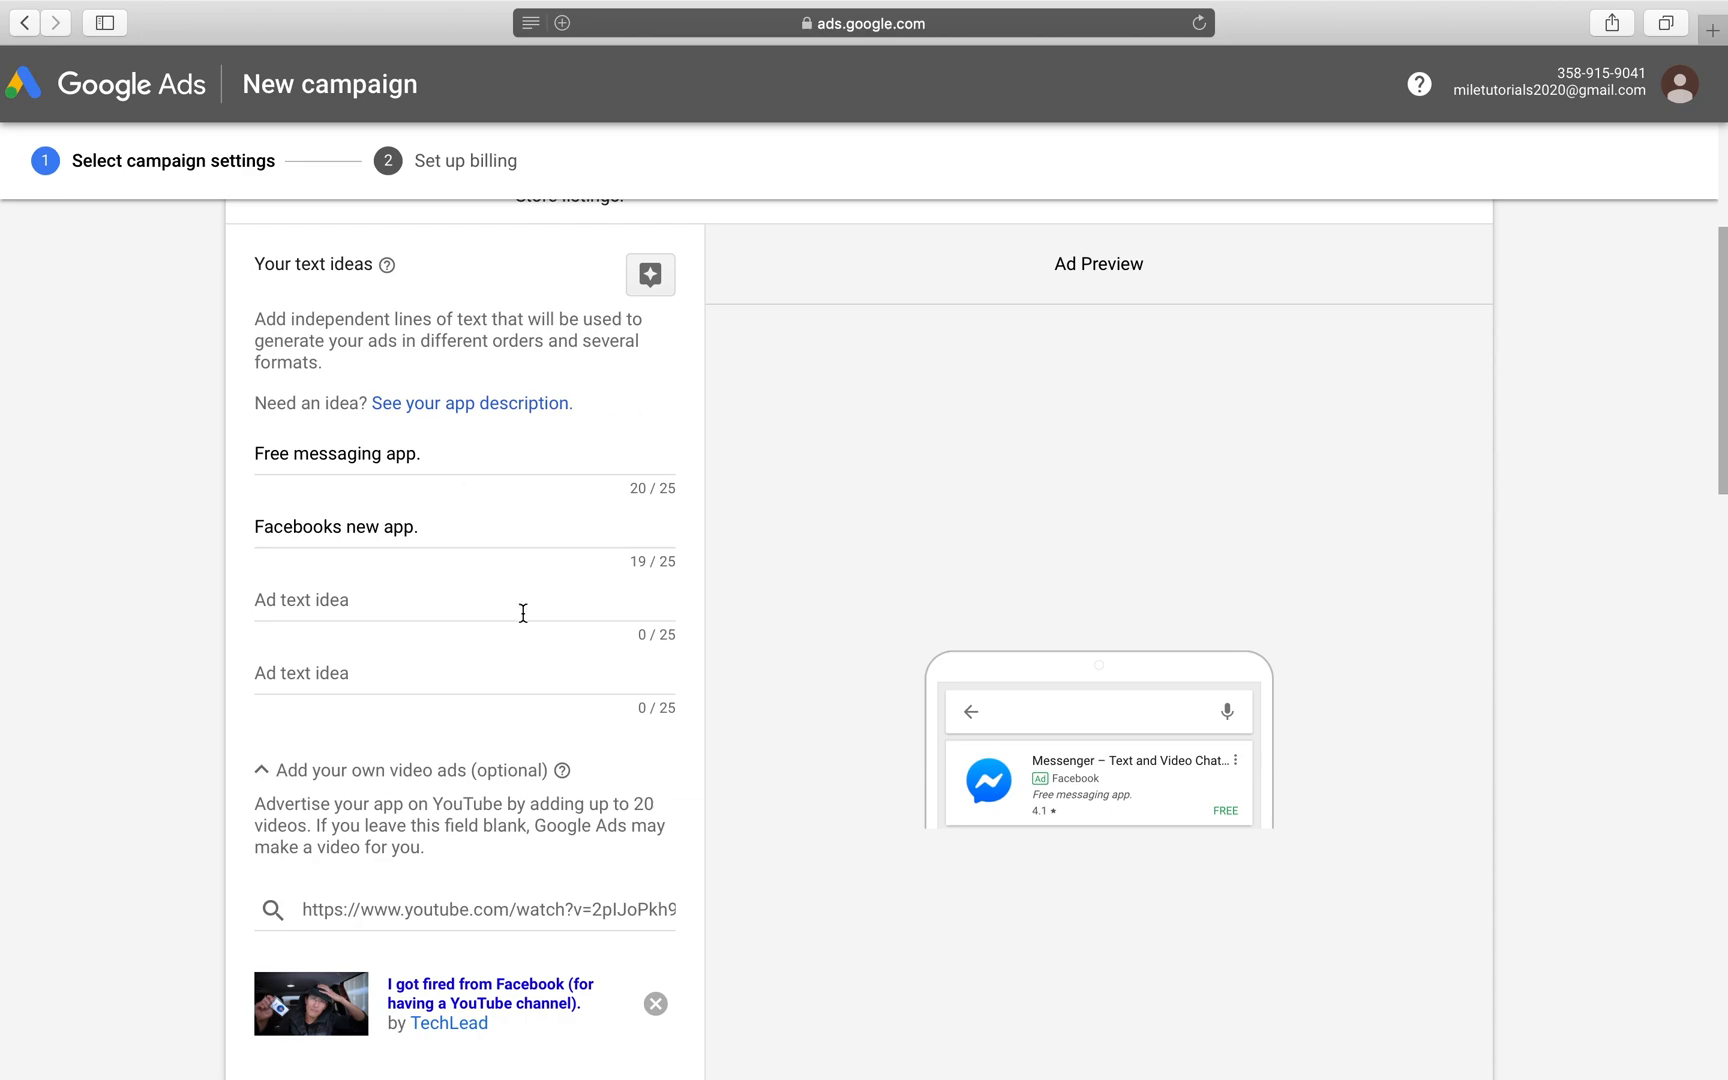
scroll("down", 3)
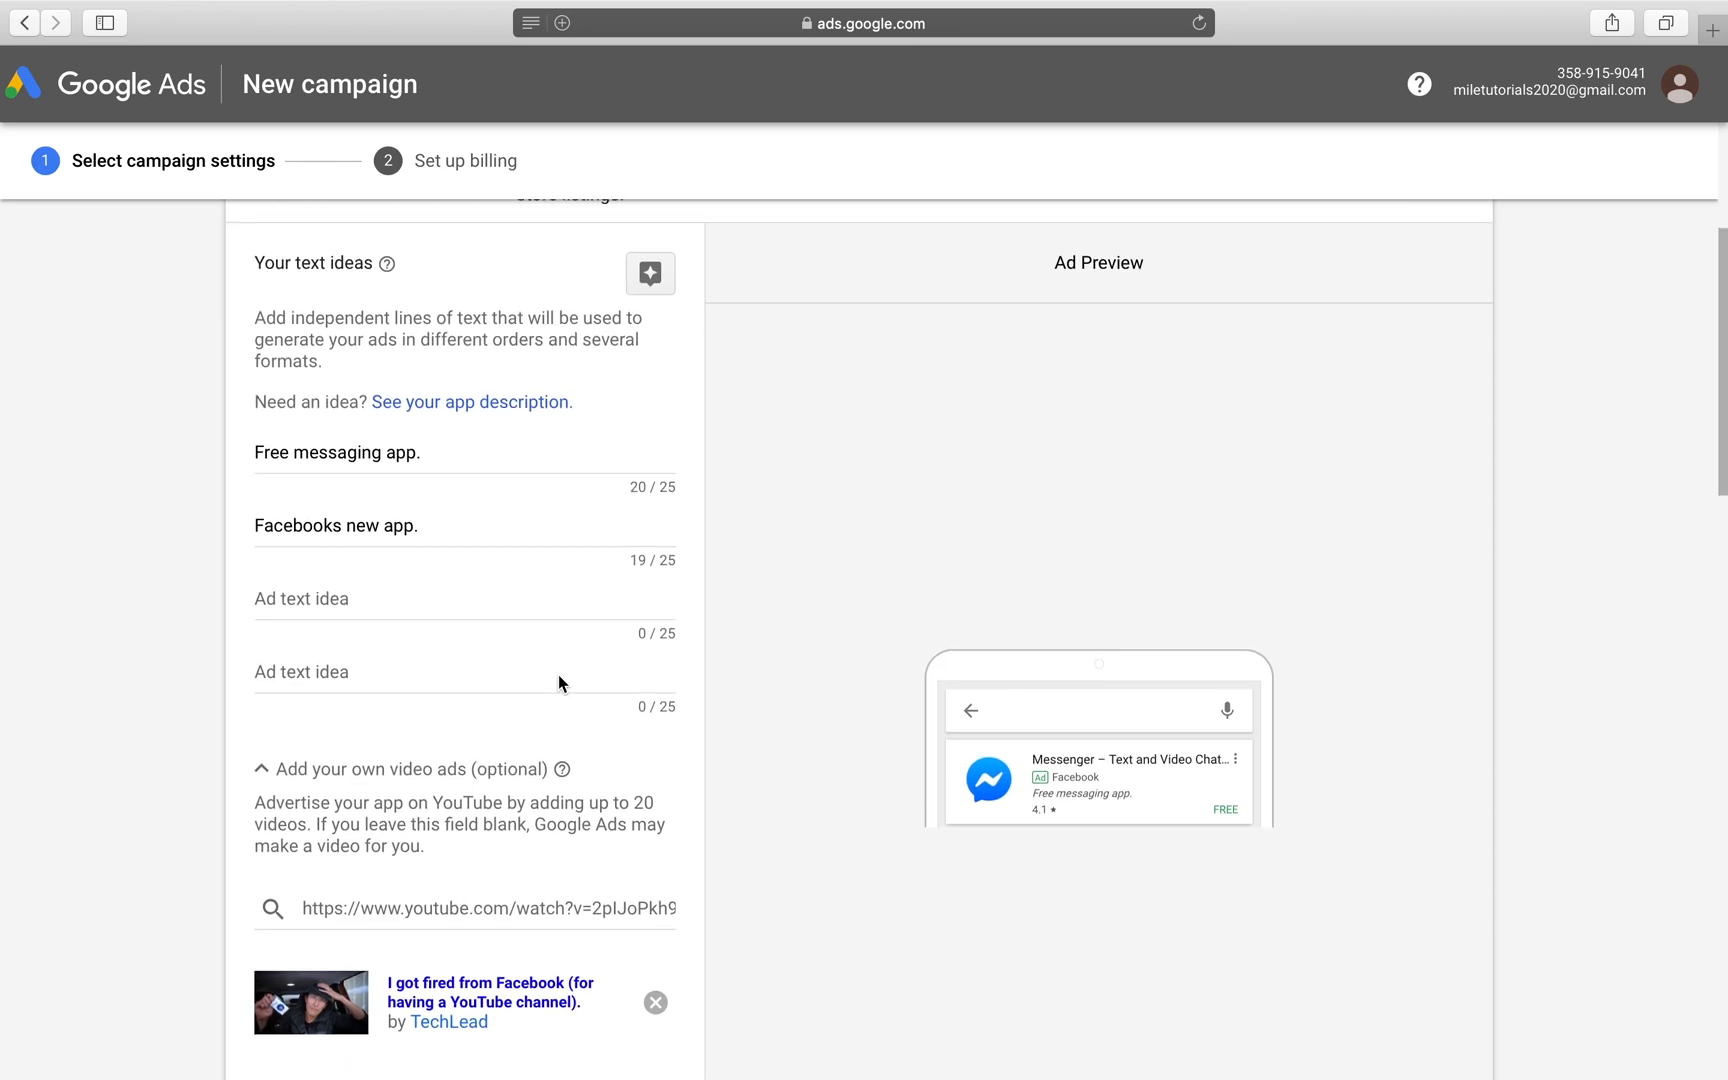
scroll("down", 3)
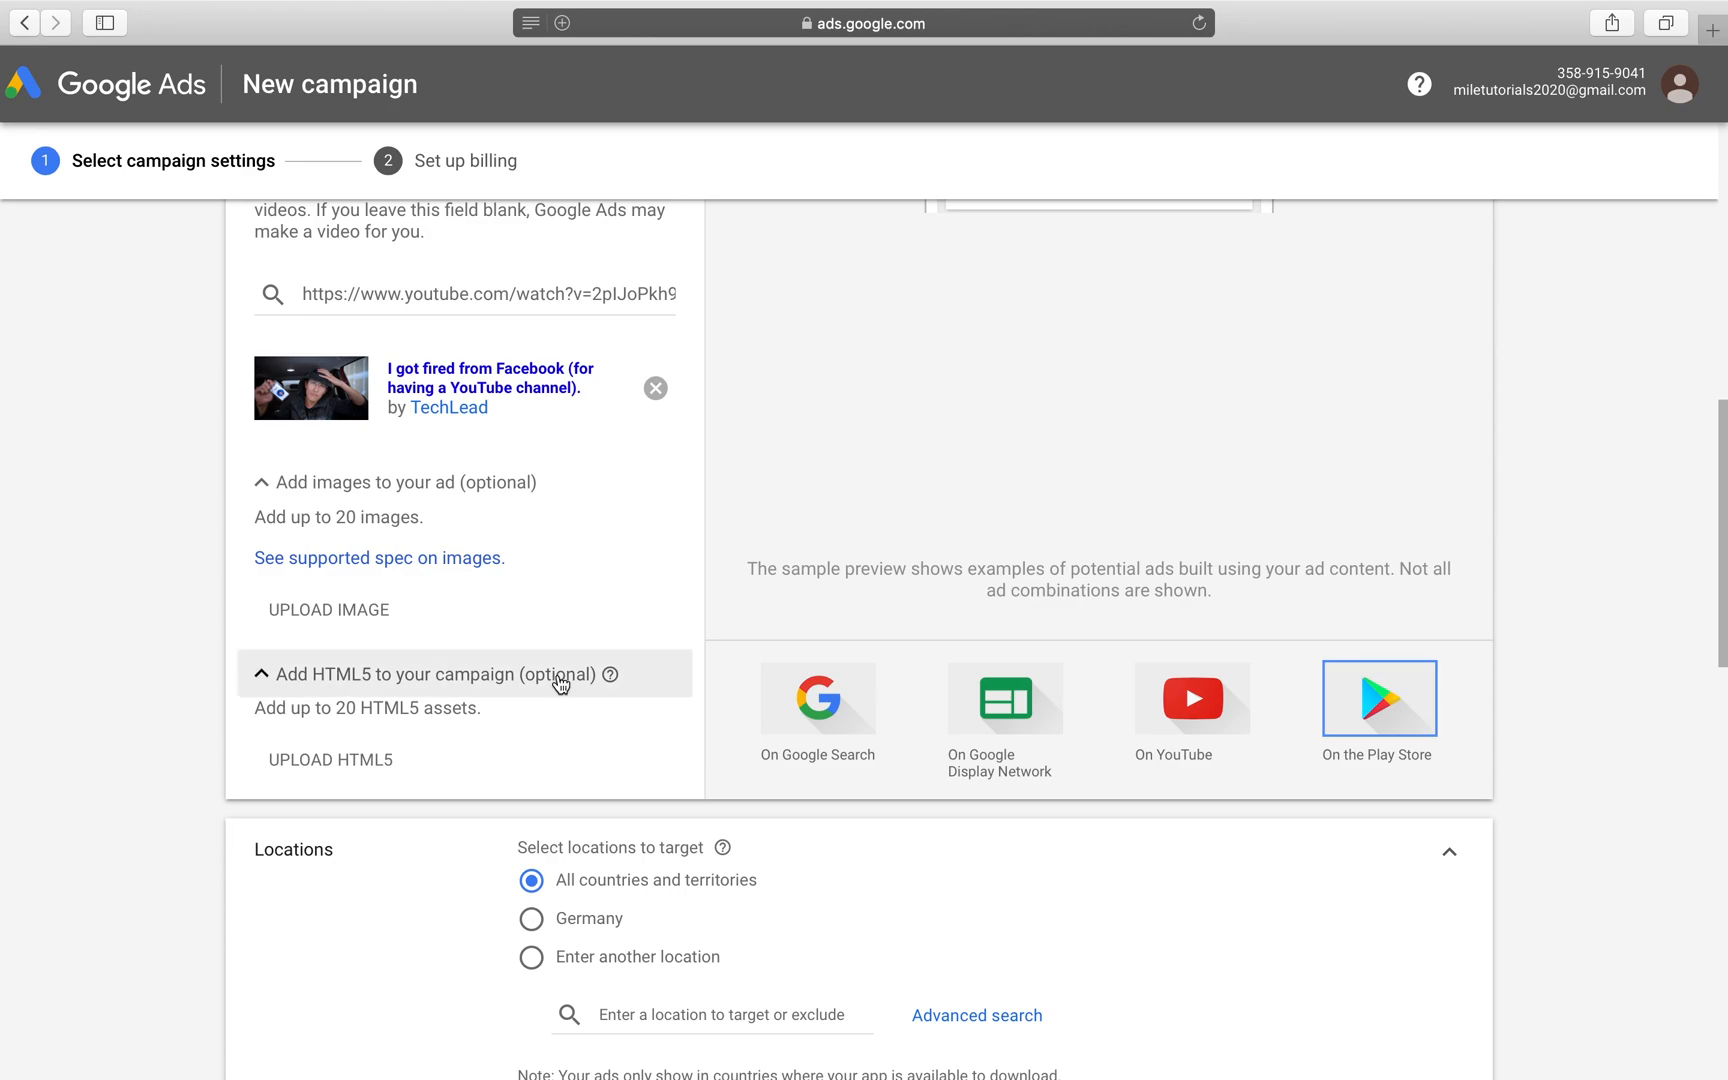
Step: Select Germany under Locations, adding German alongside English as a language
scroll("down", 3)
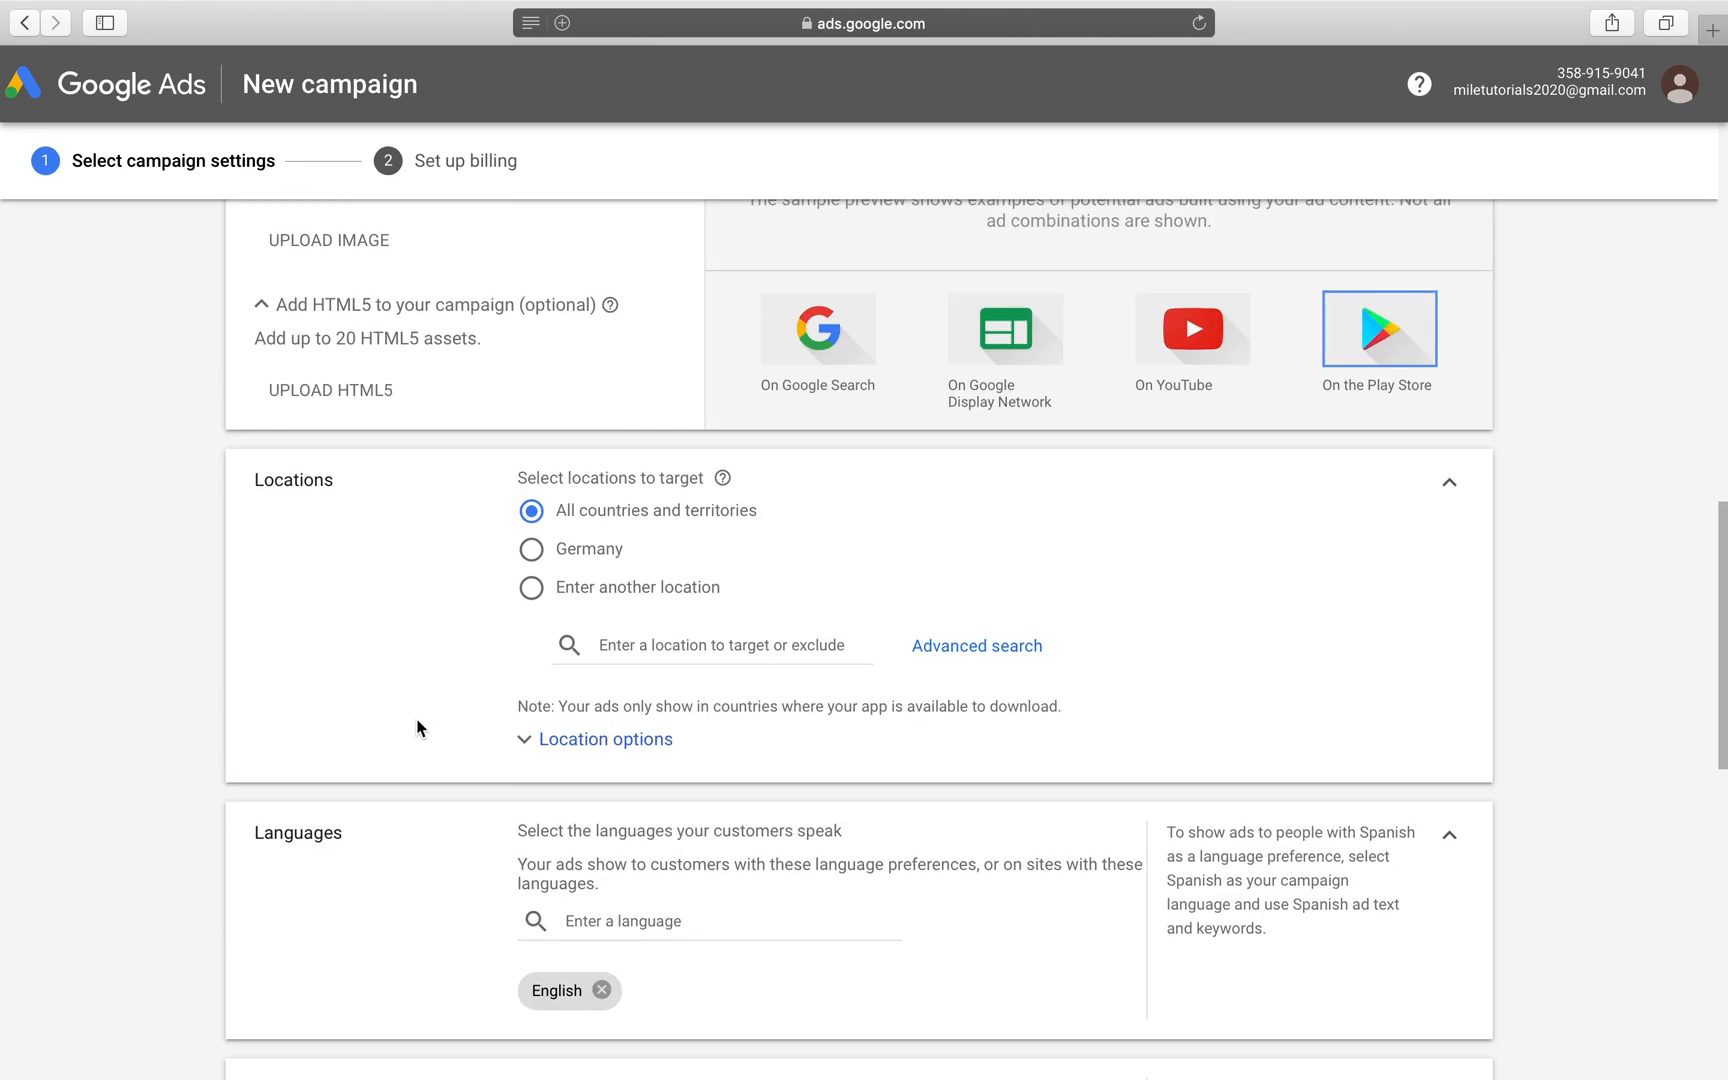
mouse_move(540, 604)
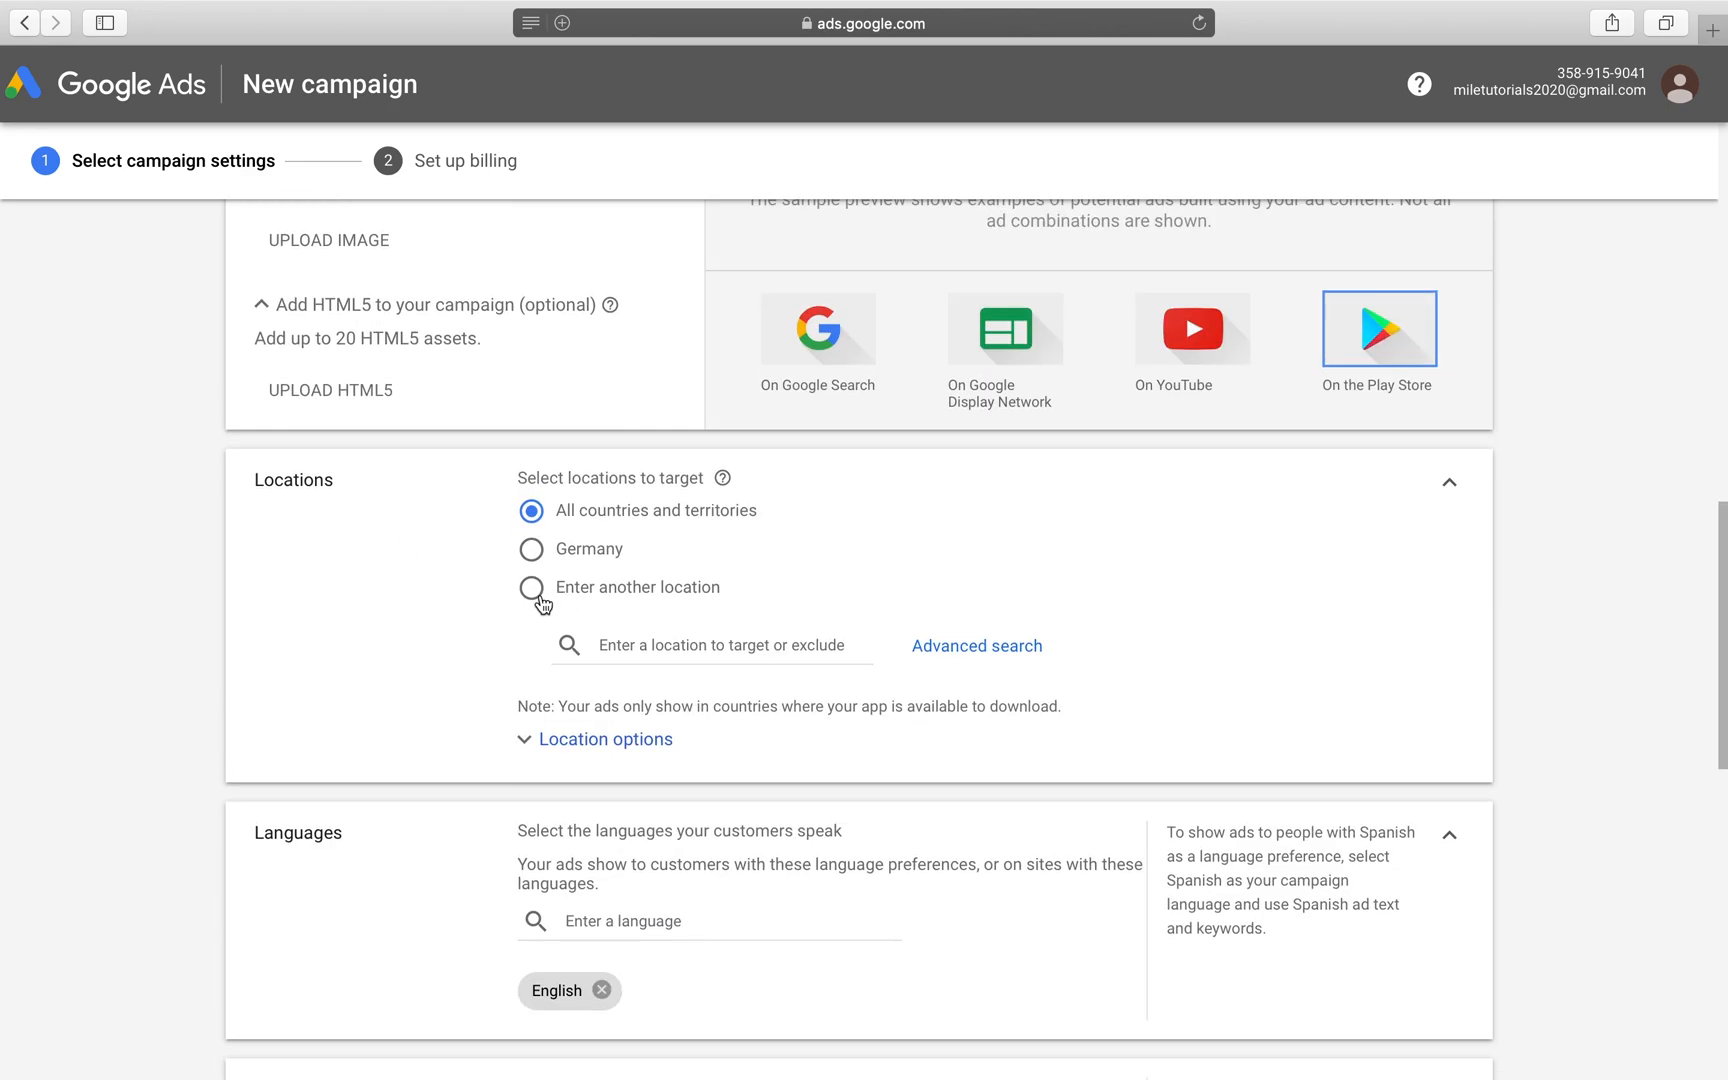
mouse_move(530, 550)
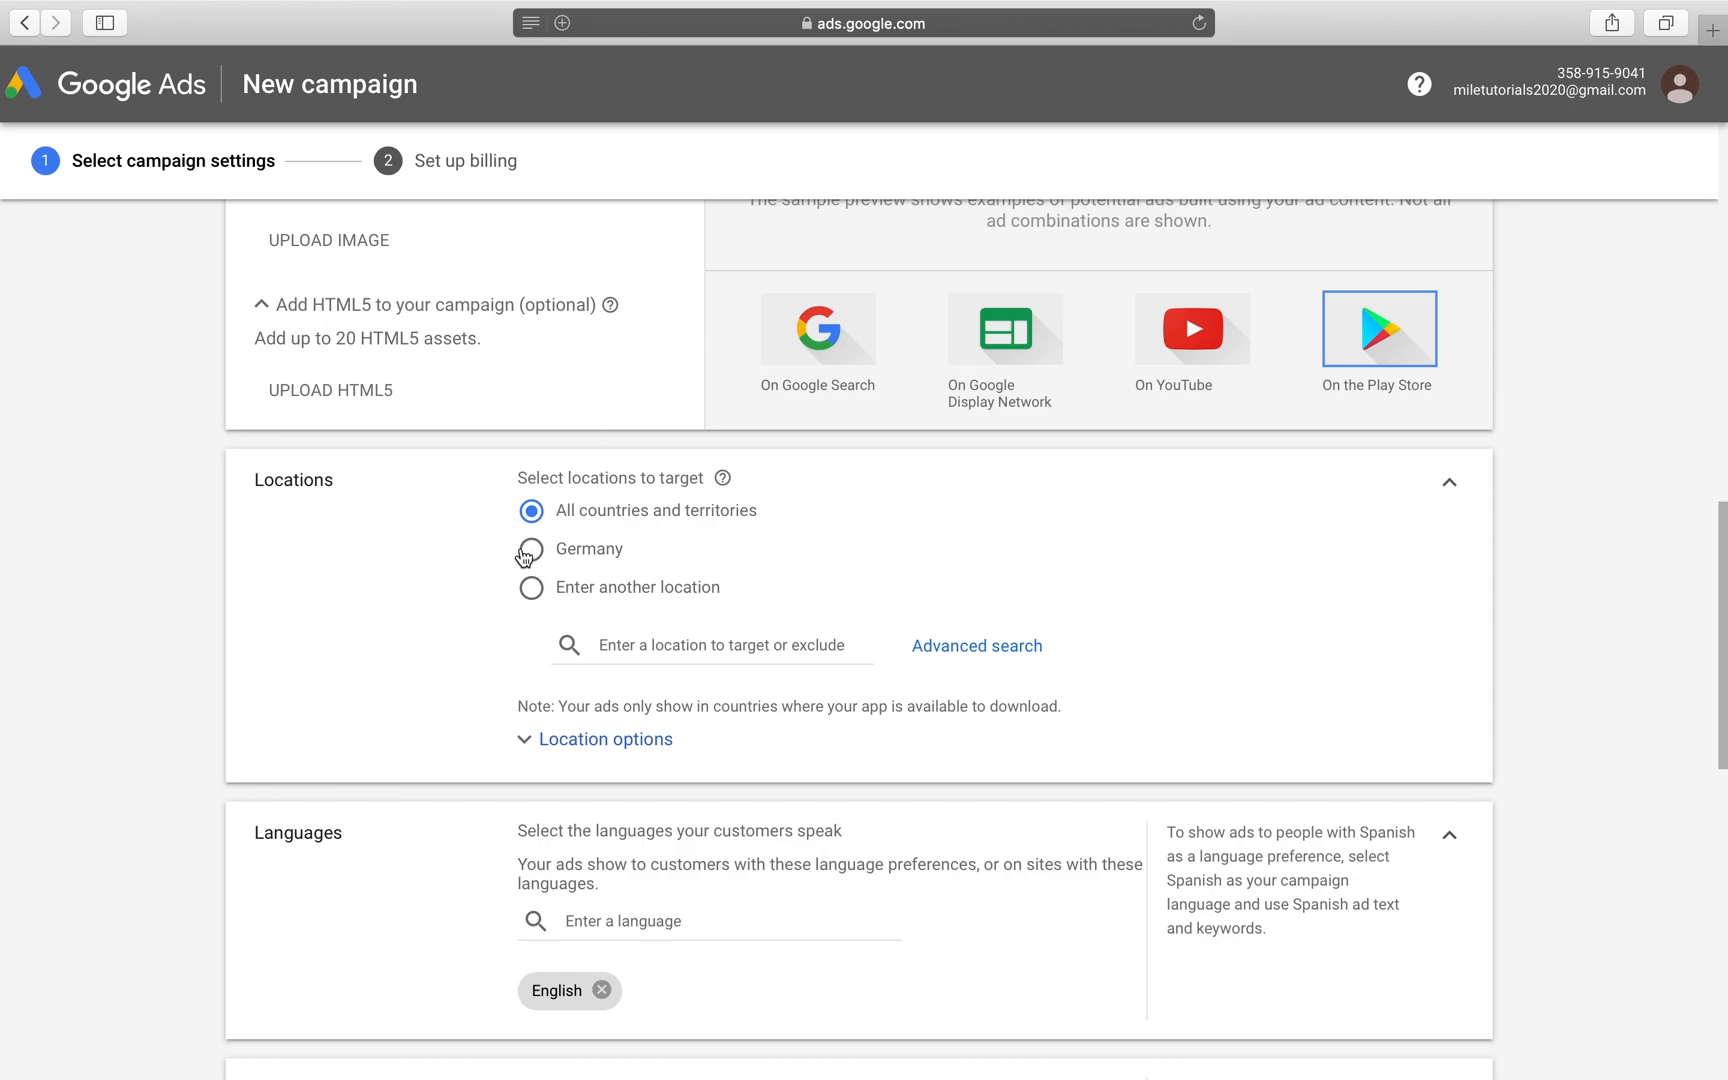
left_click(530, 549)
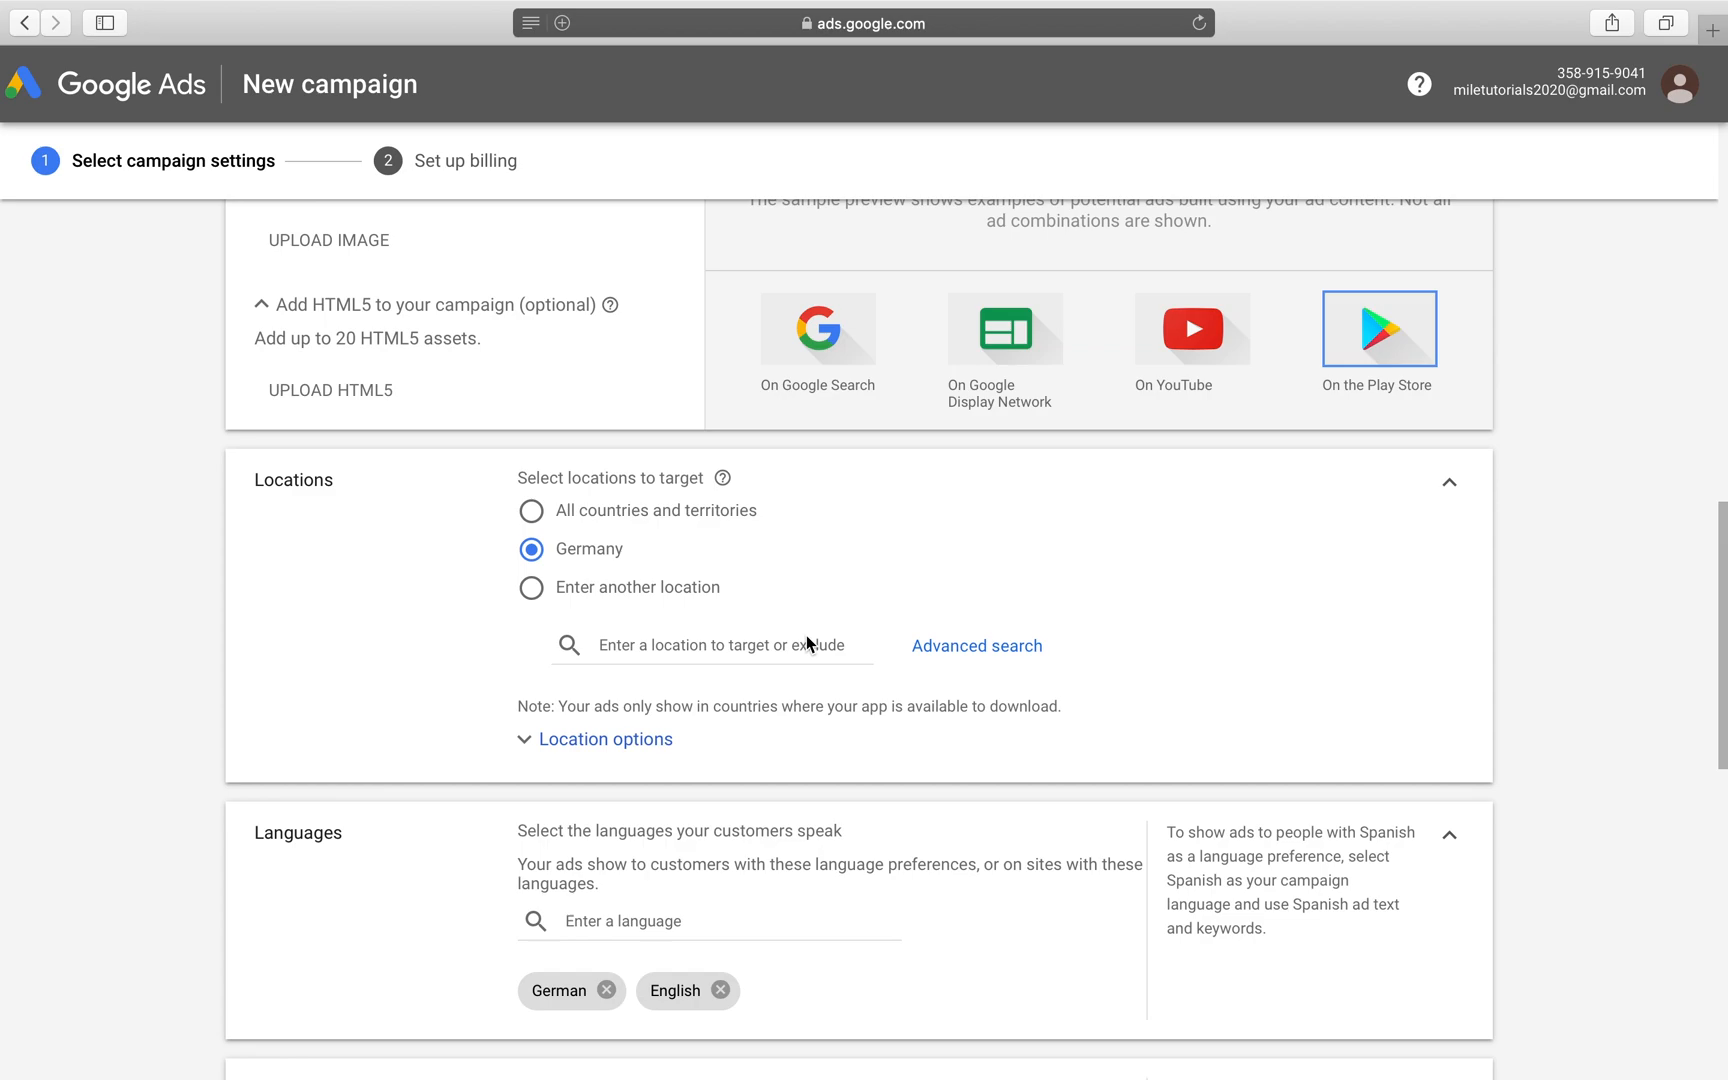
left_click(530, 510)
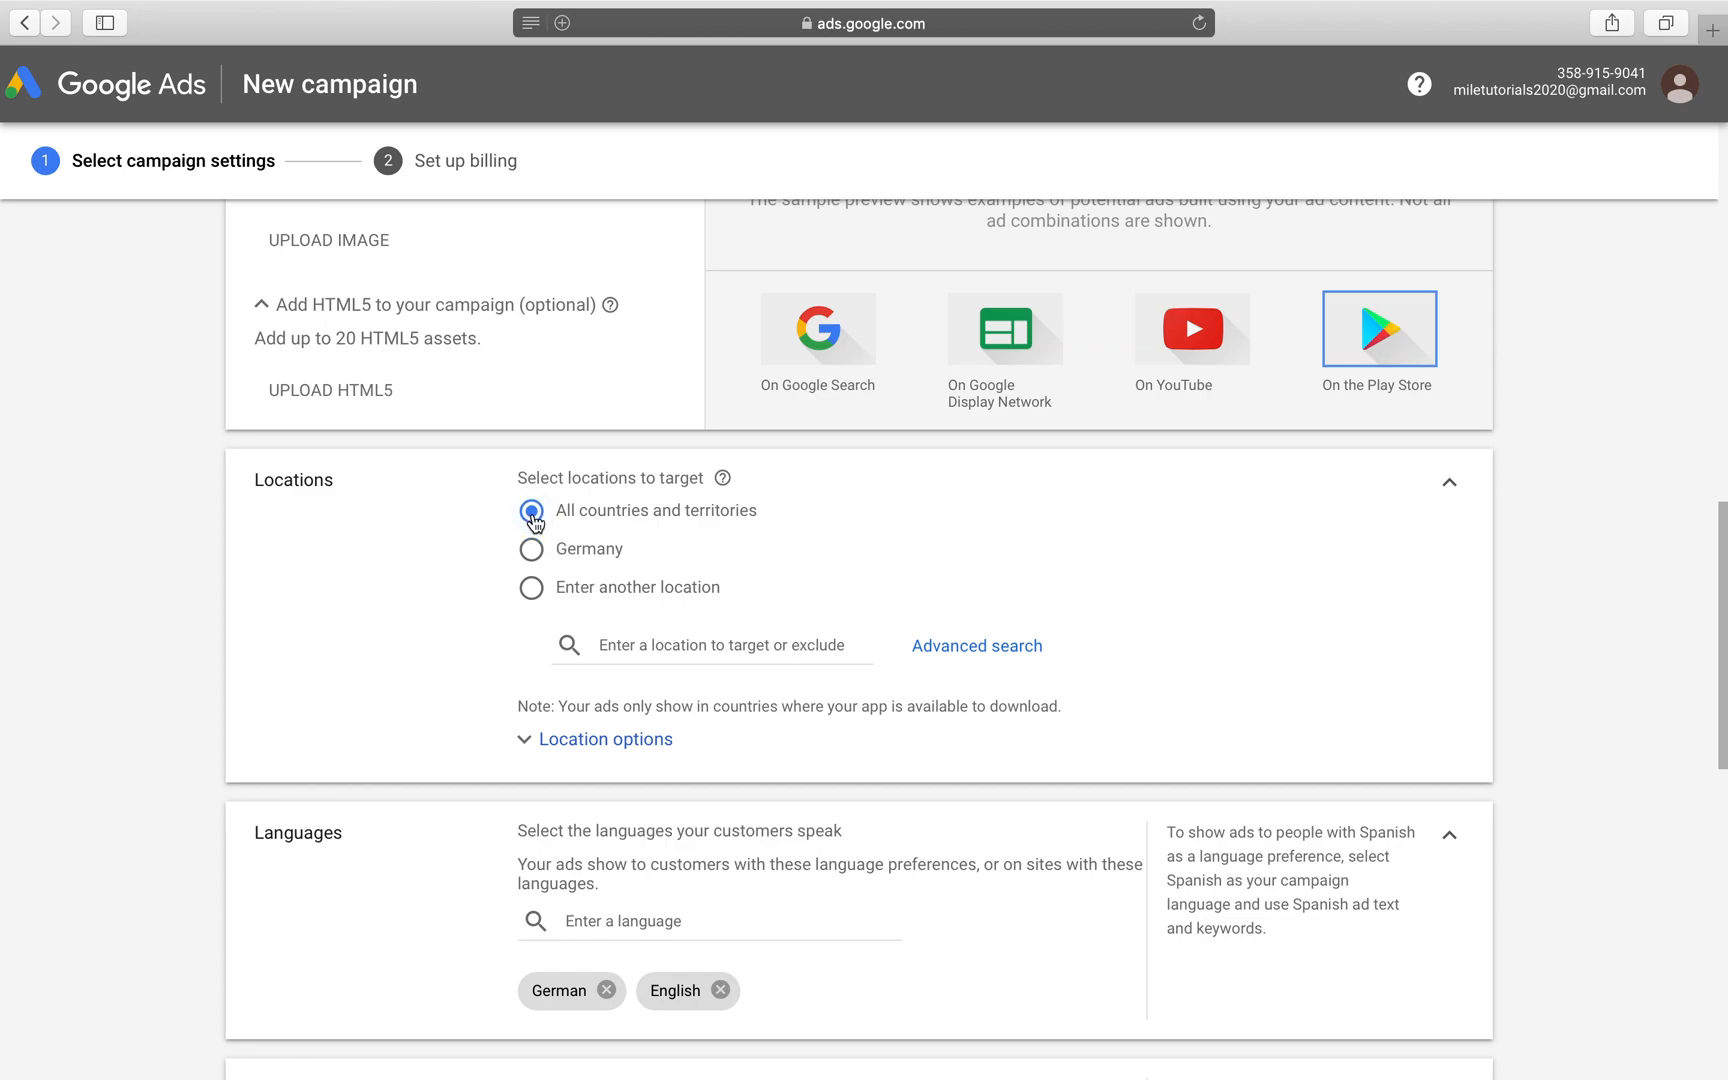
left_click(530, 549)
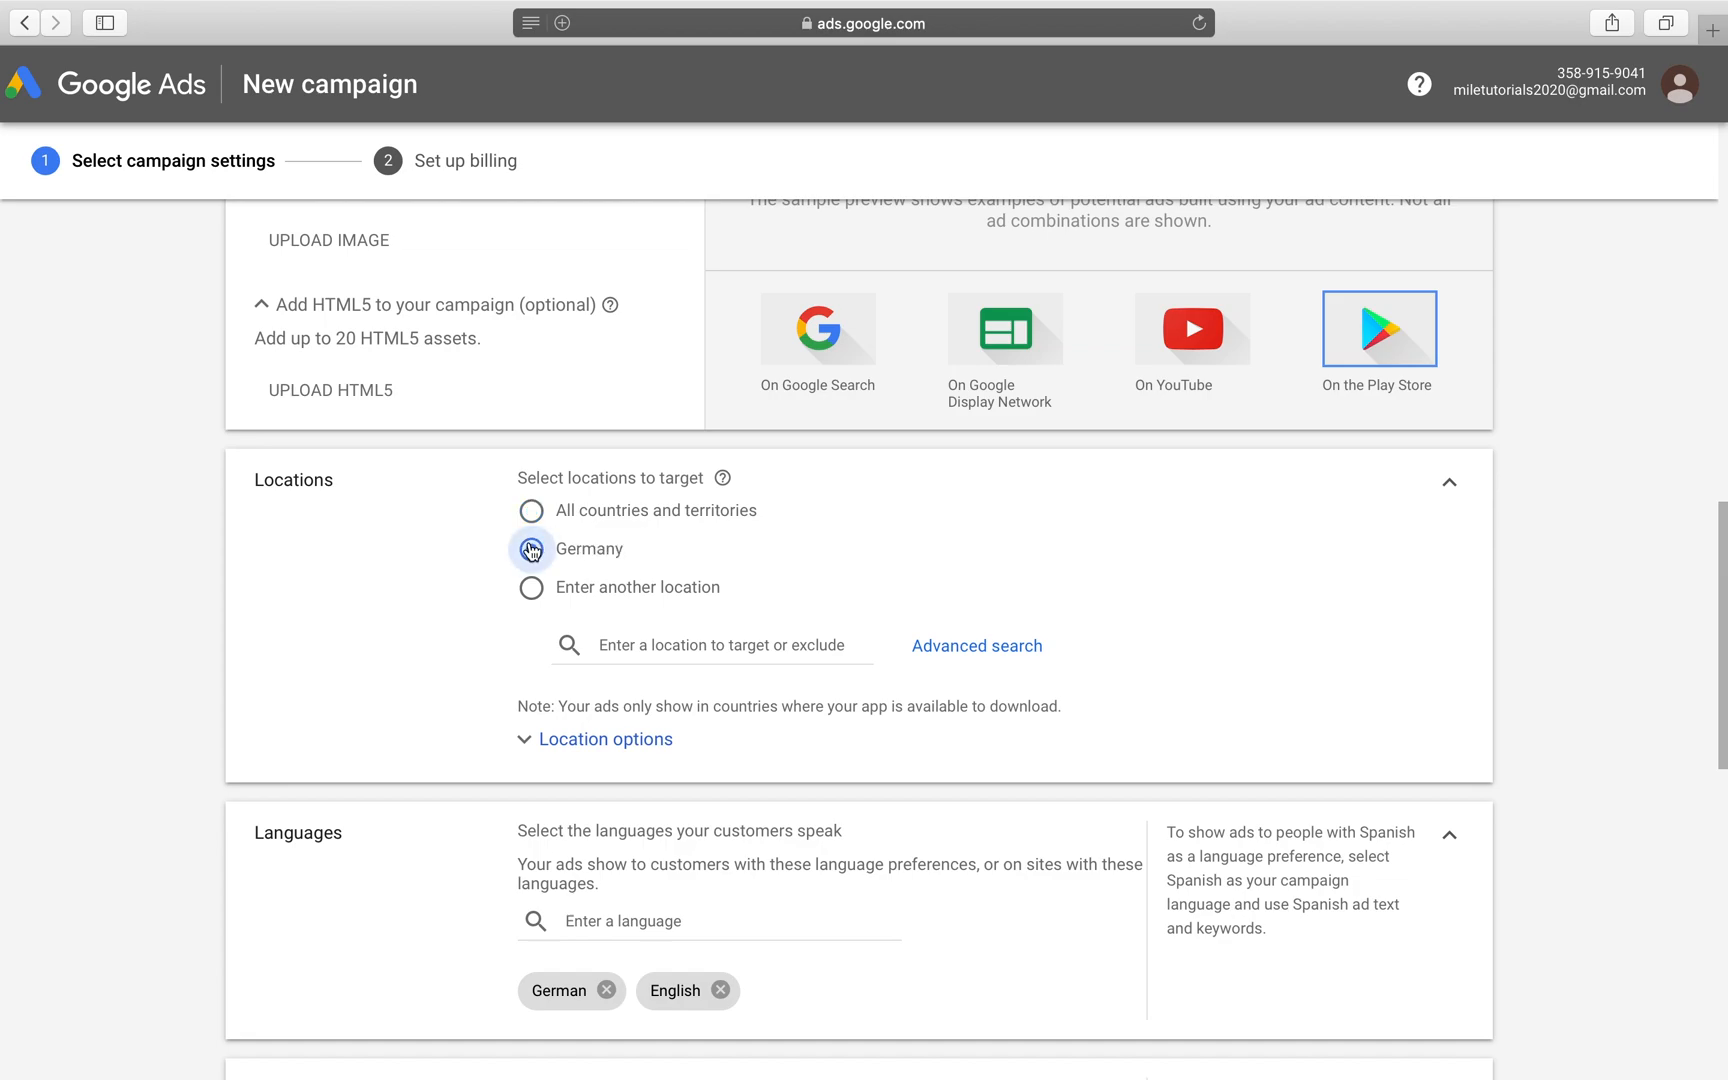
left_click(530, 549)
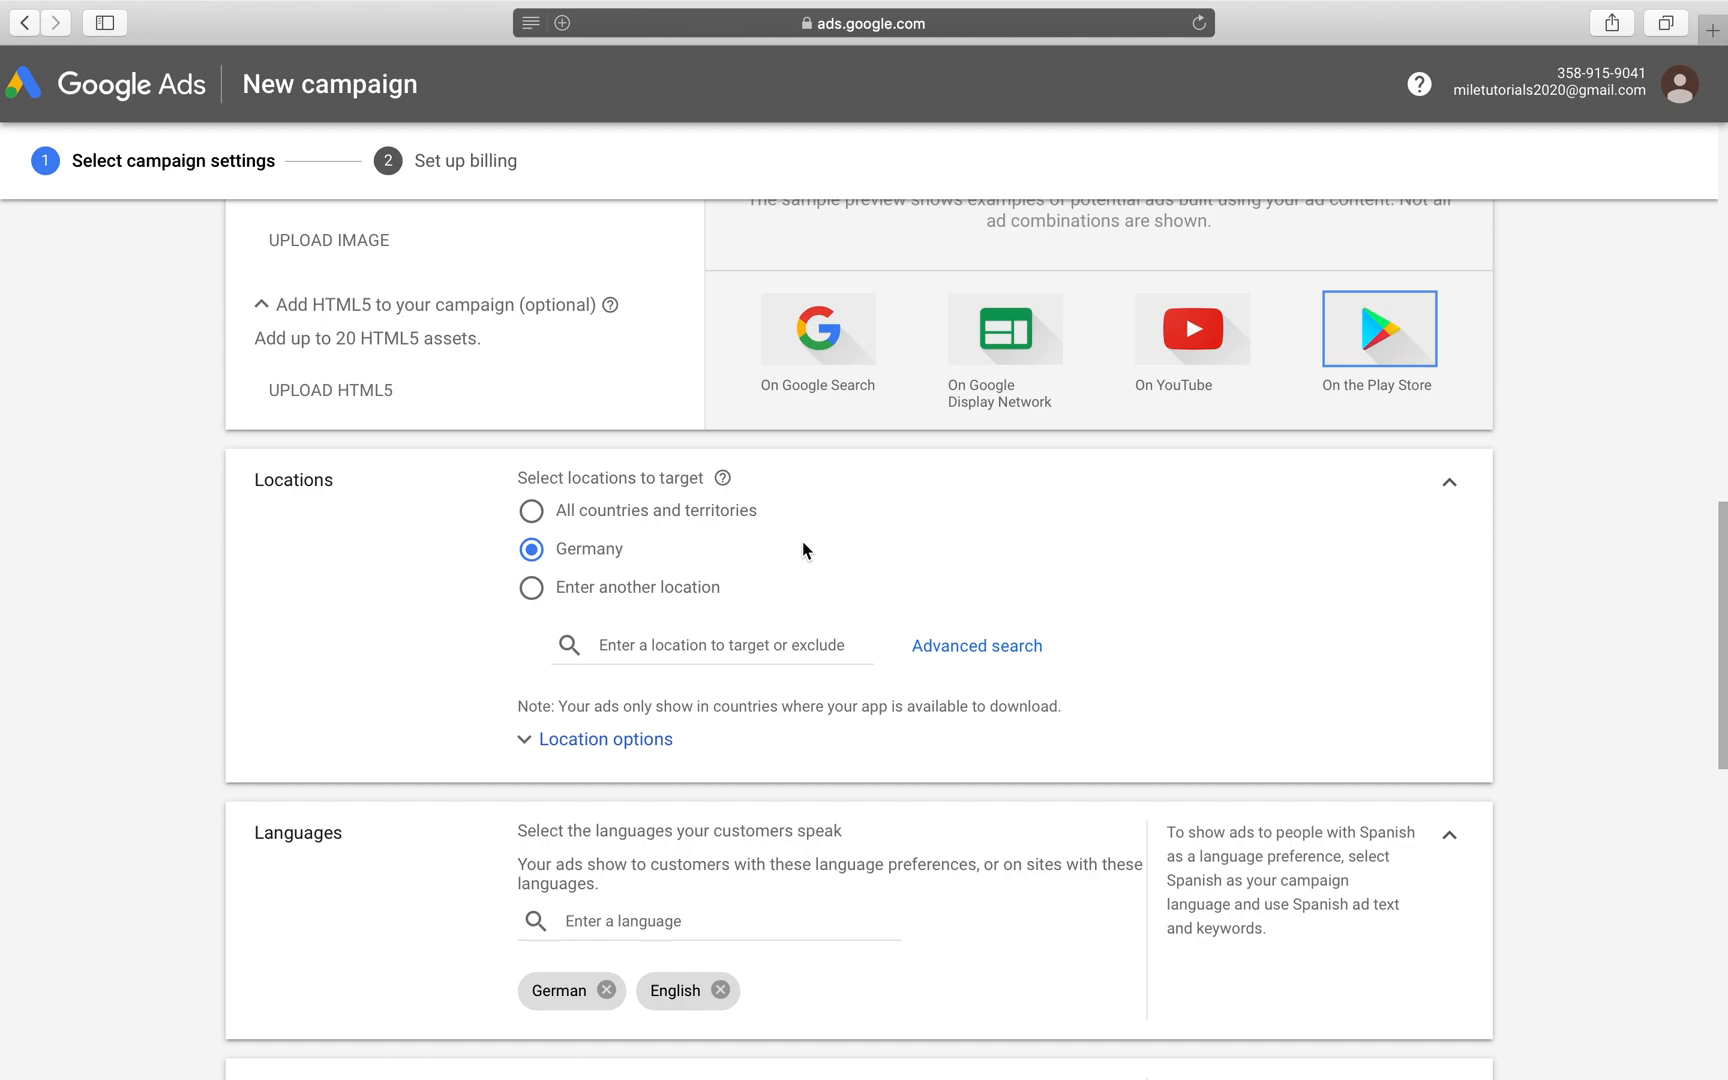
scroll("down", 3)
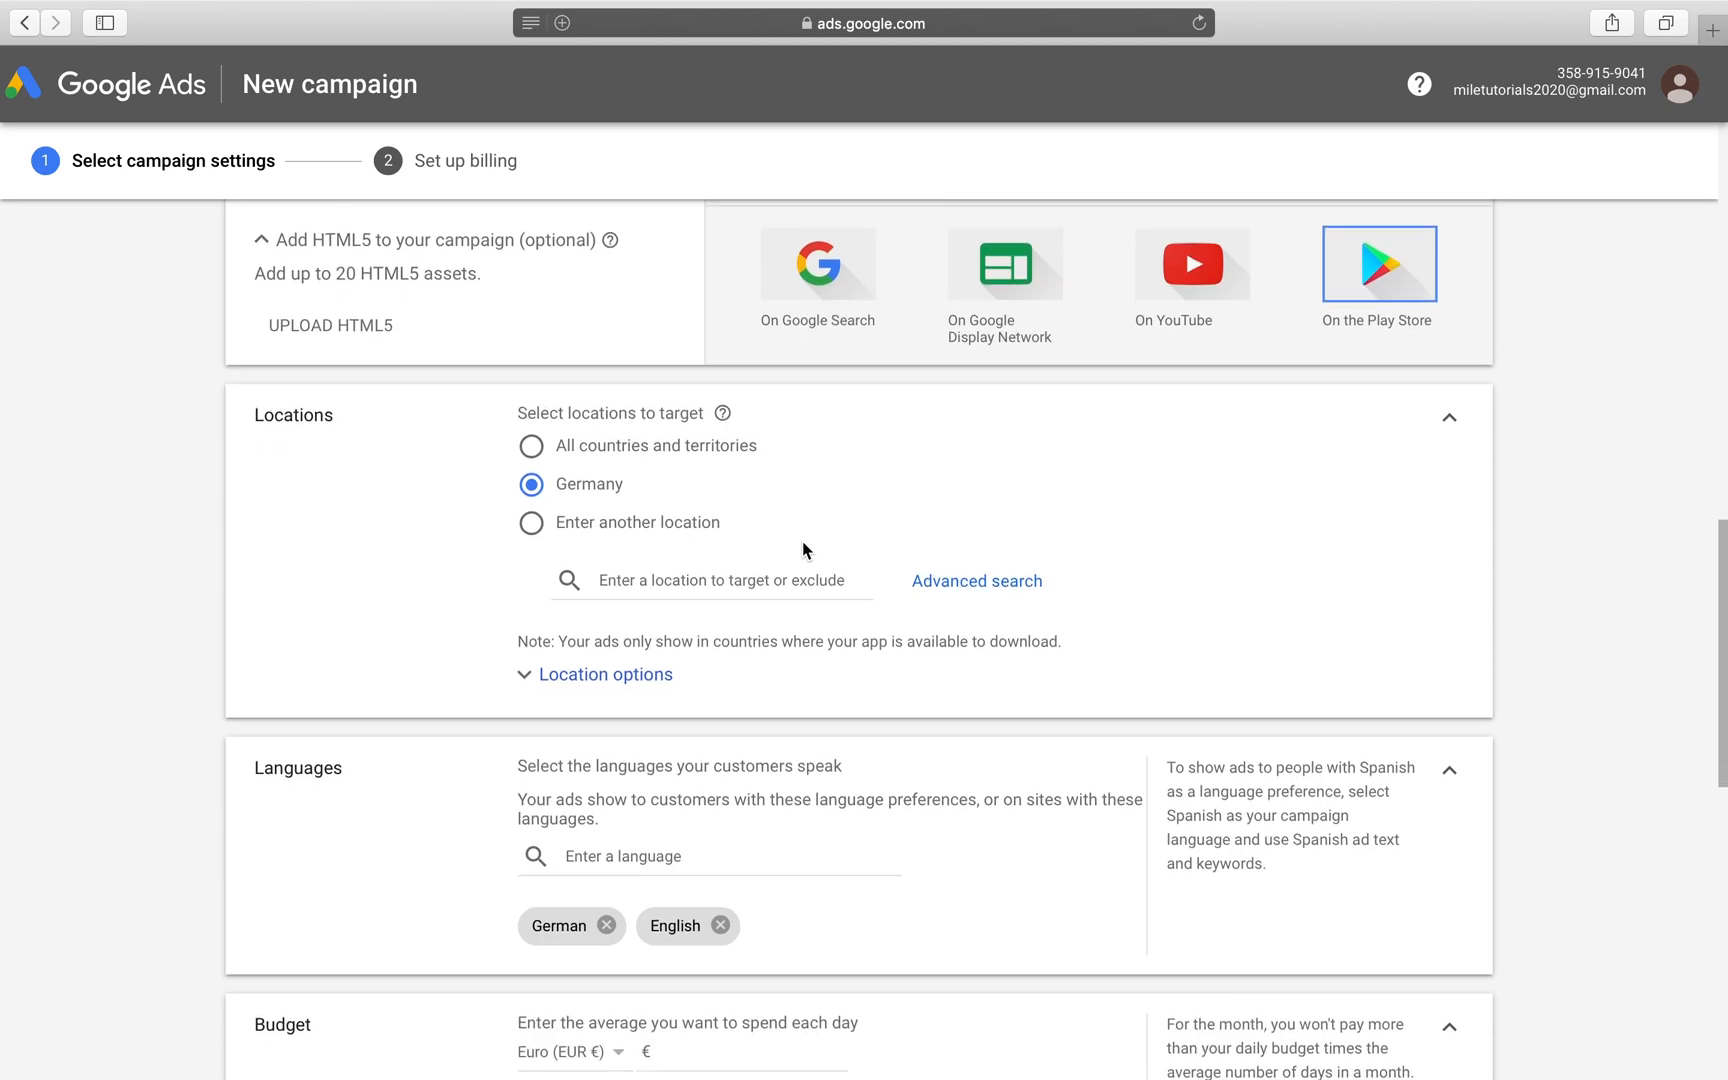
scroll("down", 3)
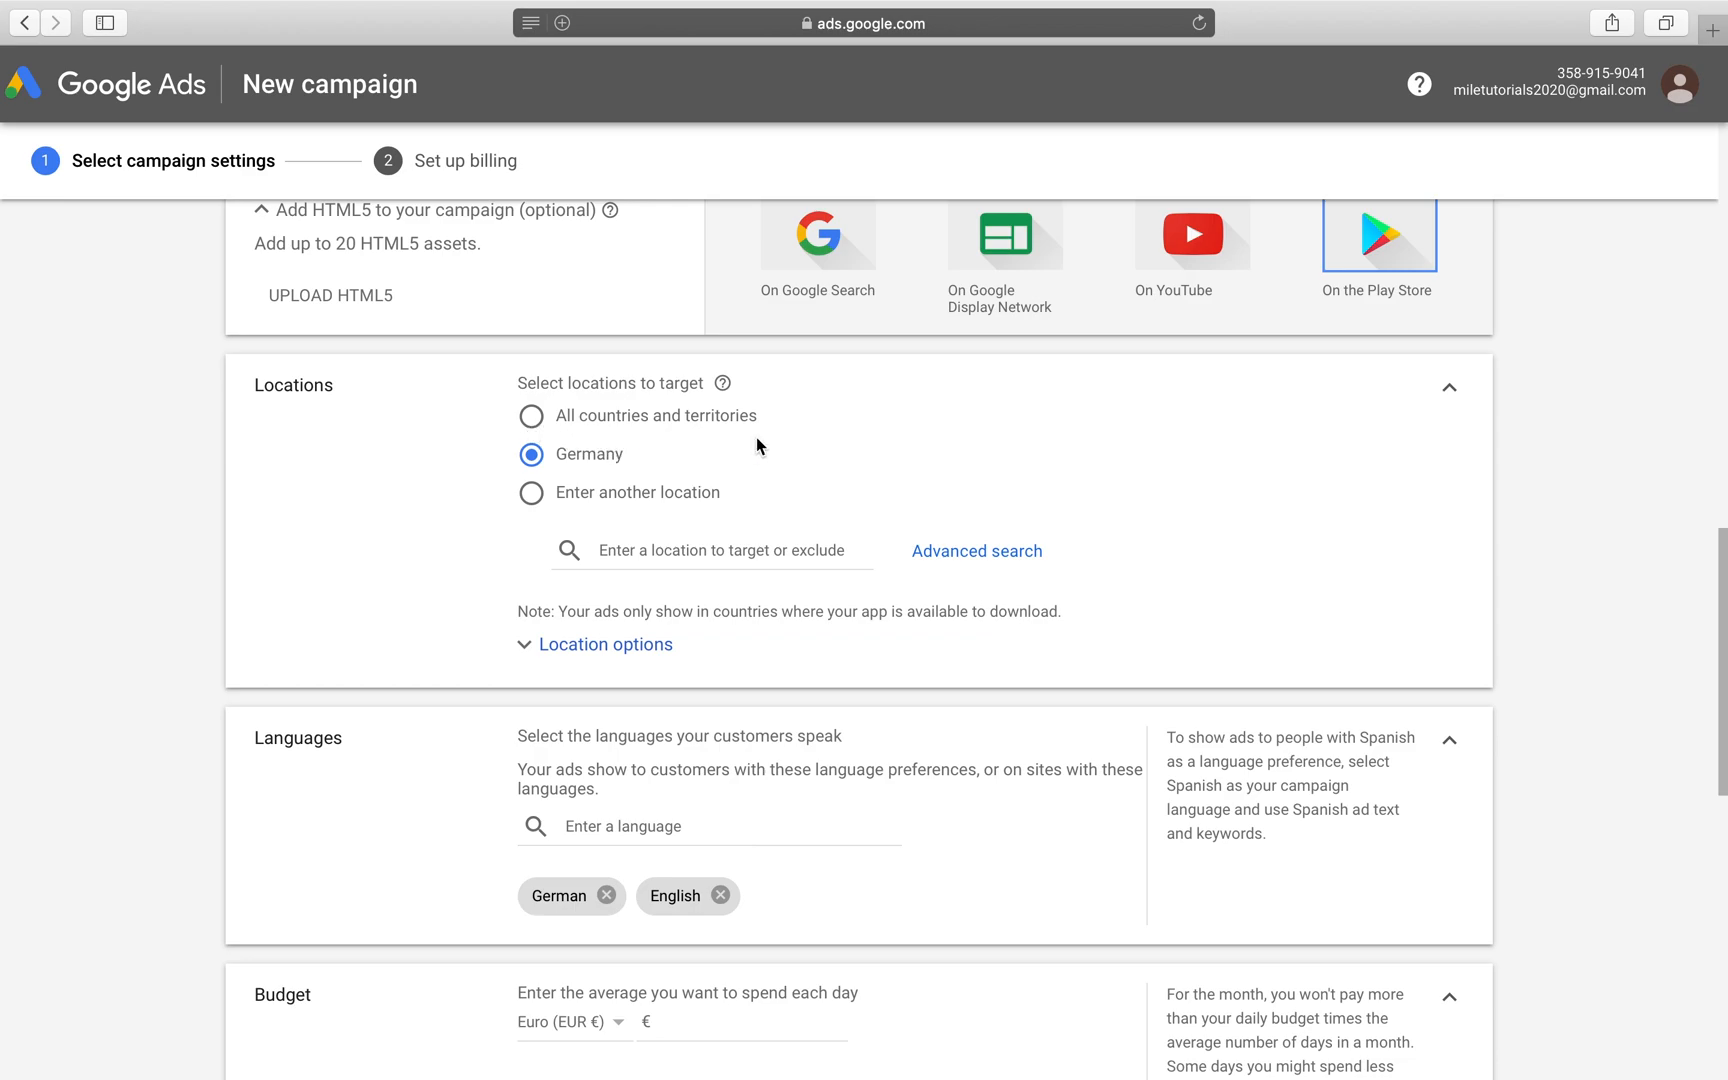
scroll("down", 3)
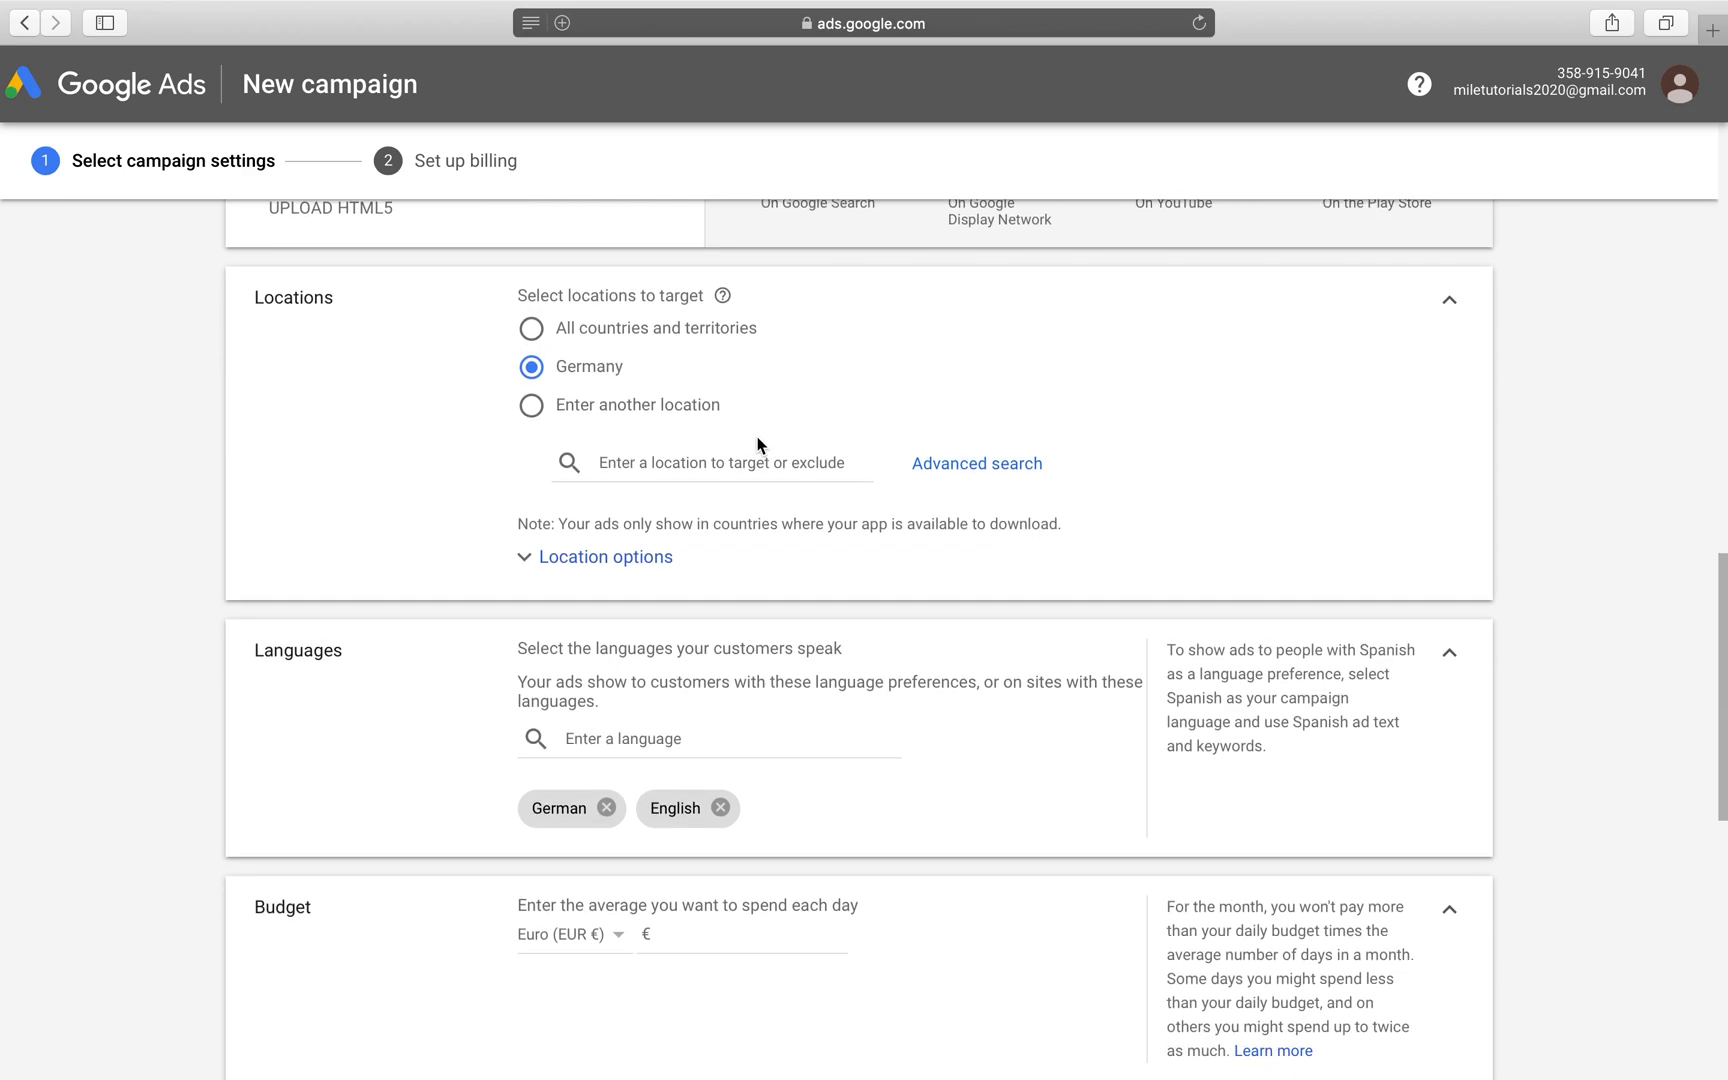
scroll("down", 3)
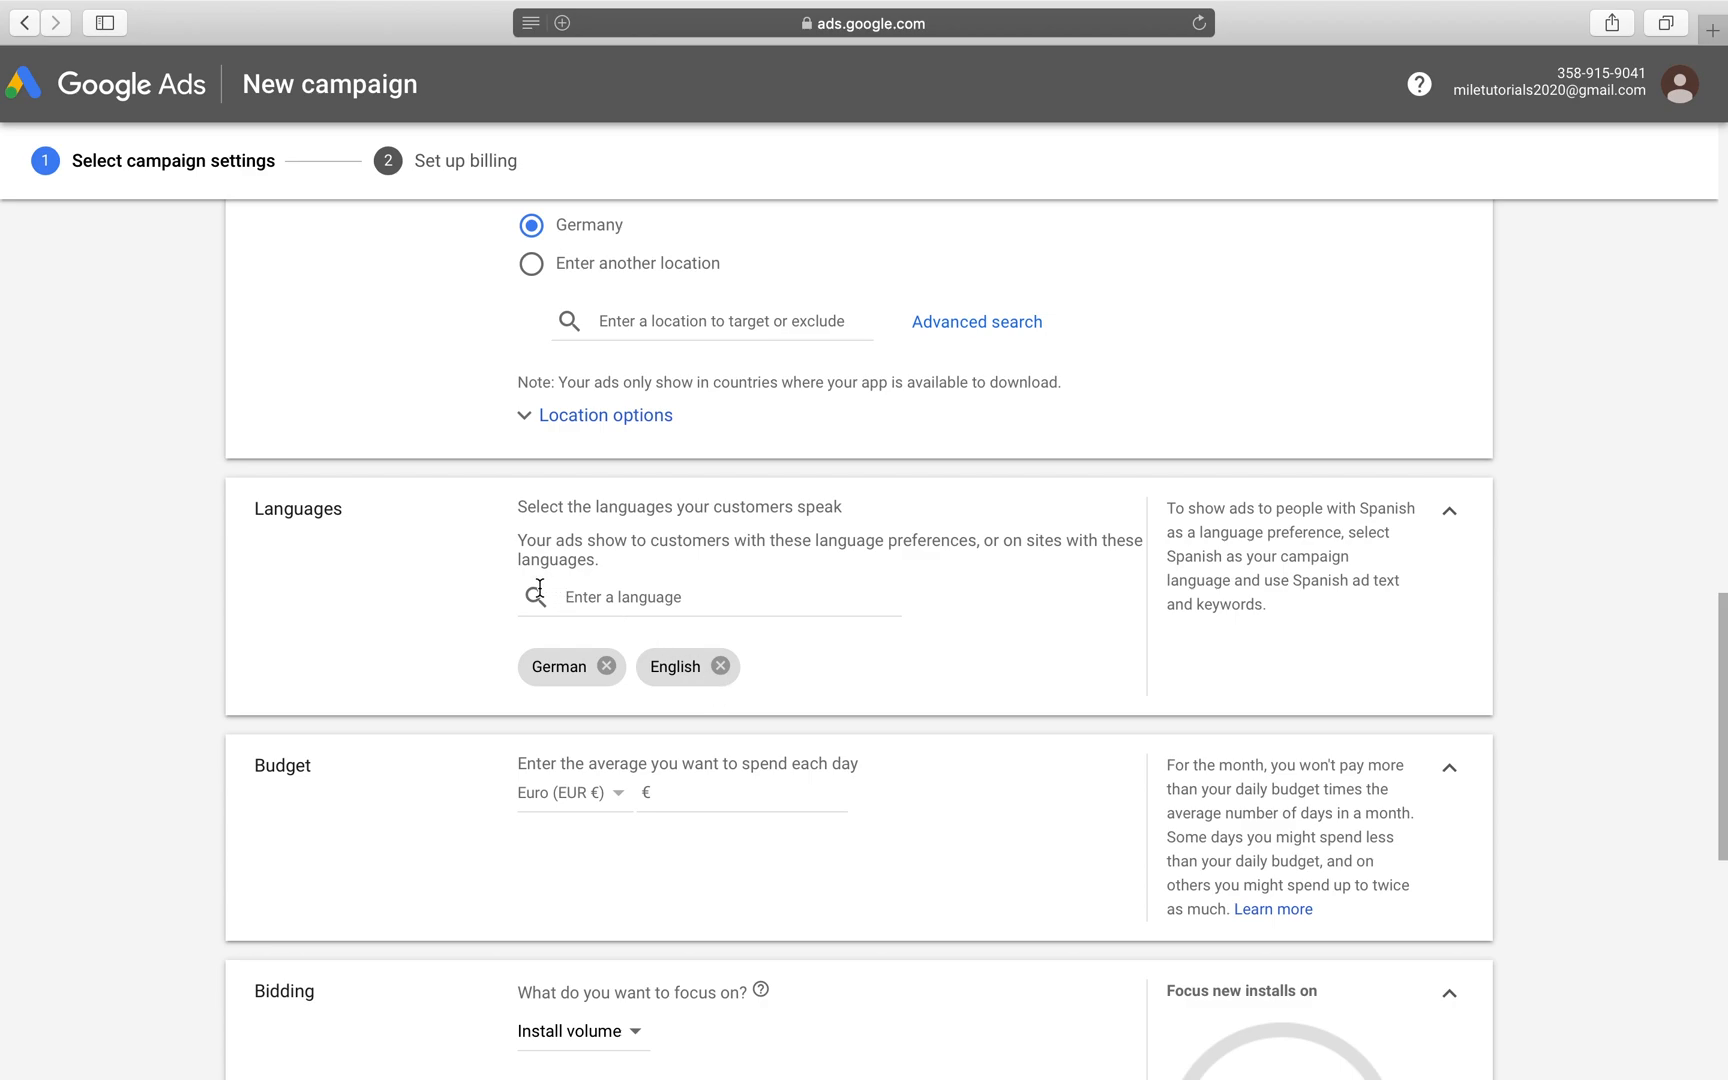
scroll("down", 3)
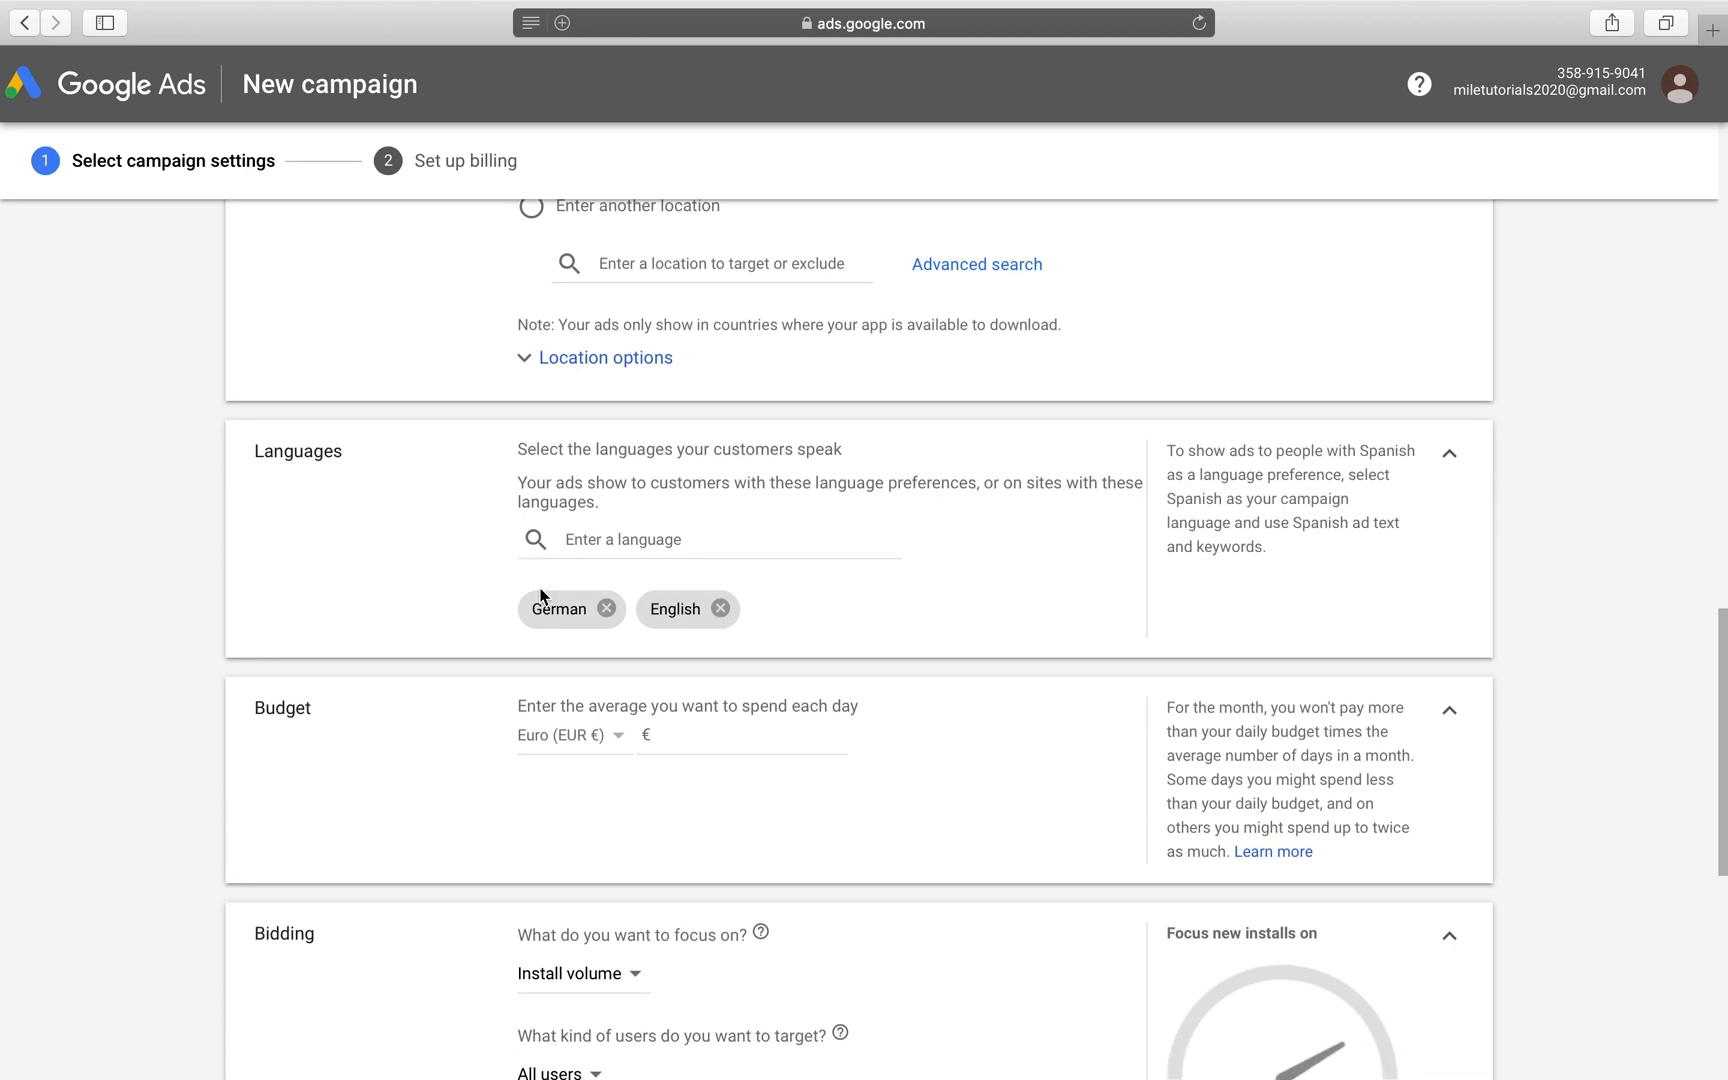
scroll("down", 3)
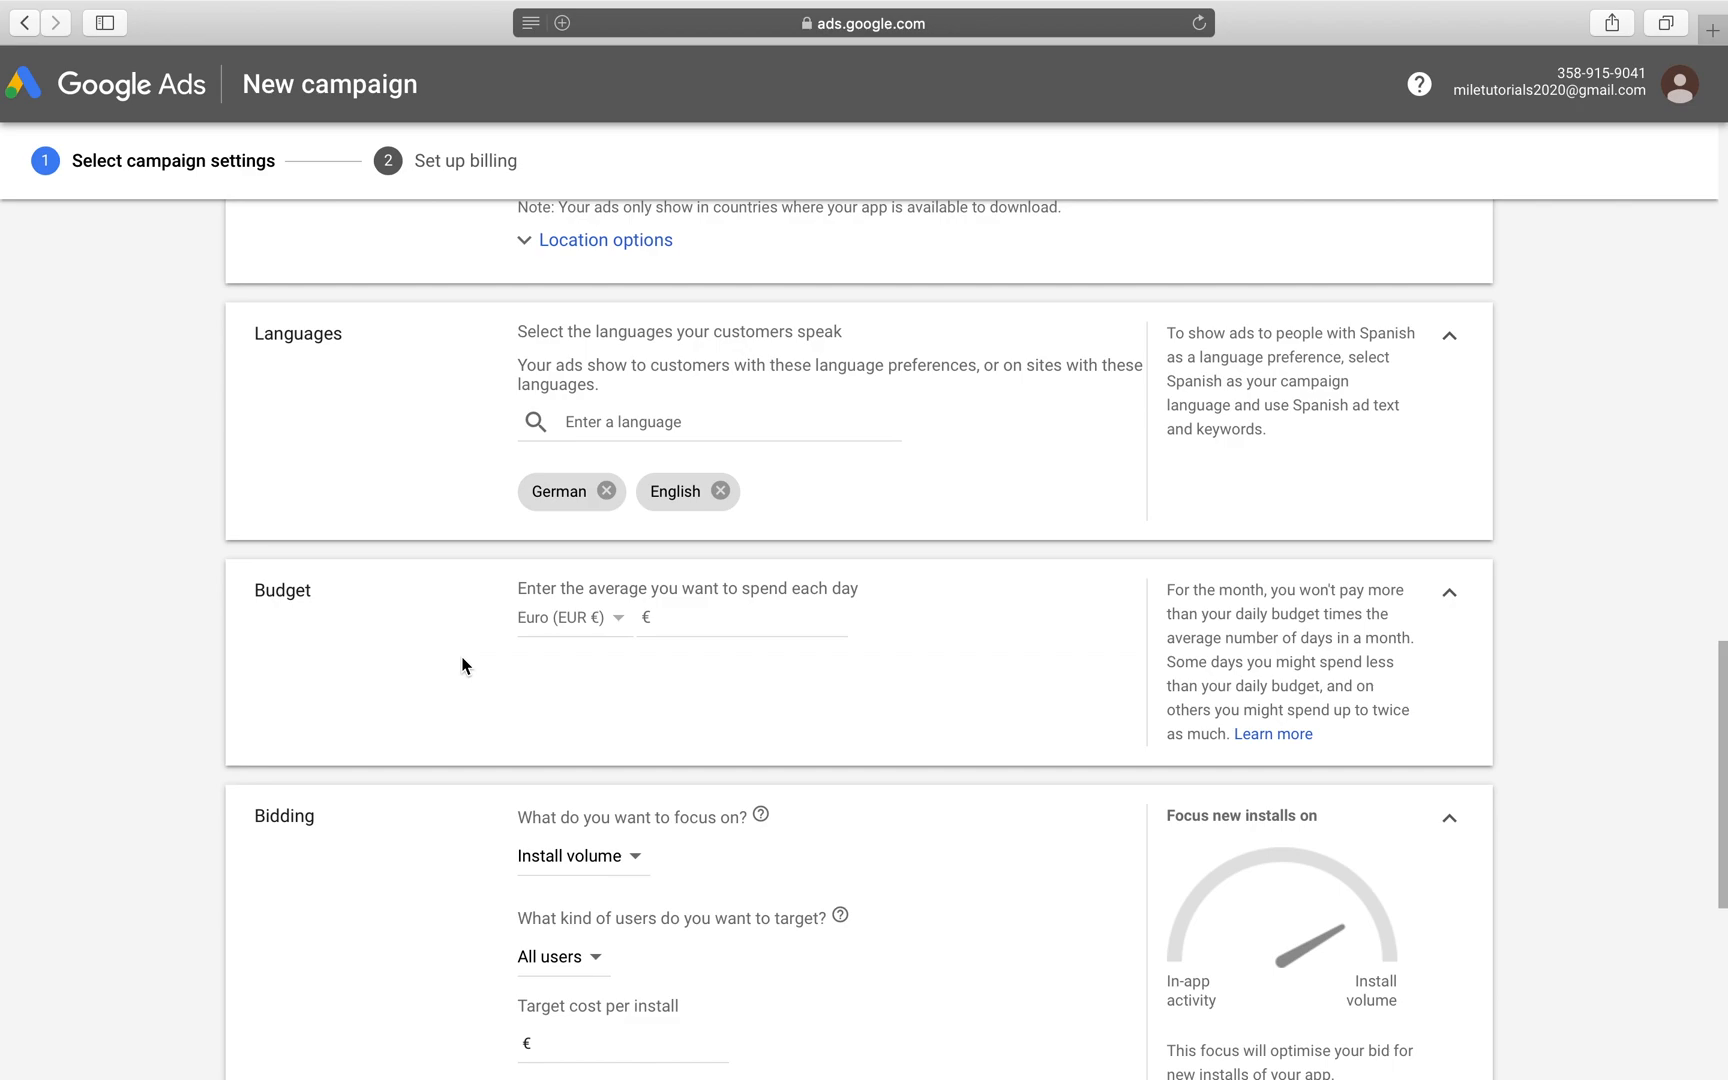
mouse_move(615, 593)
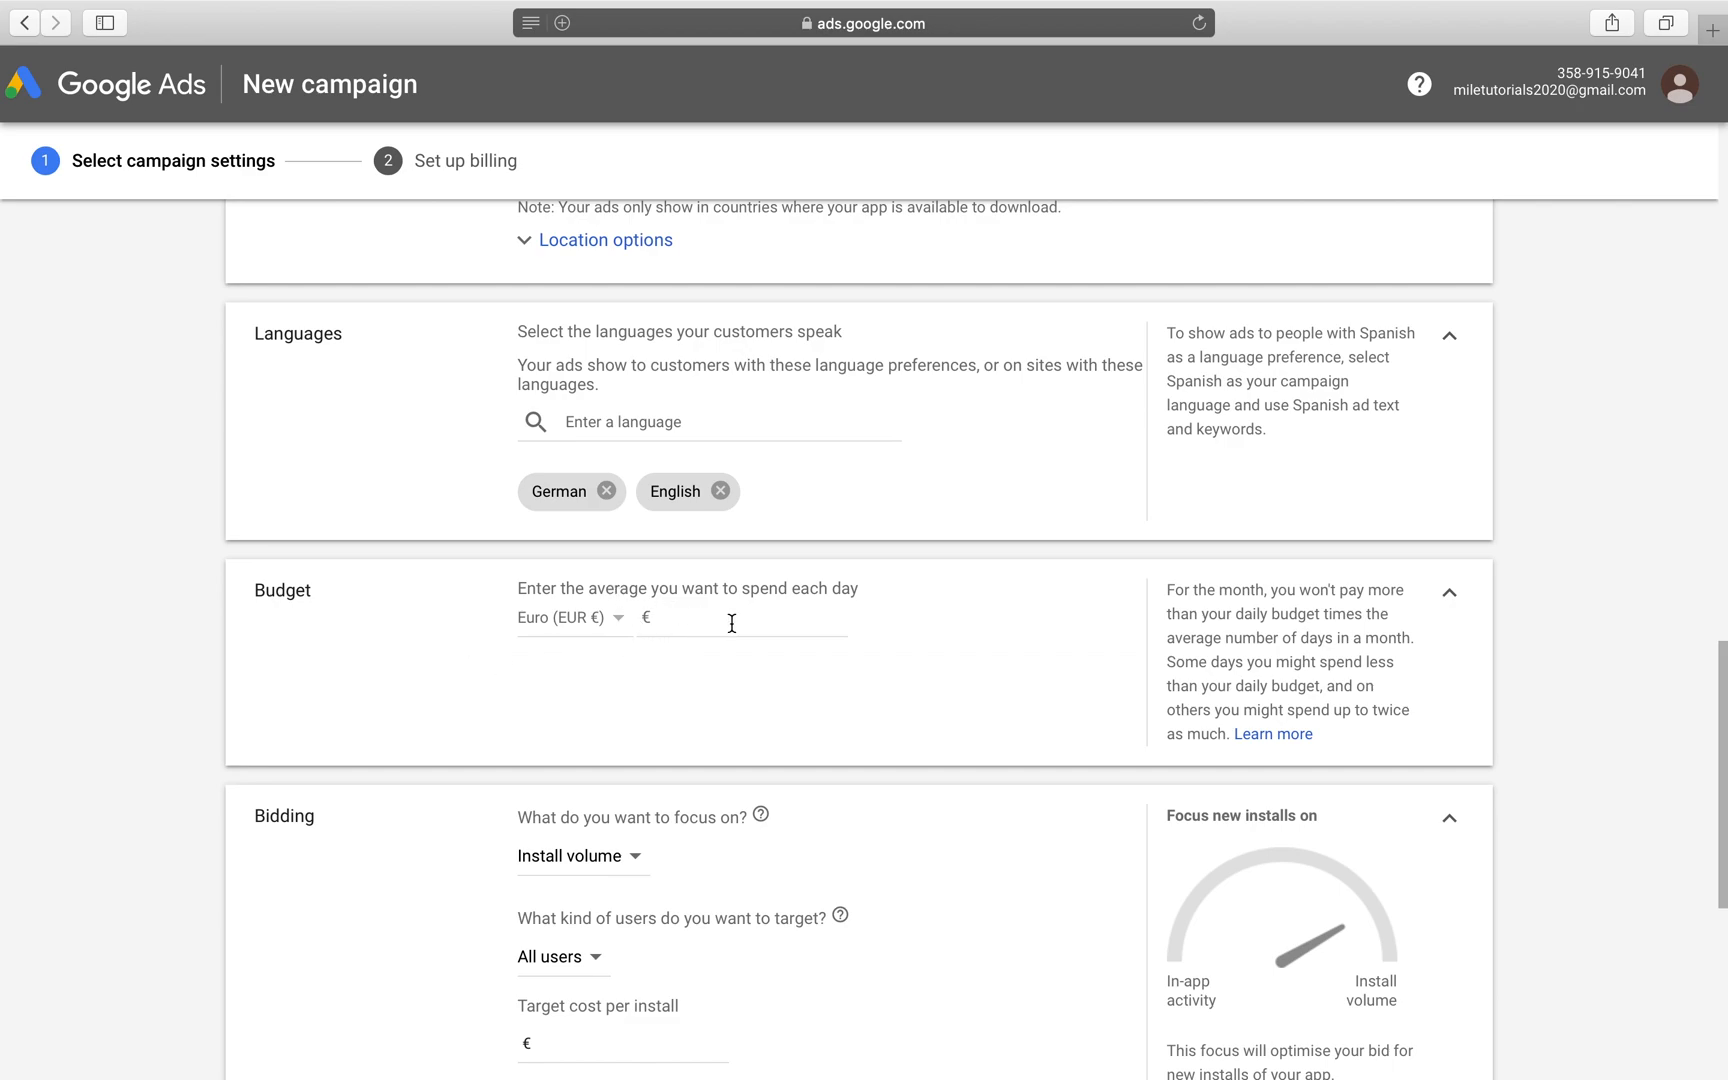
Step: Enter 2500 euros as the average daily budget
left_click(742, 618)
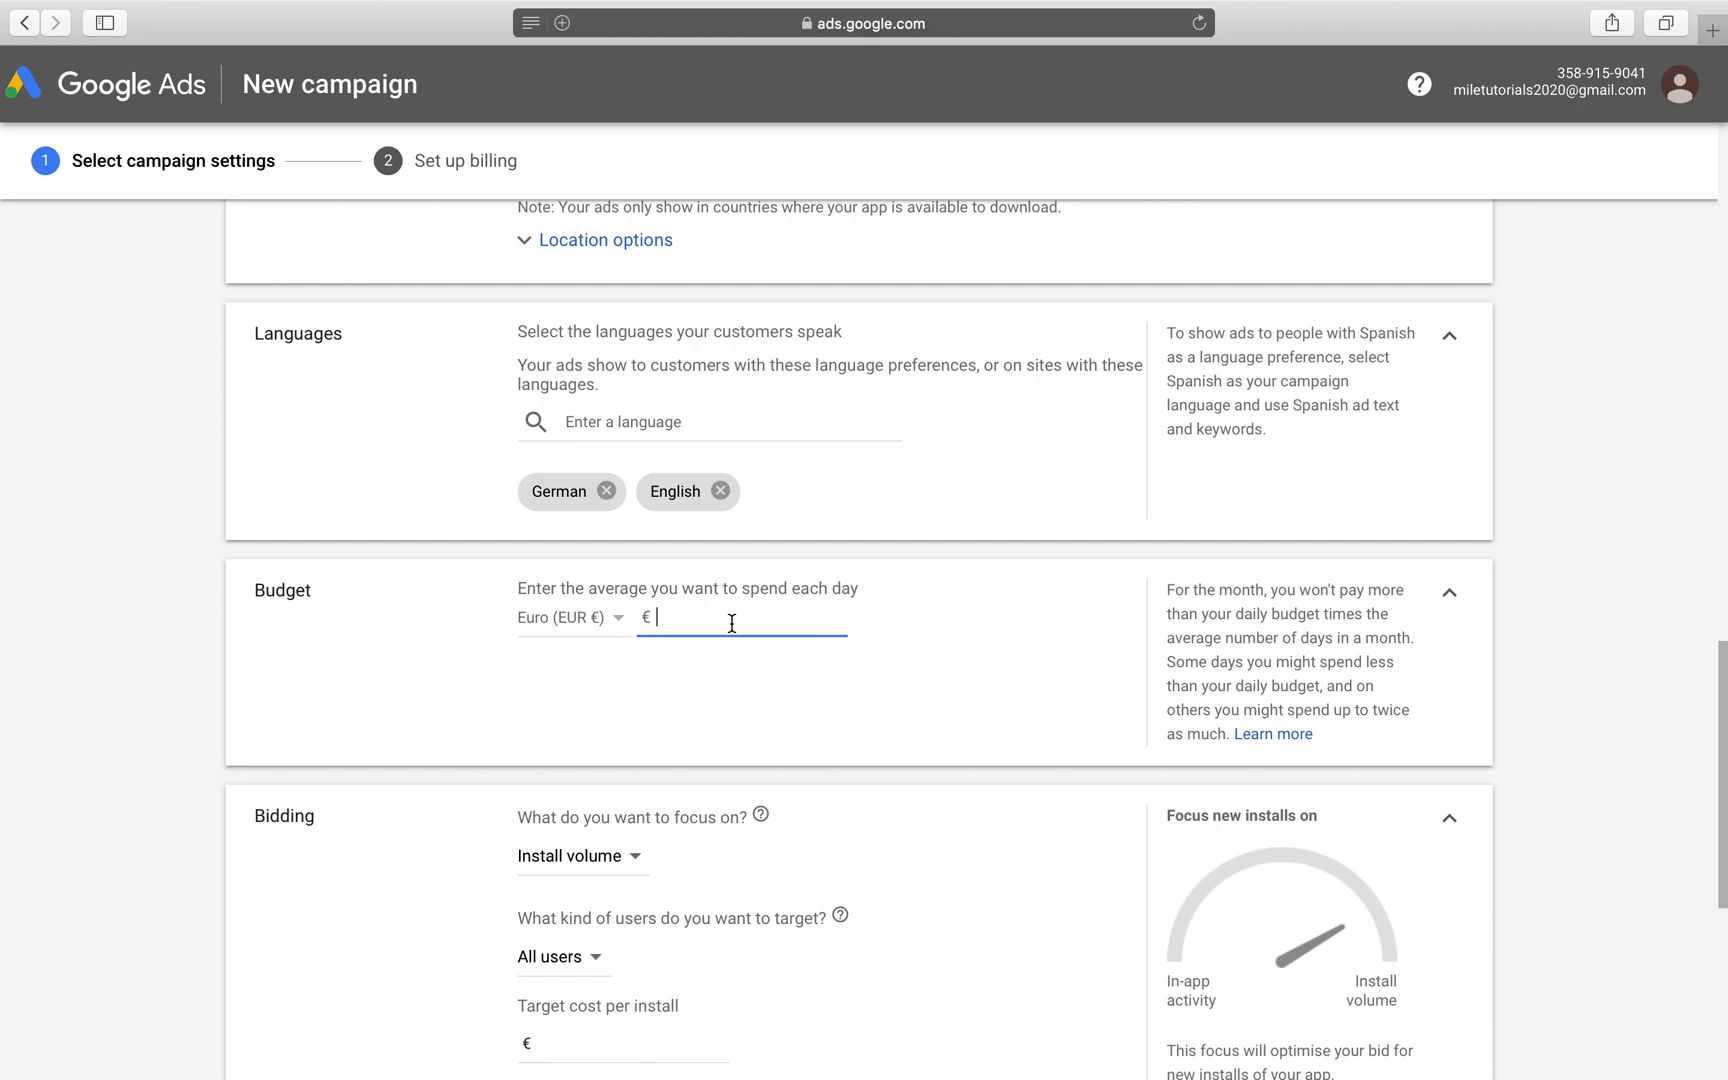
type("2500")
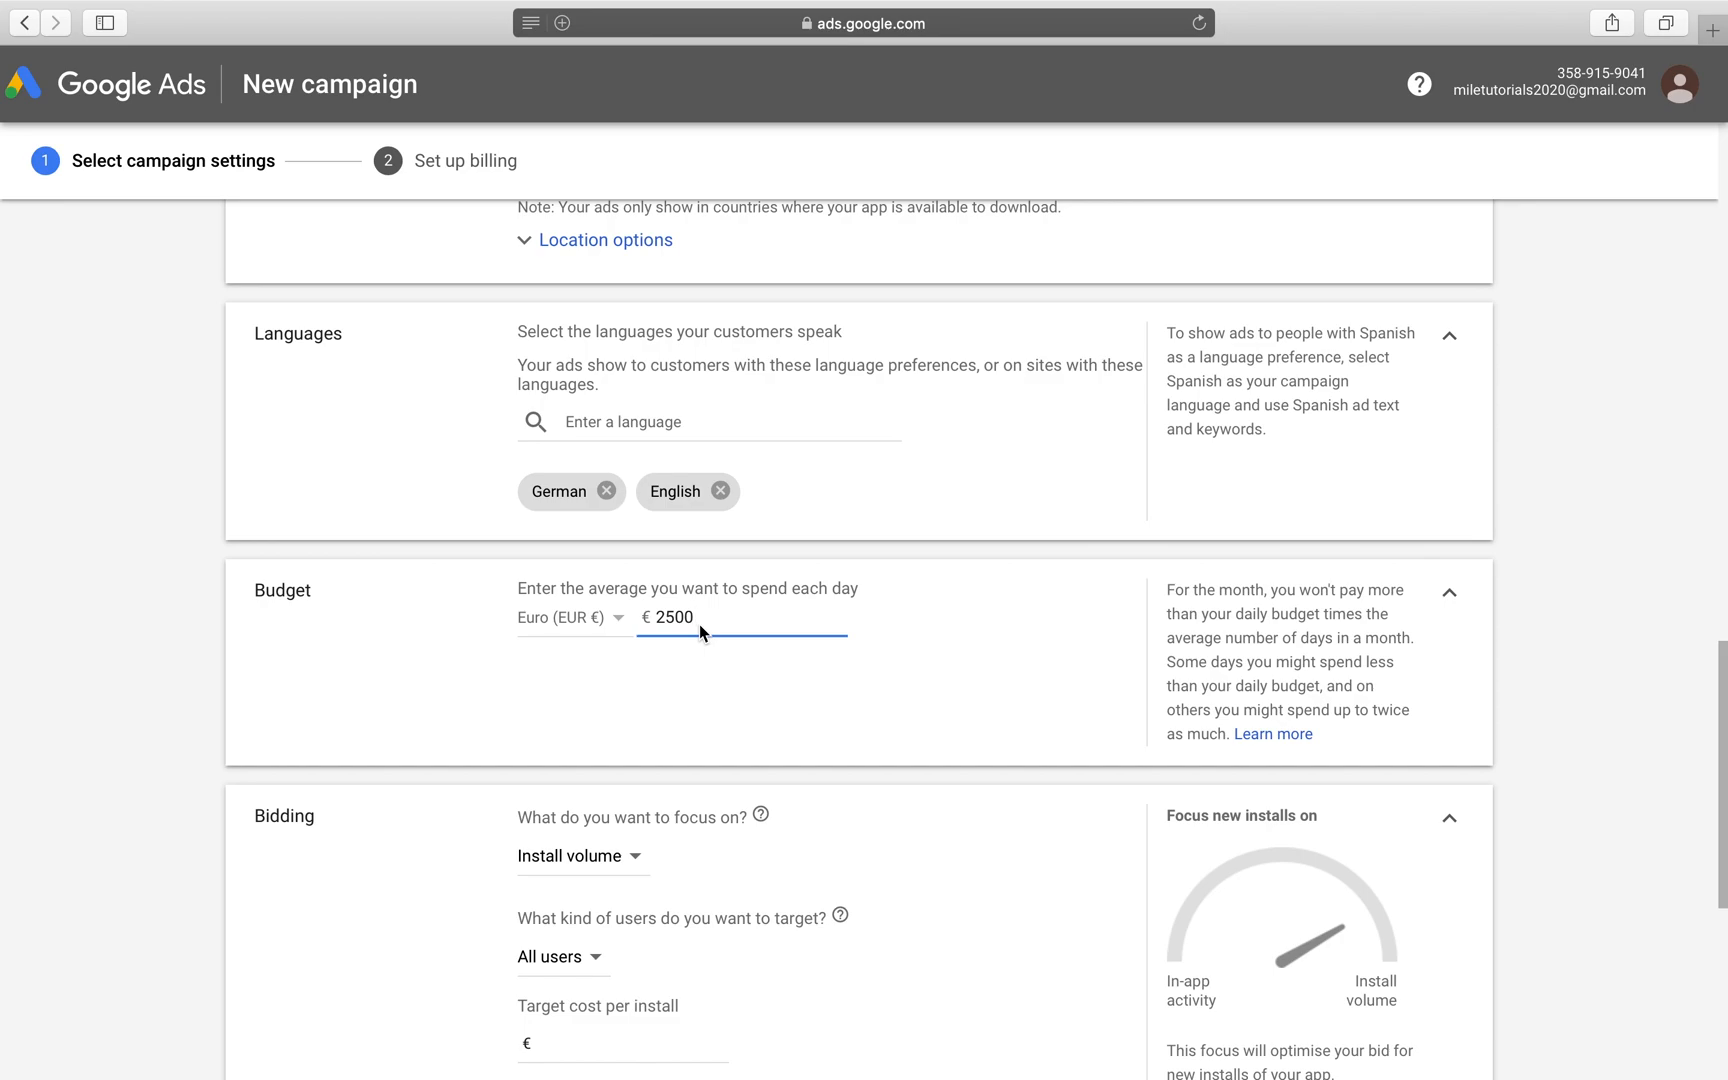
mouse_move(665, 647)
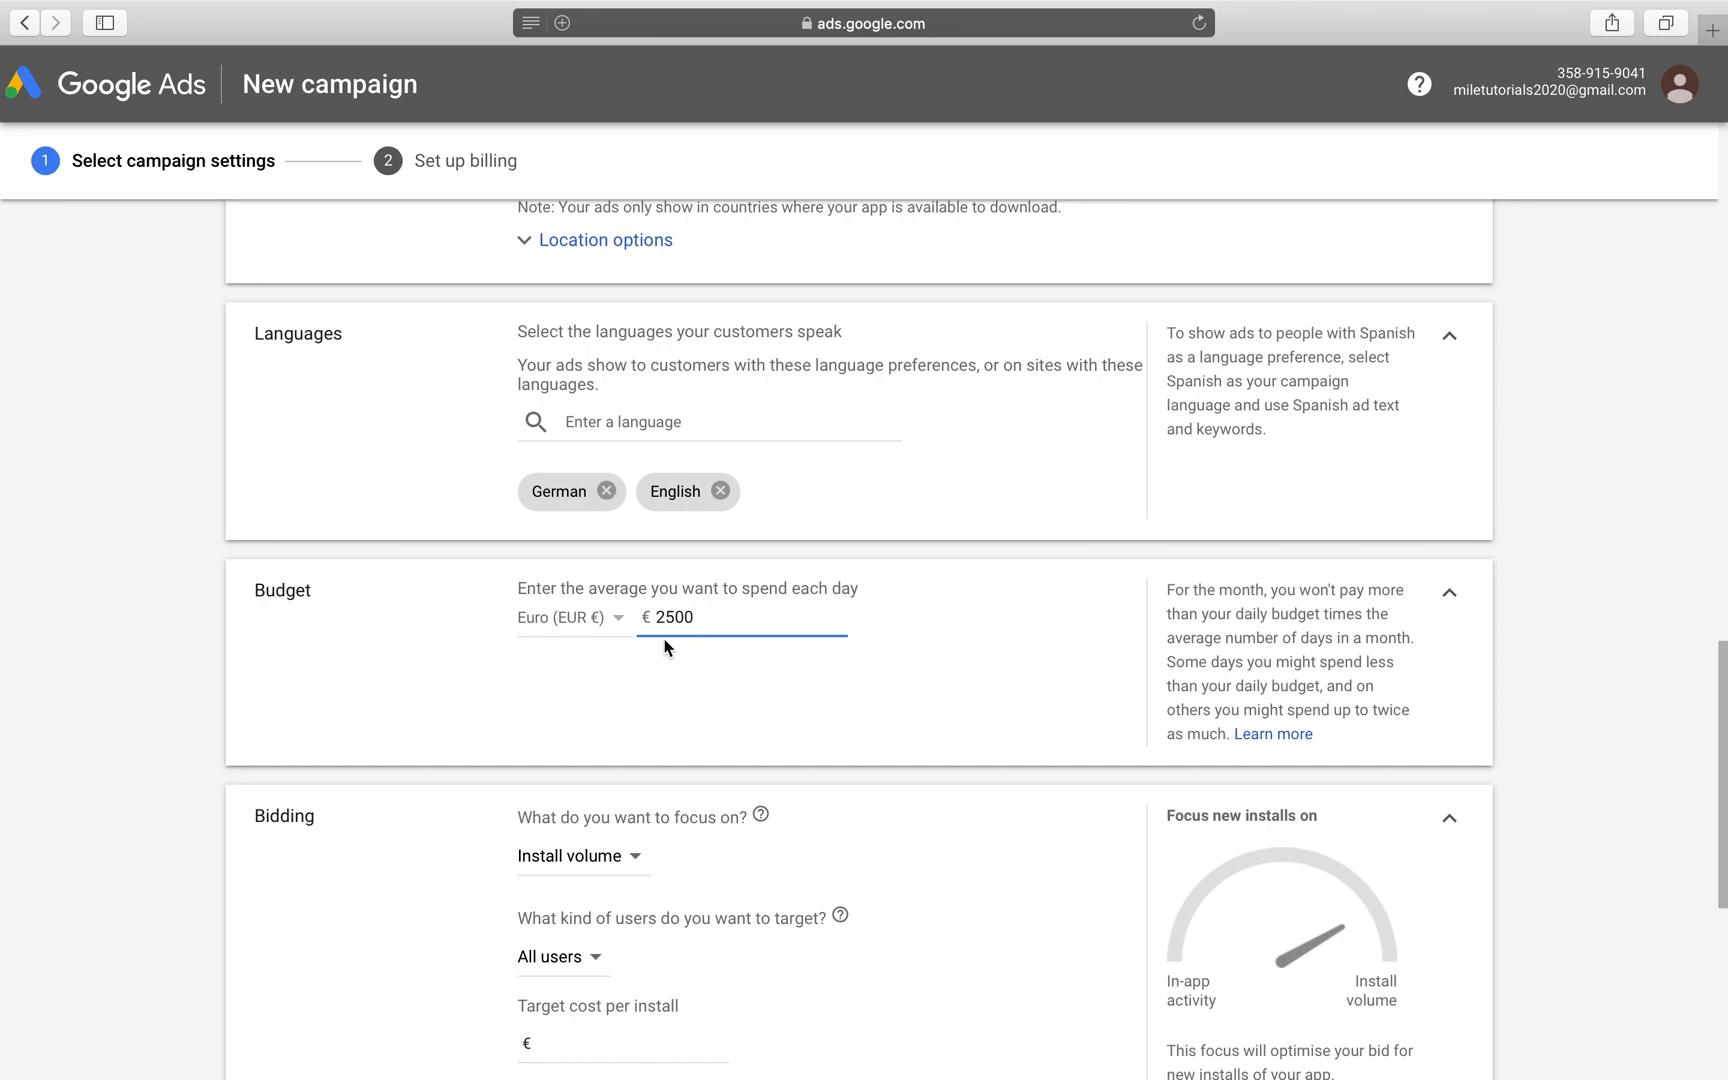
mouse_move(696, 636)
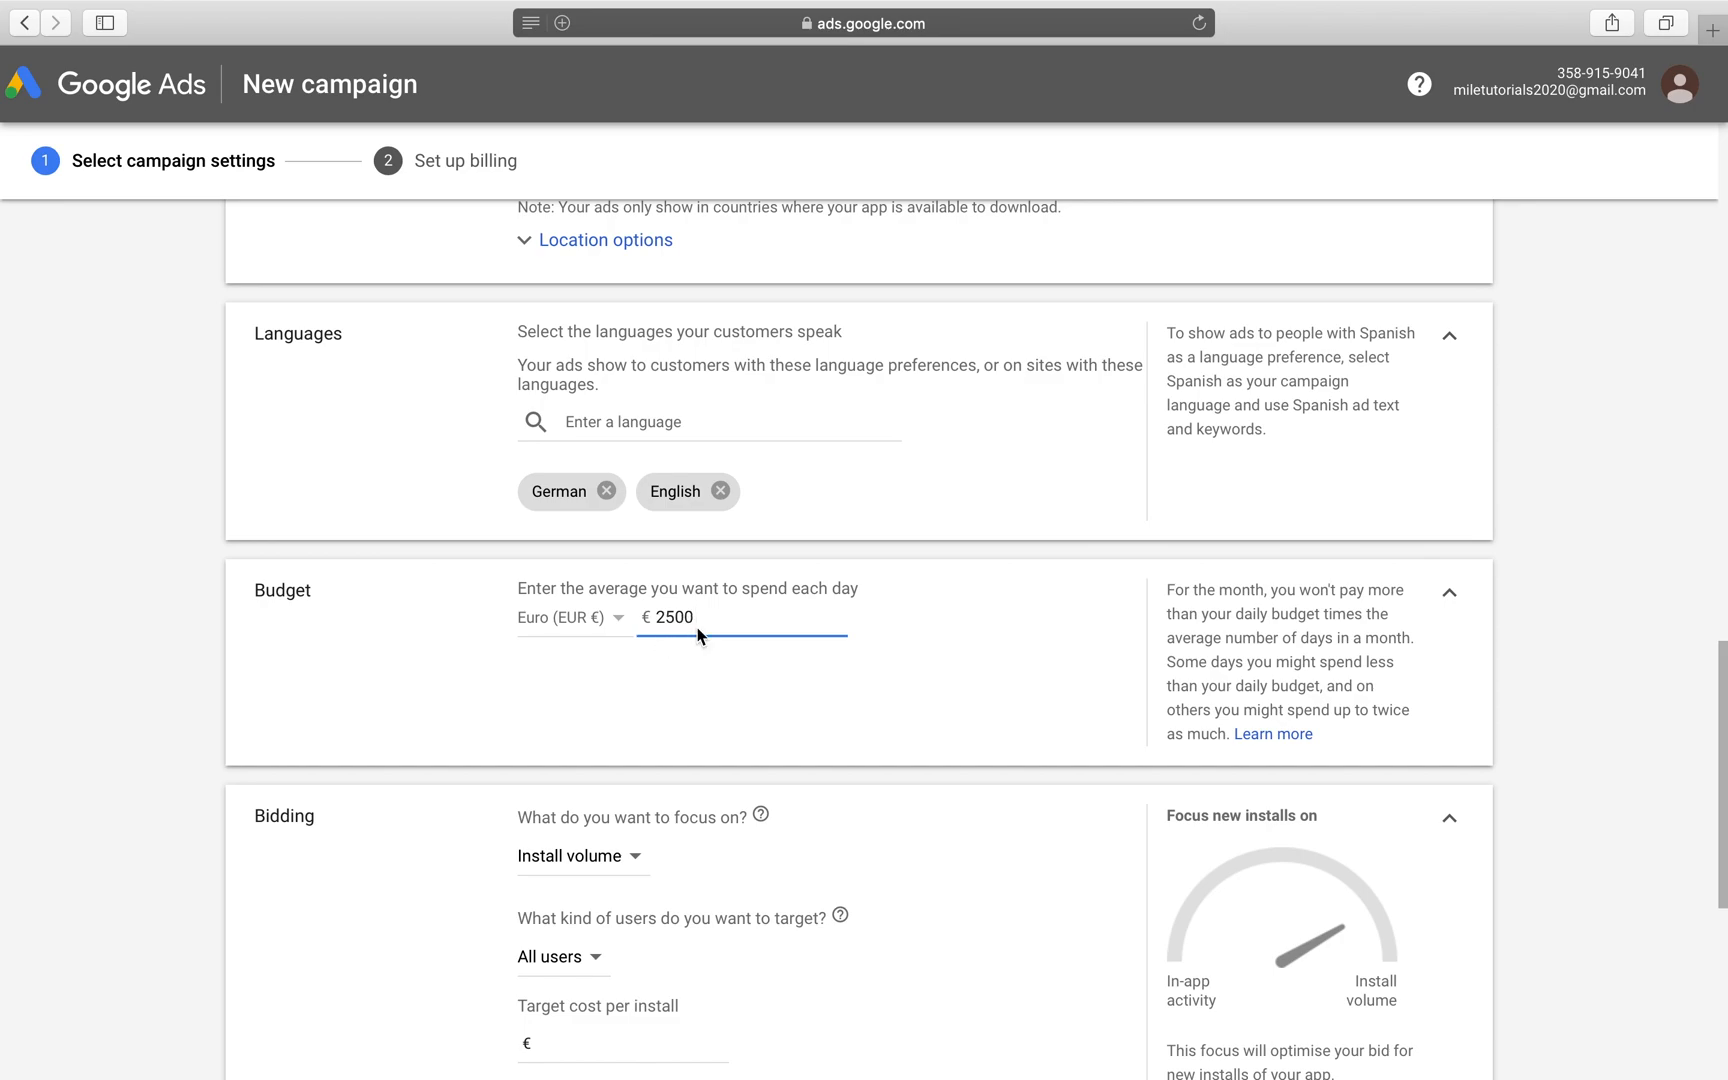
mouse_move(735, 637)
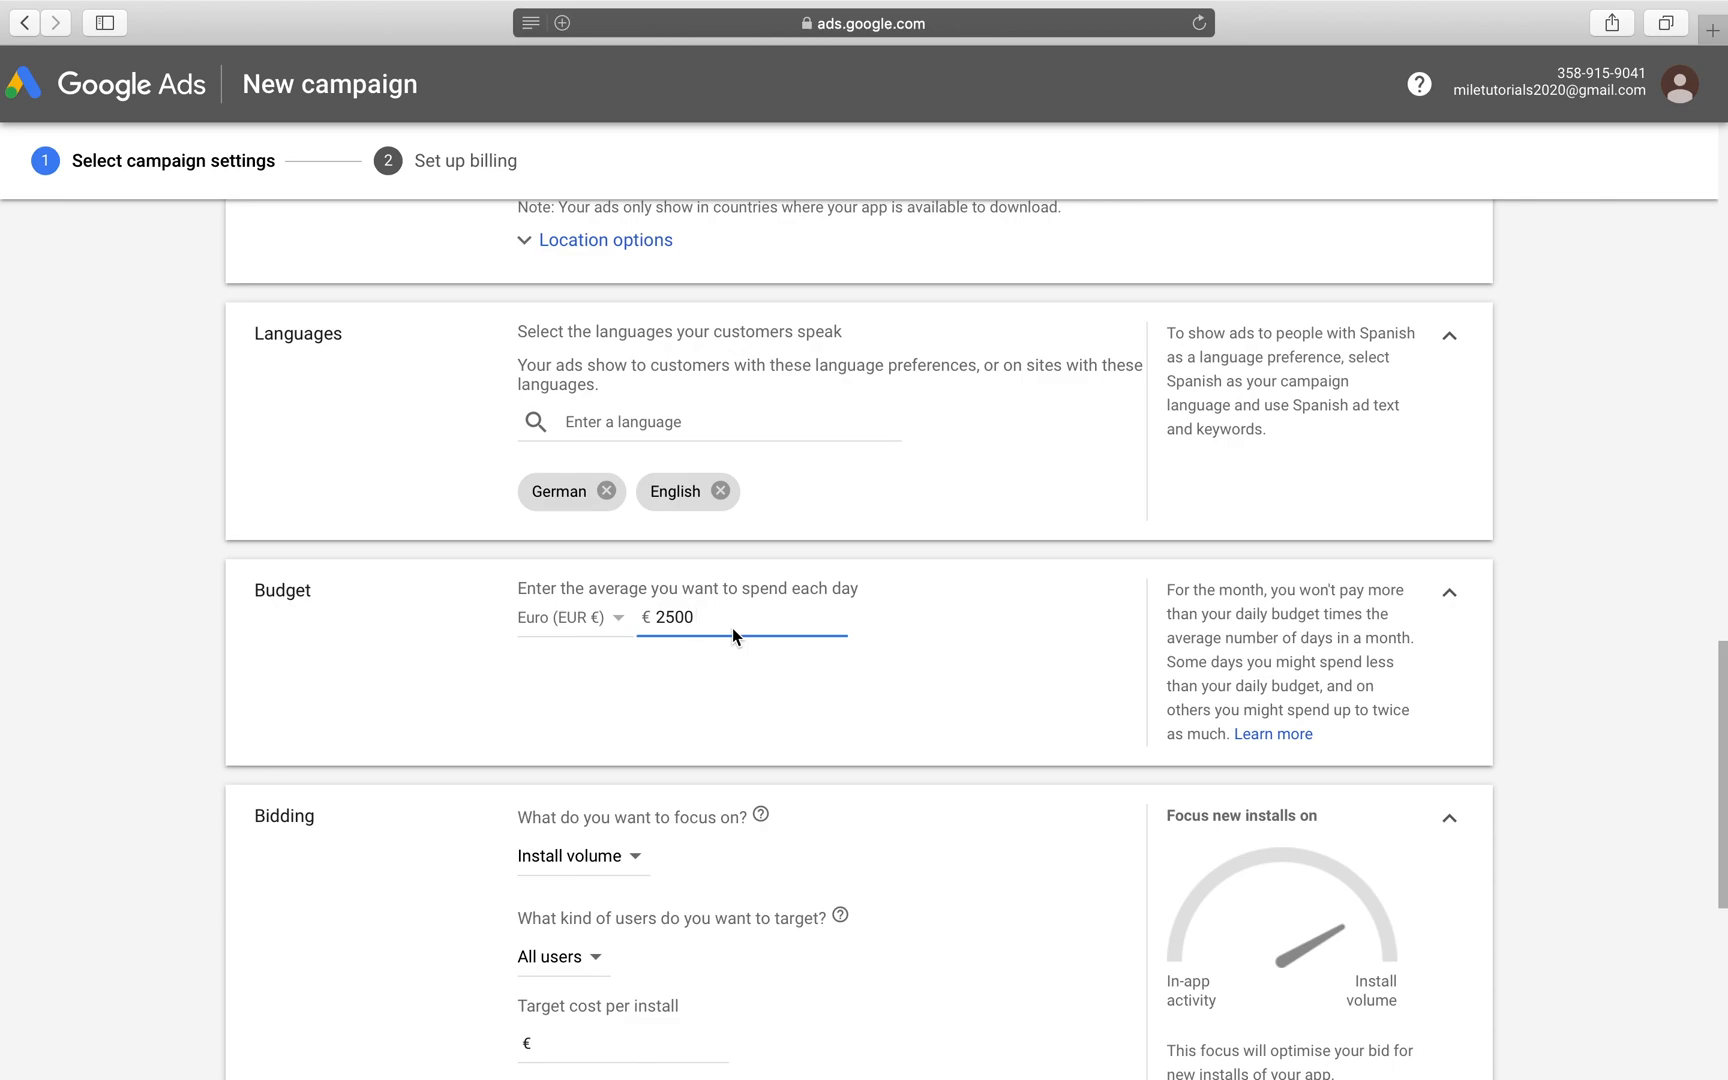
Step: Enter 1.00 euro as the target cost per install under Bidding
scroll("down", 3)
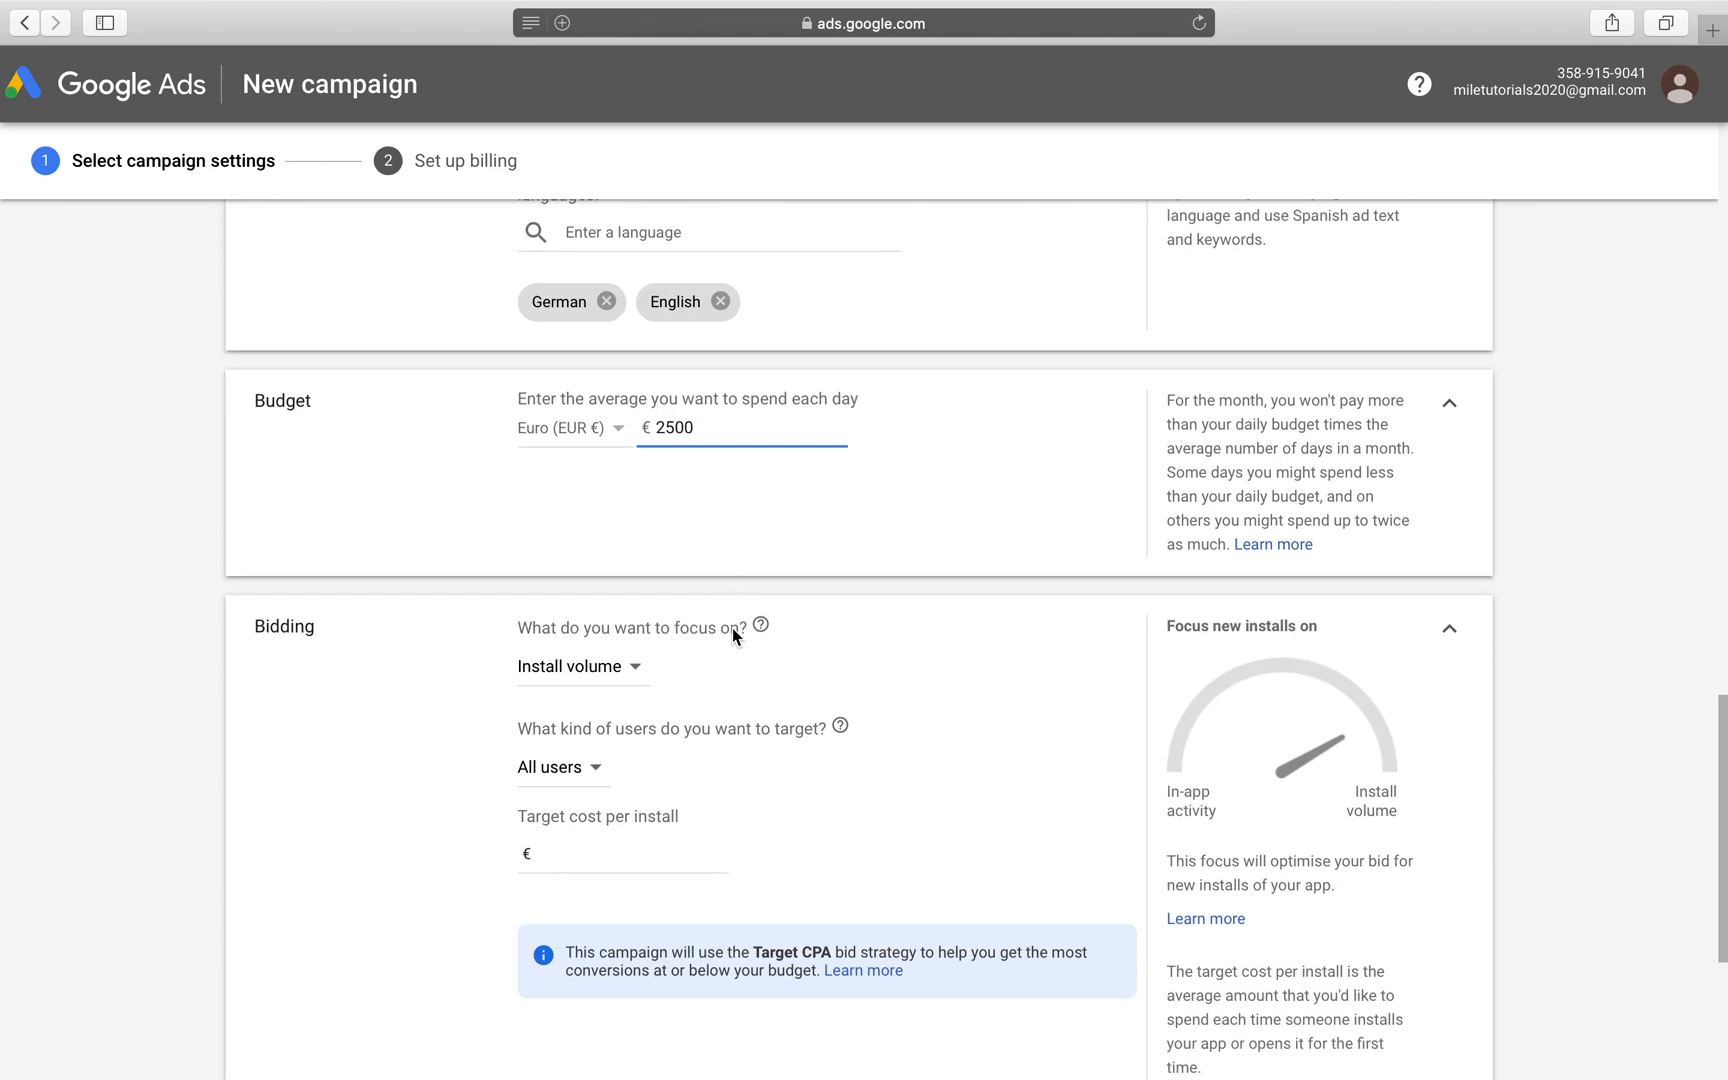
scroll("down", 3)
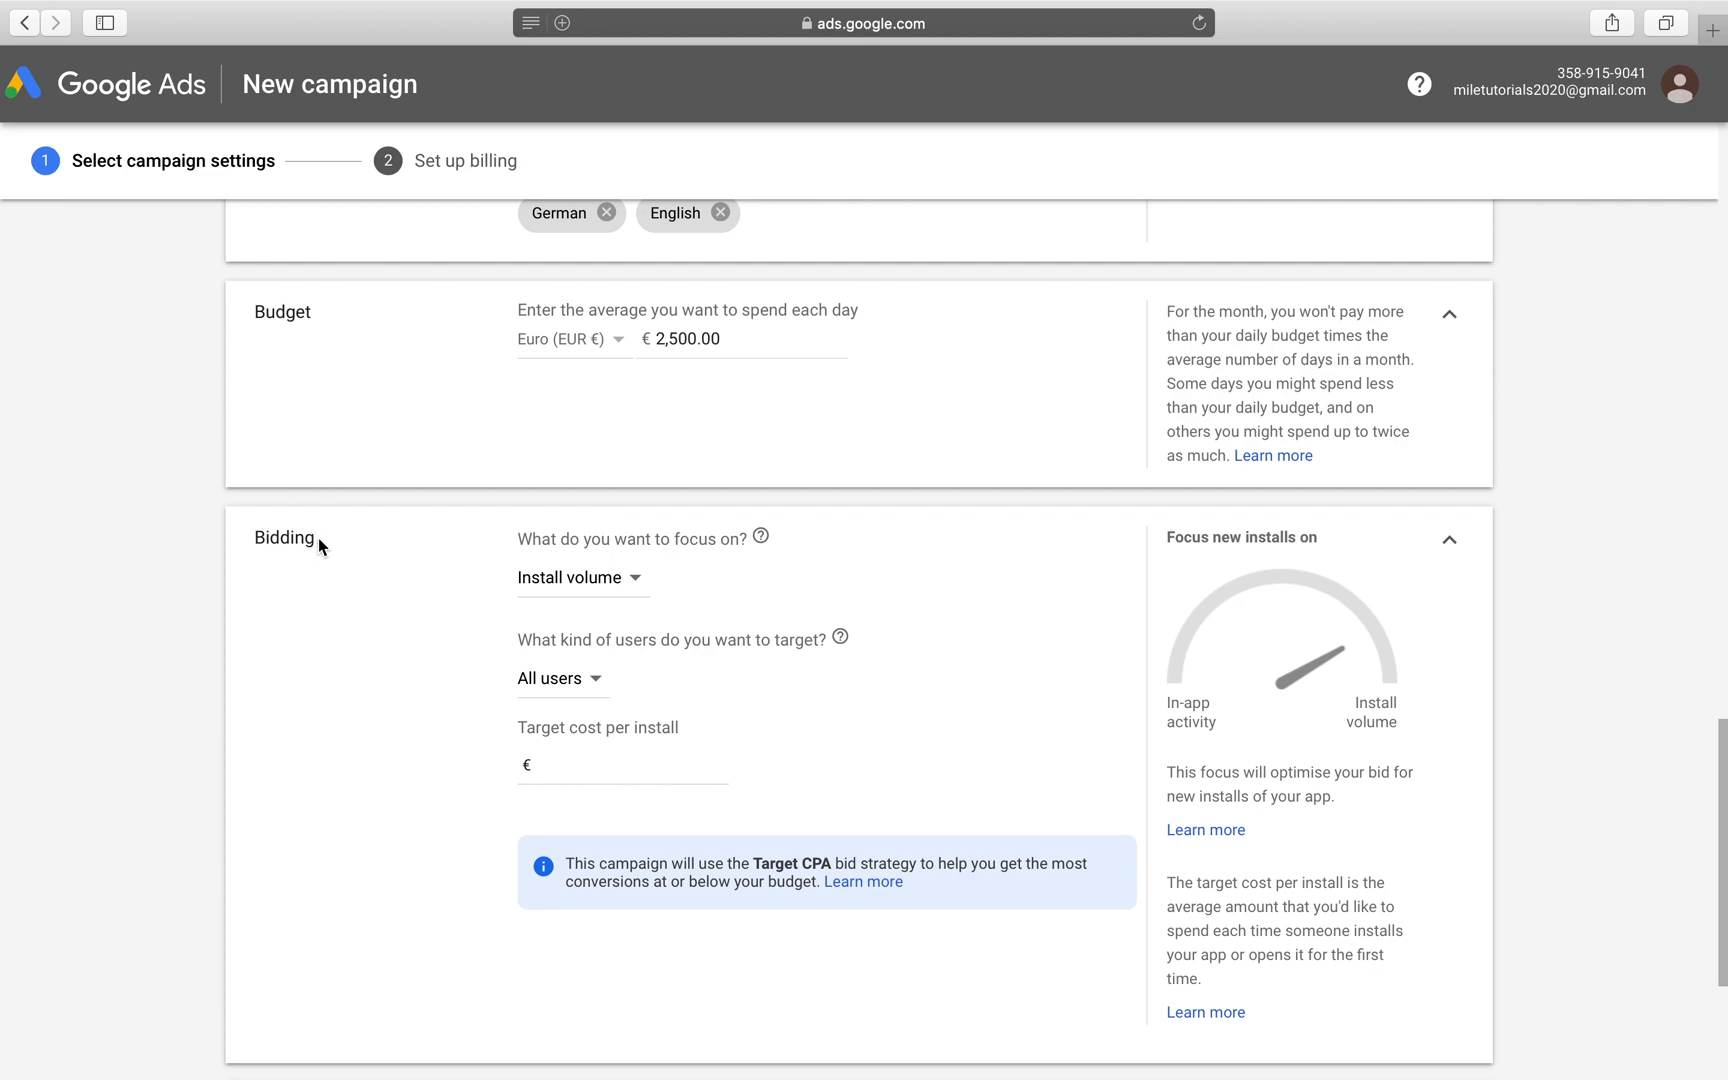
double_click(283, 537)
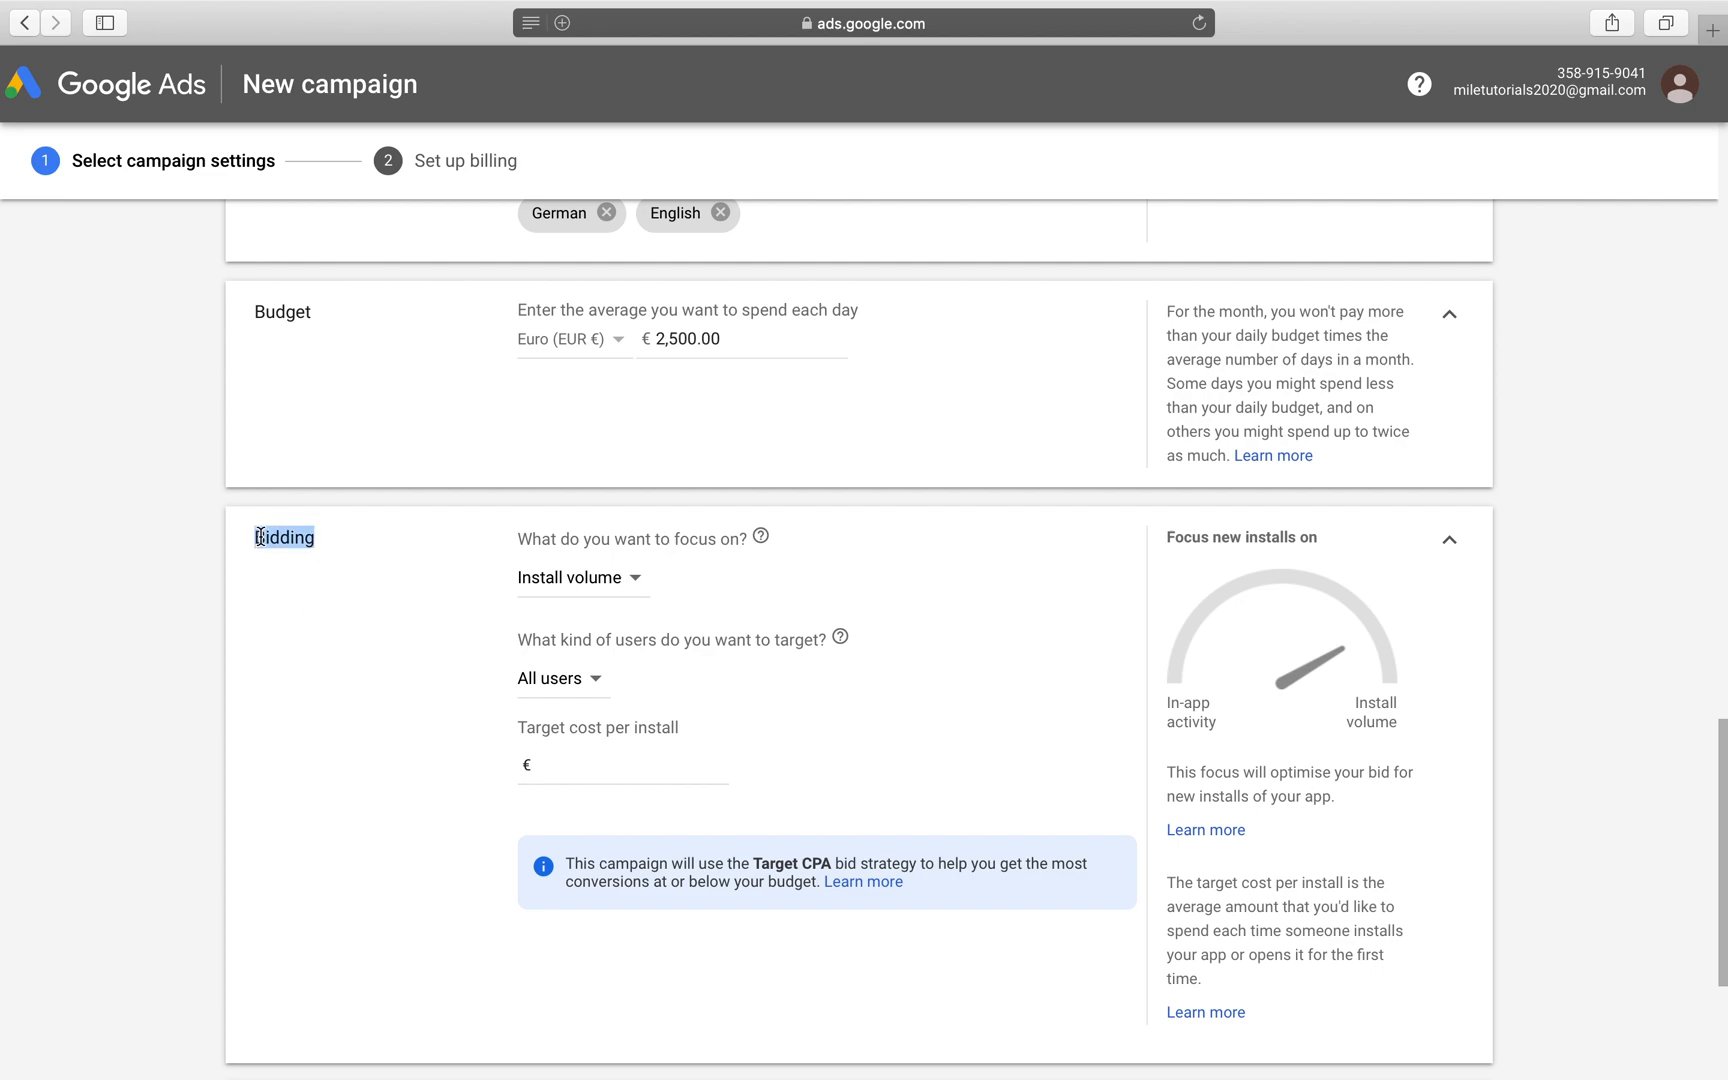
left_click(623, 766)
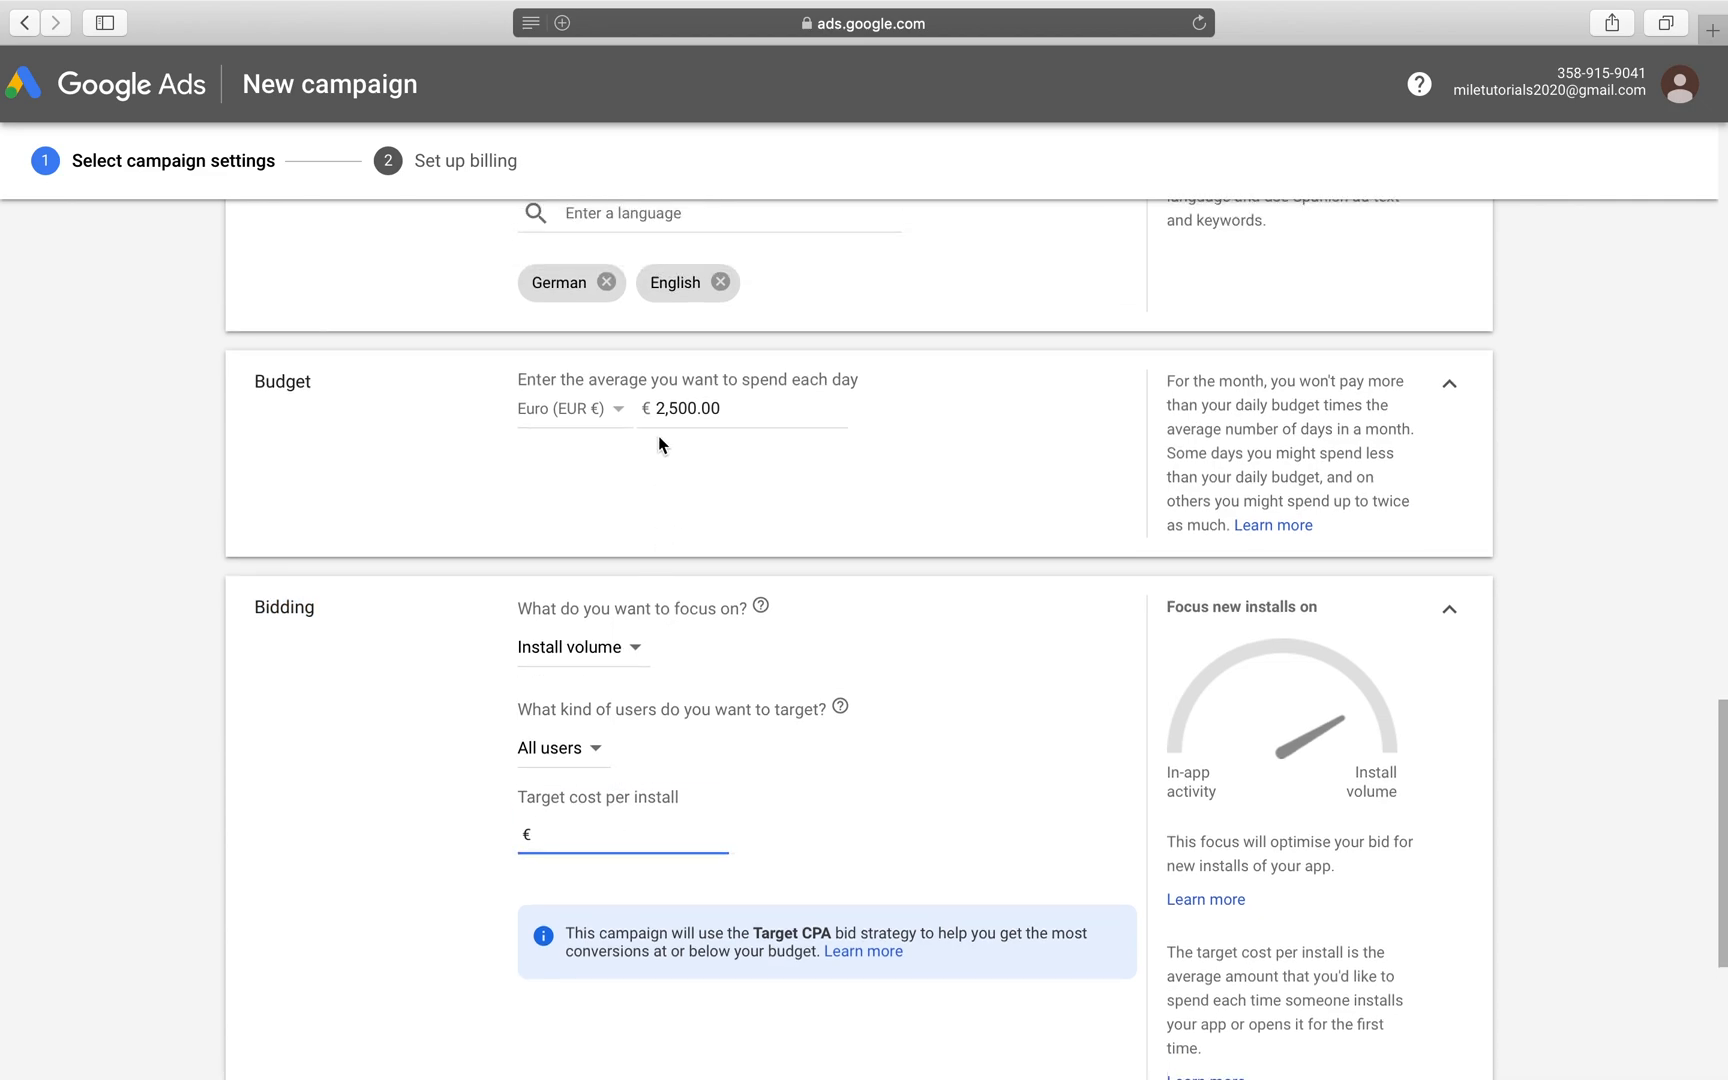
left_click(705, 409)
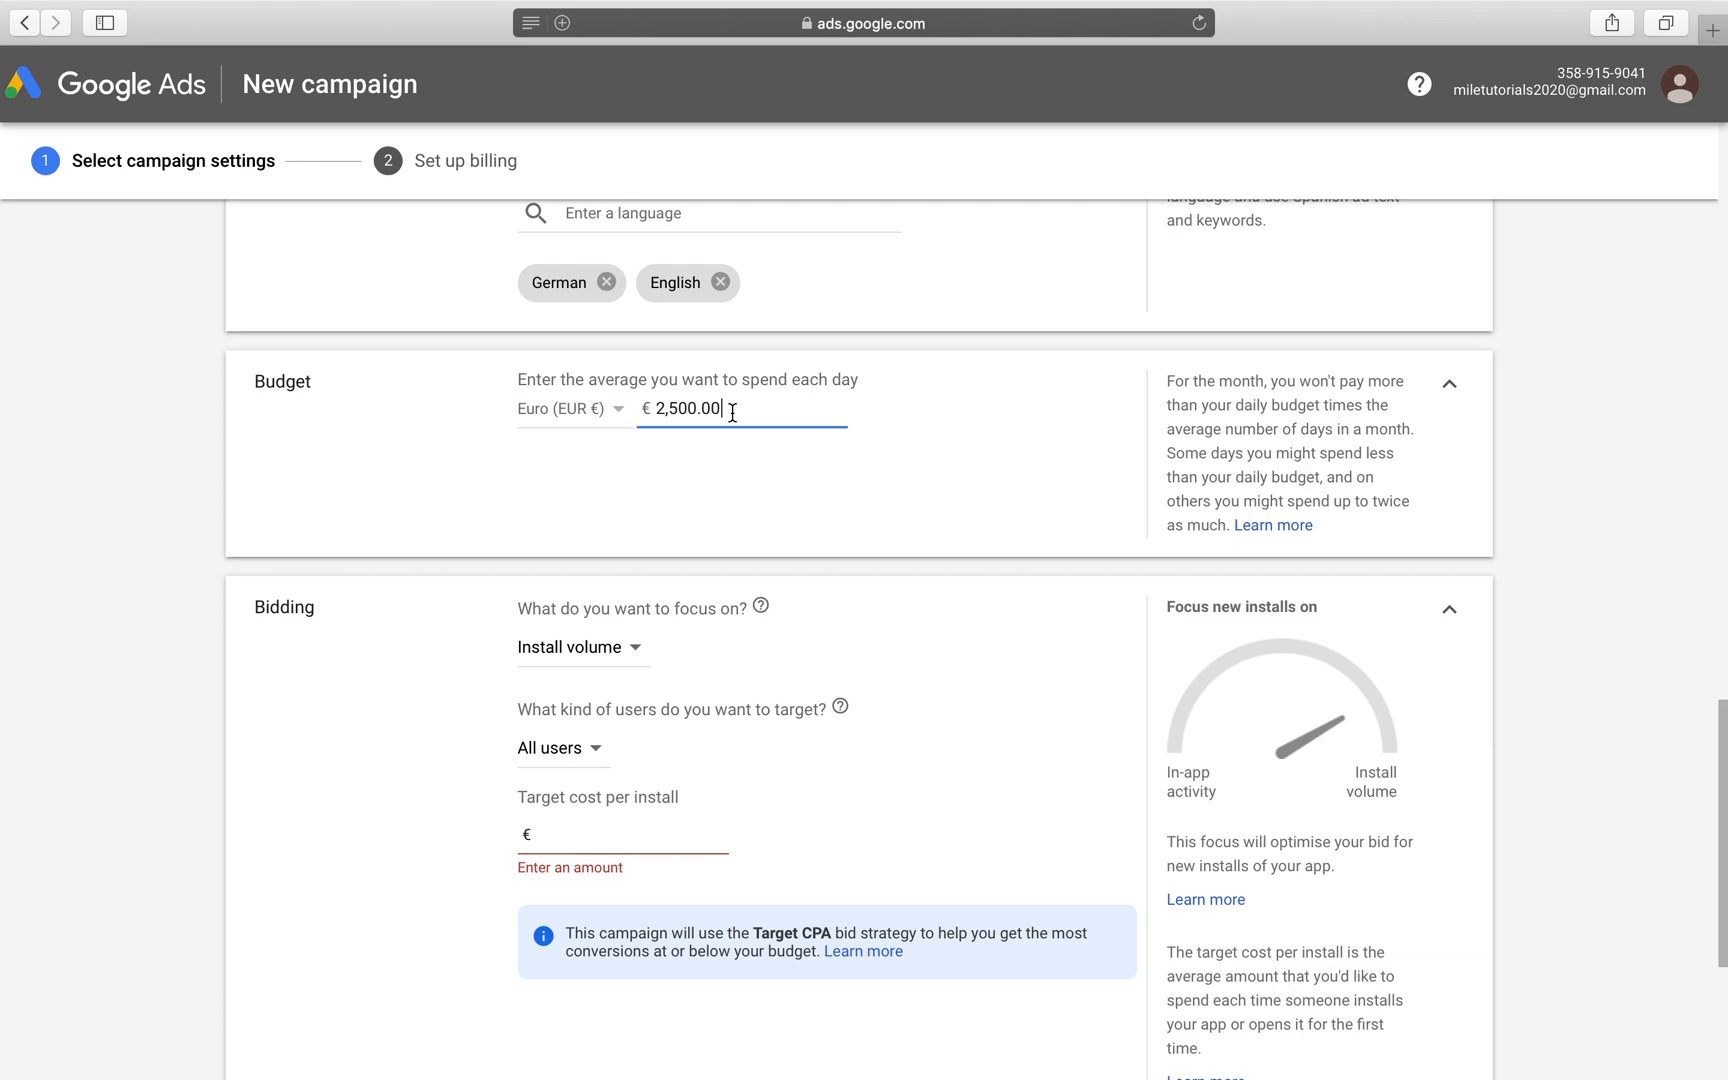
left_click(617, 834)
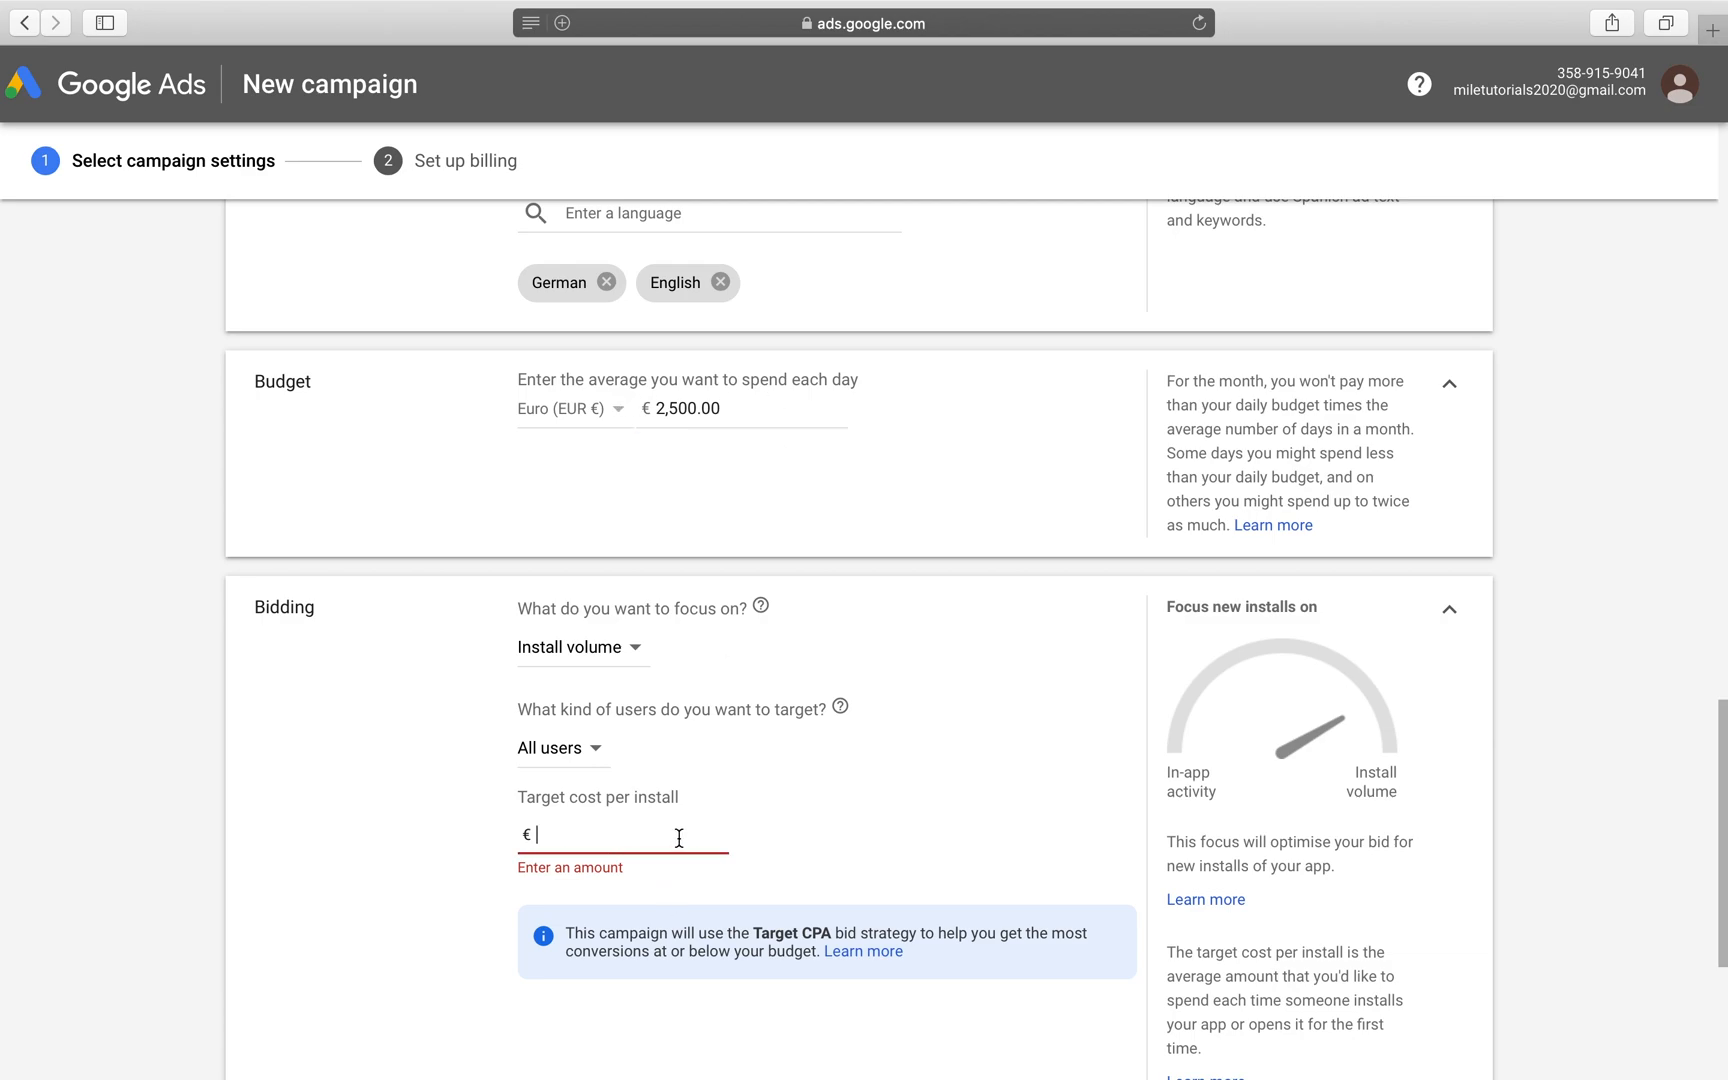
type("1.00")
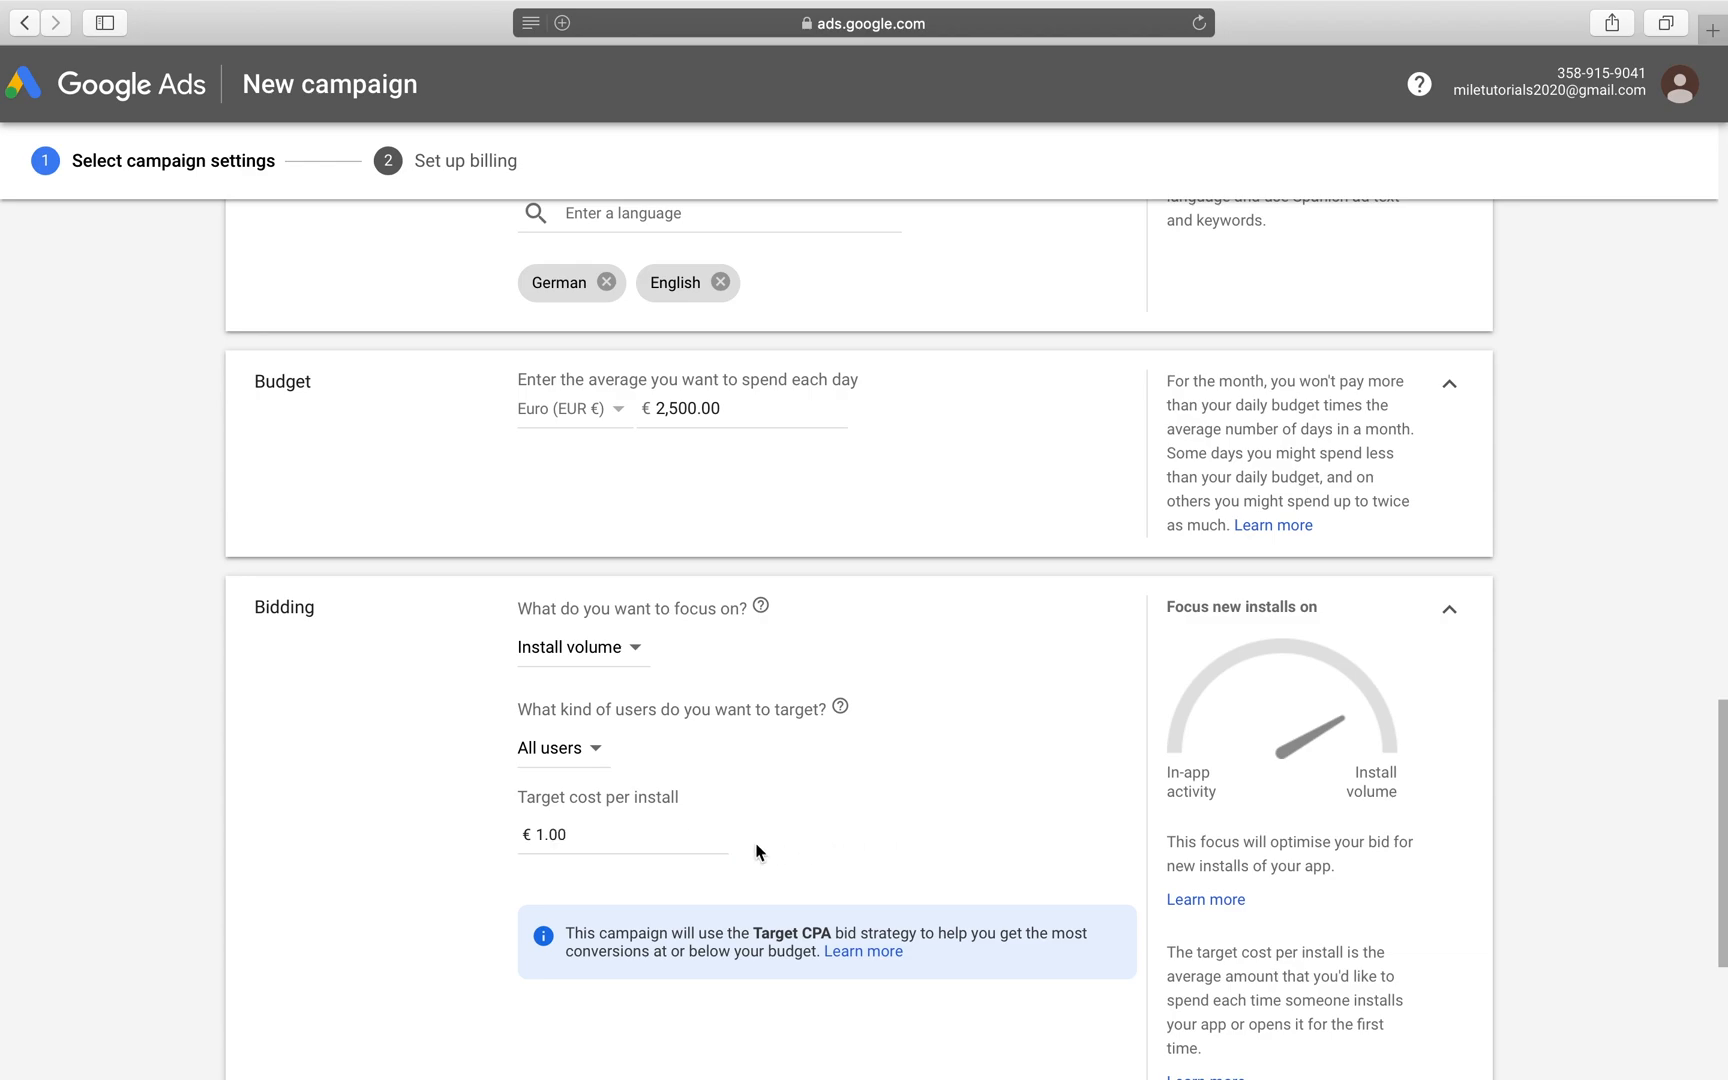
mouse_move(696, 554)
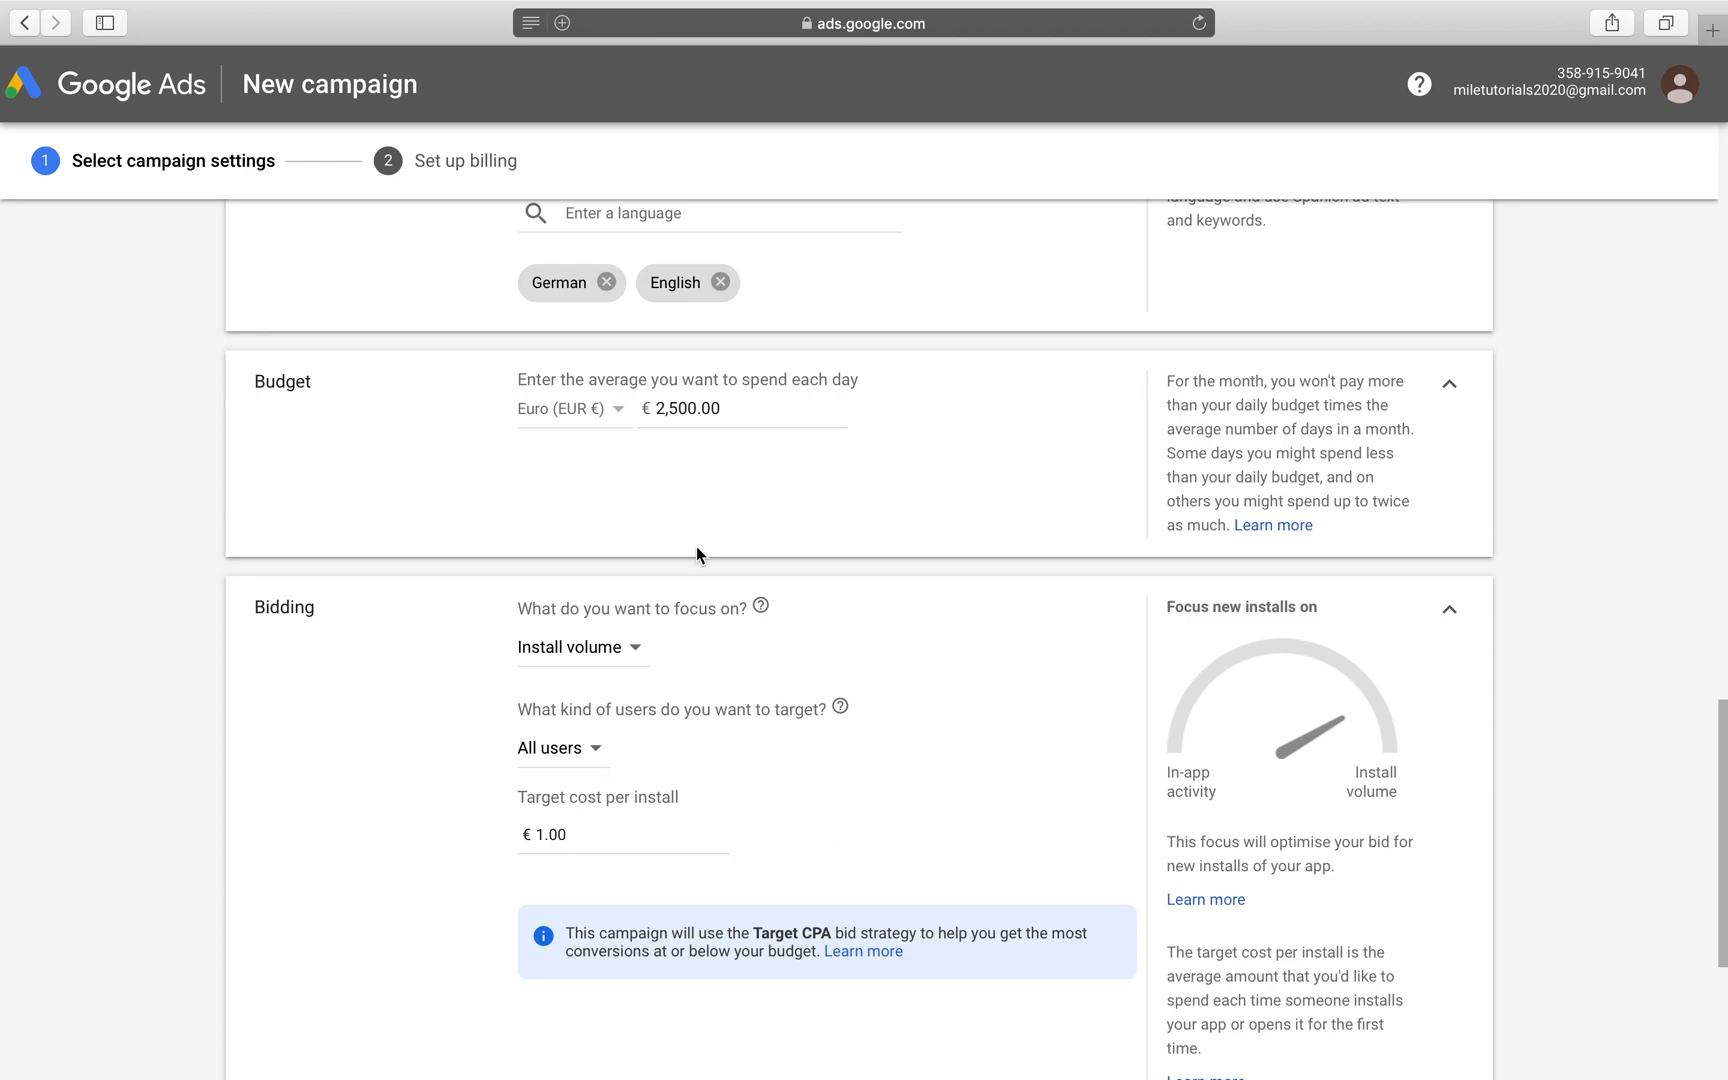
mouse_move(701, 500)
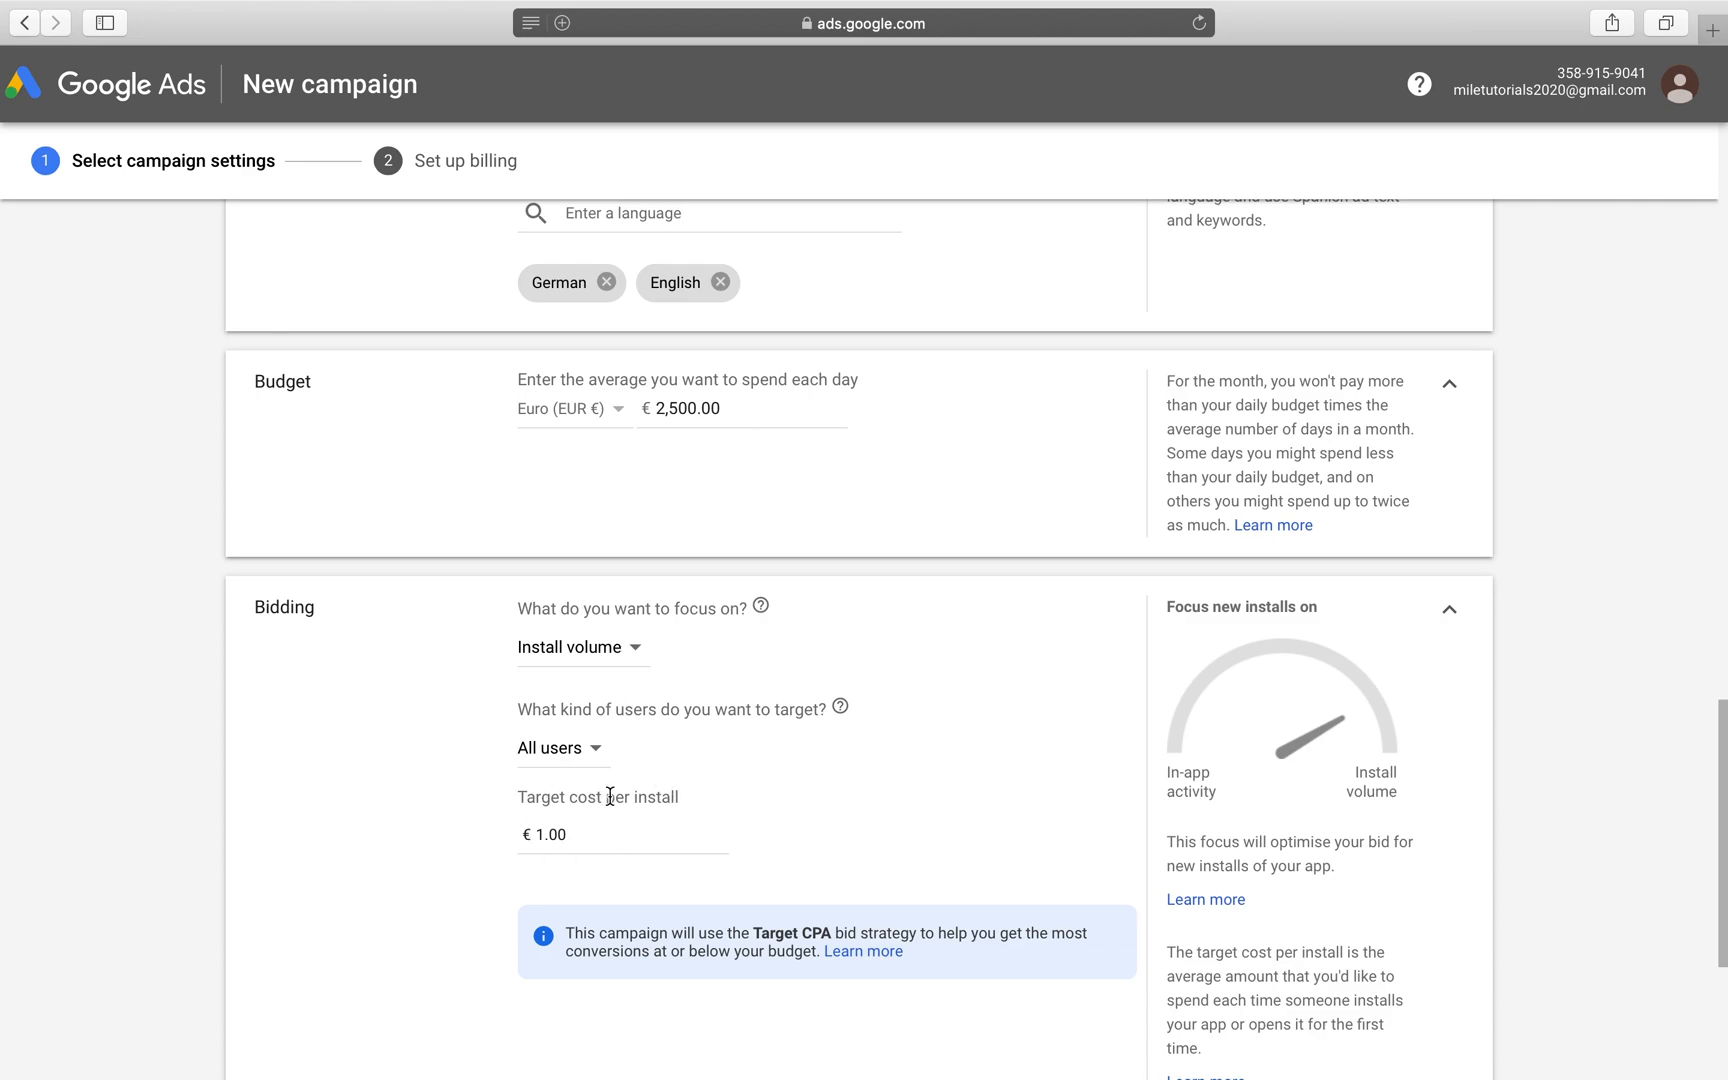
mouse_move(593, 870)
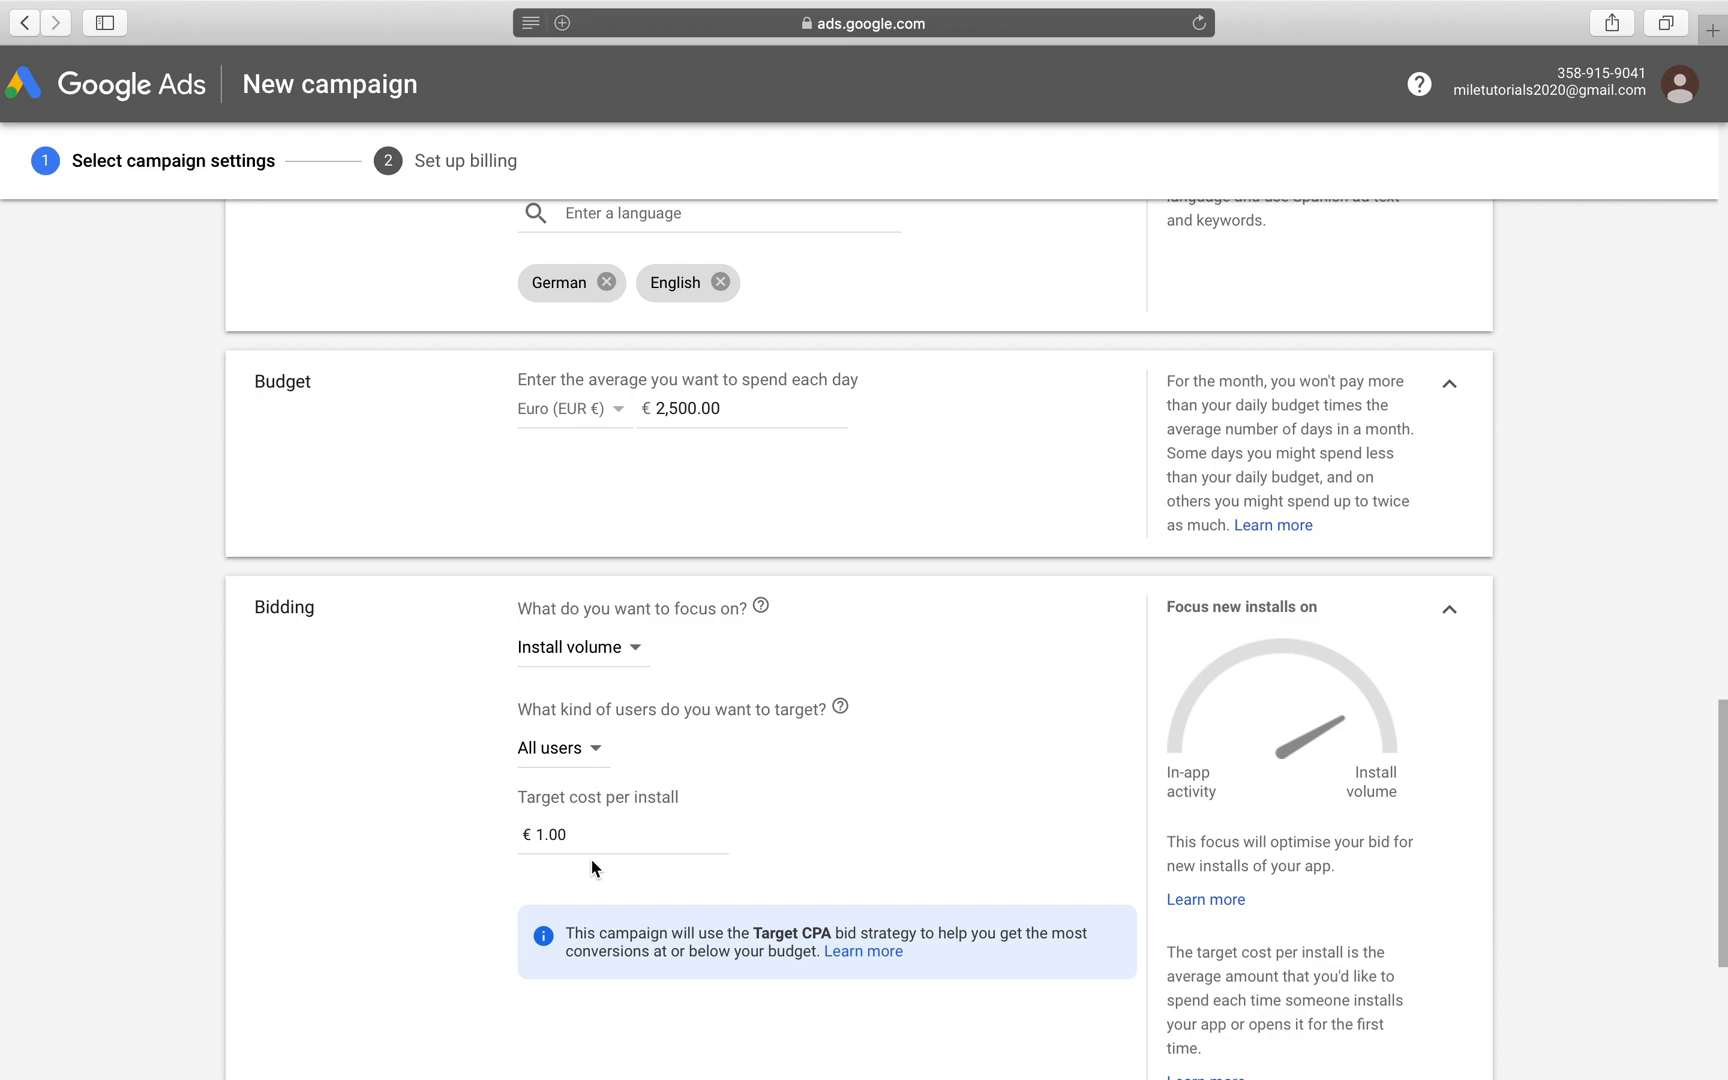
mouse_move(296, 453)
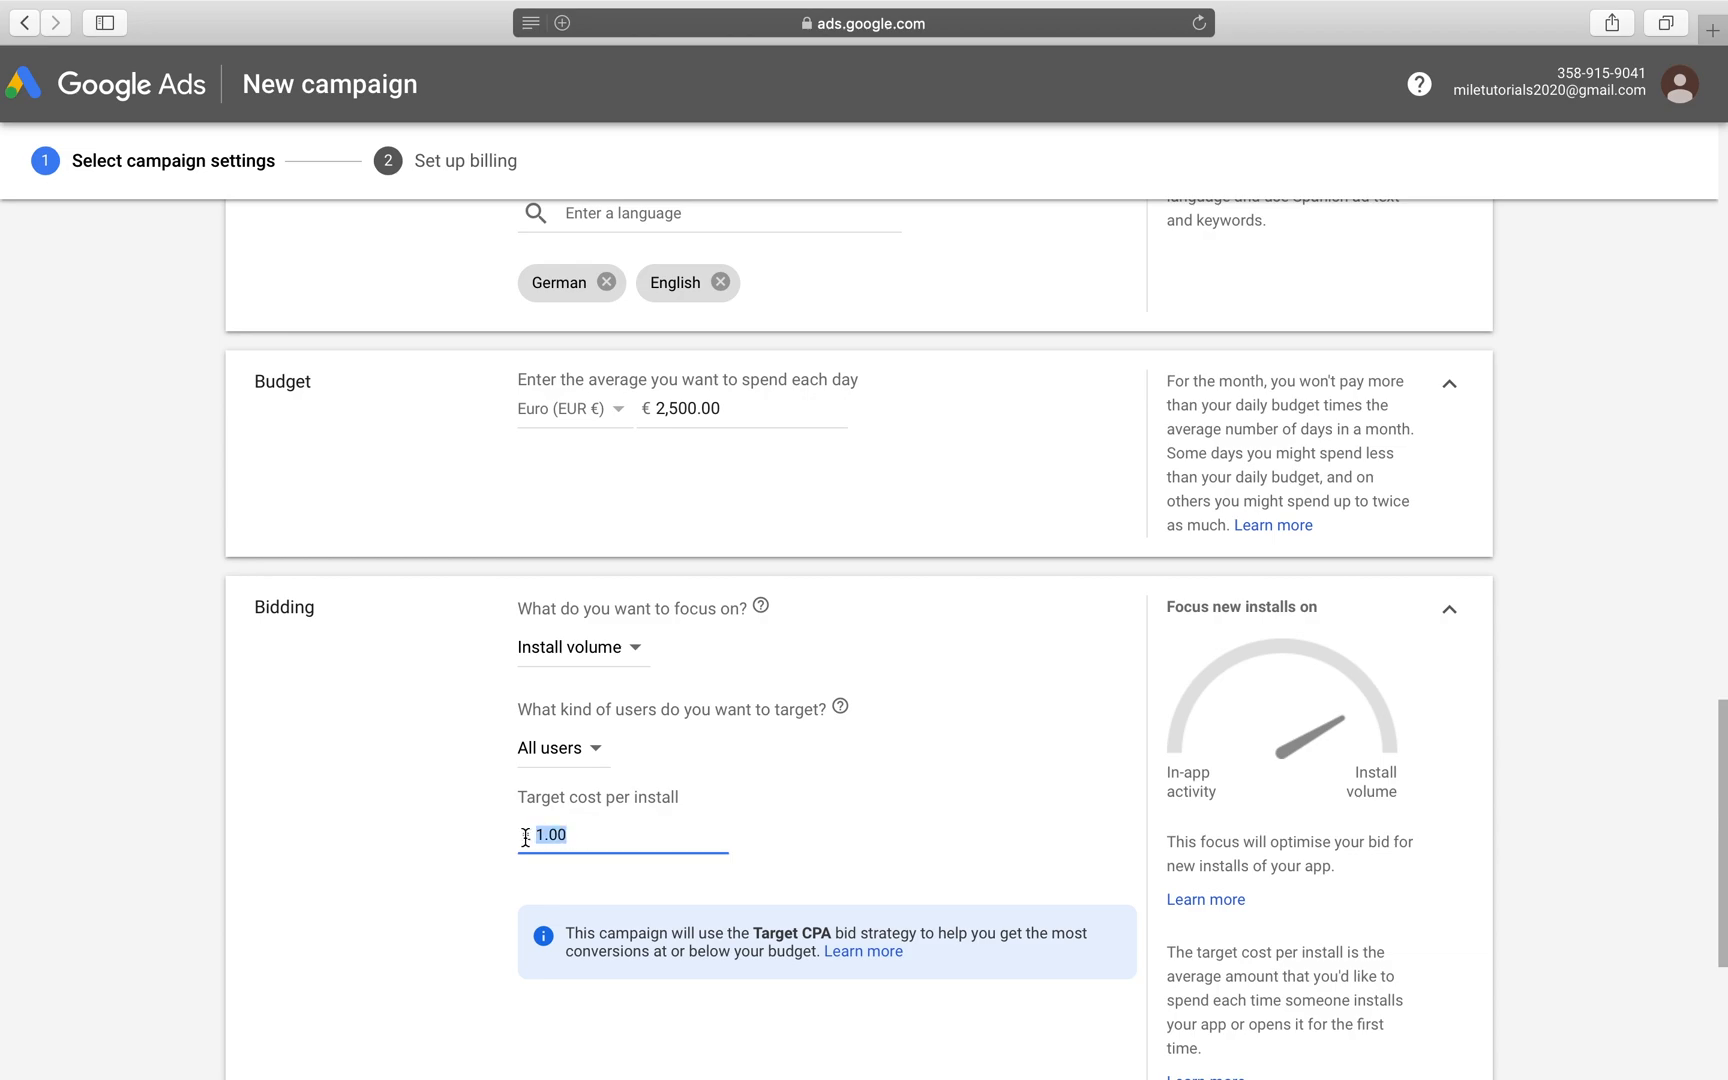
Step: Change the target cost per install from 1.00 to 10.00 euros
type("10.00")
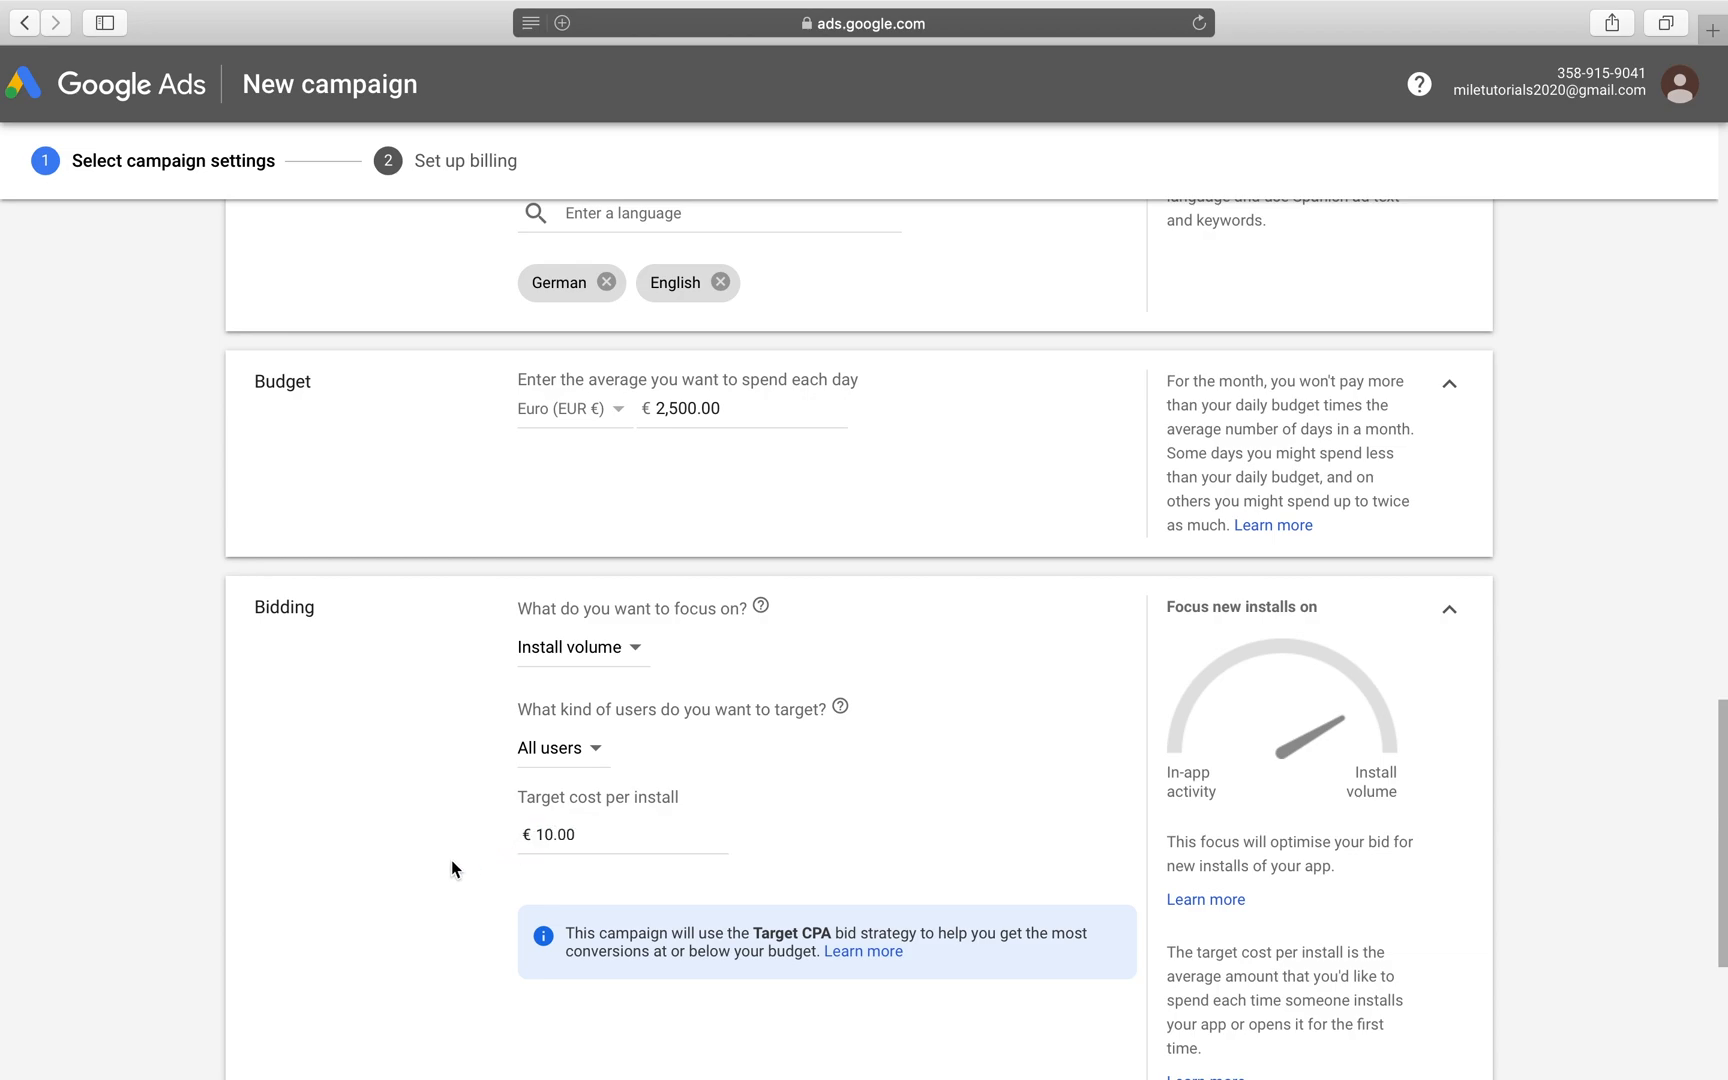
mouse_move(683, 884)
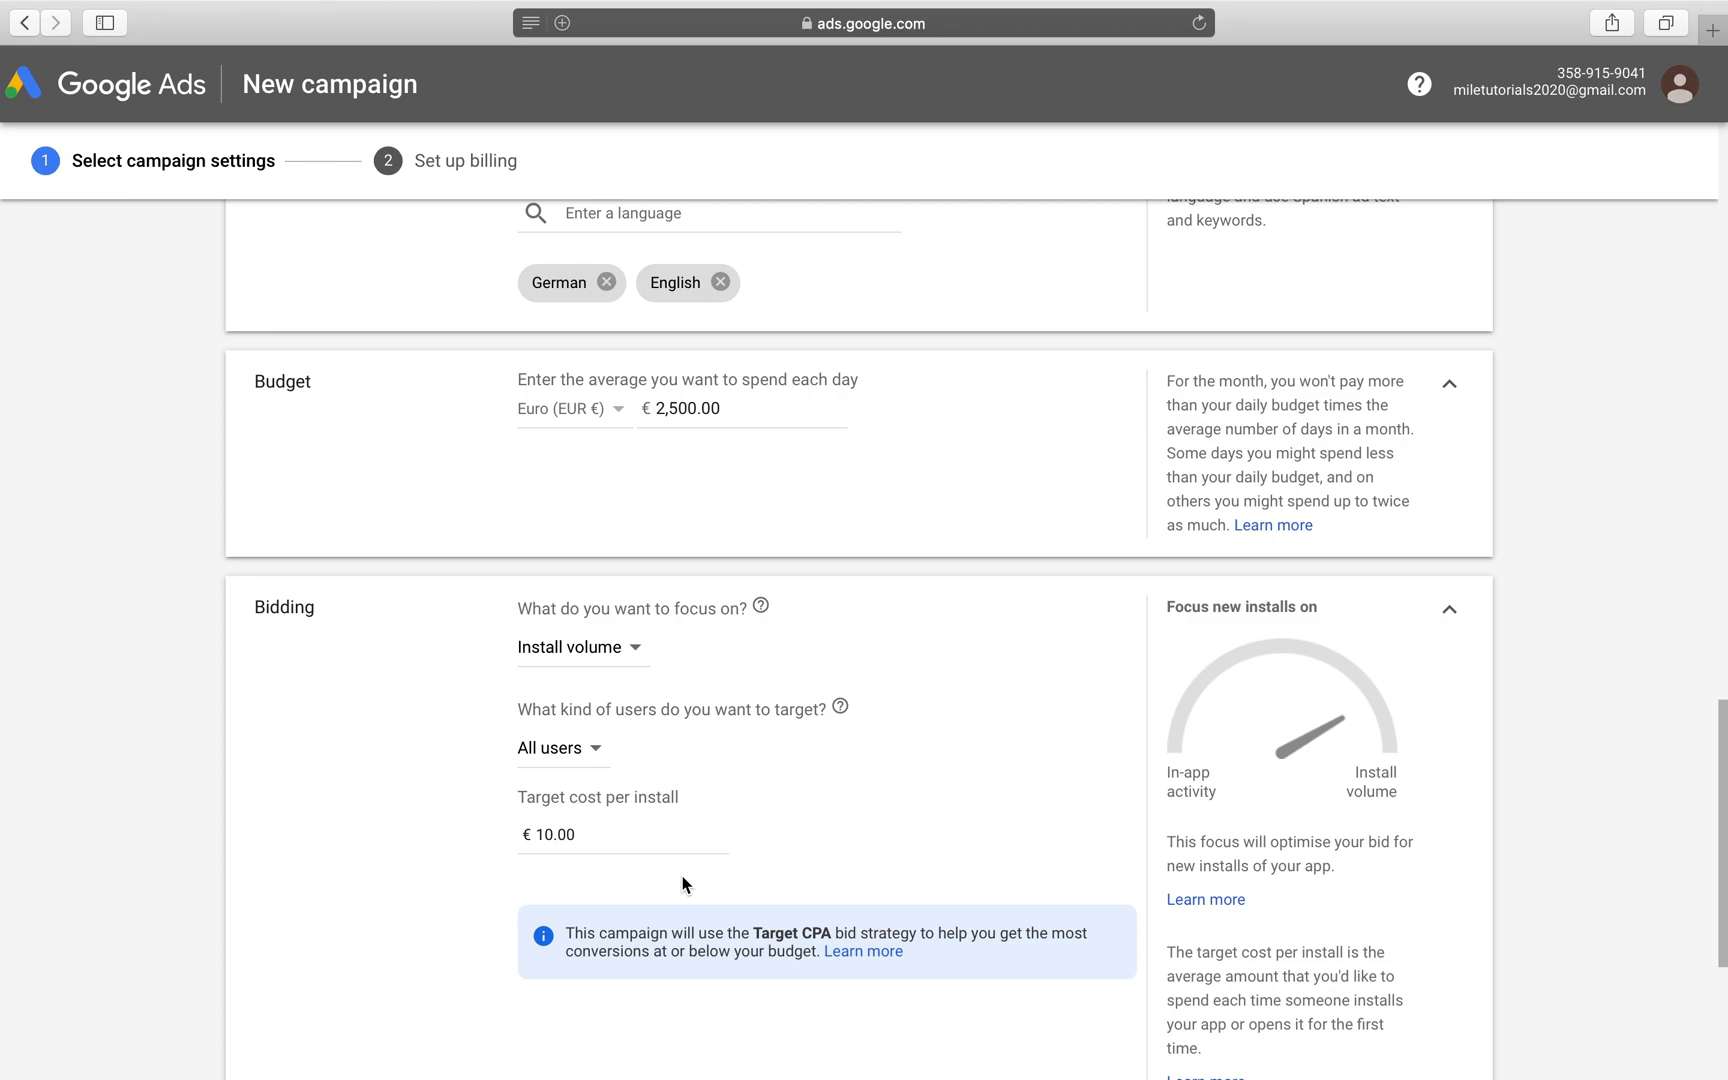
mouse_move(714, 521)
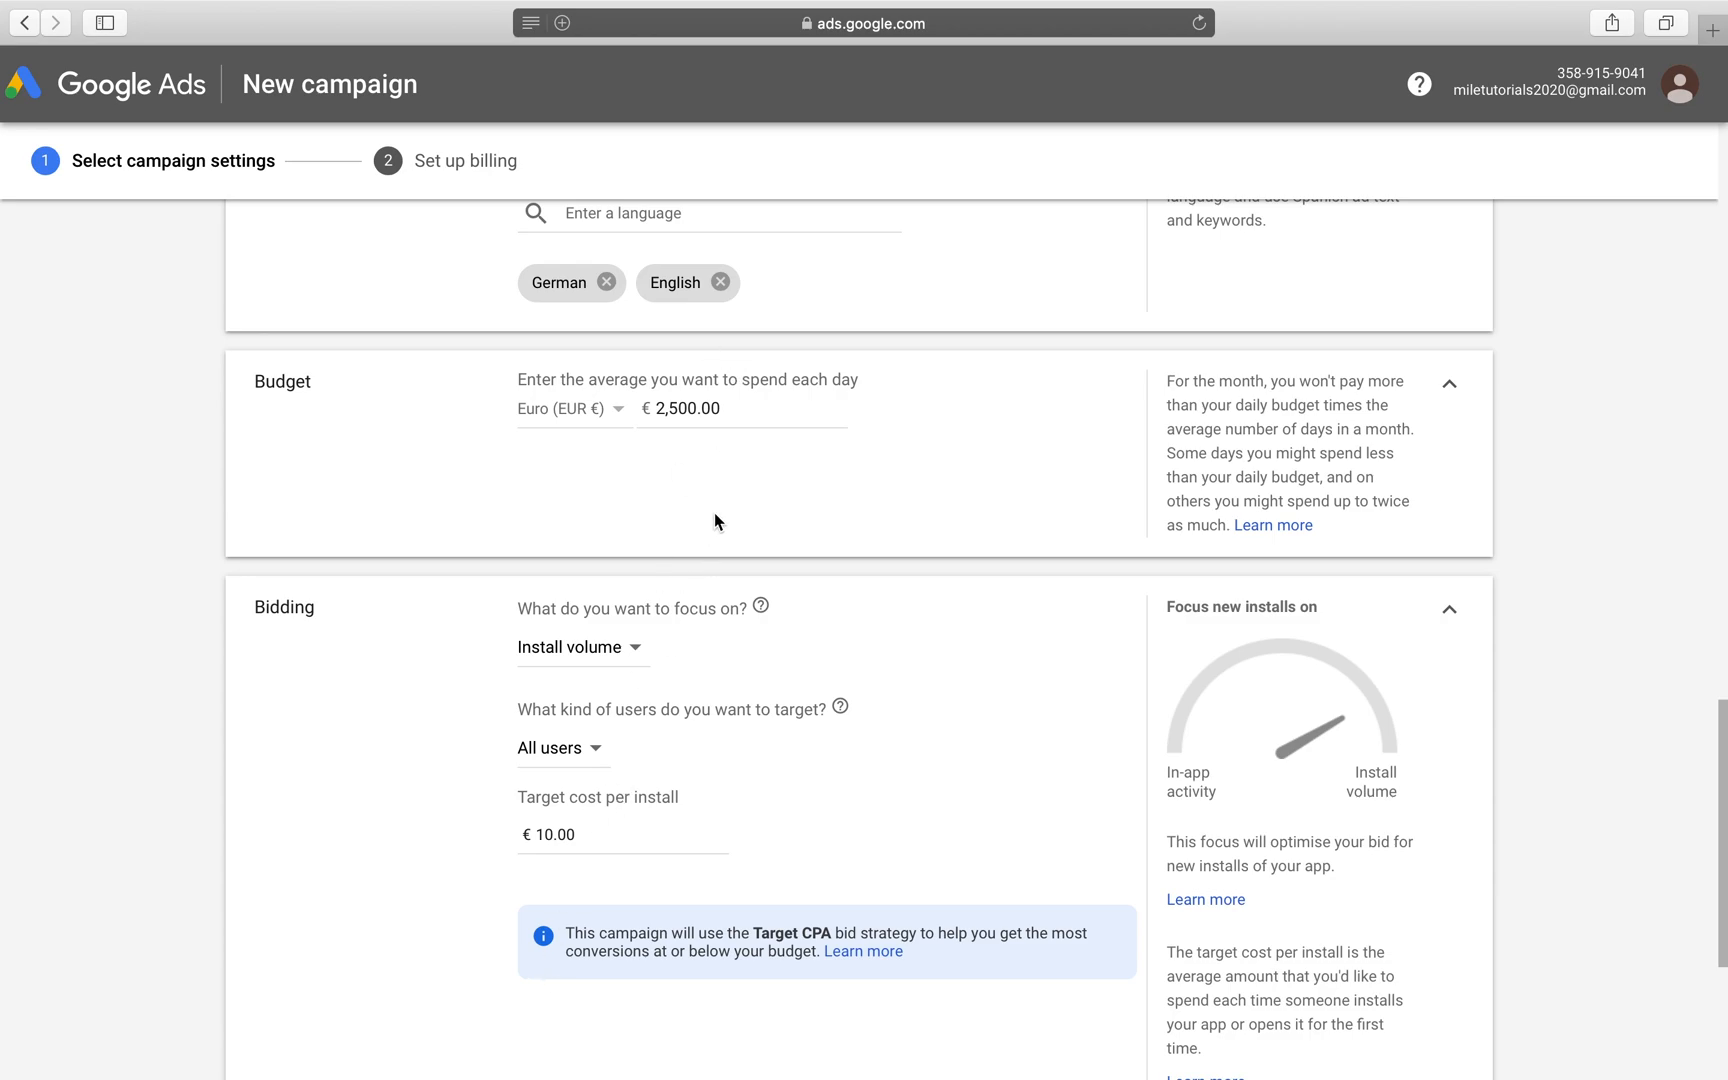
left_click(683, 409)
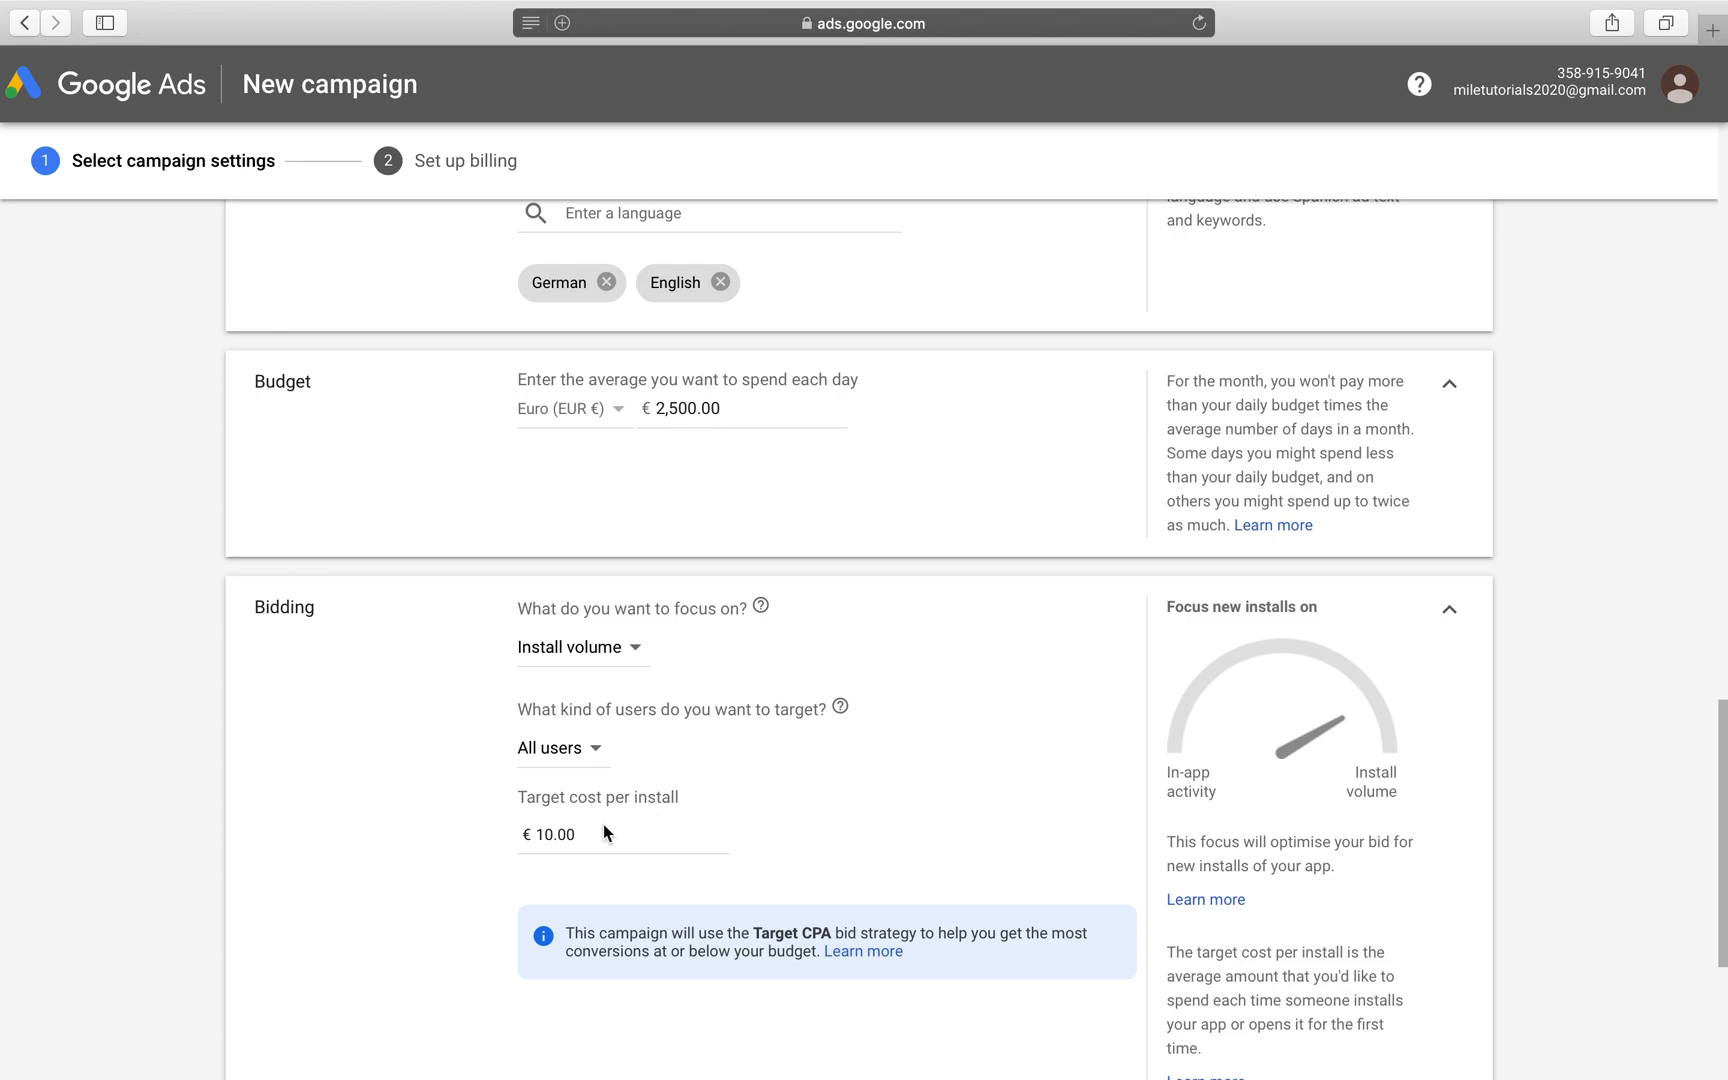
triple_click(549, 834)
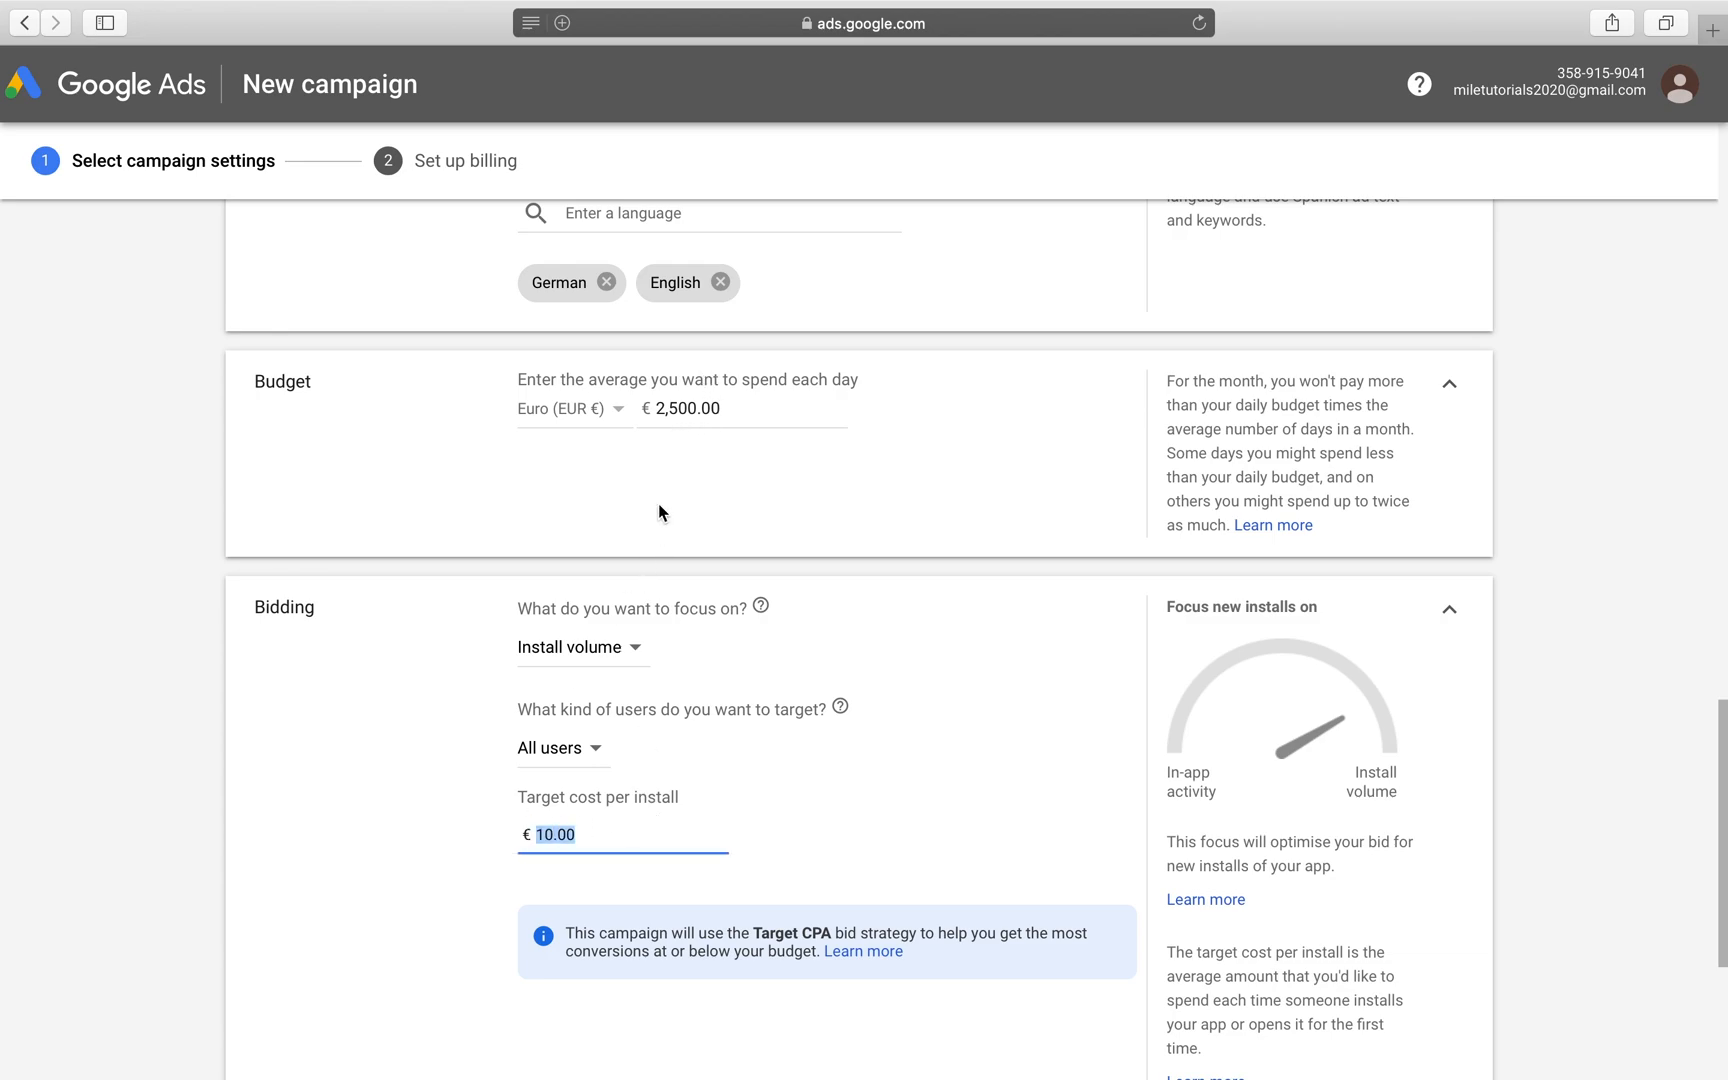
mouse_move(872, 706)
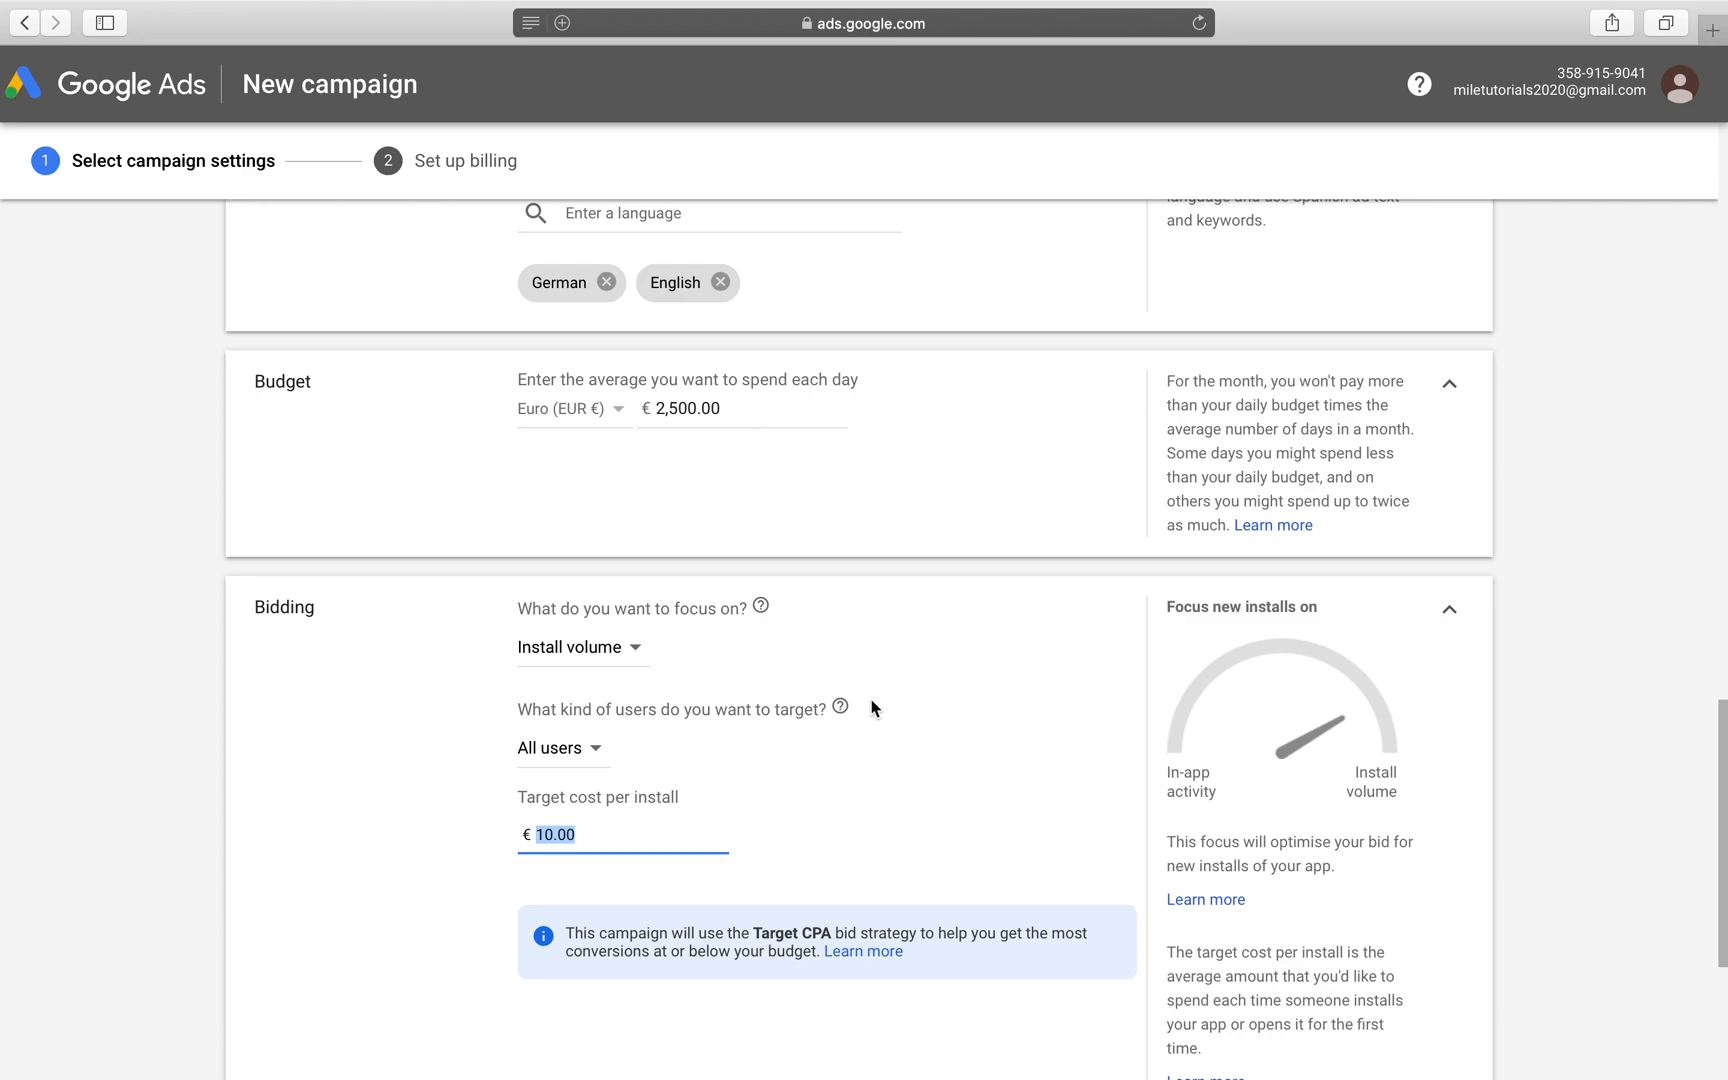
left_click(933, 824)
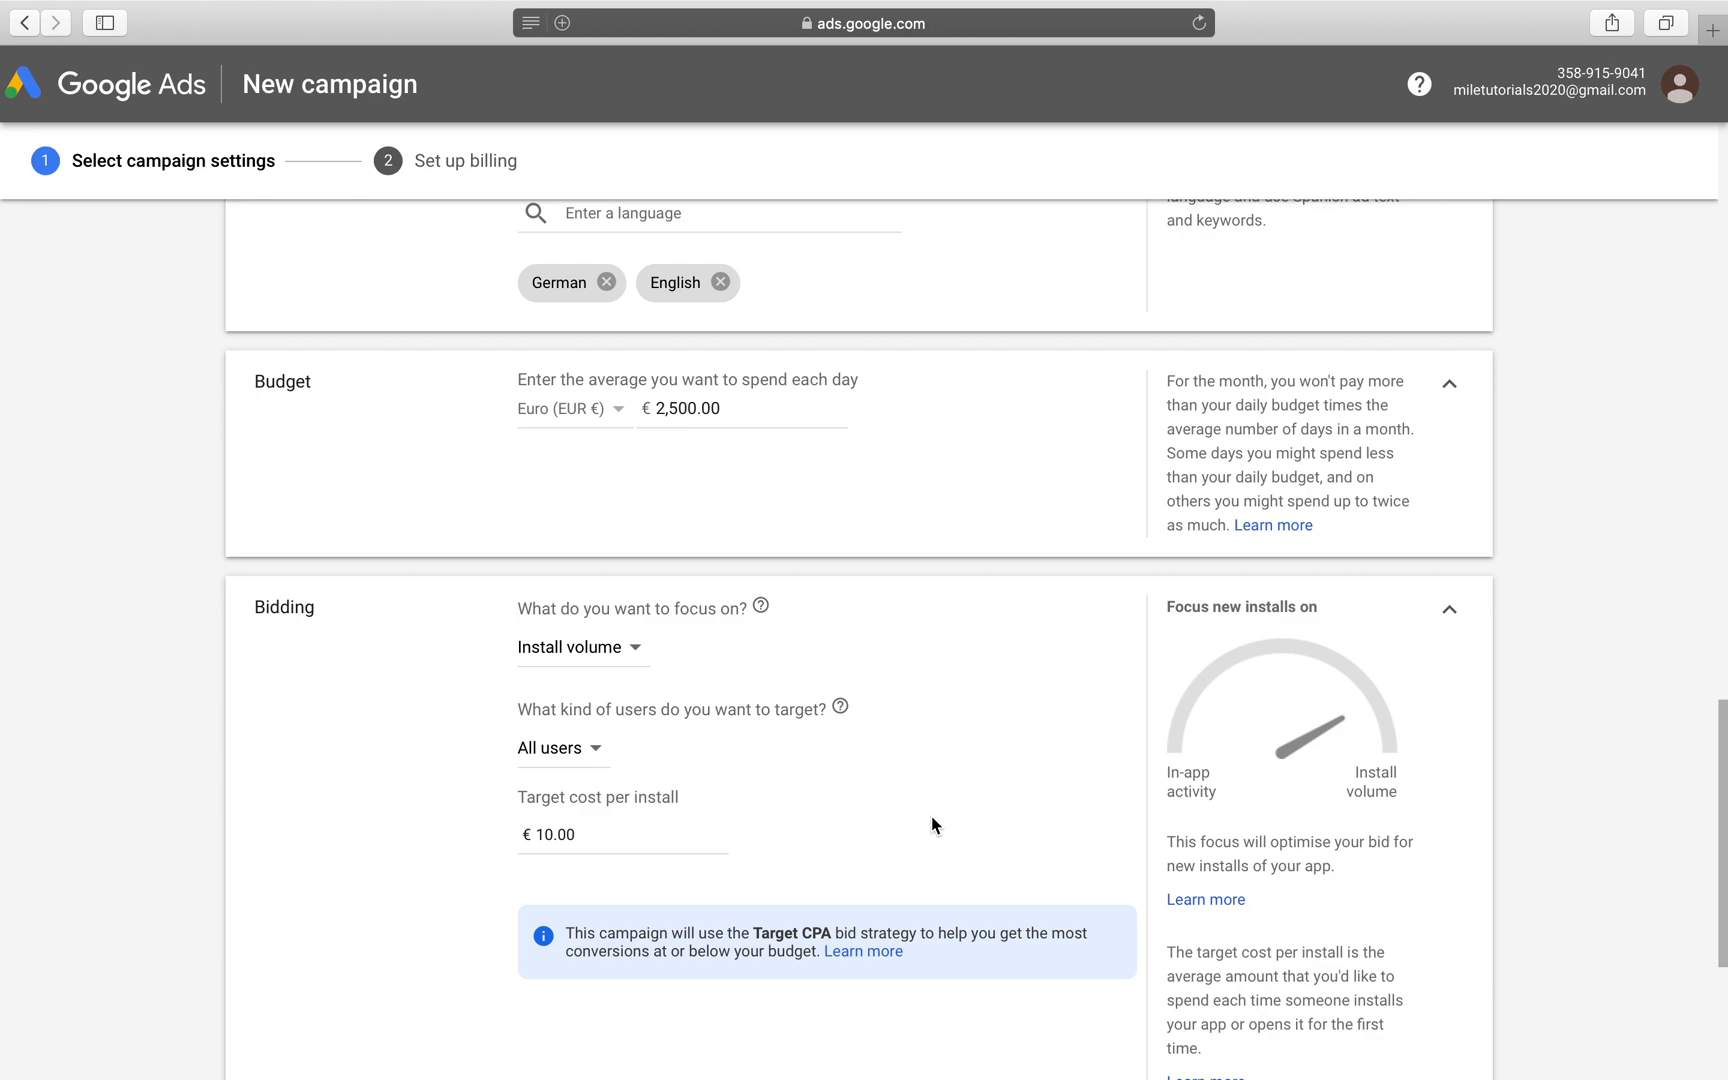
mouse_move(447, 646)
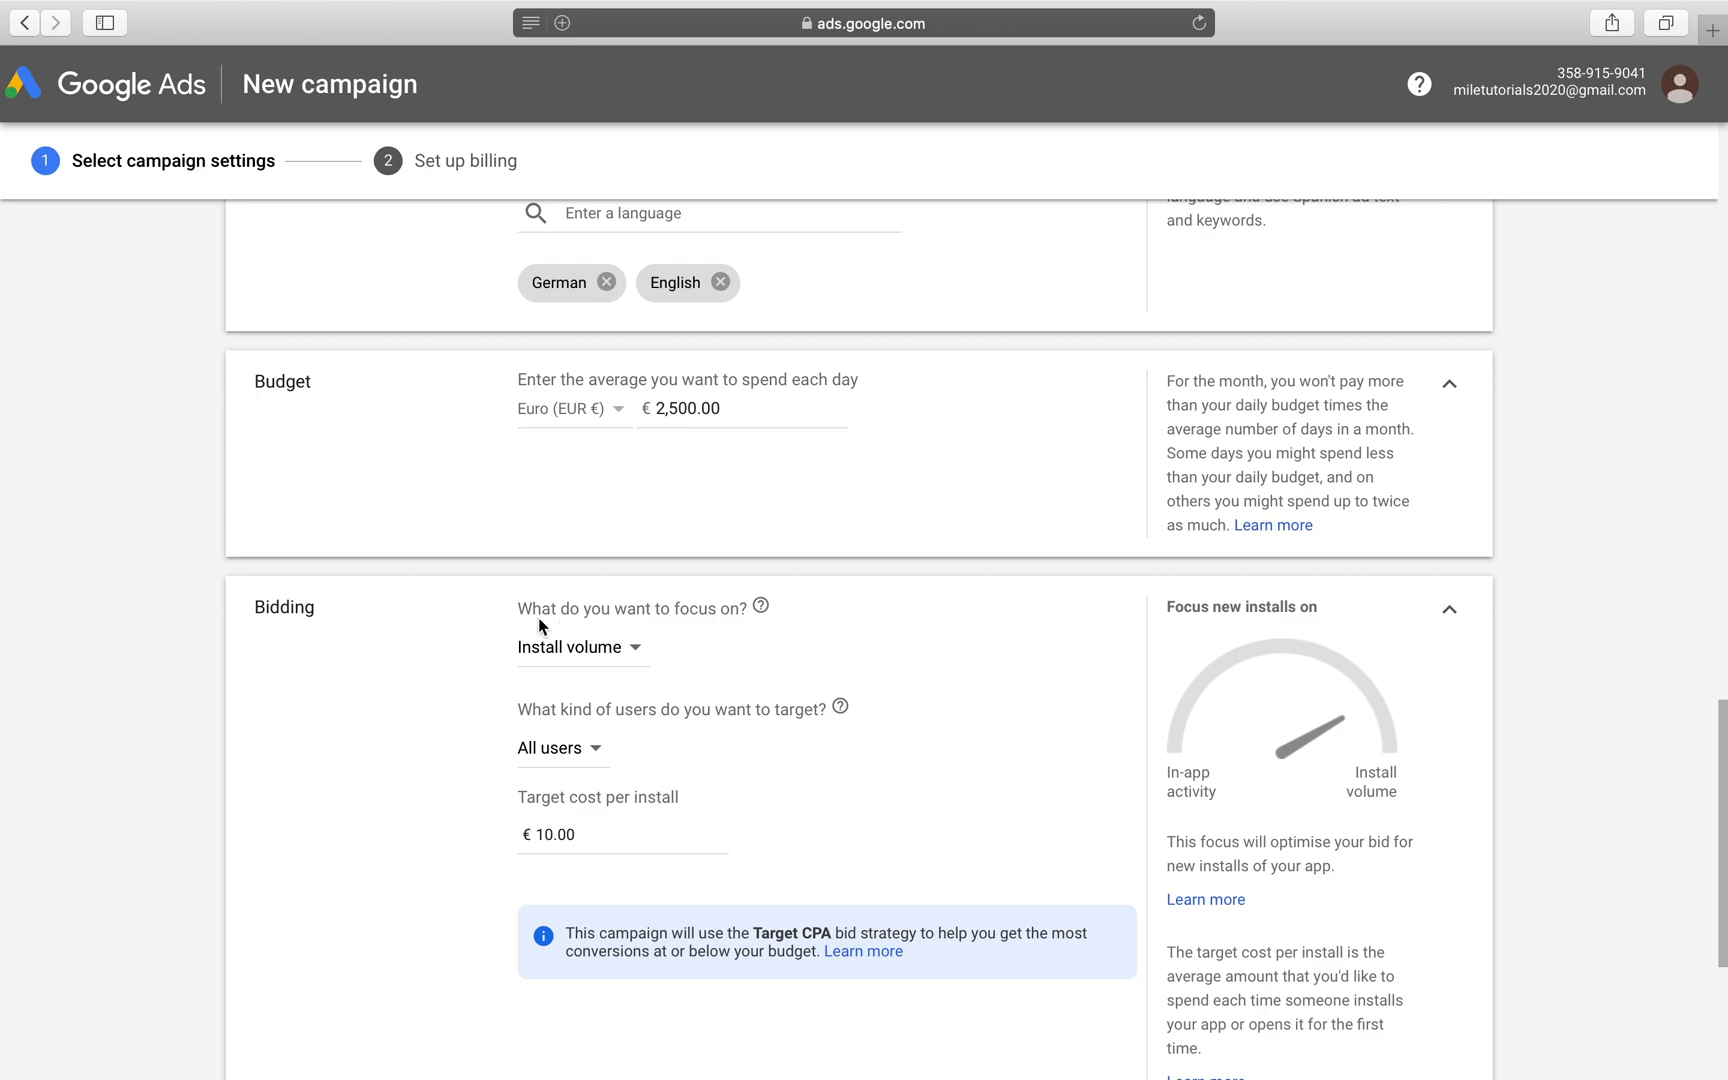
left_click(581, 647)
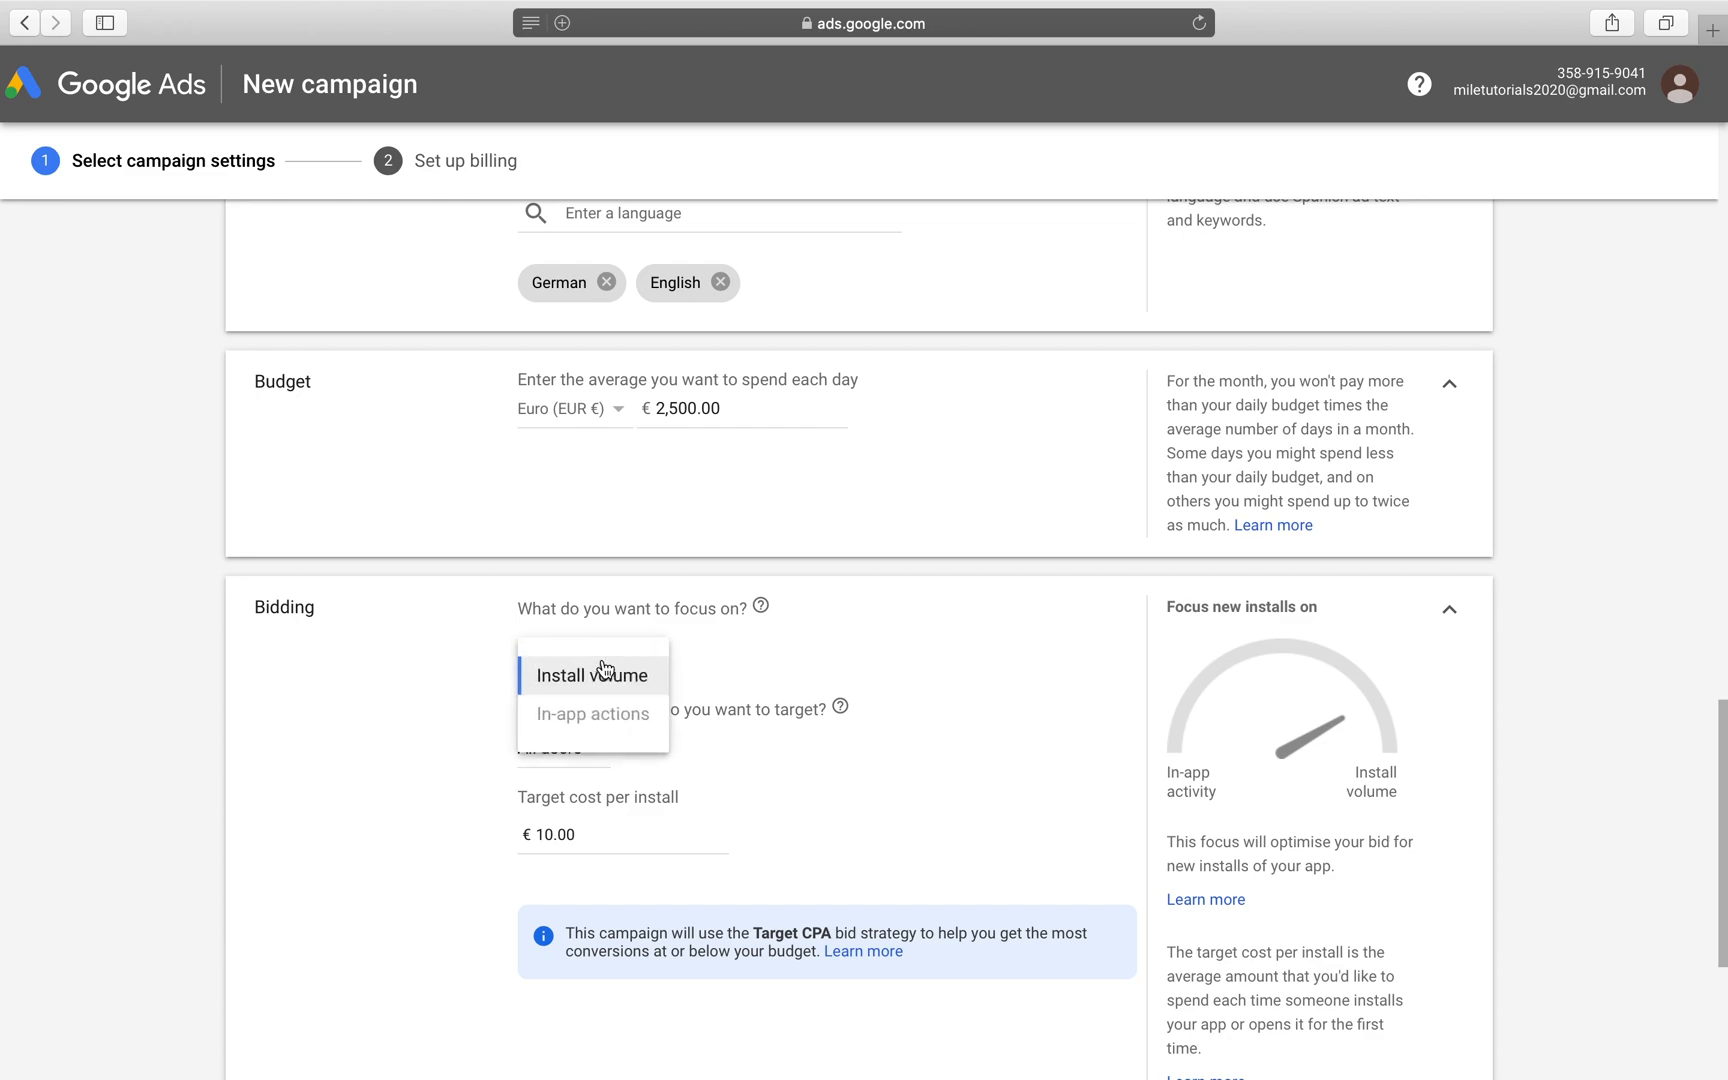
left_click(592, 674)
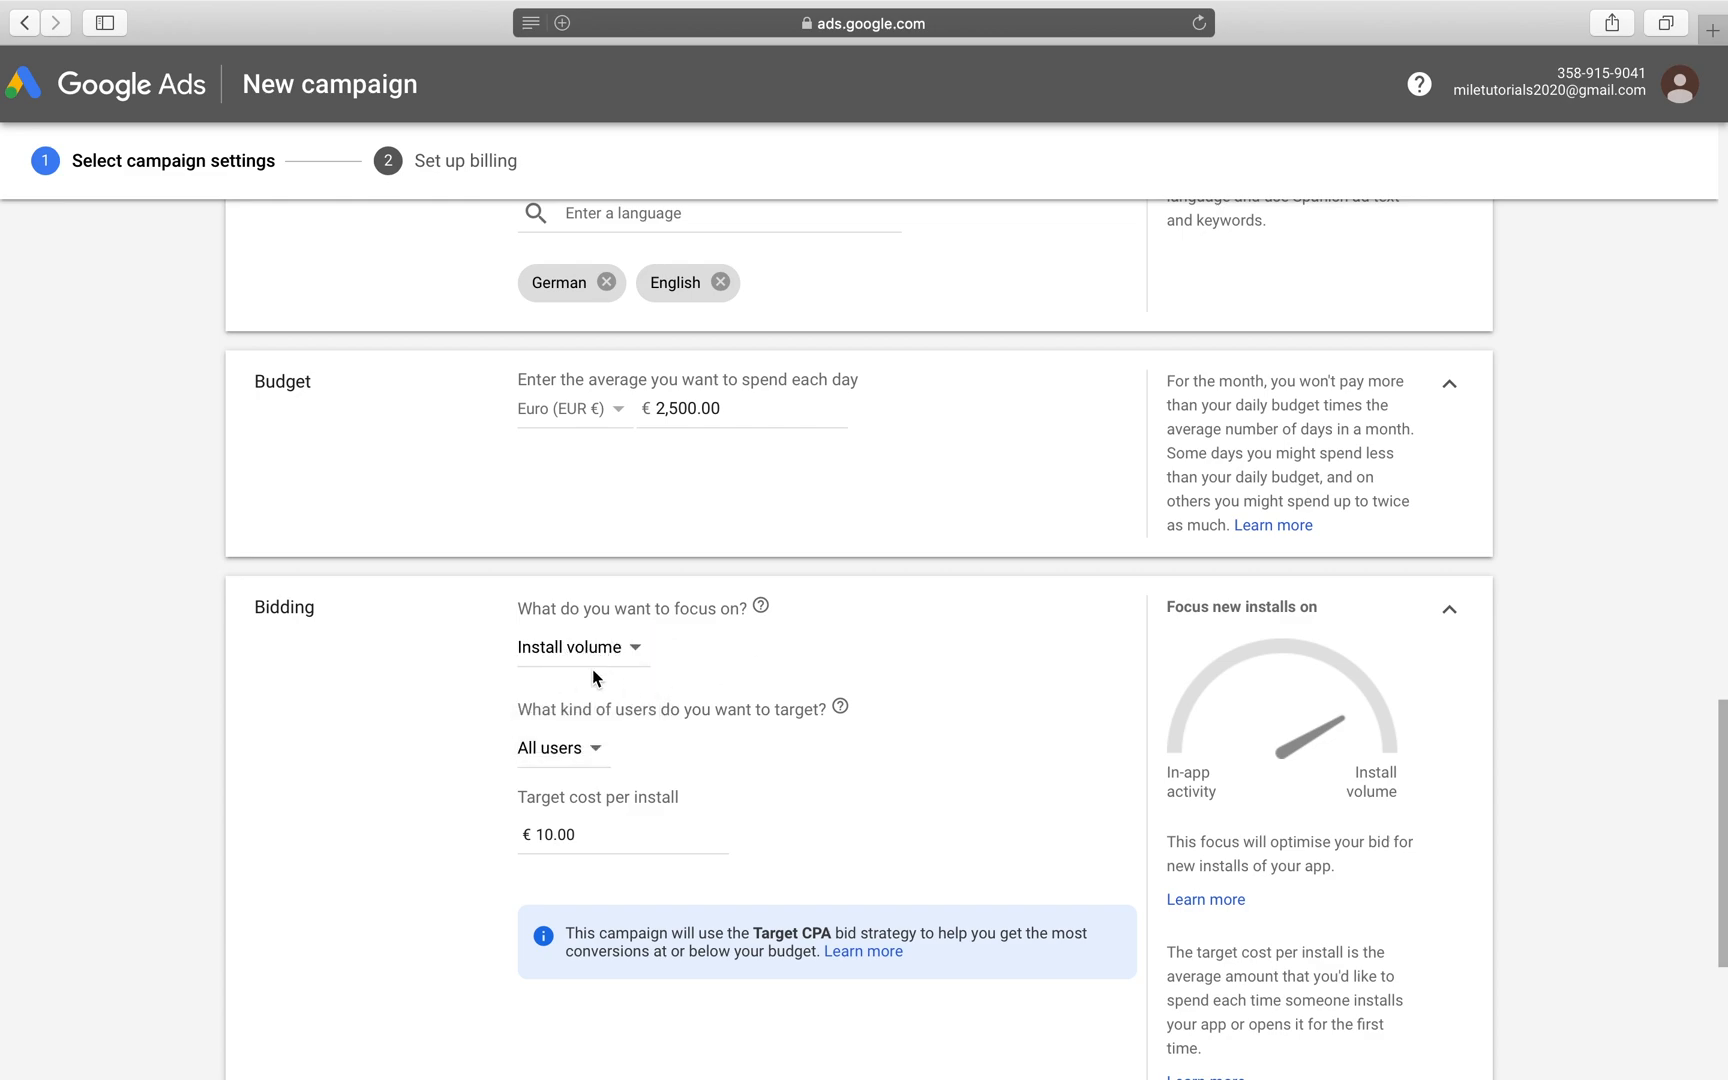
left_click(553, 747)
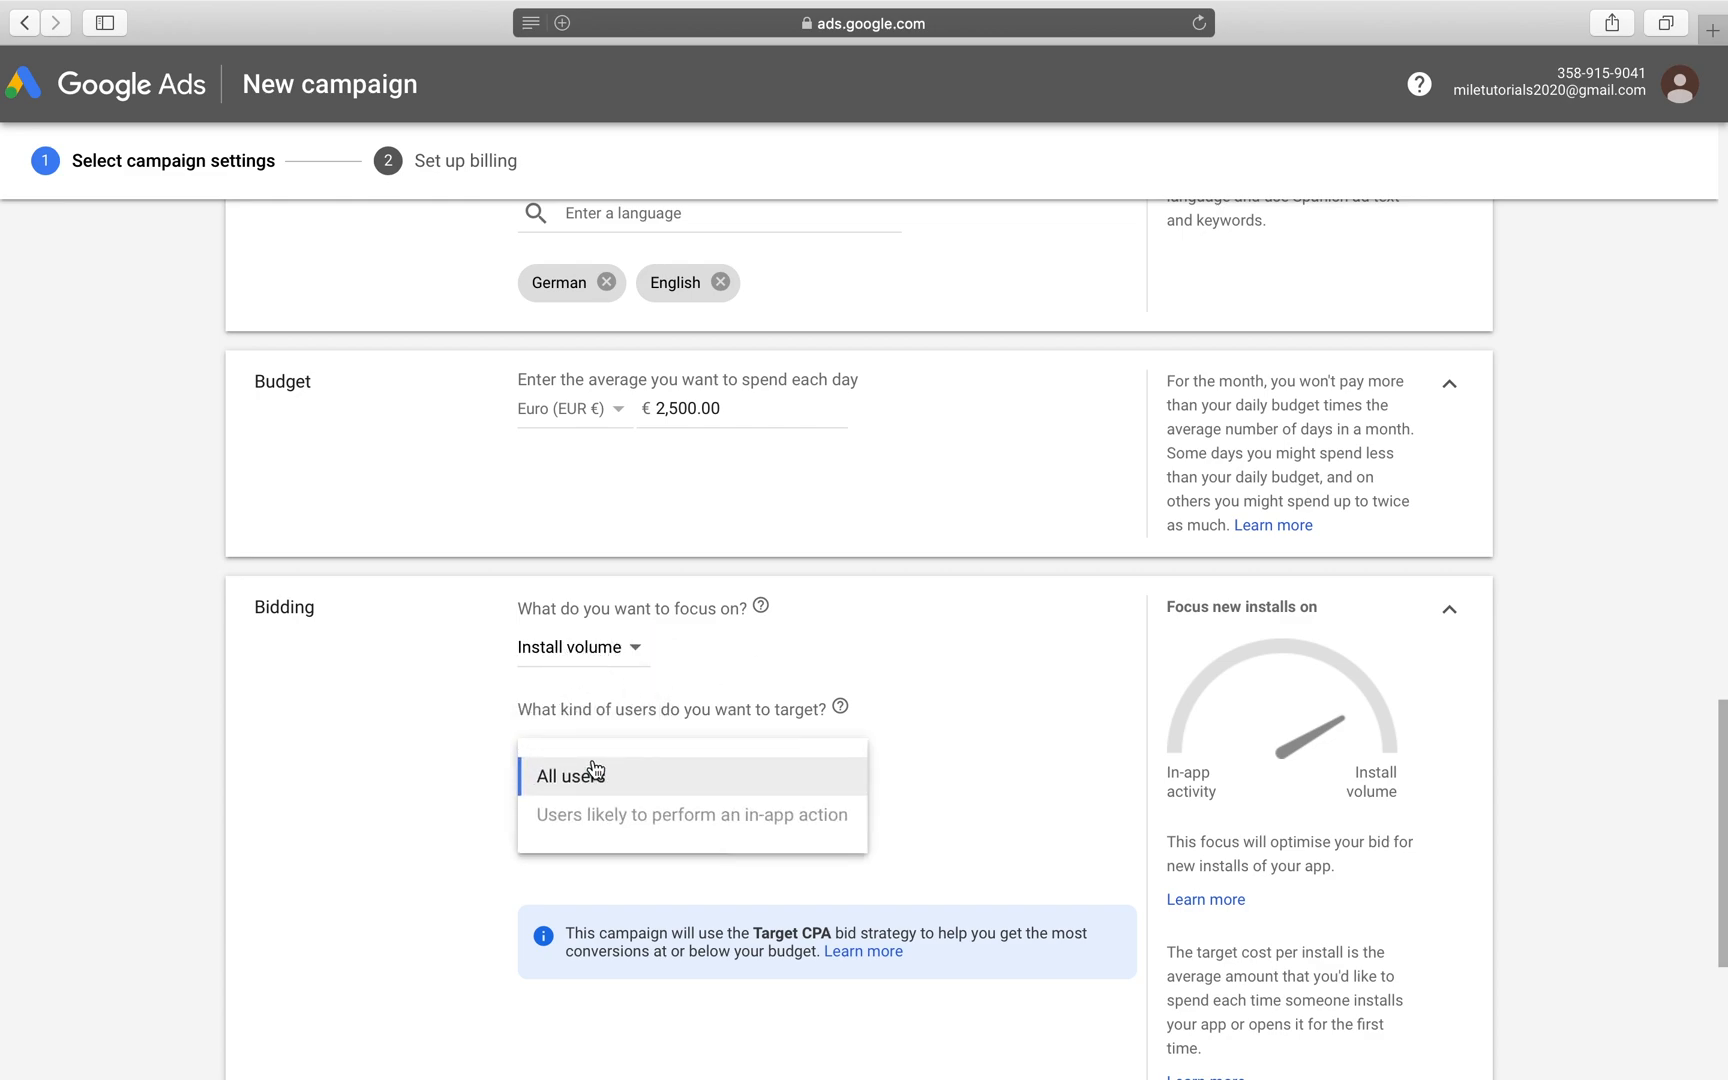
mouse_move(727, 814)
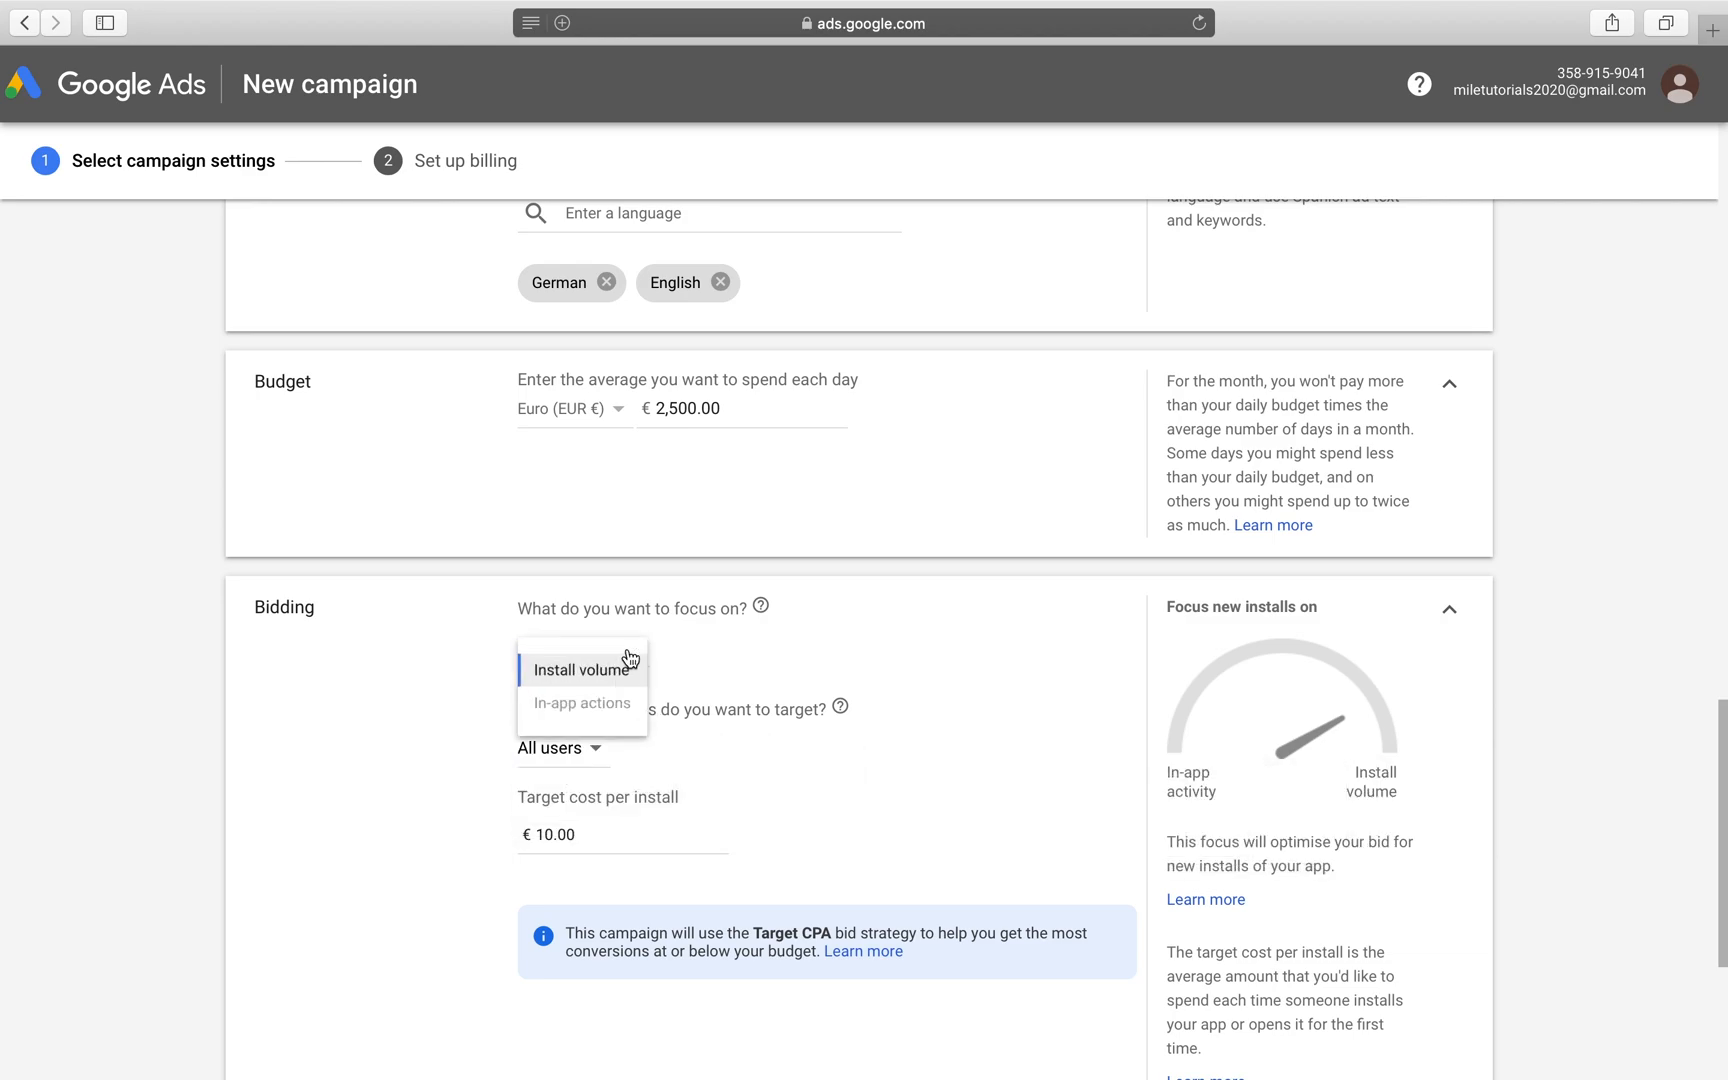
mouse_move(582, 713)
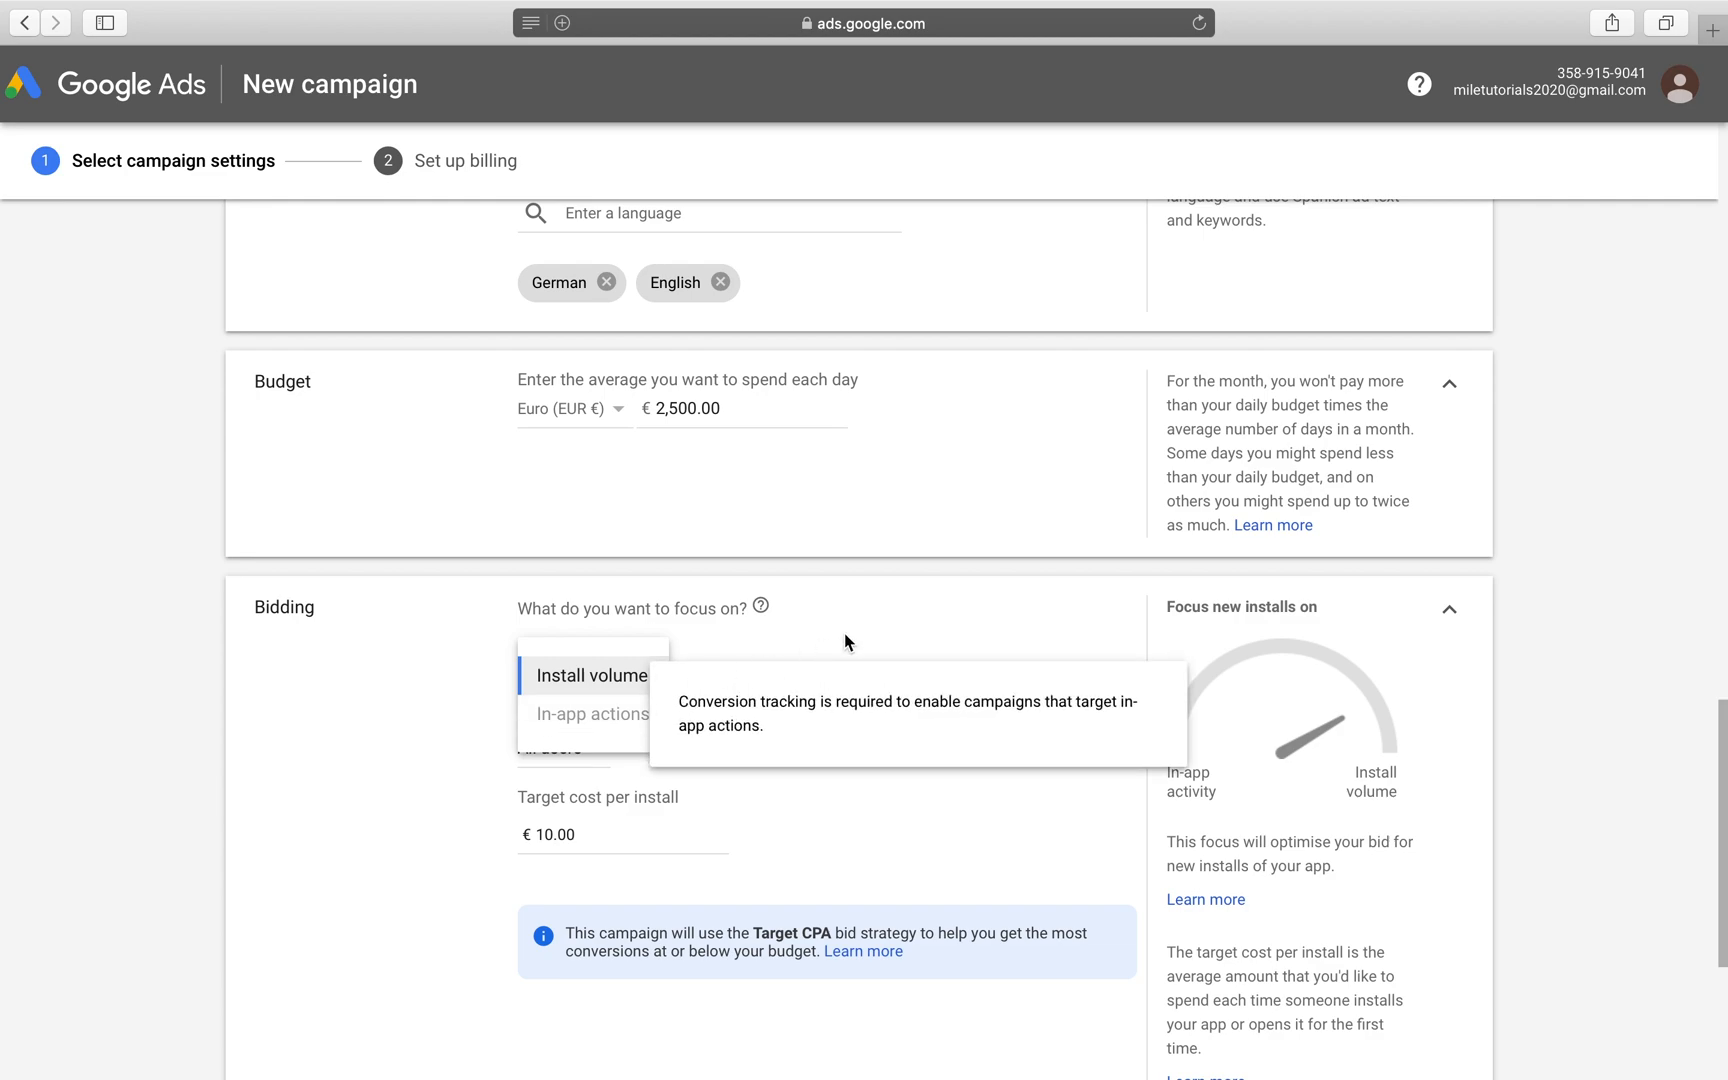
left_click(592, 676)
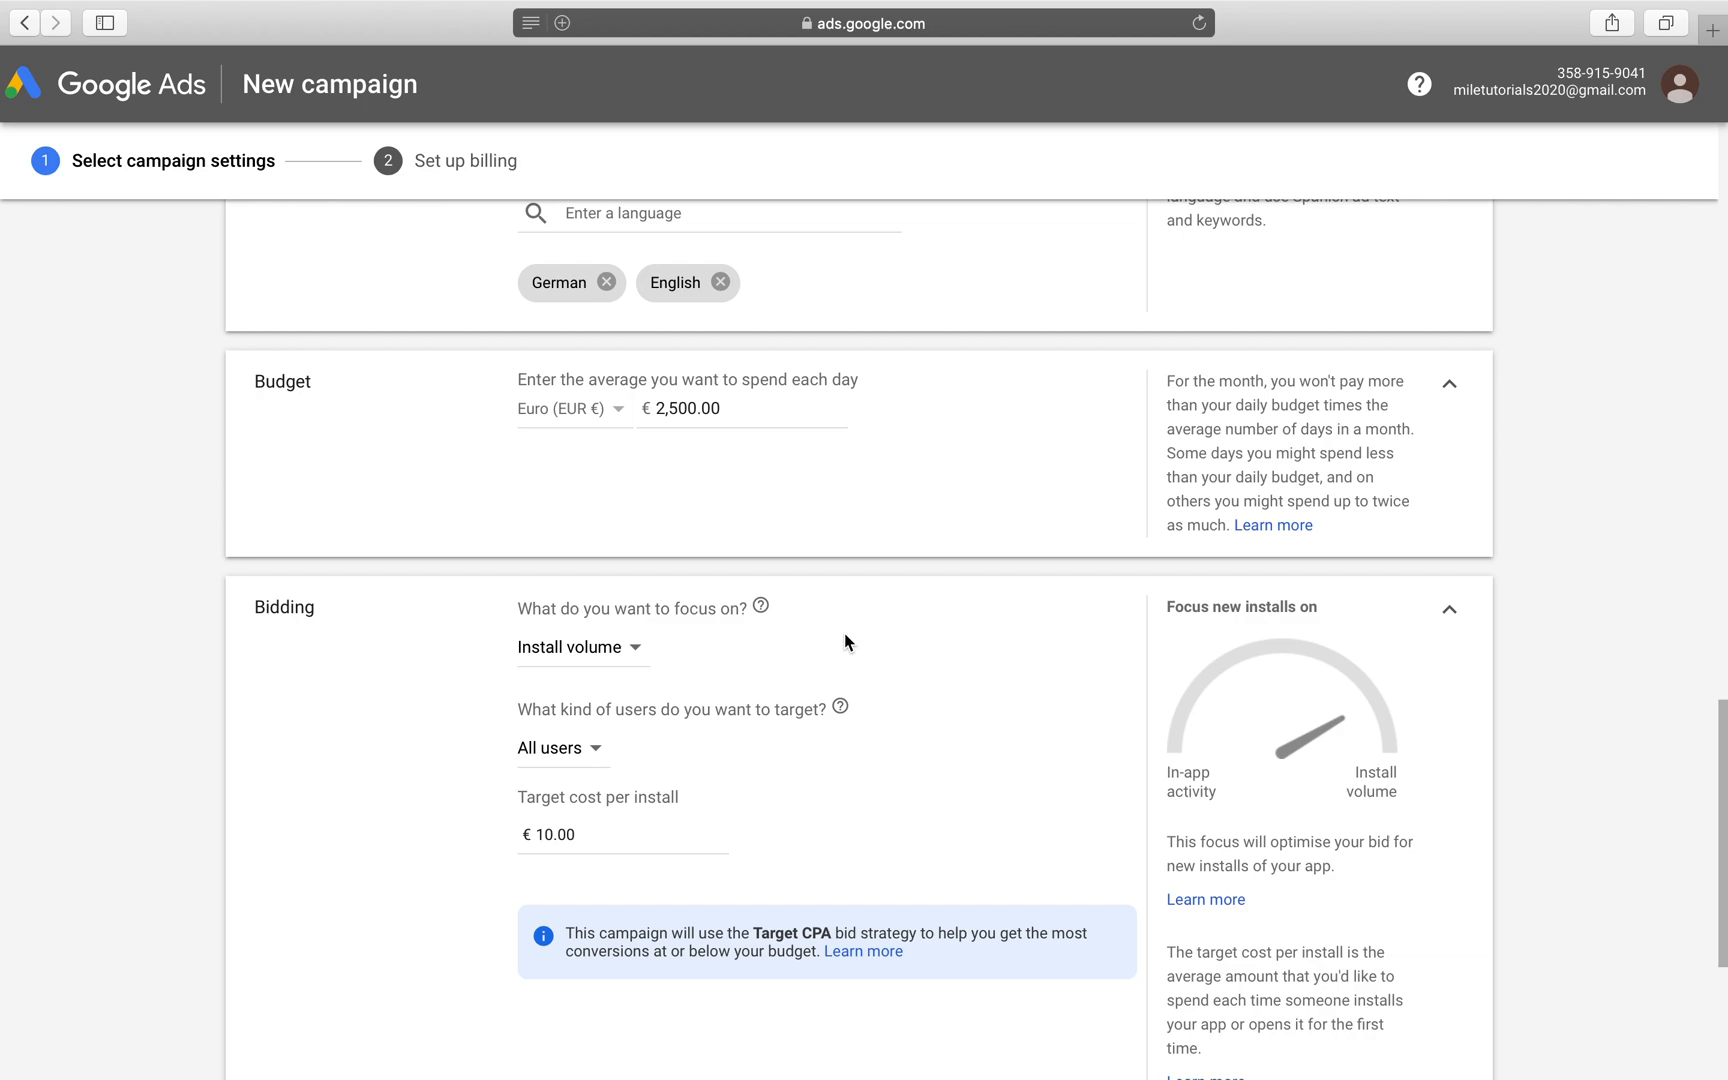
mouse_move(1182, 443)
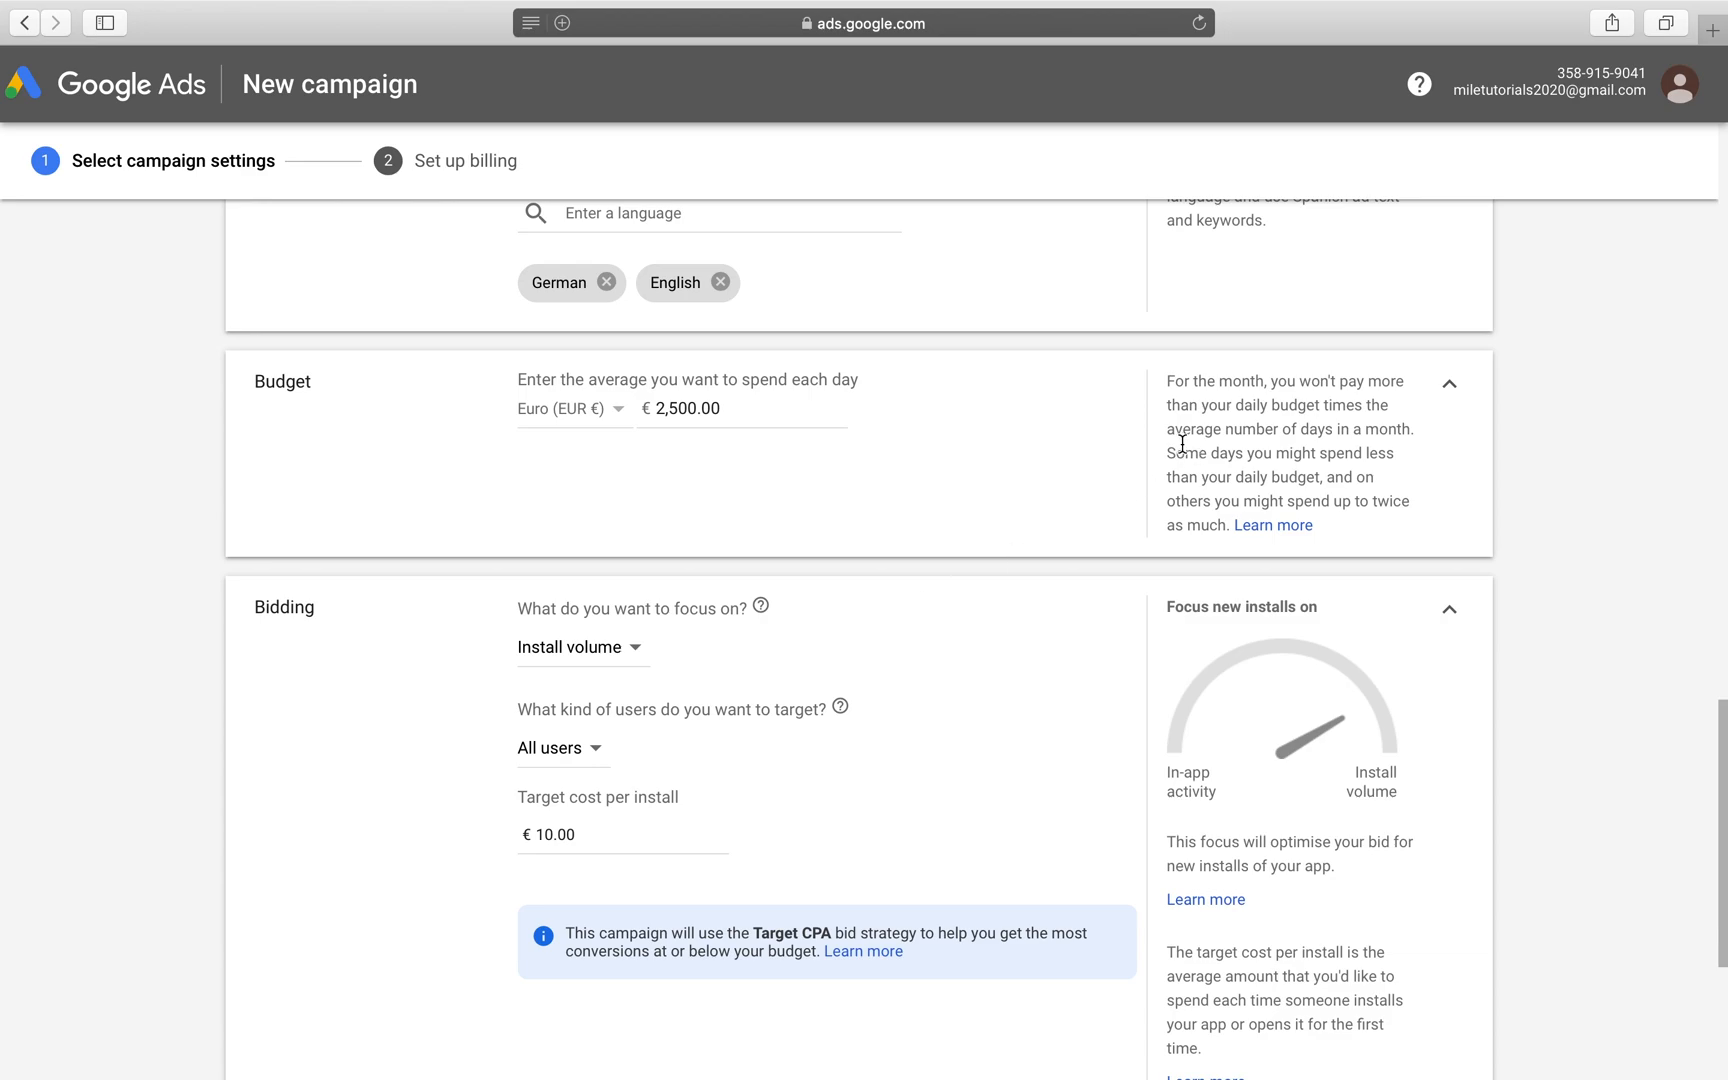
left_click(580, 647)
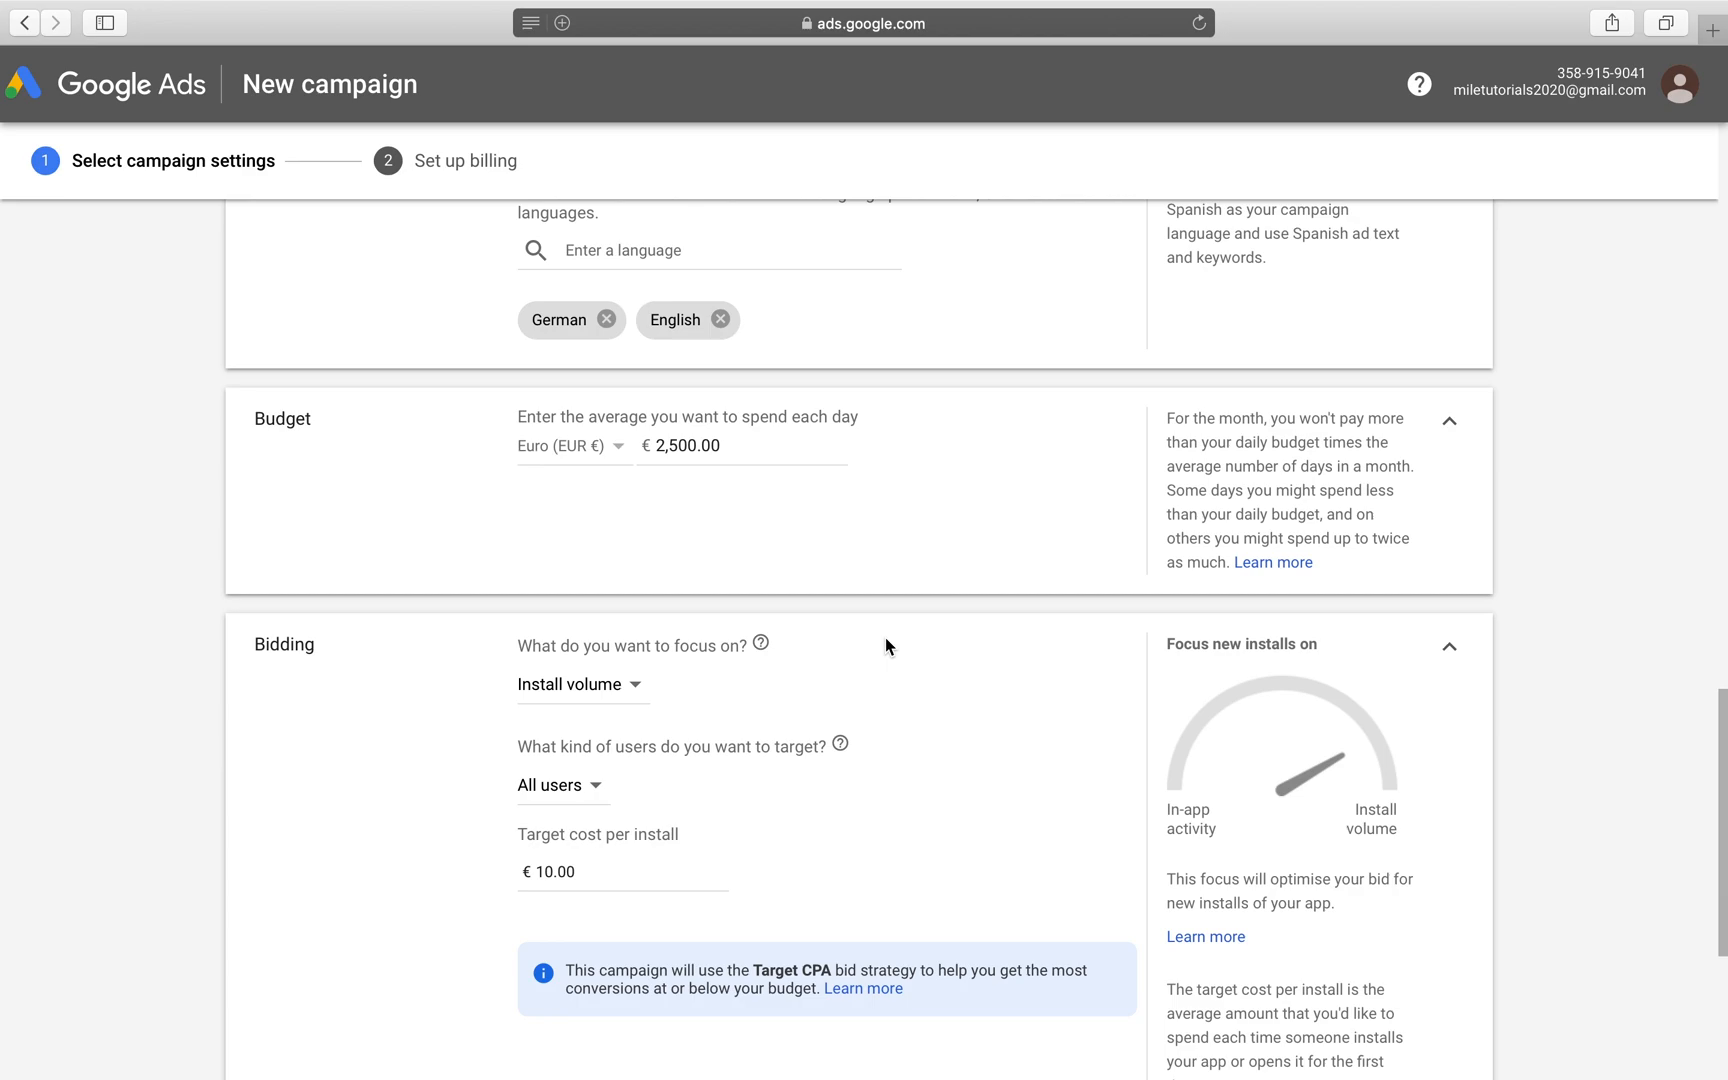
left_click(579, 683)
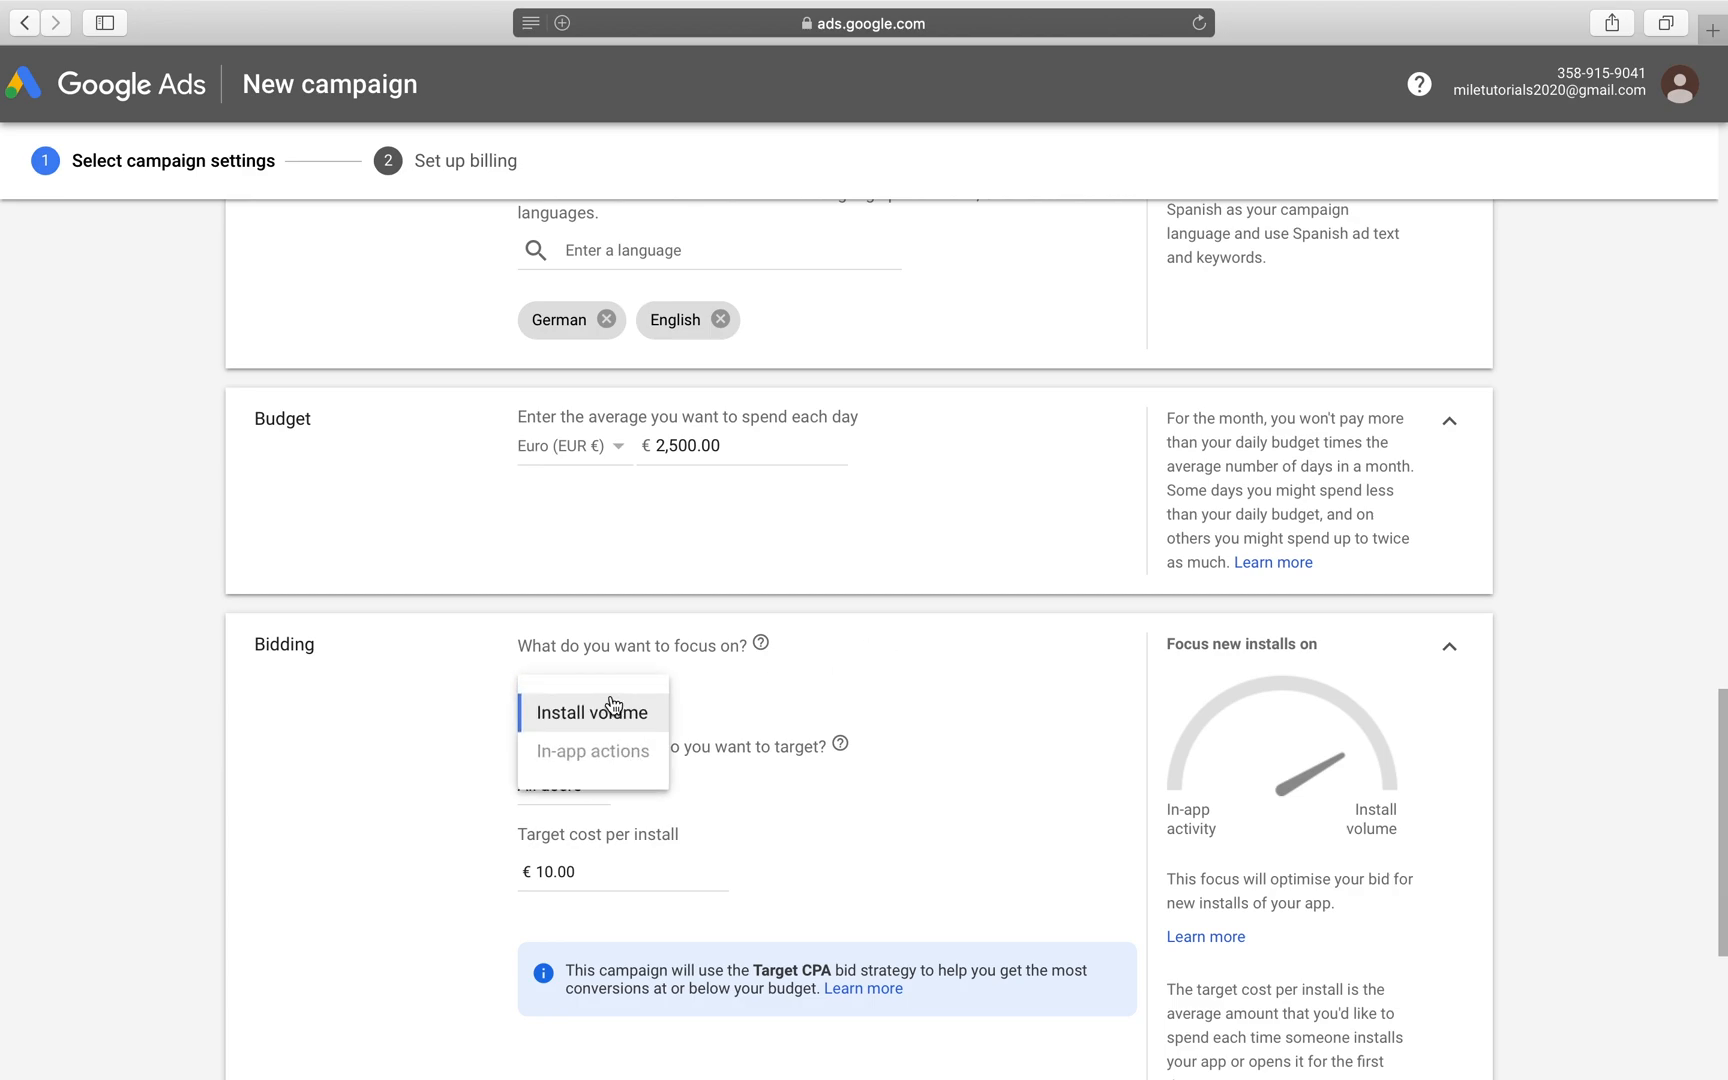
left_click(591, 712)
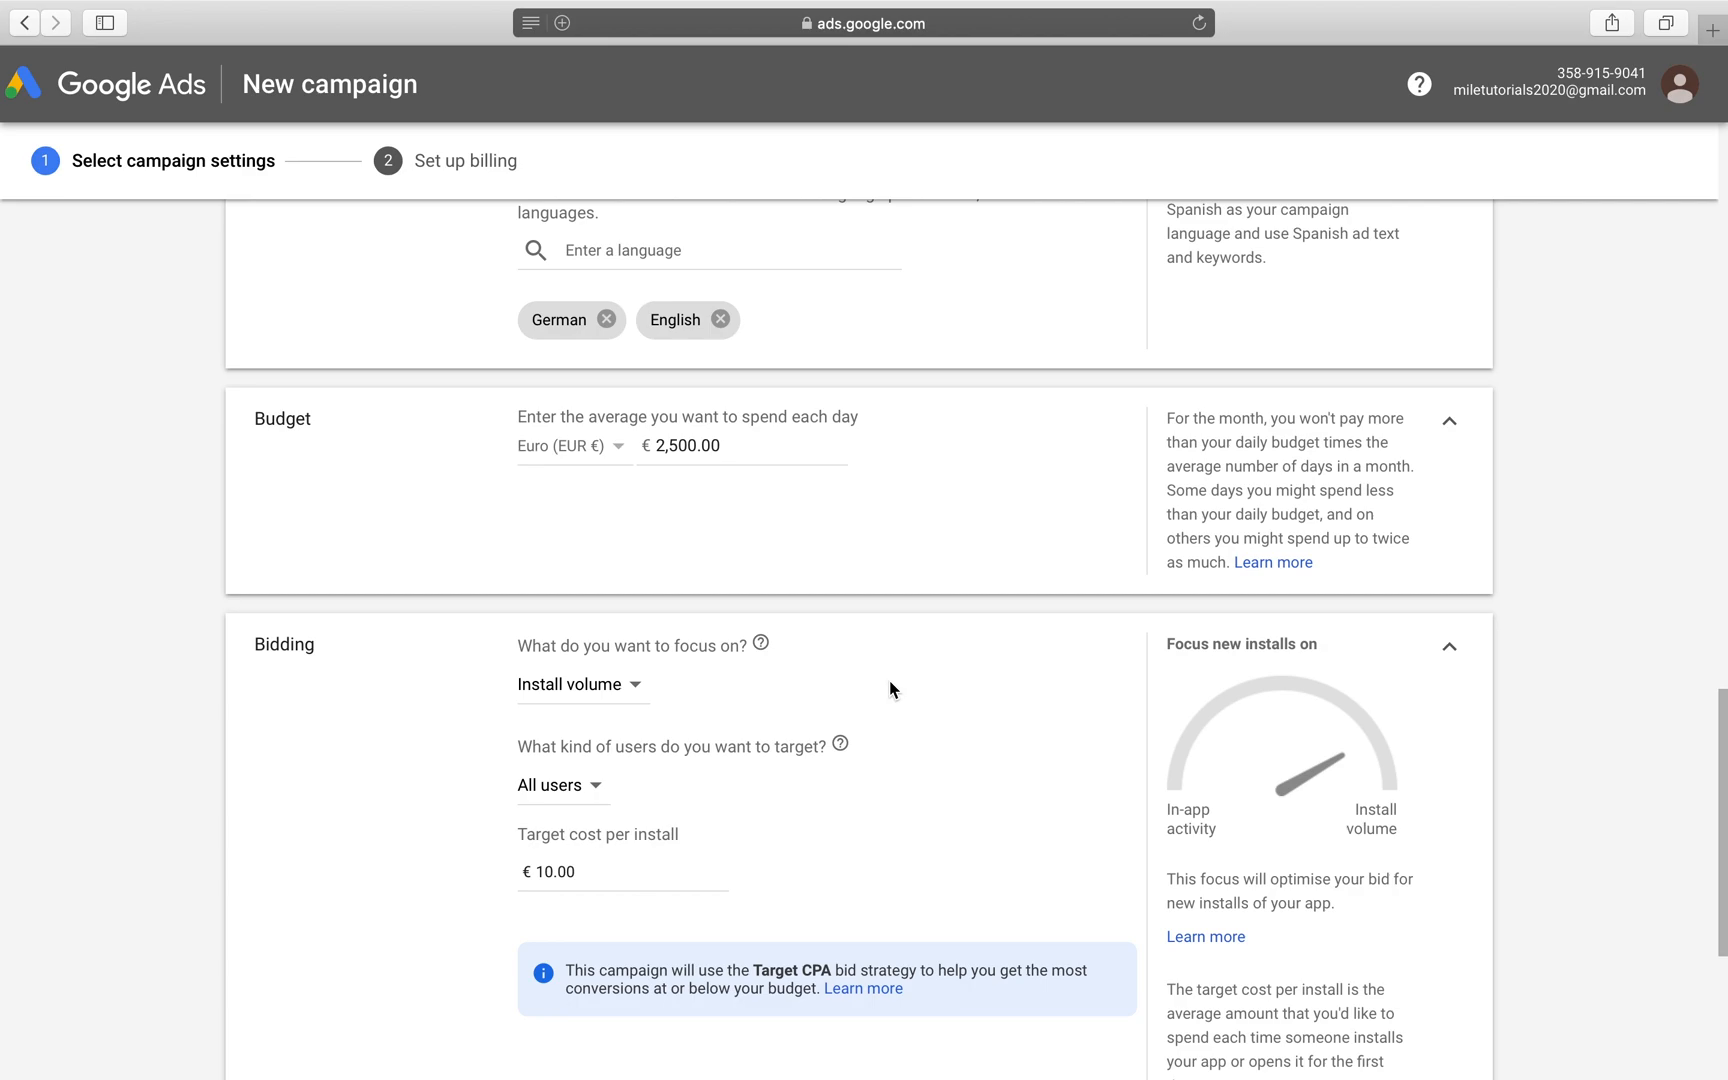
scroll("down", 3)
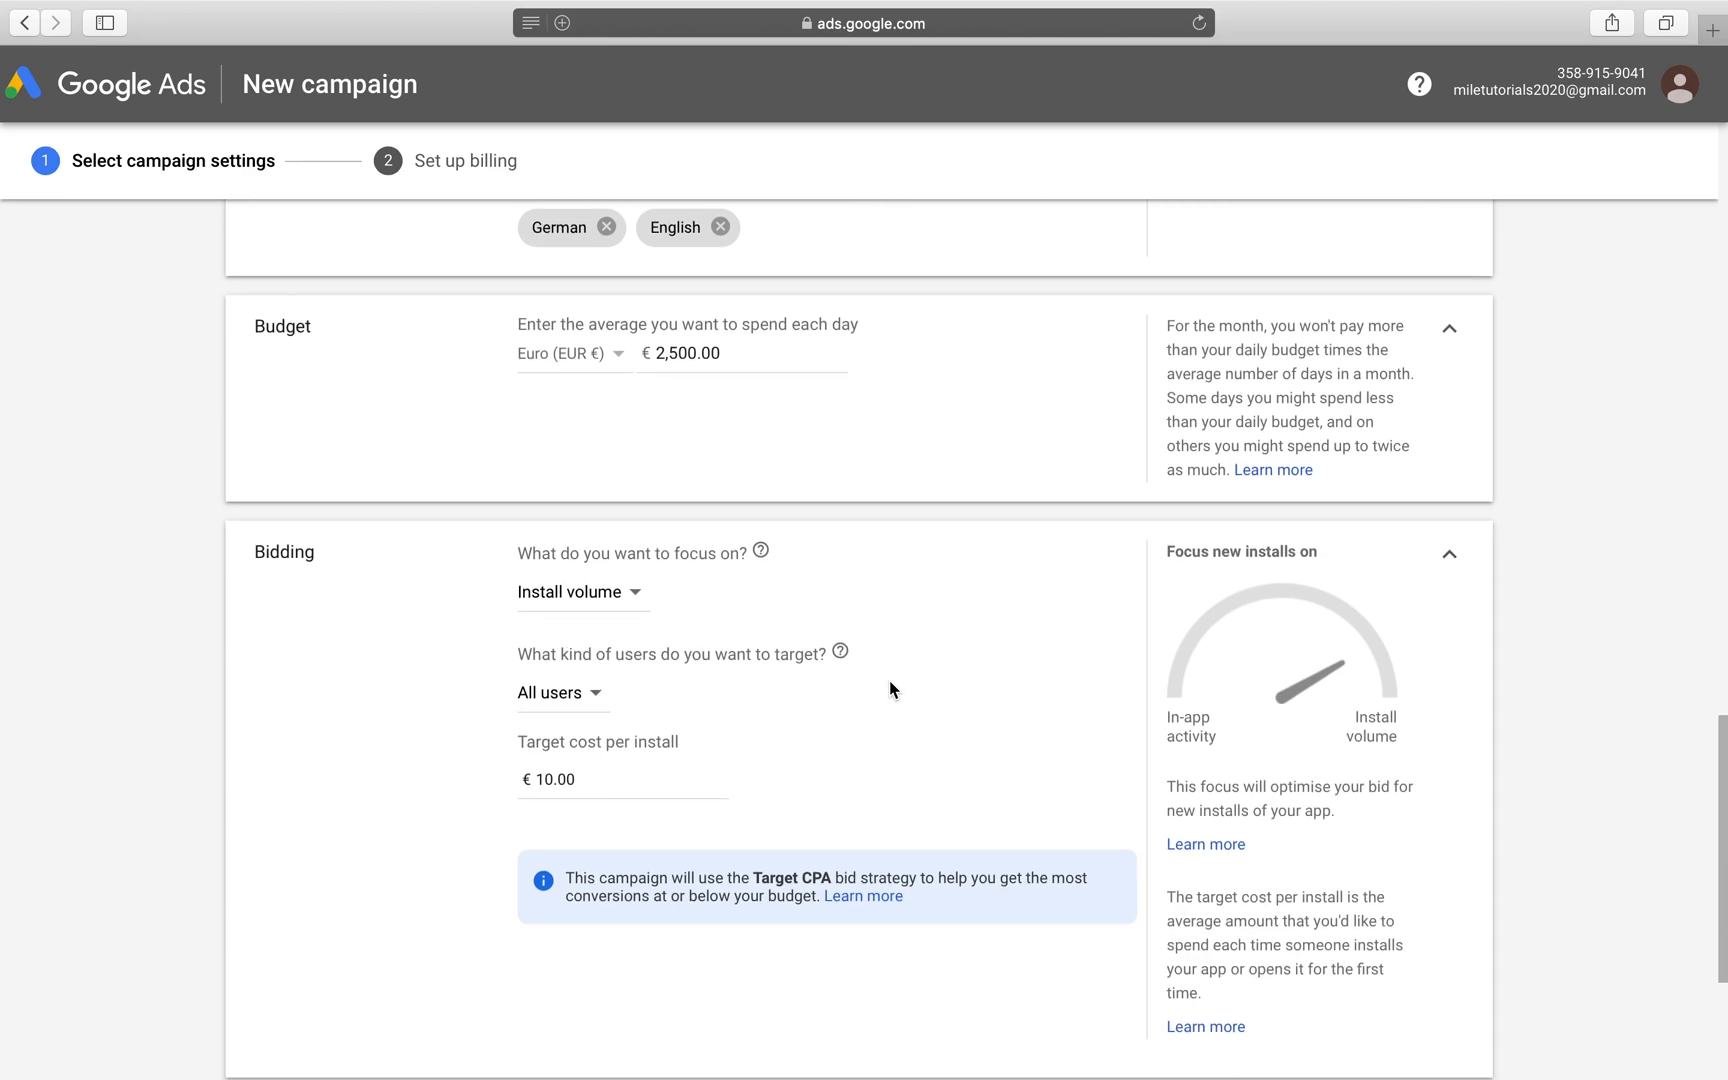
scroll("down", 3)
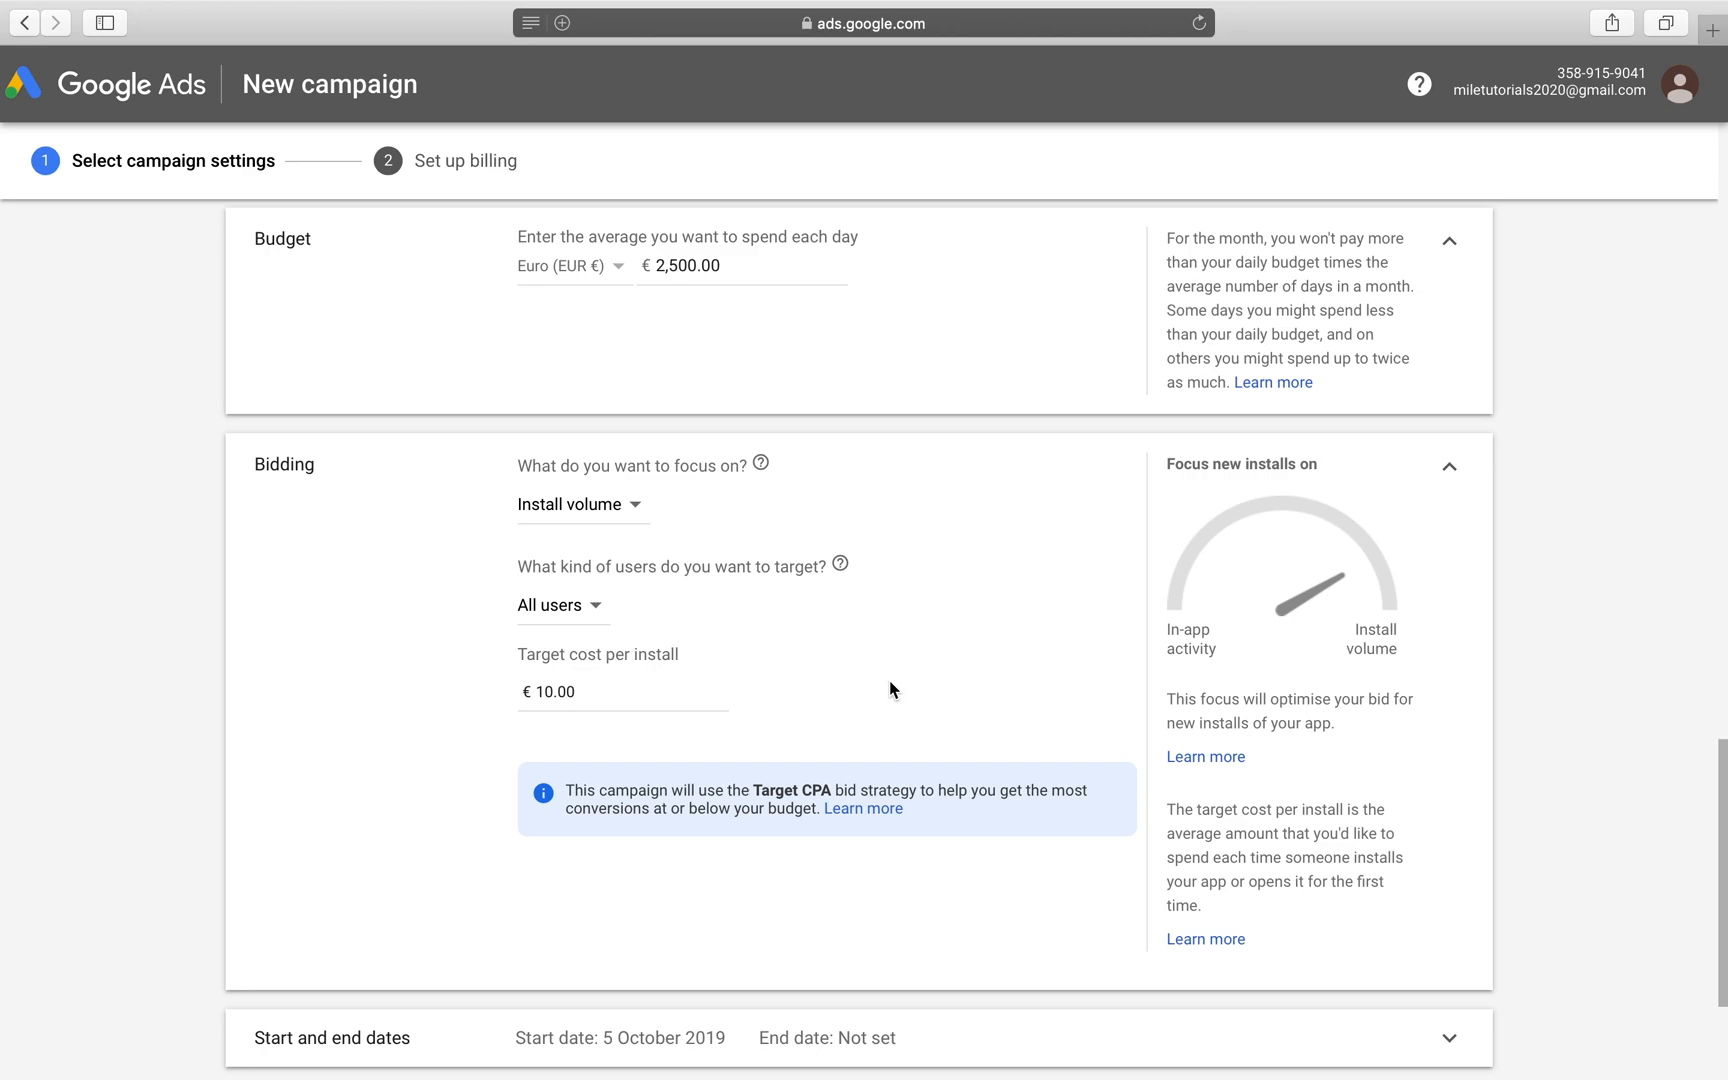
scroll("down", 3)
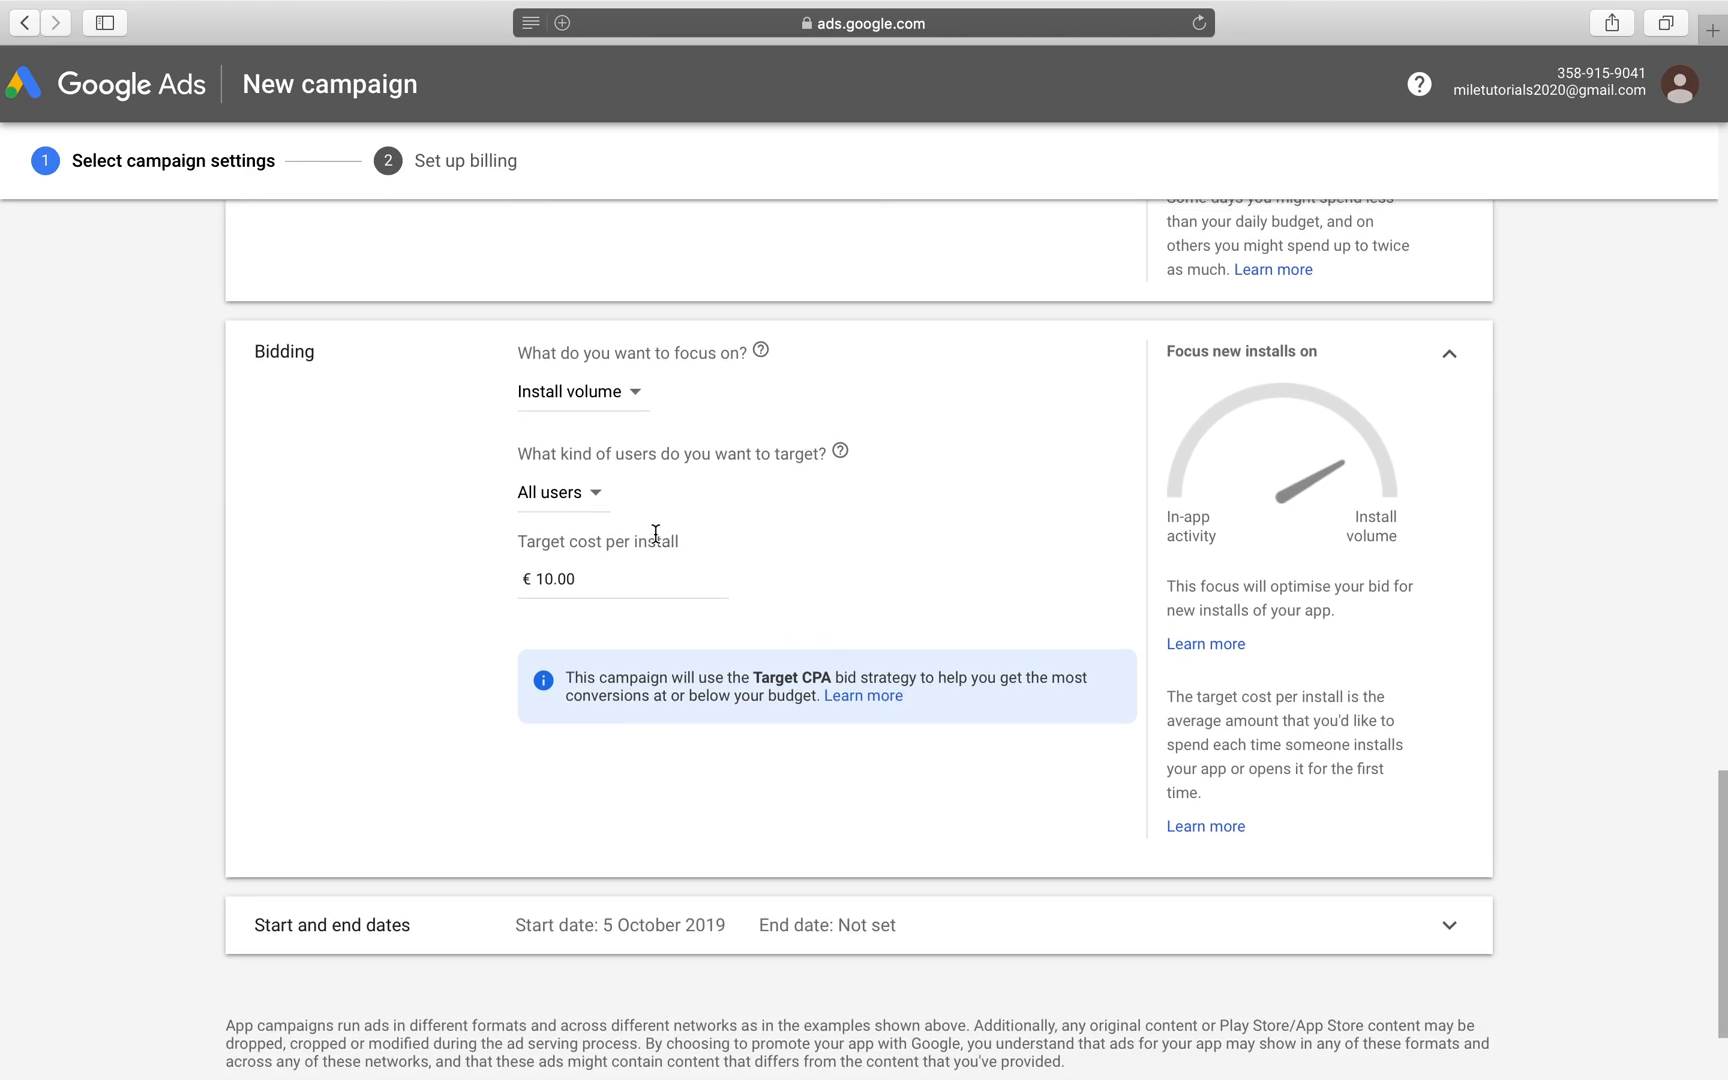
scroll("up", 3)
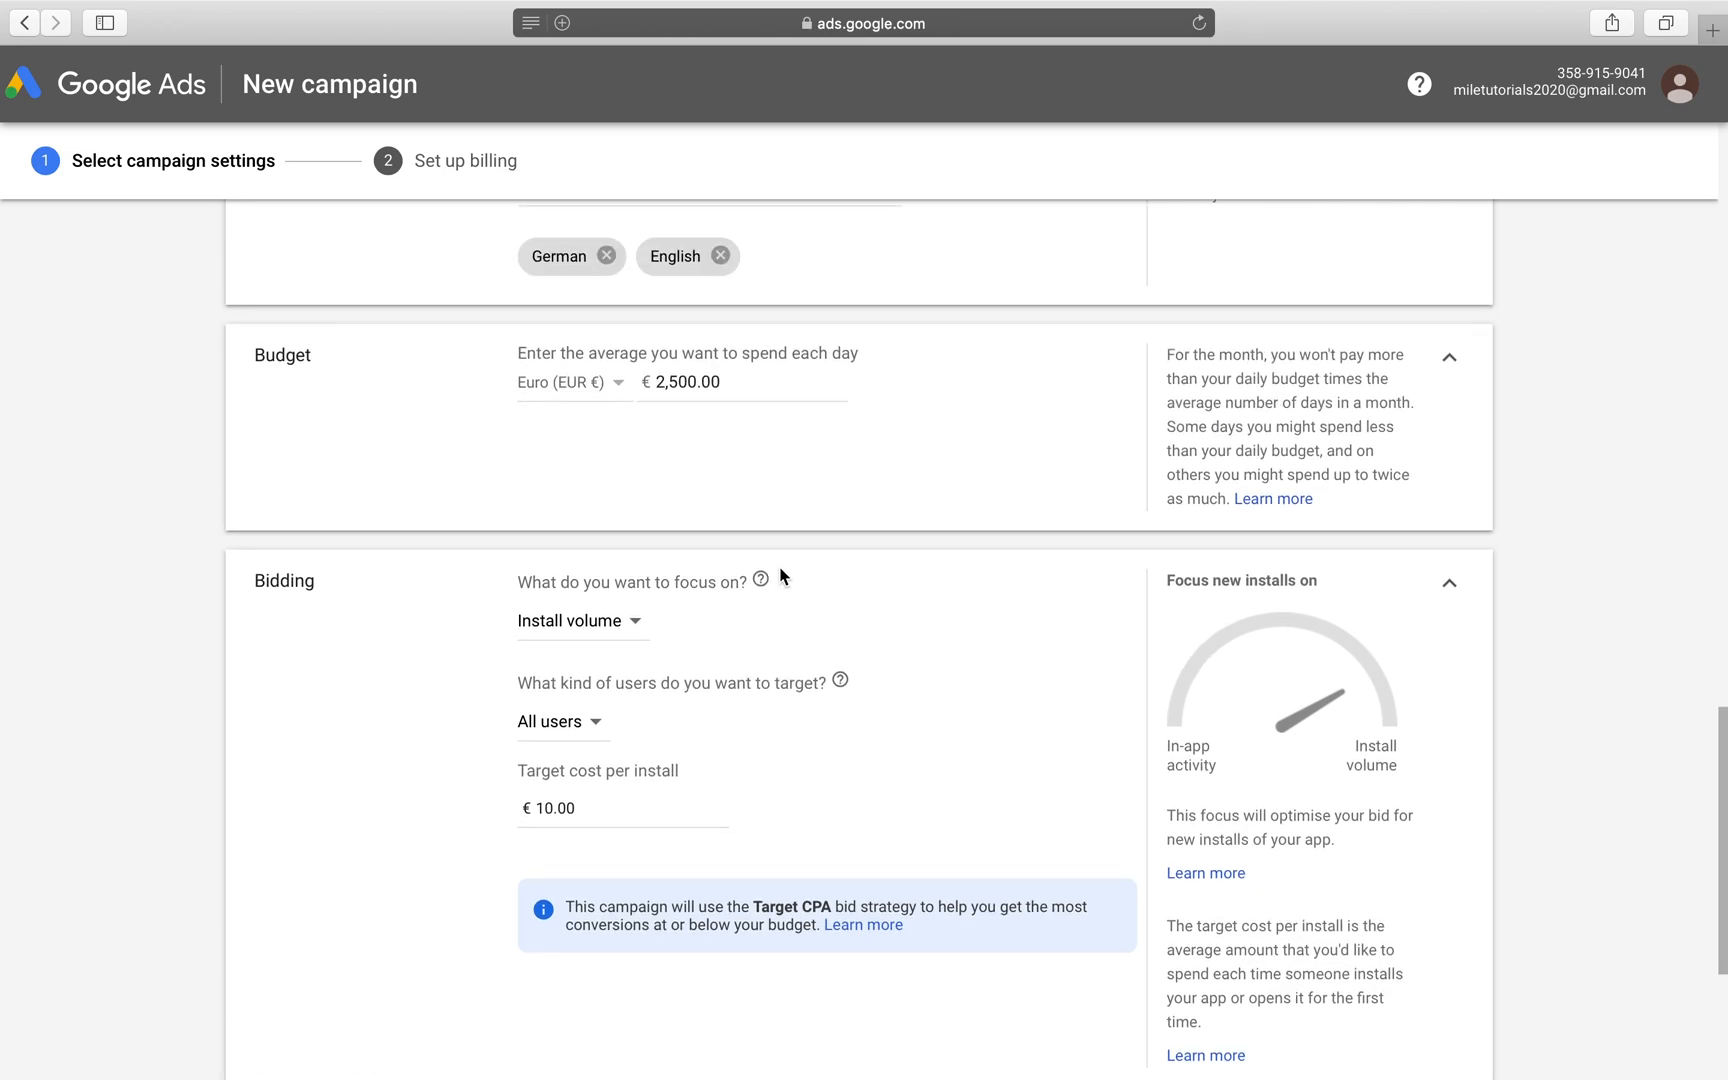
mouse_move(840, 680)
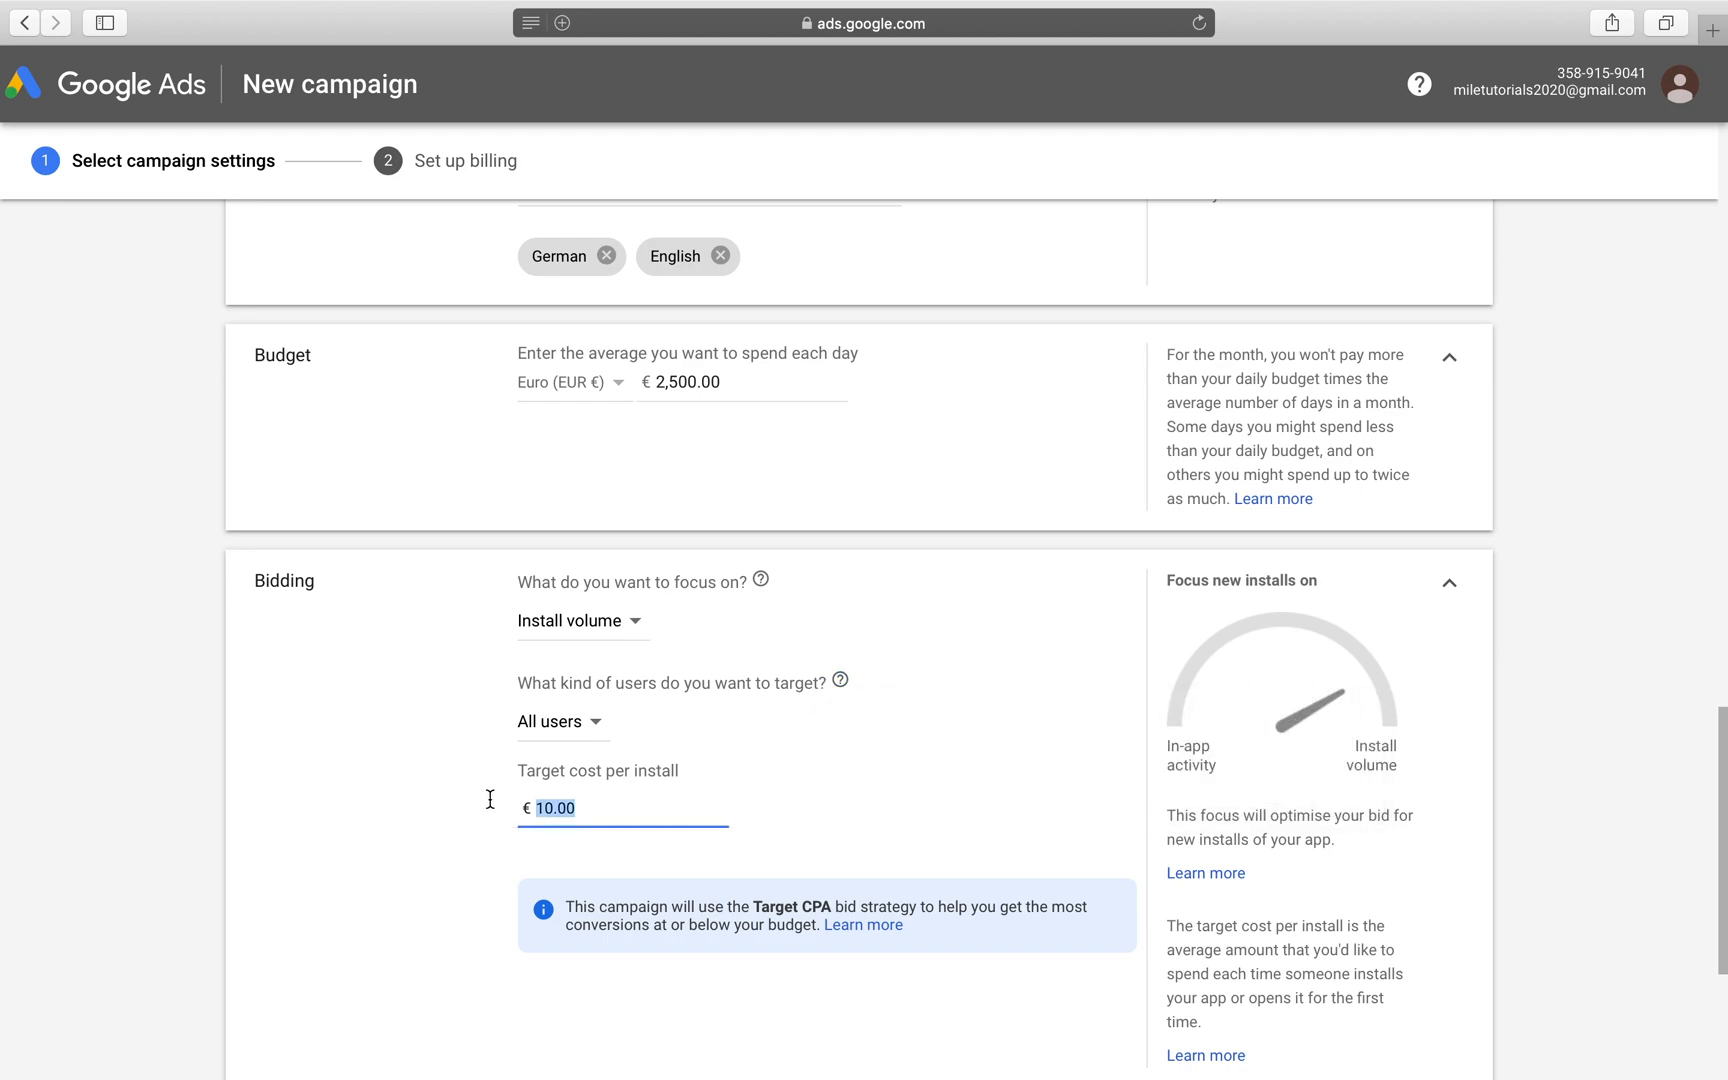
Step: Set the daily budget to €250 and the target cost per install to €0.10
type("1.00")
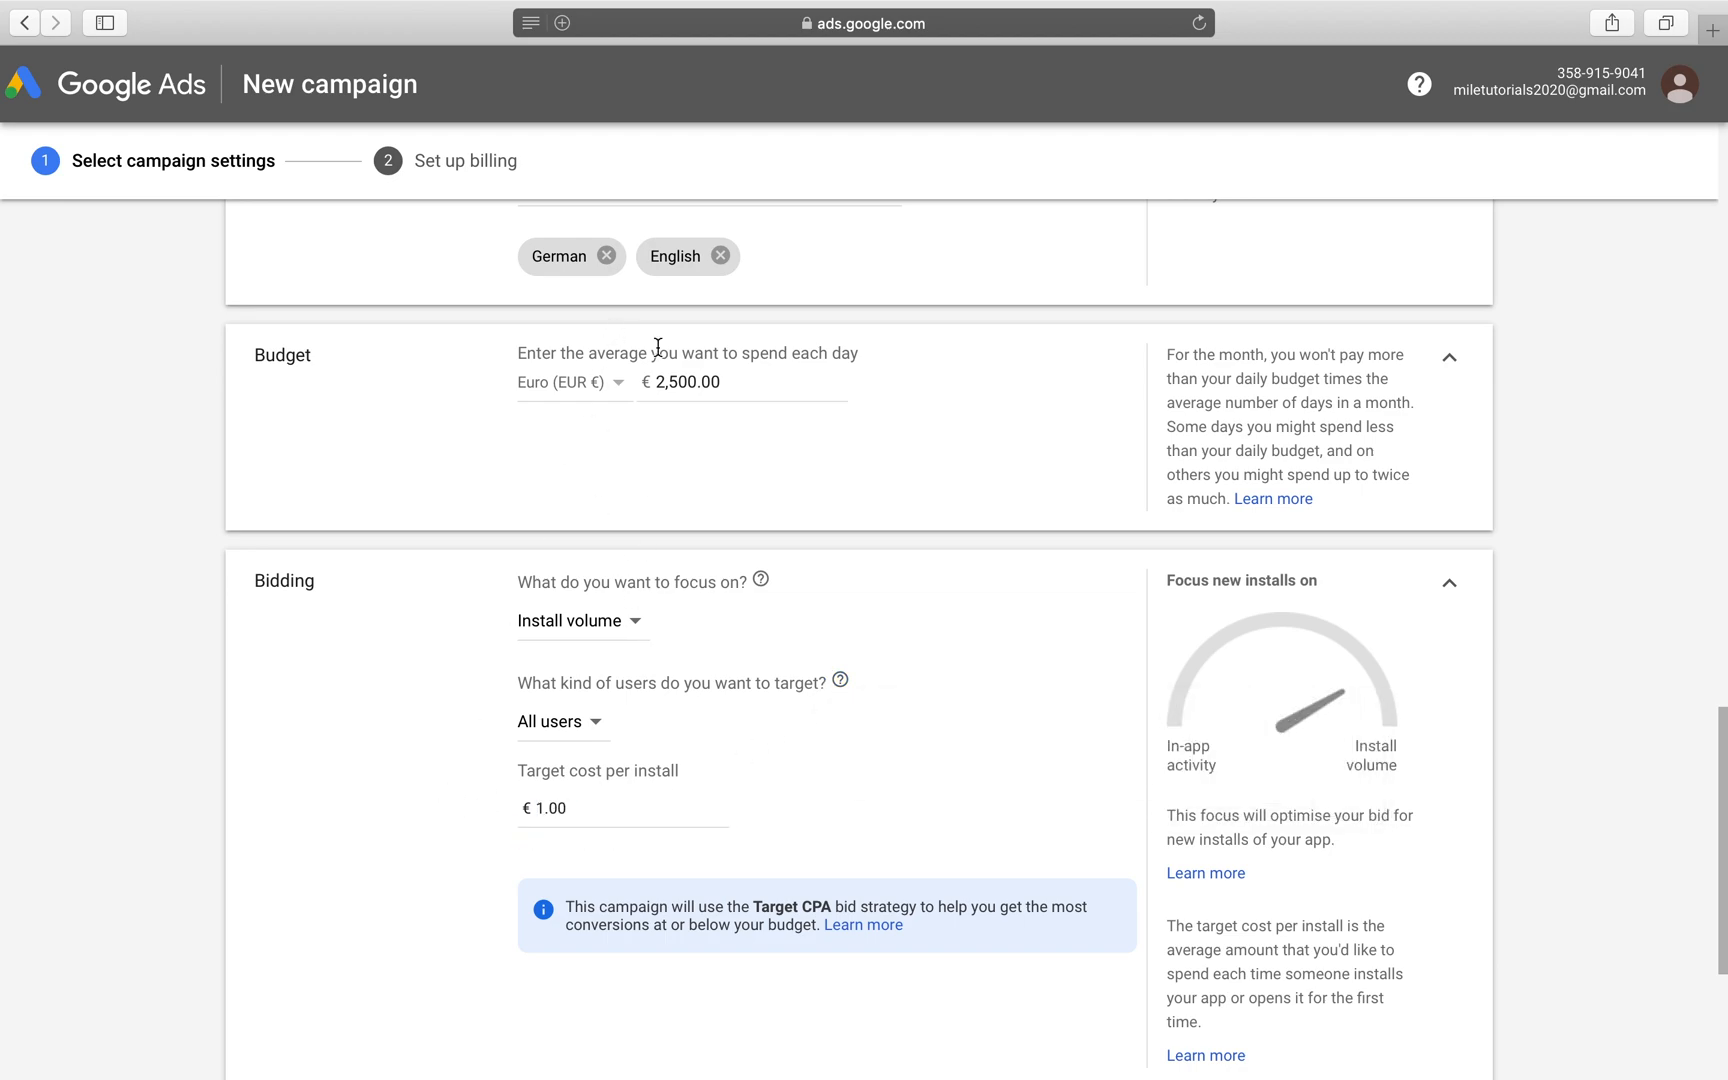
mouse_move(680, 507)
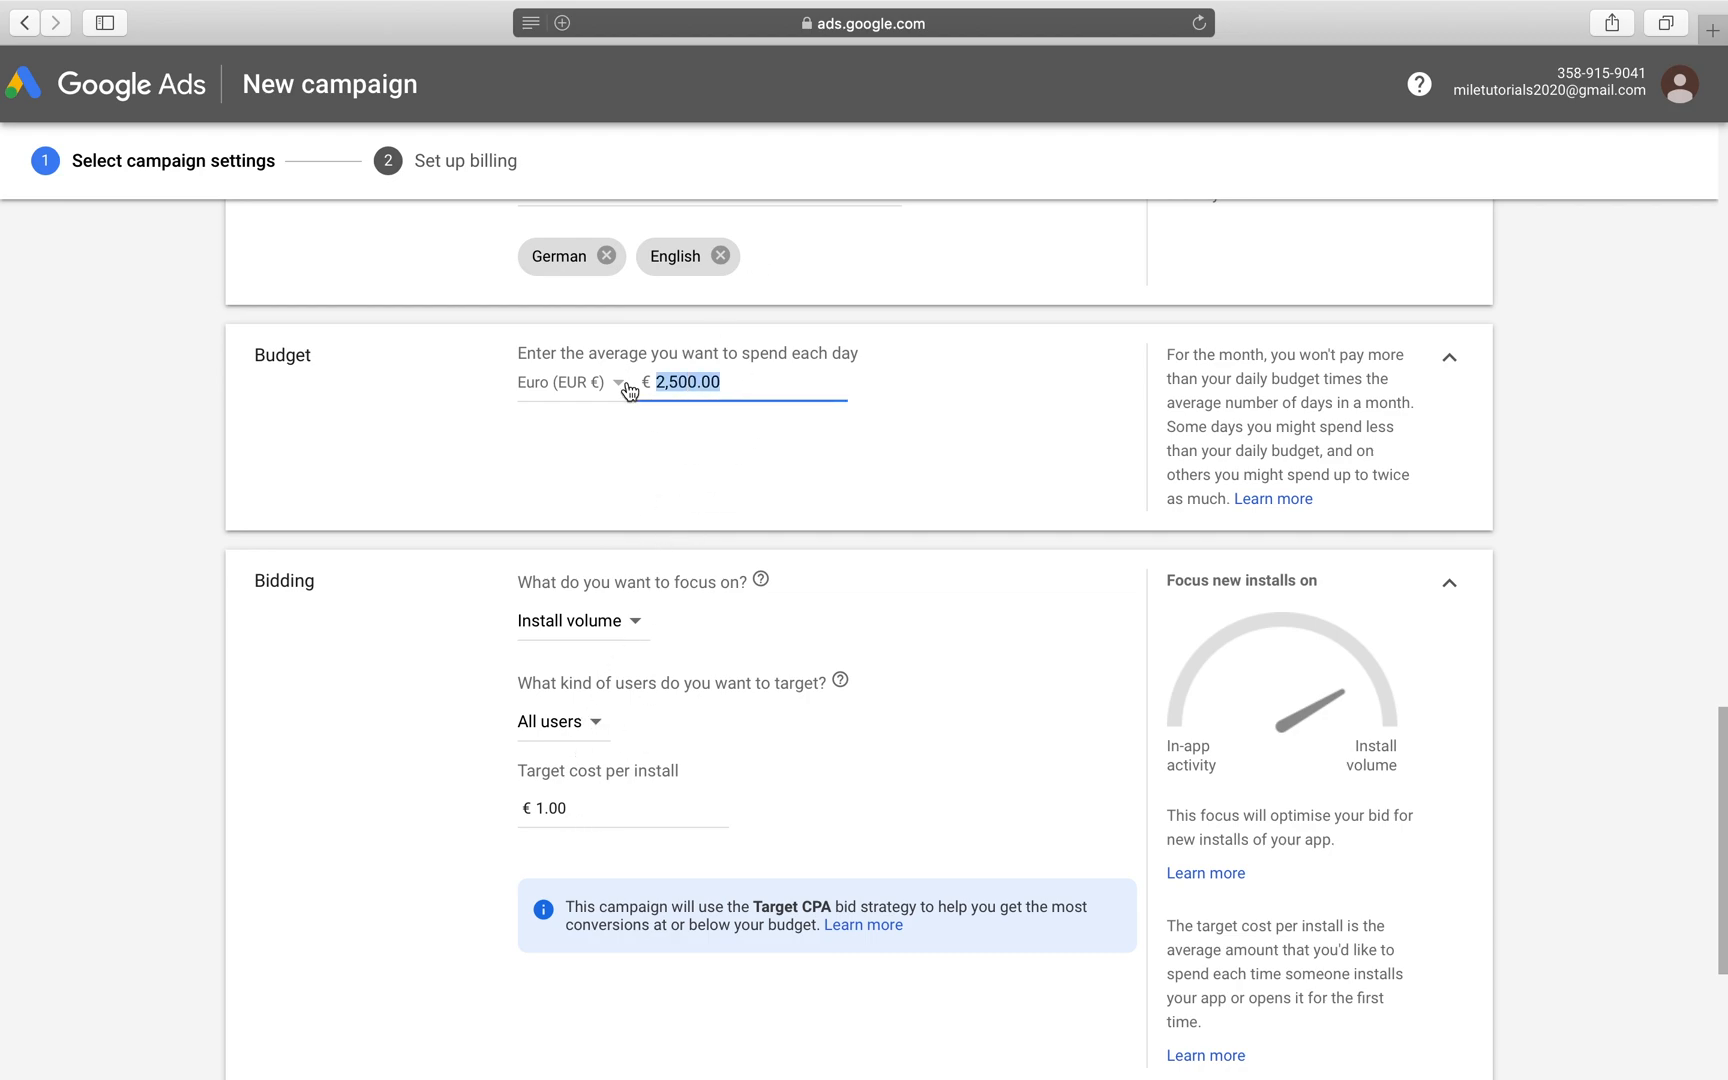
type("250")
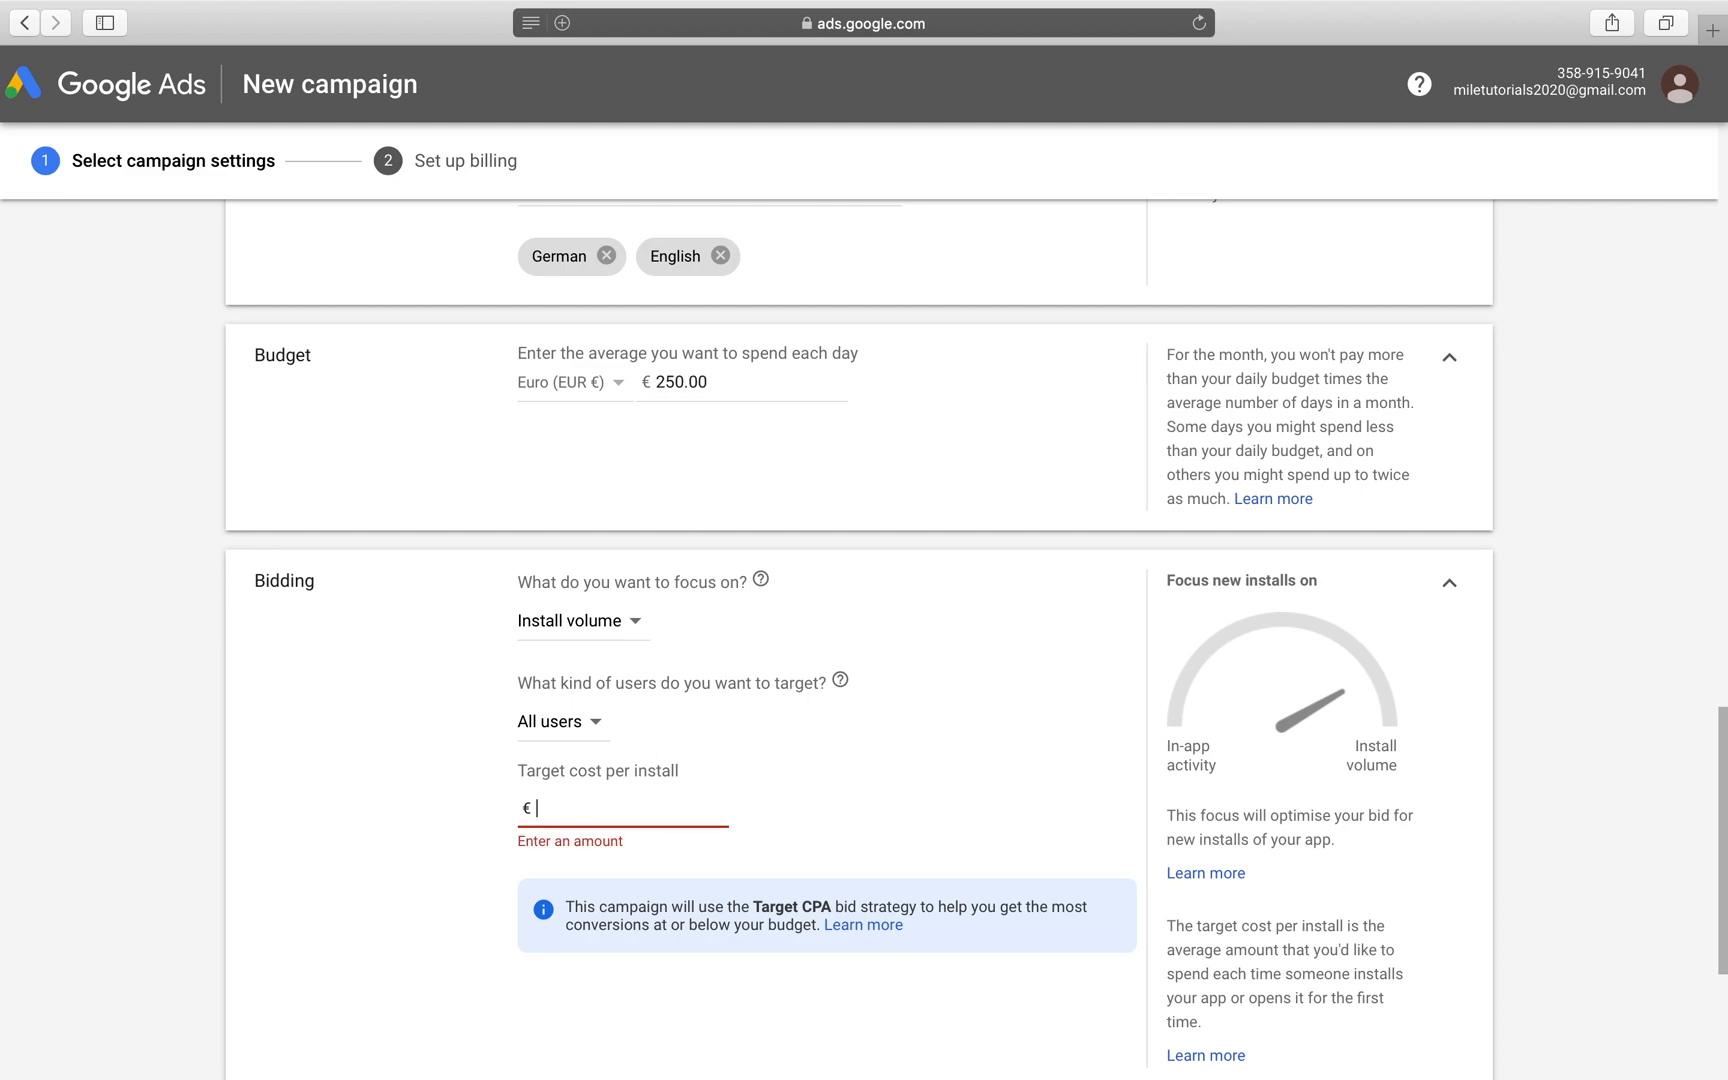
type("0.10")
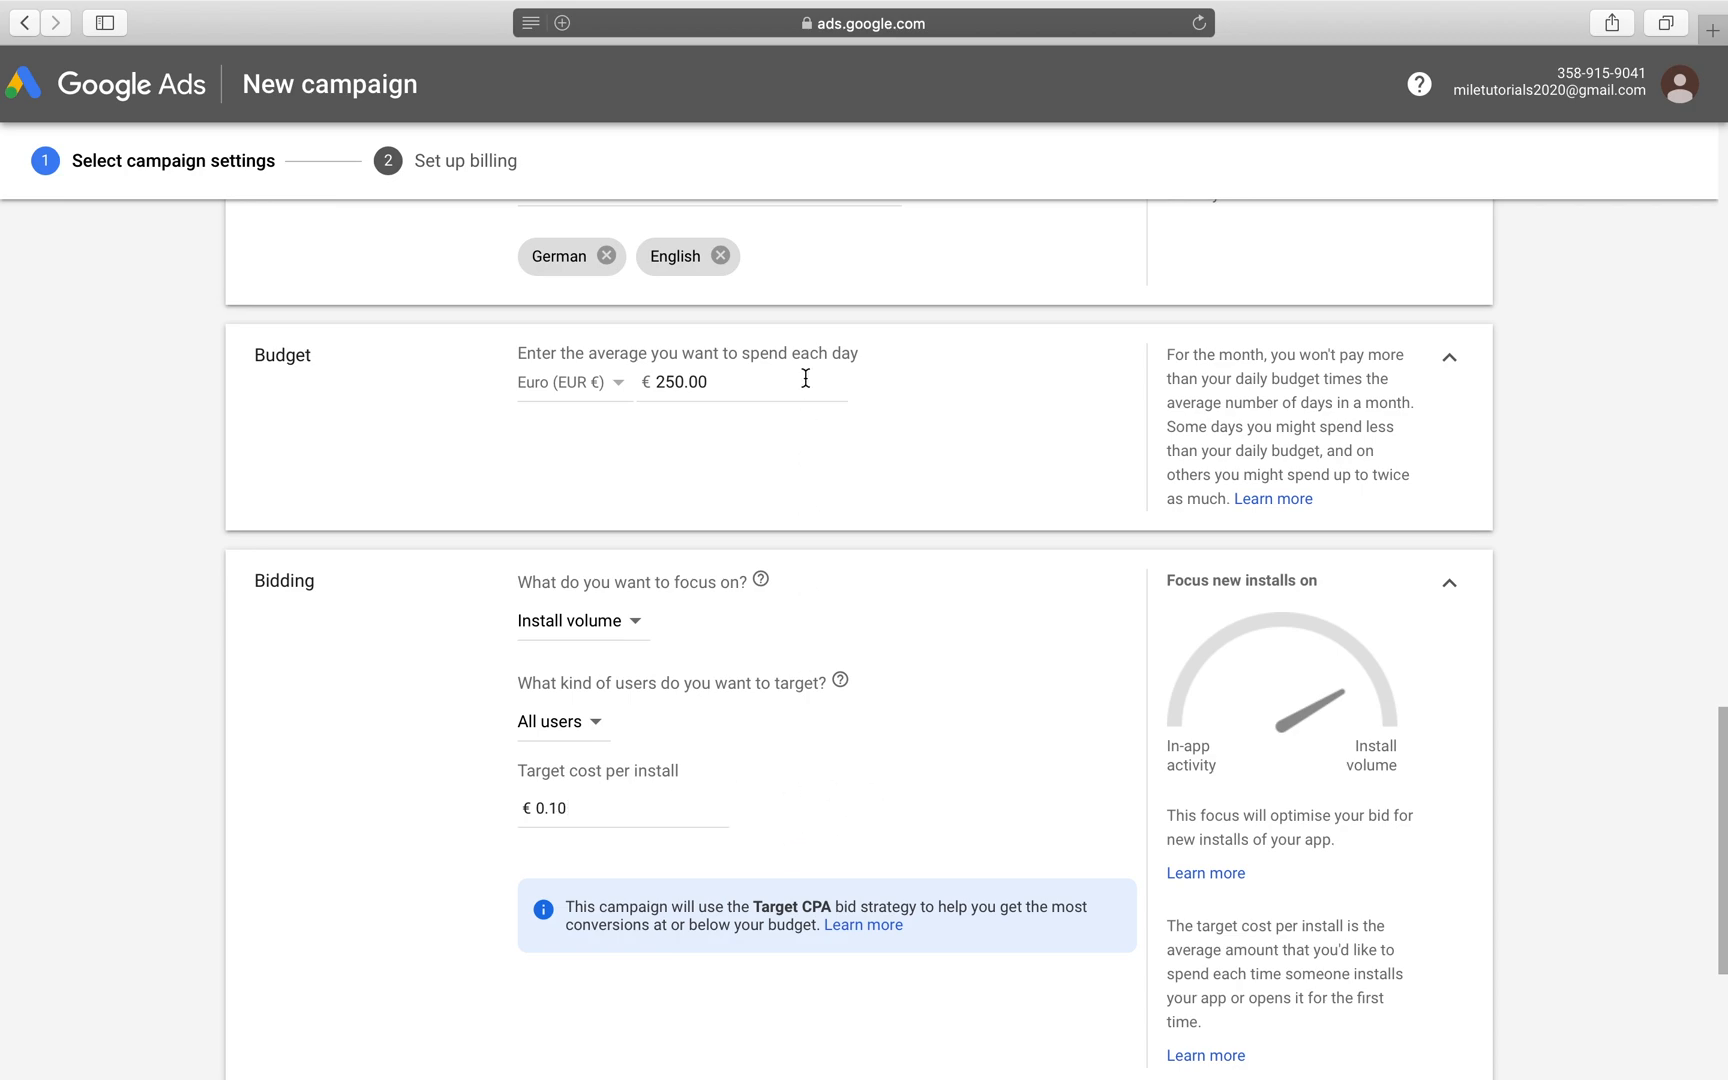
scroll("down", 3)
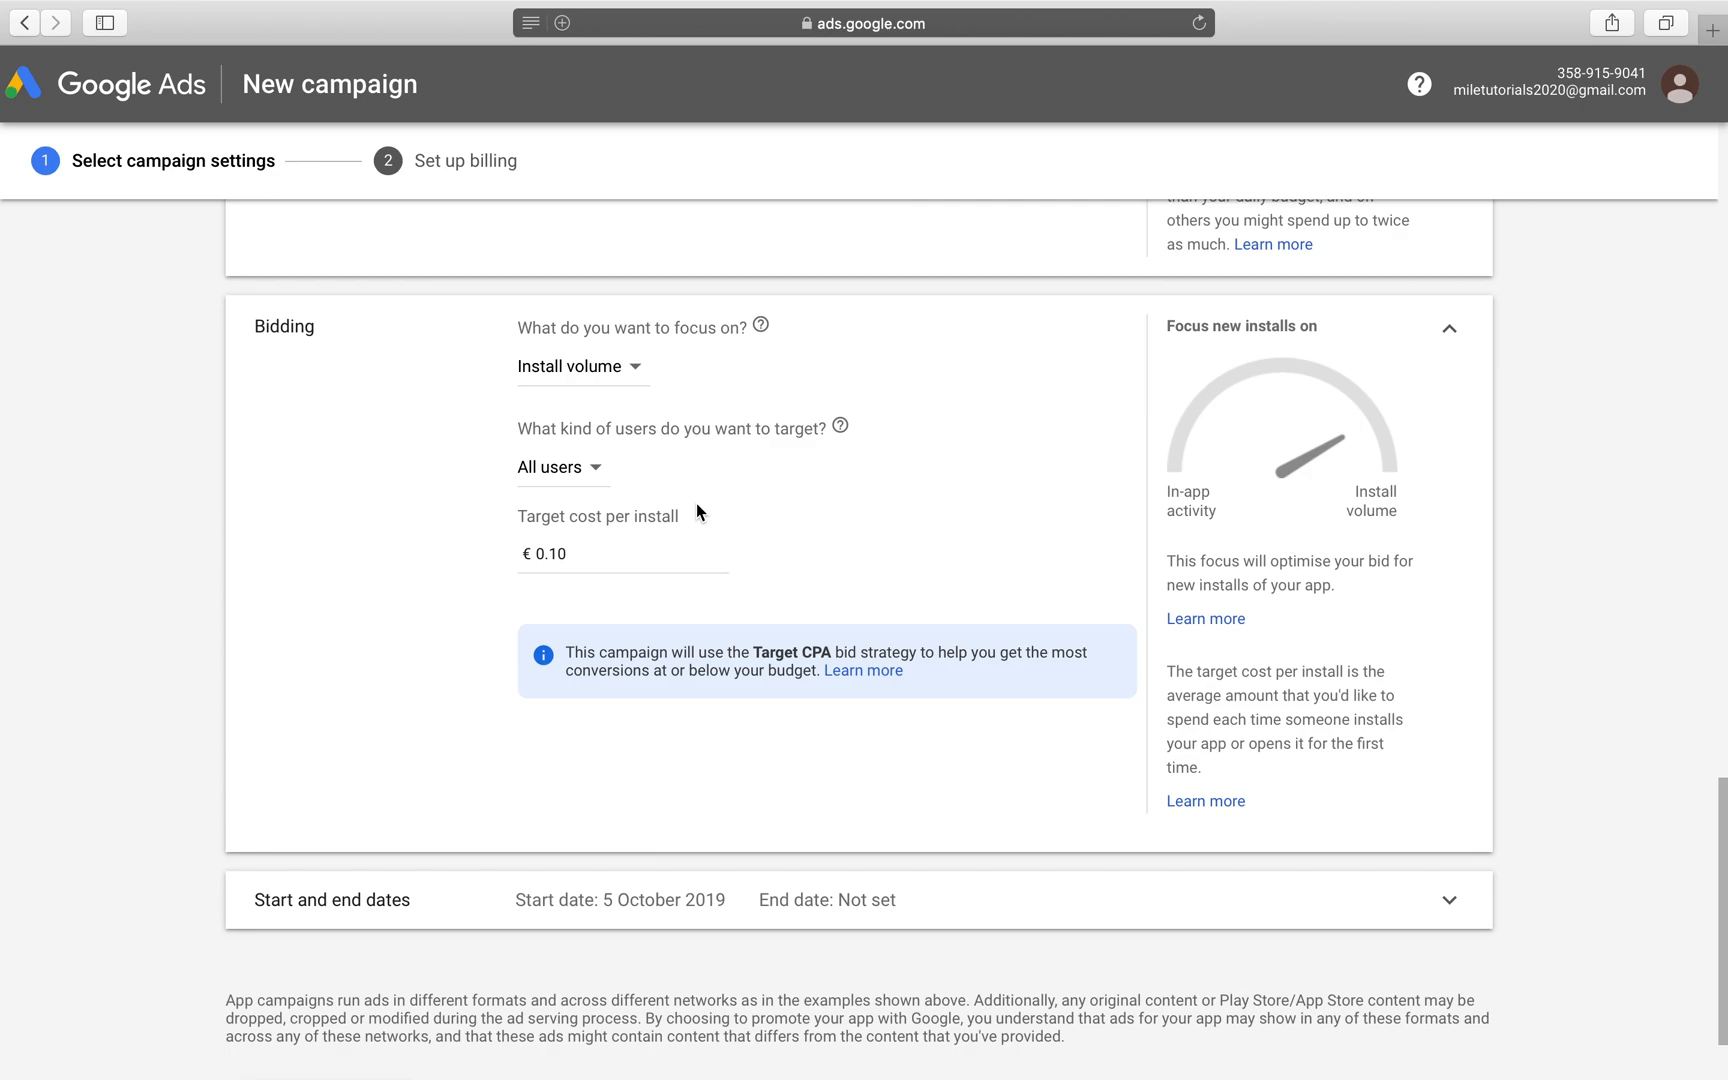
Step: Expand the start and end dates, briefly try an end date, then keep None
left_click(1450, 899)
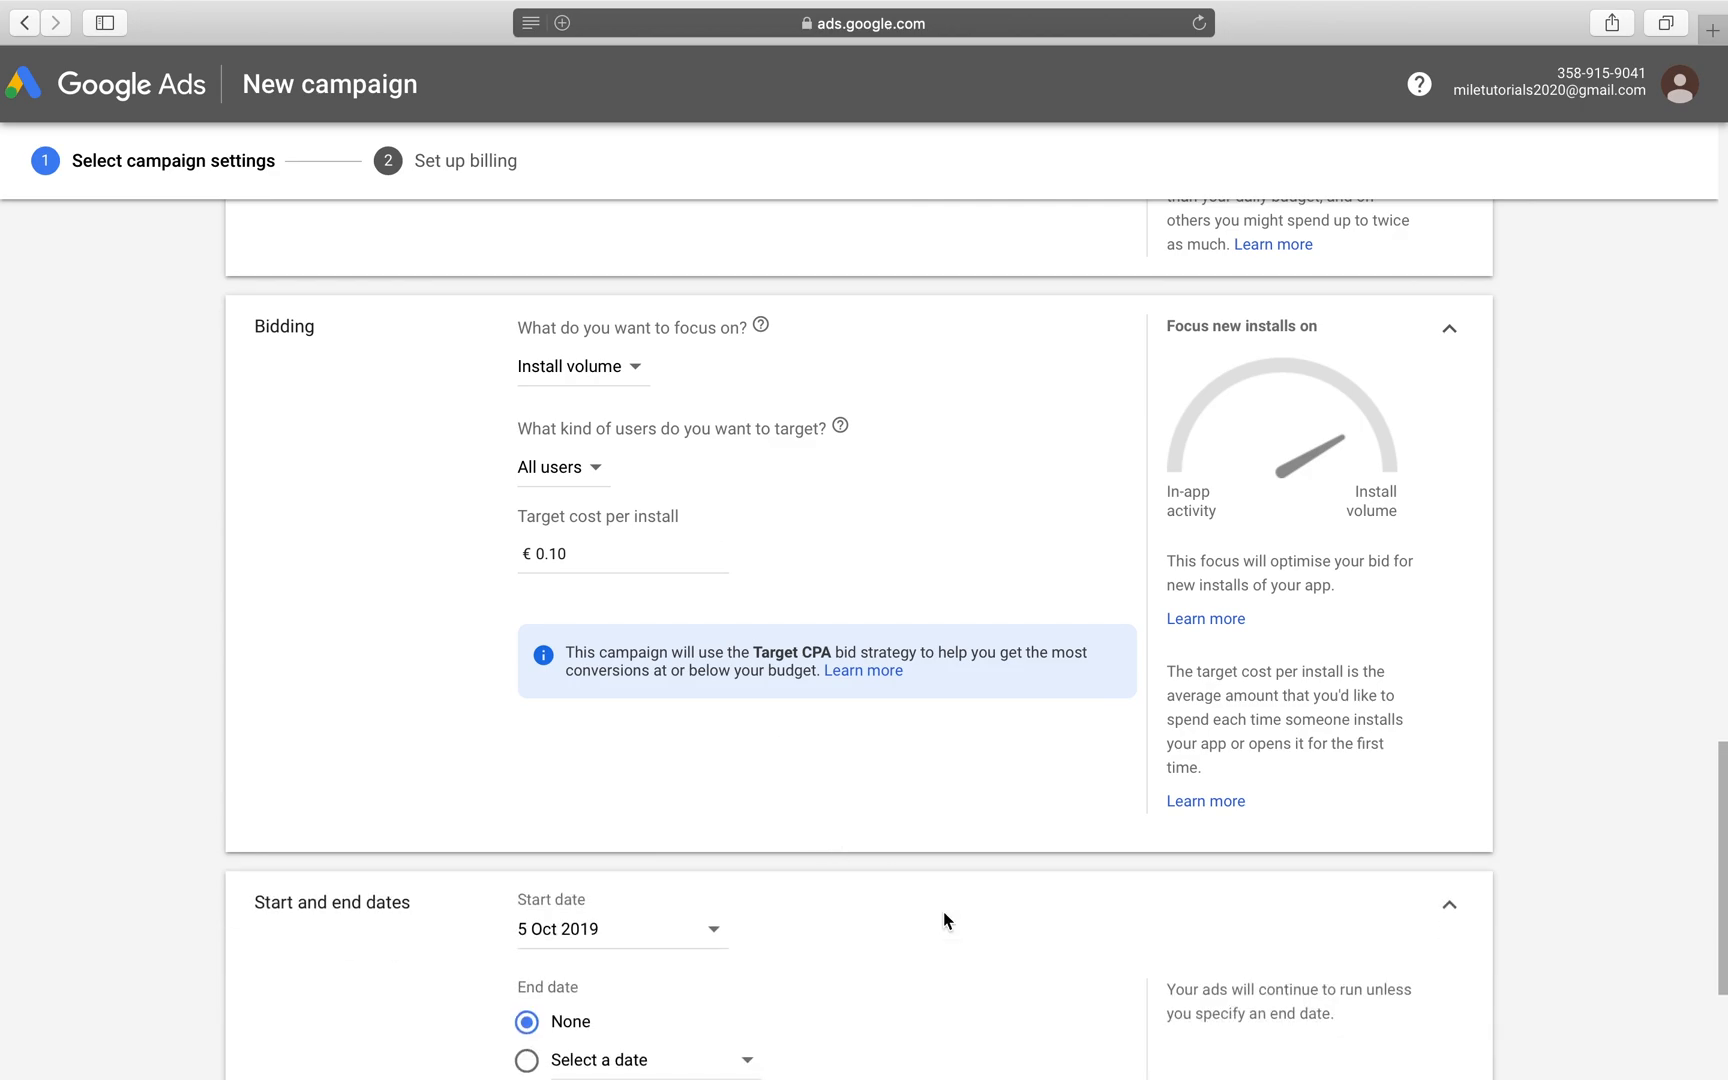
scroll("down", 3)
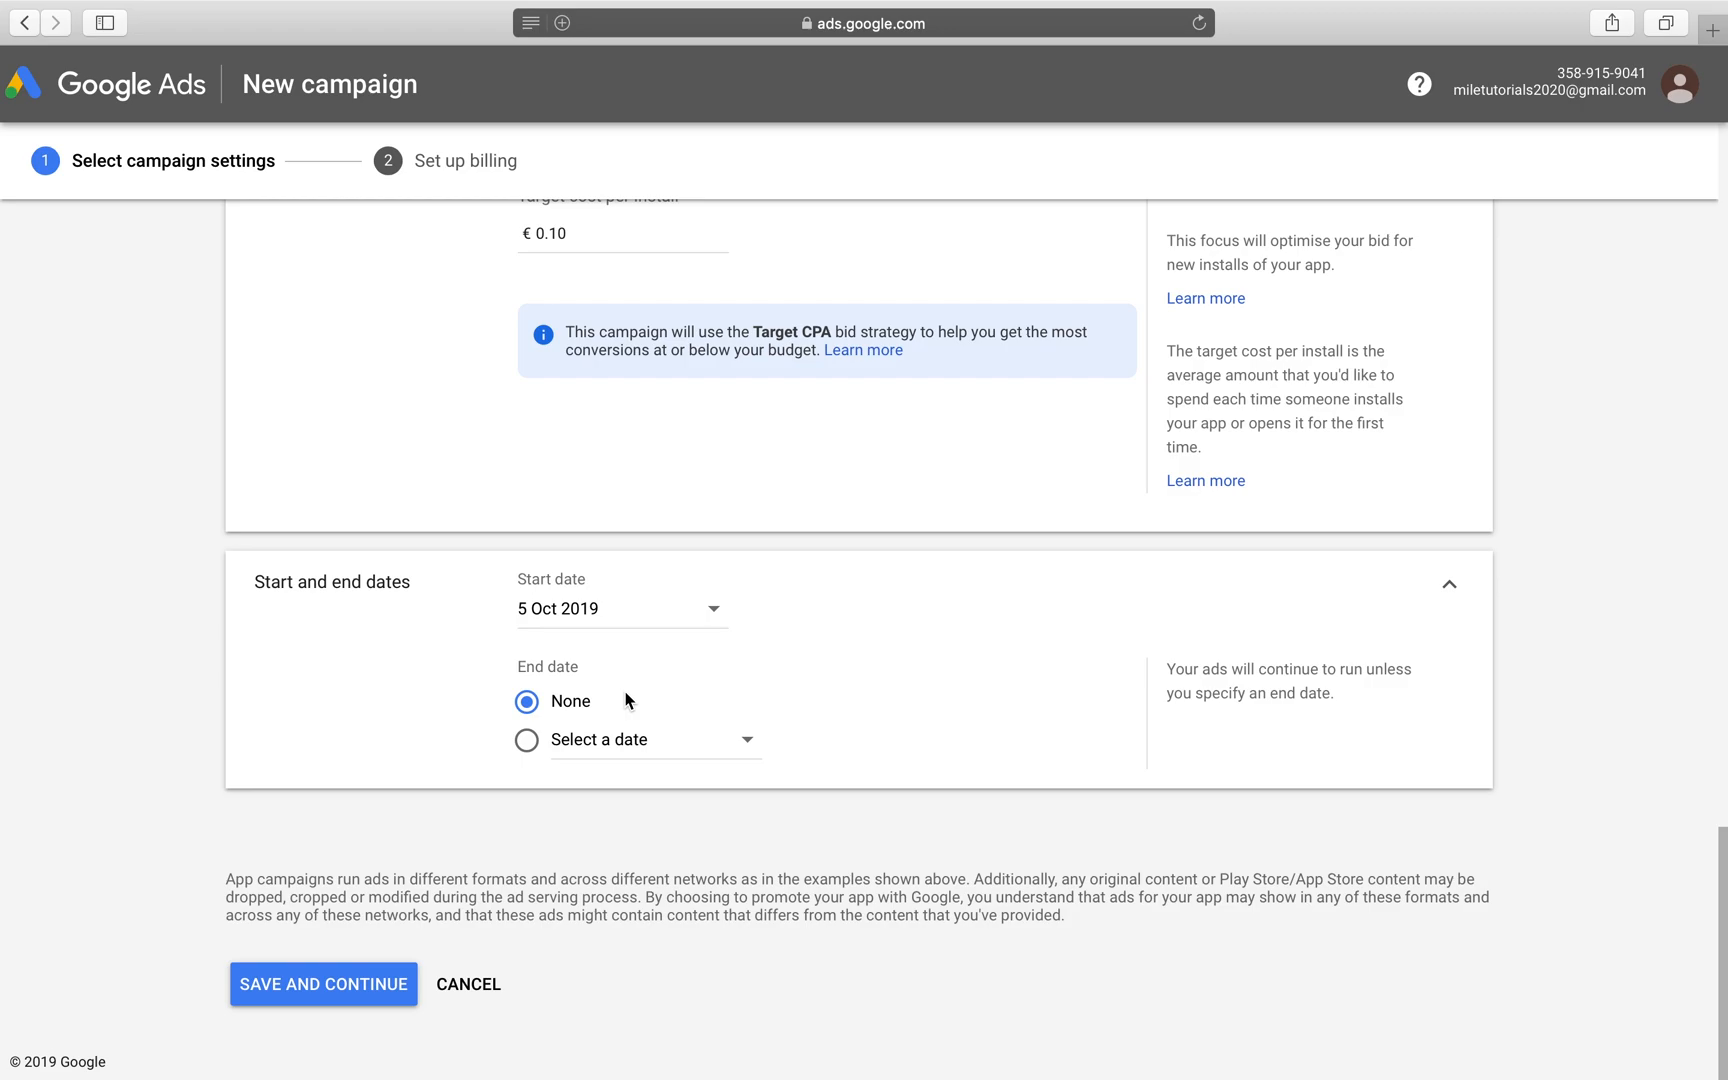
mouse_move(716, 585)
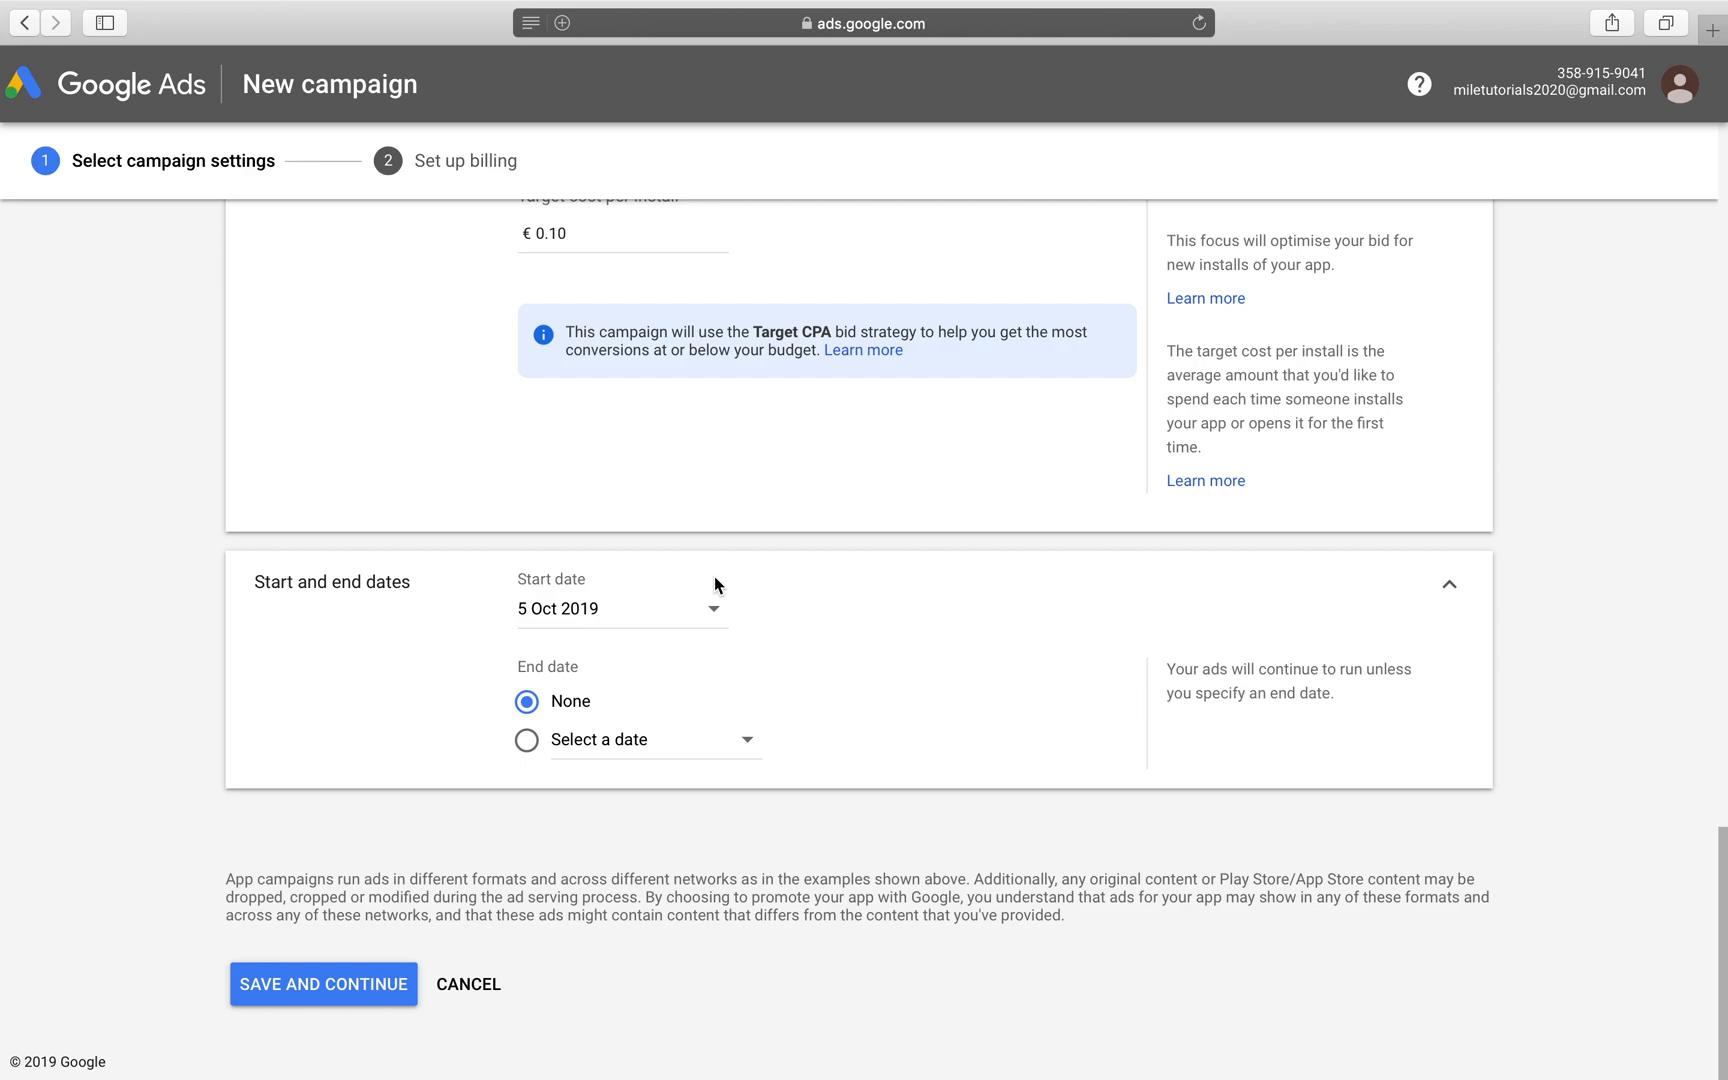
mouse_move(716, 612)
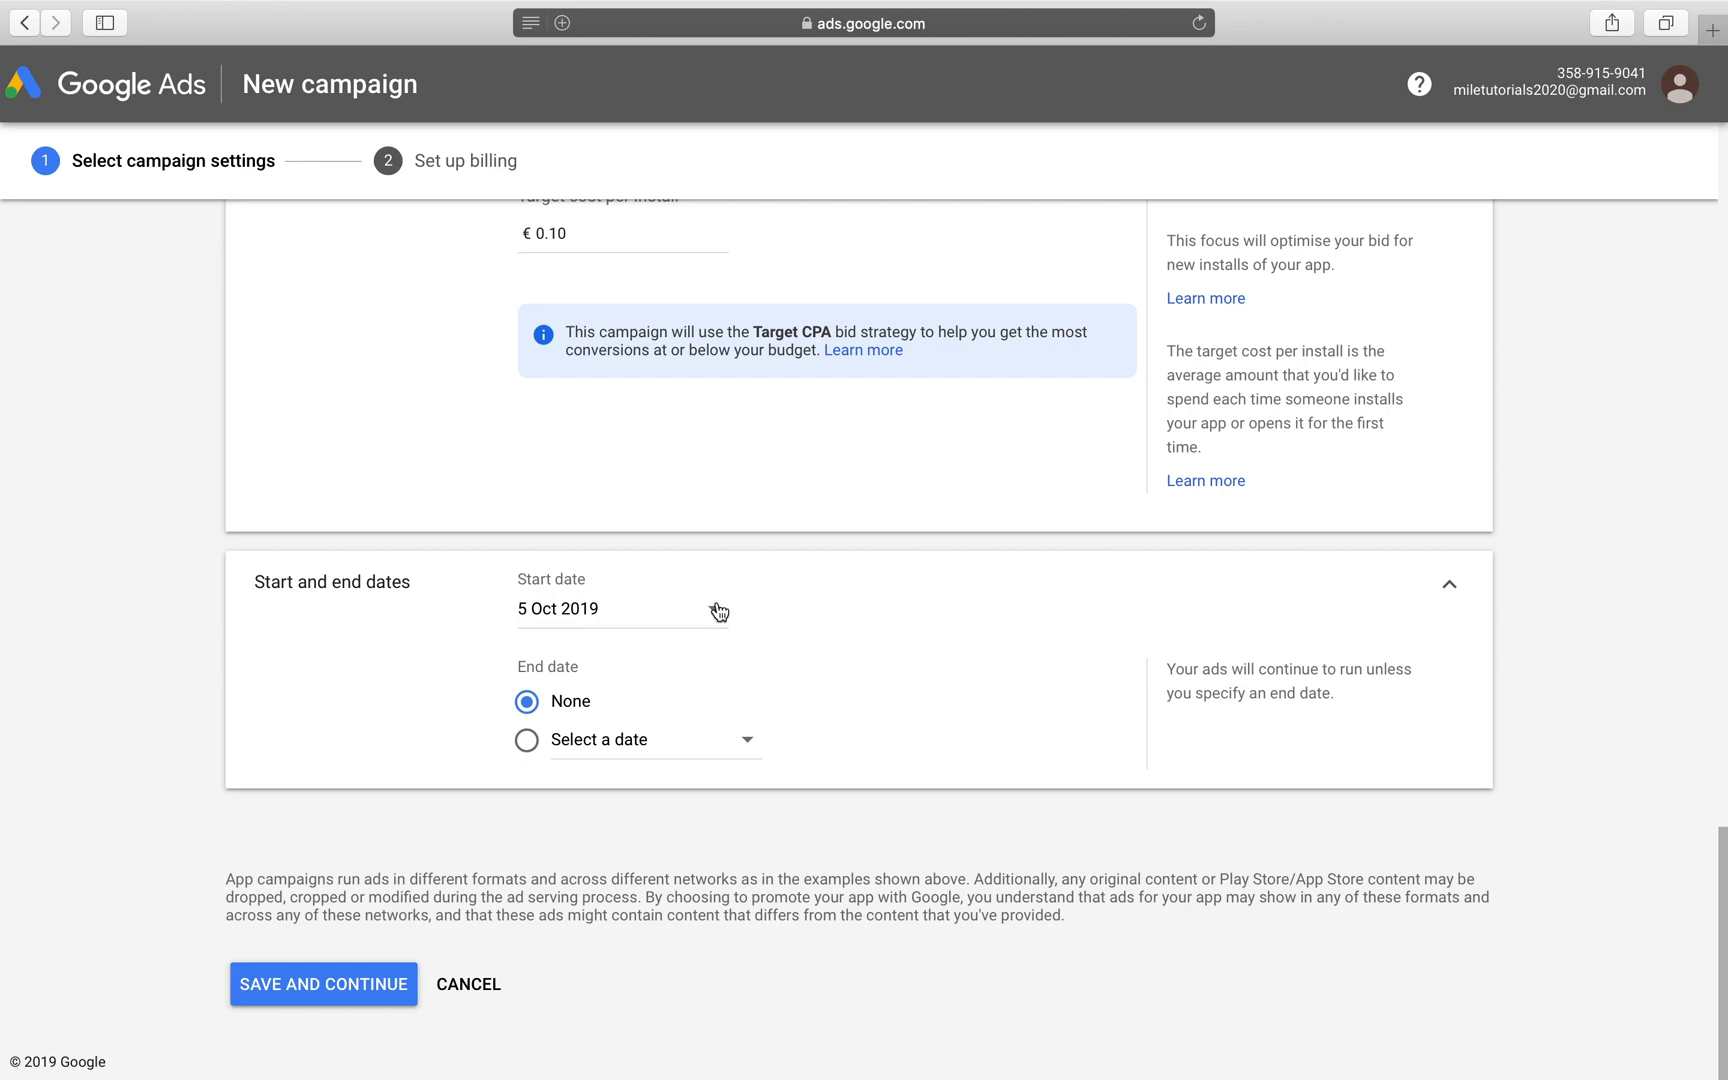
left_click(527, 739)
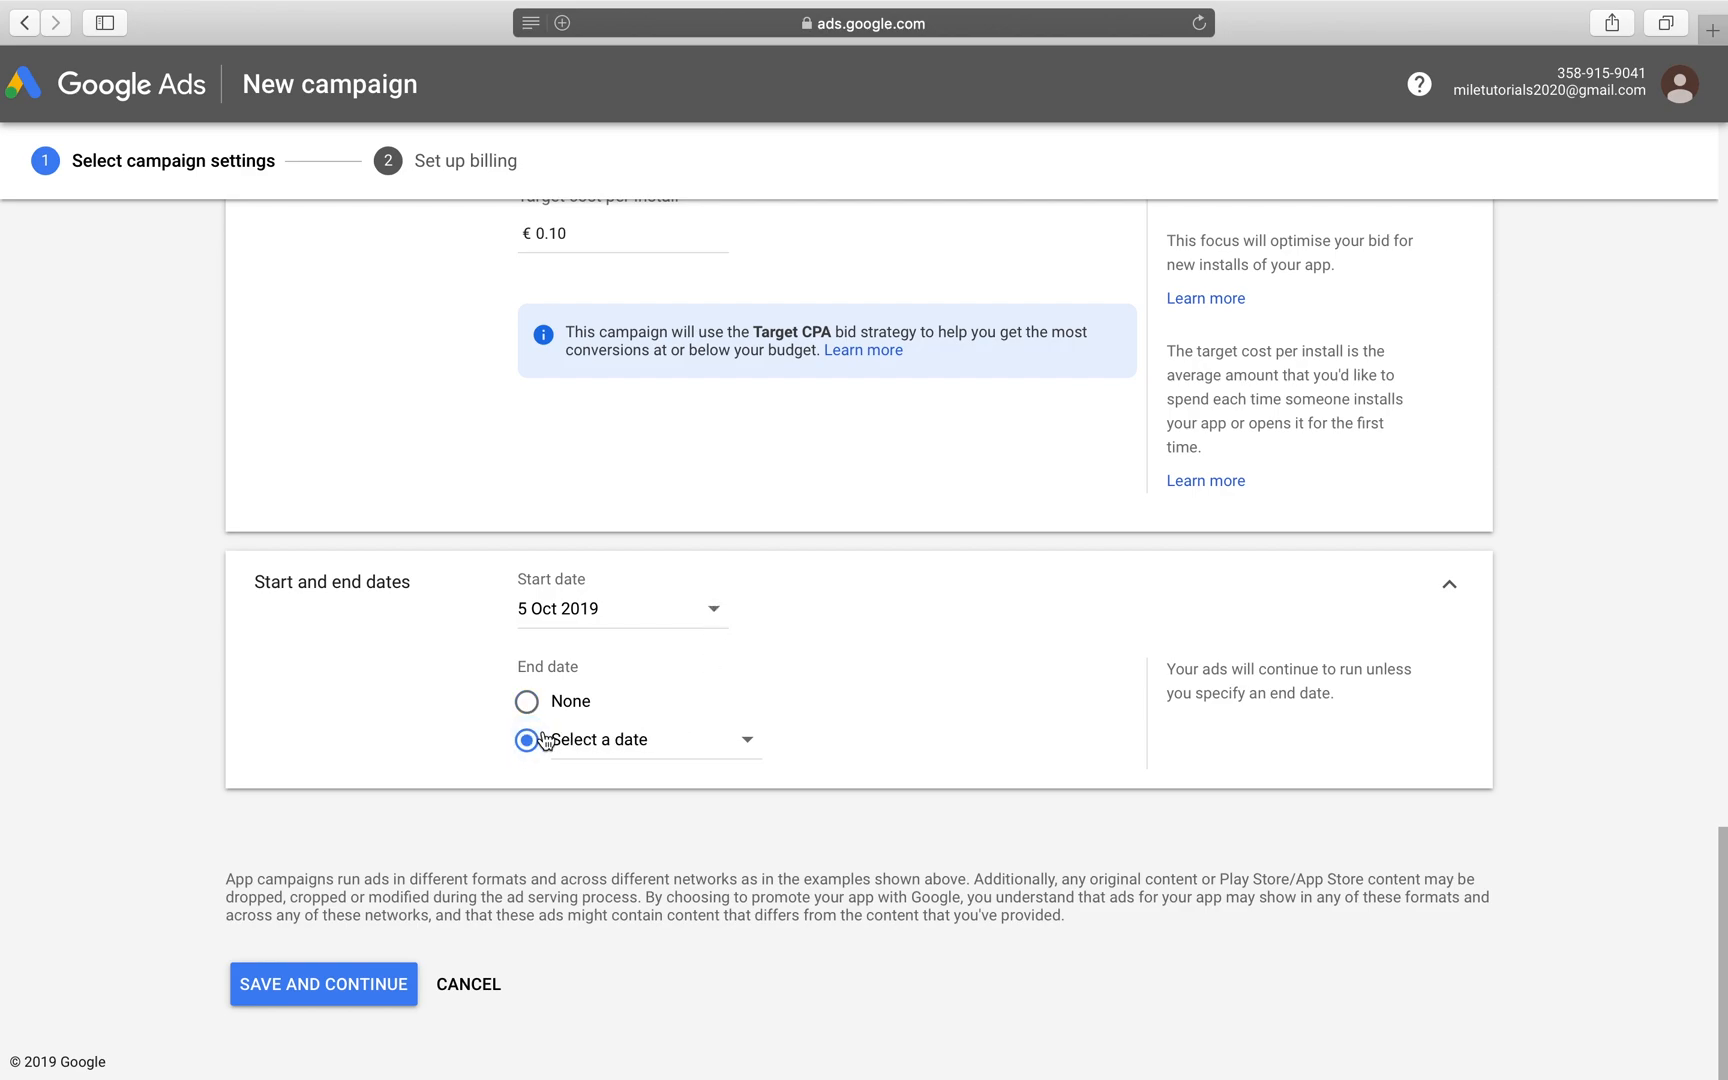
left_click(527, 701)
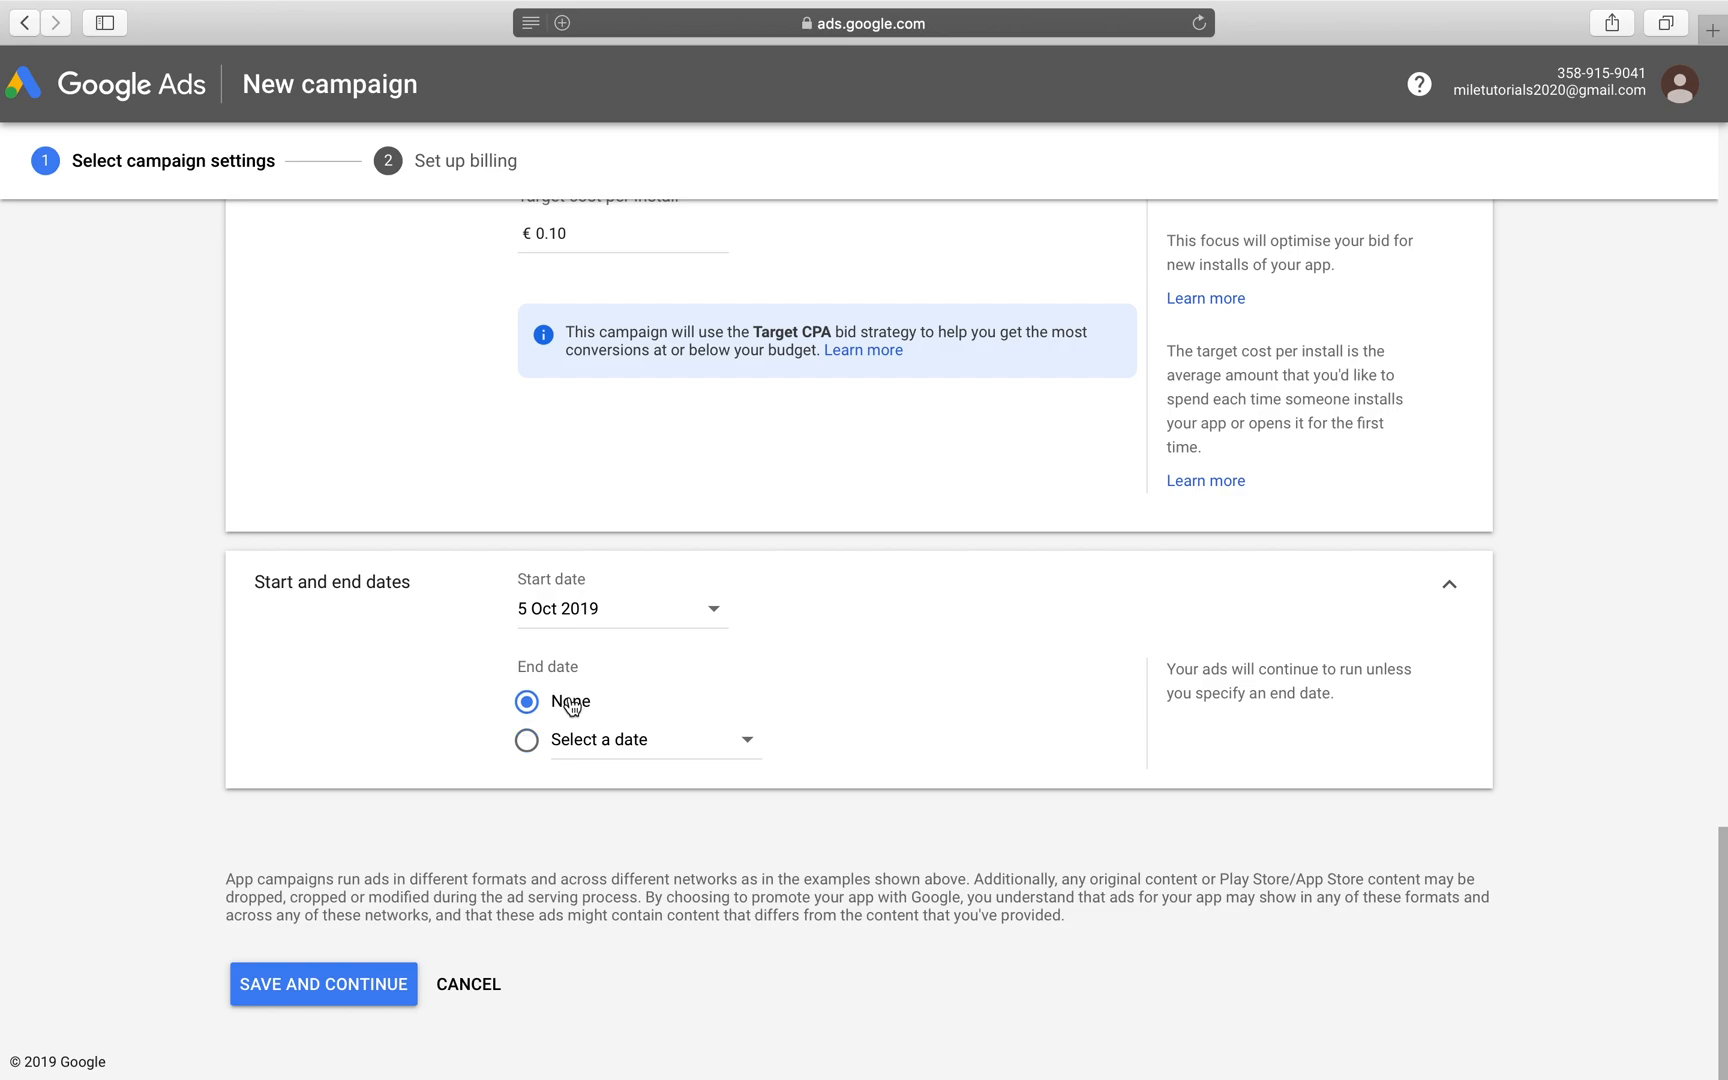
mouse_move(323, 984)
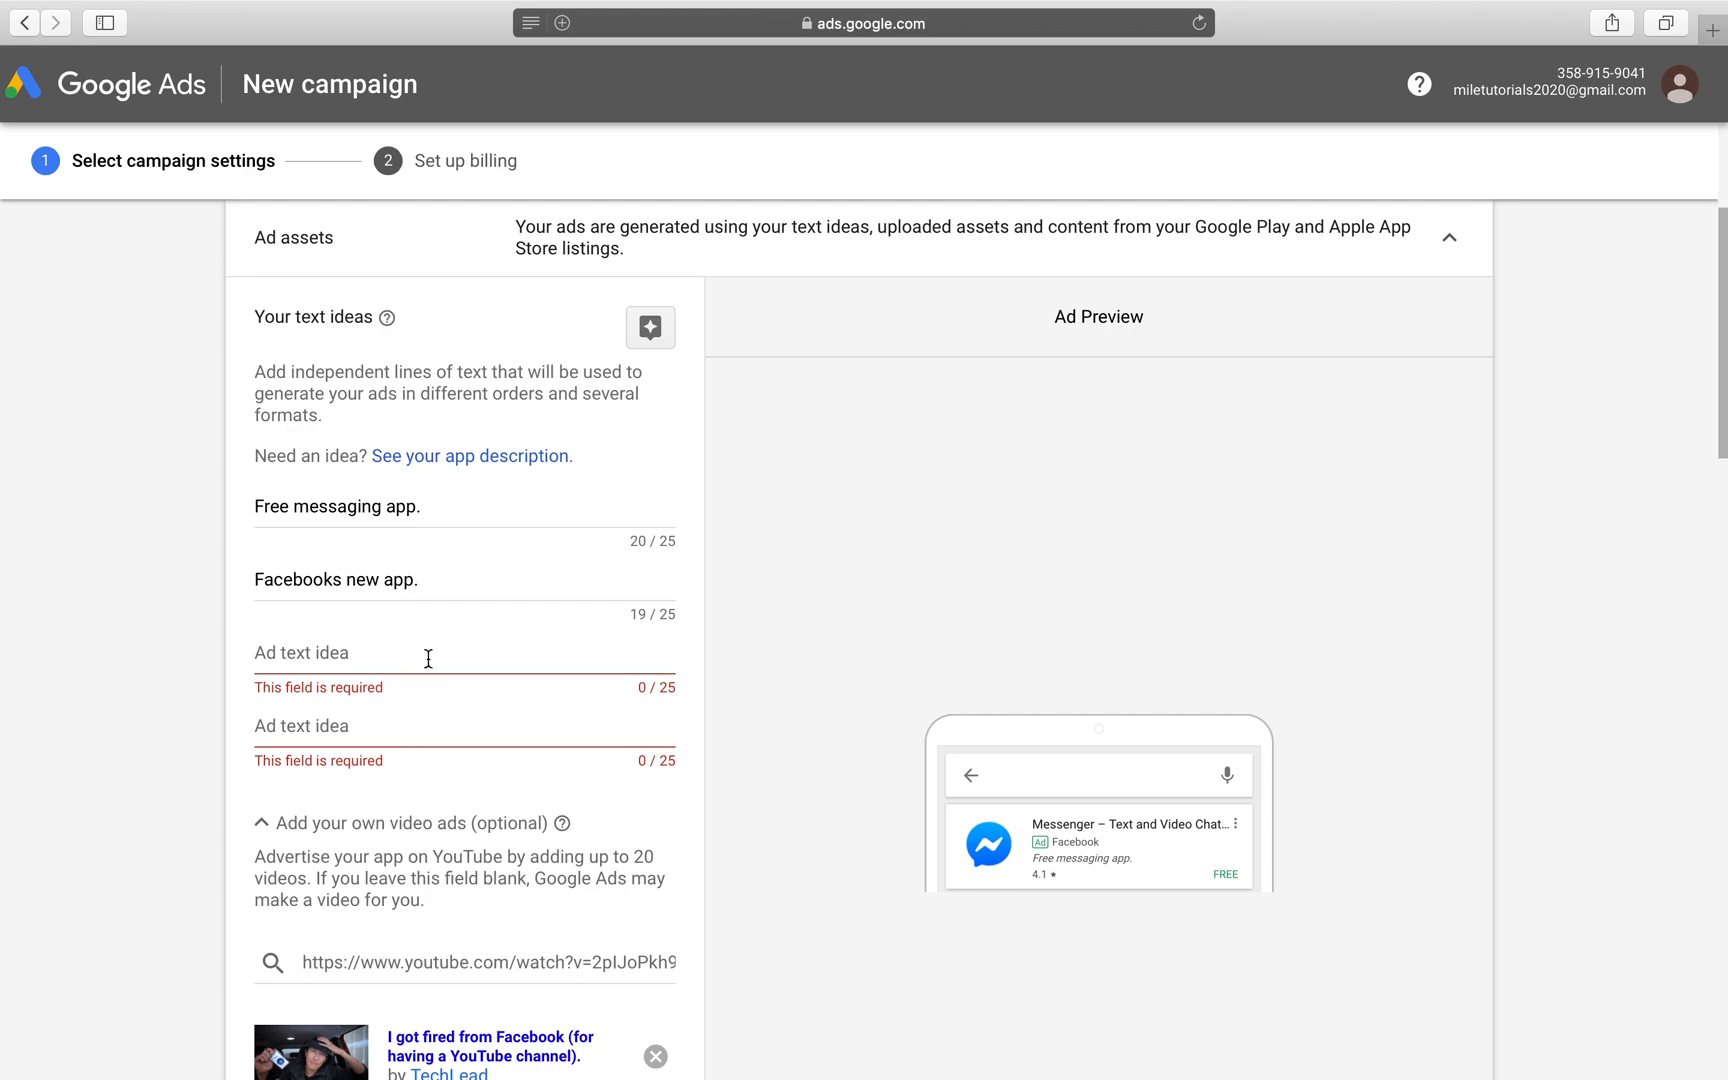
Step: Save the campaign settings and continue to the billing confirmation for Germany
type("Text")
type("Ap")
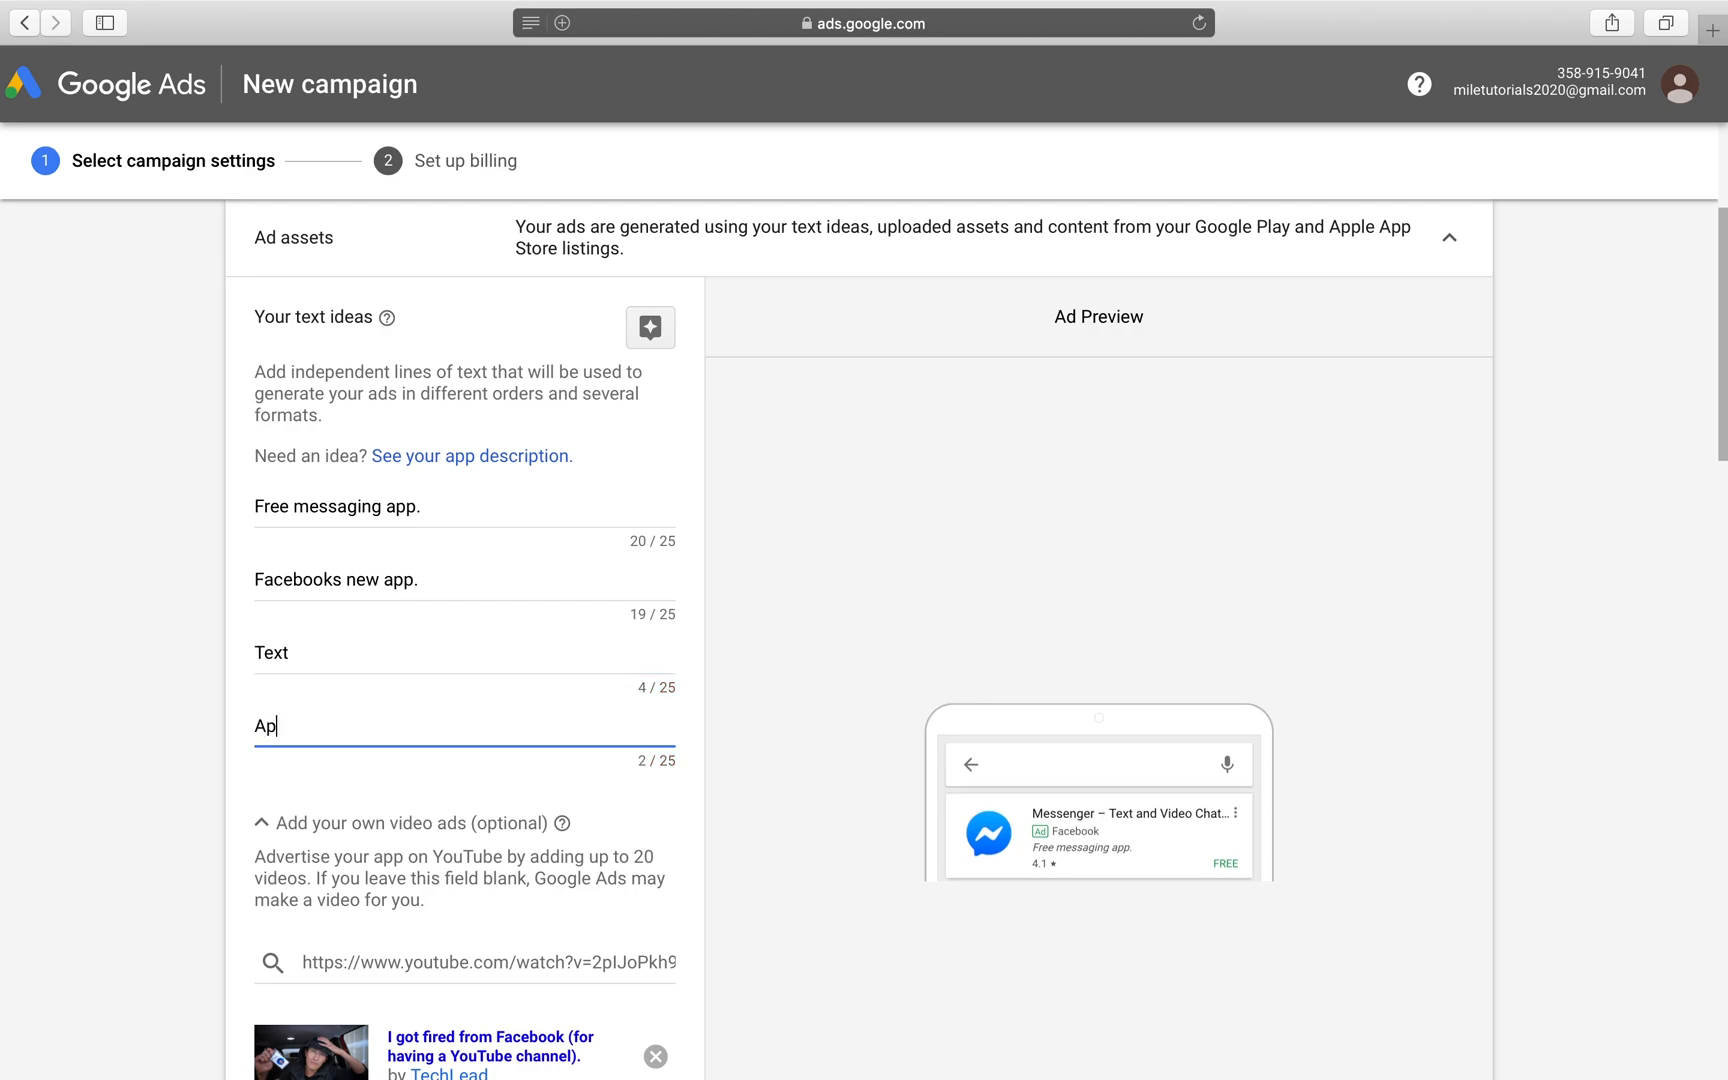
scroll("down", 3)
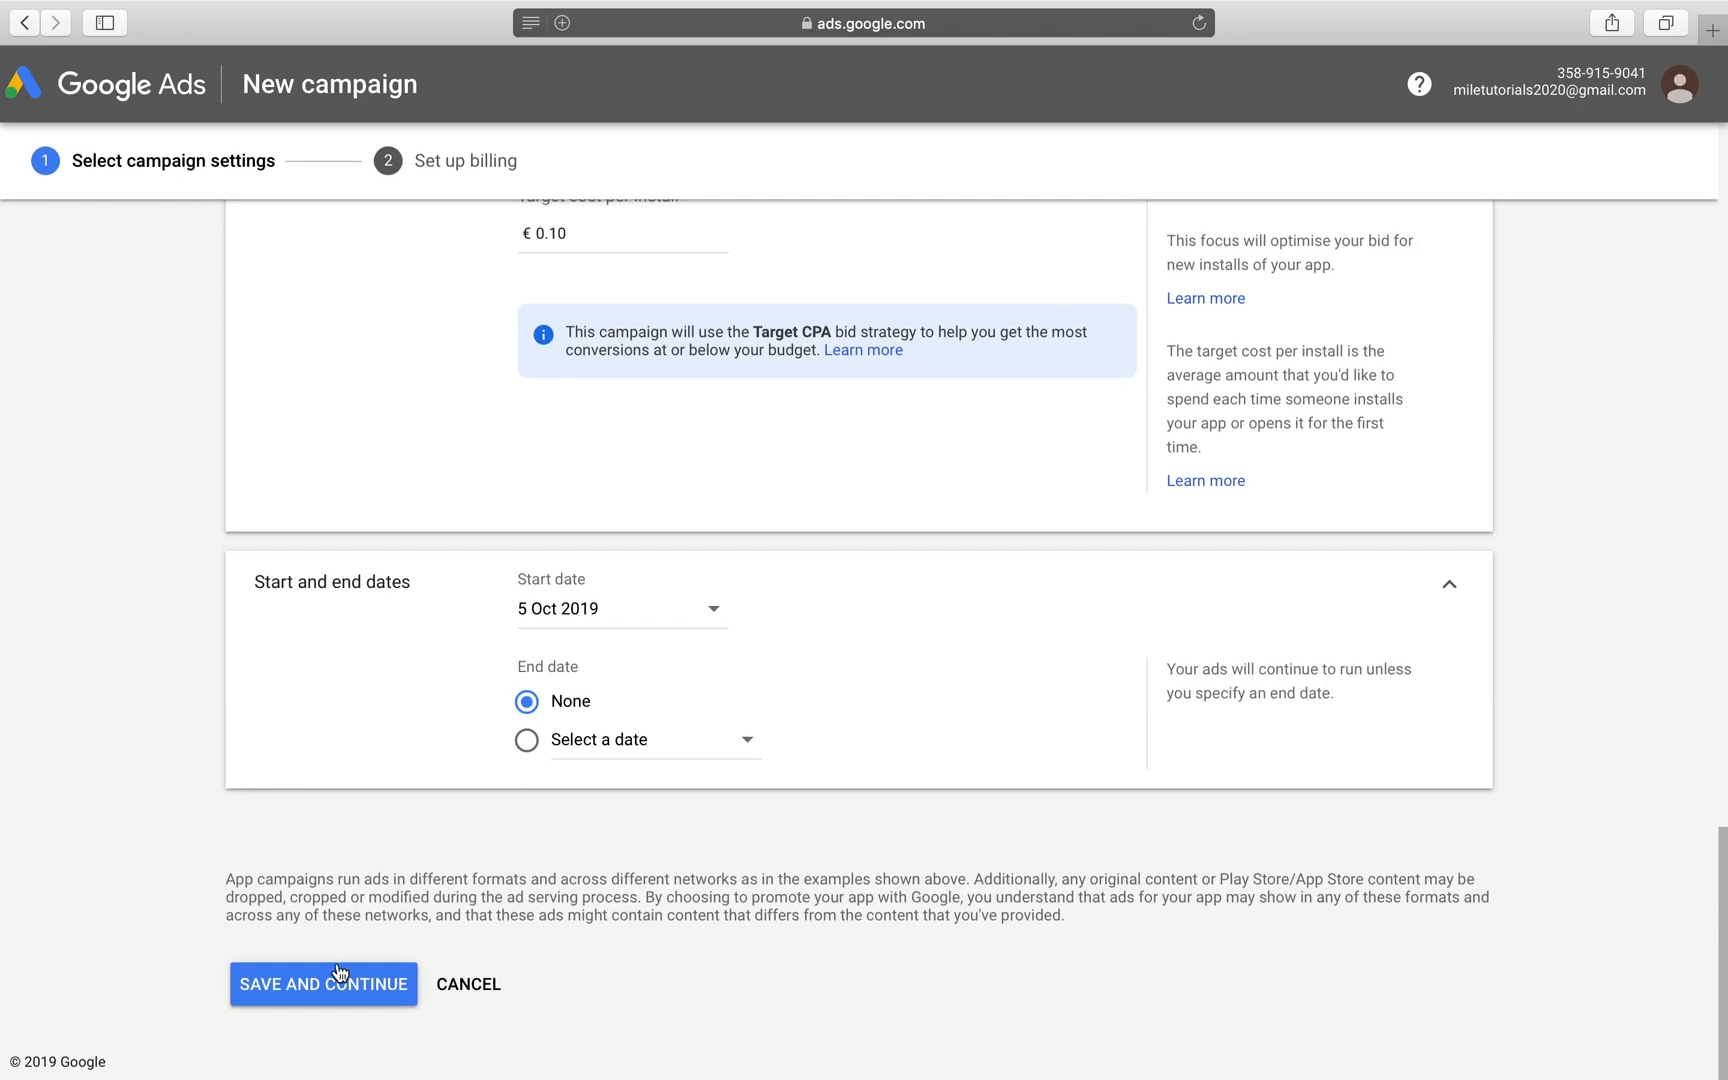
left_click(323, 984)
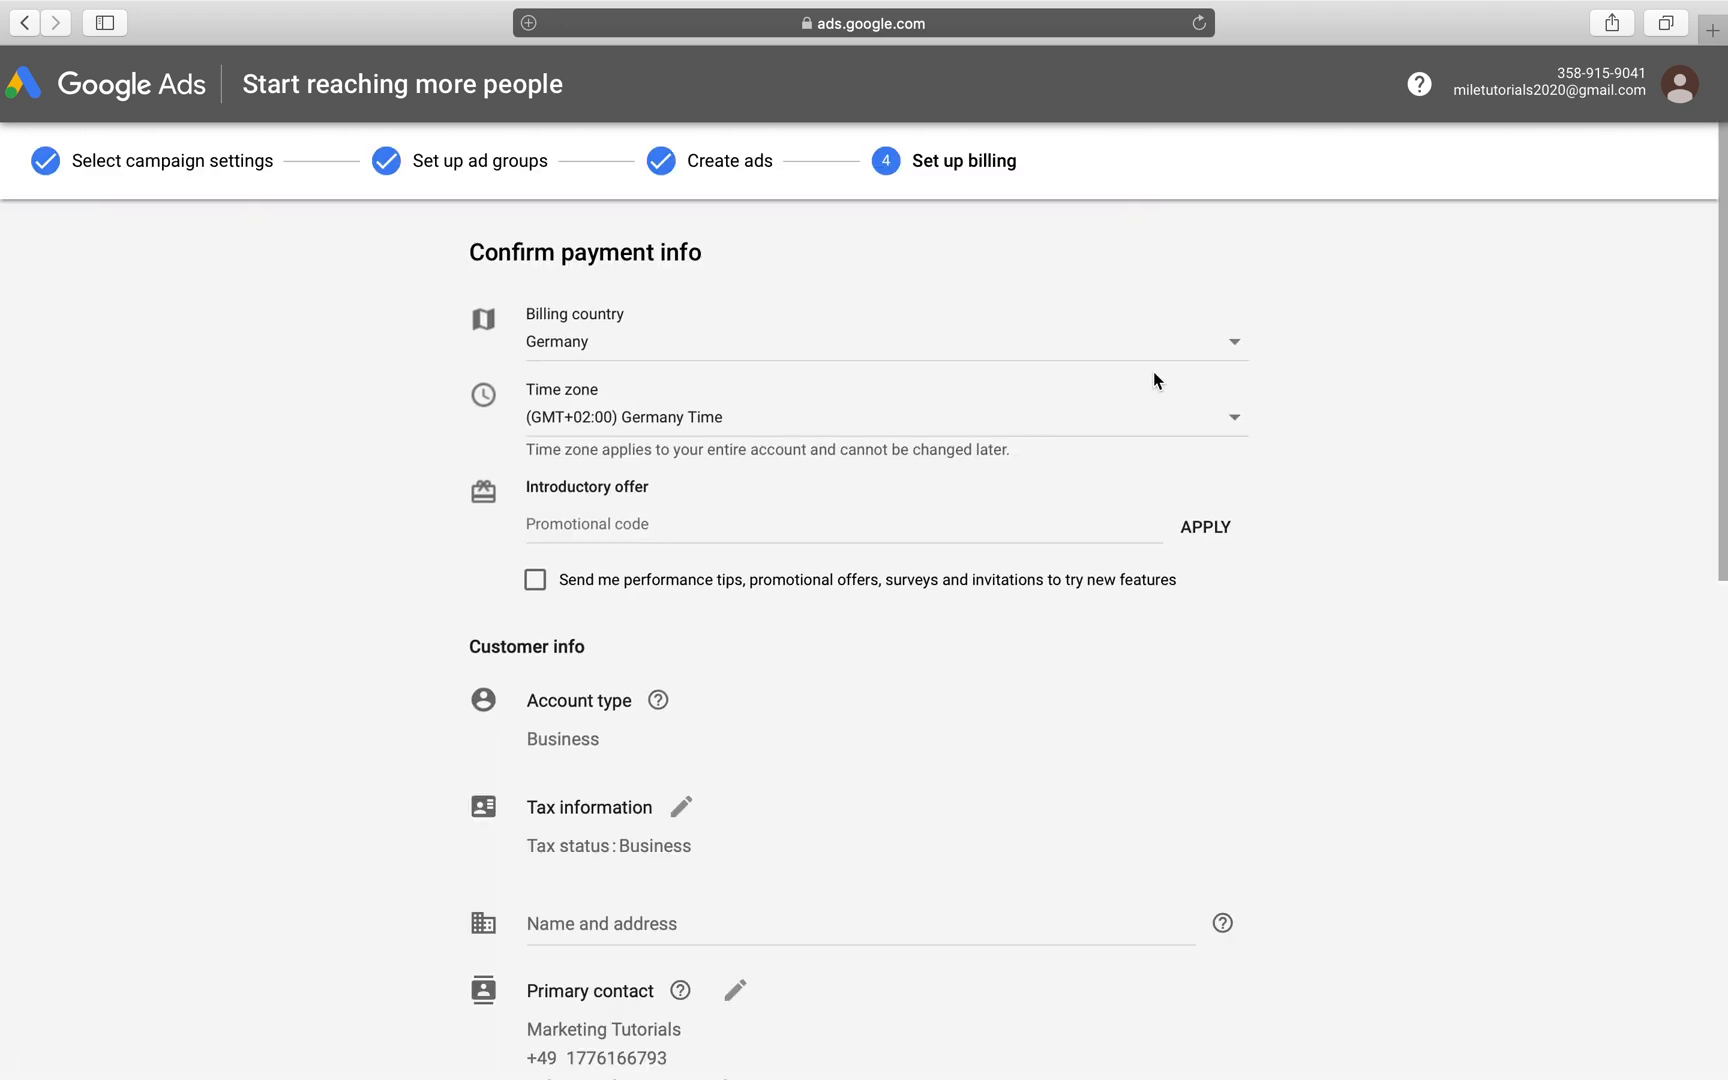
scroll("down", 3)
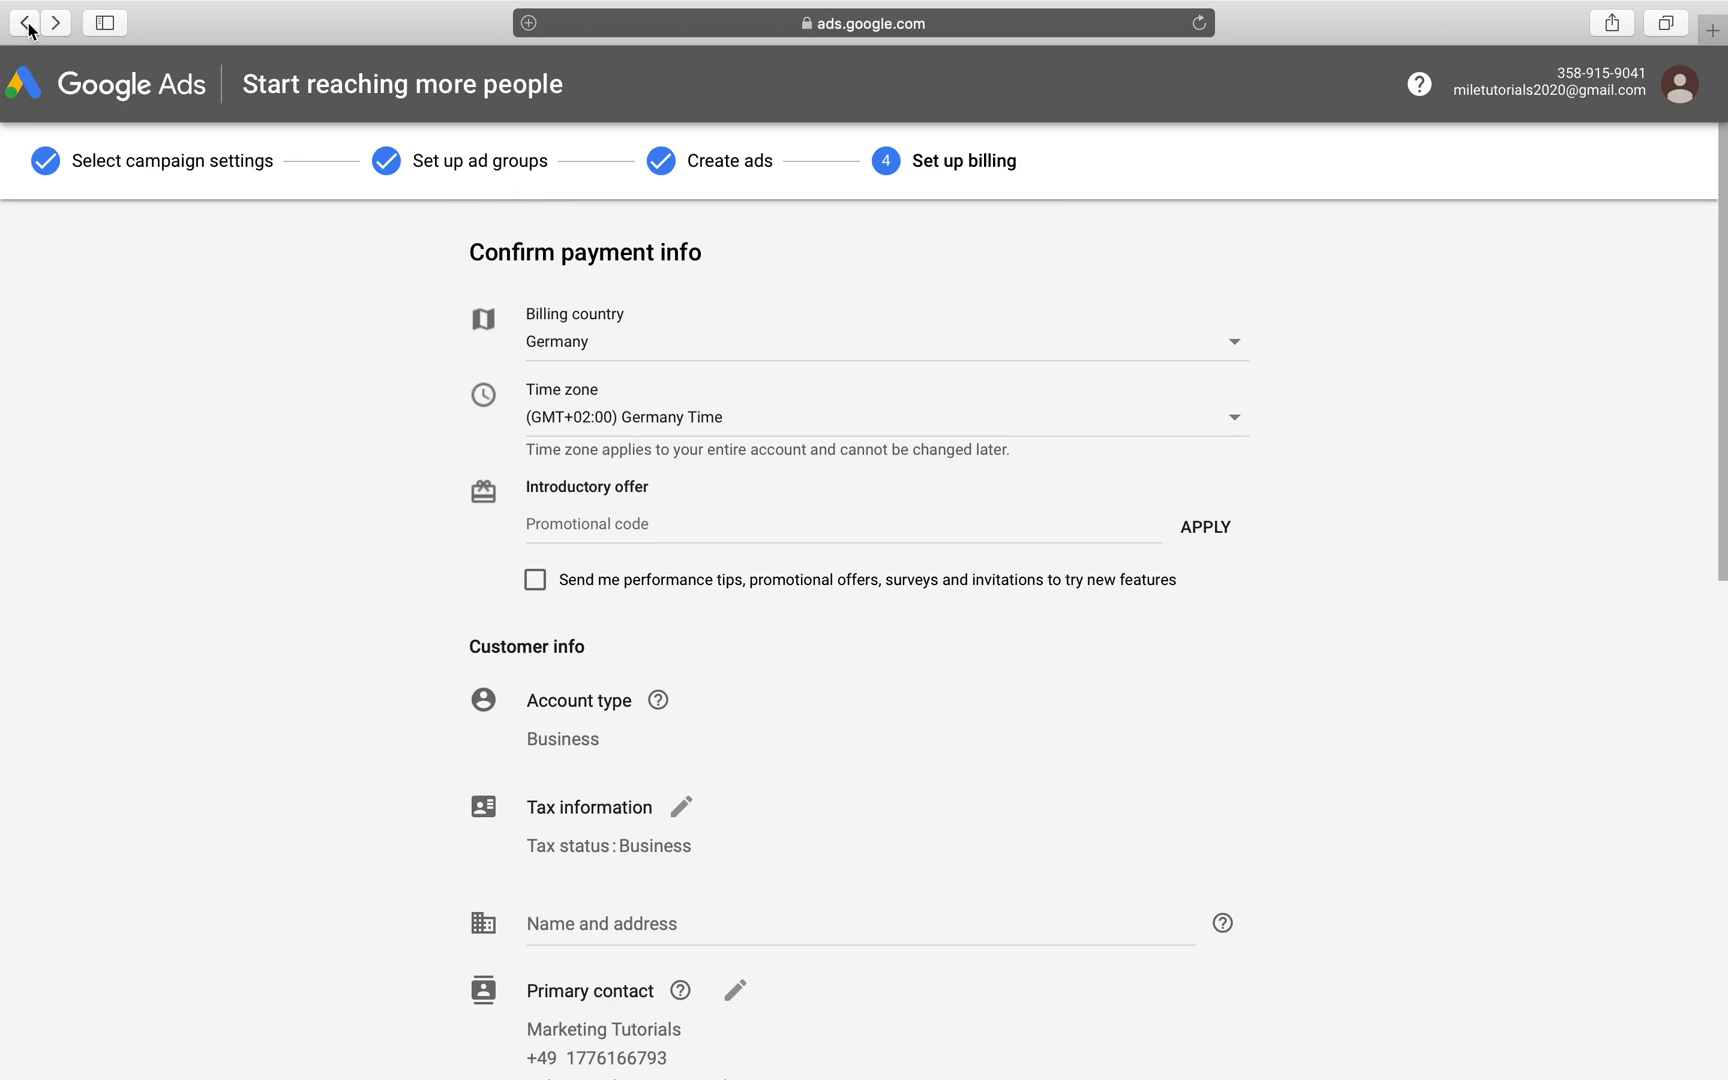
mouse_move(1100, 357)
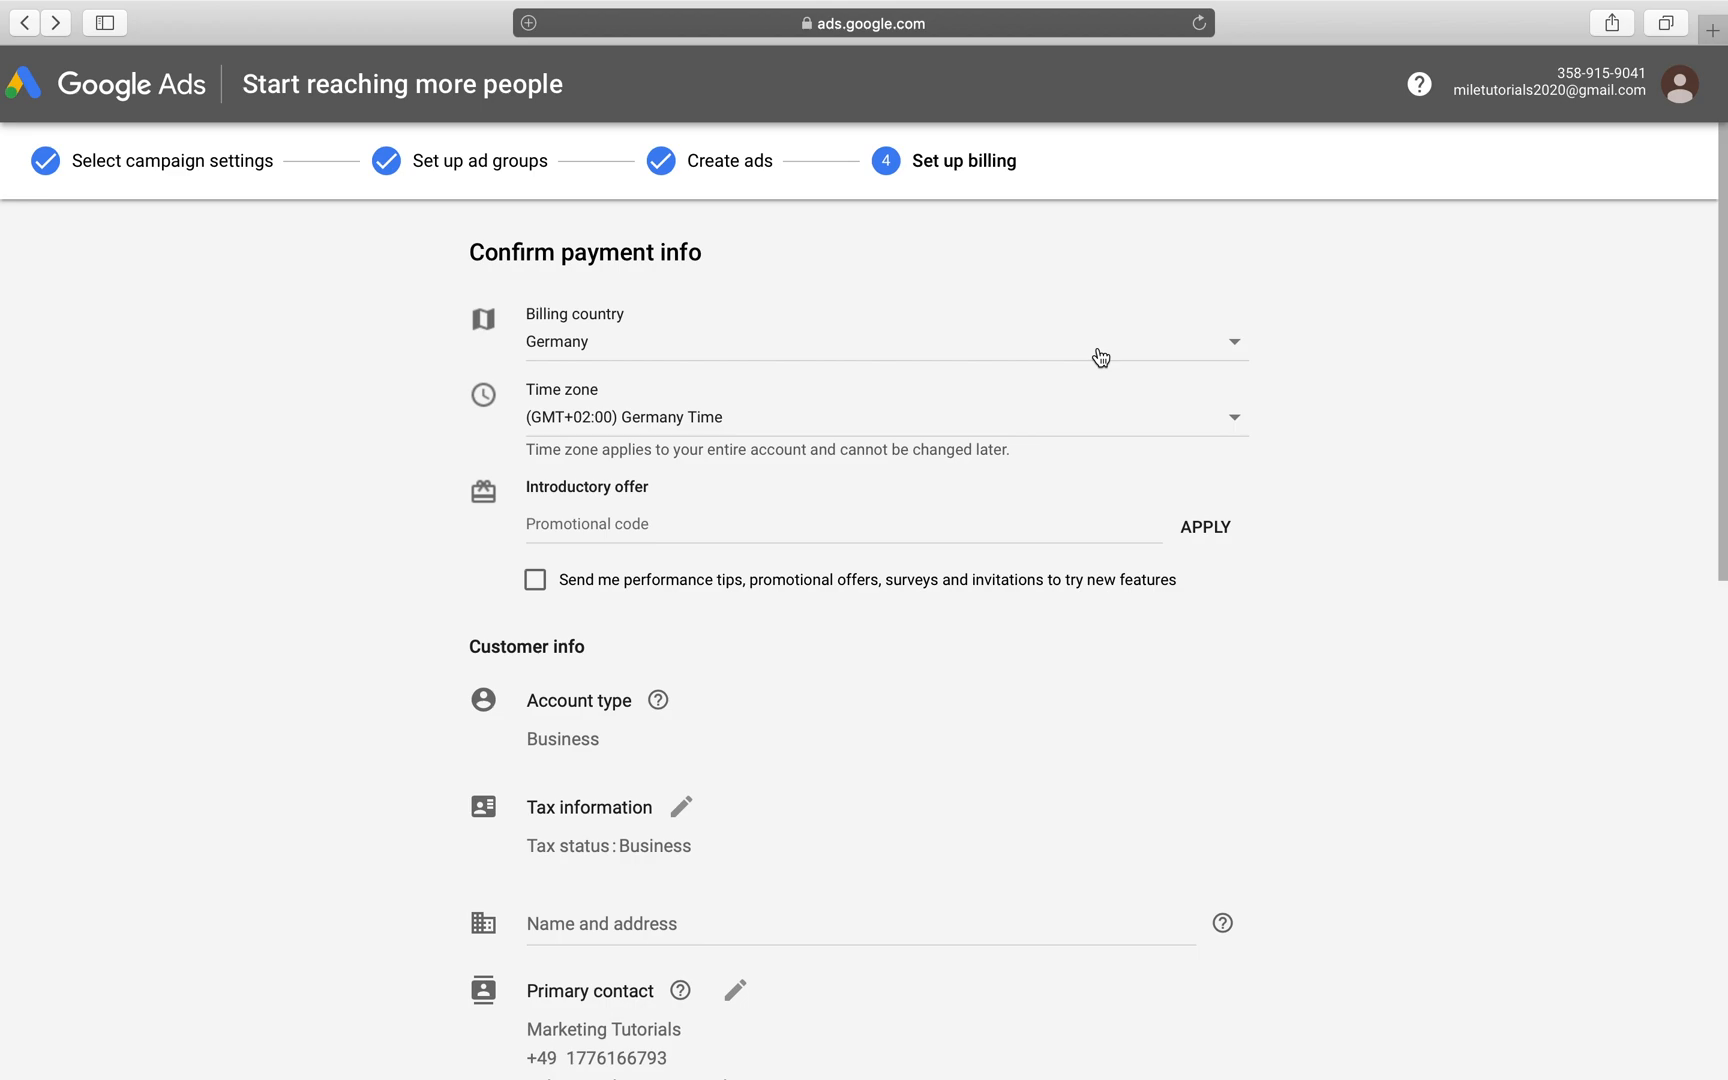
mouse_move(1618, 64)
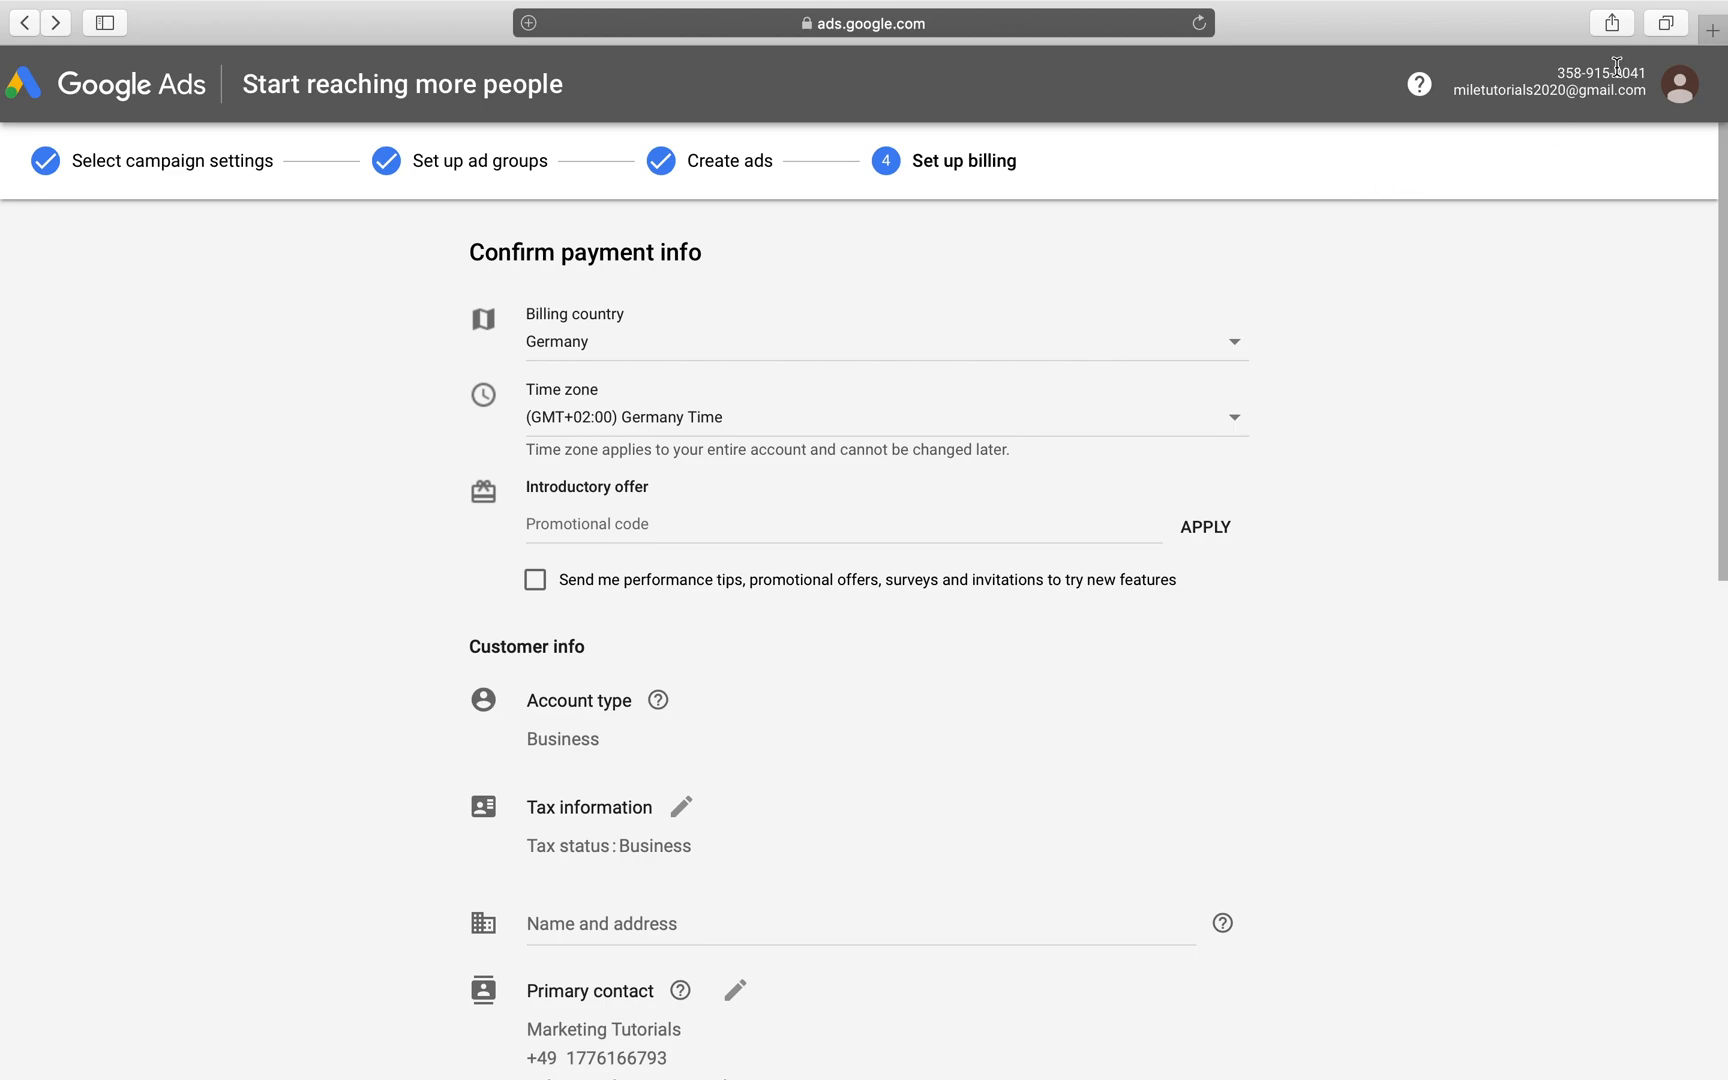
mouse_move(1536, 452)
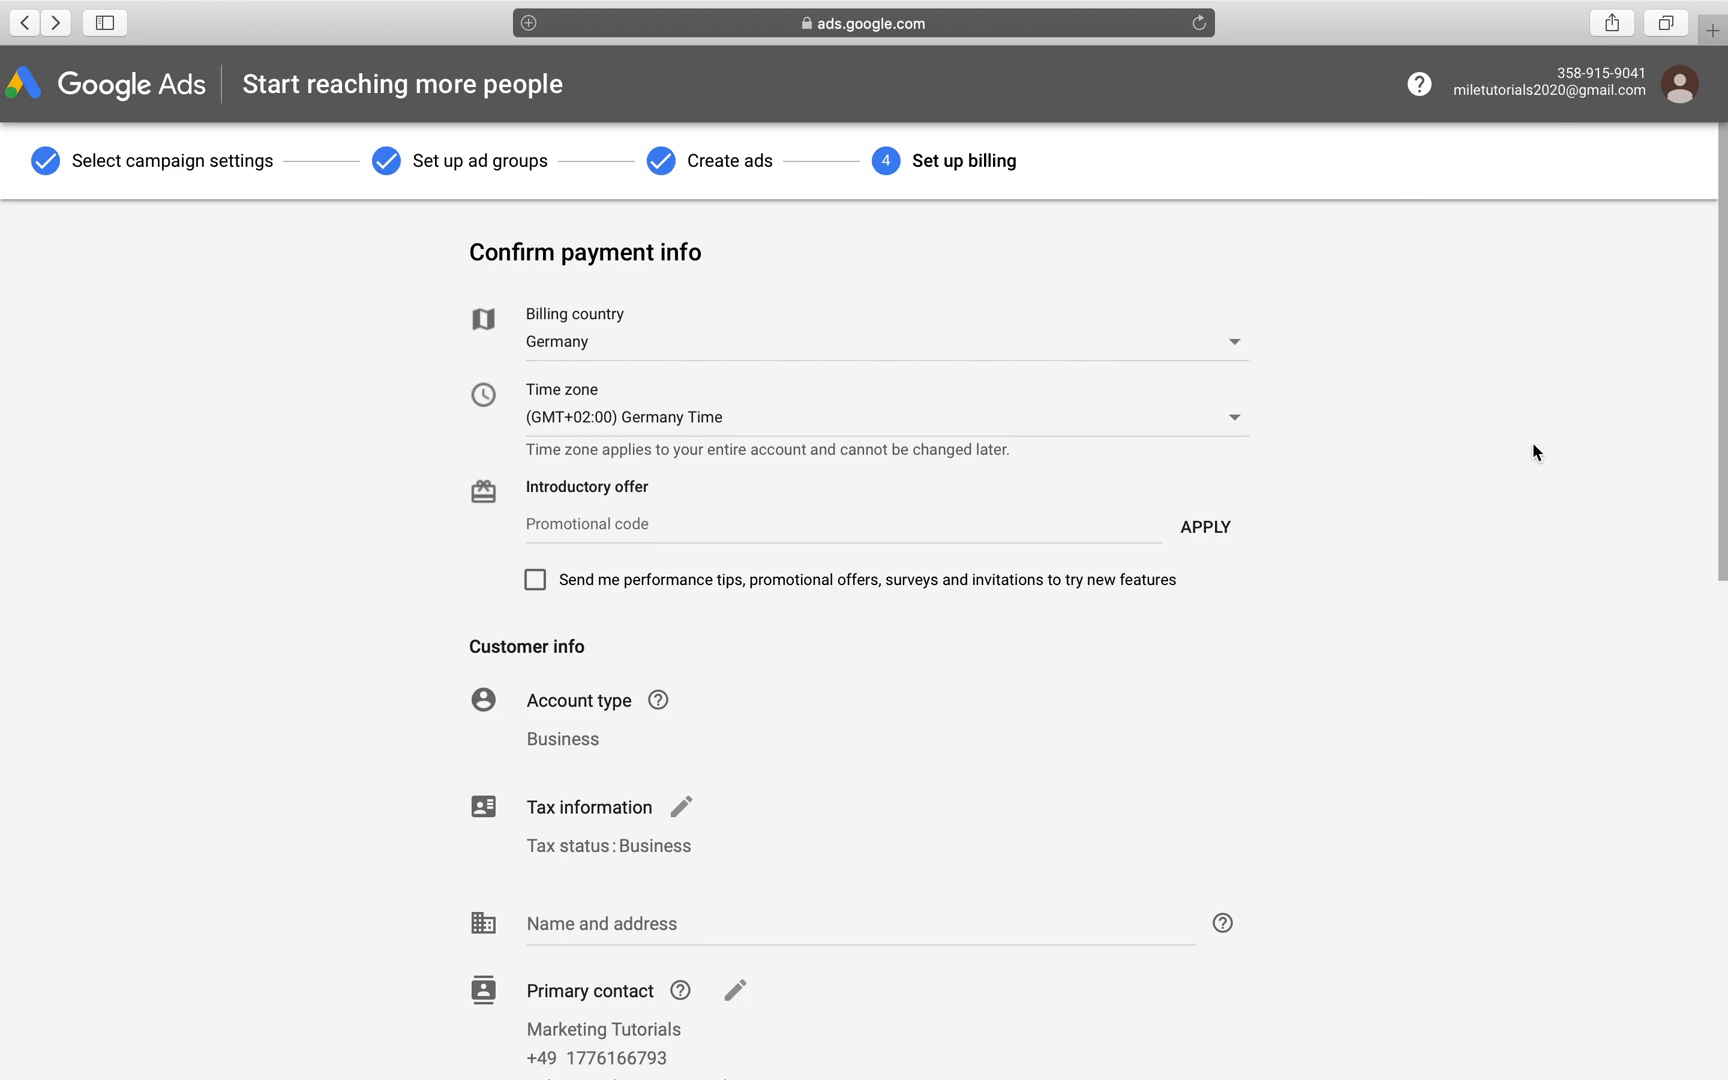